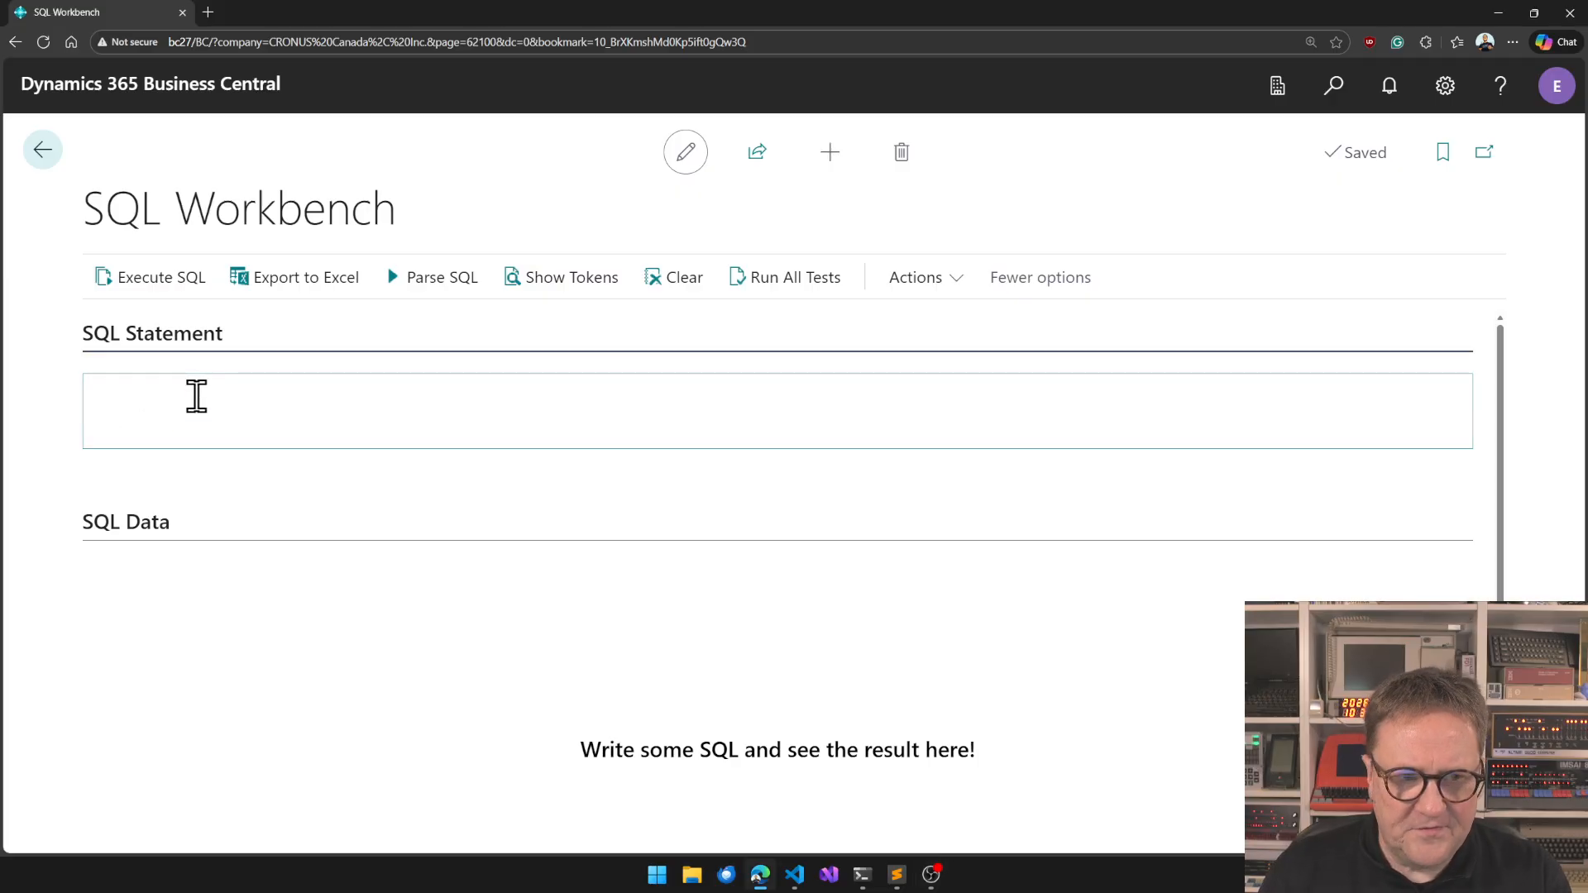
Run select [No.],Name from customer, then append address to the column list.
text(select)
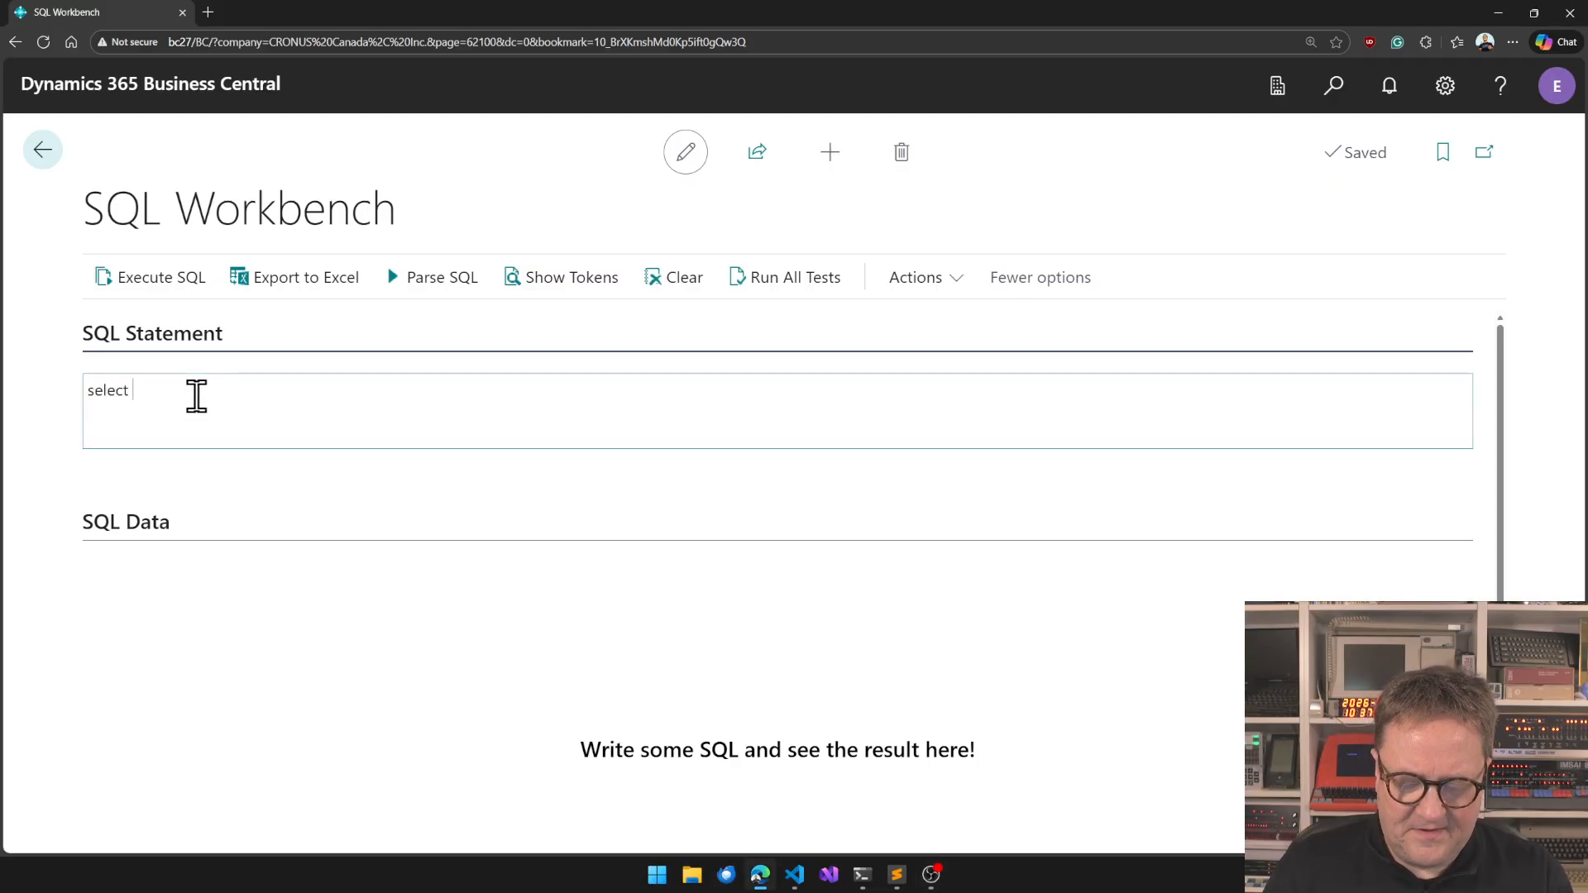
text([No.)
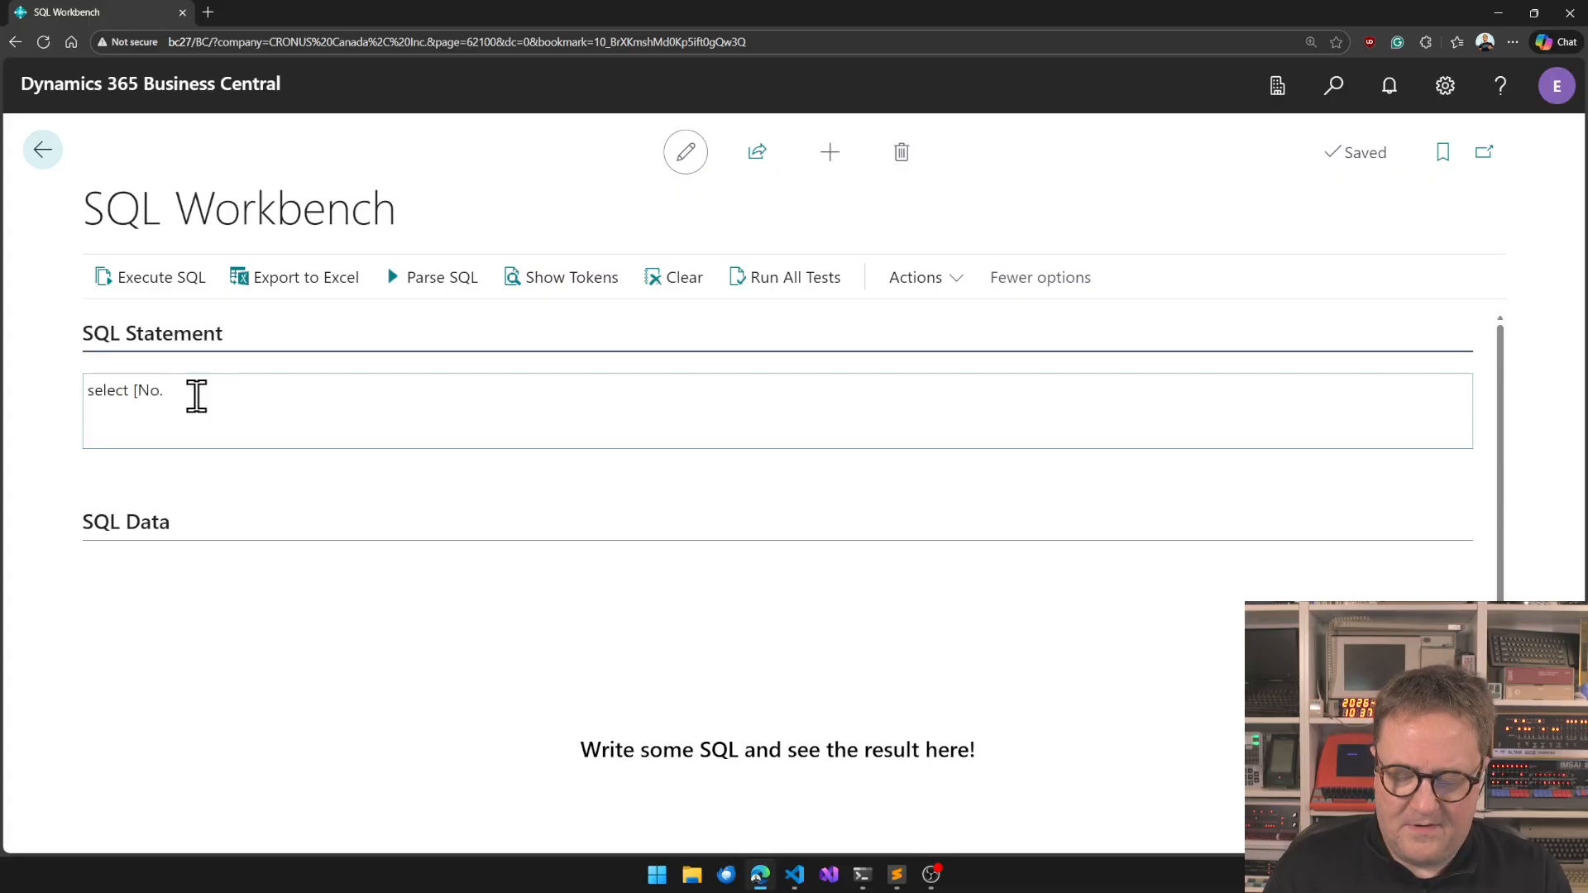
text(],Name fr)
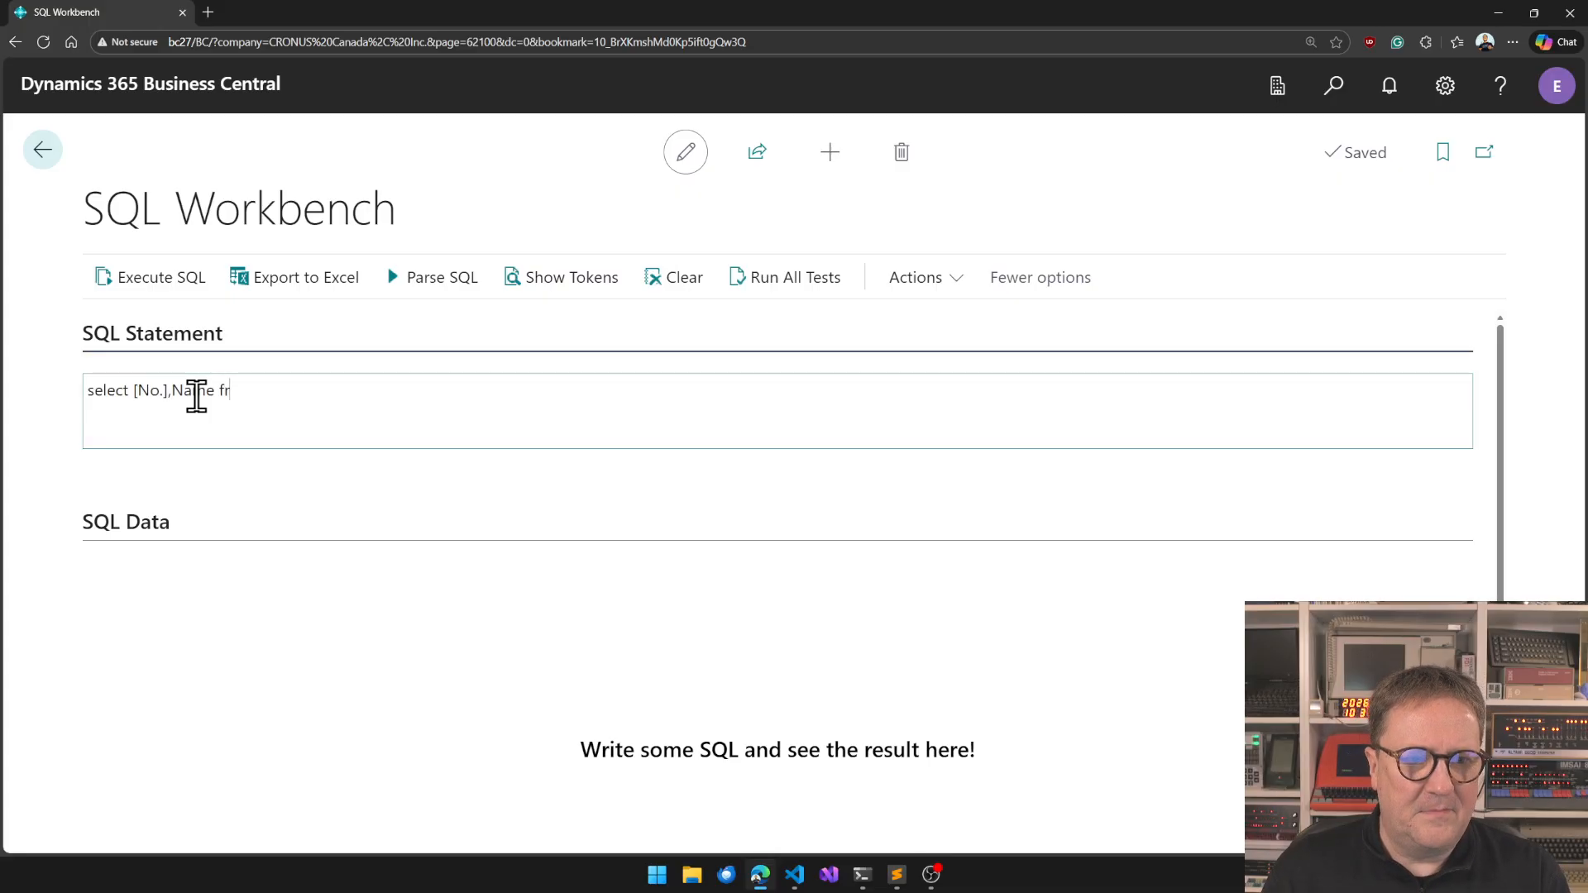
text(om customer)
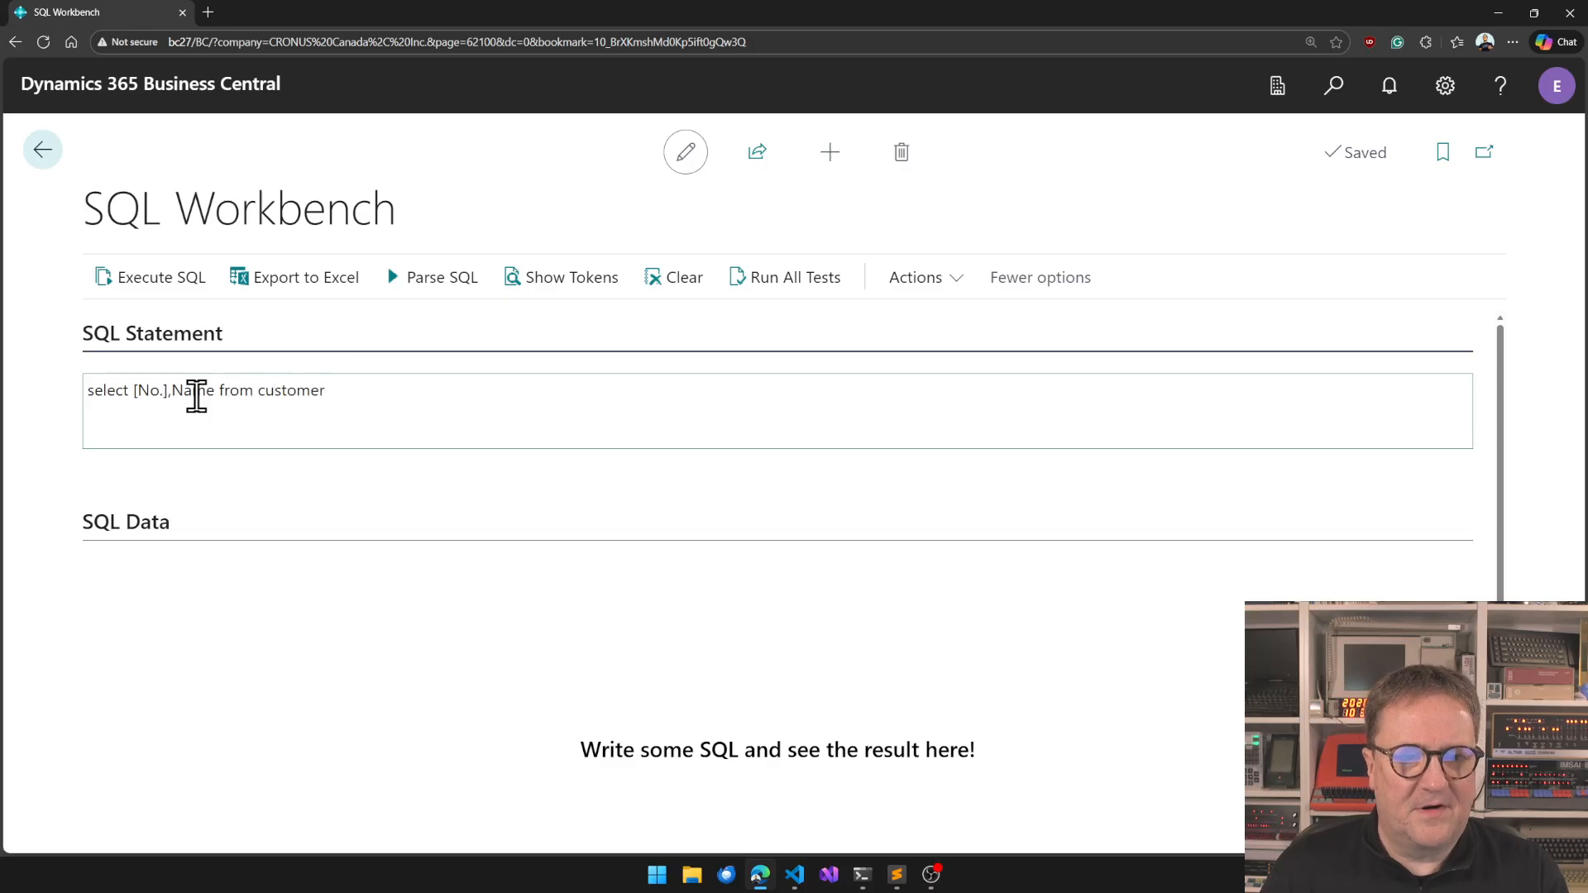
mouse_move(162, 294)
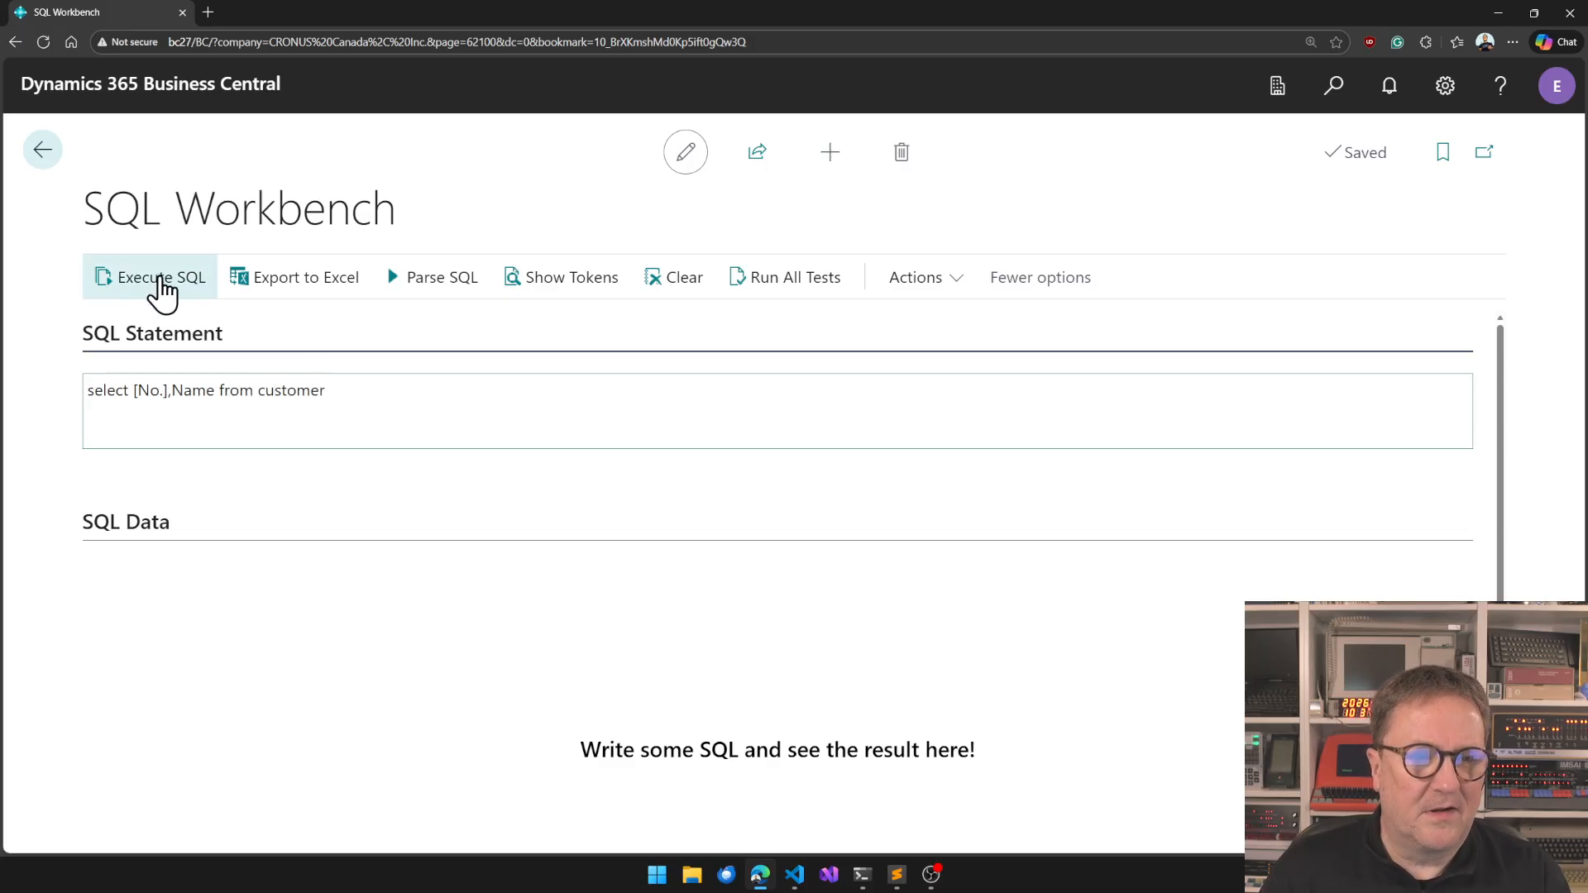
click(159, 278)
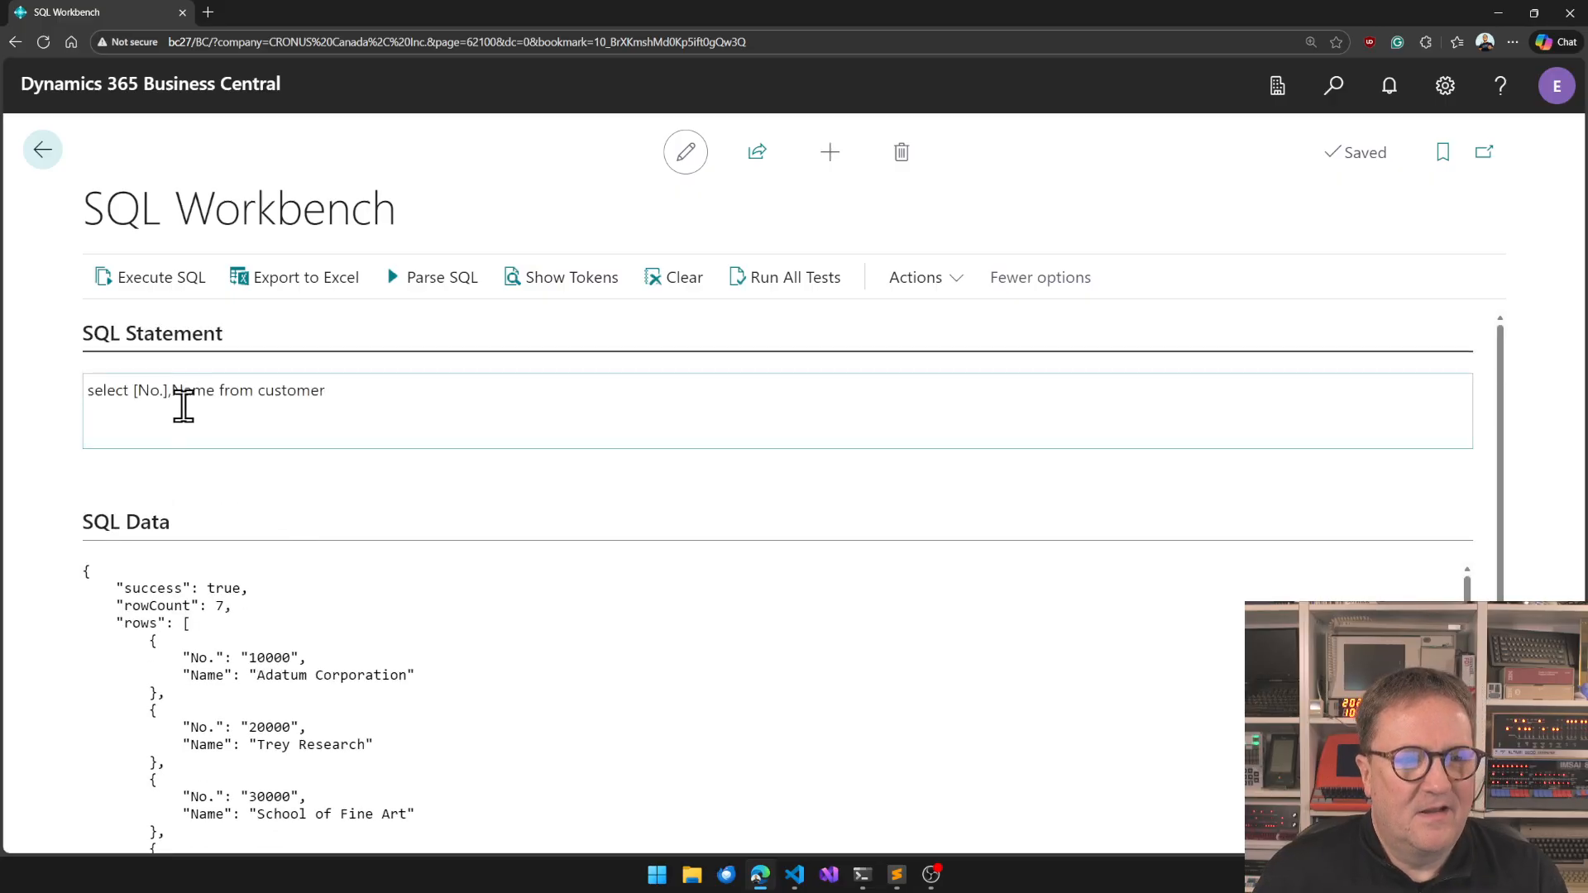
text(,address)
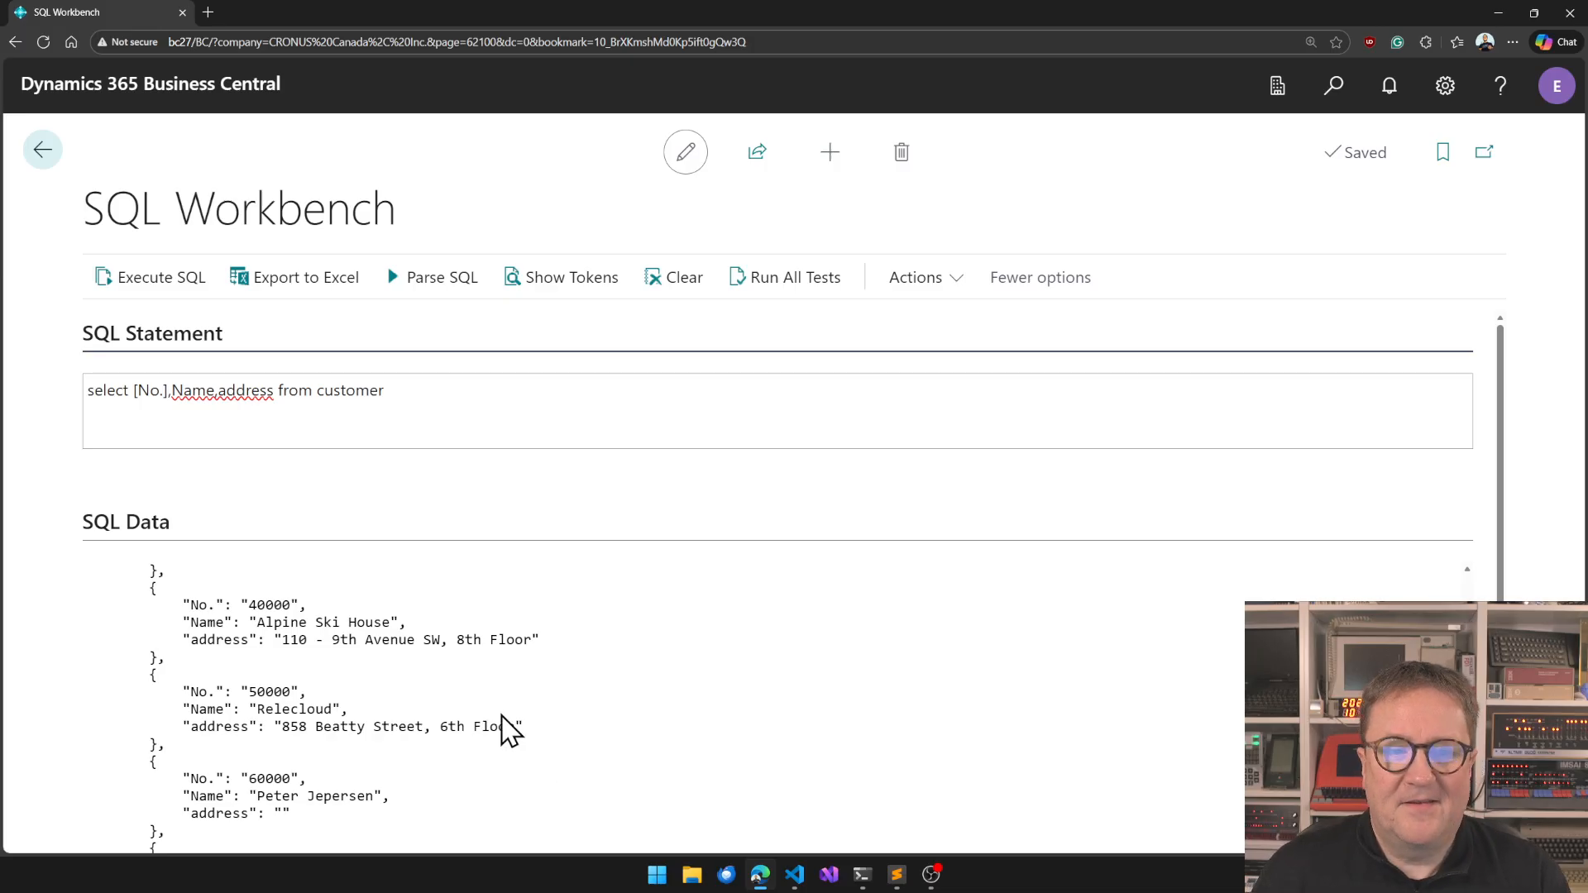
Add where [No.] < 30000 and rerun, returning Adatum Corporation and Trey Research.
click(411, 391)
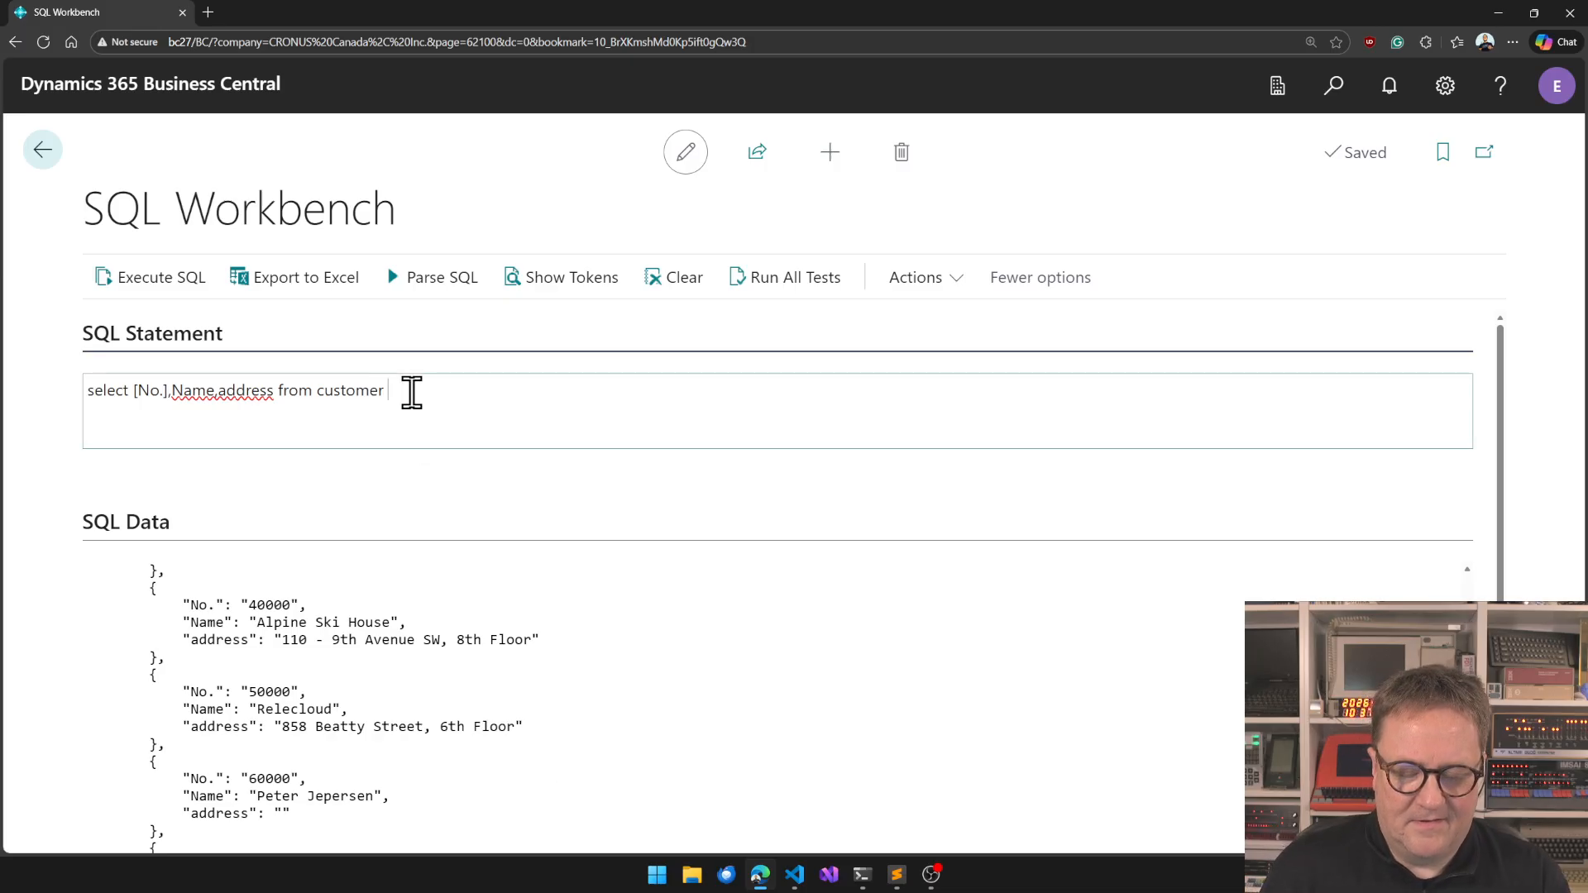
text(where [M)
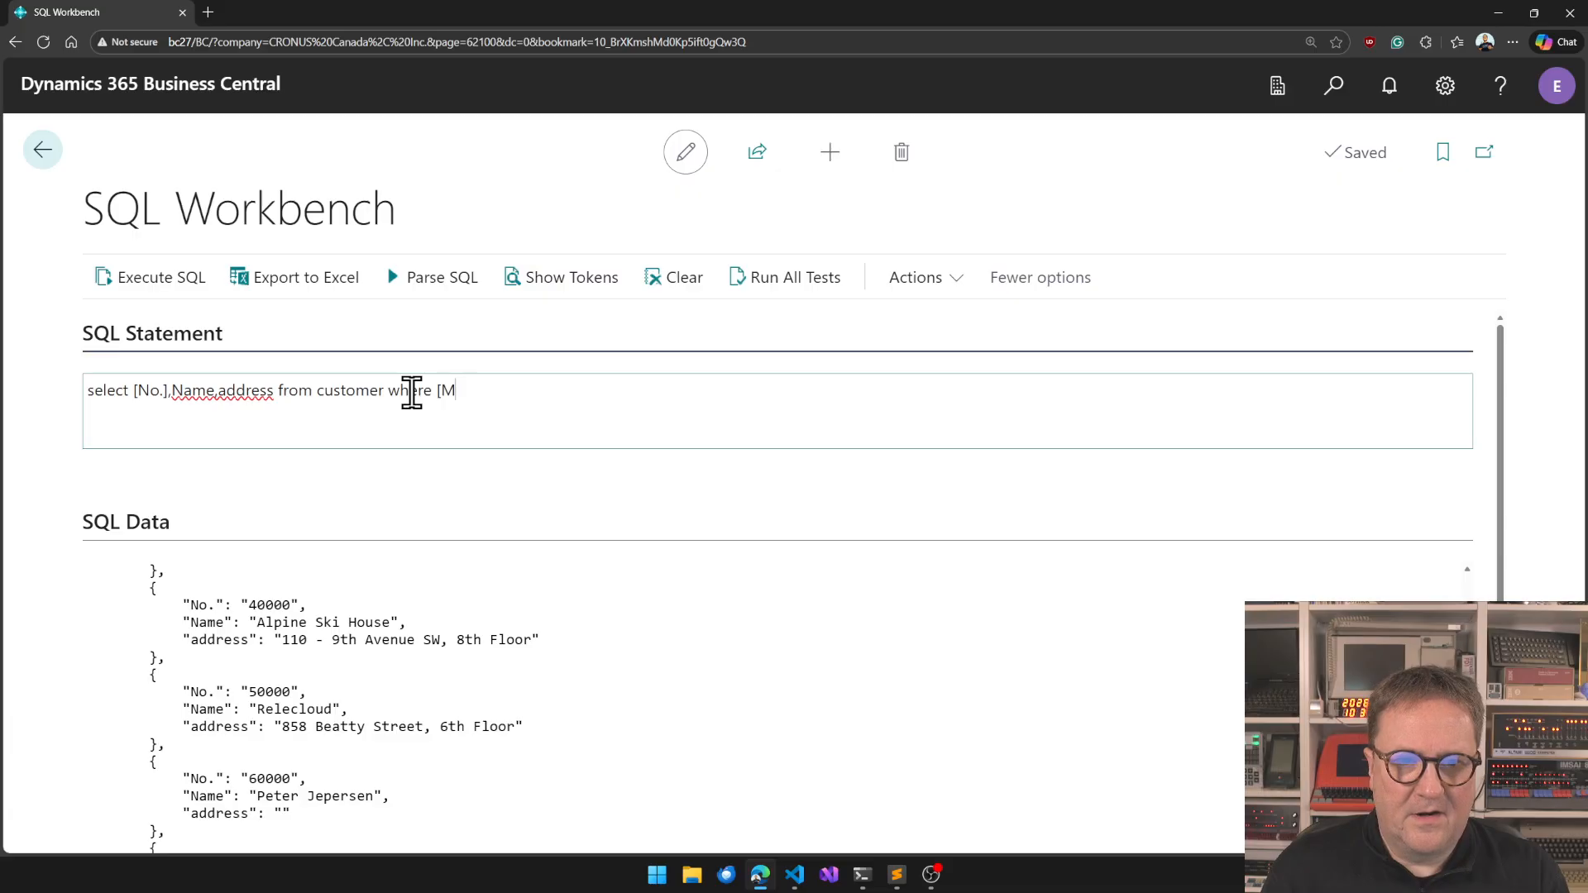
text(No.>)
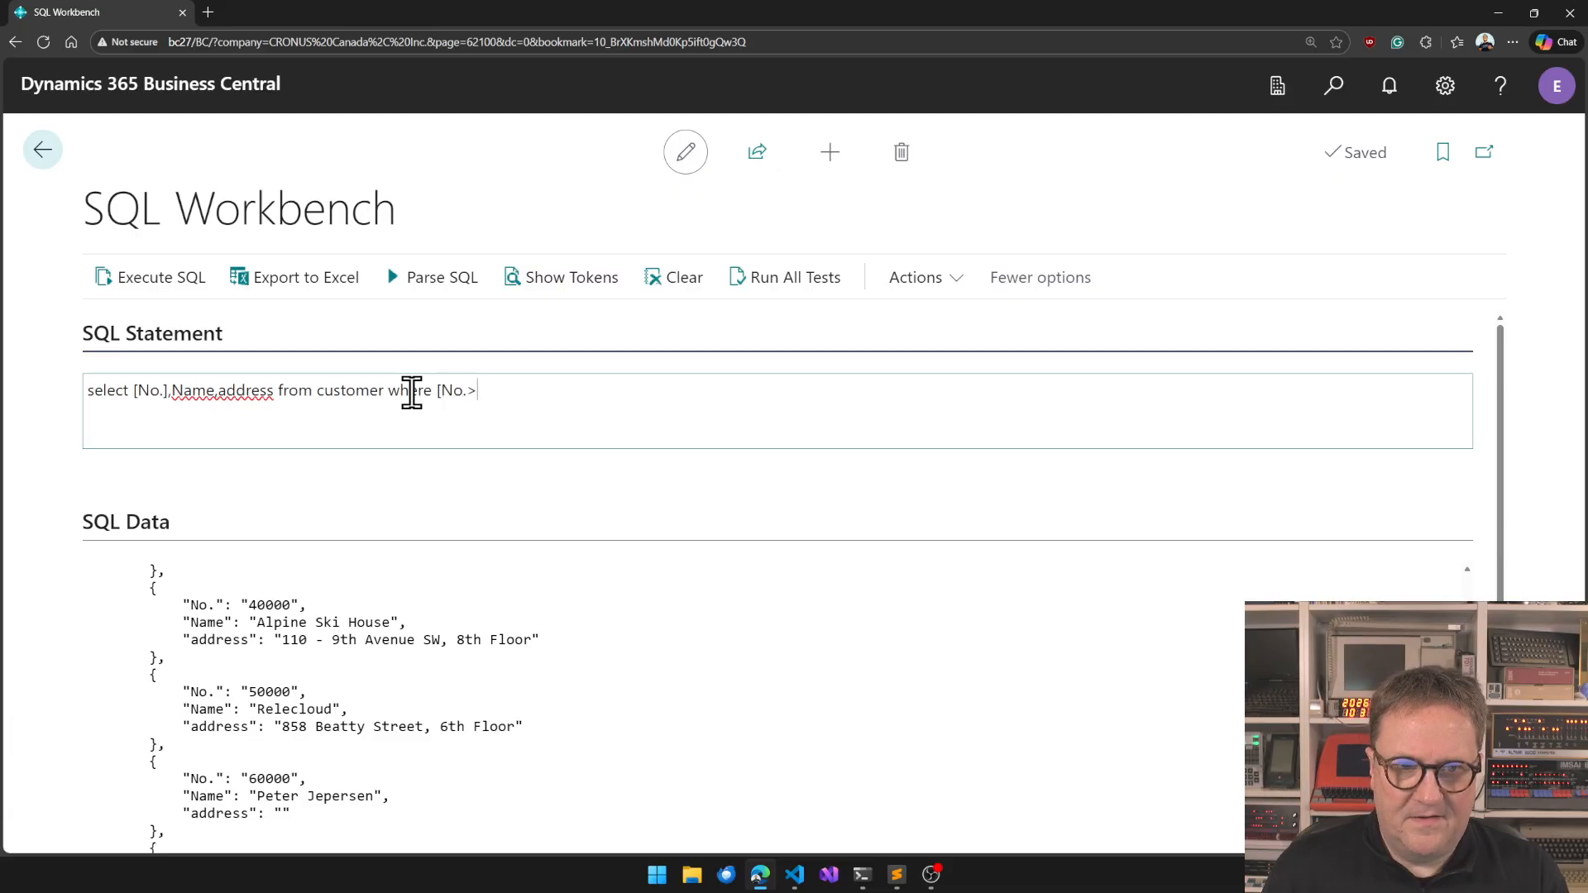
text(<)
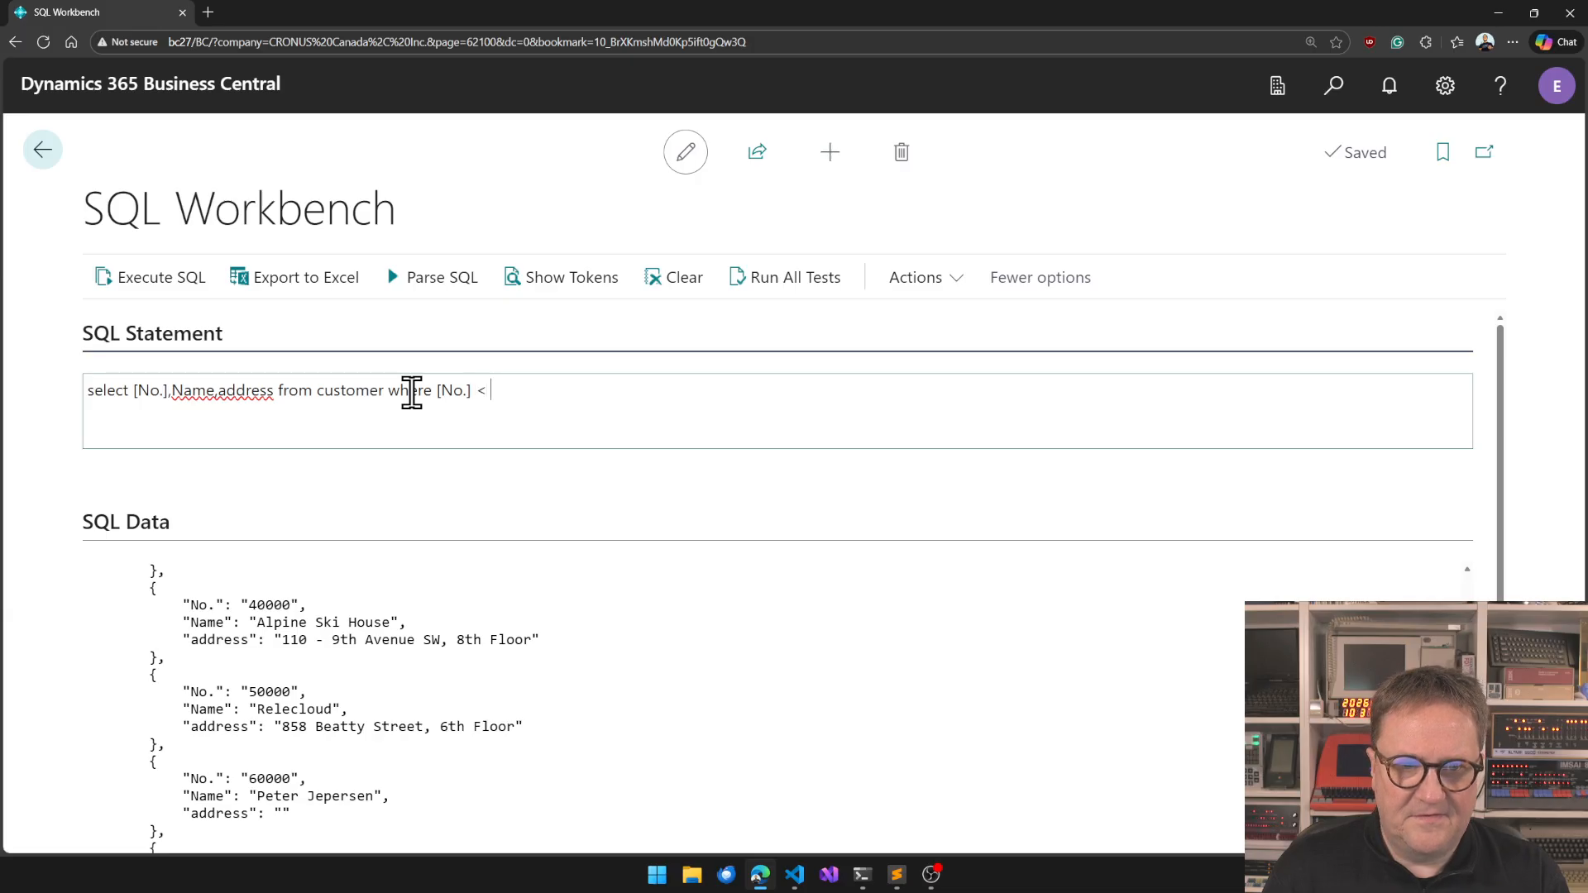
text(30000)
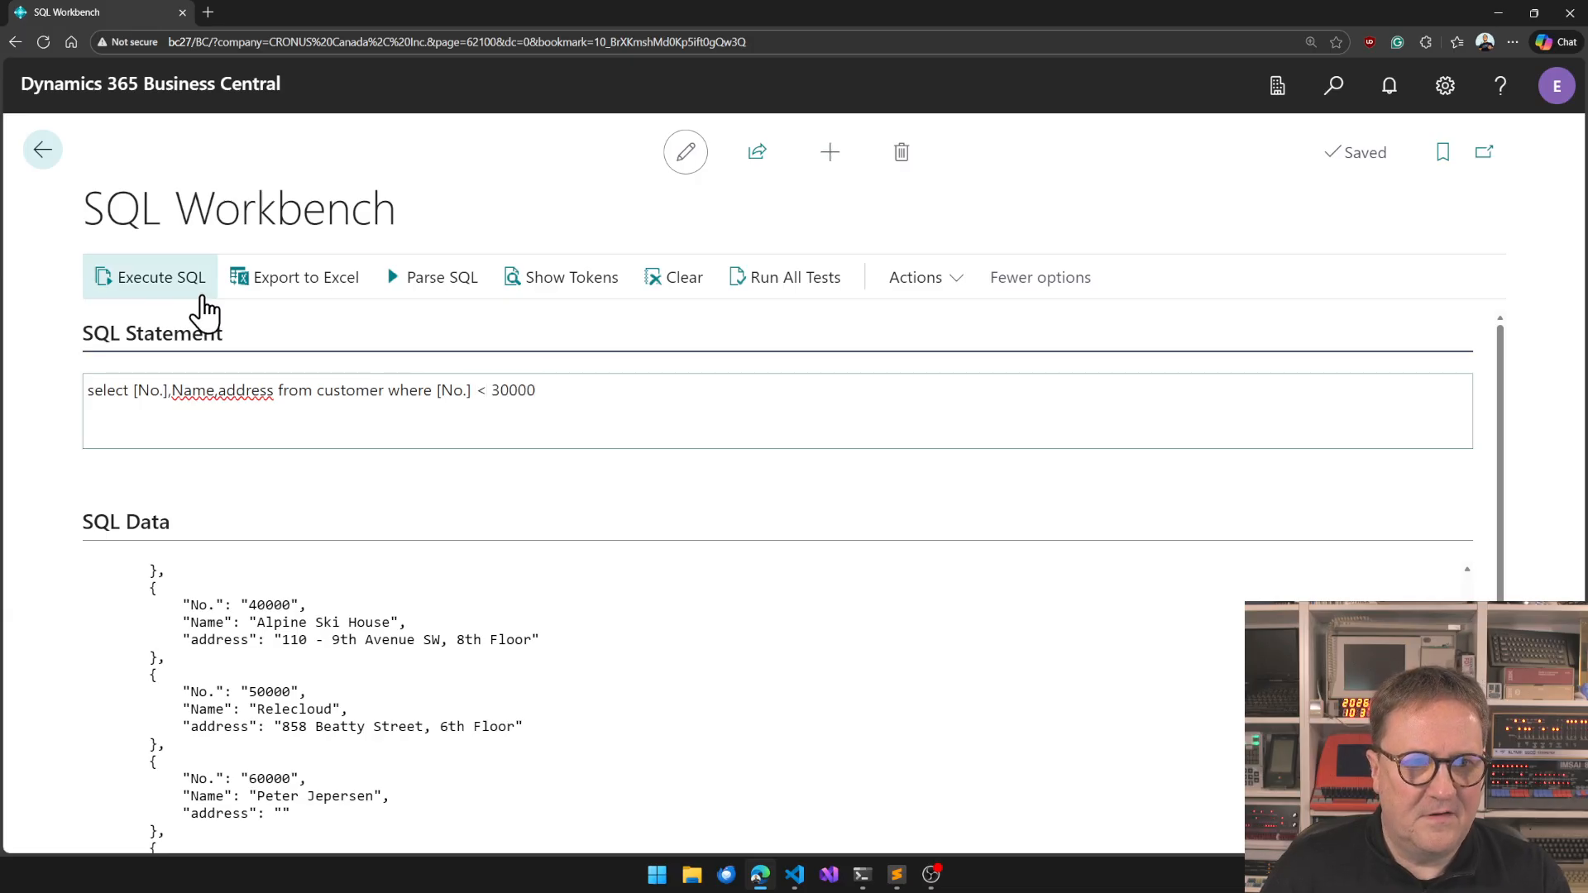
click(154, 278)
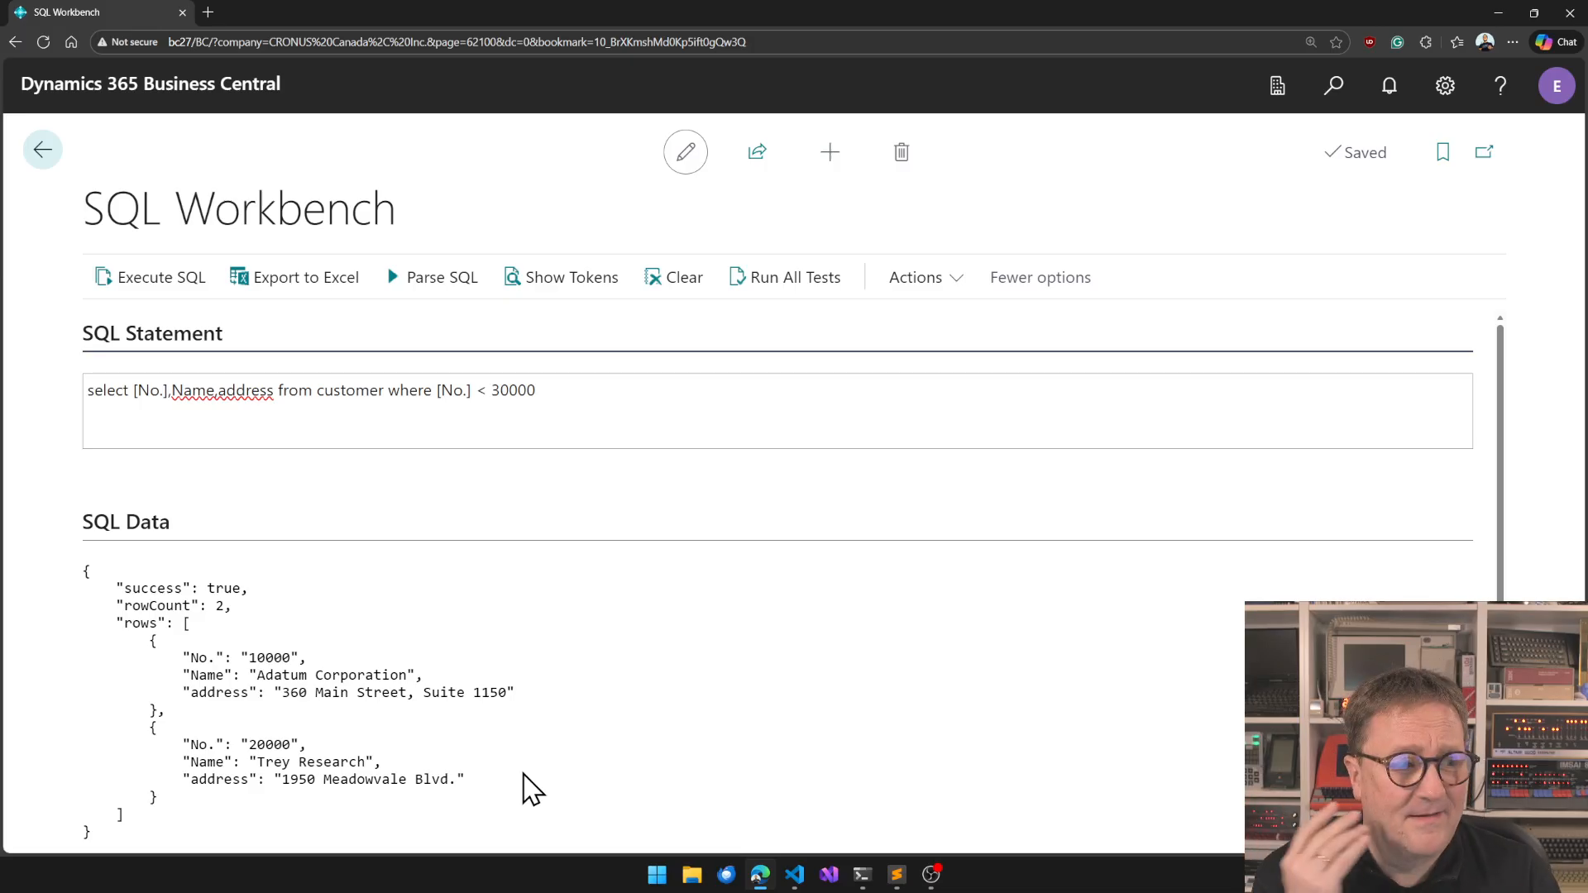
scroll(down, 3)
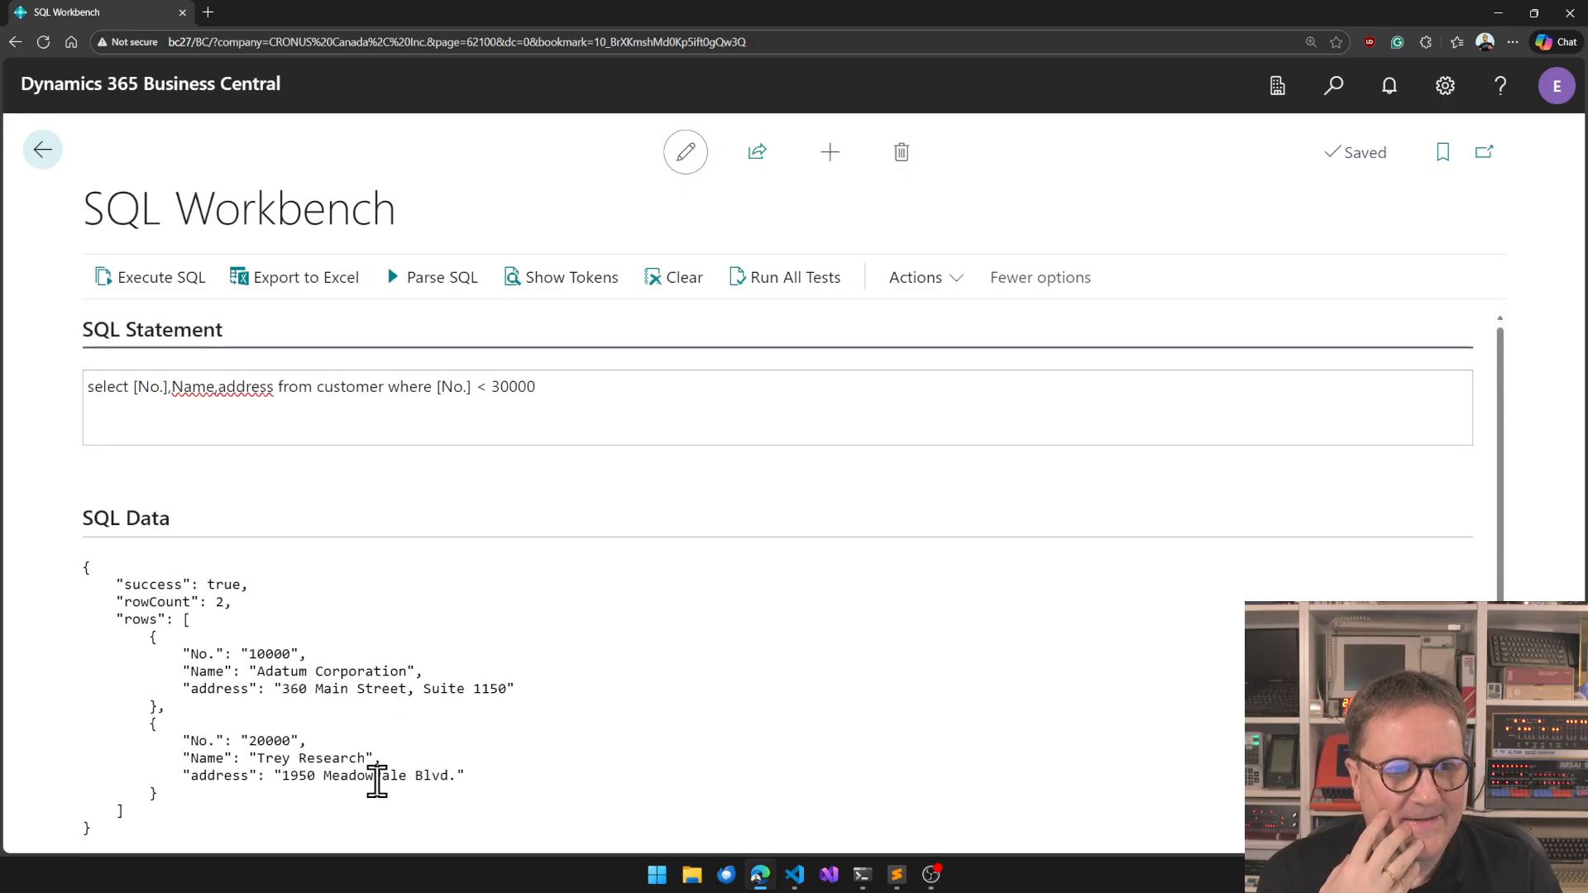
Export the results to Excel, review the downloaded SQL_Result workbook and close Excel.
click(304, 278)
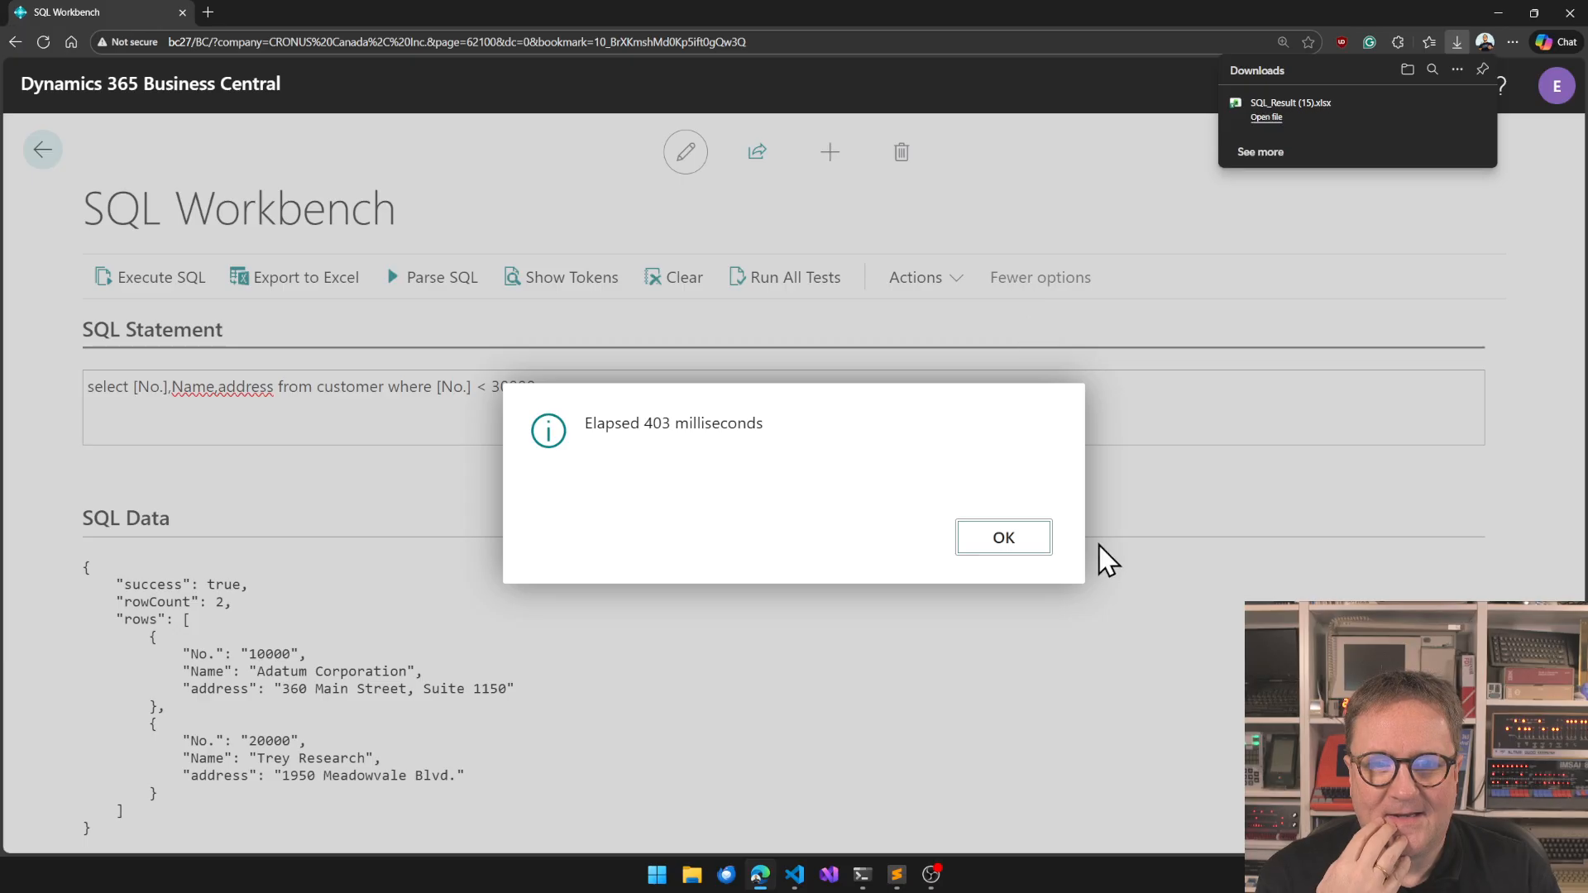
click(1002, 536)
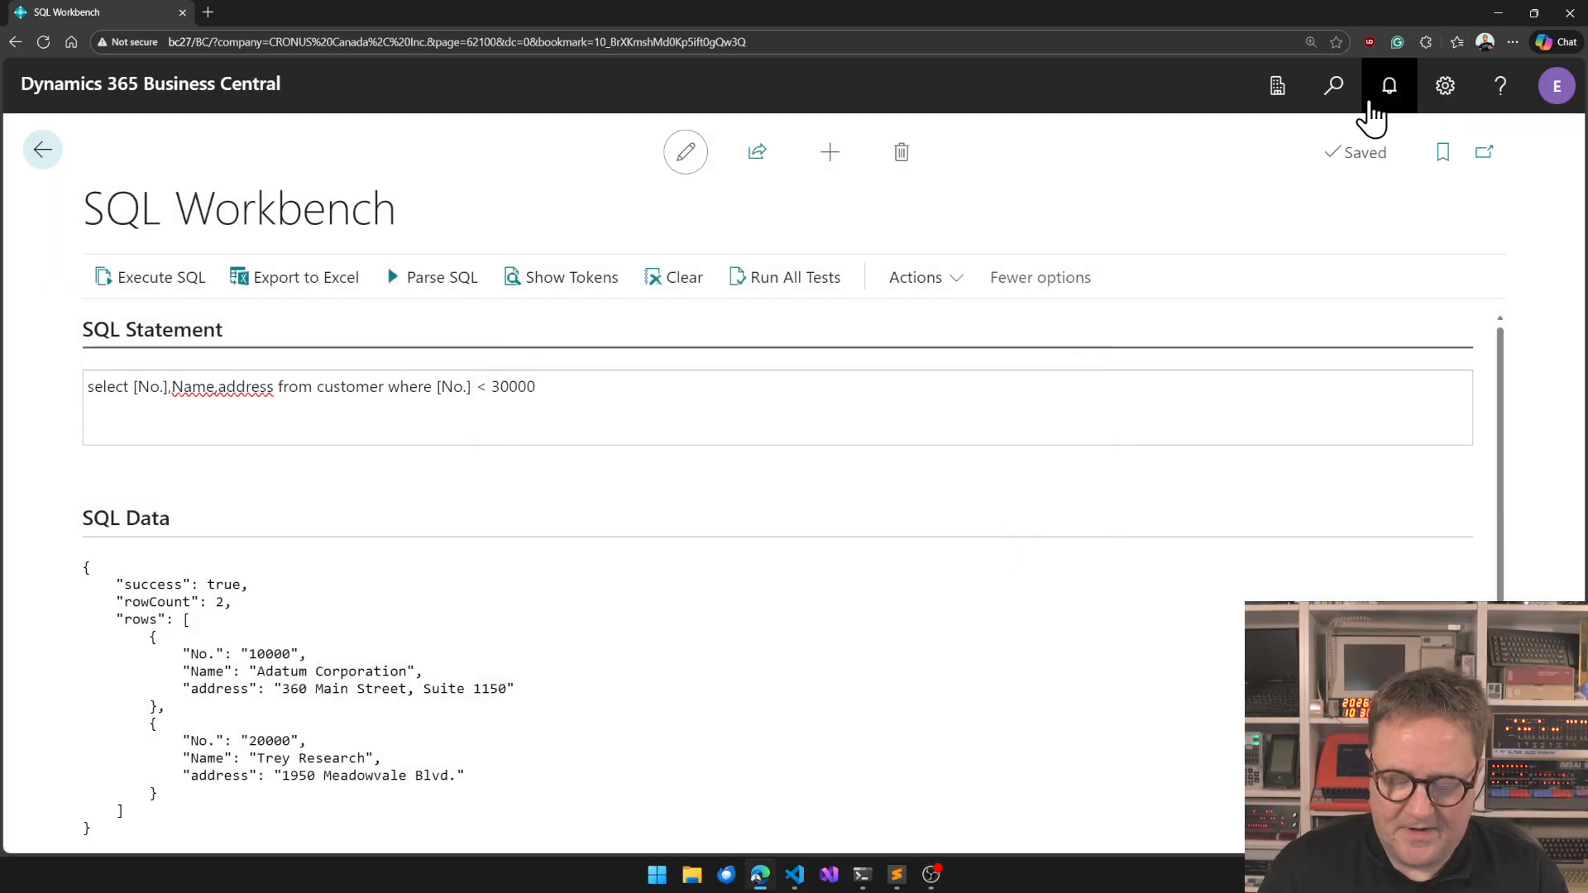
click(1445, 43)
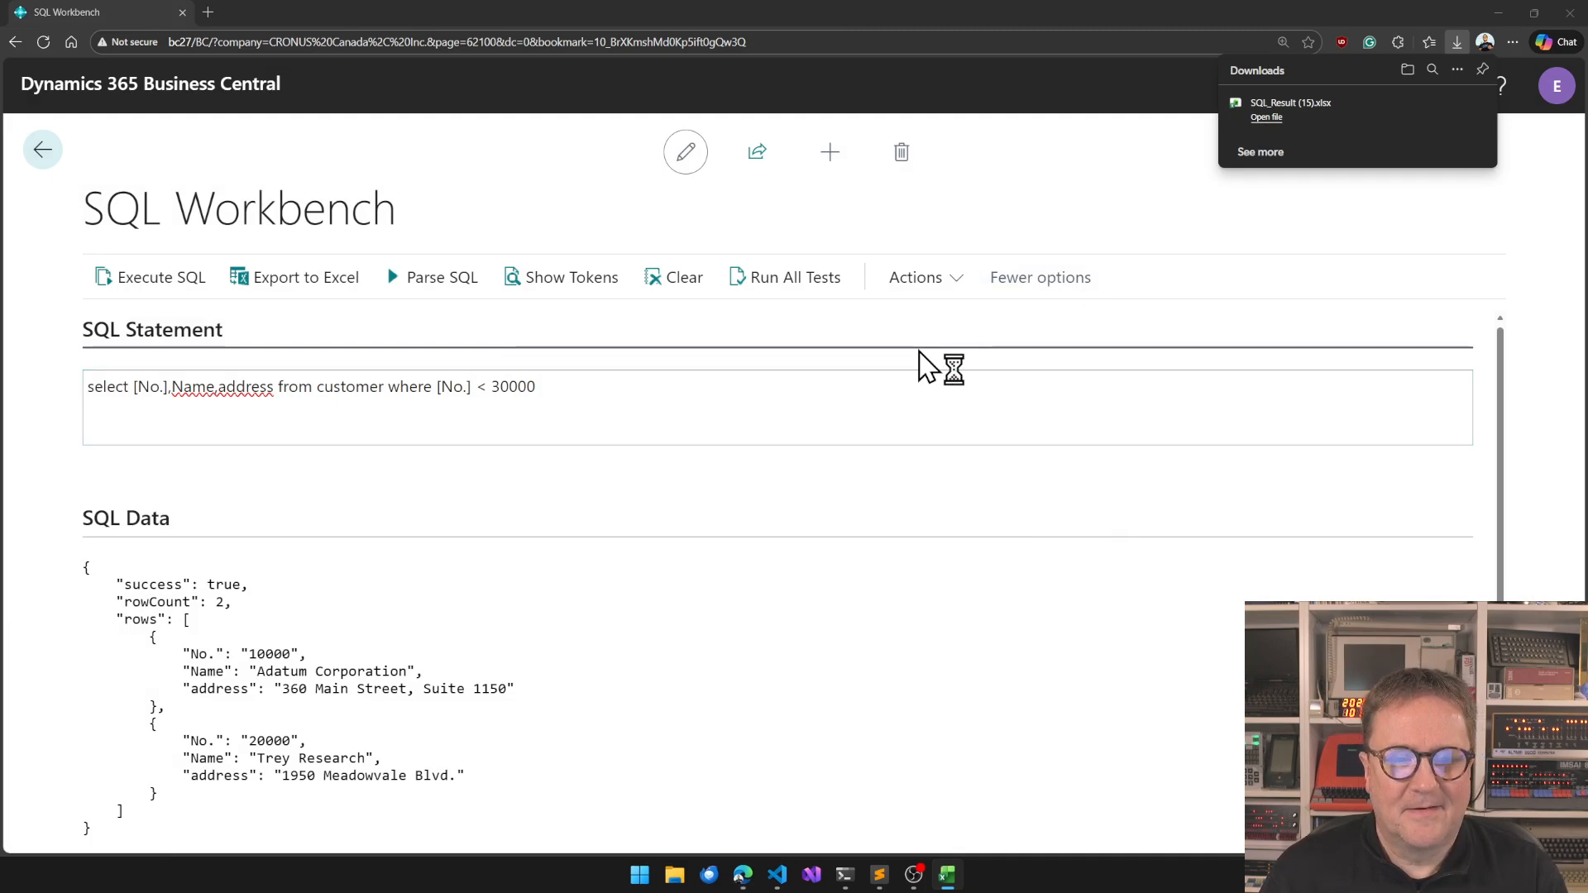
click(1268, 116)
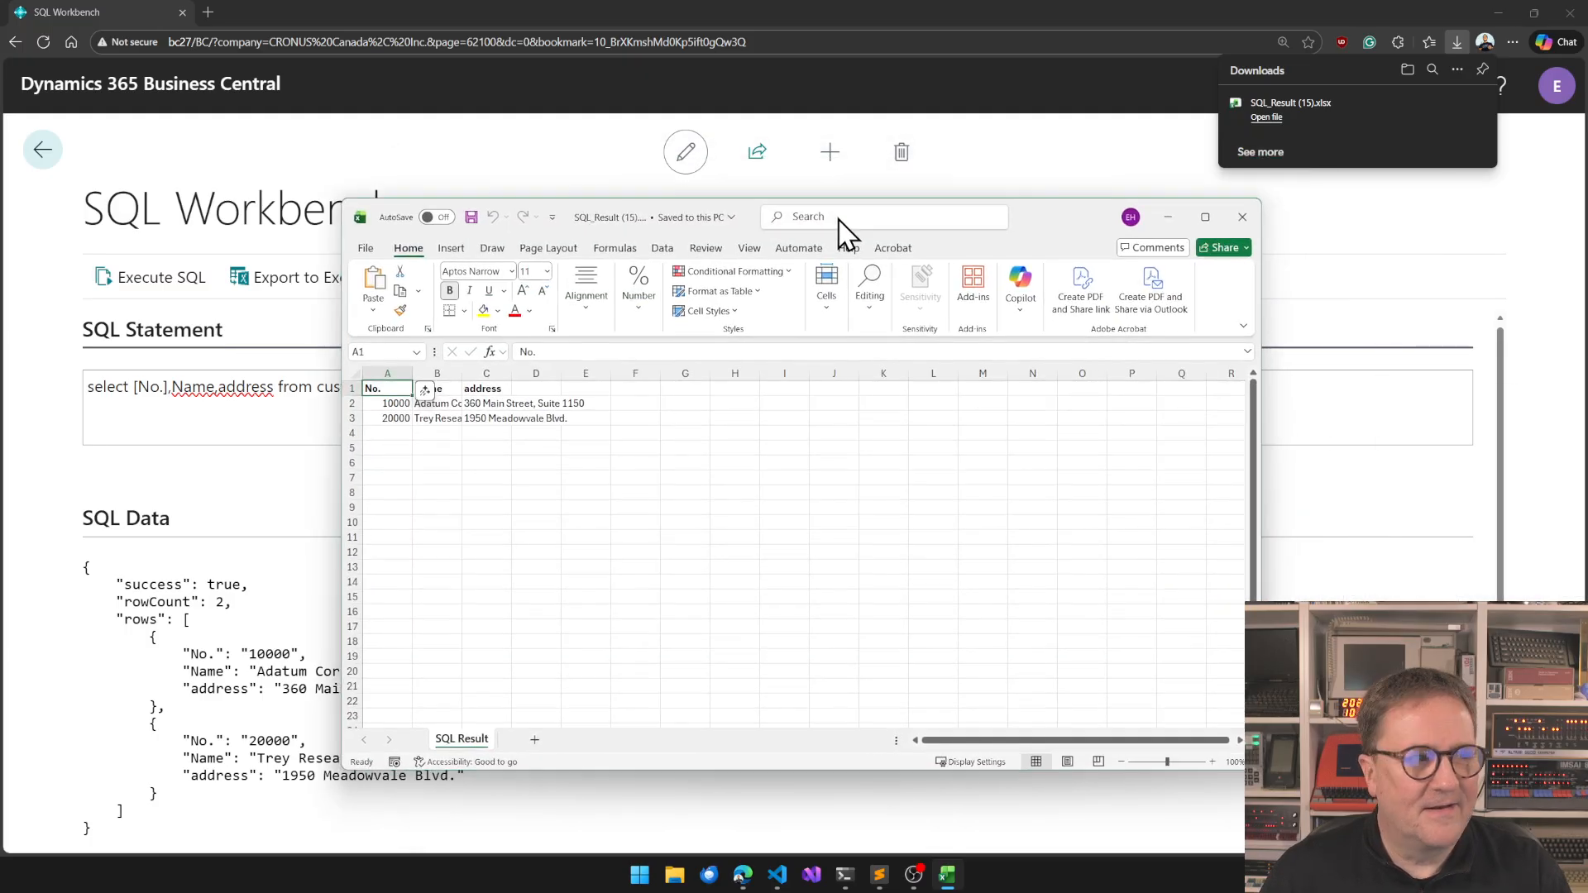
click(874, 215)
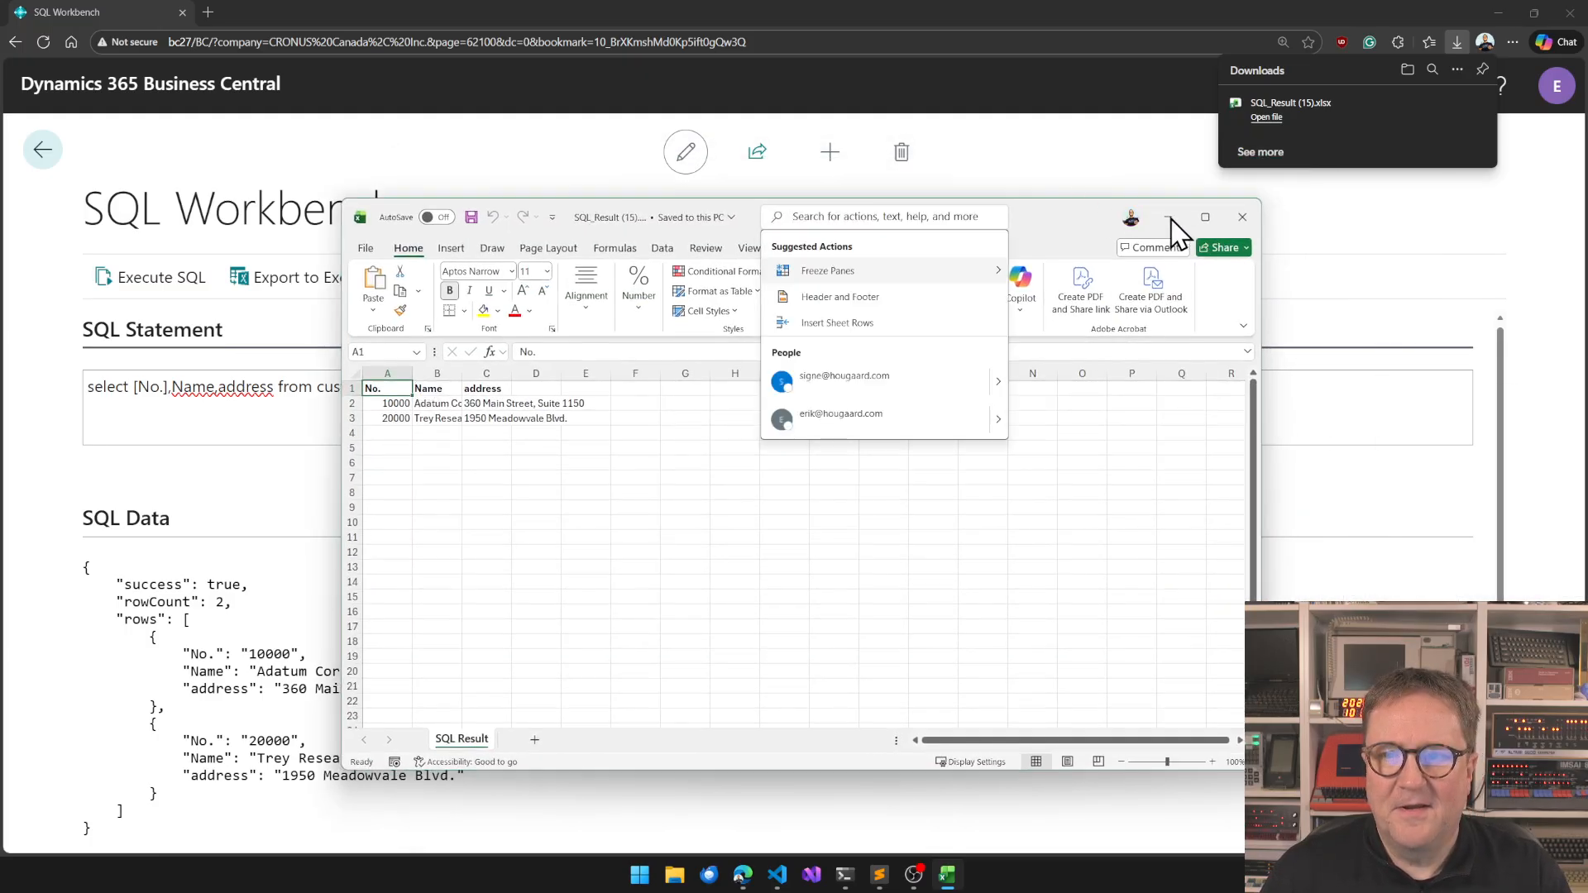
click(1242, 216)
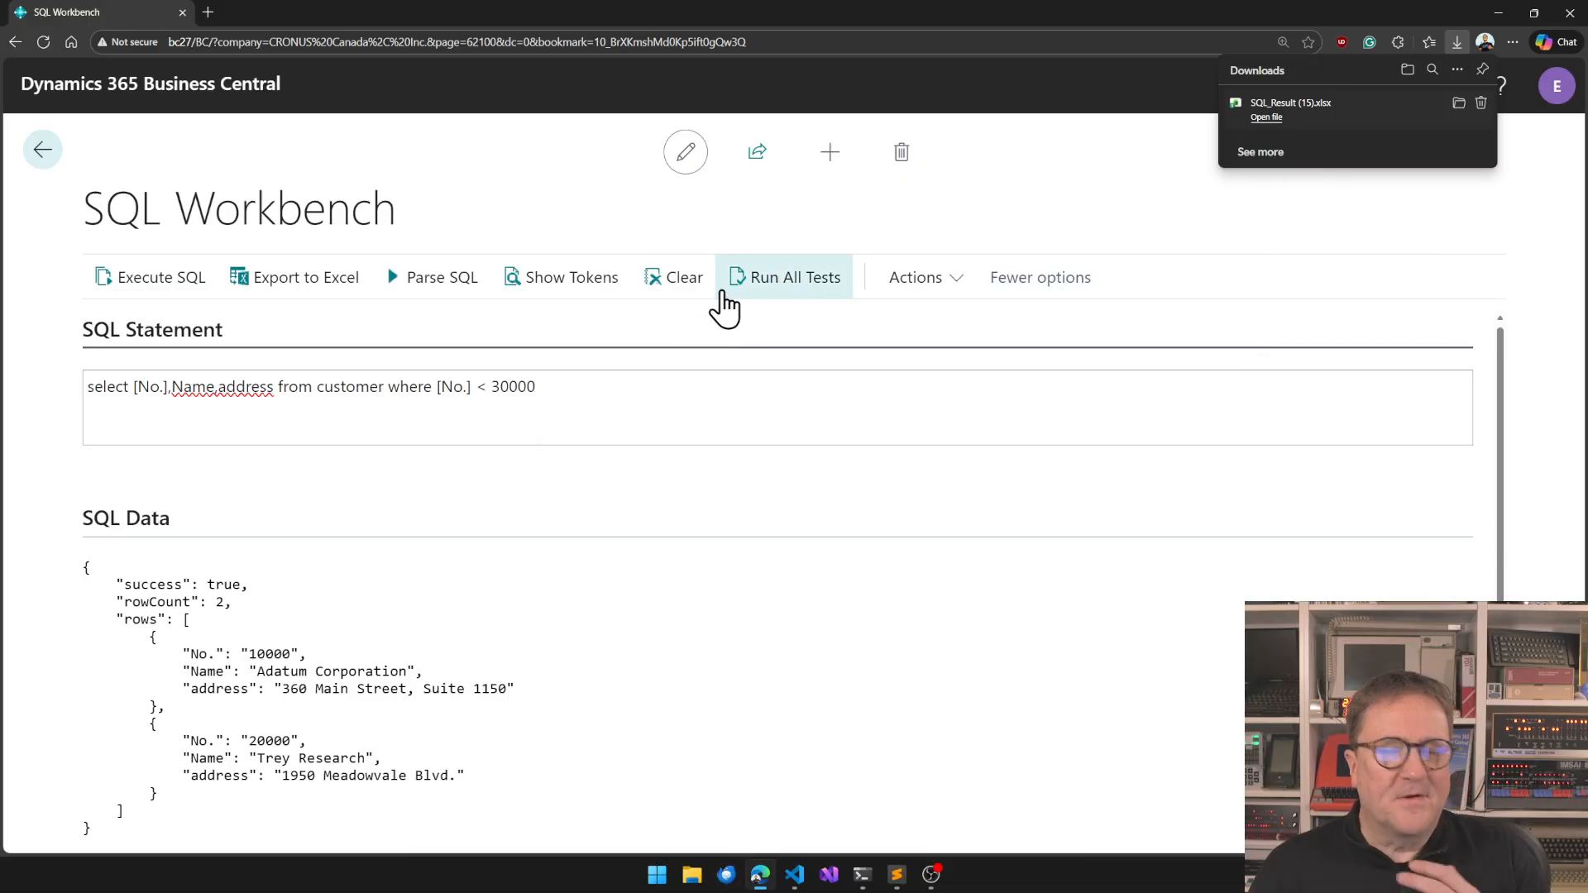
mouse_move(724, 311)
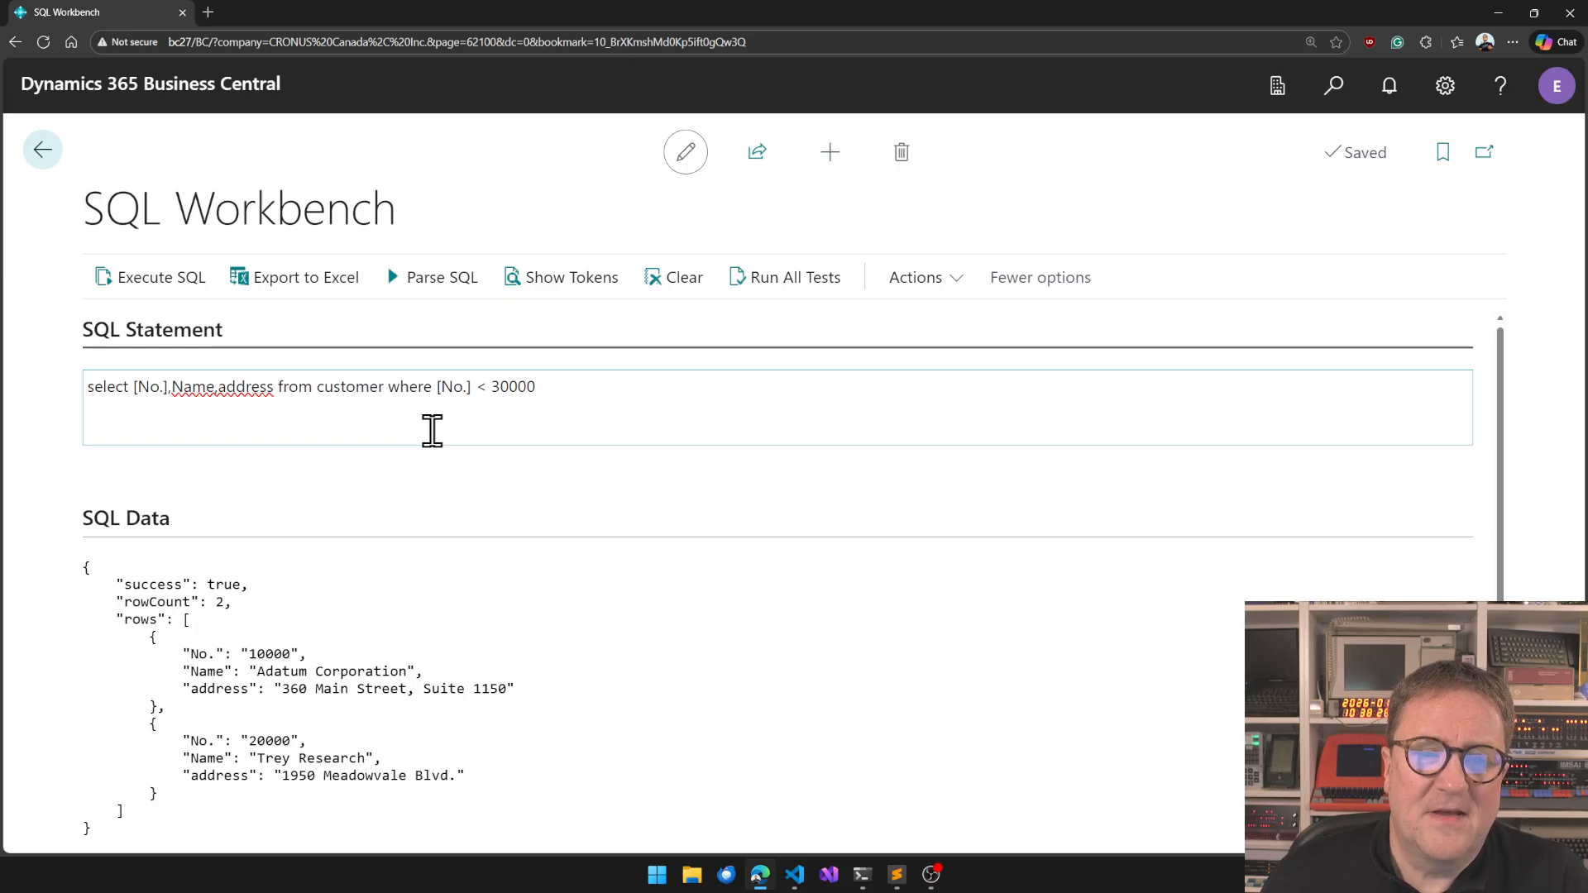
Clear the workbench and enter select * from Customer as the new statement.
click(682, 277)
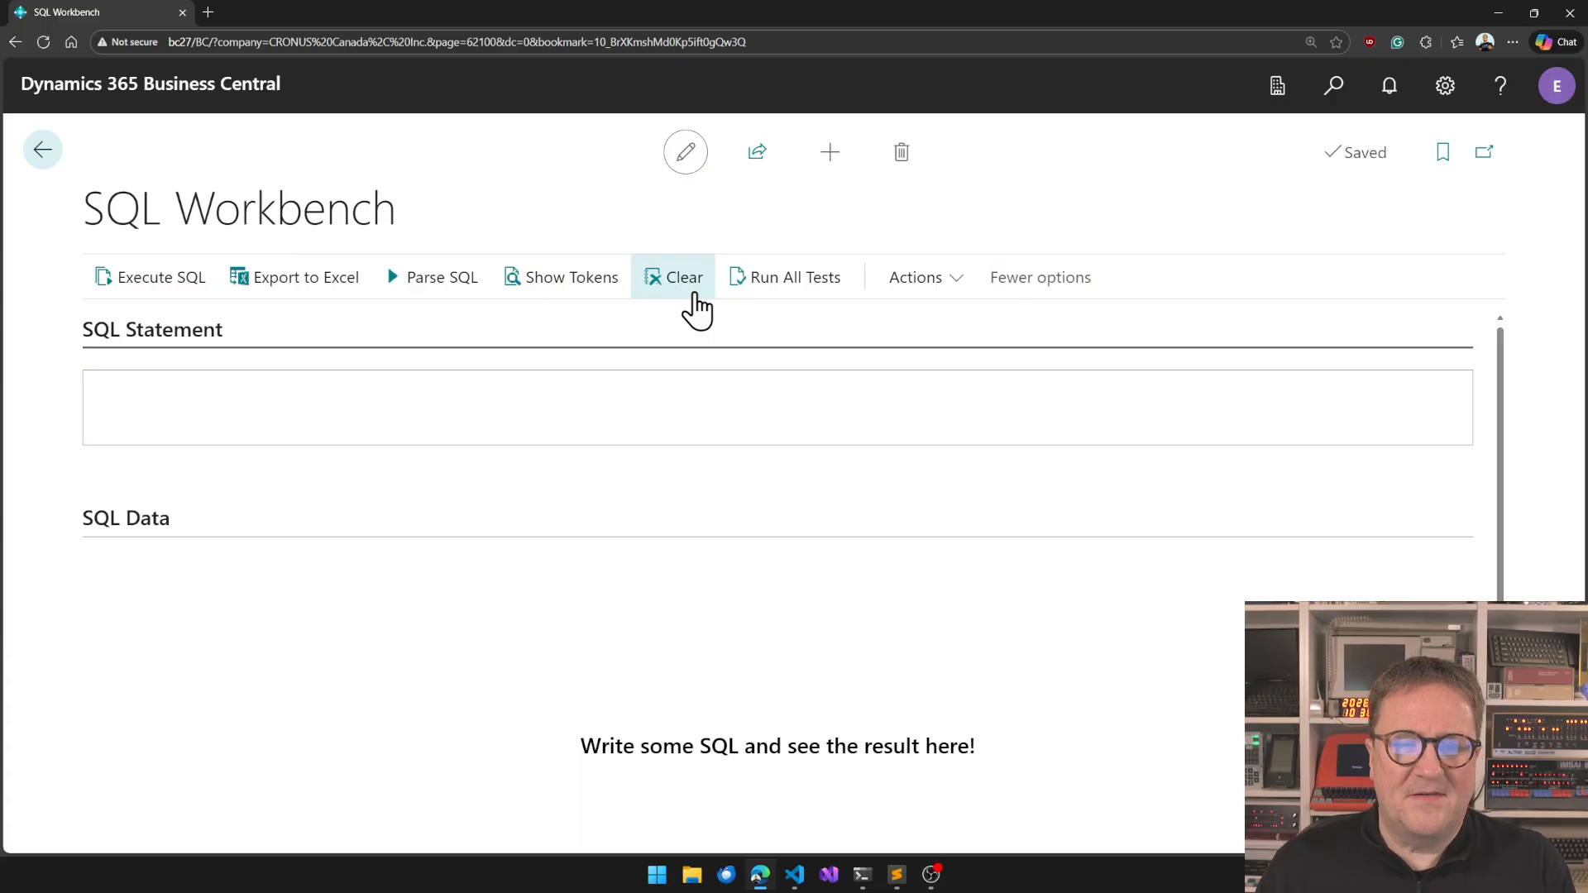
text(select)
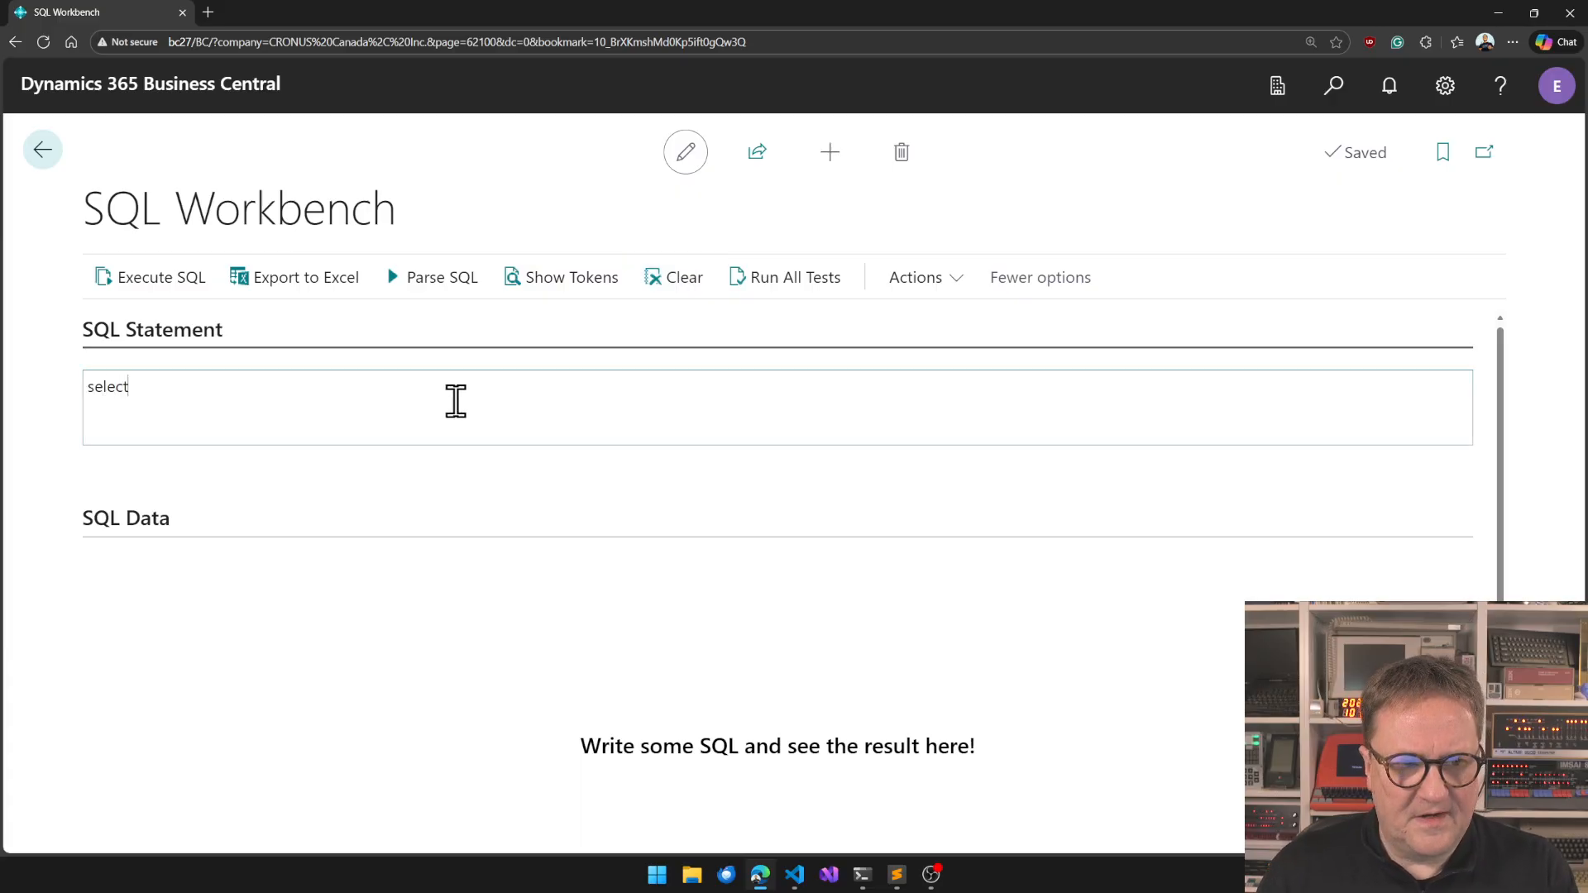
text(* from Custome)
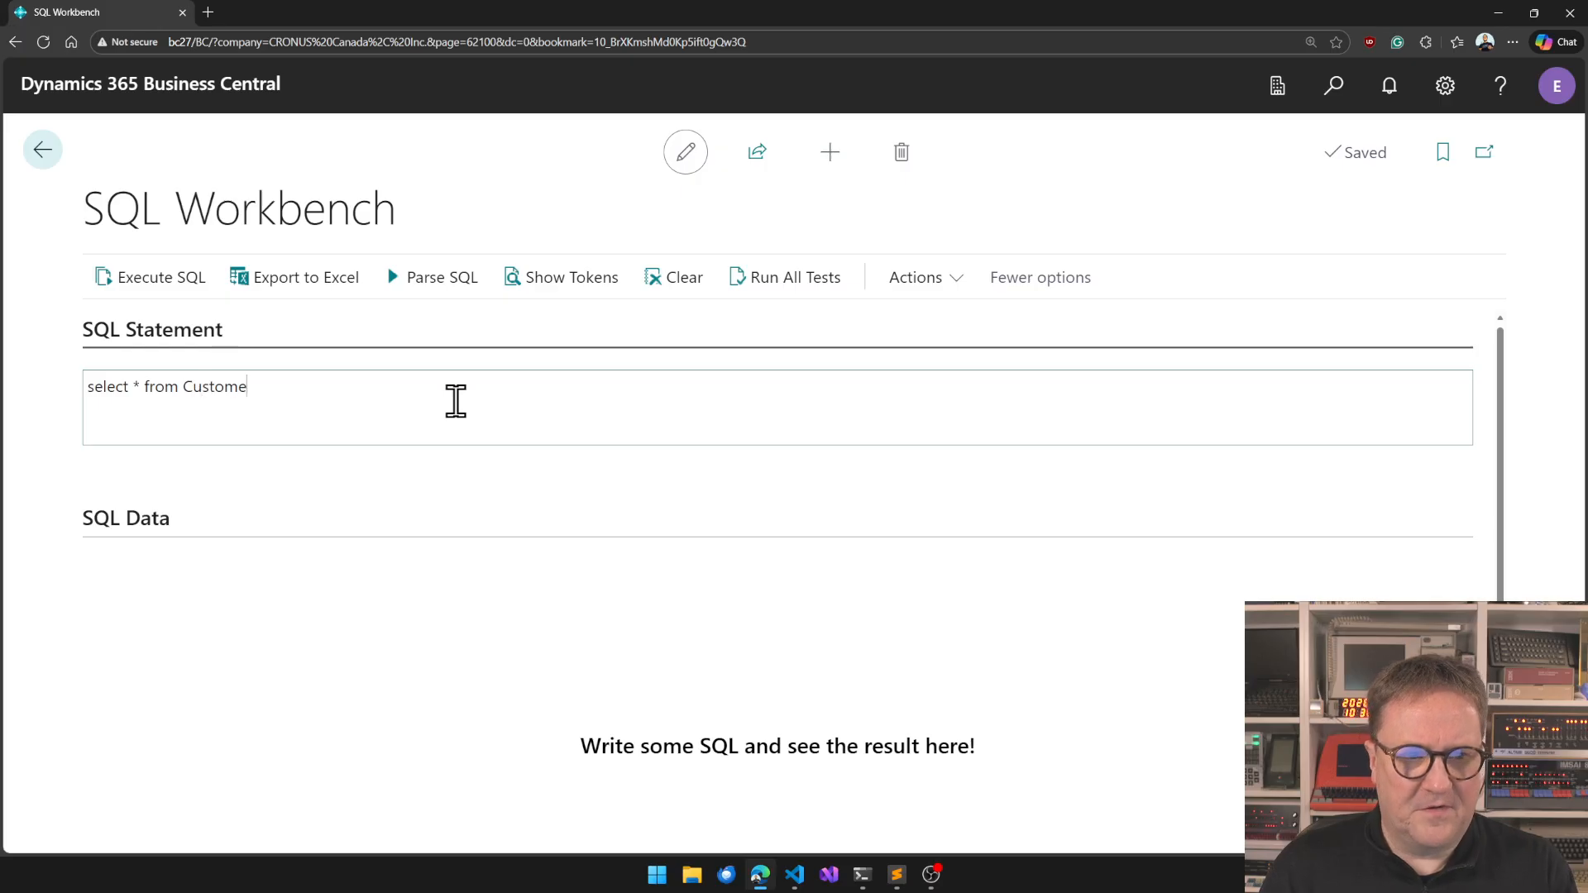
text(r)
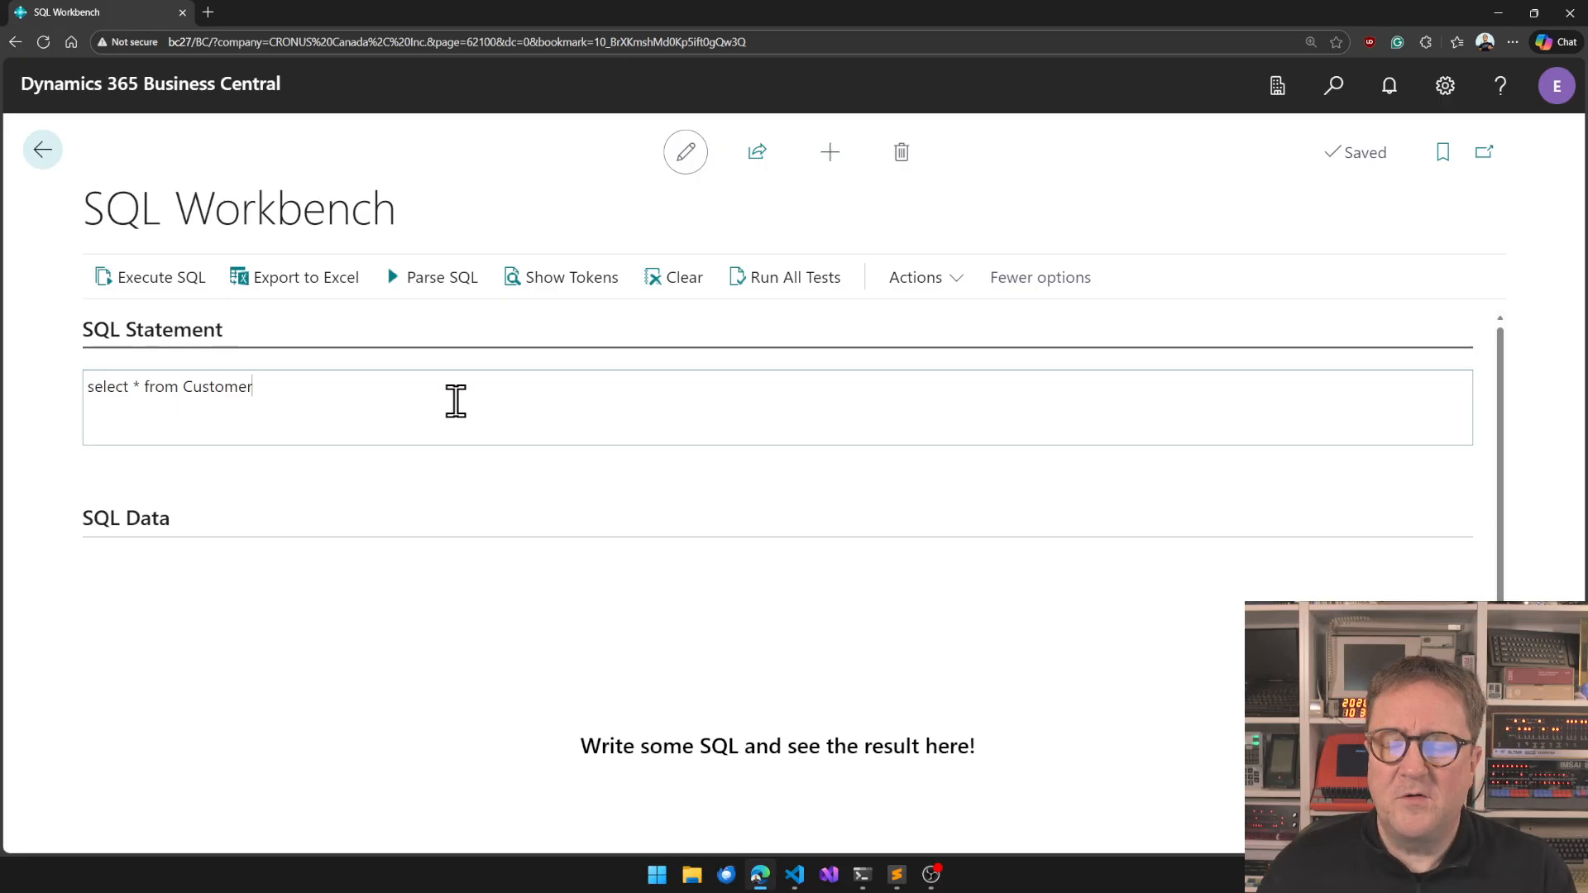
mouse_move(536, 306)
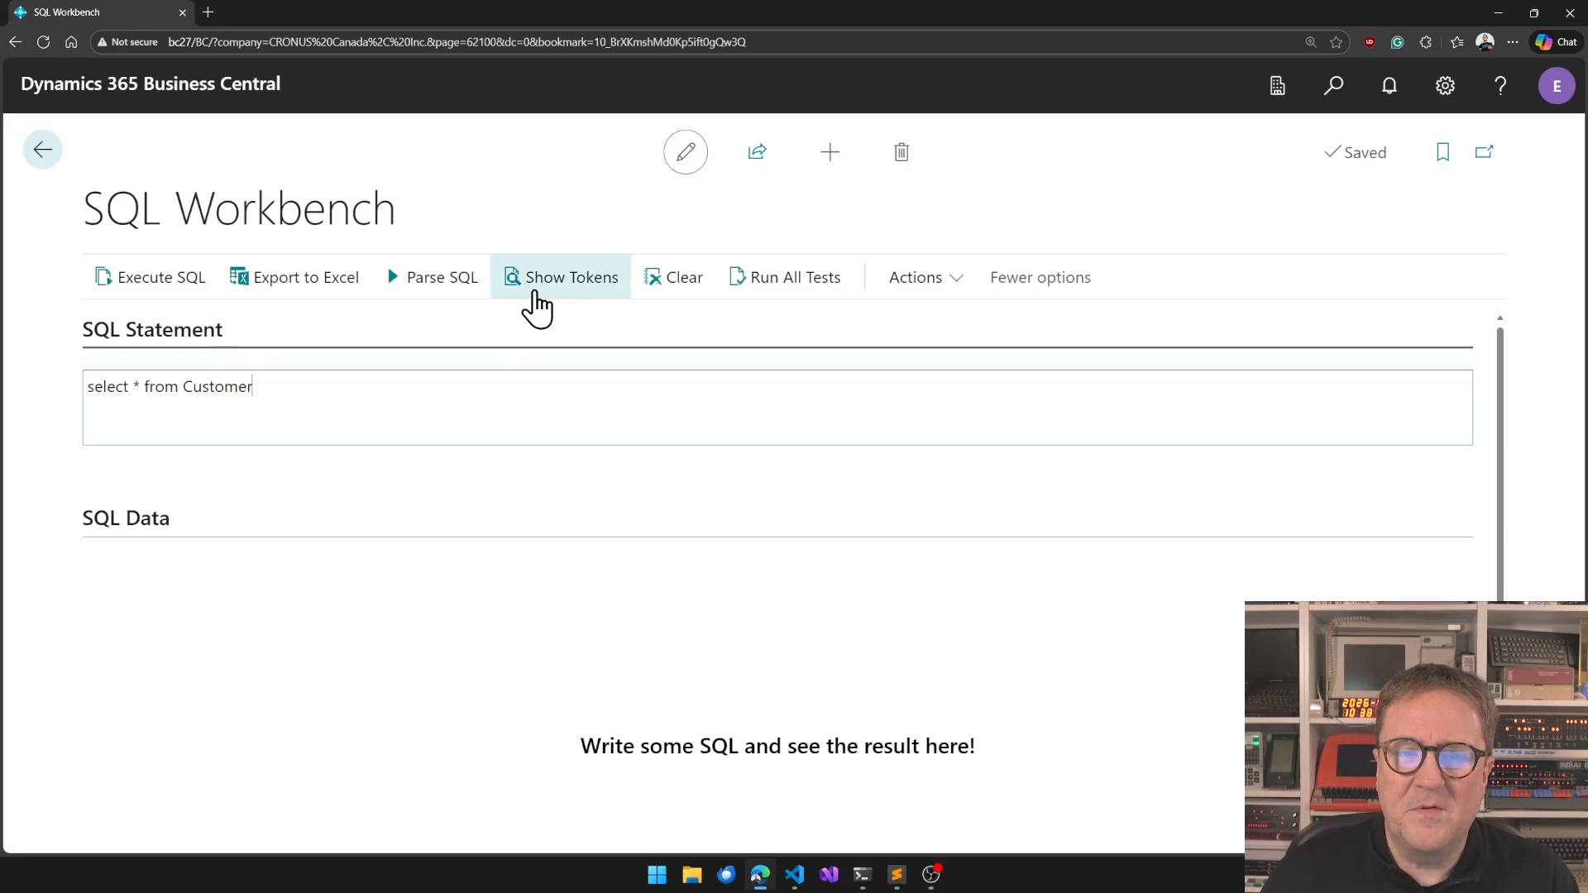
mouse_move(560, 374)
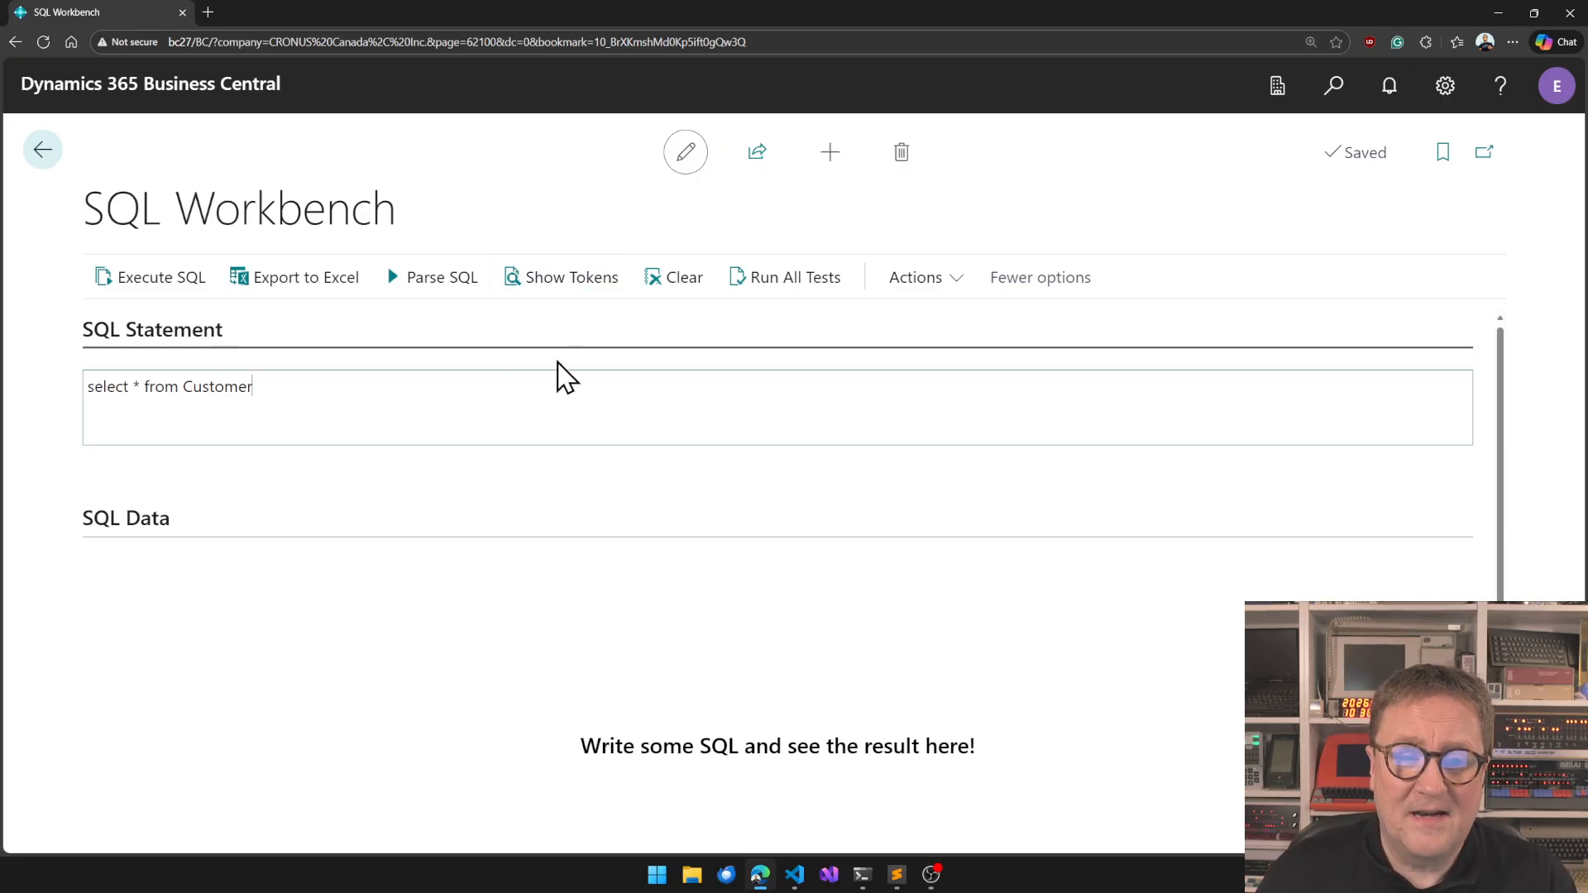
mouse_move(559, 301)
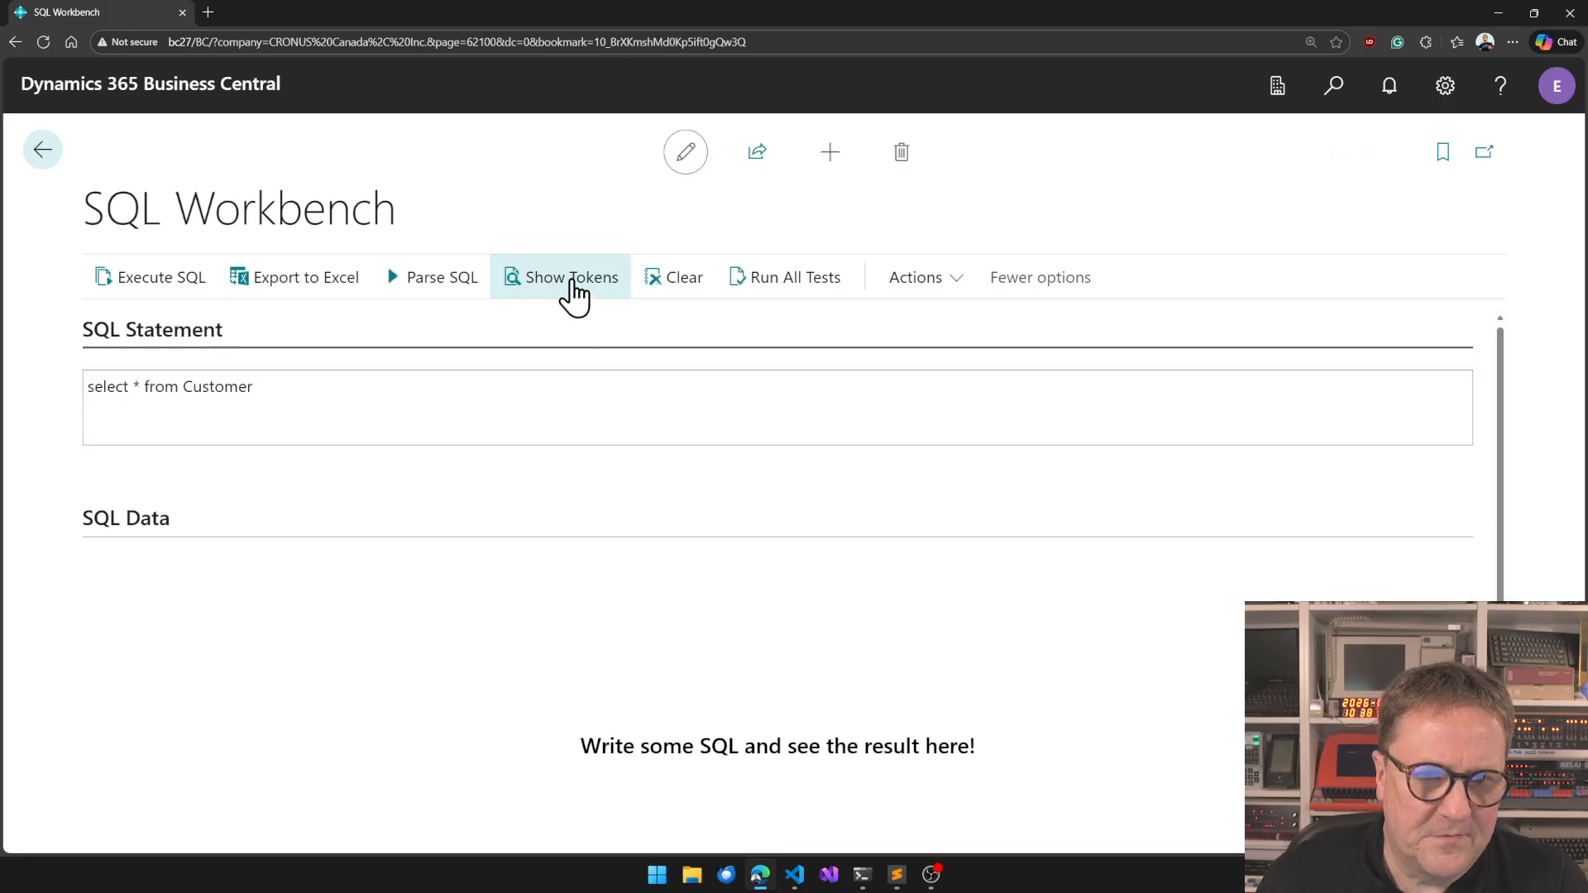
click(572, 278)
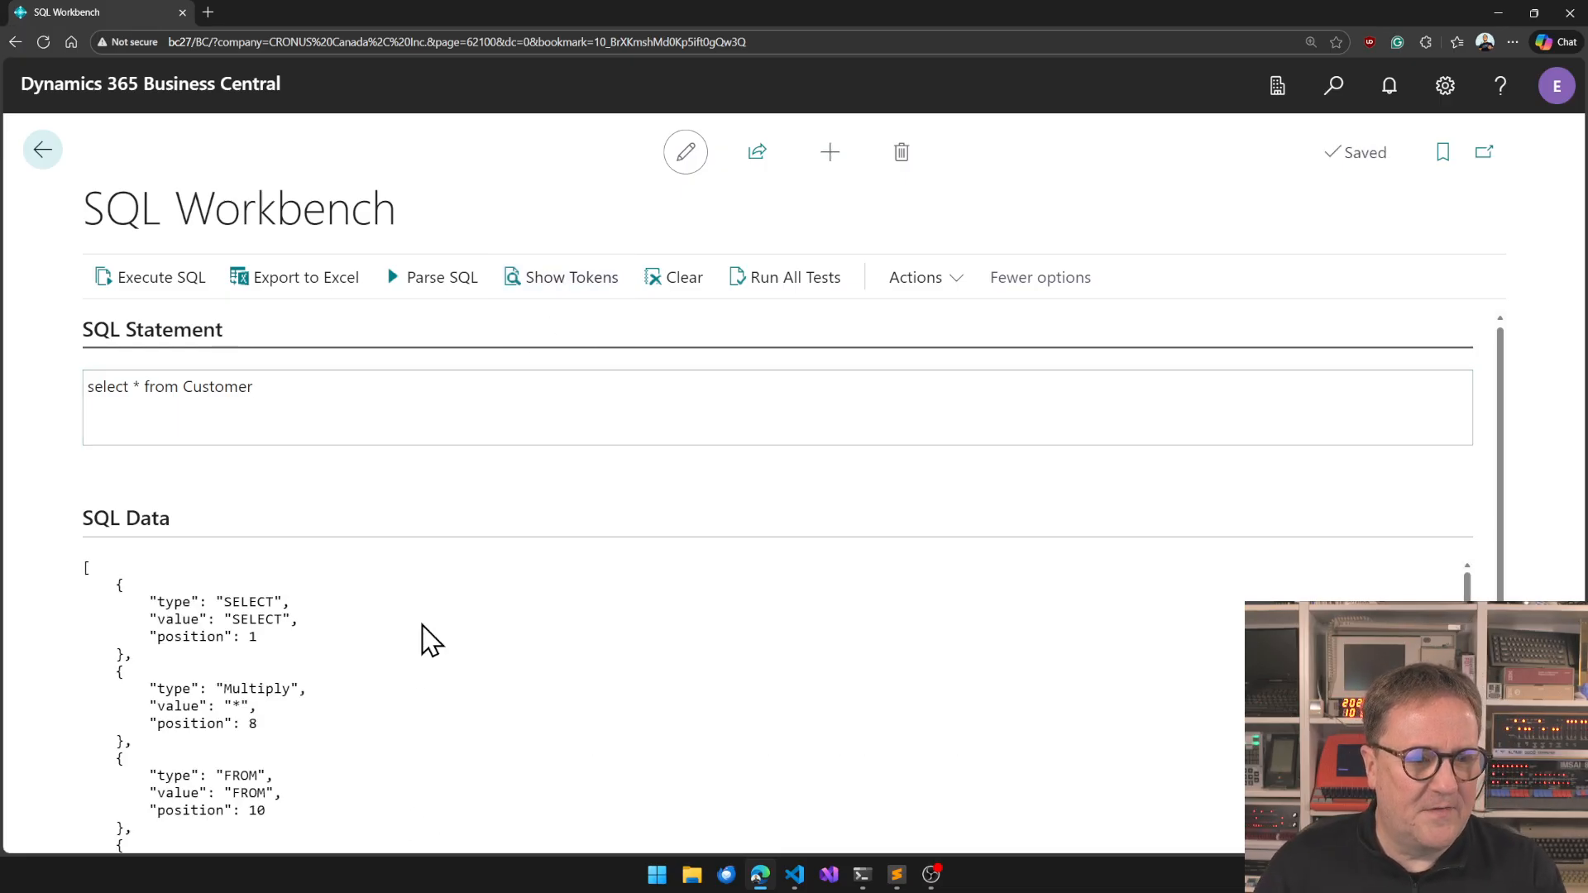
scroll(down, 3)
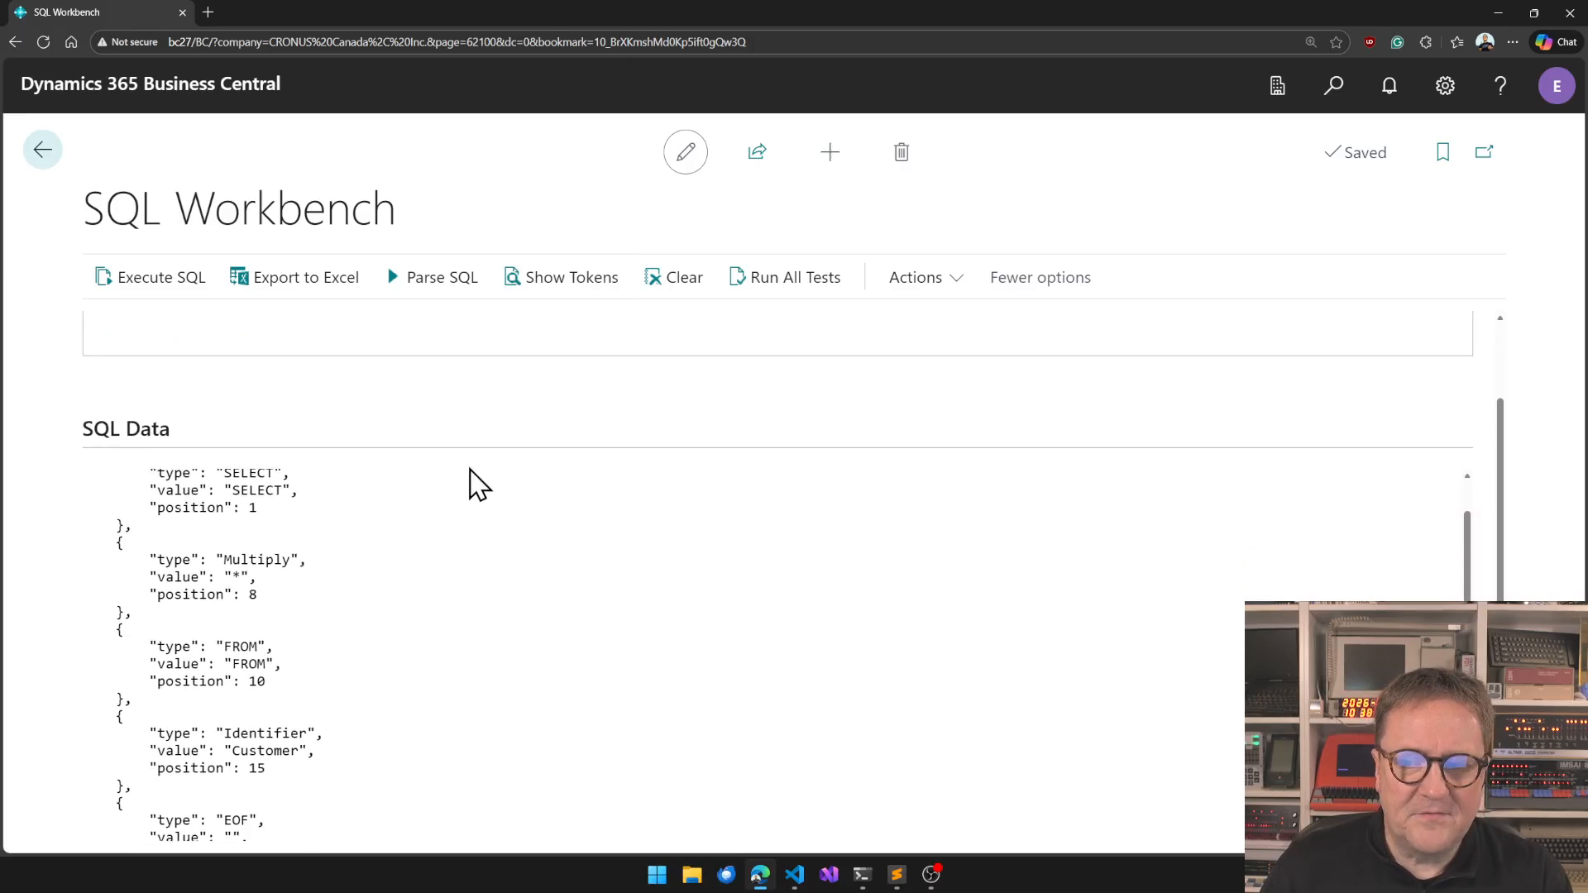
scroll(down, 3)
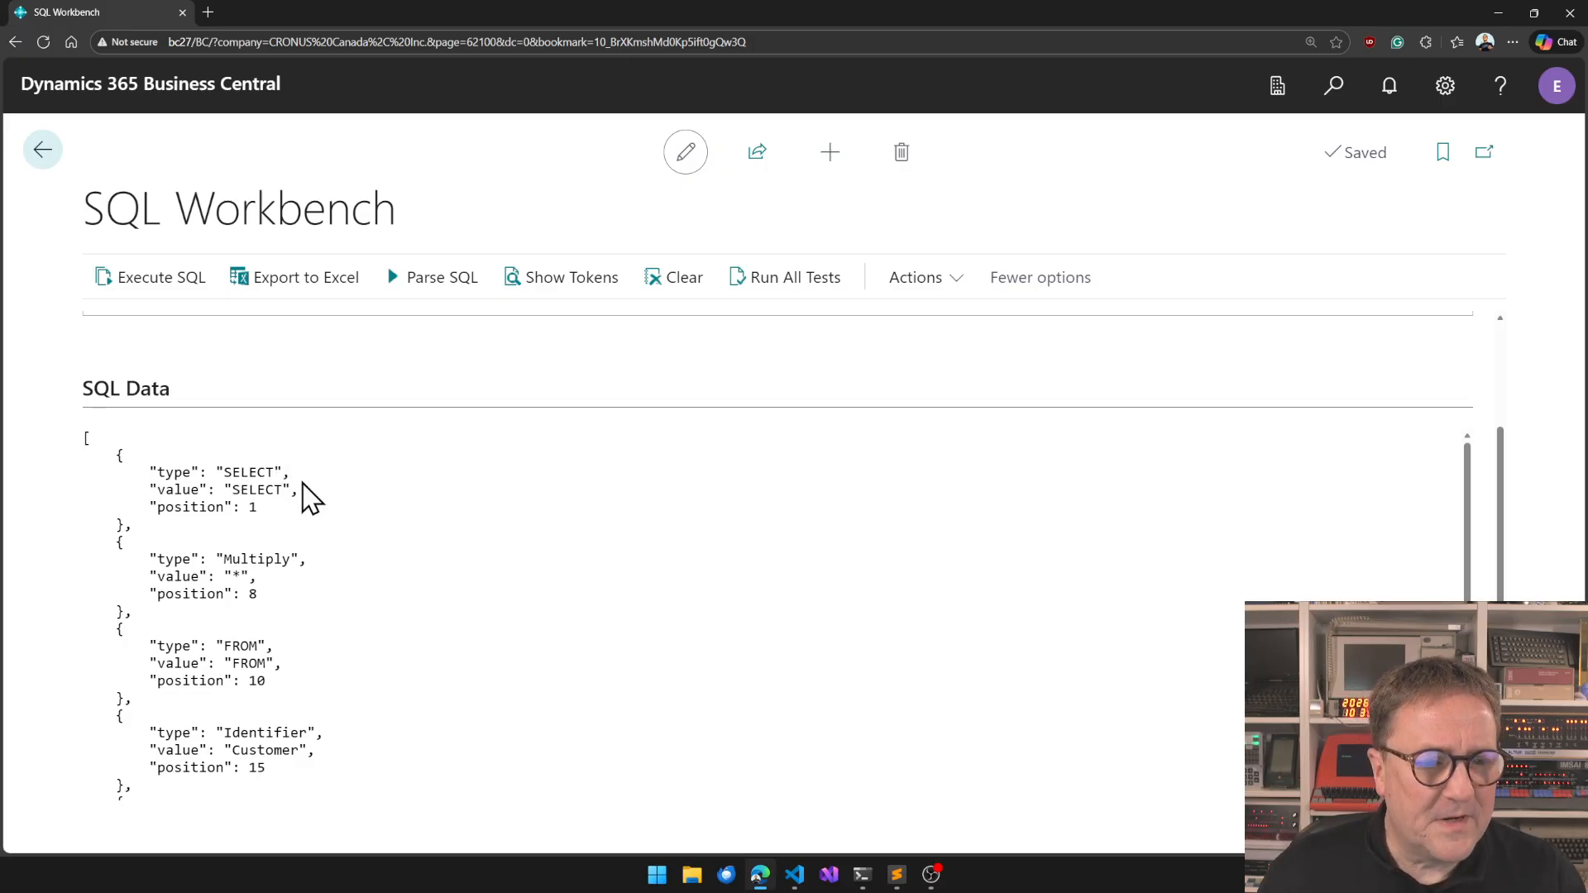
scroll(down, 3)
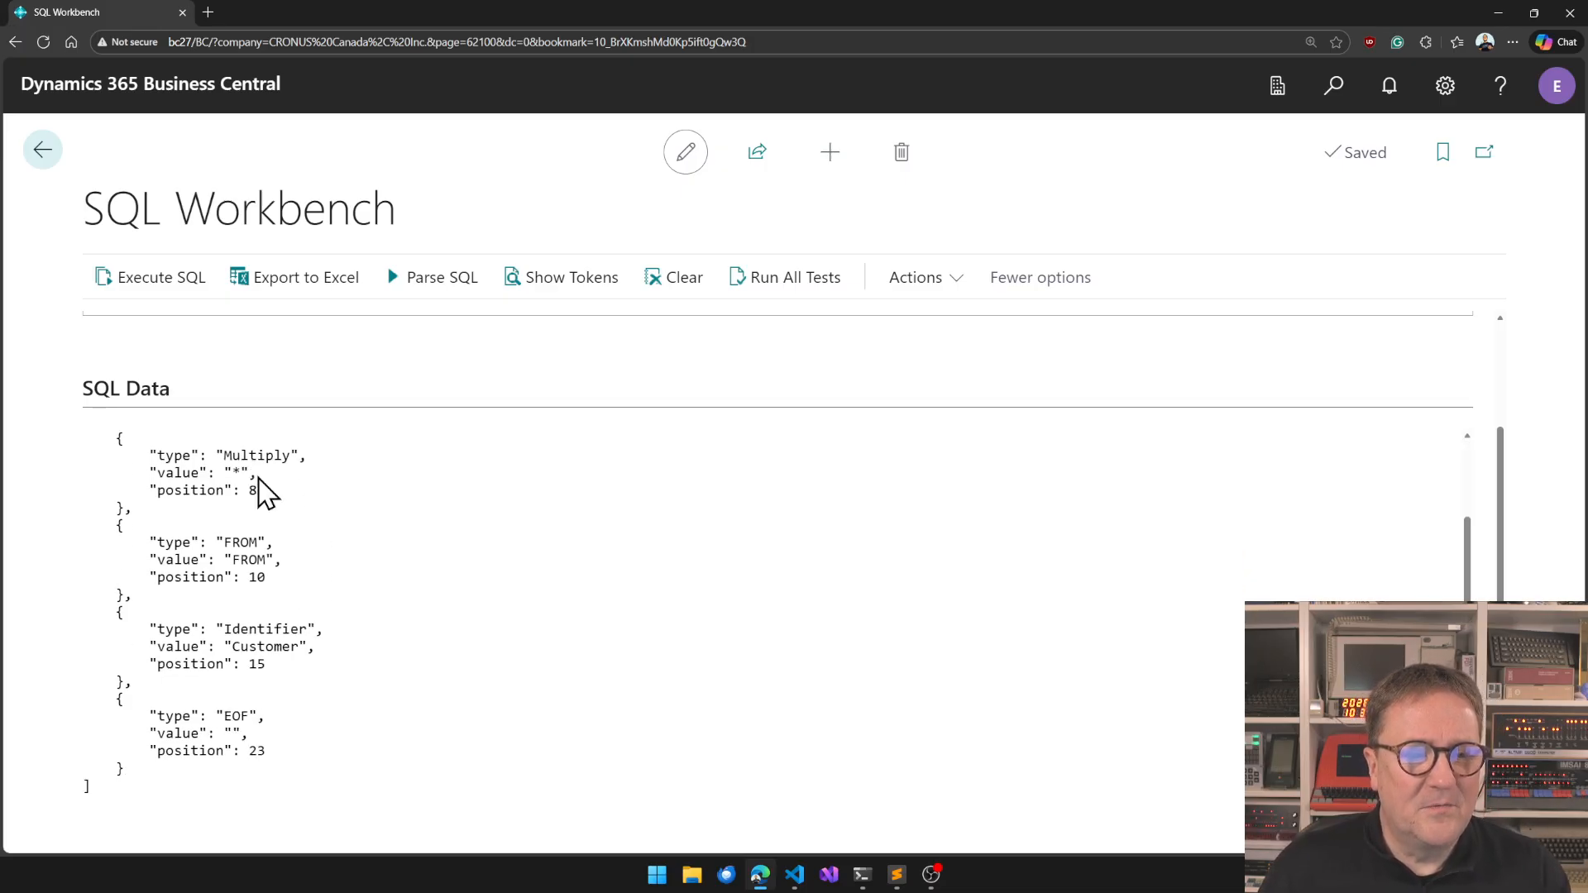
mouse_move(242, 455)
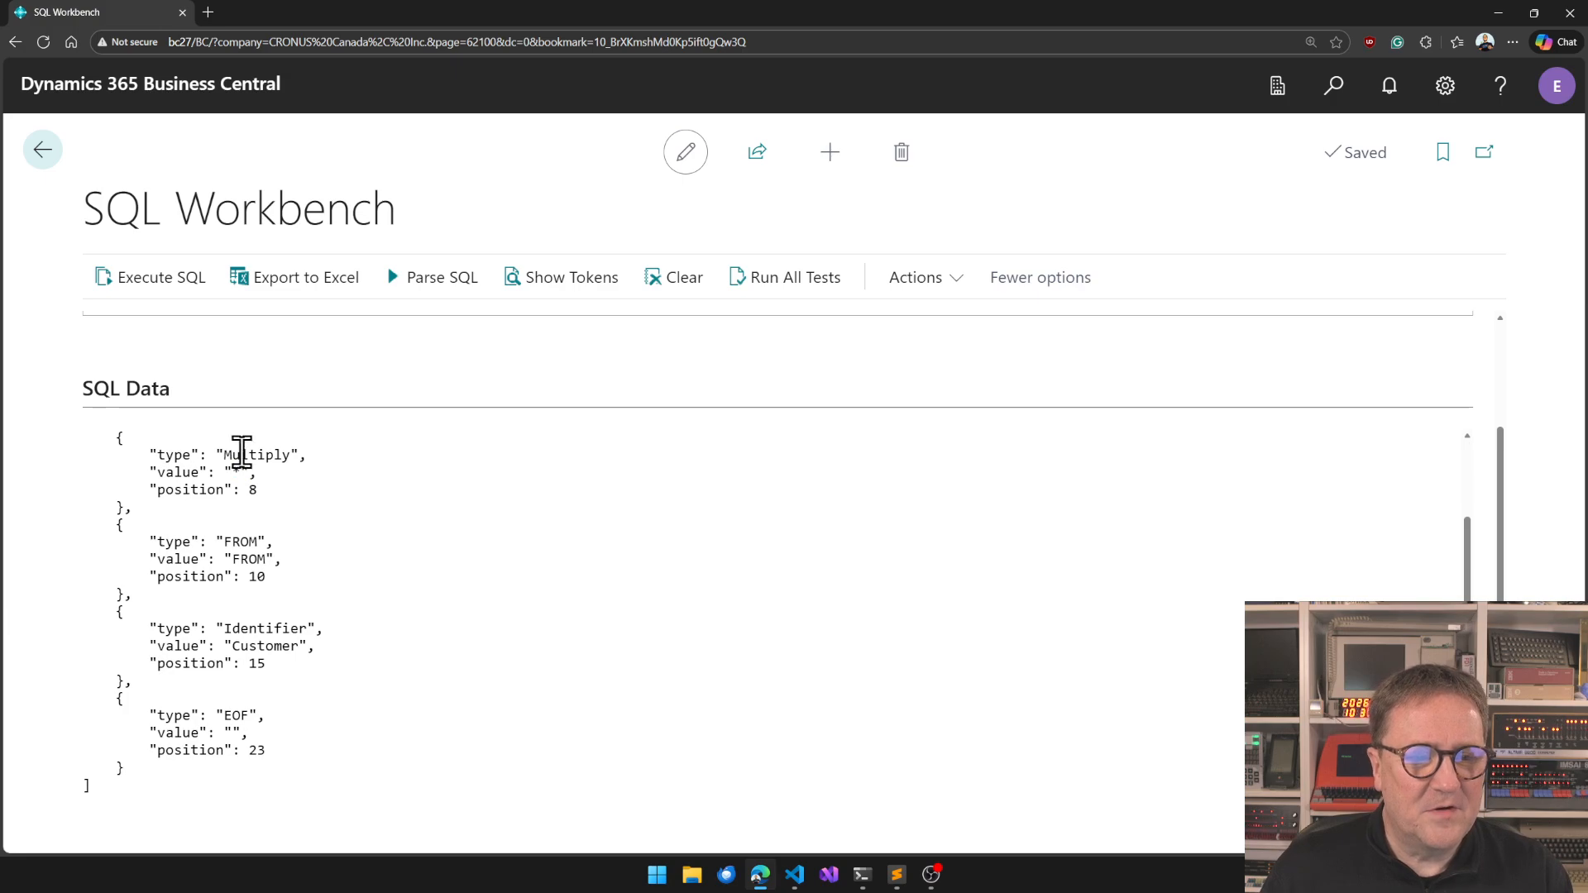
double_click(256, 455)
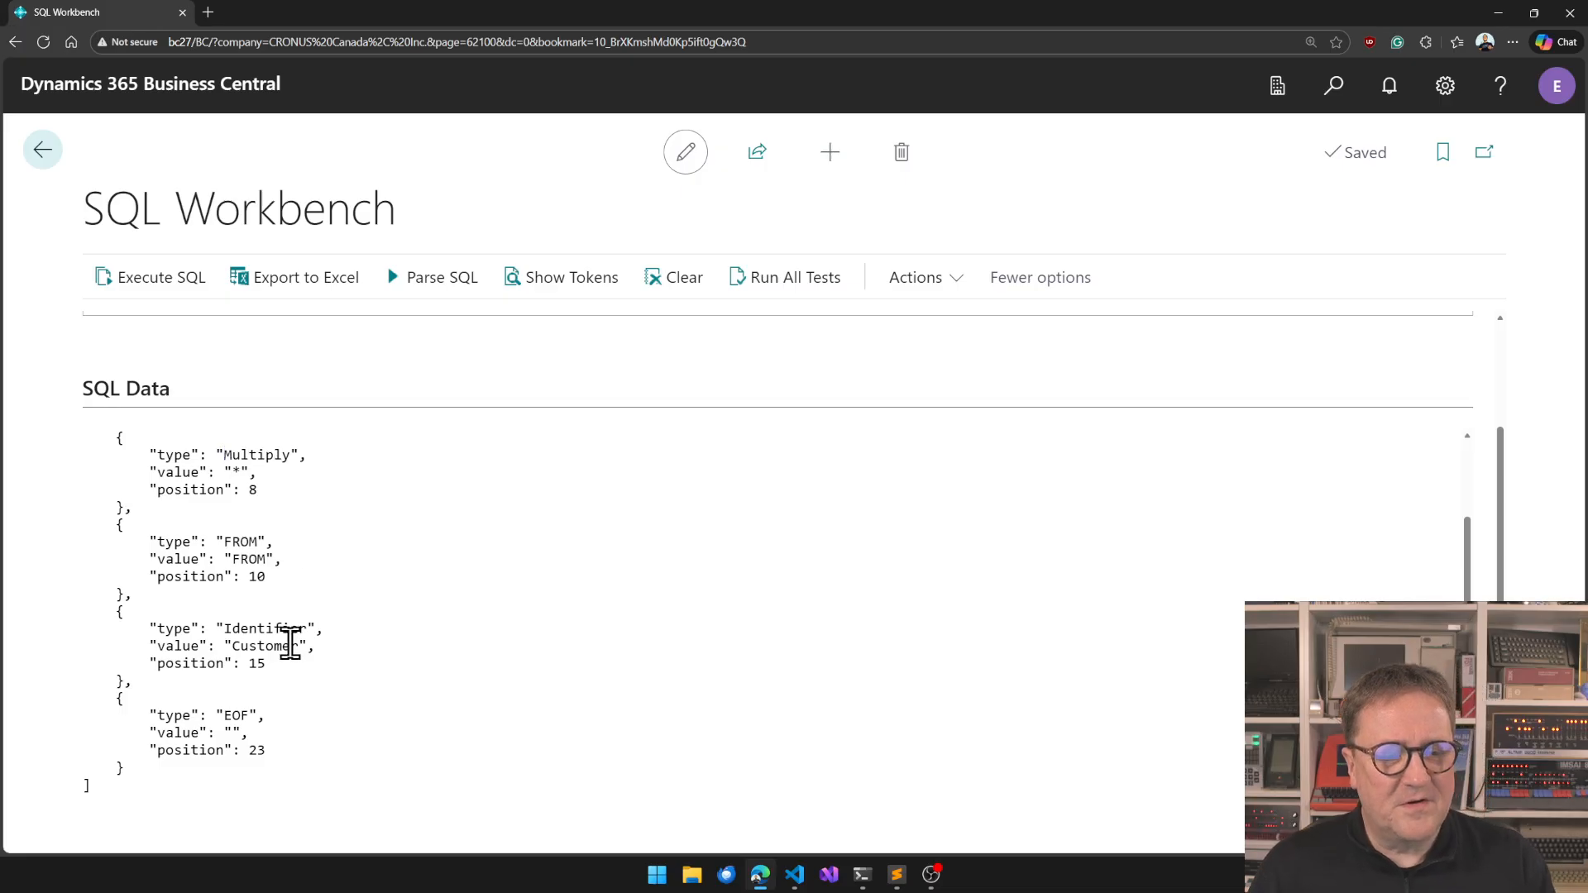
mouse_move(284, 640)
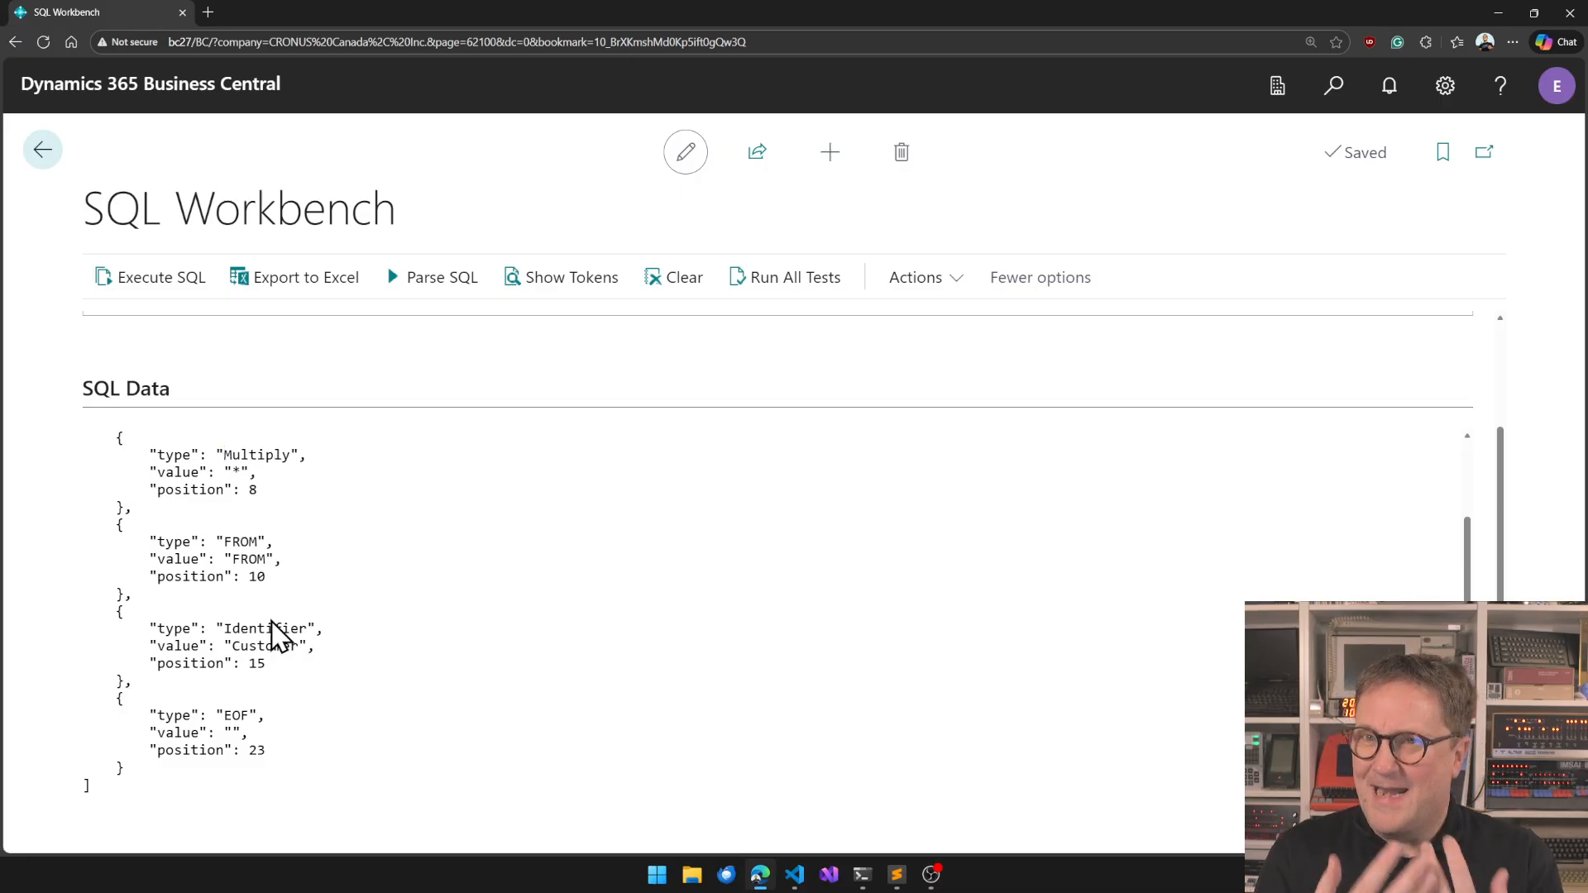
mouse_move(238, 735)
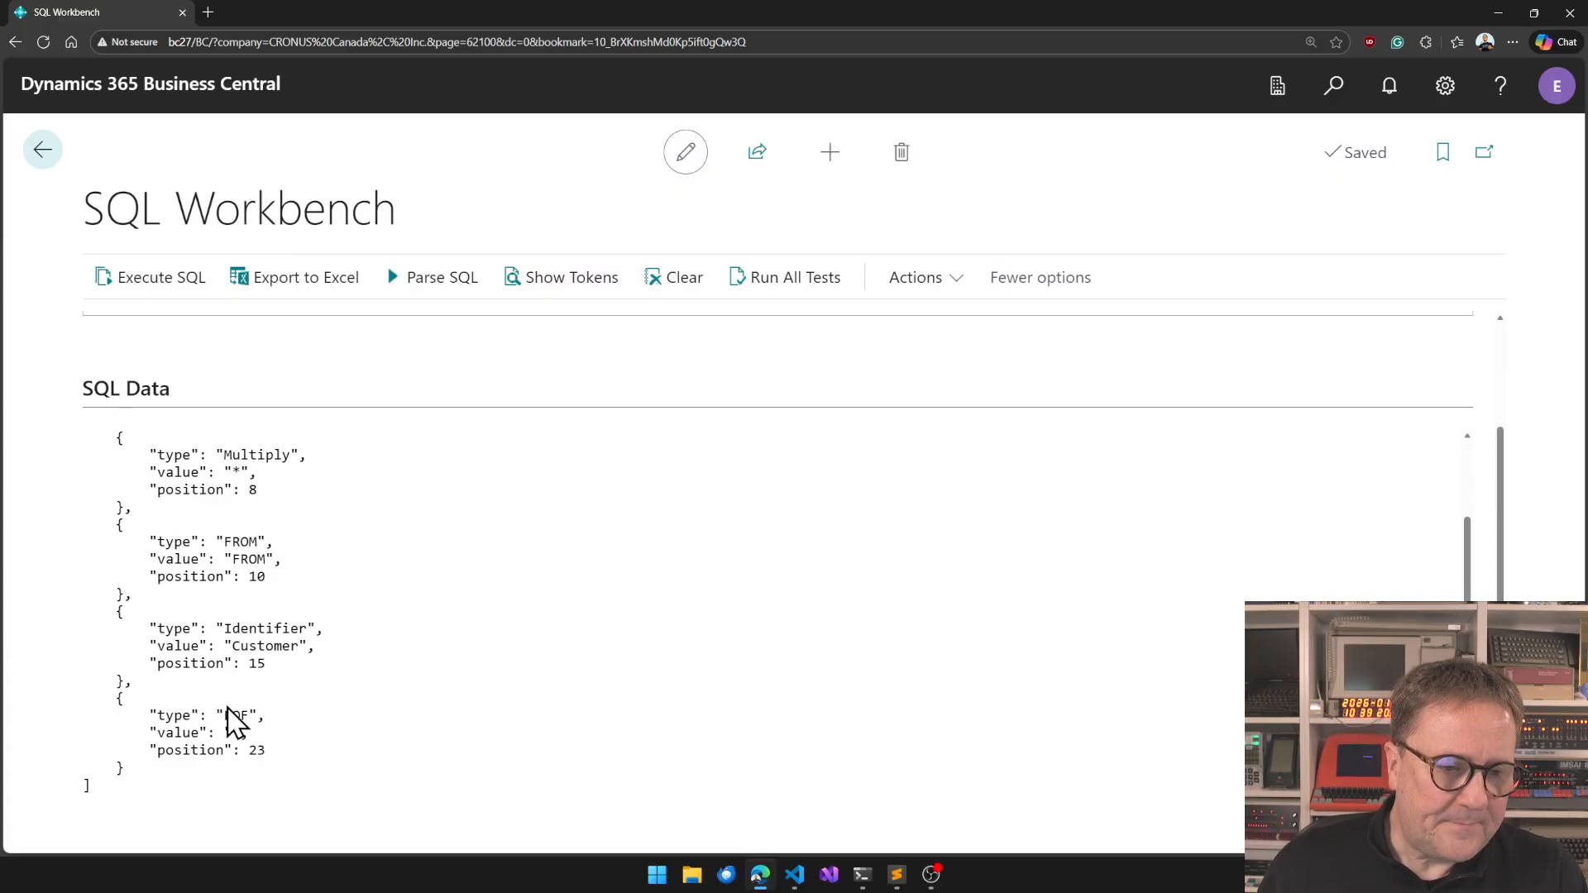
double_click(235, 715)
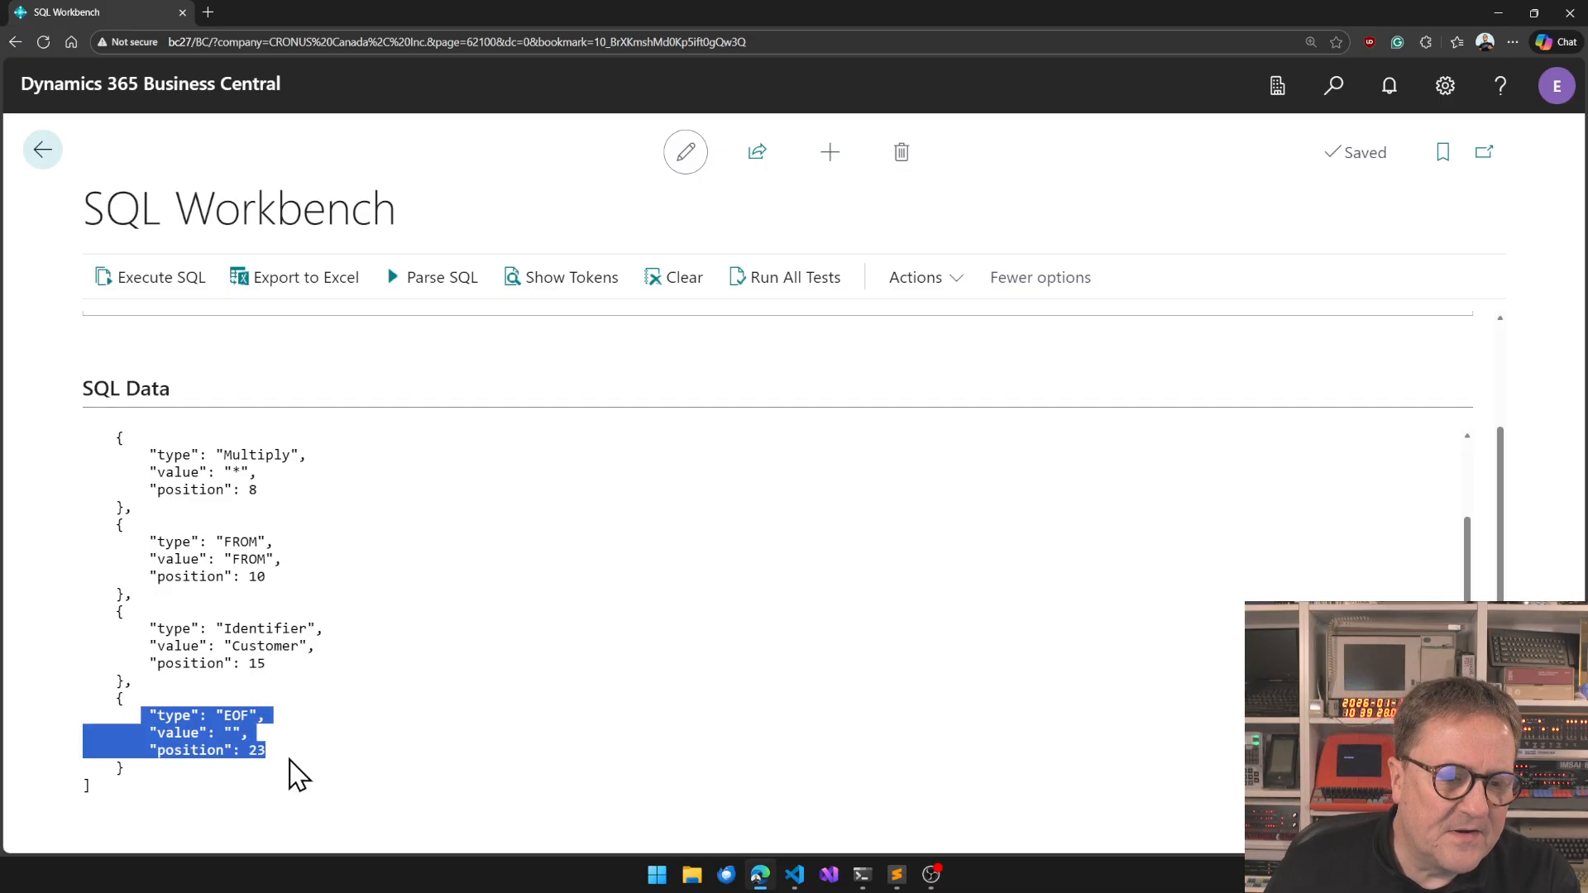
click(281, 770)
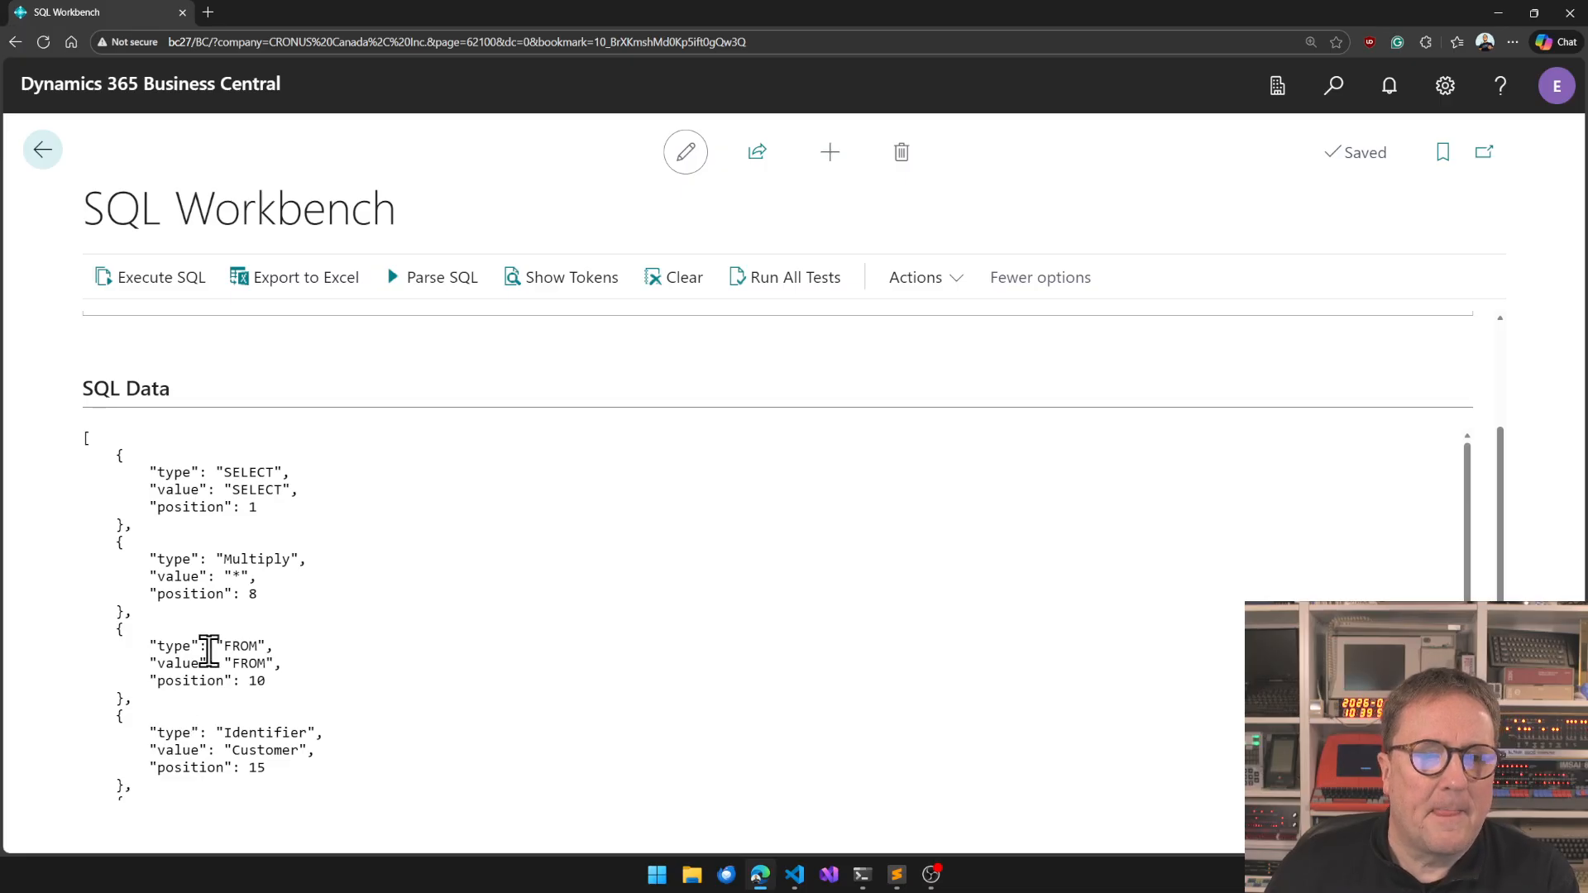
mouse_move(412, 686)
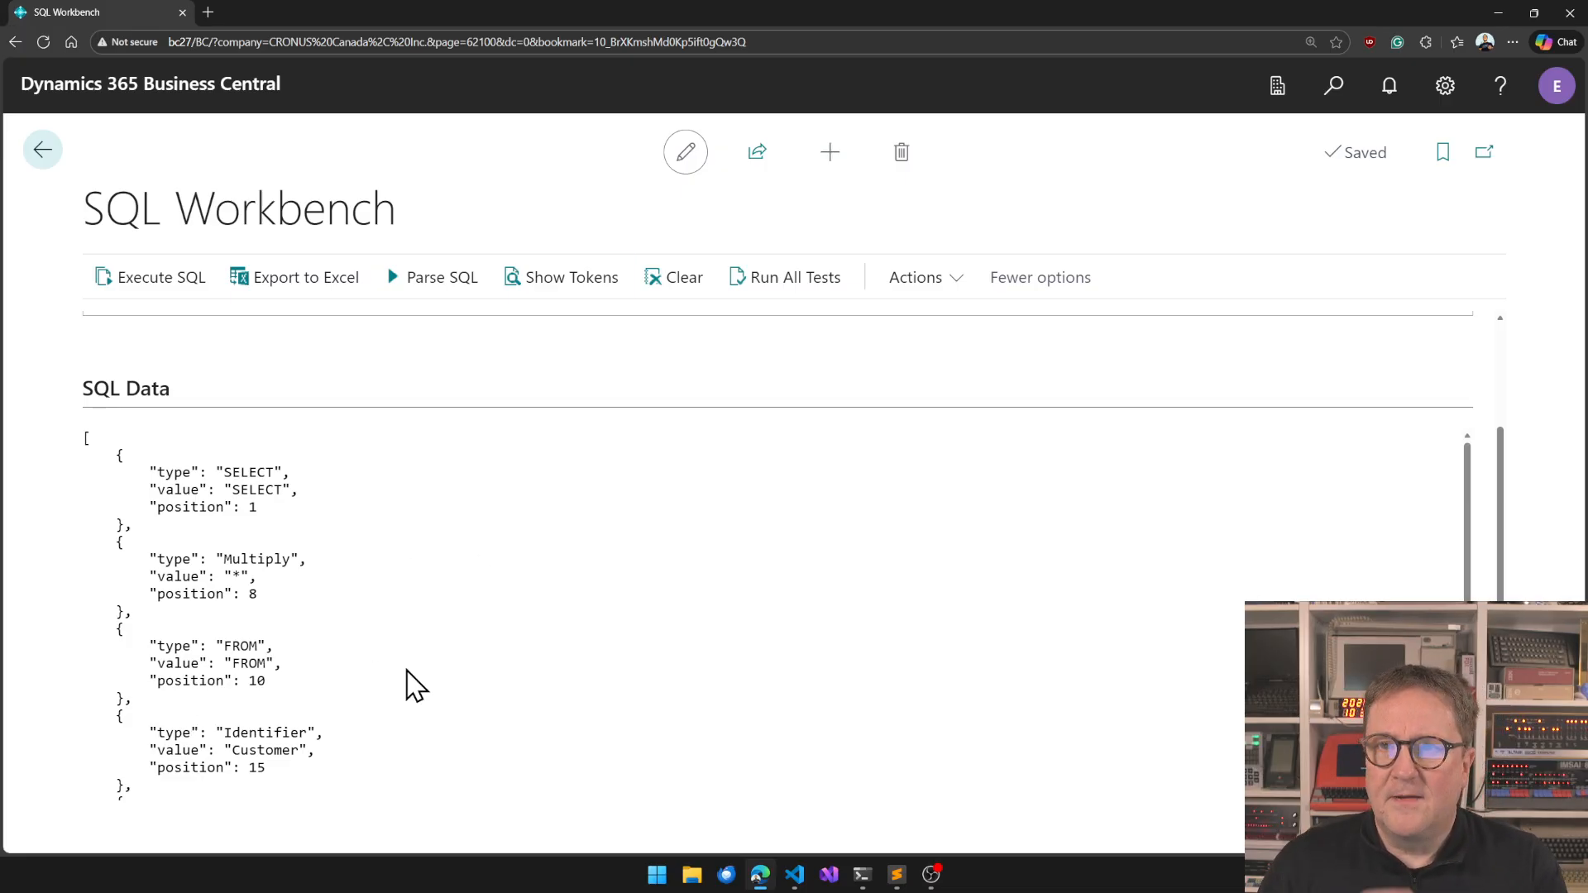
mouse_move(205, 513)
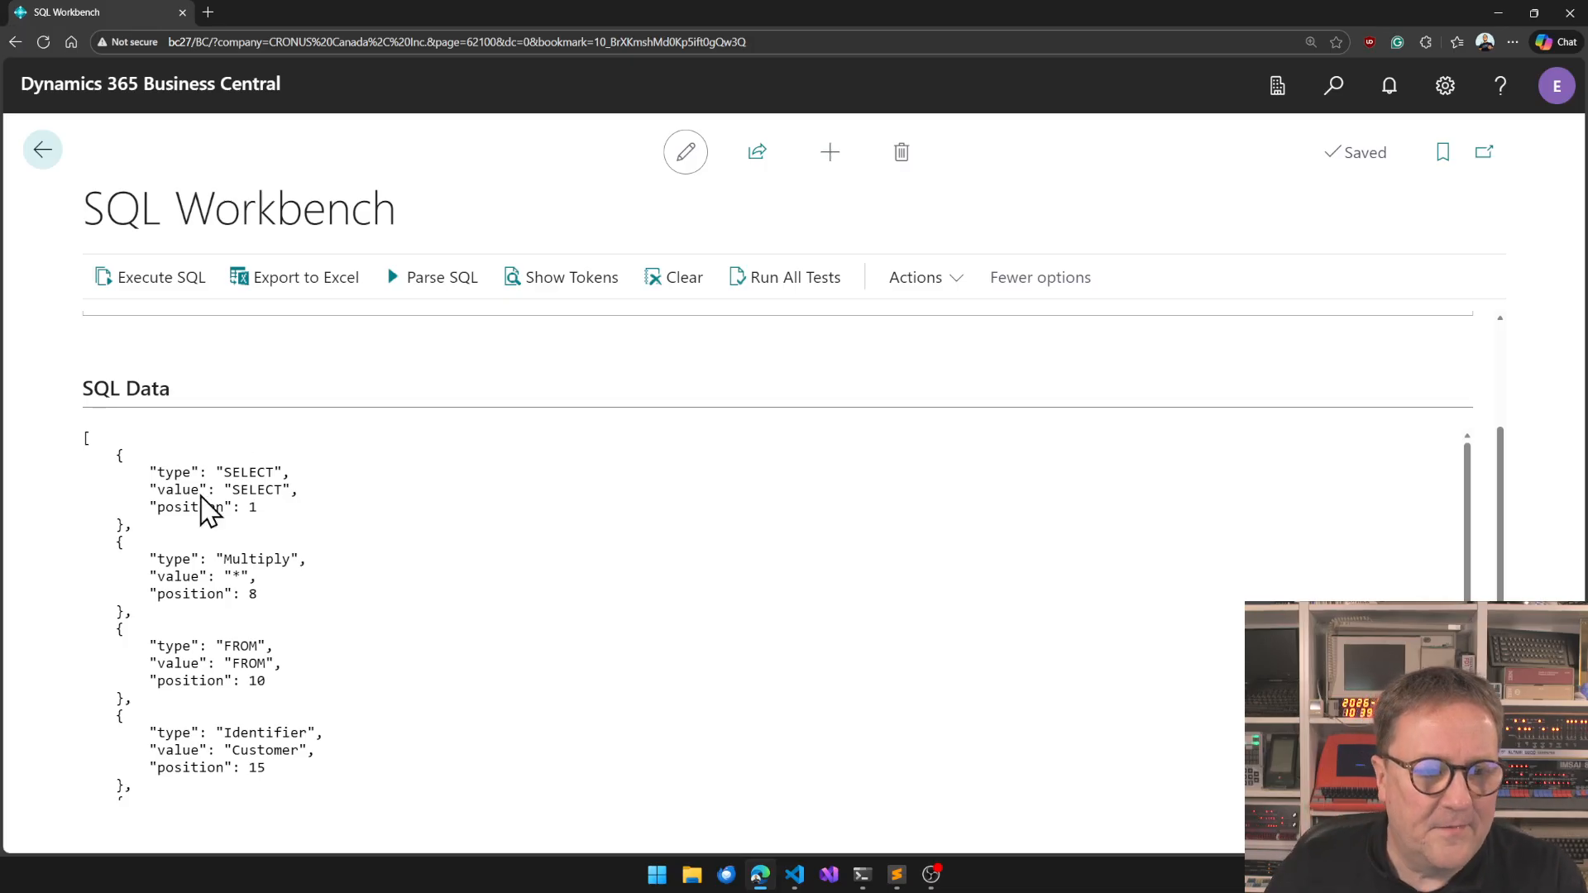
mouse_move(294, 734)
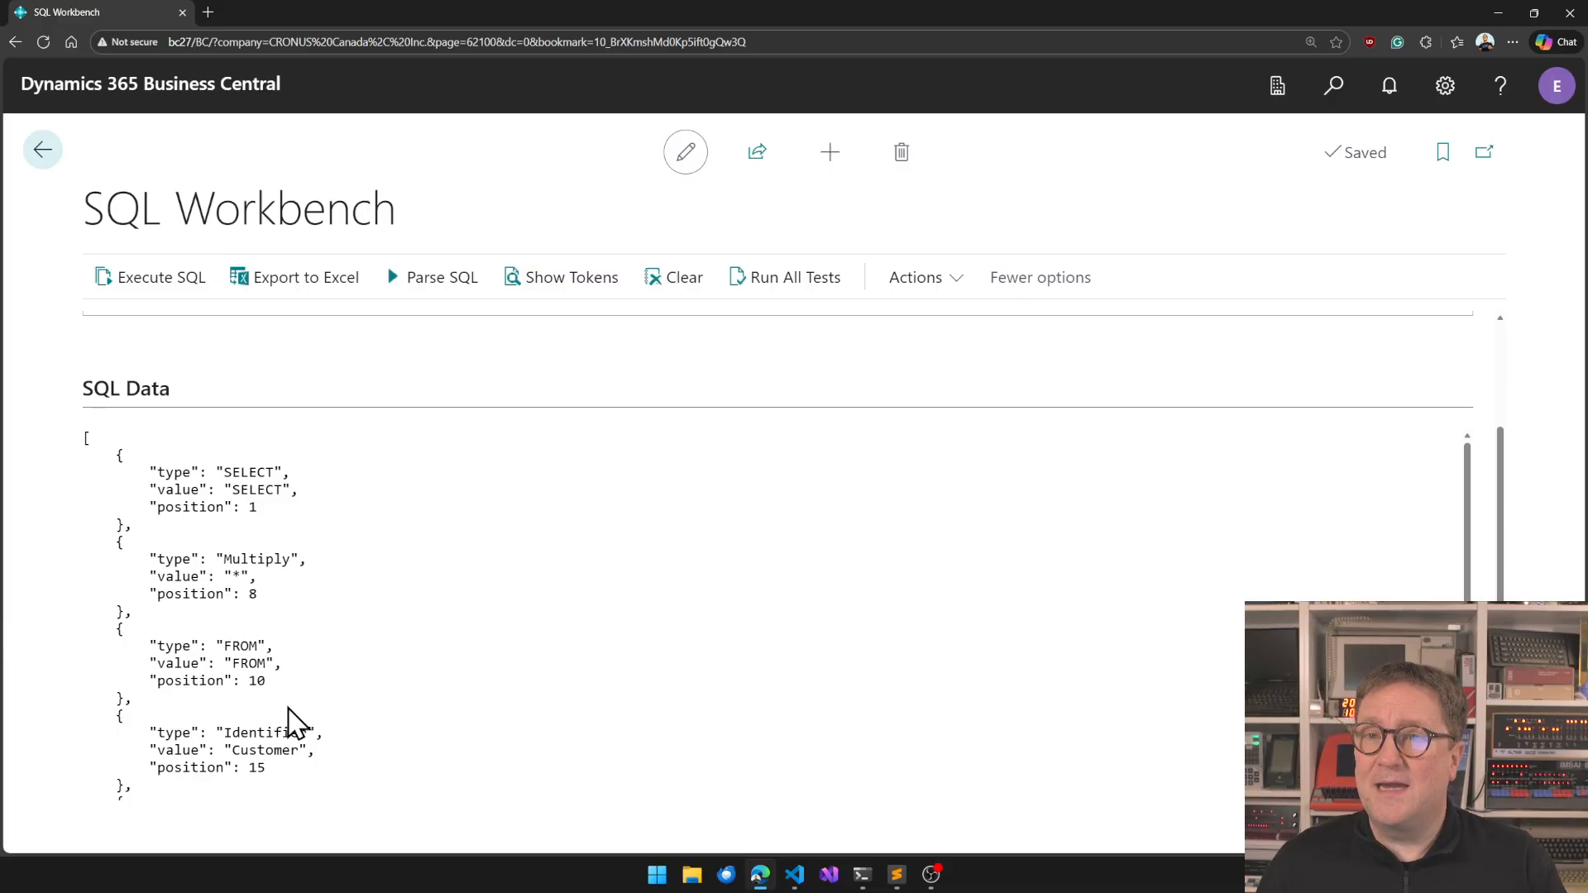
mouse_move(503, 498)
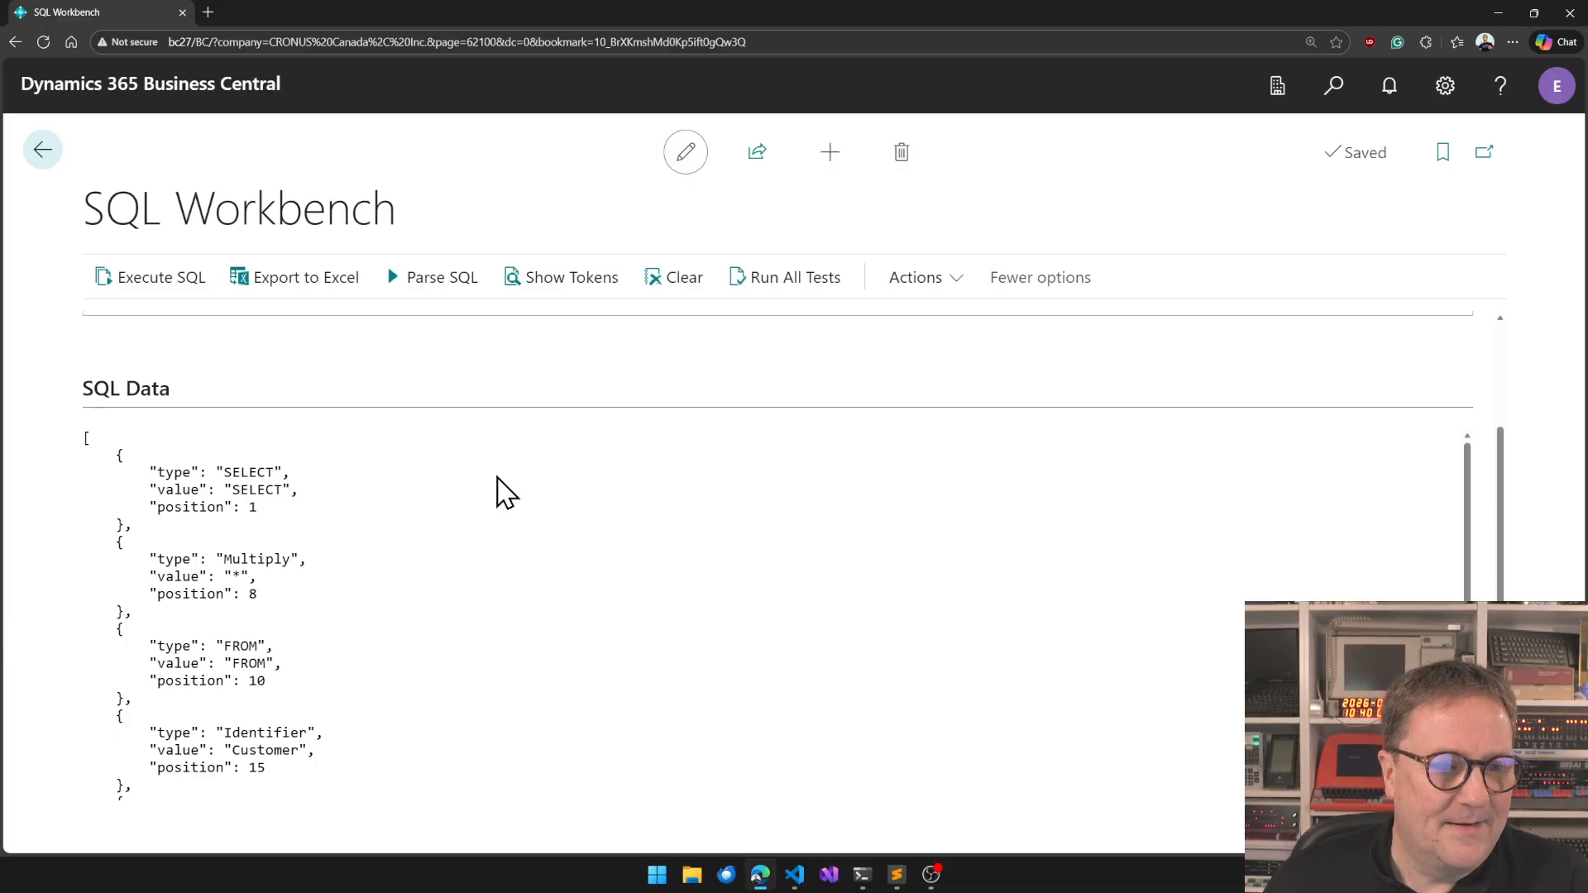
click(441, 278)
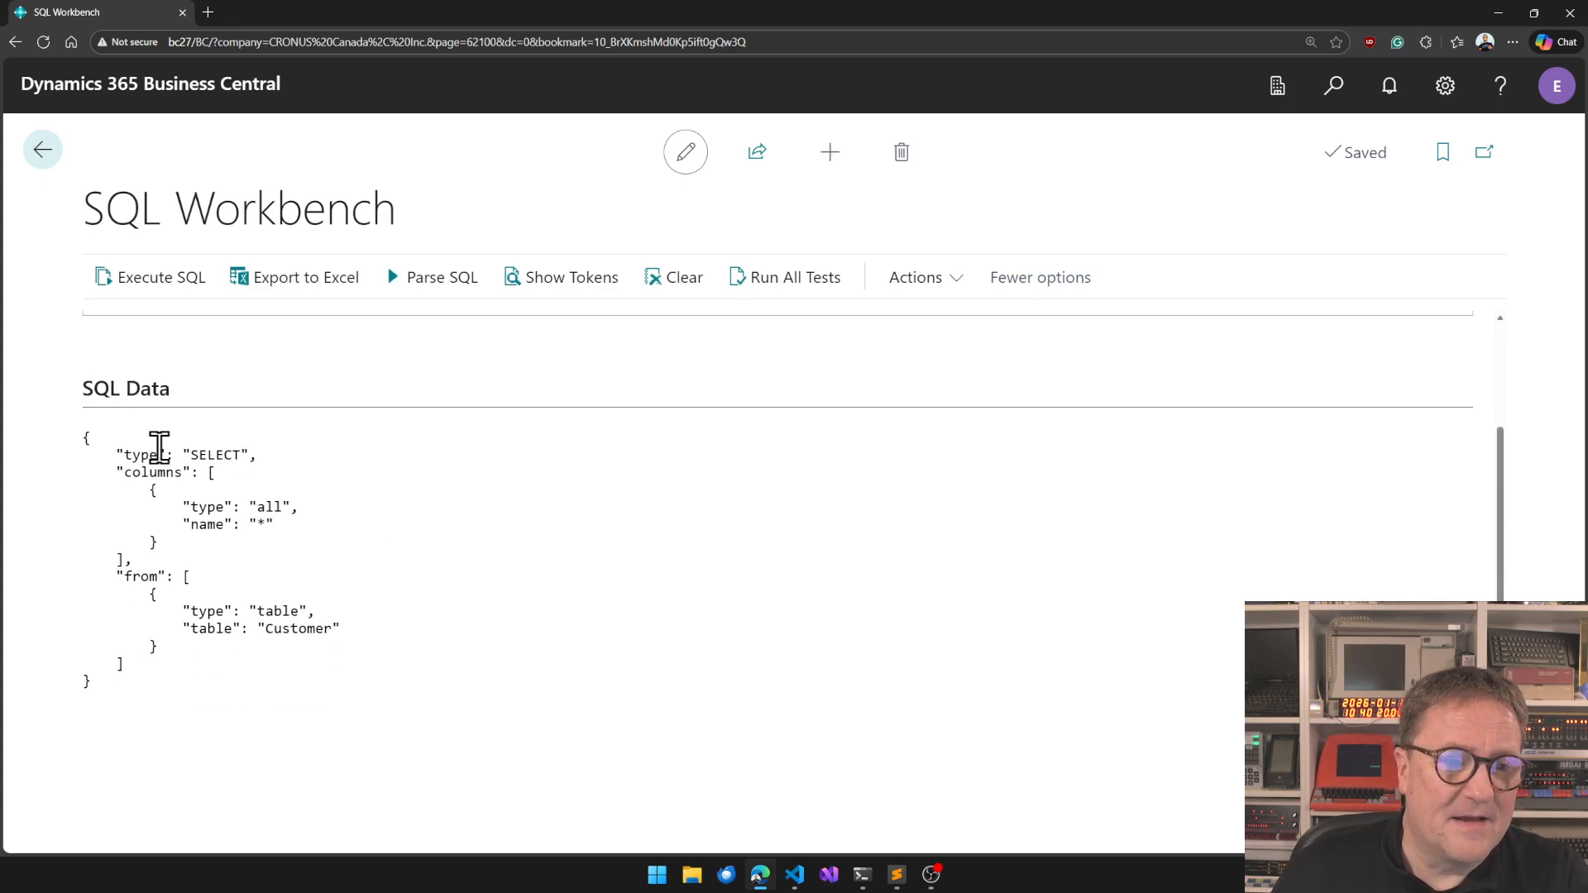
mouse_move(265, 493)
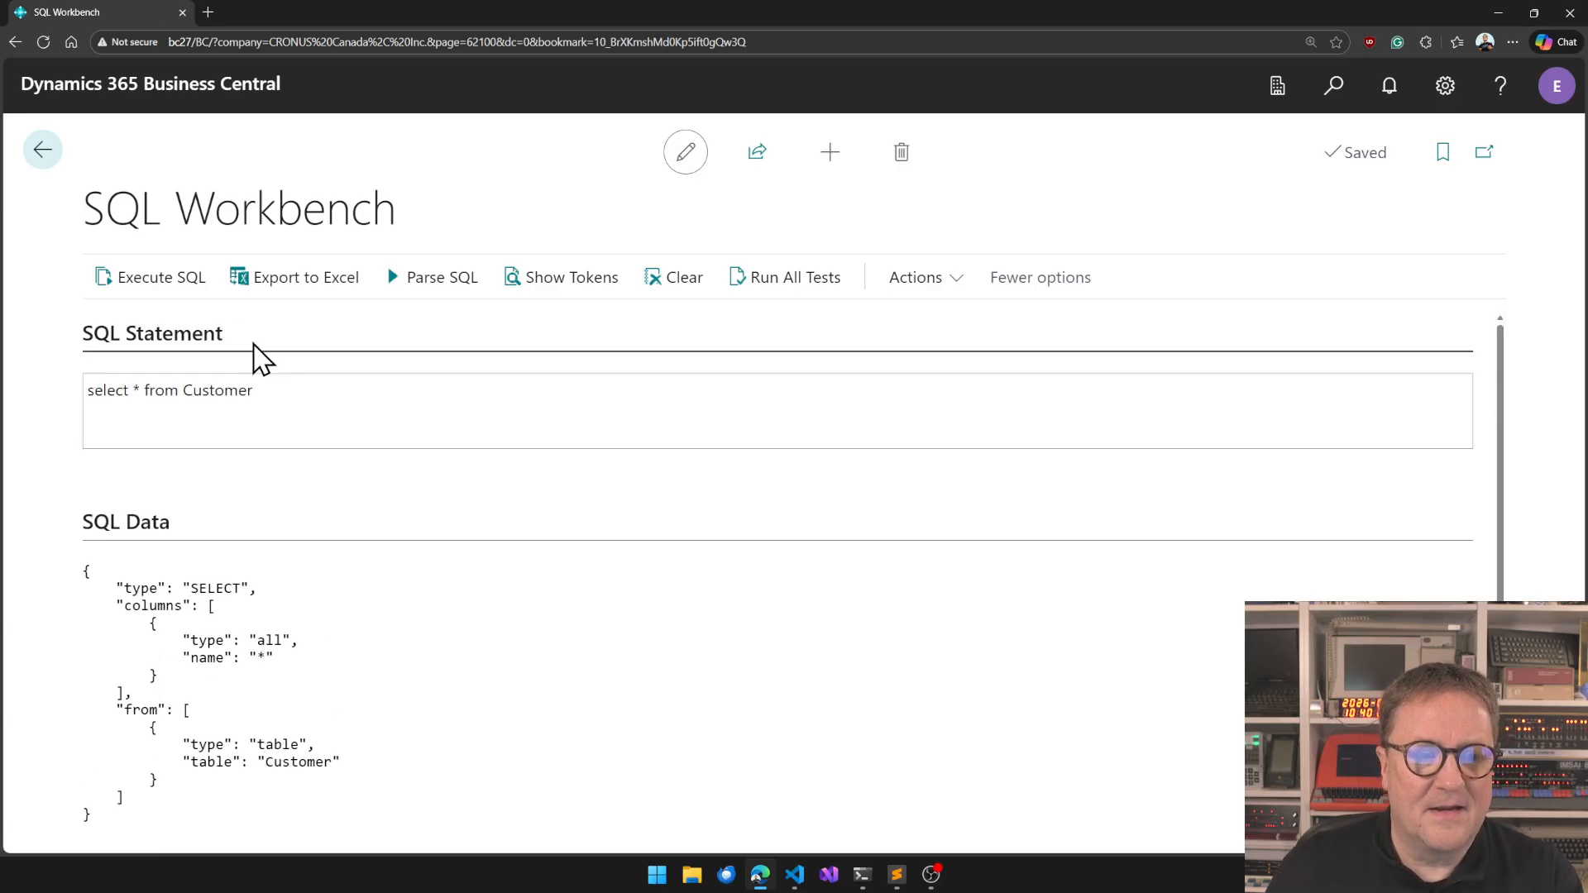
mouse_move(271, 583)
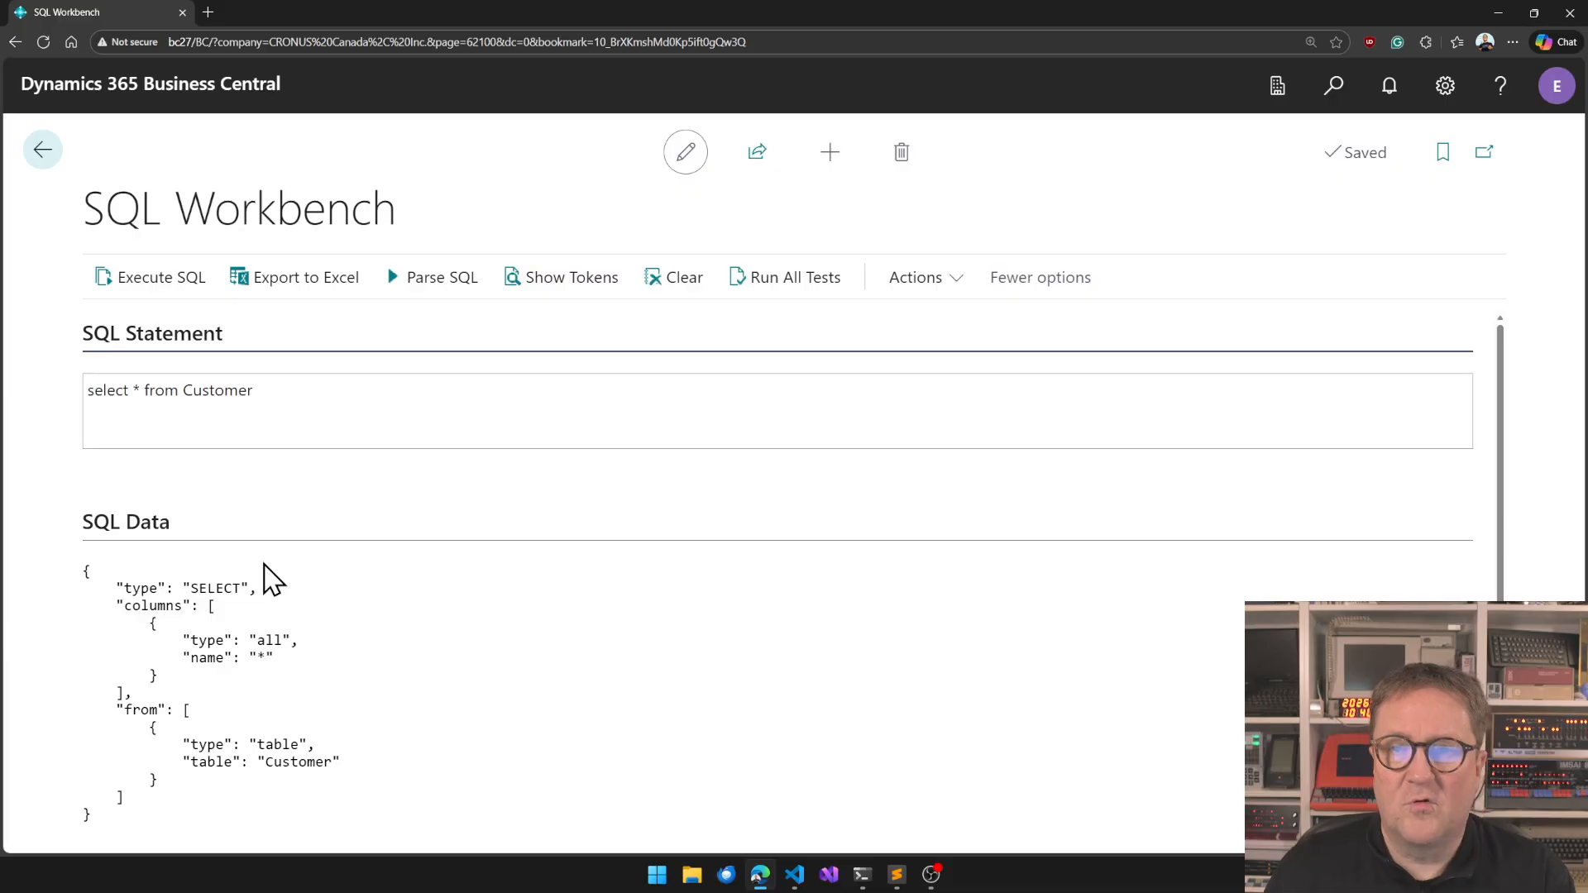
mouse_move(254, 594)
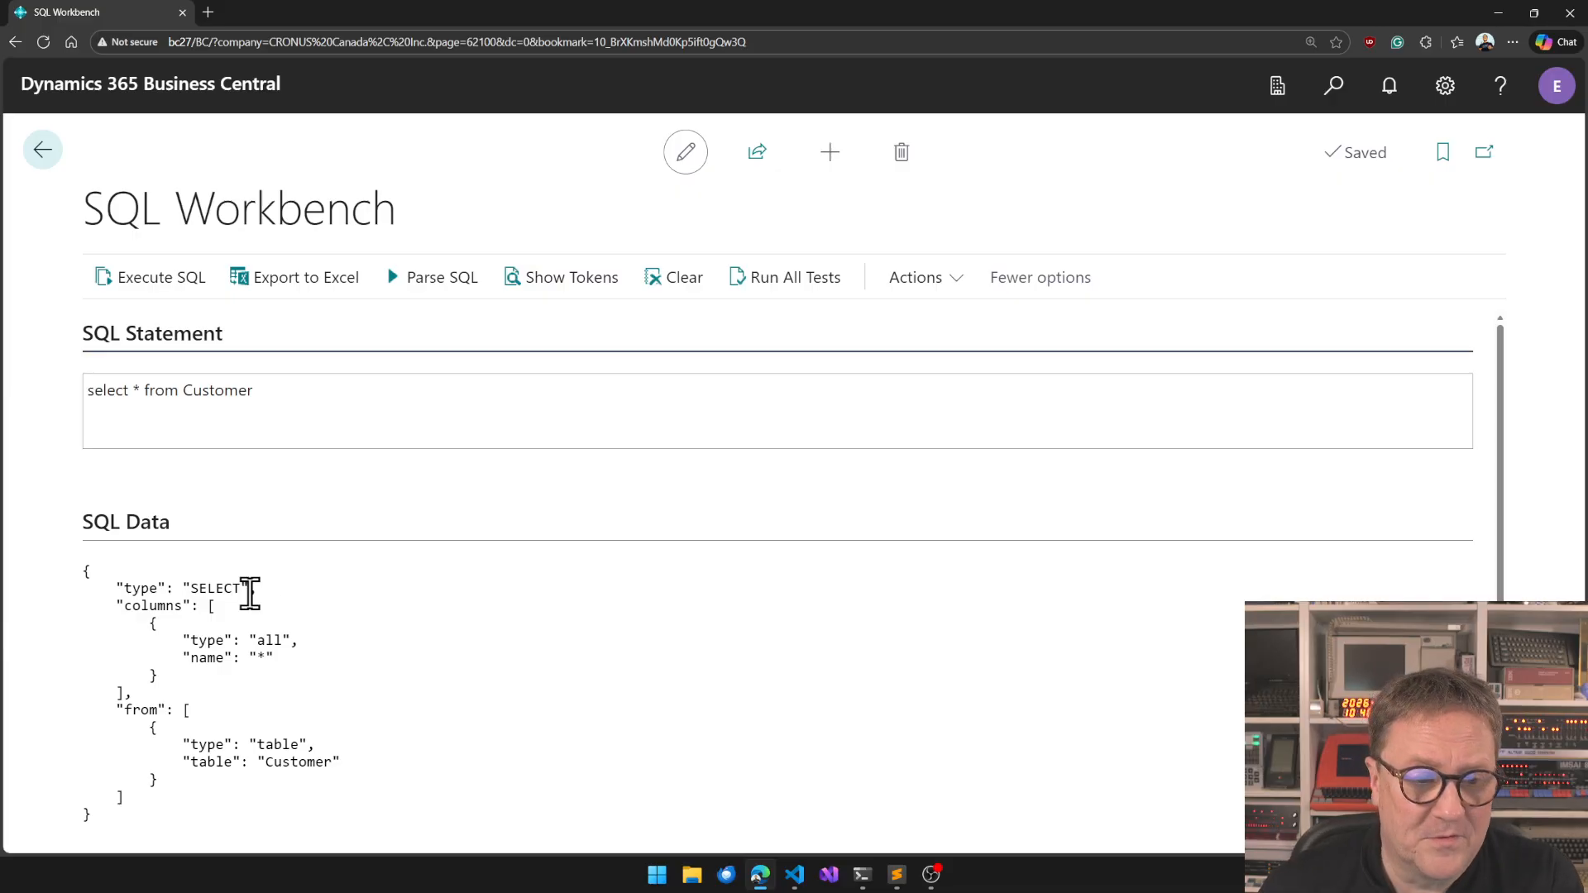
Parse the statement so SQL Data shows its type, columns and from as a JSON tree.
scroll(down, 3)
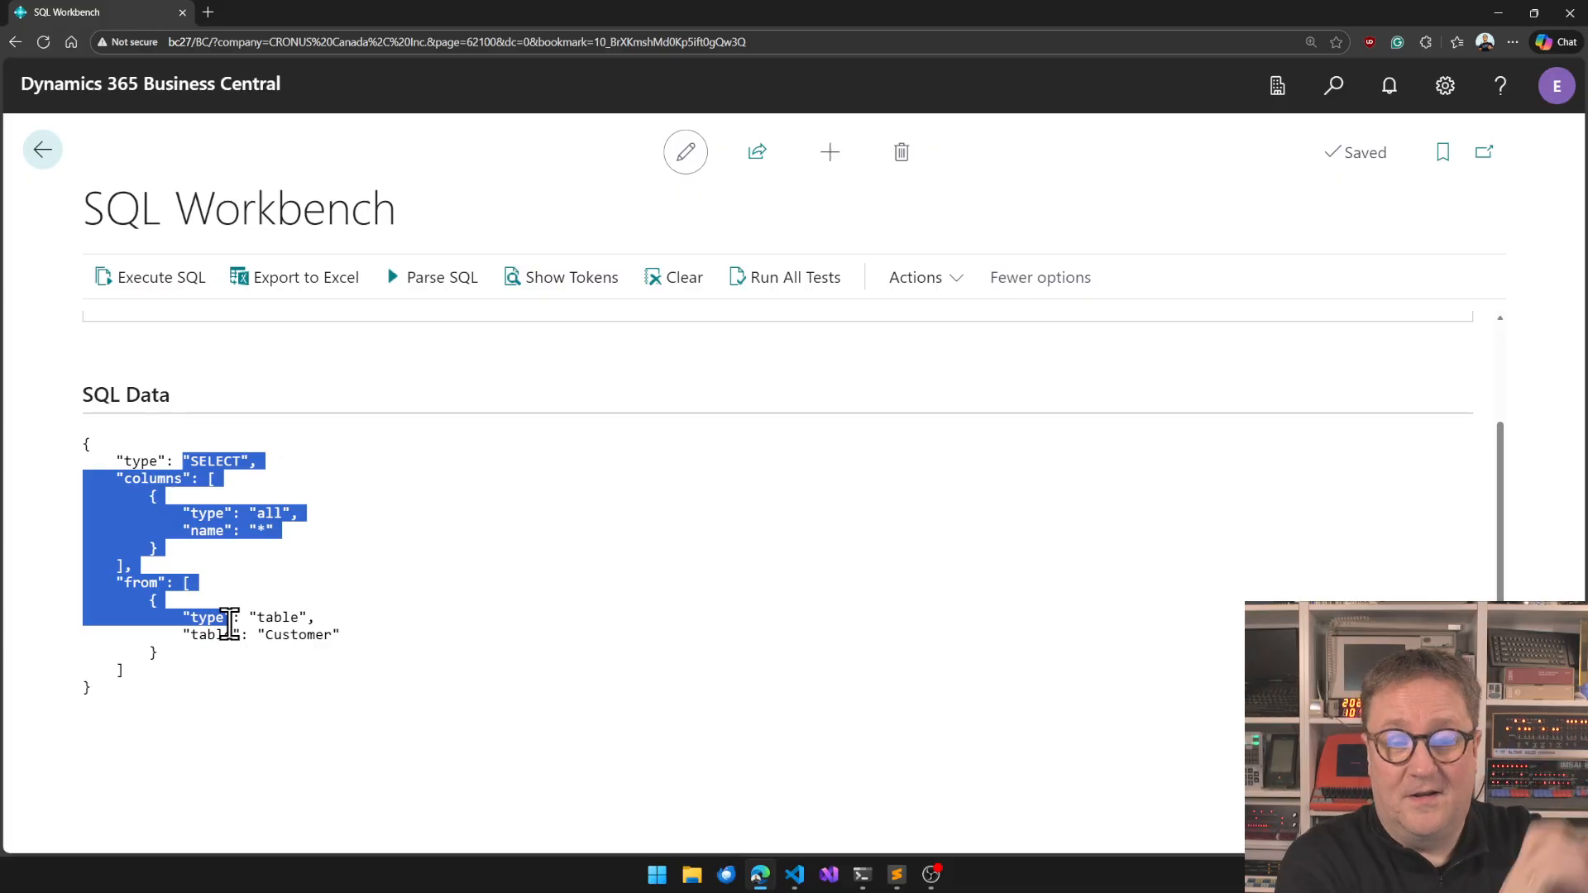
click(248, 636)
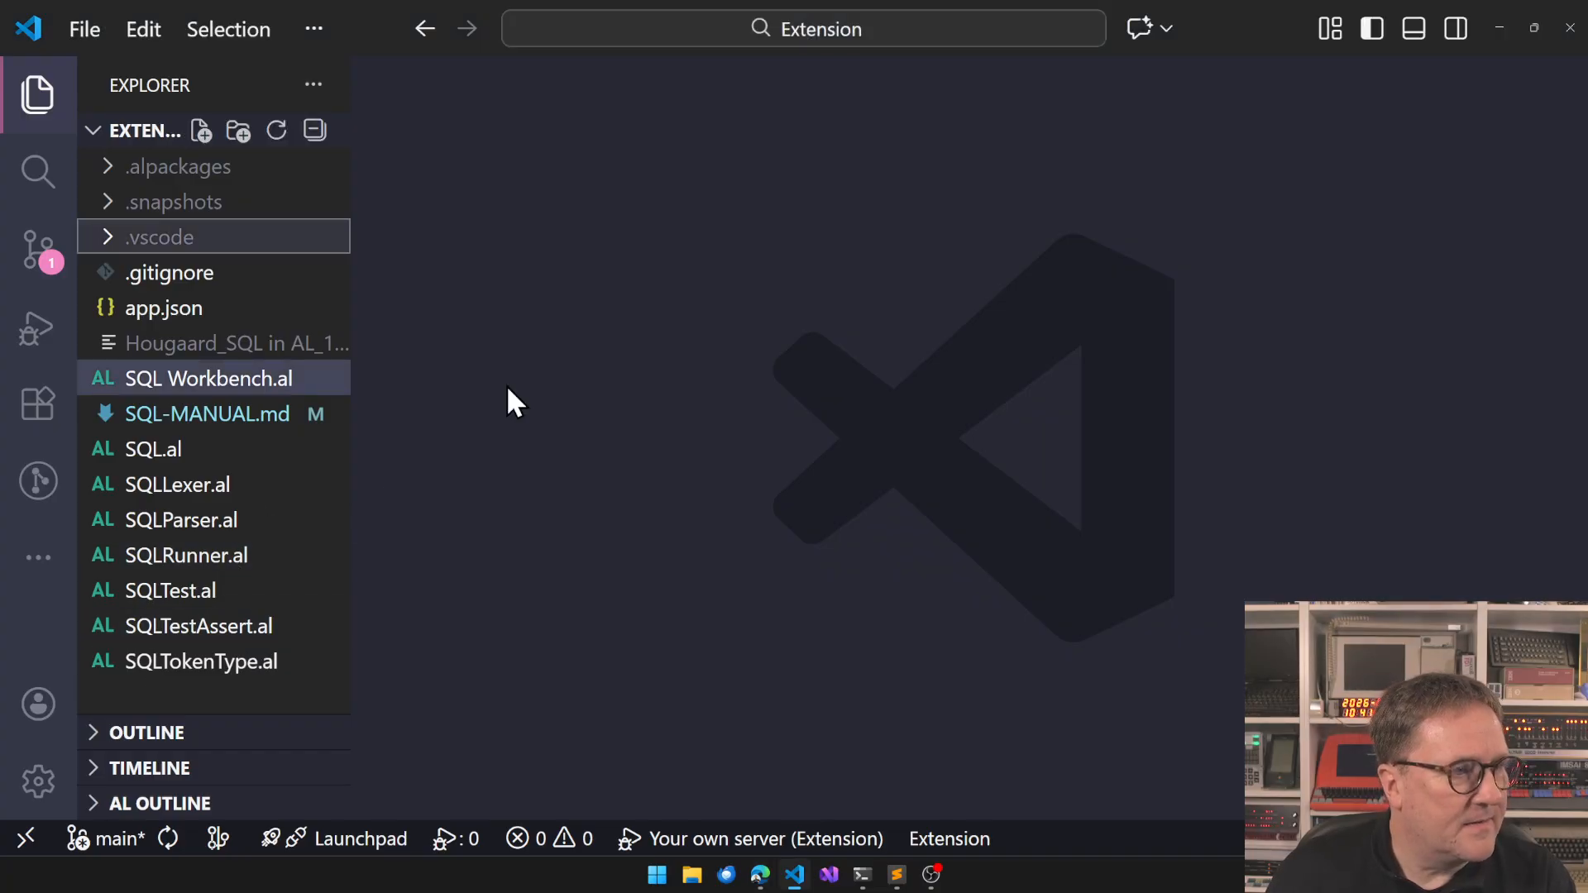
Review the SQLLexer.al source file in the editor.
click(176, 484)
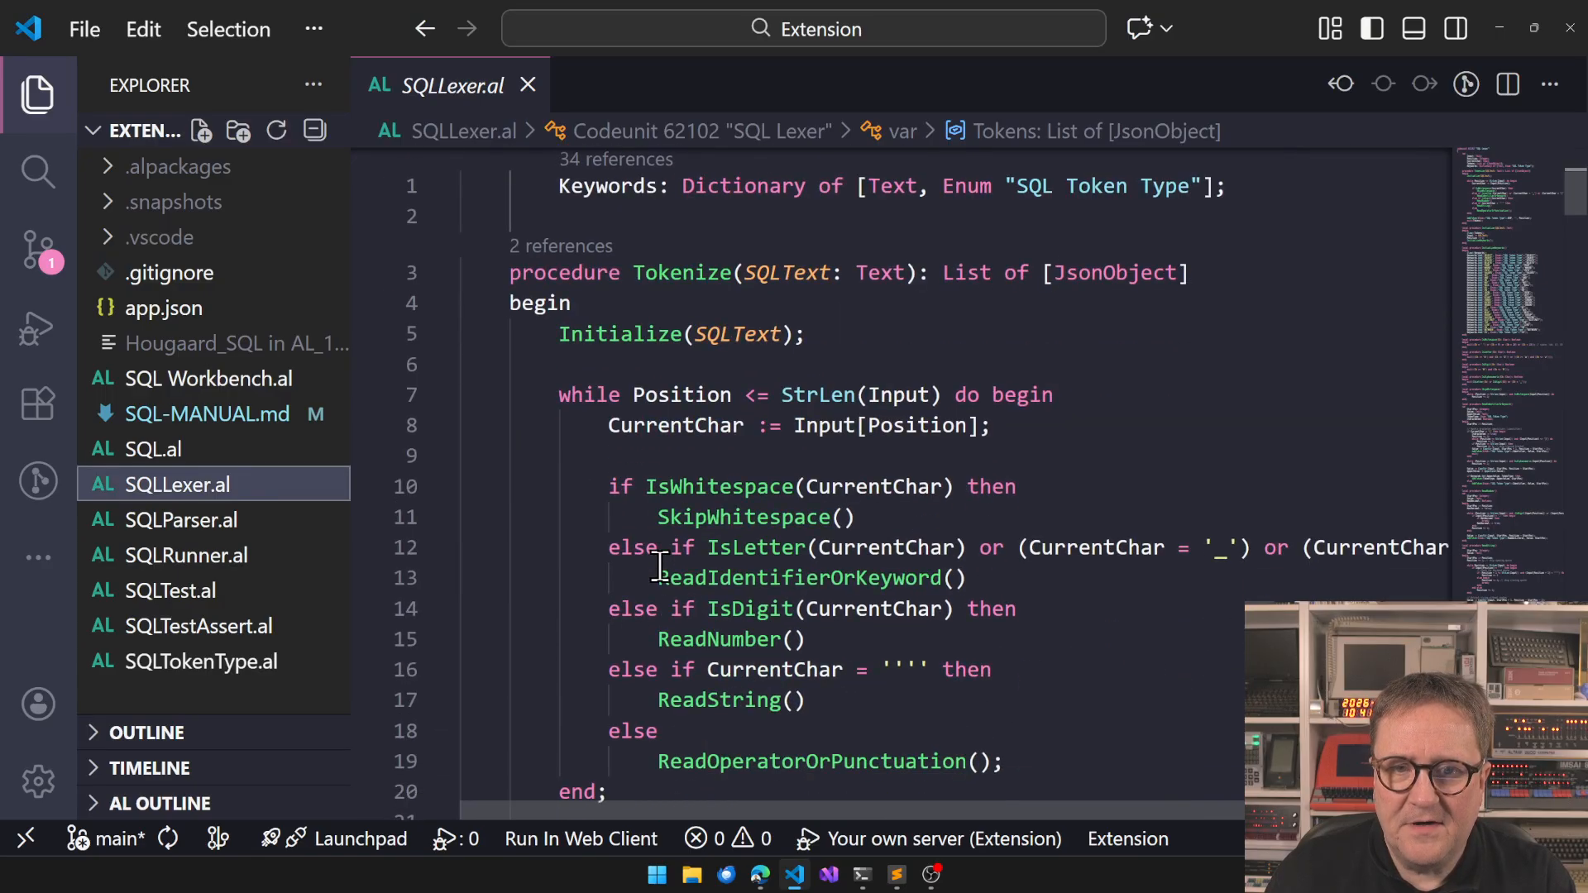
scroll(down, 3)
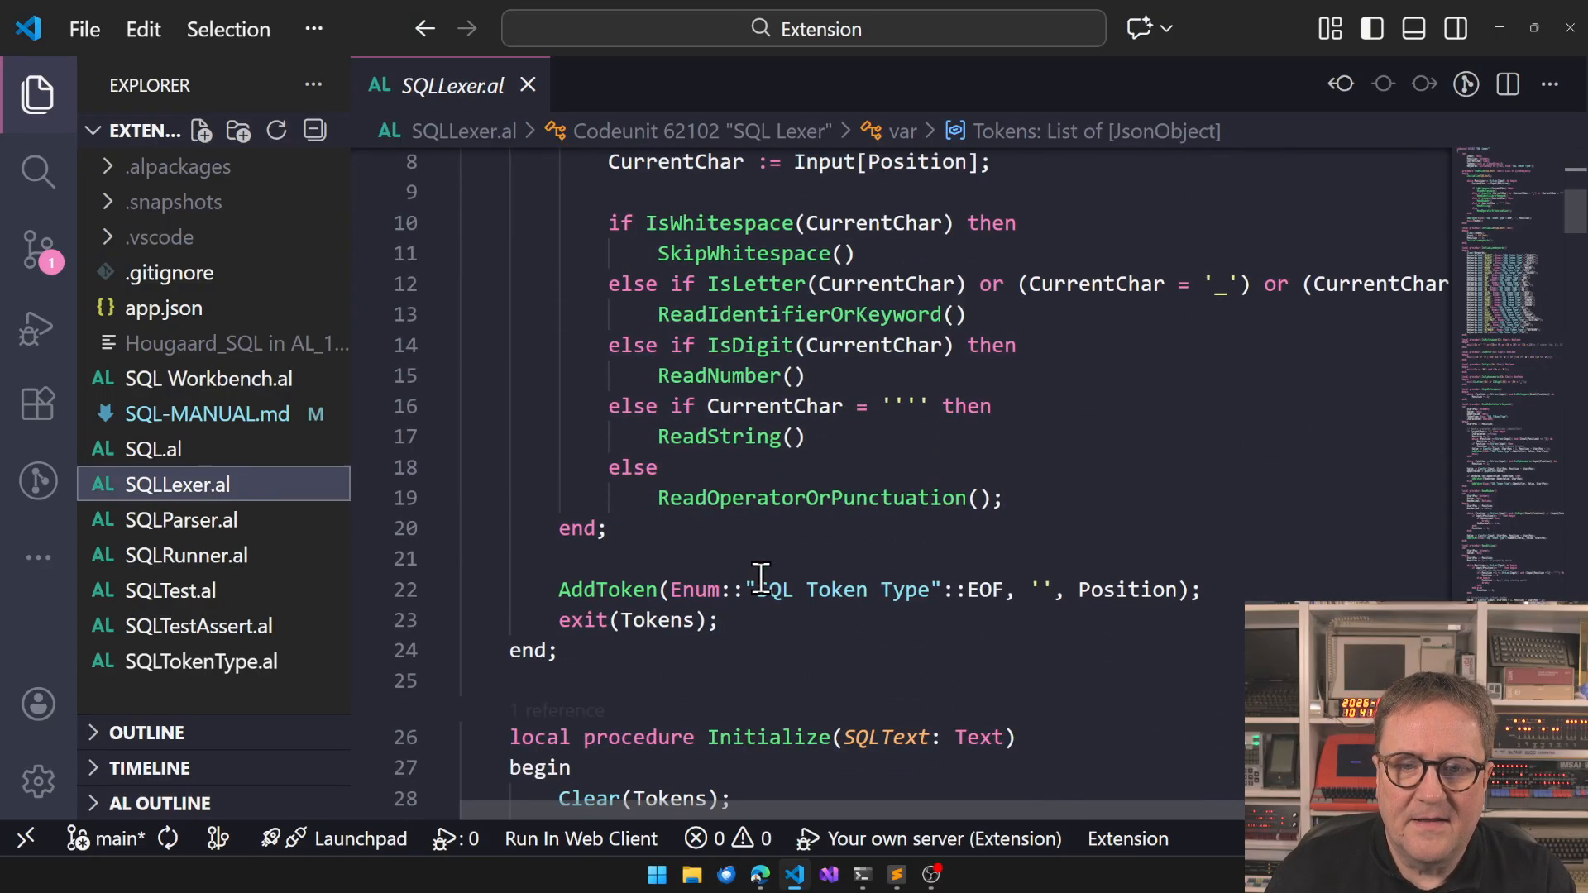
scroll(down, 3)
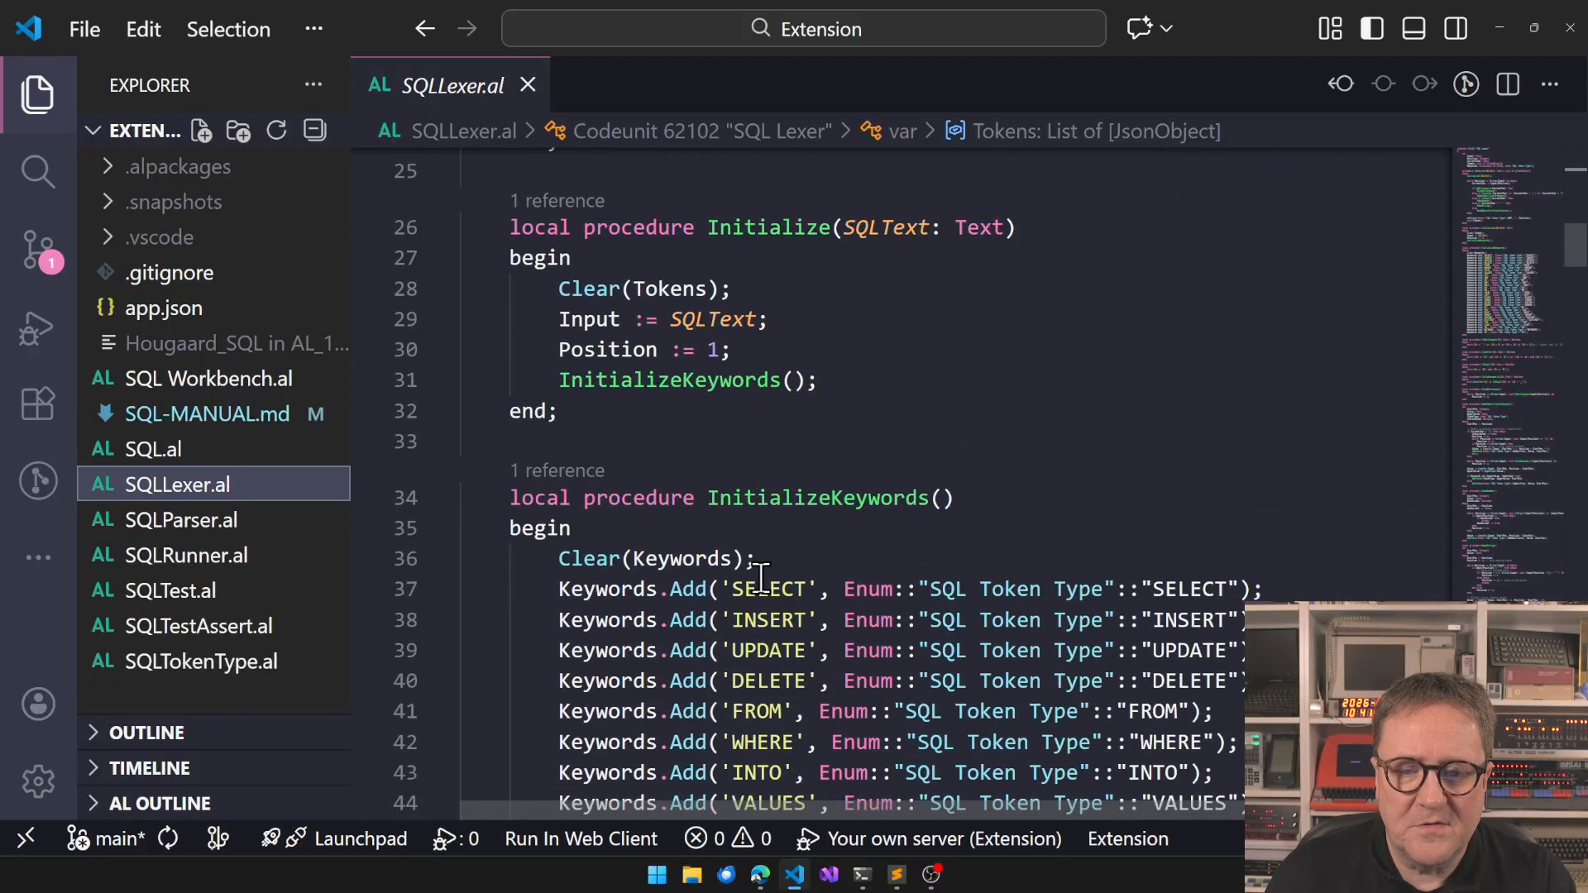
scroll(down, 3)
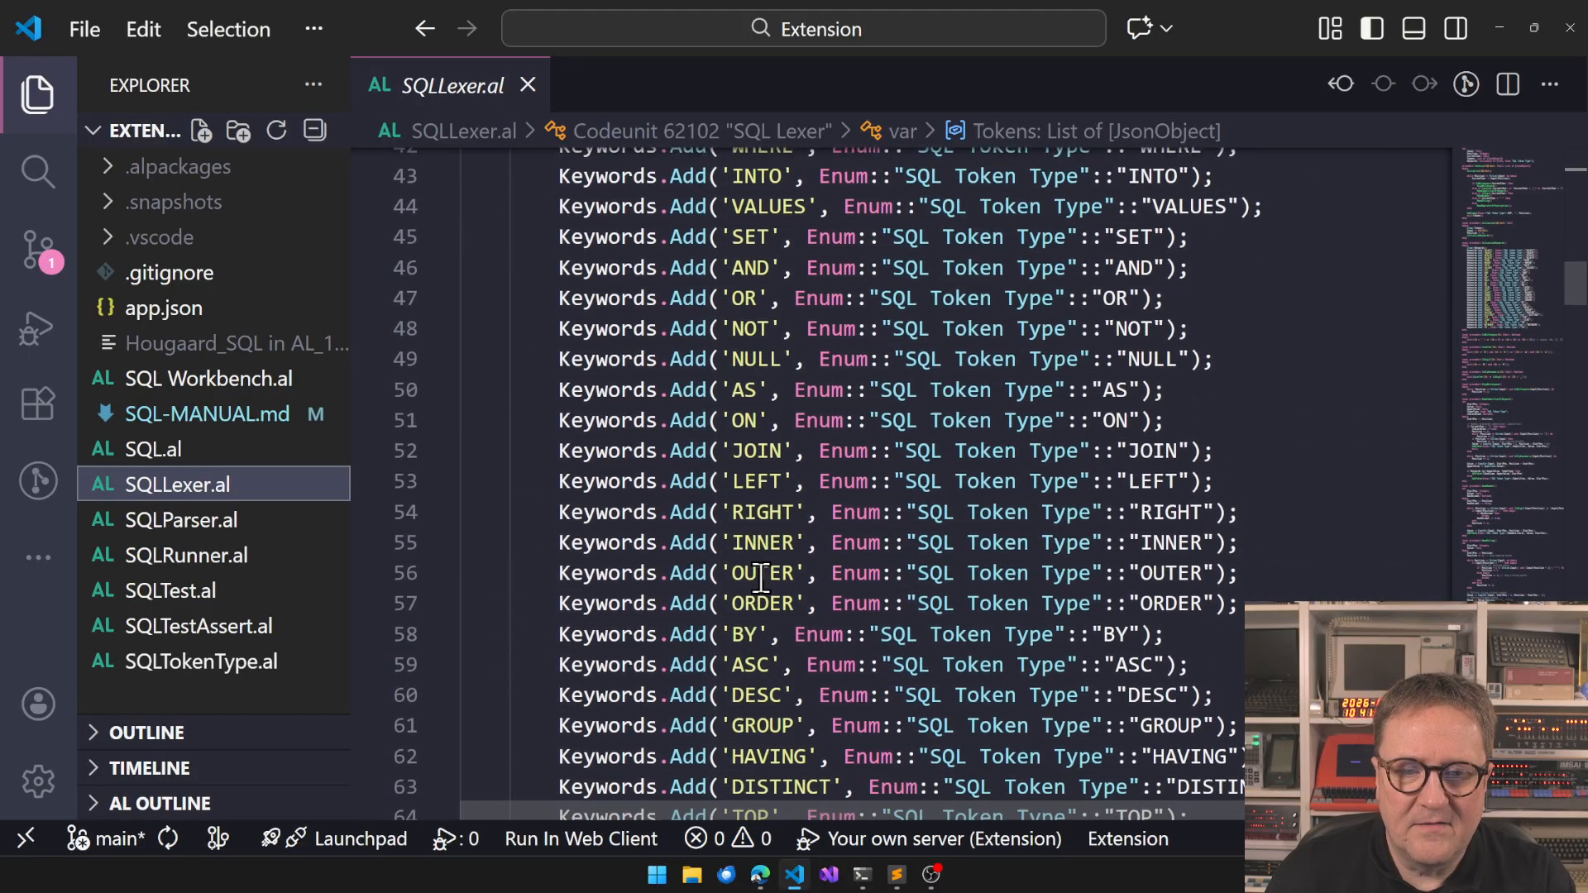
scroll(down, 3)
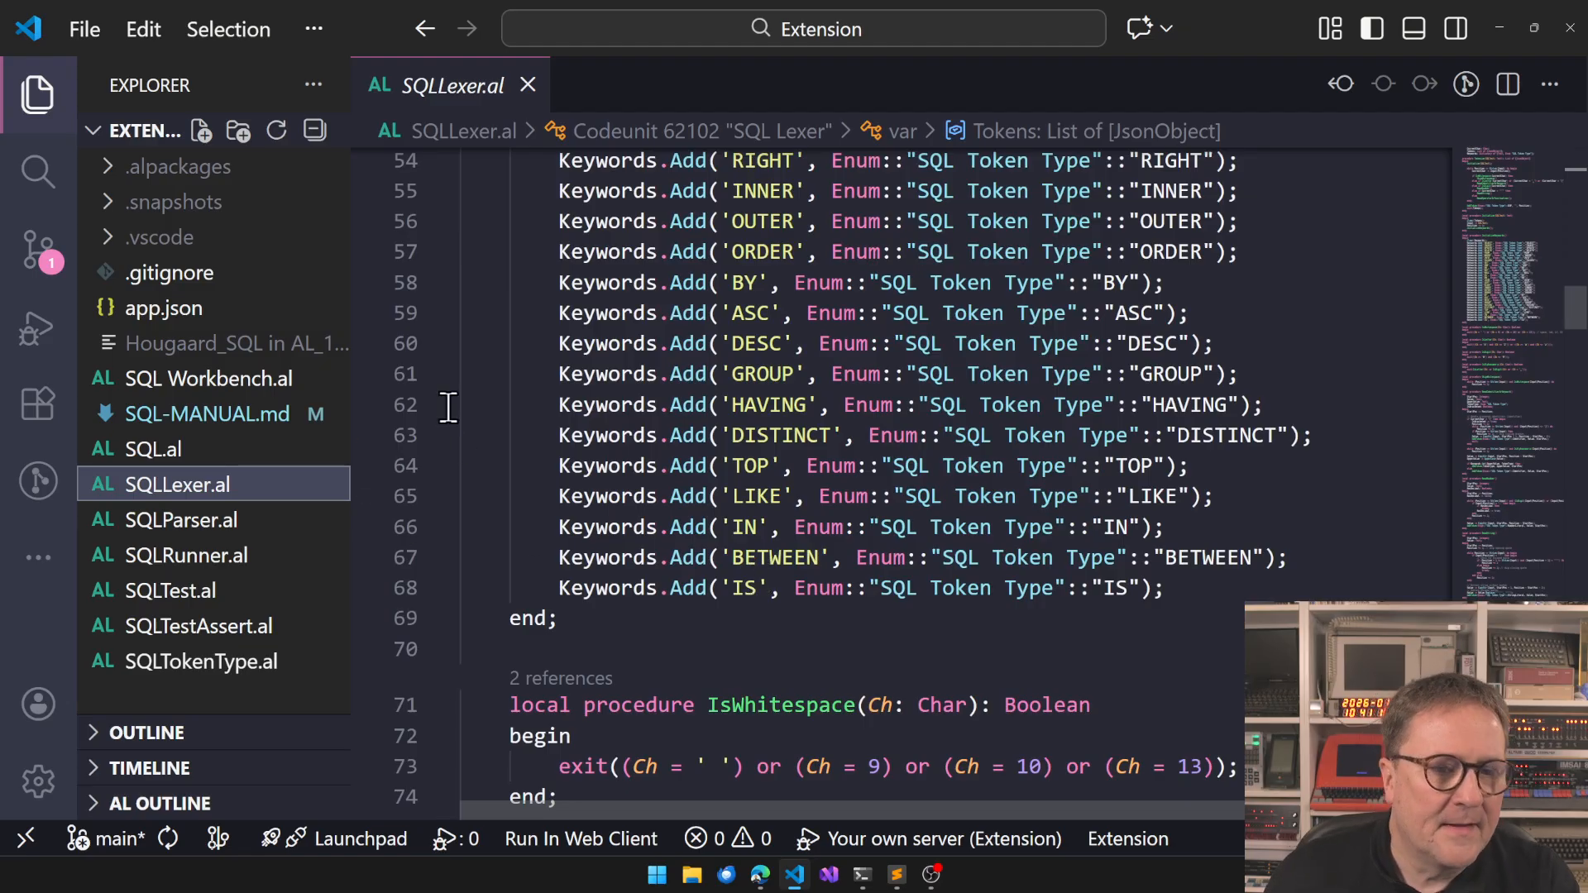
Review the SQLParser.al source file.
click(181, 519)
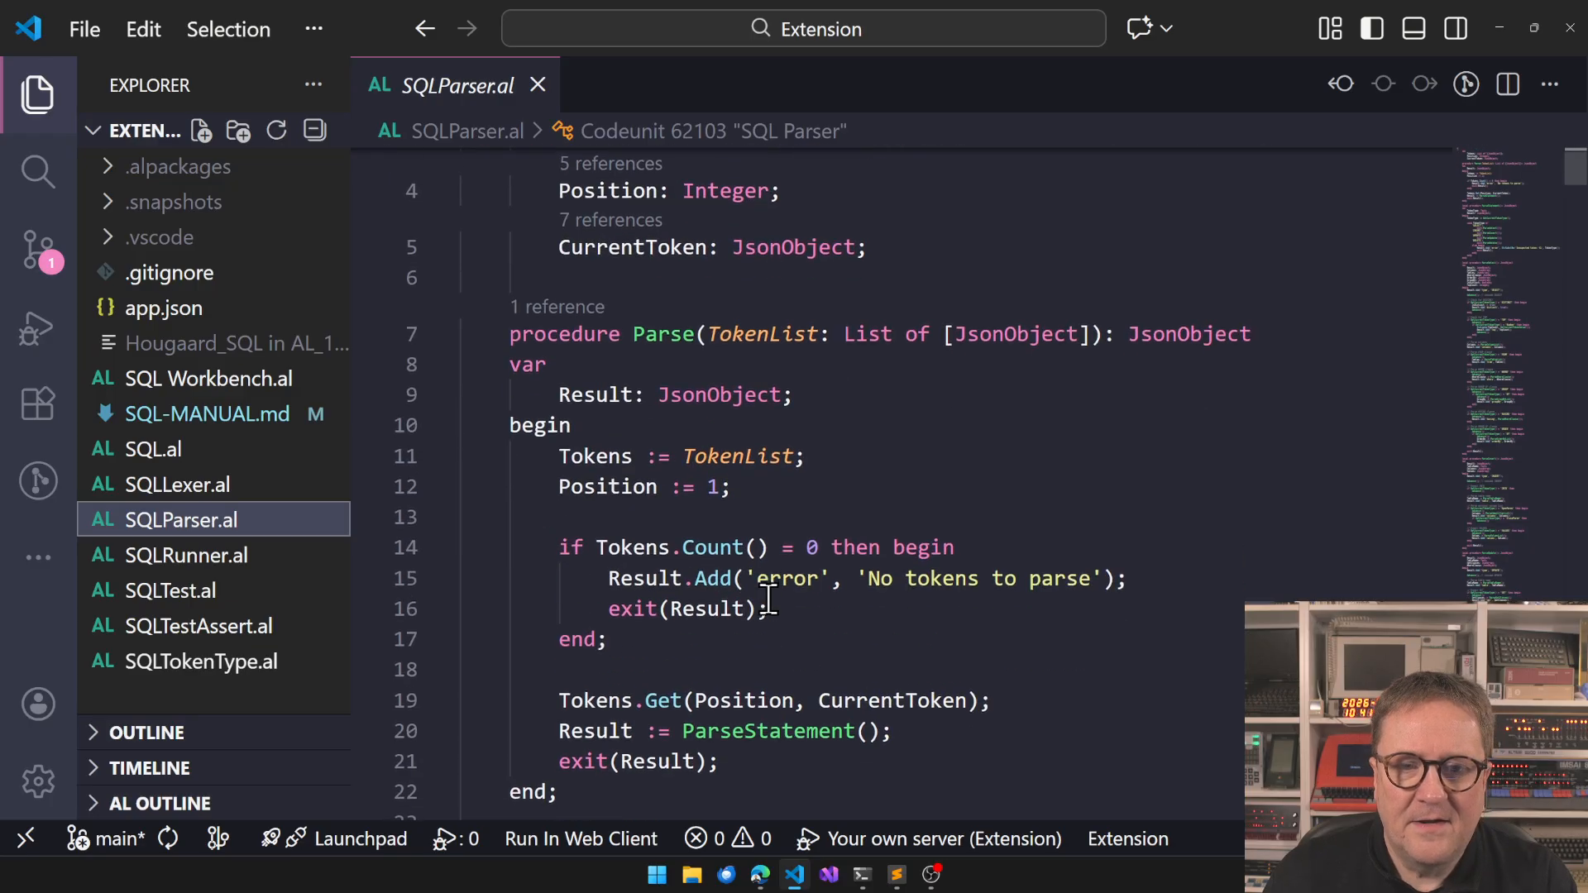
scroll(down, 3)
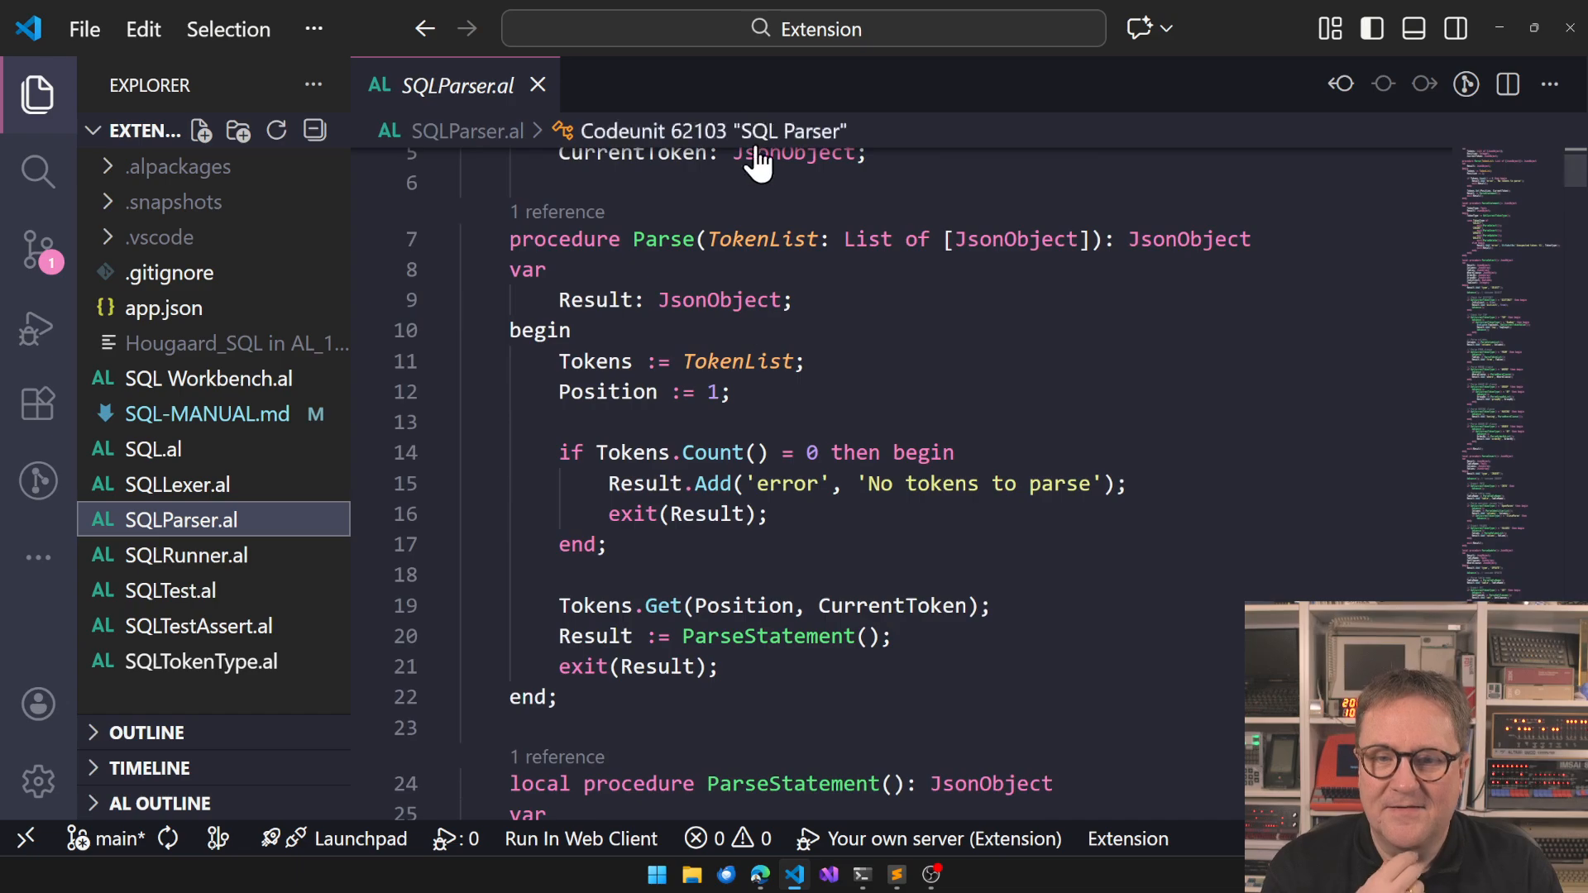
scroll(down, 3)
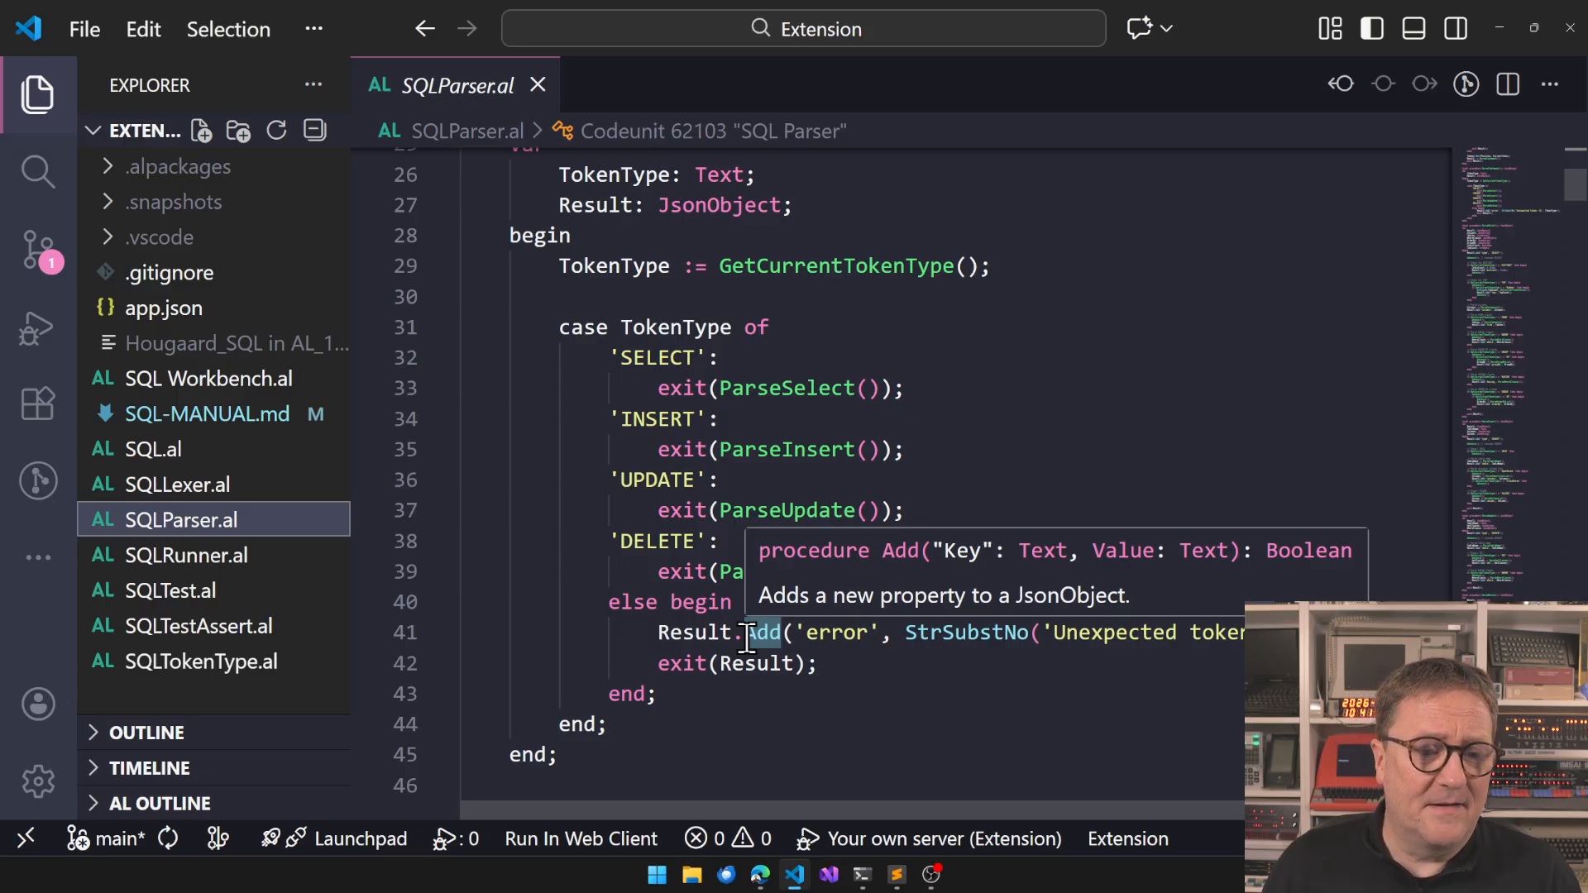
Review the SQLRunner.al code unit.
click(185, 556)
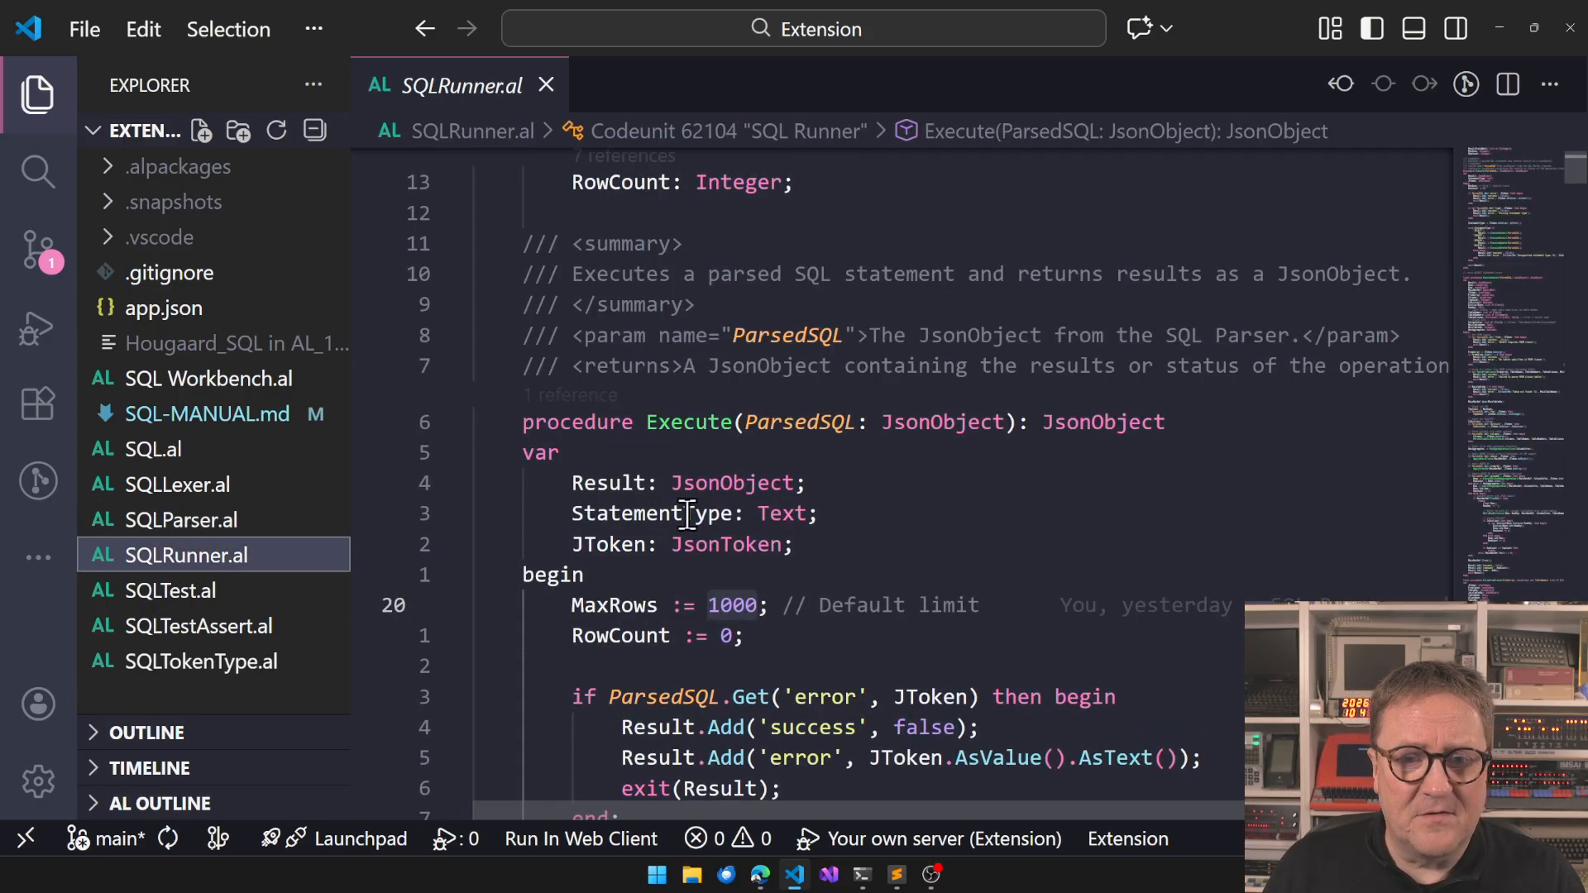
scroll(down, 3)
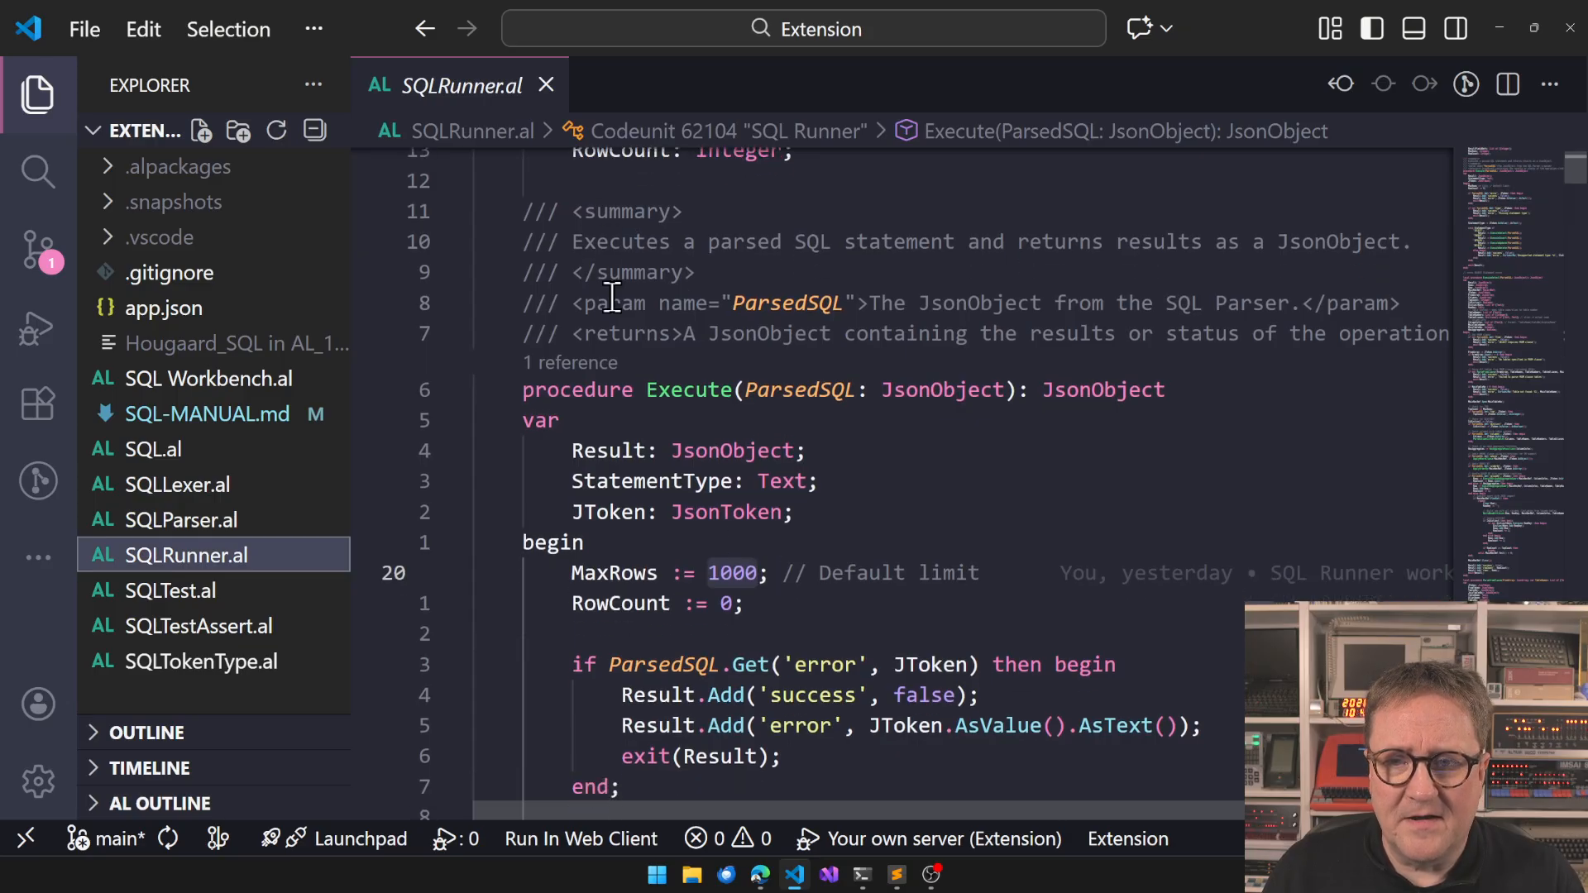
scroll(down, 3)
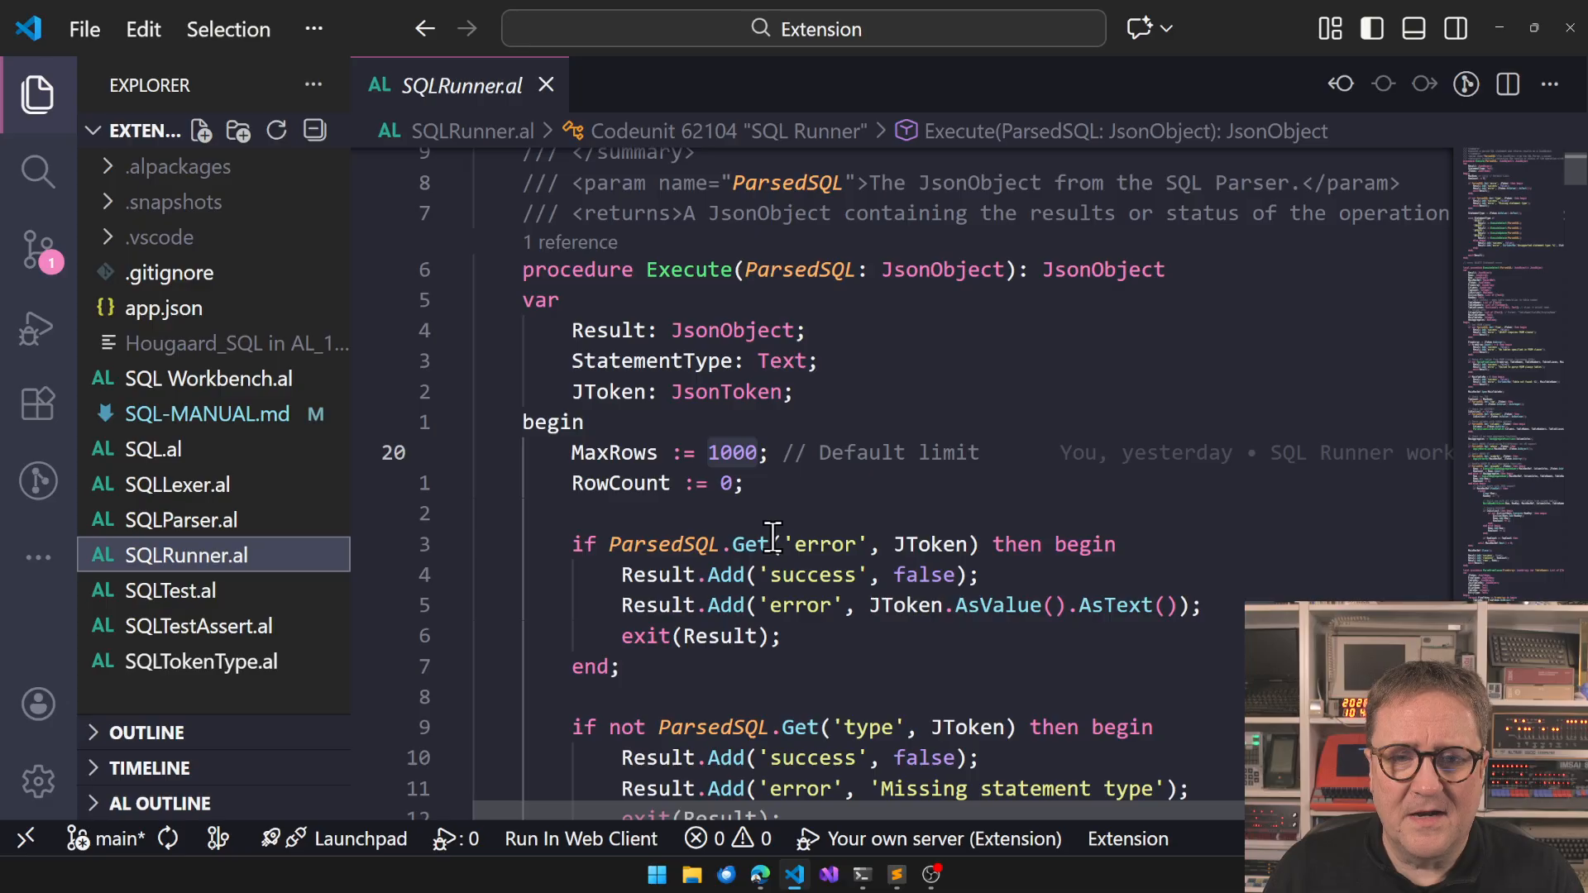
scroll(down, 3)
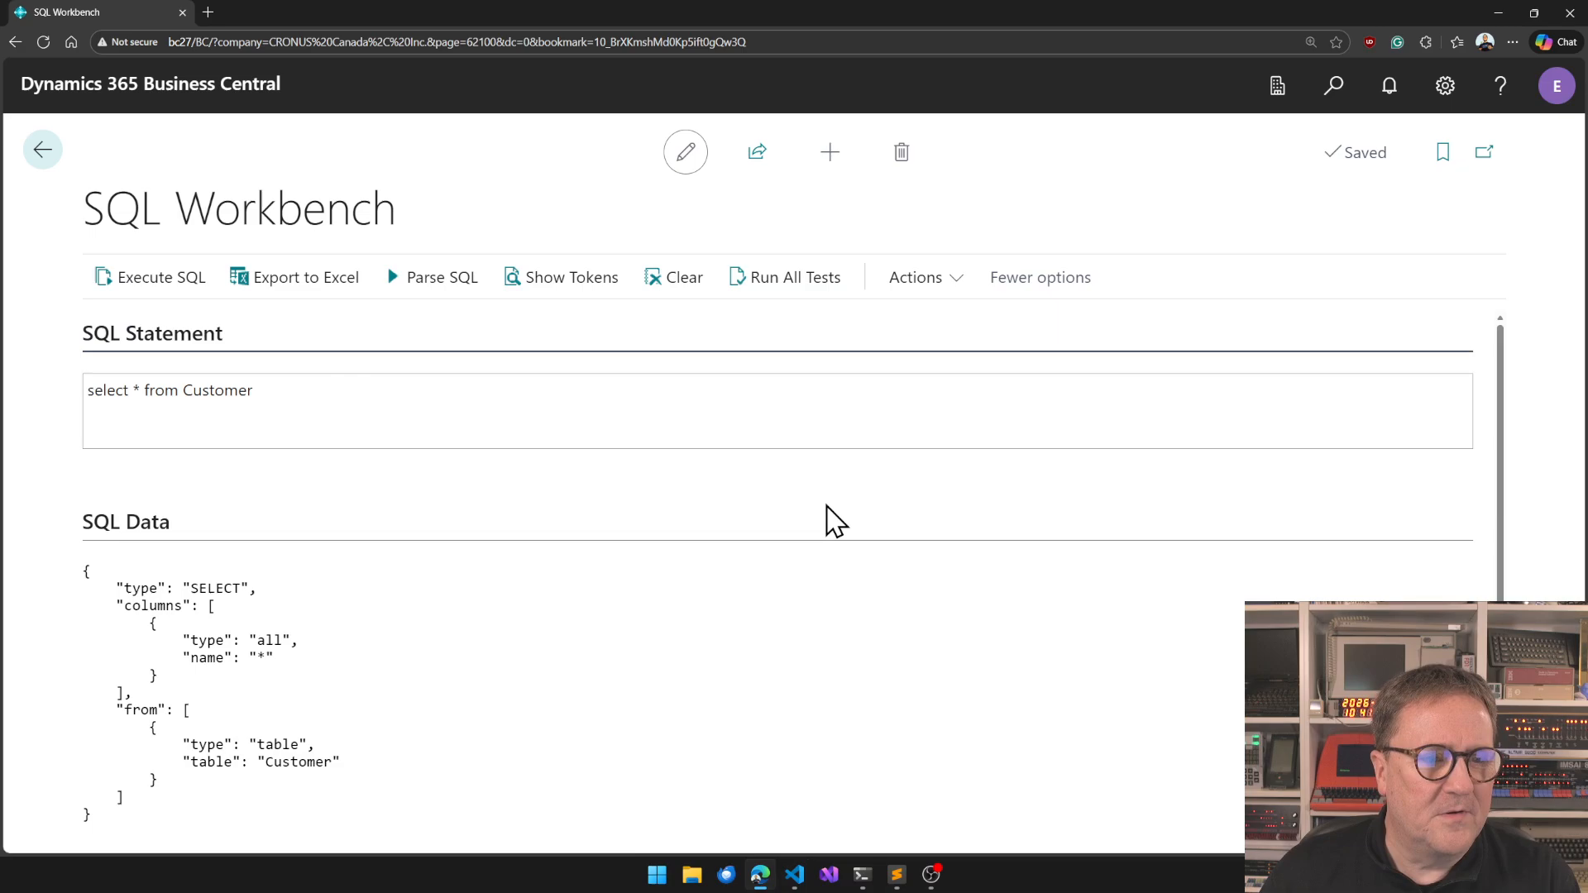
Execute select * from Customer, returning seven customer rows starting with Adatum Corporation.
click(159, 278)
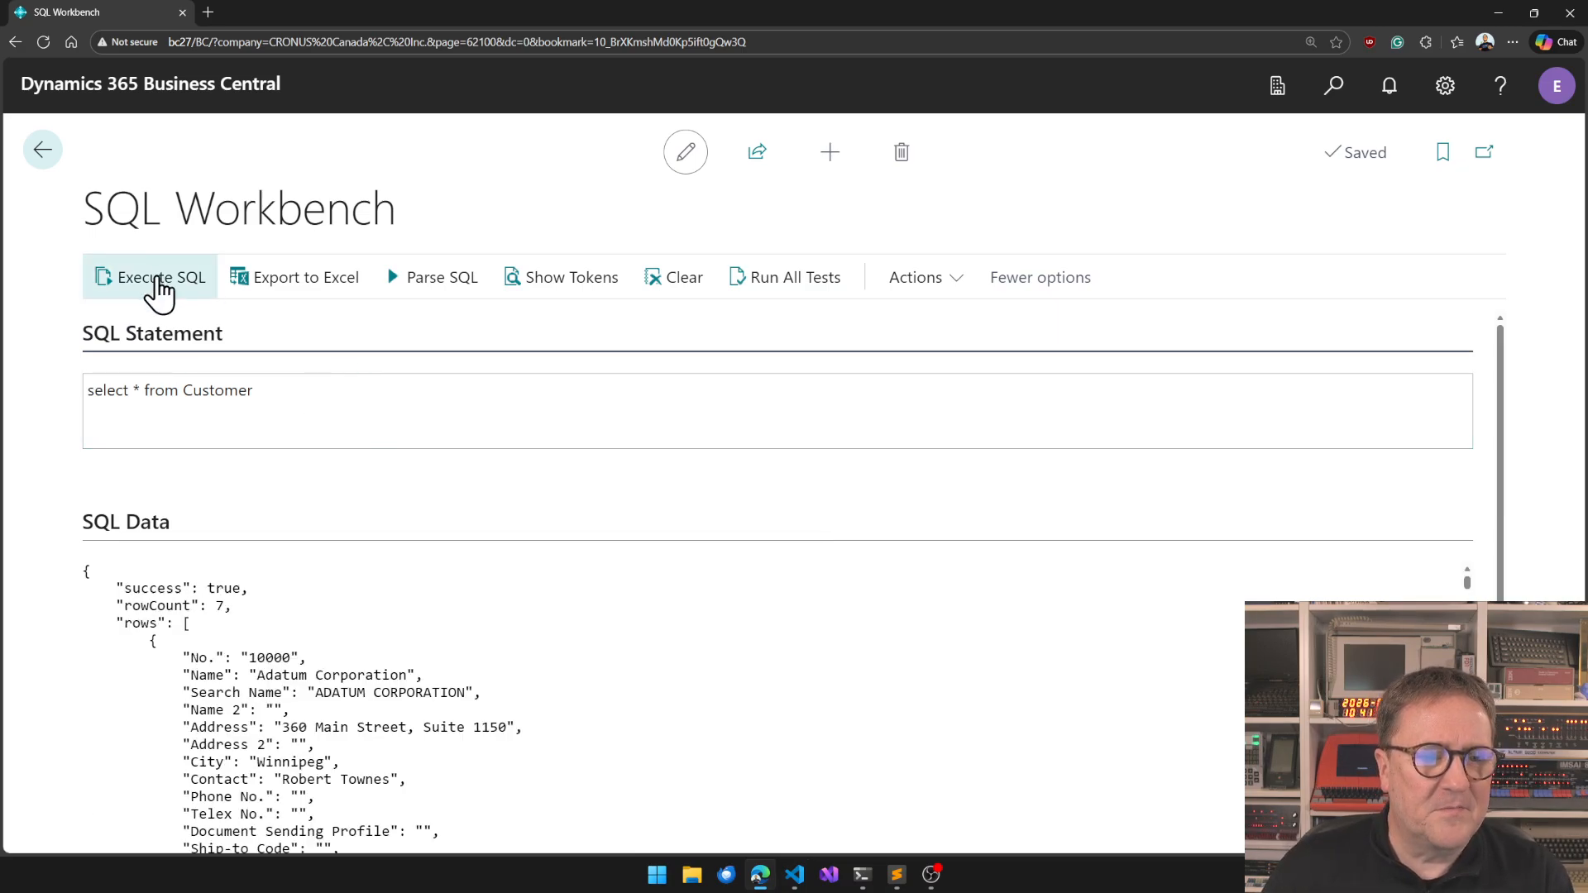
scroll(down, 3)
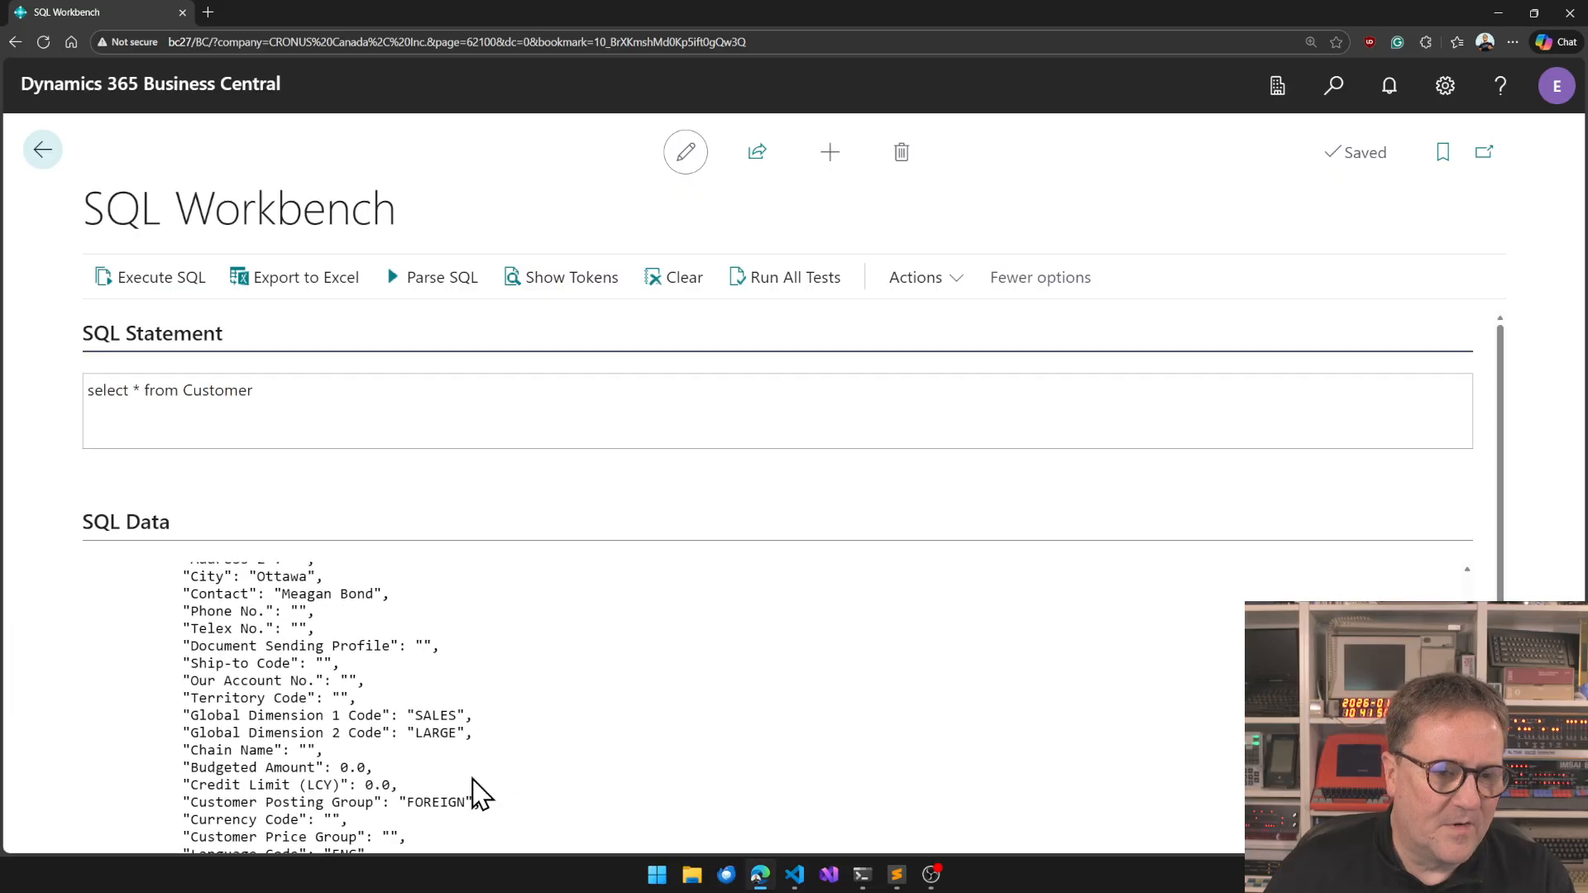
scroll(down, 3)
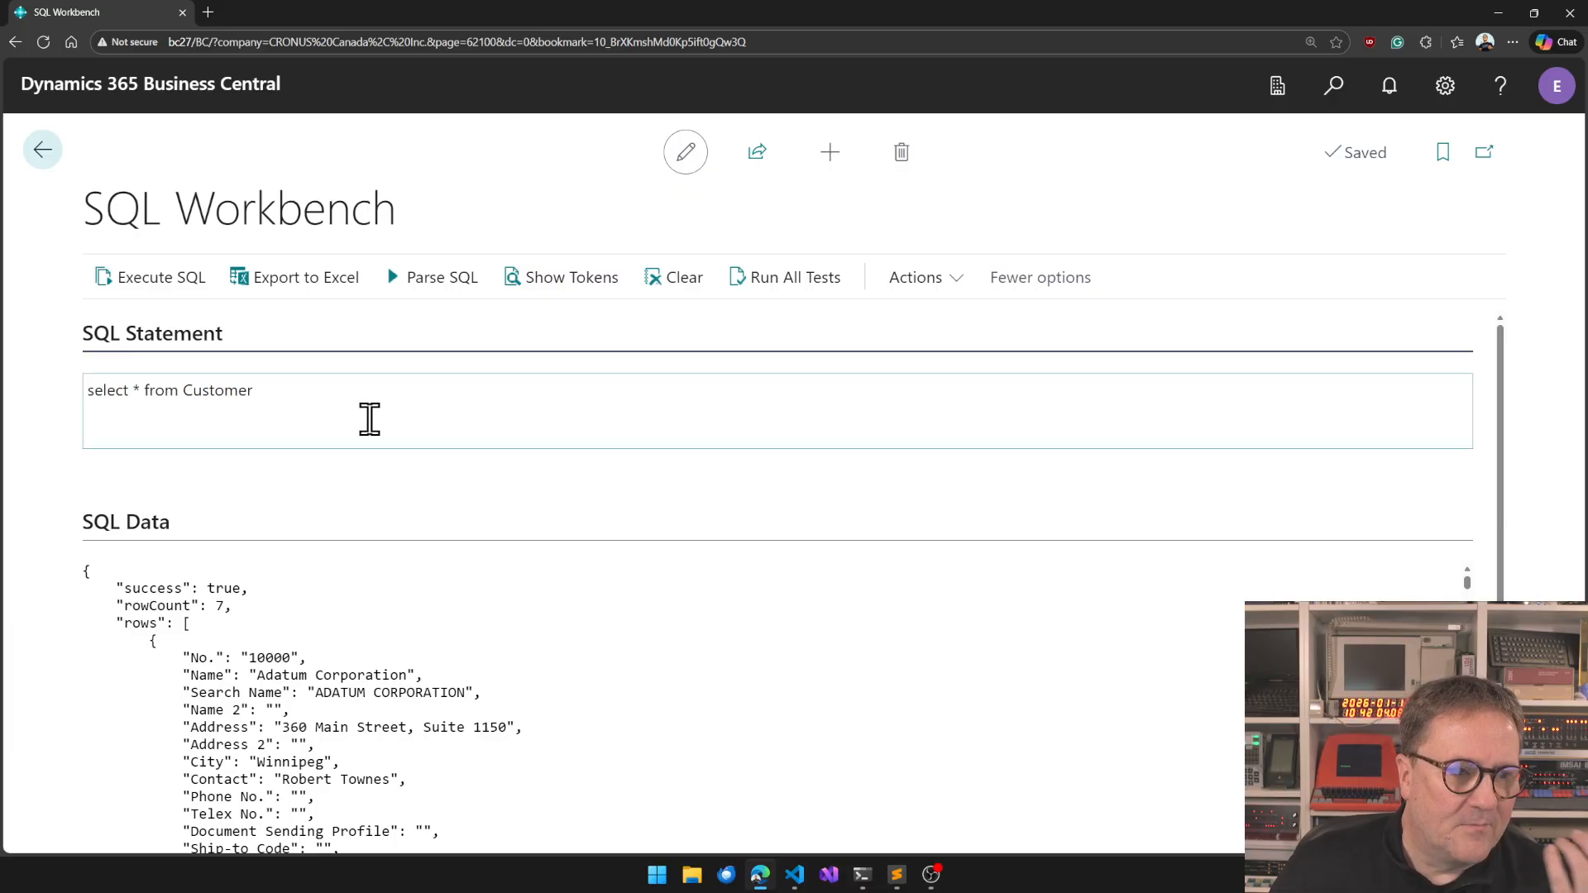
mouse_move(318, 411)
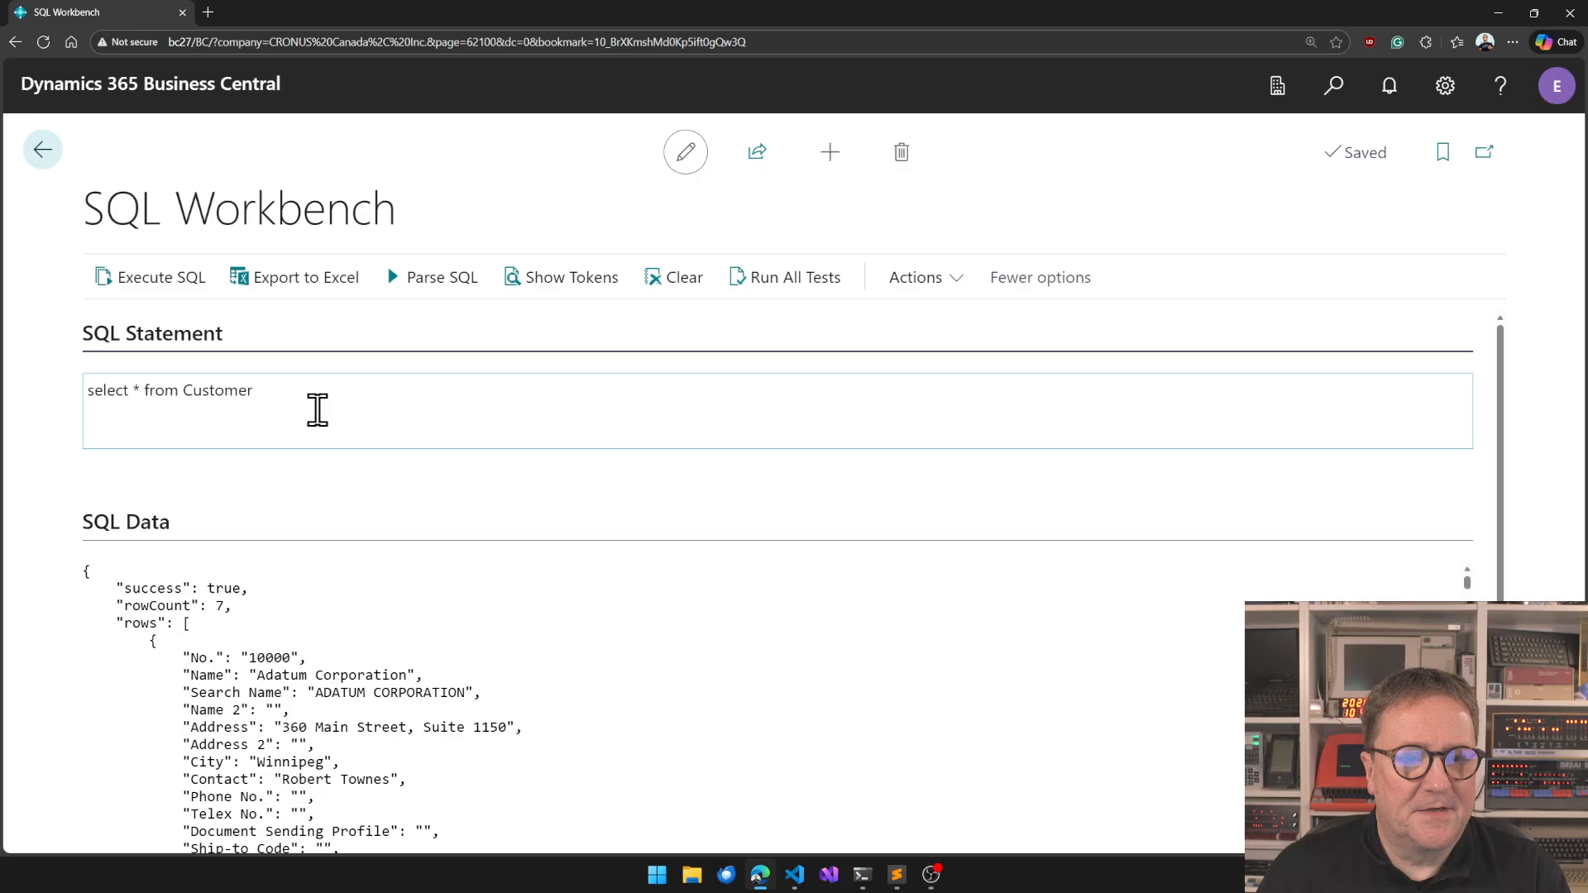
mouse_move(287, 388)
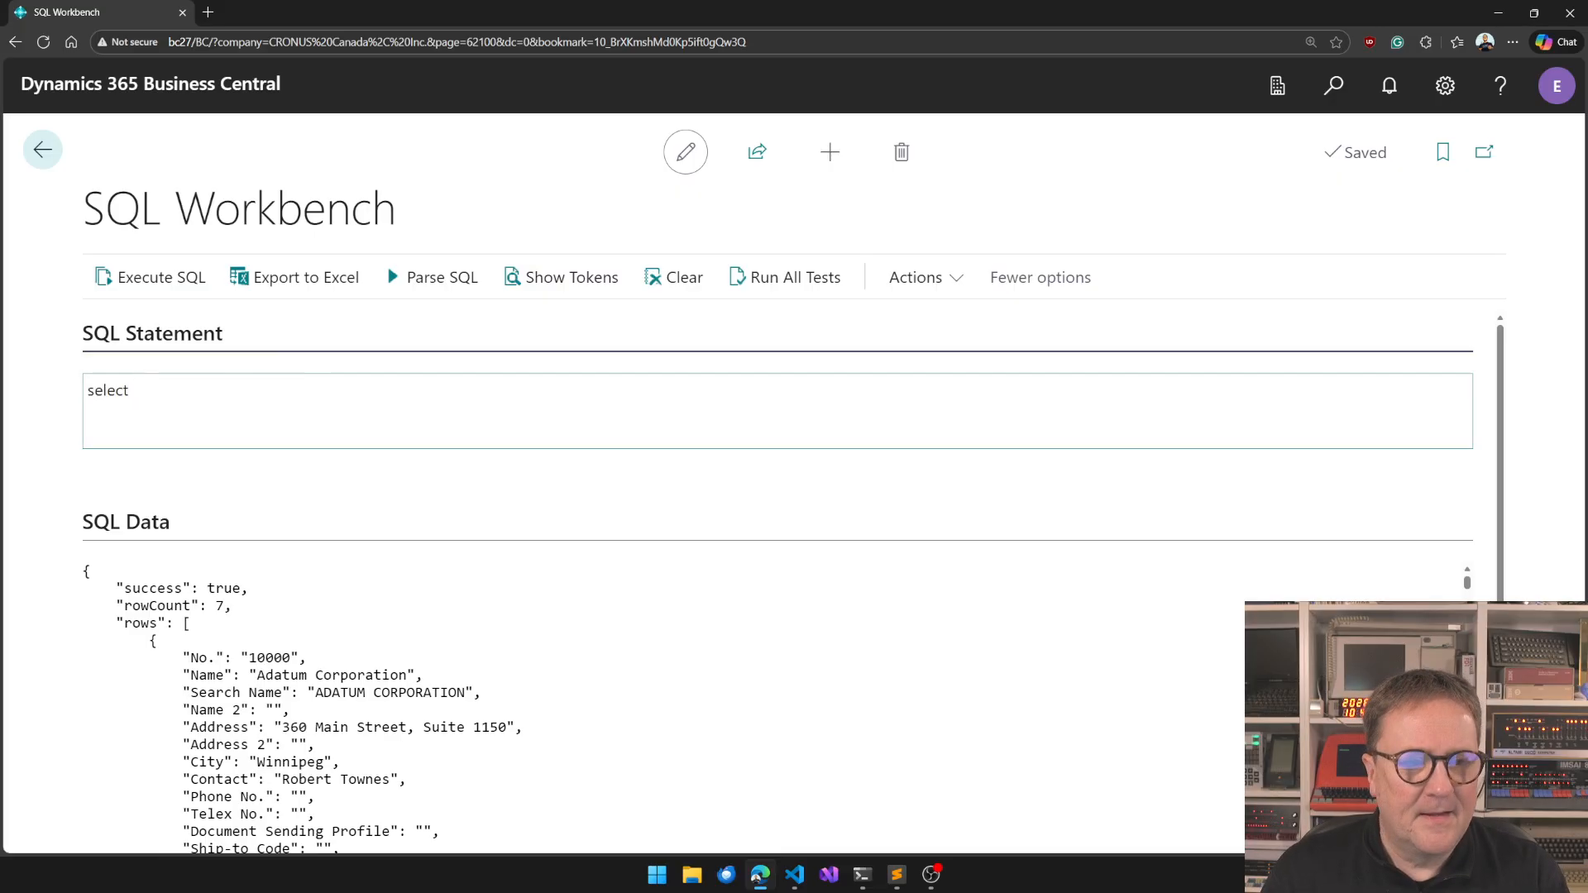
Write the select list: customer.[No.], customer.name and [customer posting group].Description.
text(customer.)
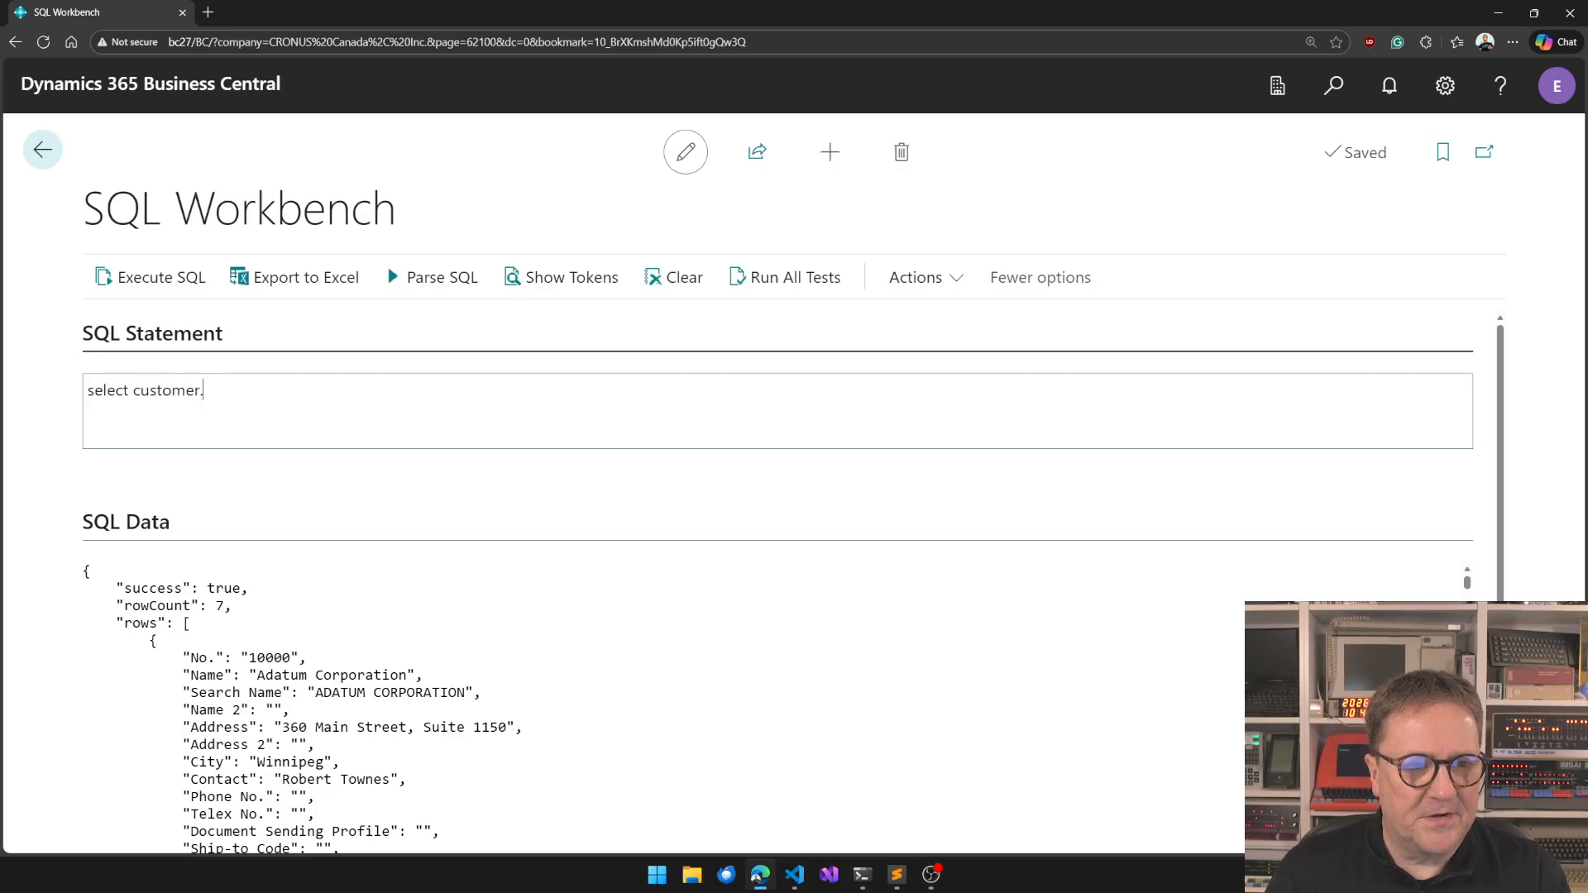
text([No.)
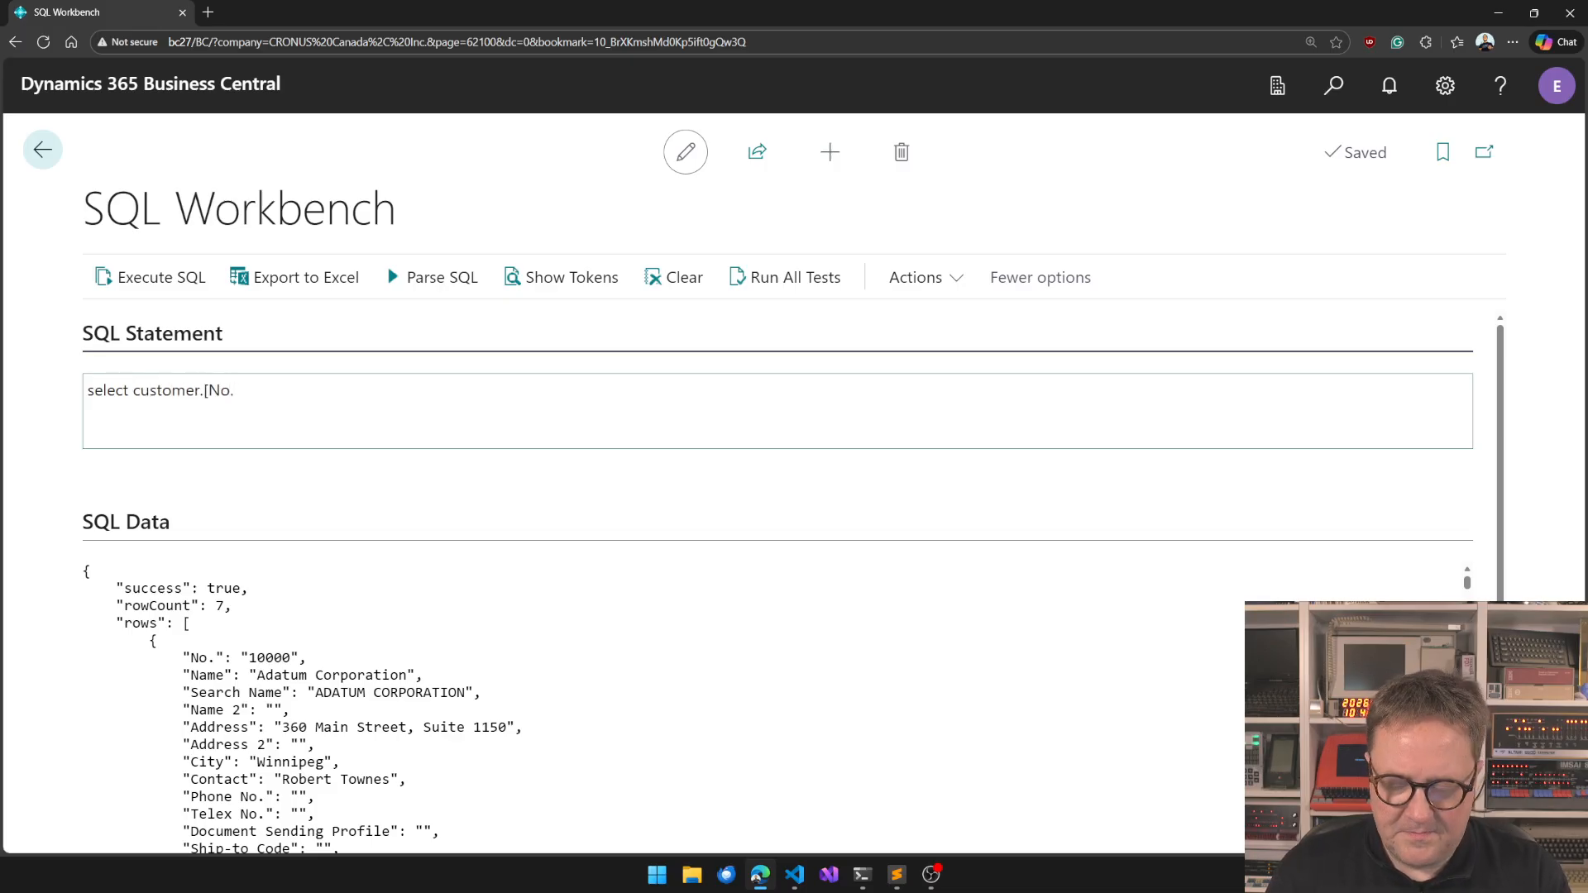
text(])
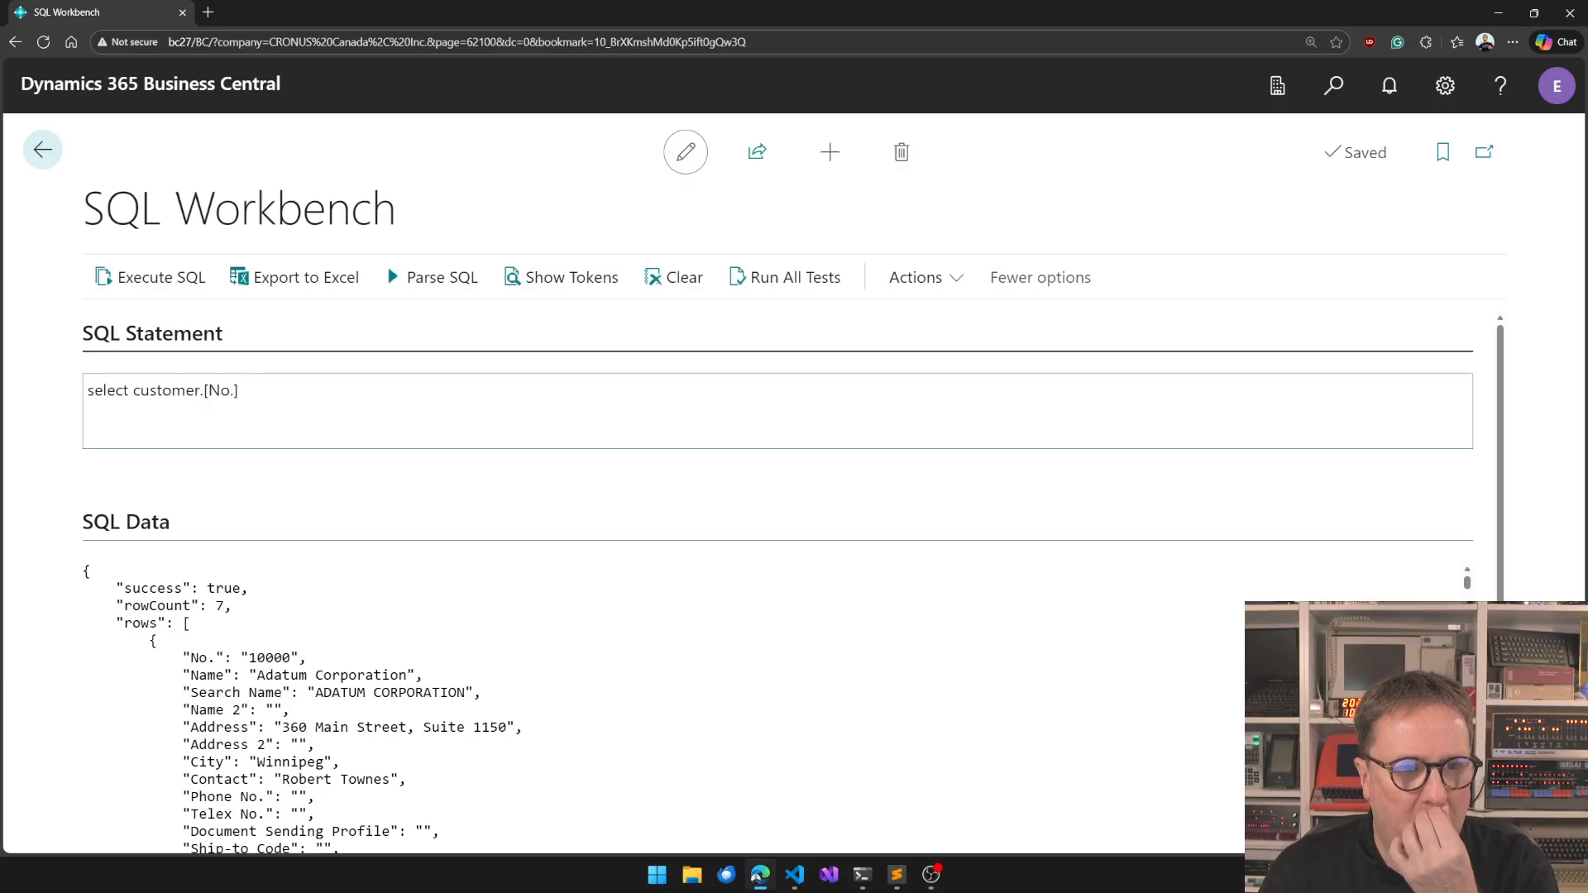
text(,)
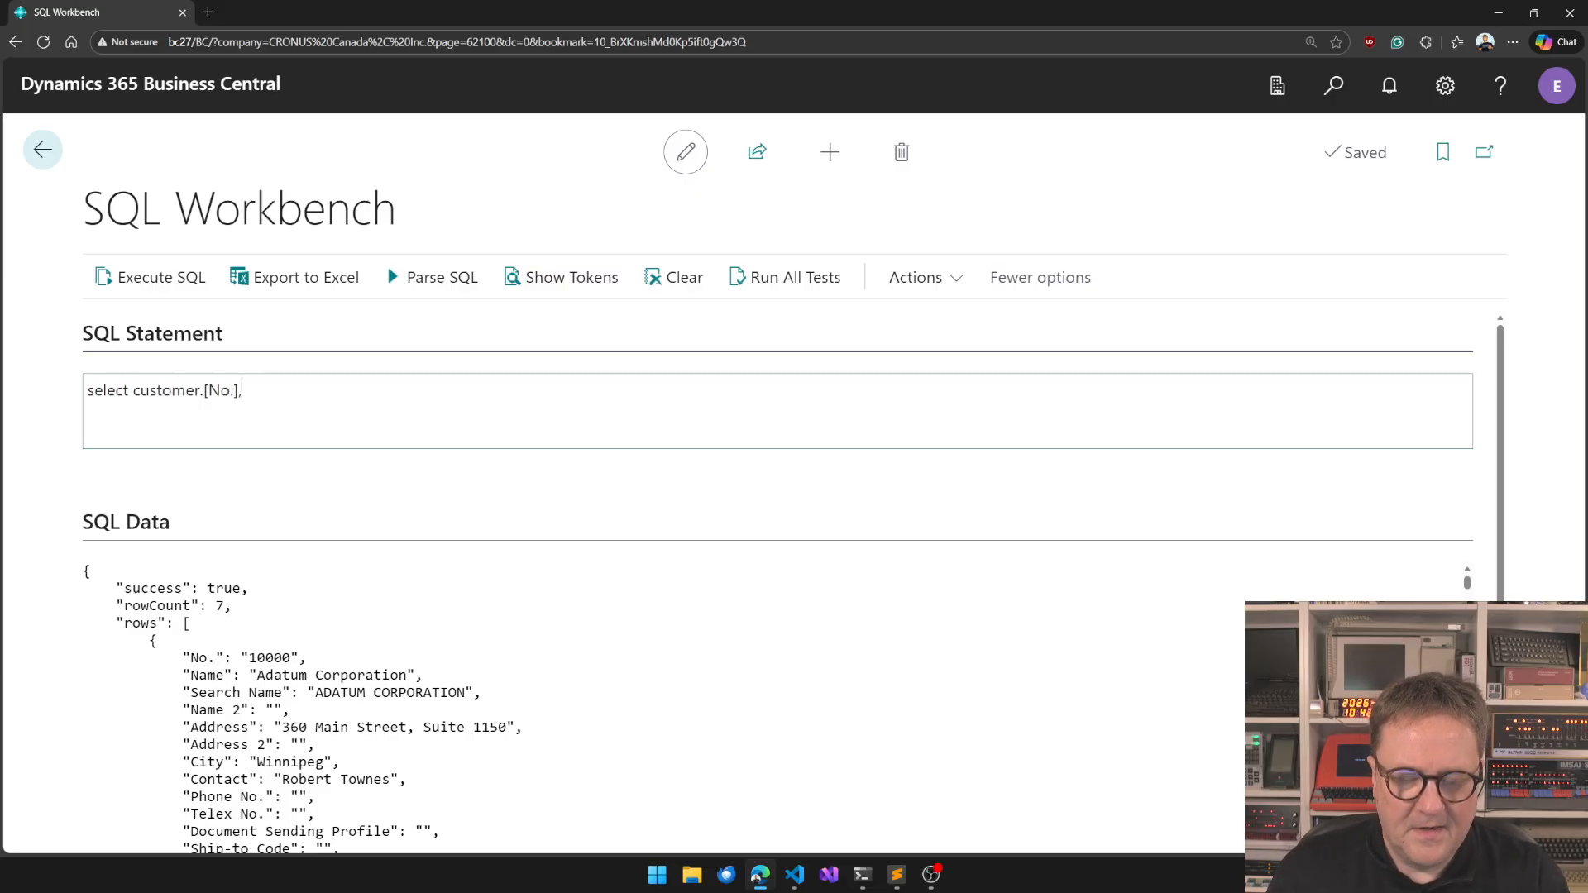
text(customer.name)
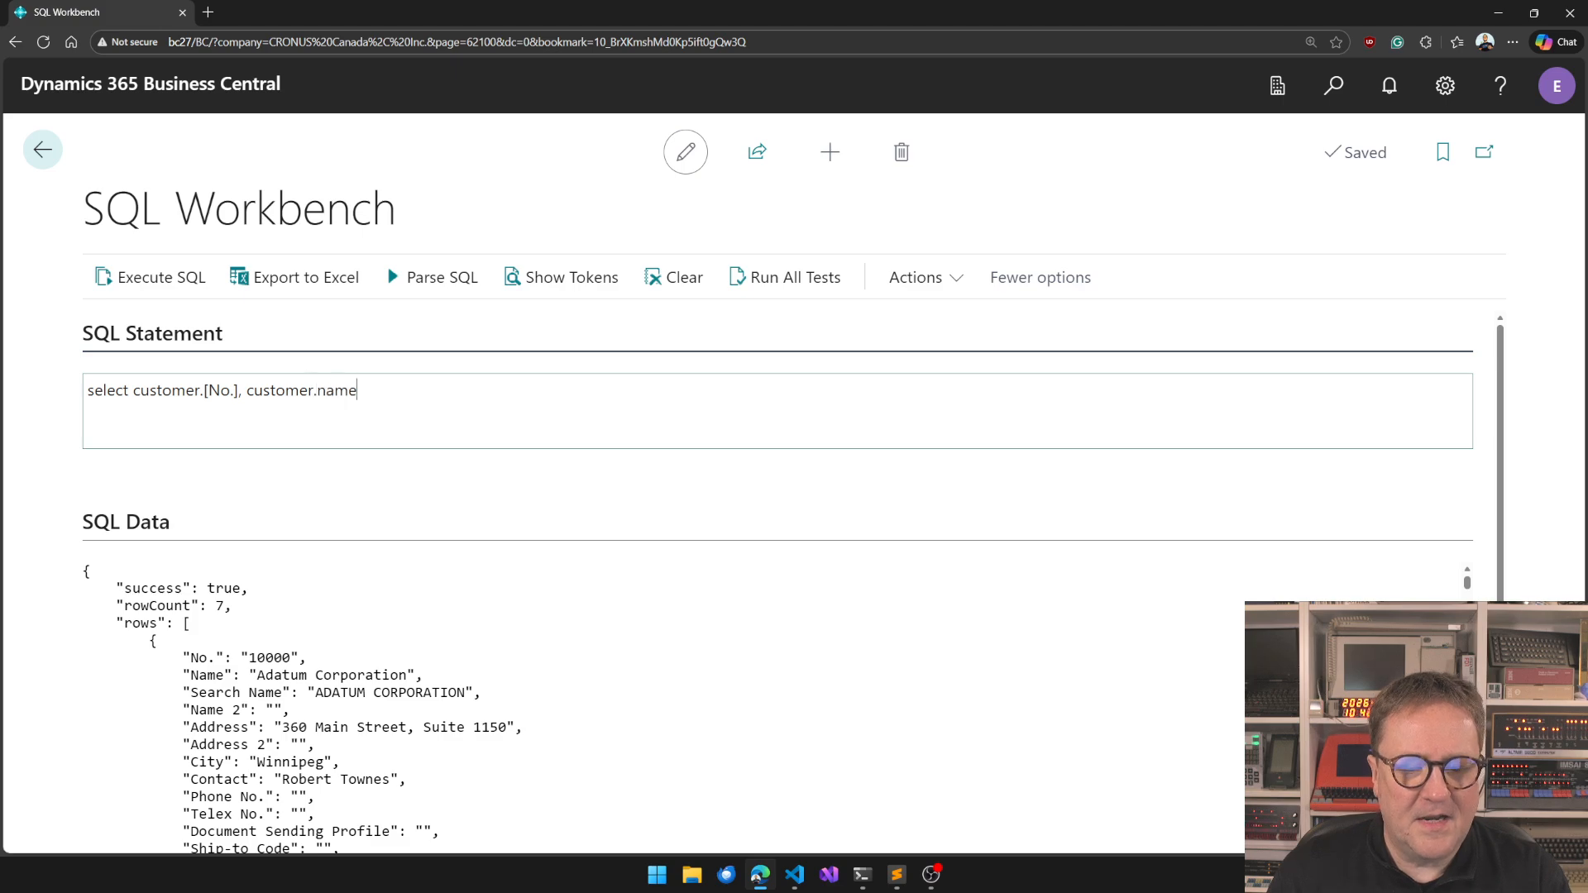
text(,)
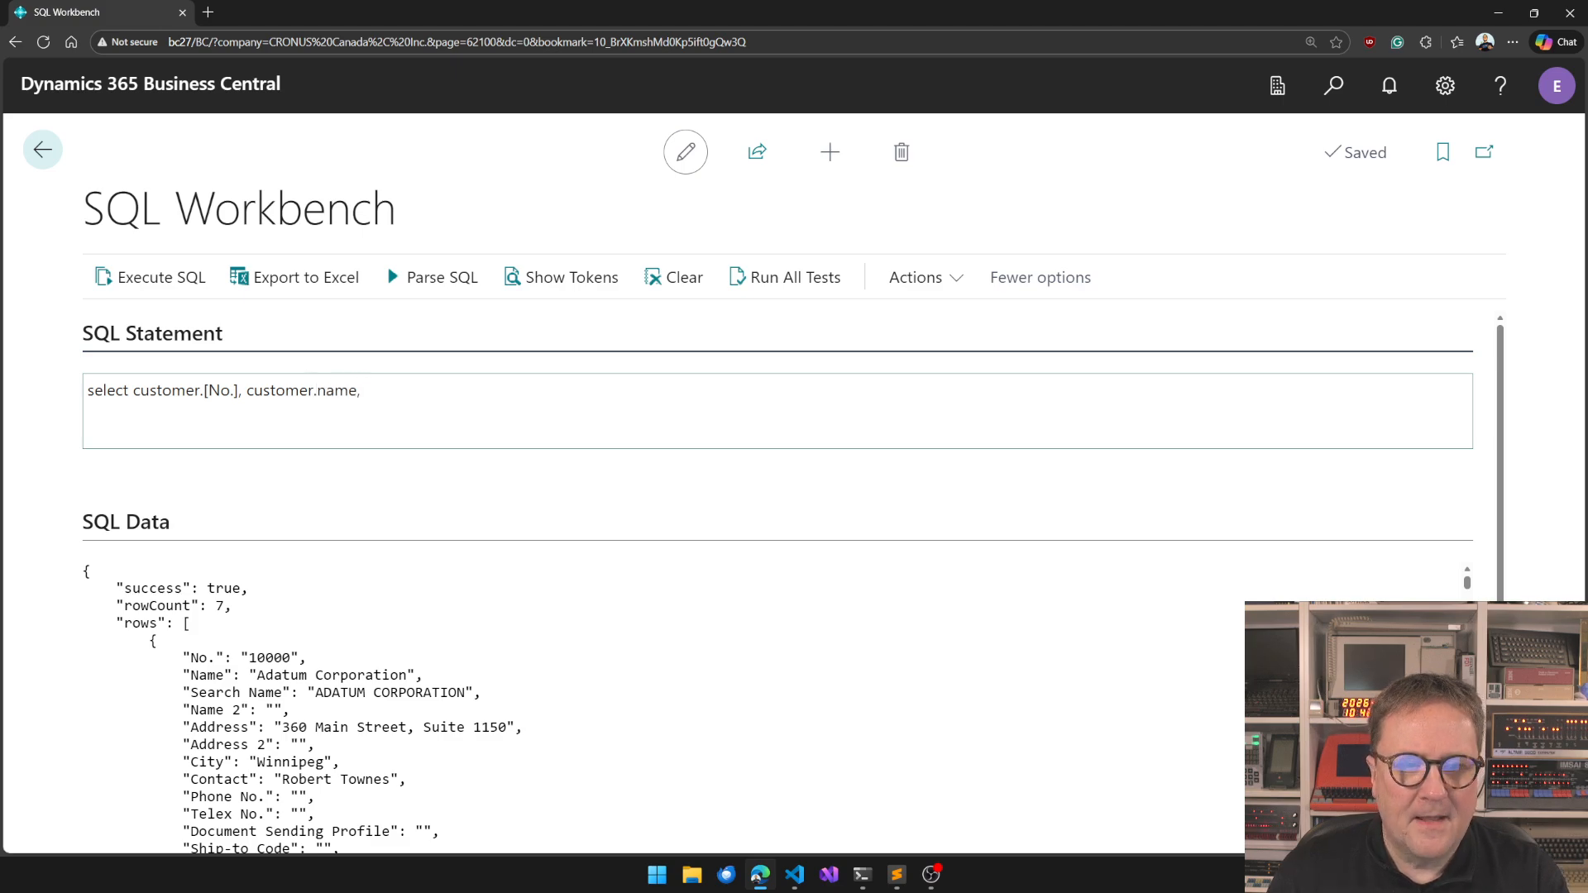
text([)
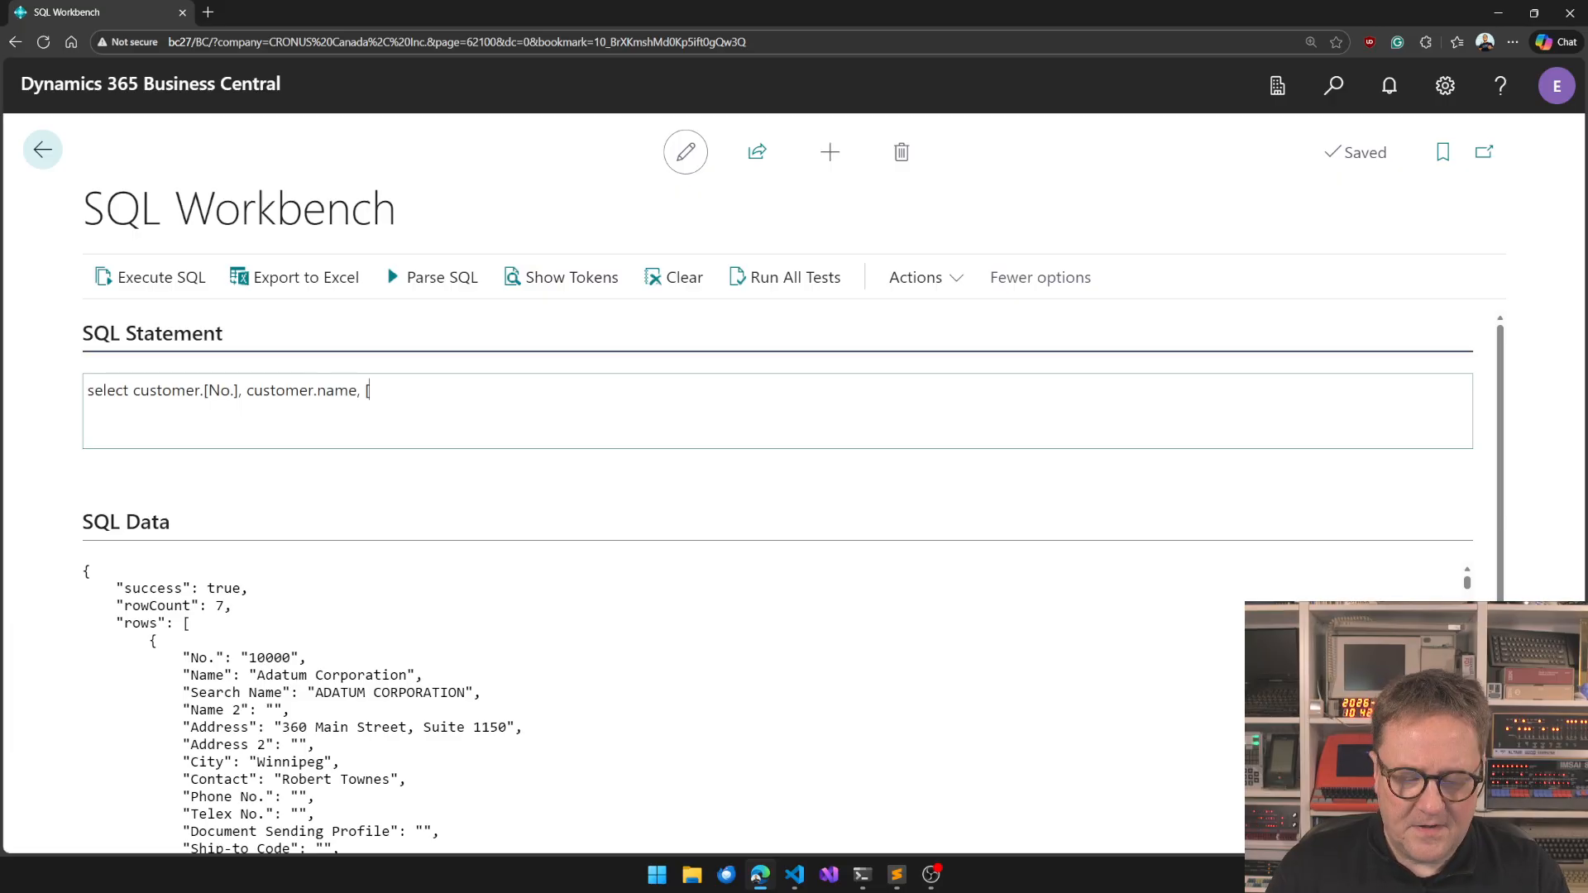
text([customer posting gr)
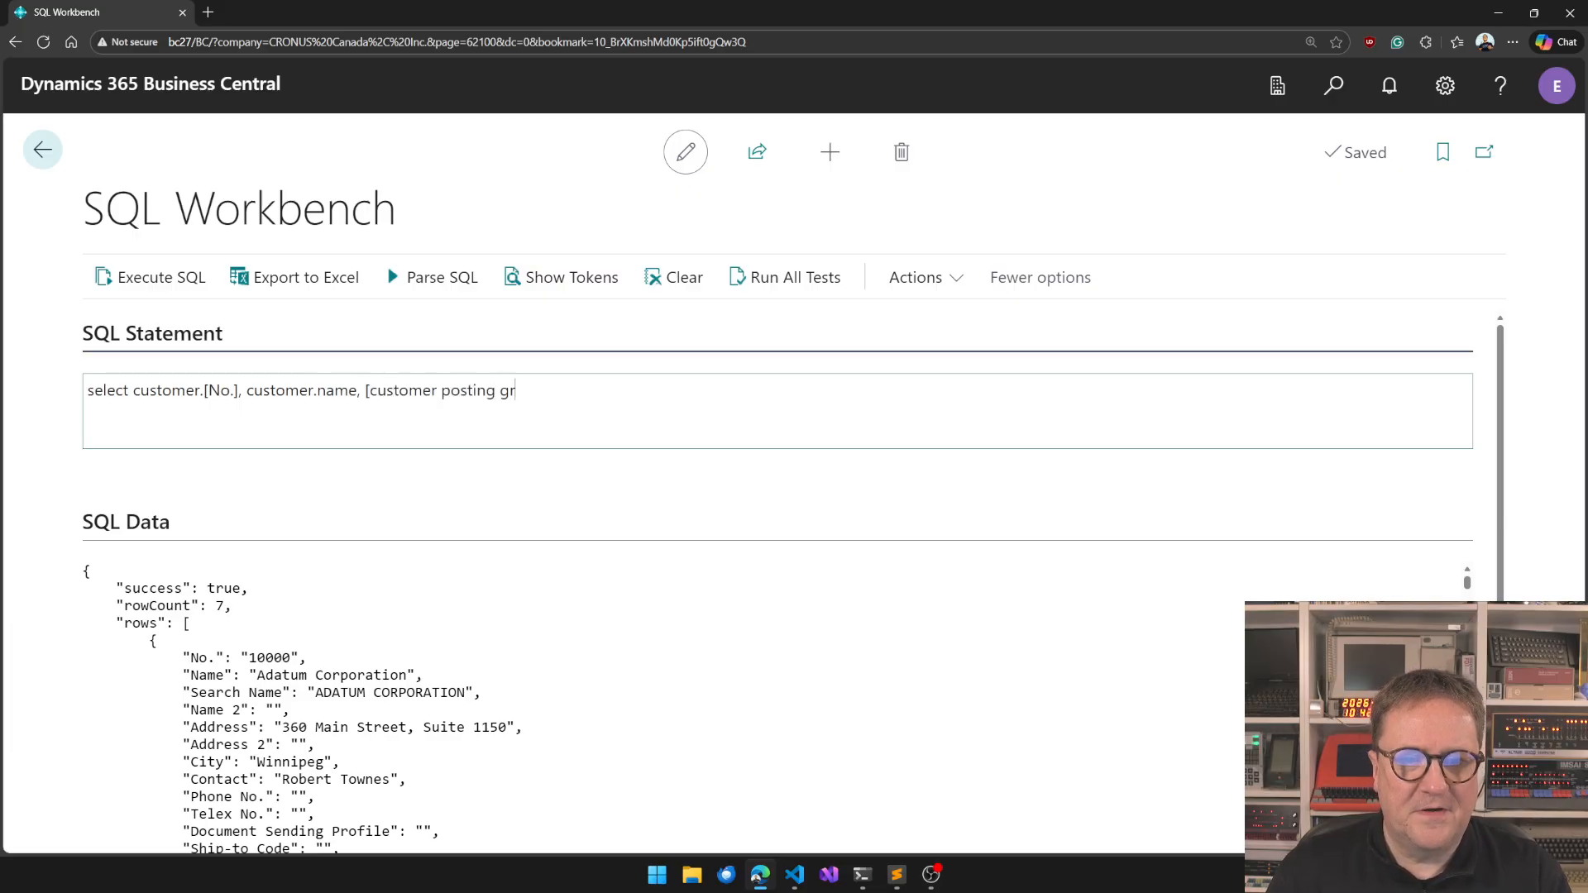
text(oup])
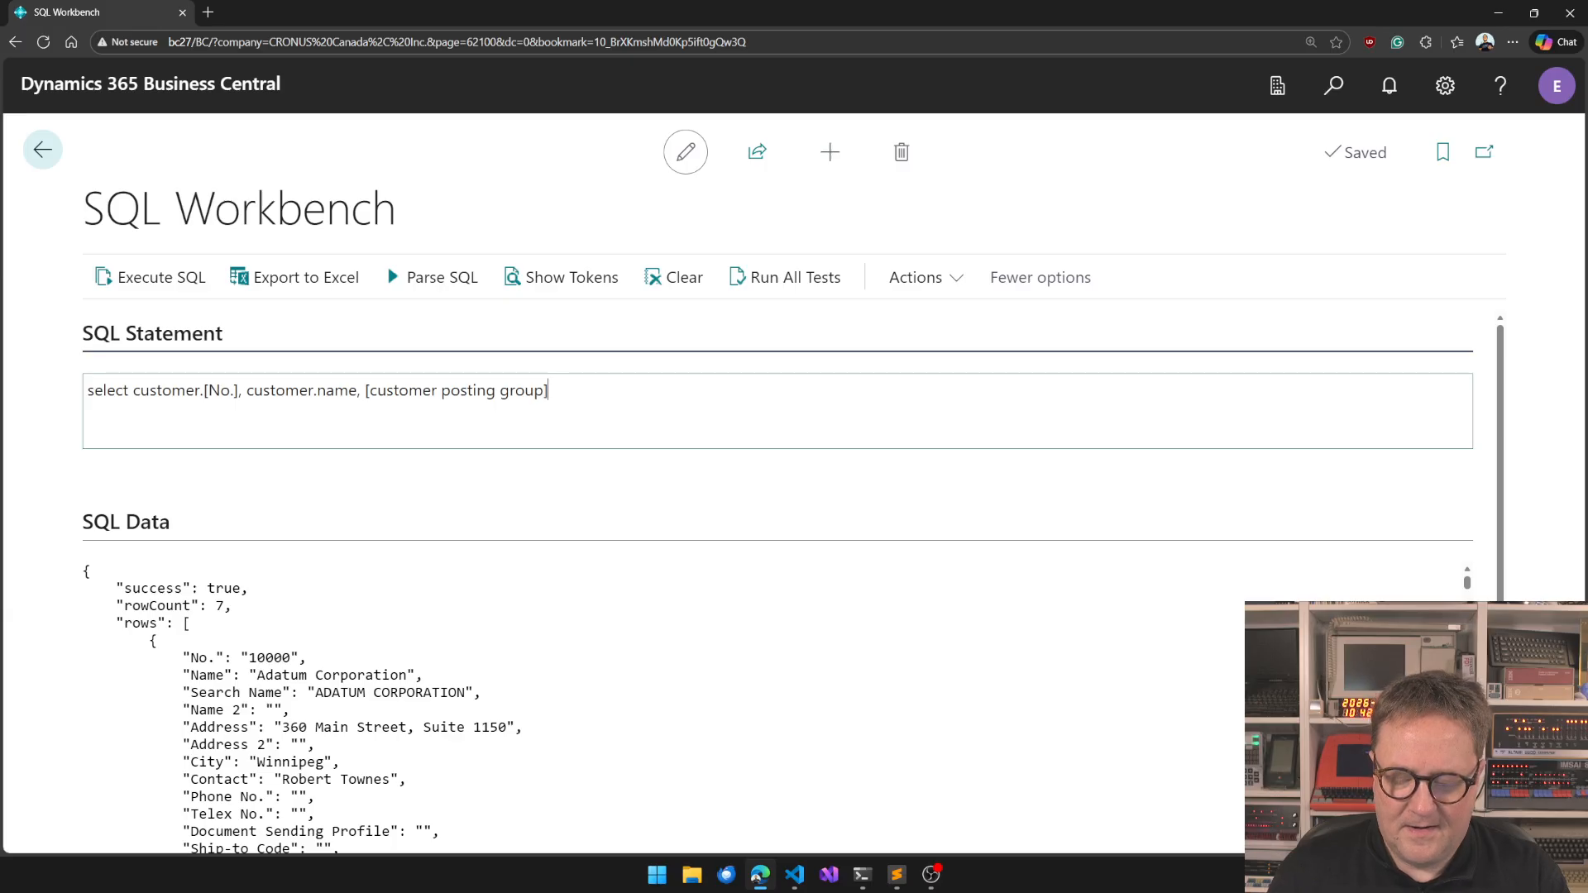
text(.Descrip)
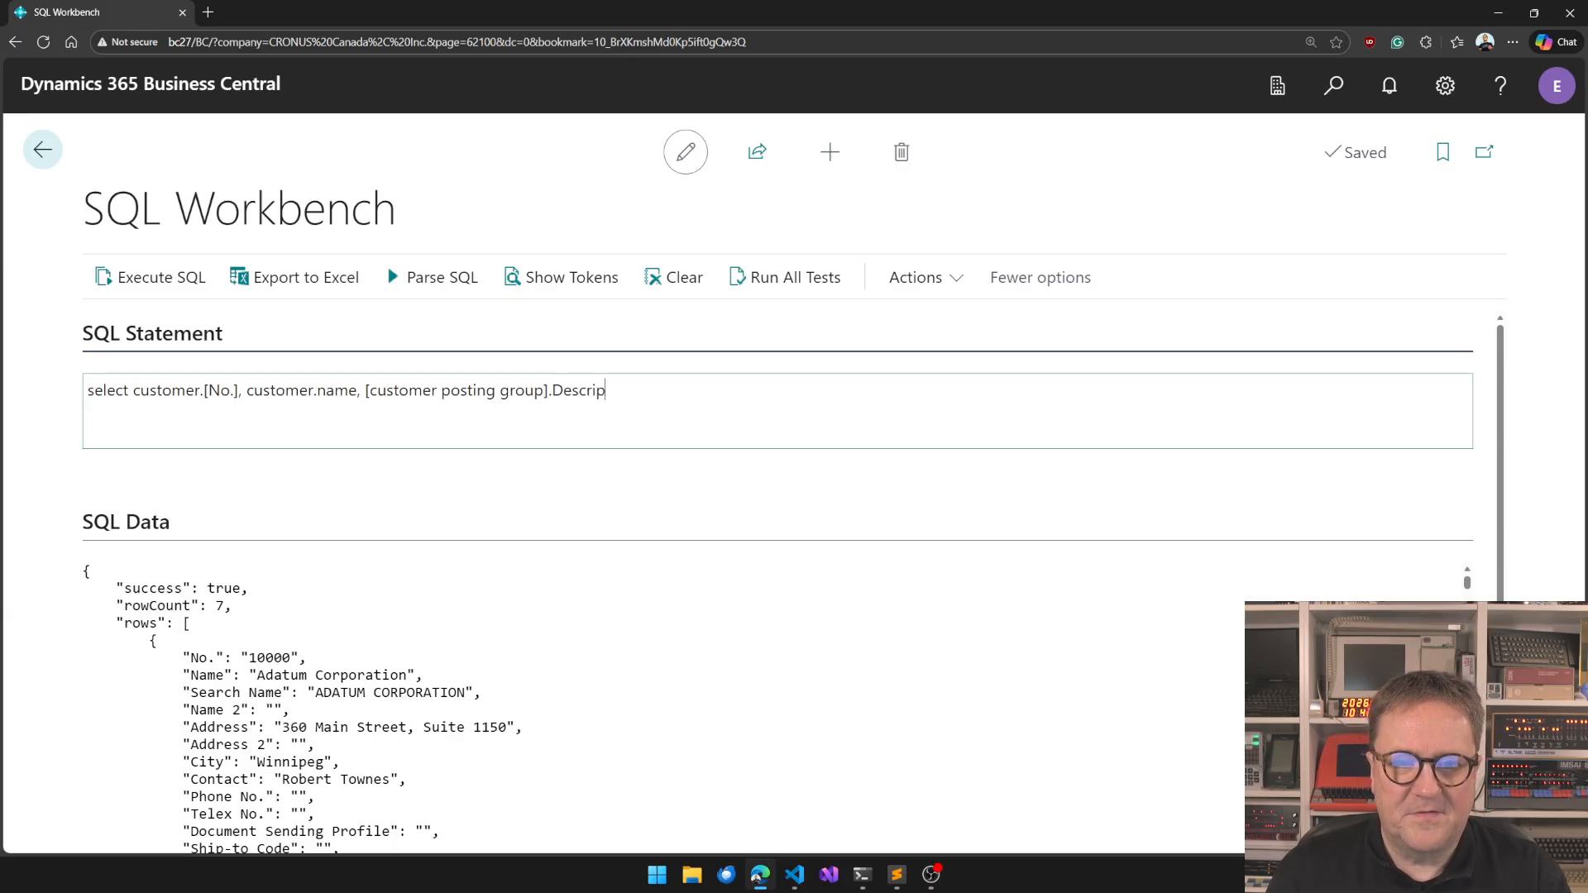
text(tion)
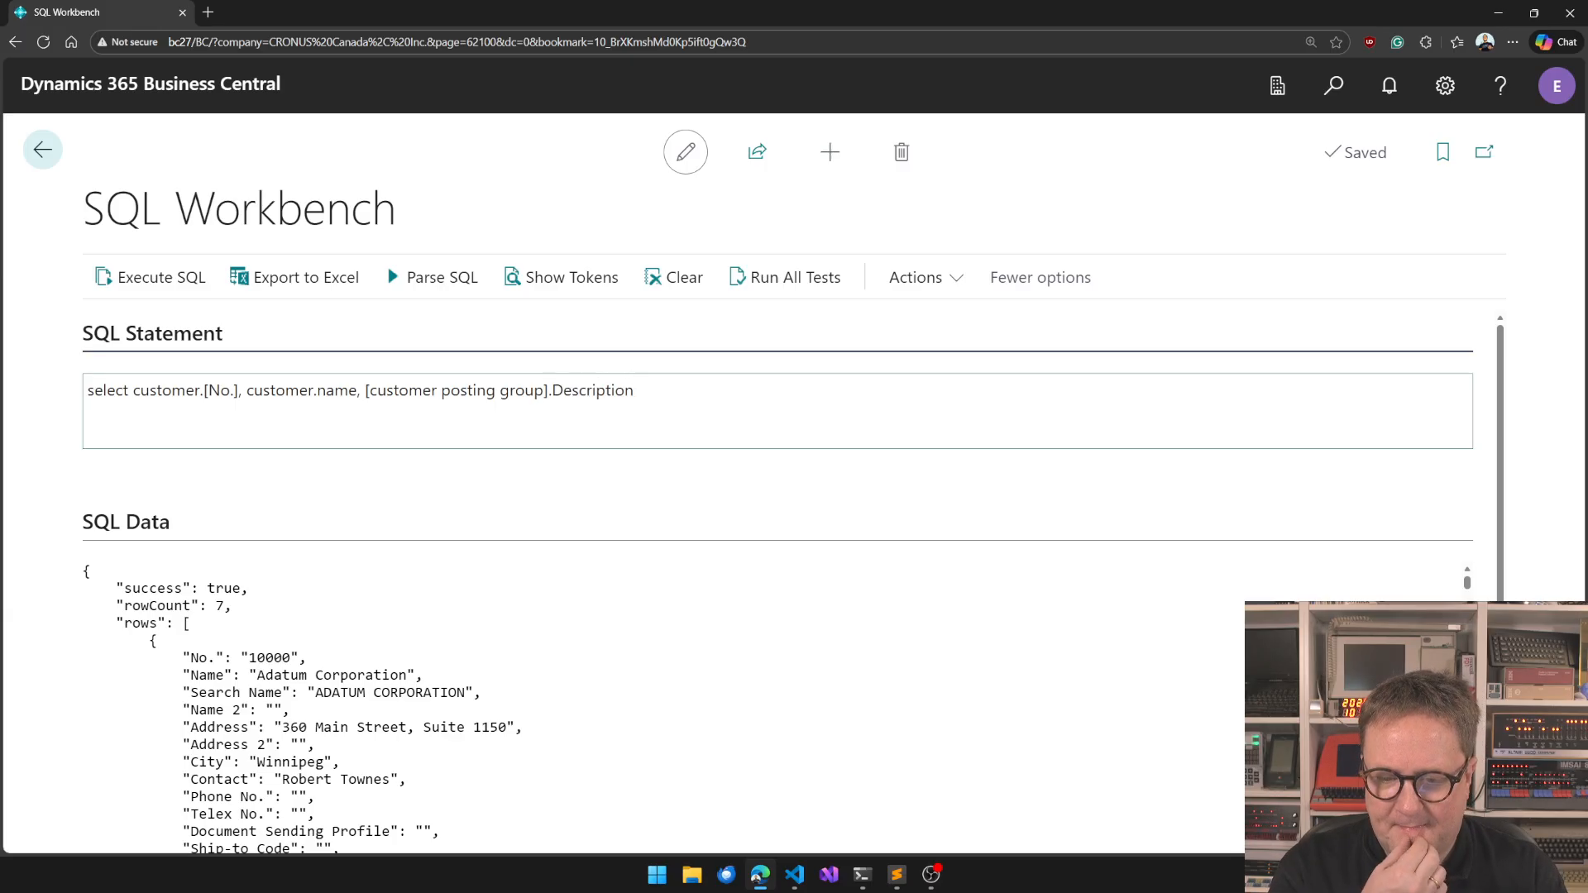
Add from customer join [customer posting group] on customer.[Customer posting group] = [customer posting group].code.
text(from)
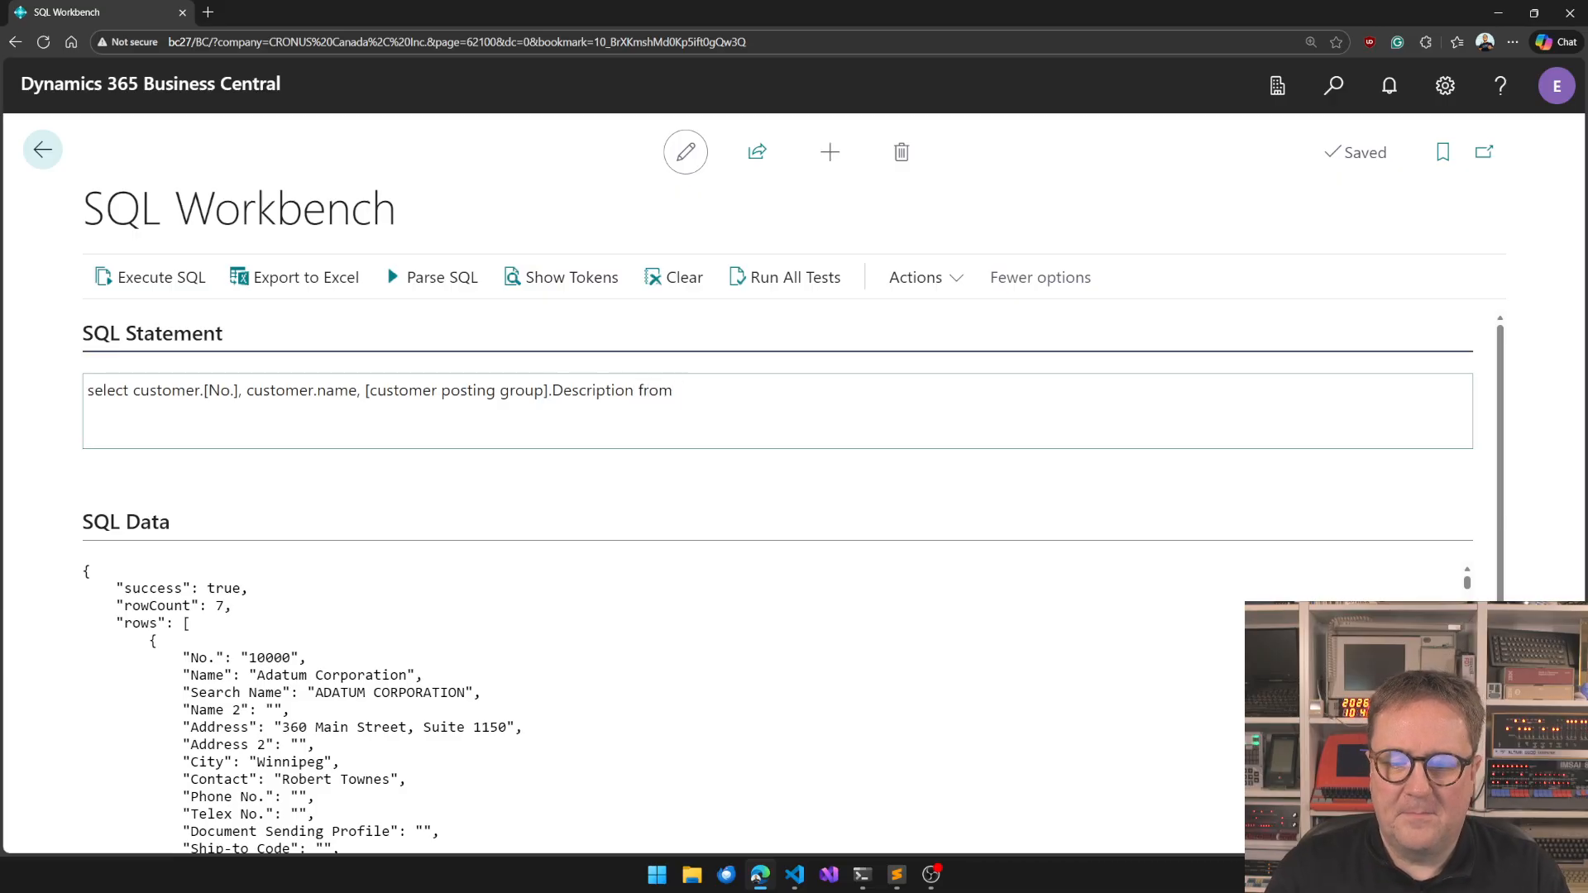
text(customer jion)
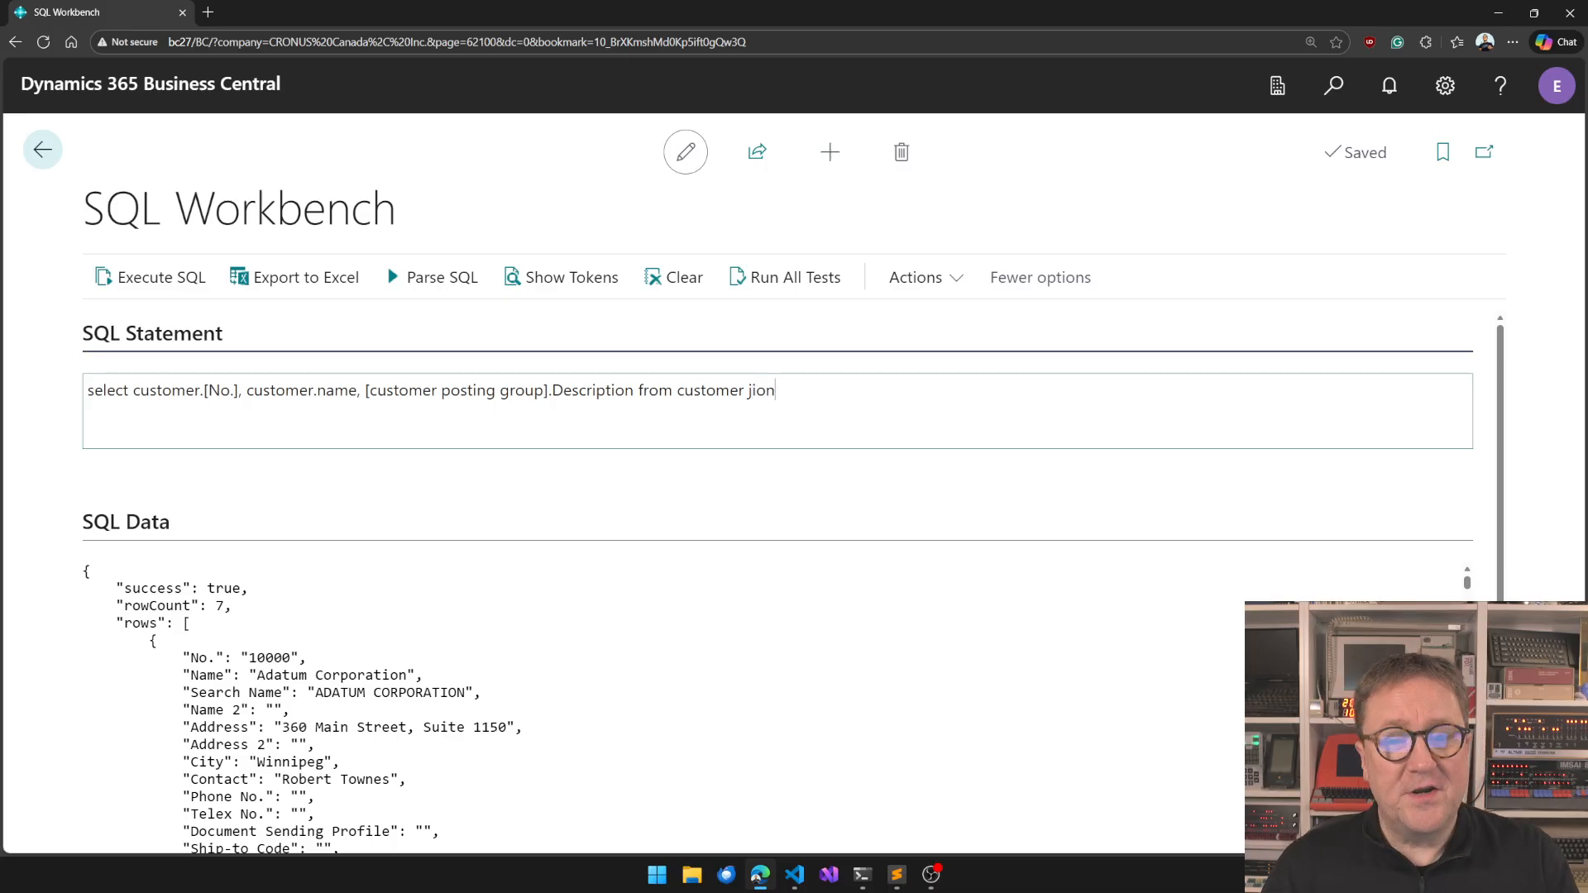
text(join)
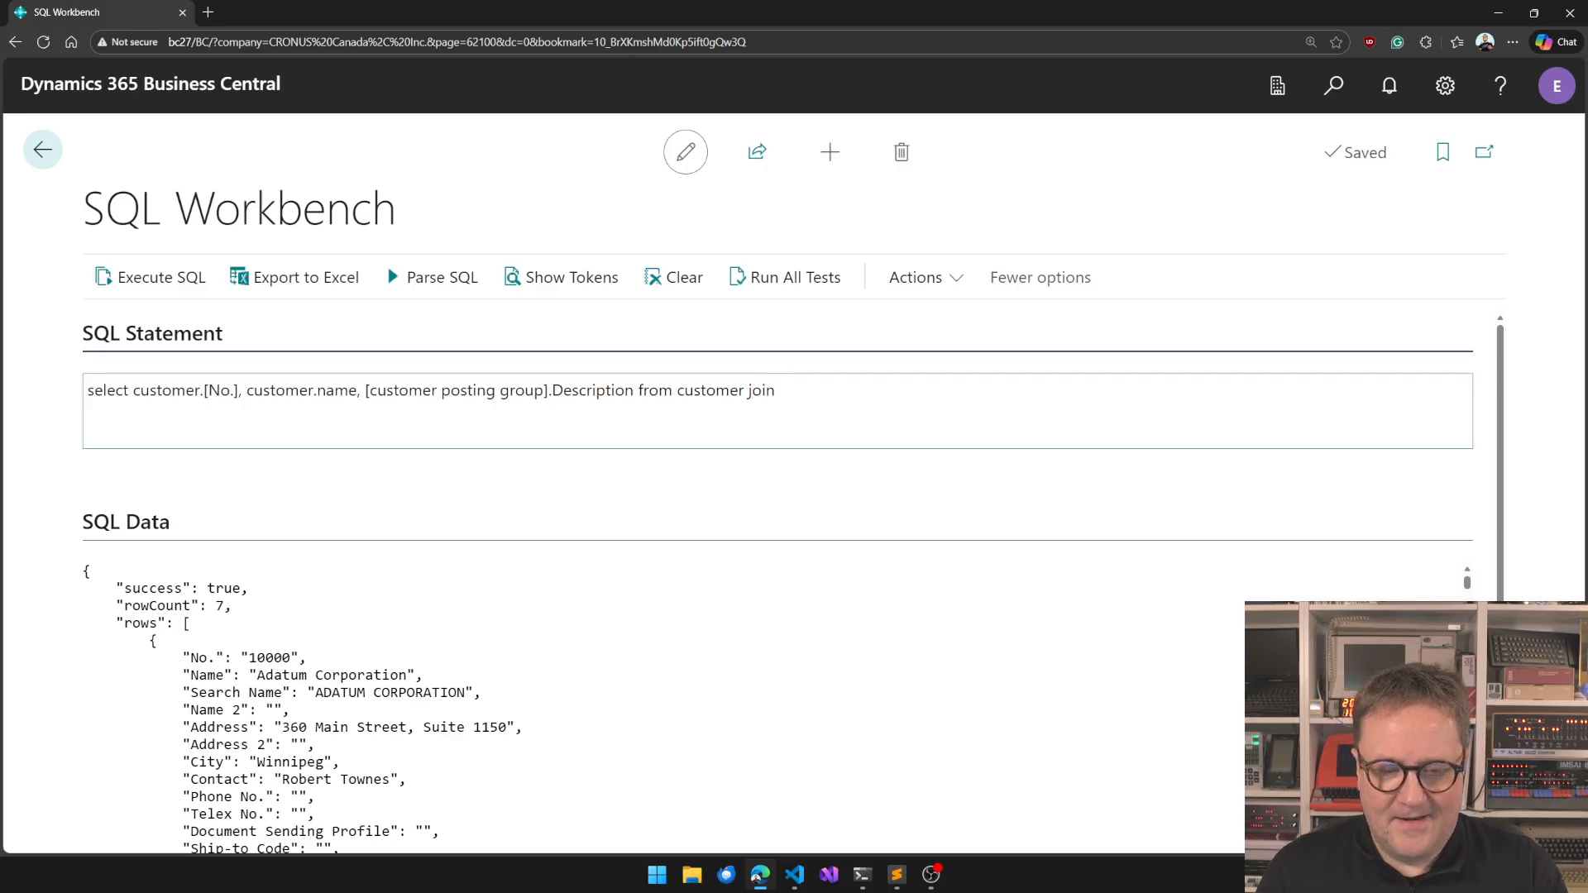
text([customer)
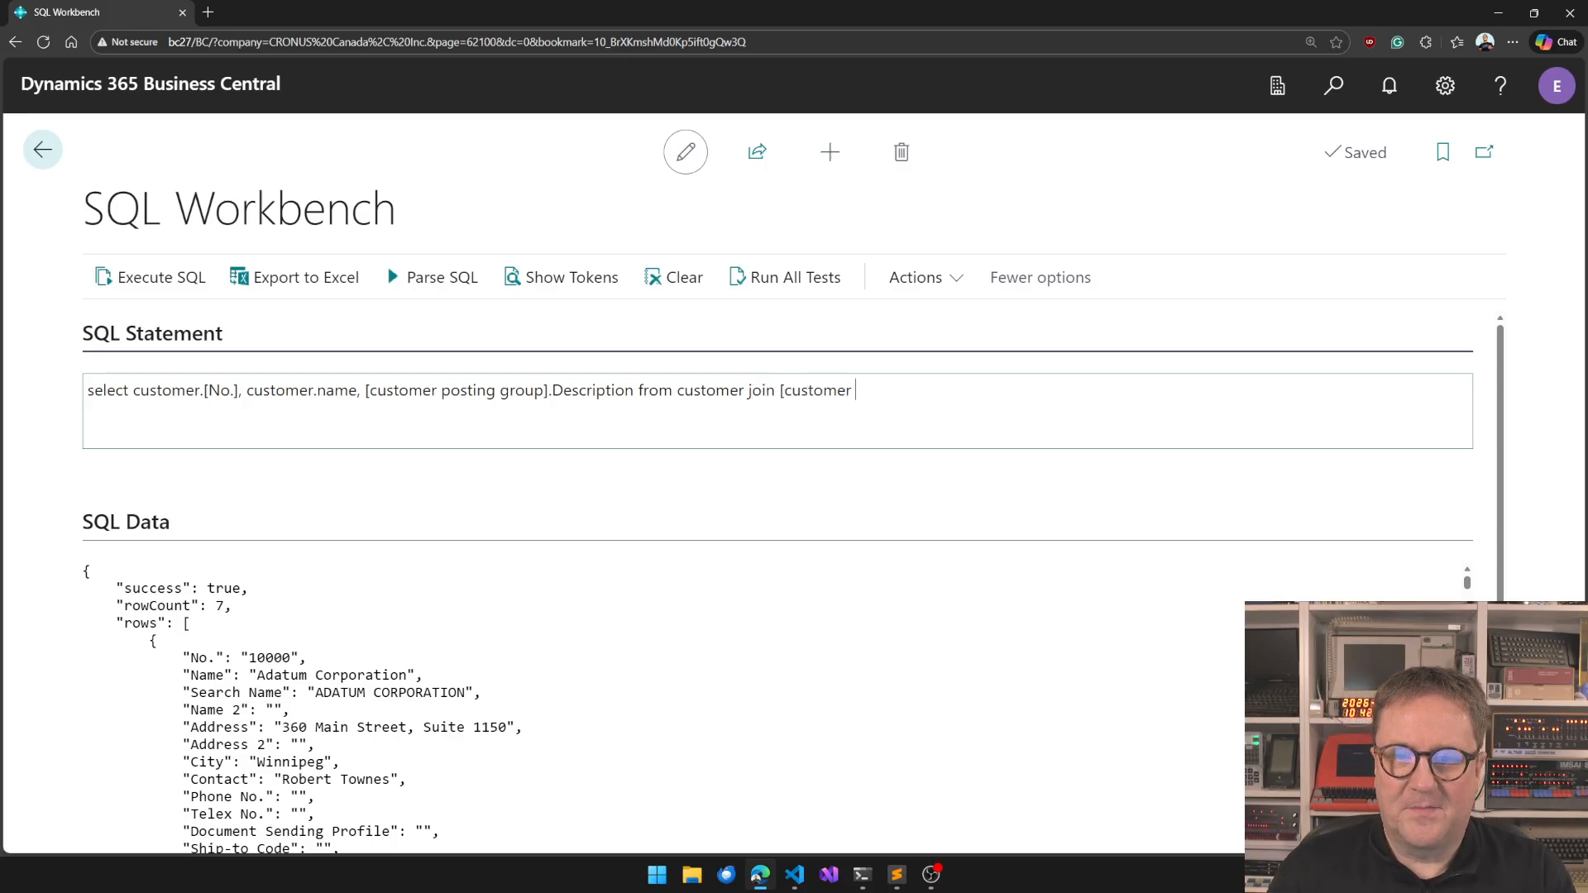
text(posting group)
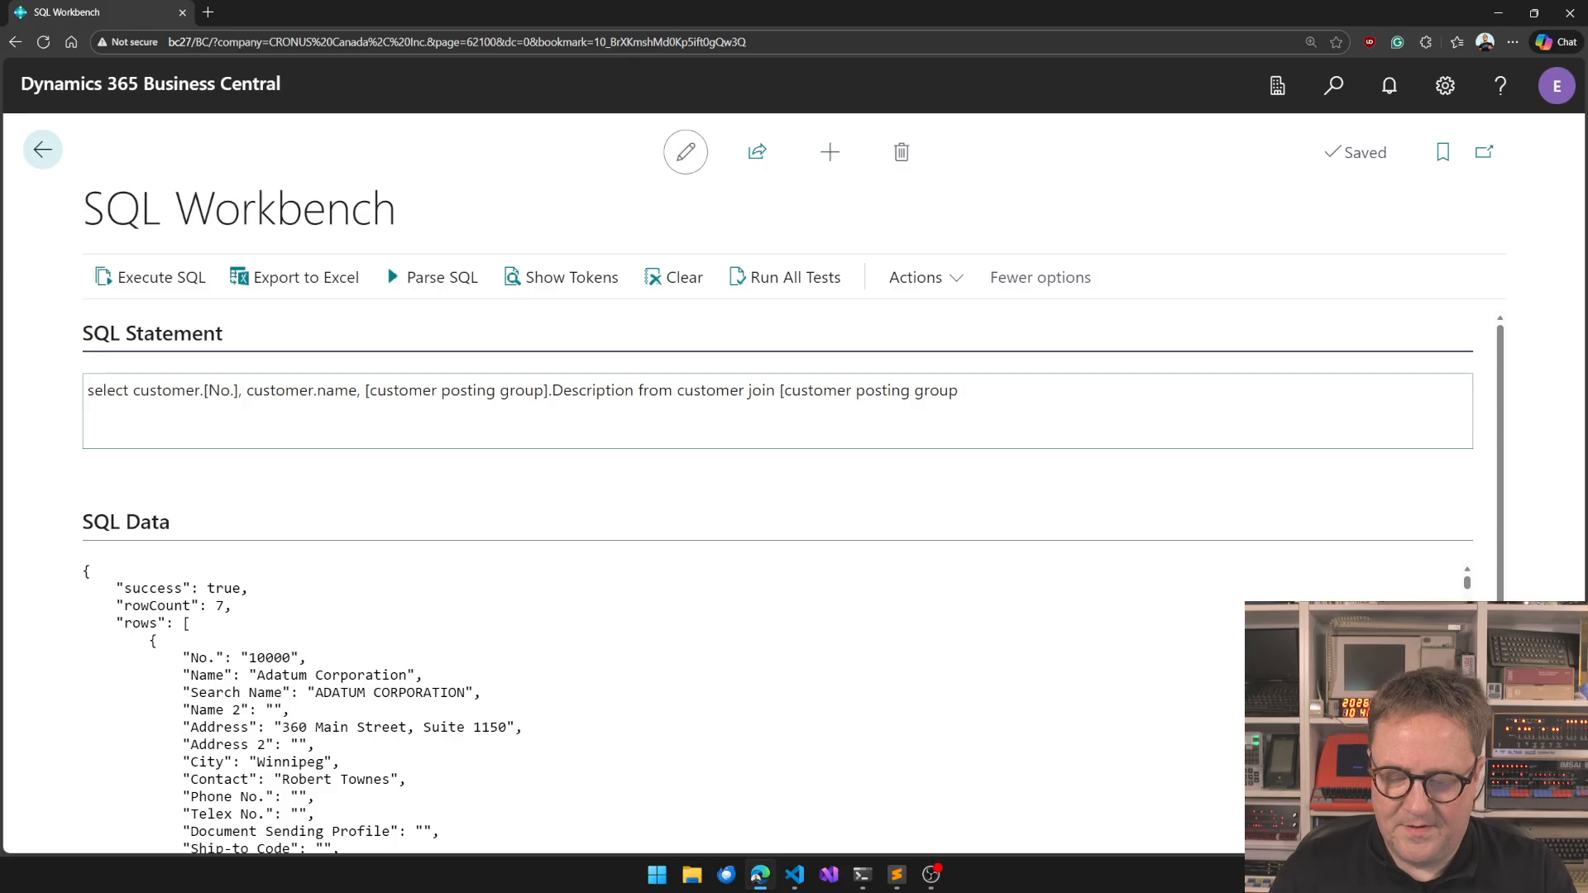
text(on)
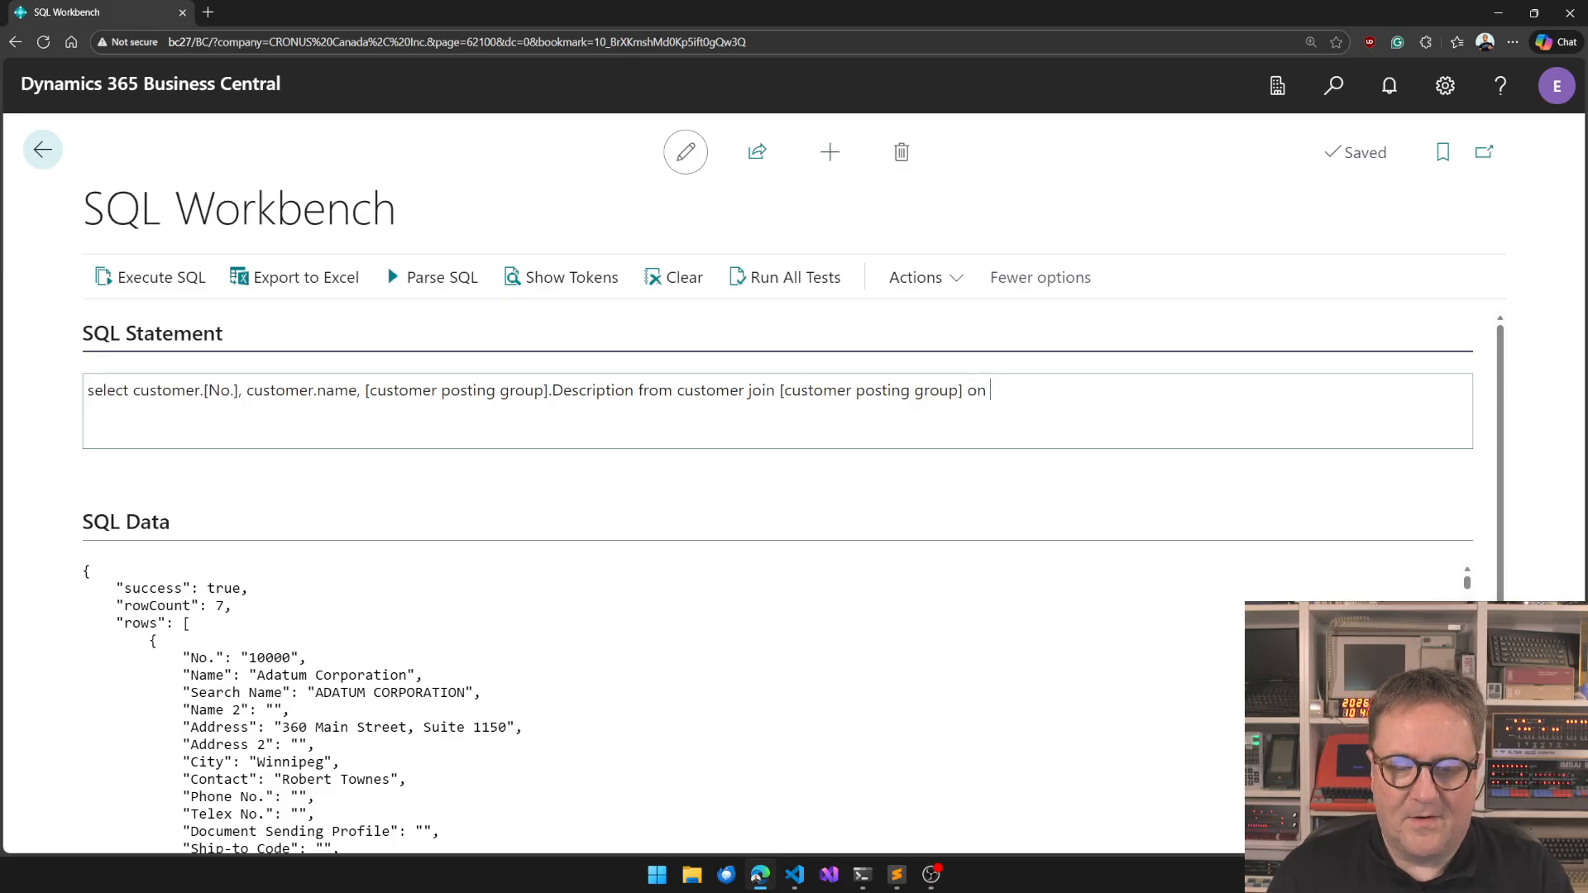
text(customer)
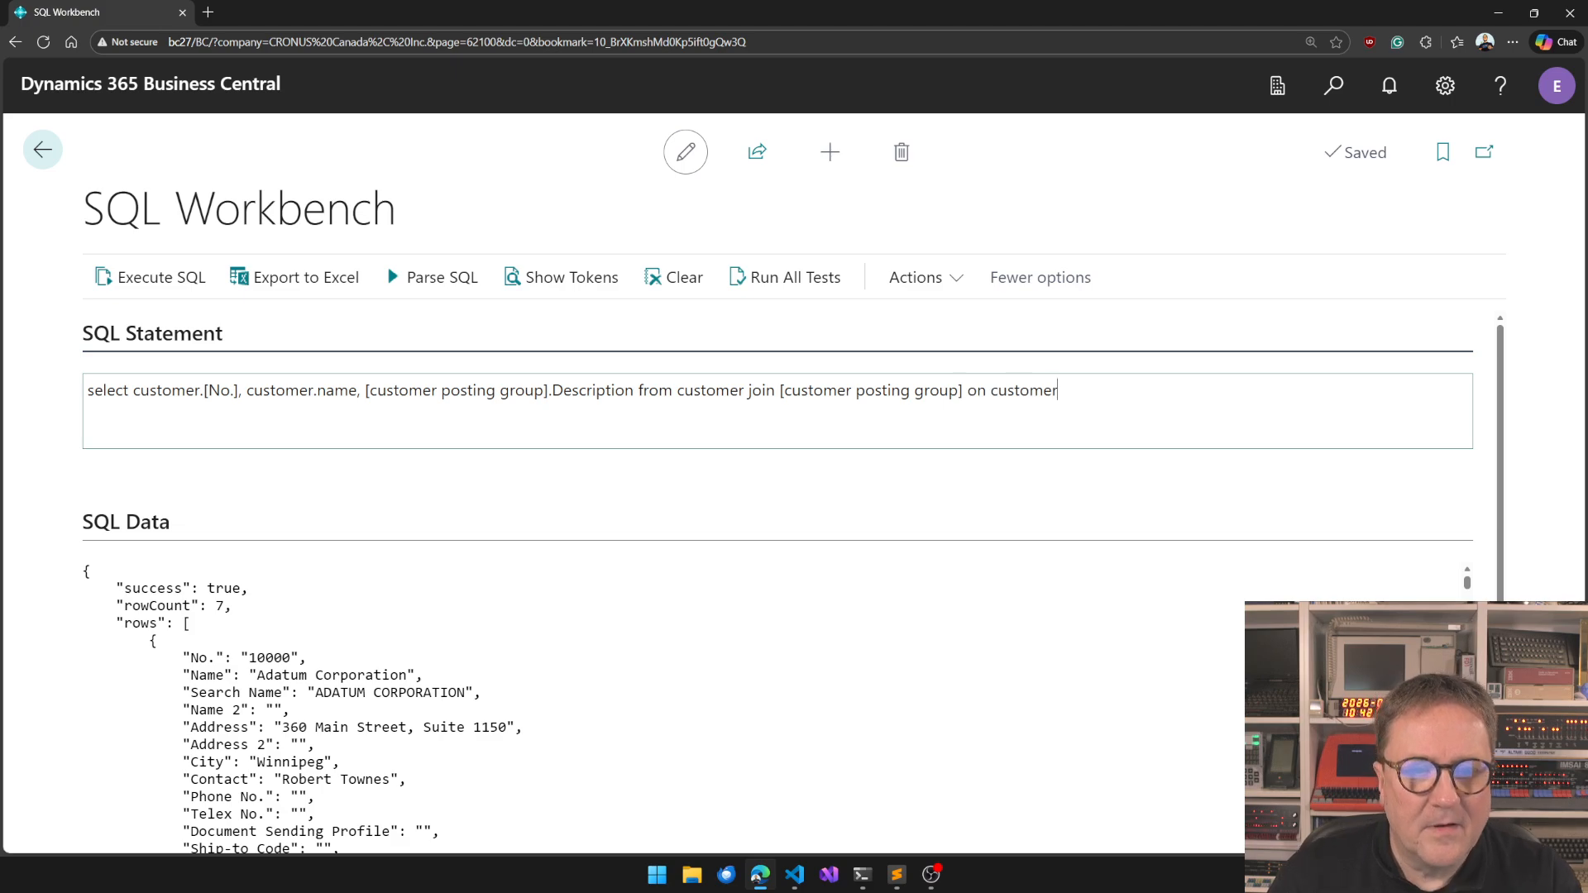
mouse_move(435, 399)
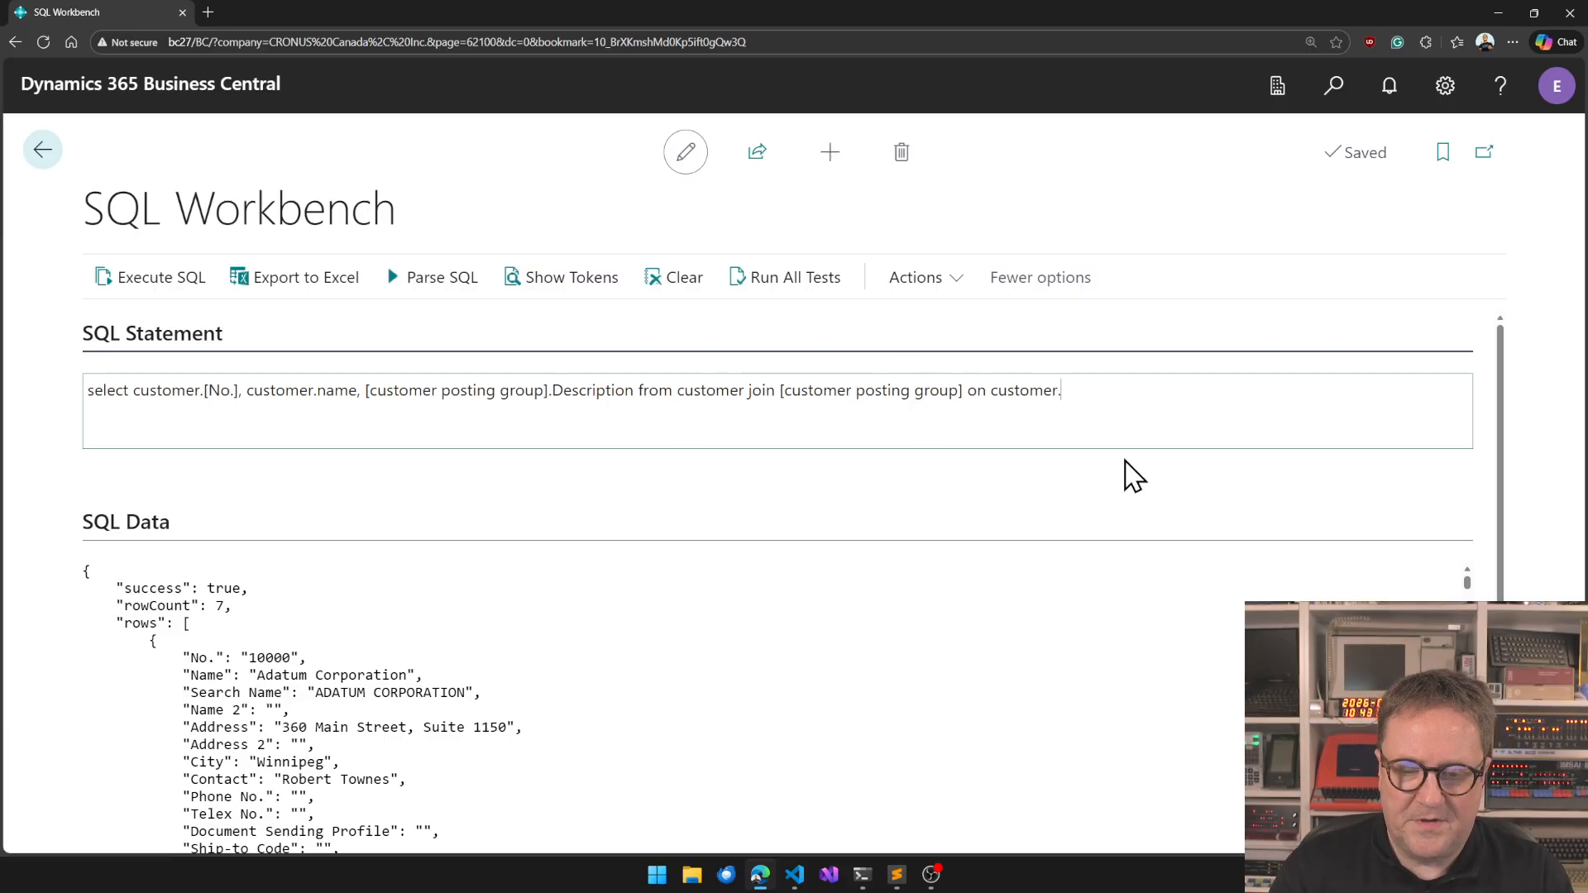
text([Customer)
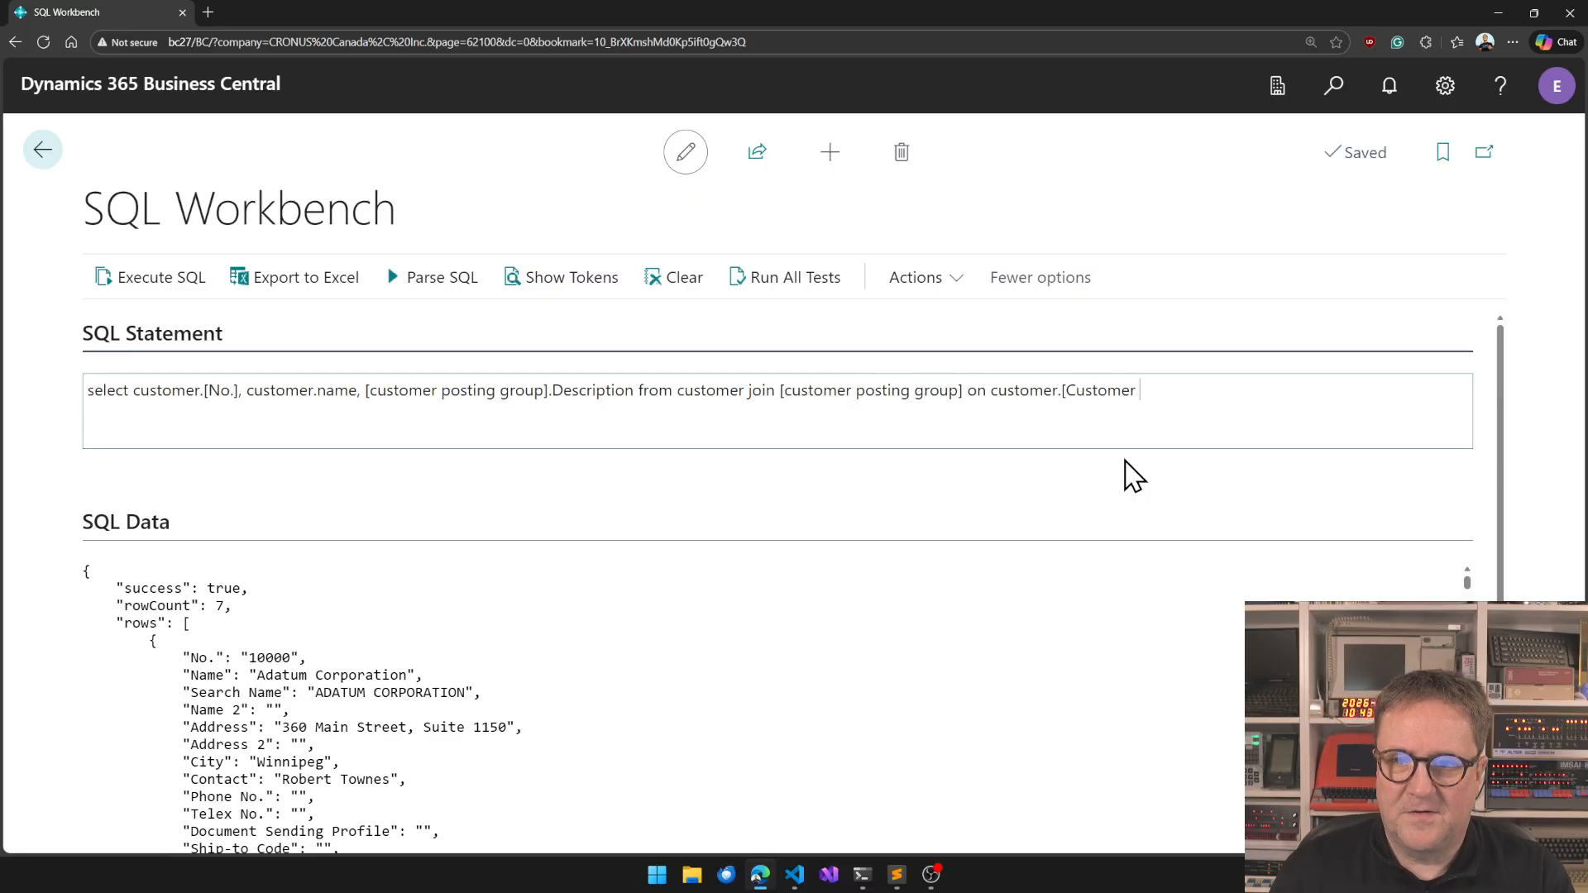
text(posting group[)
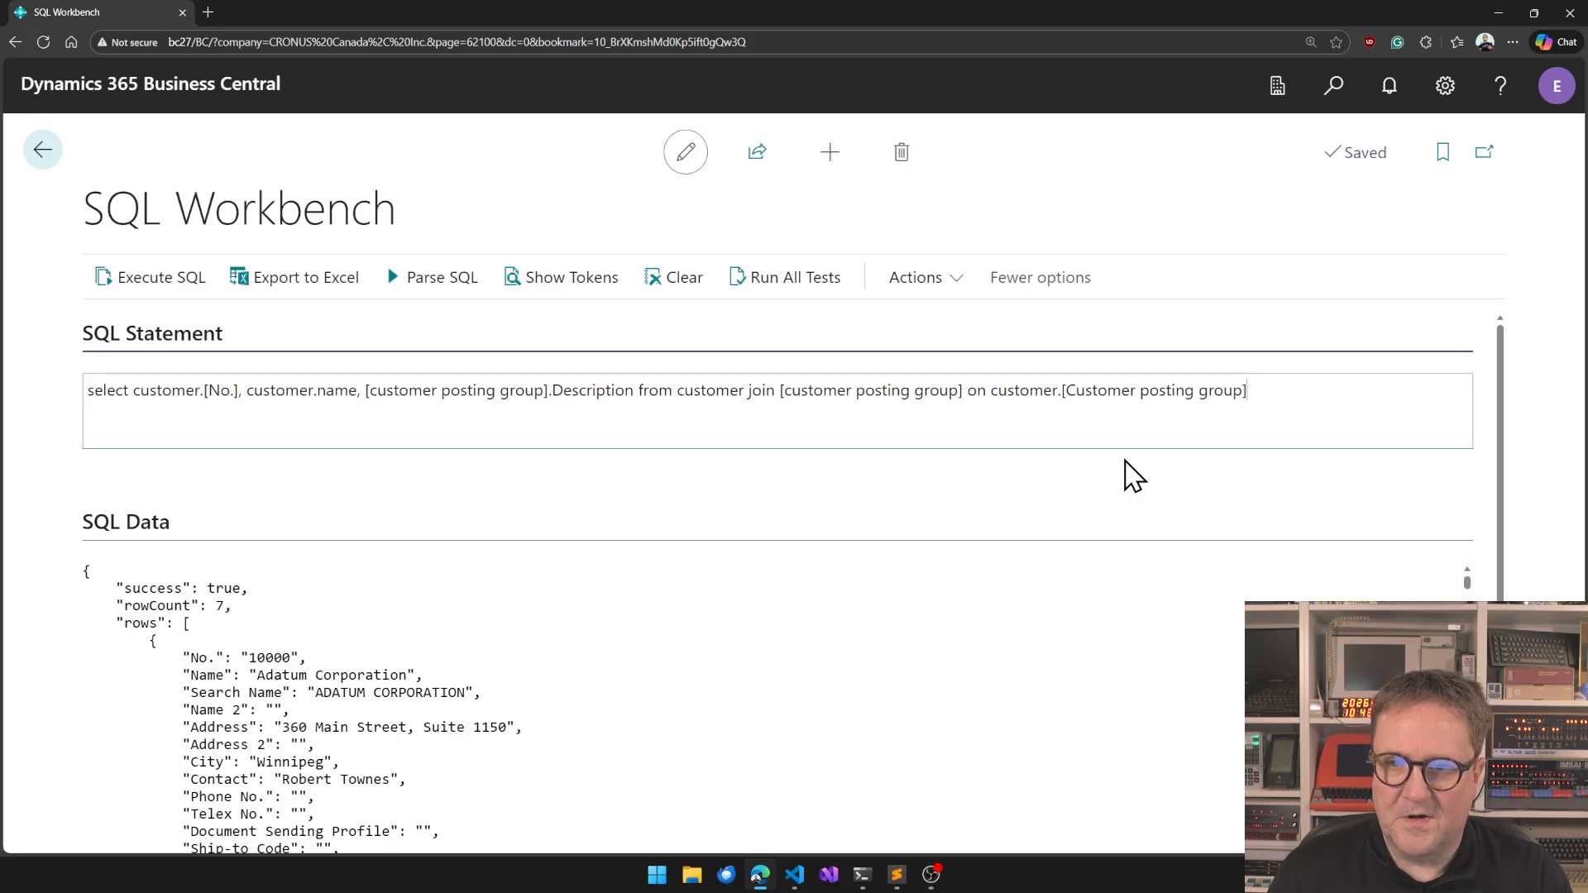
text(=)
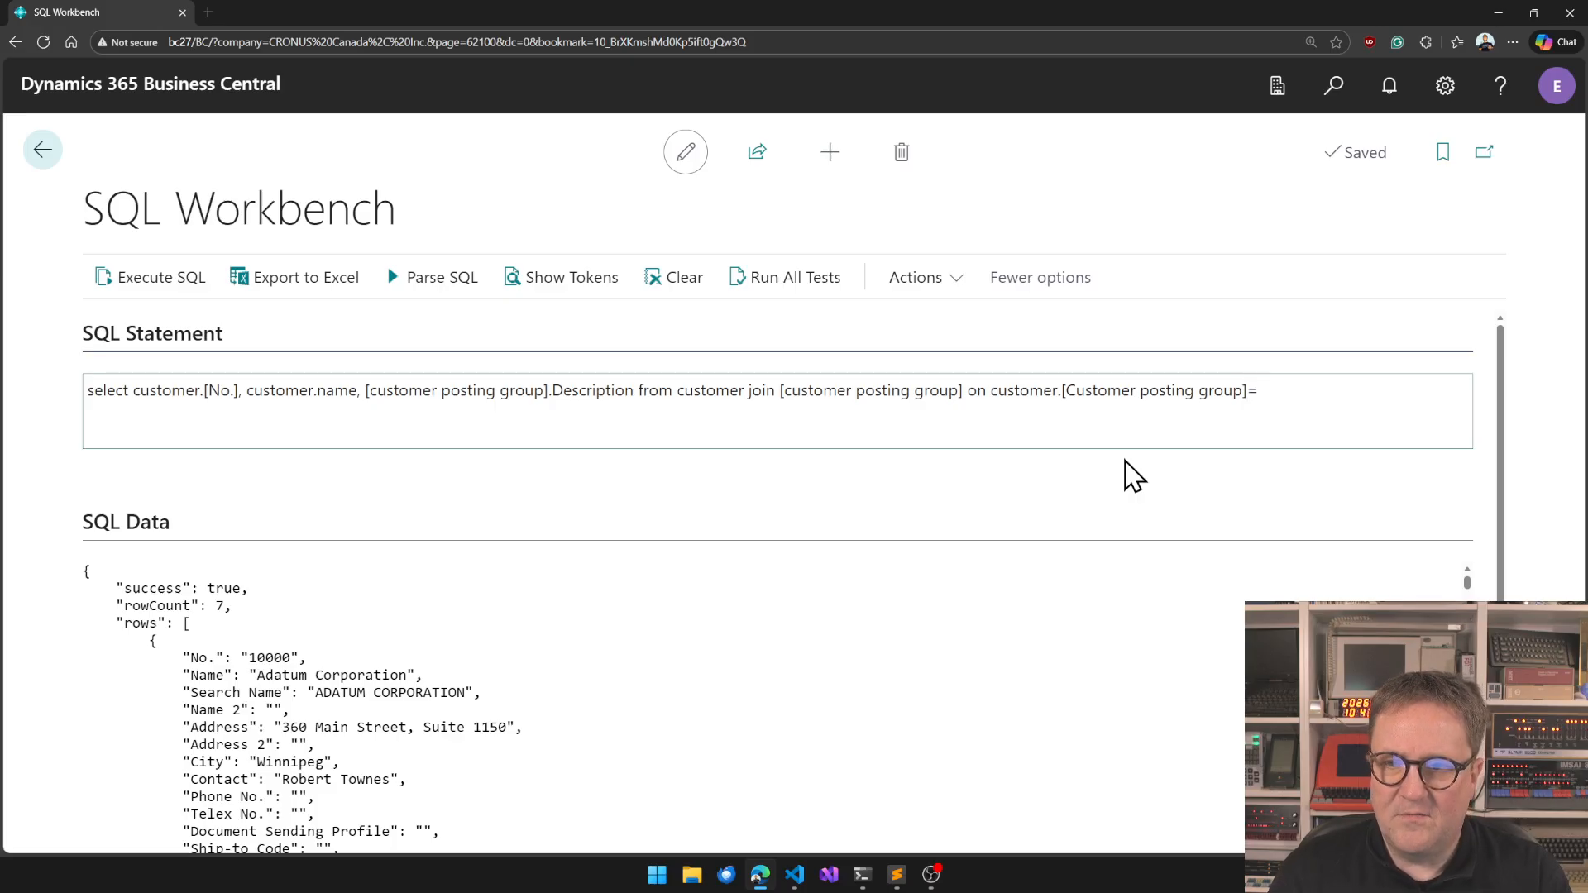
text([customer)
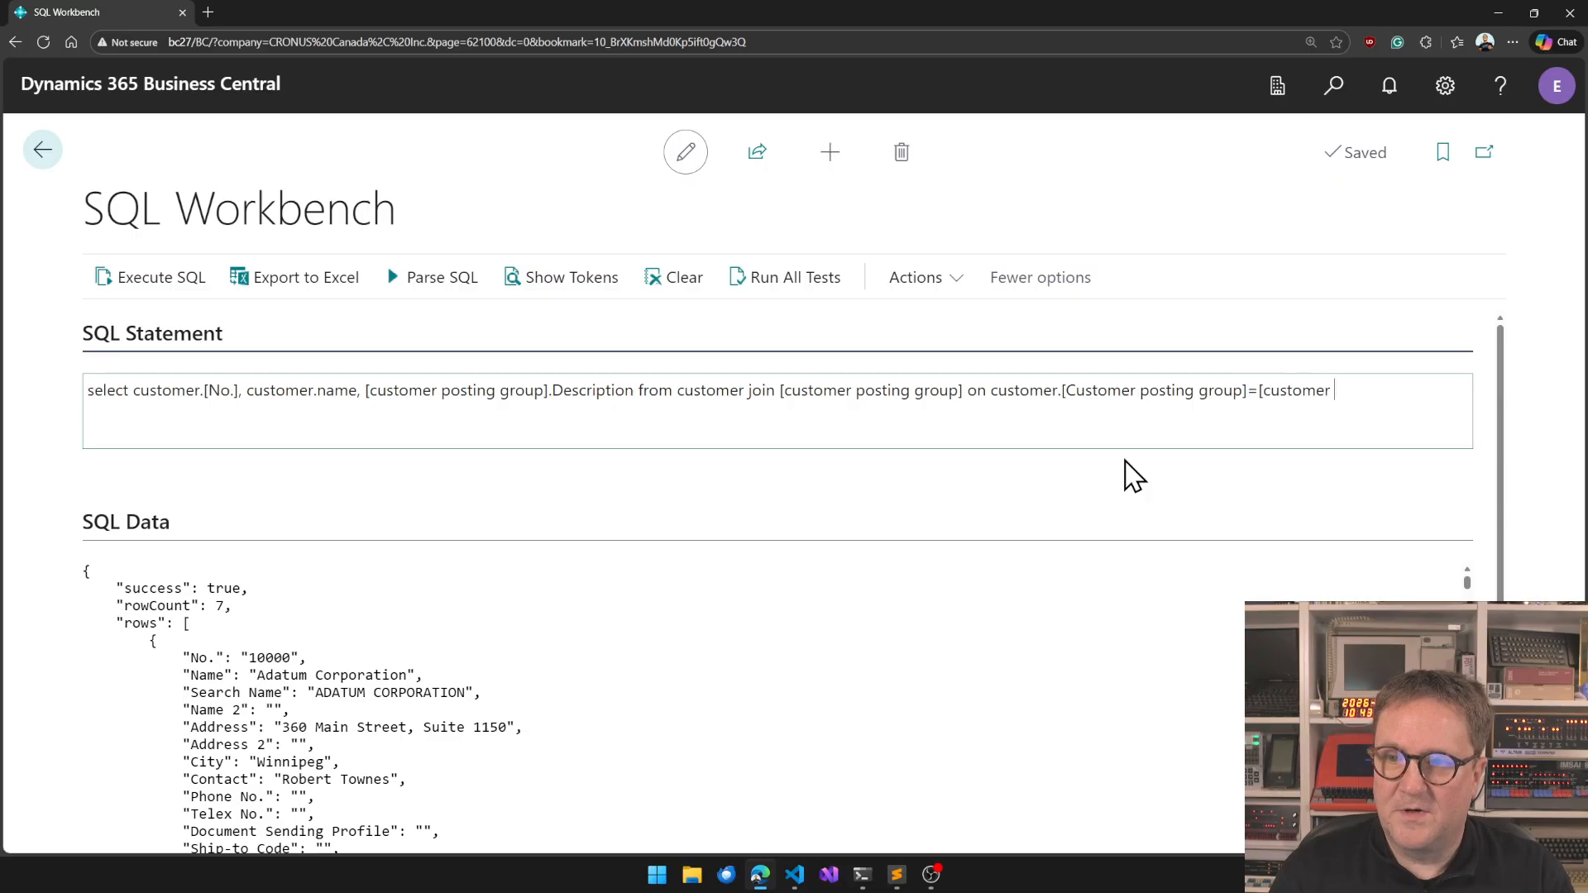
text(posting group)
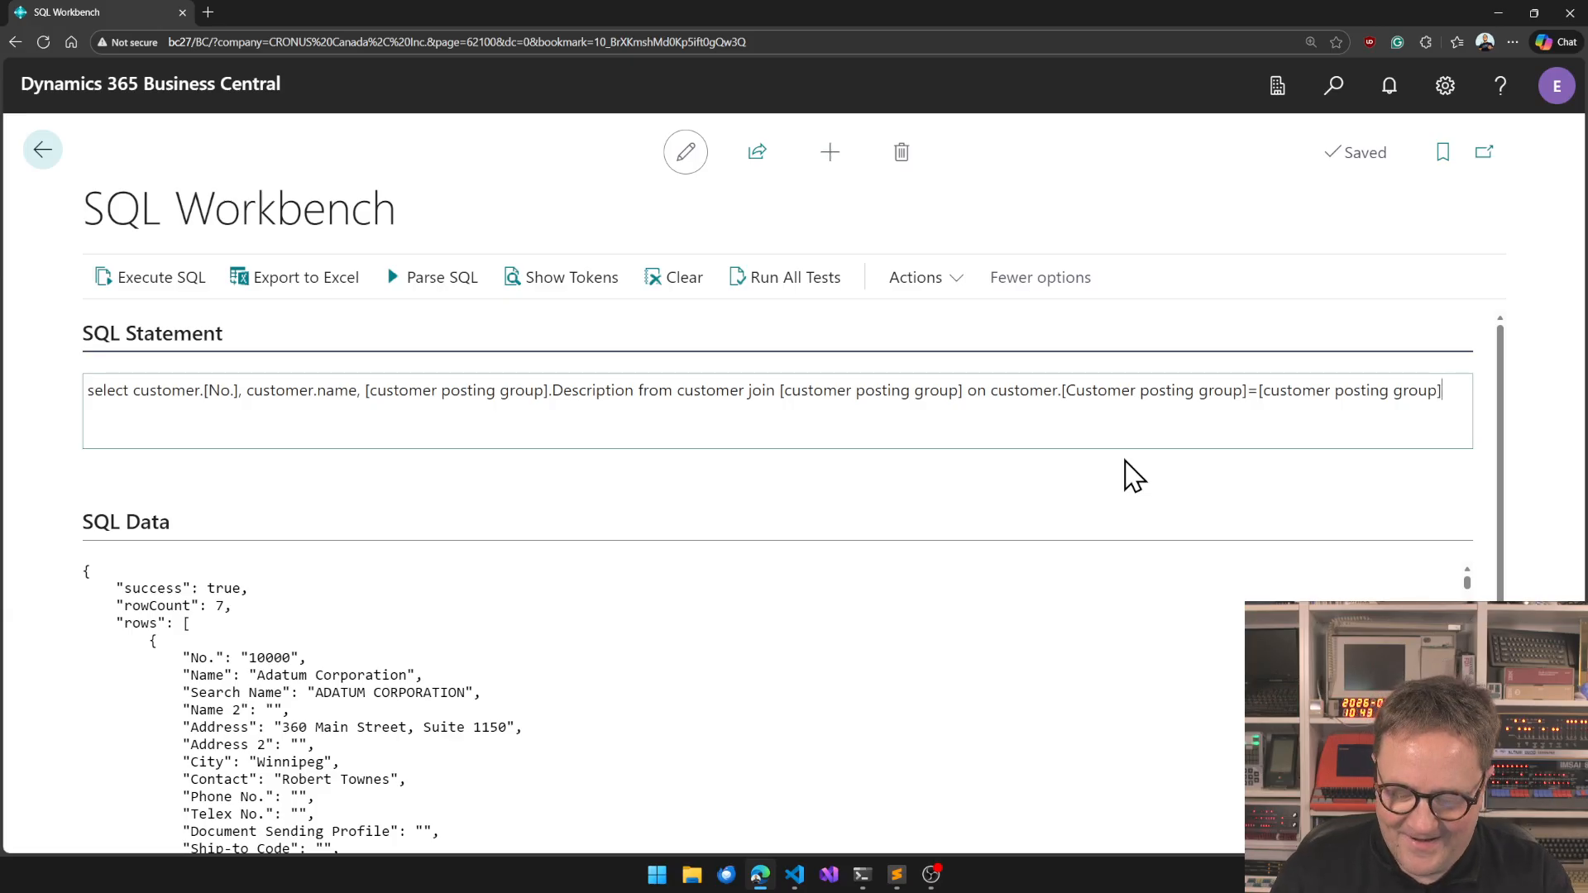
text(.code)
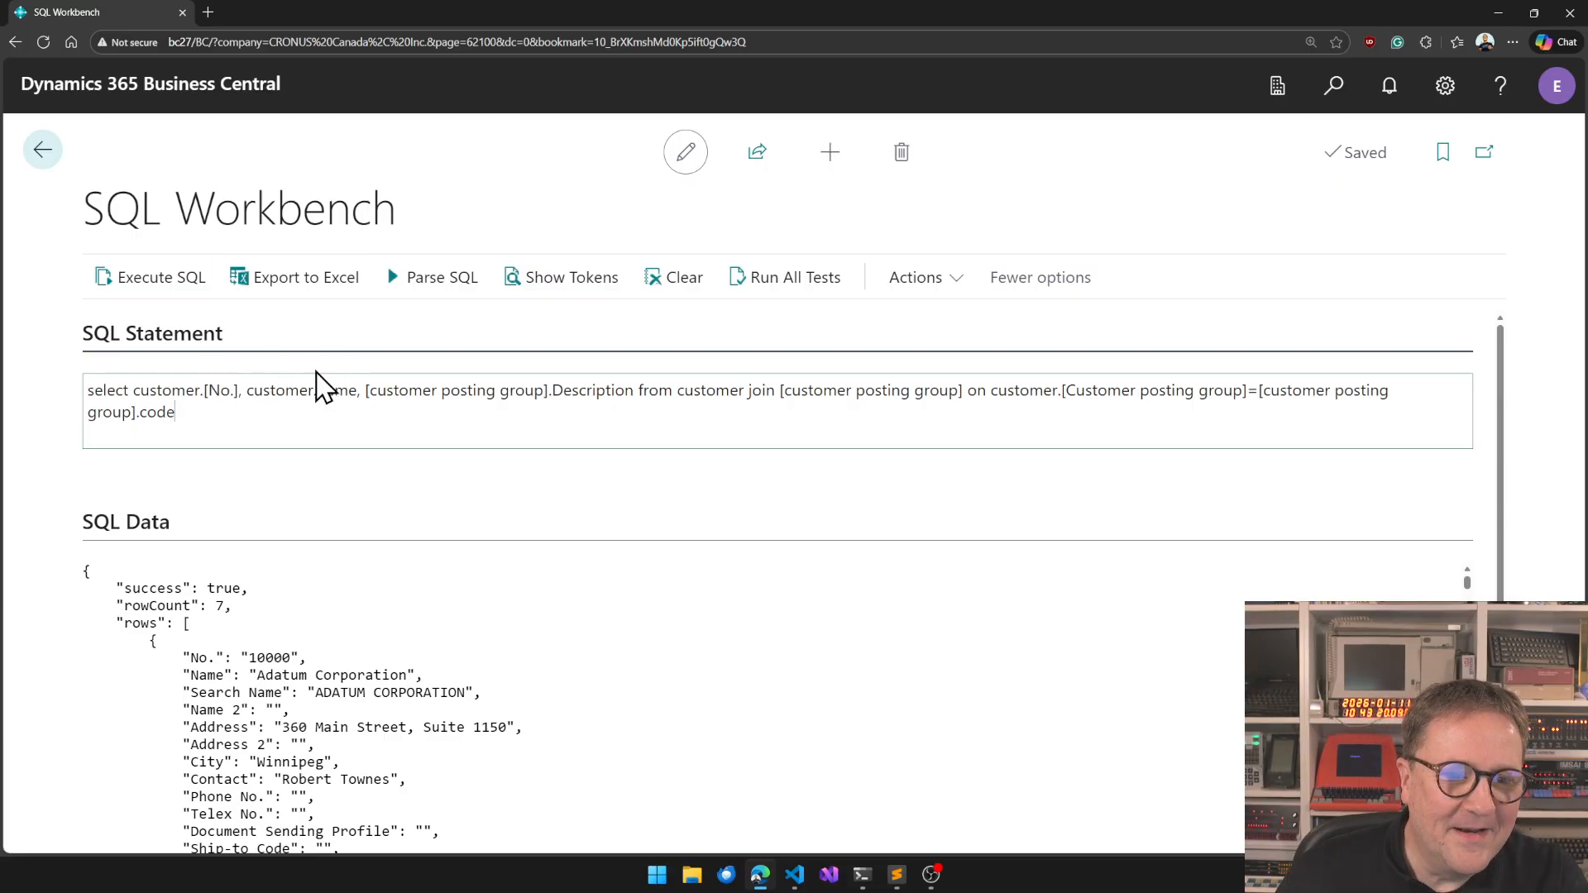
Fix customer.name, add the posting group code column, run the join and review the results.
click(155, 278)
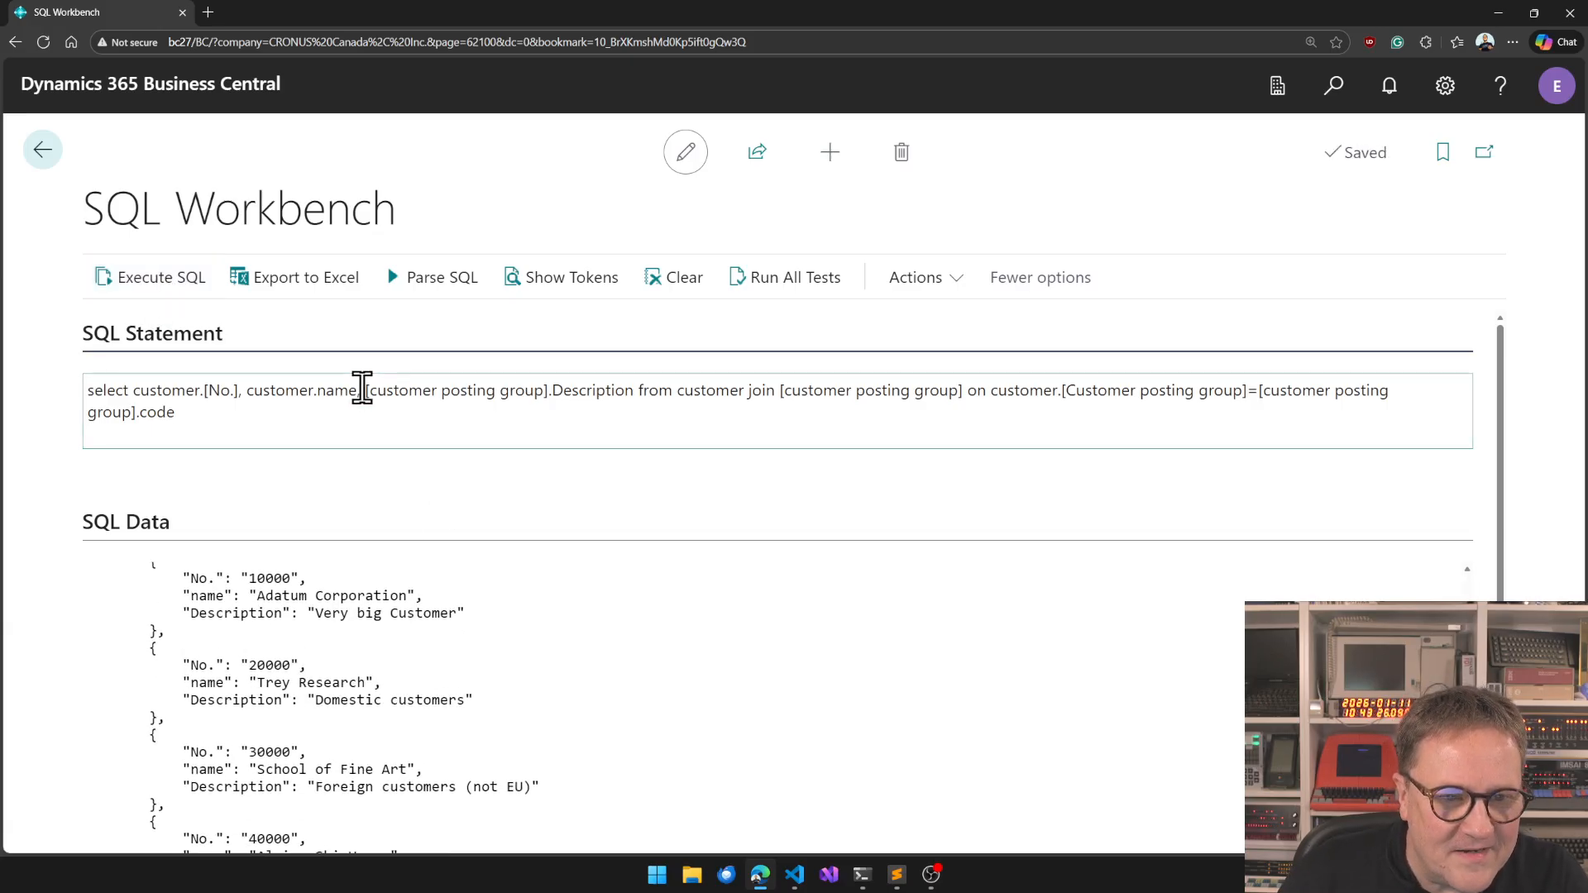
text(ustomer.[customer posting group)
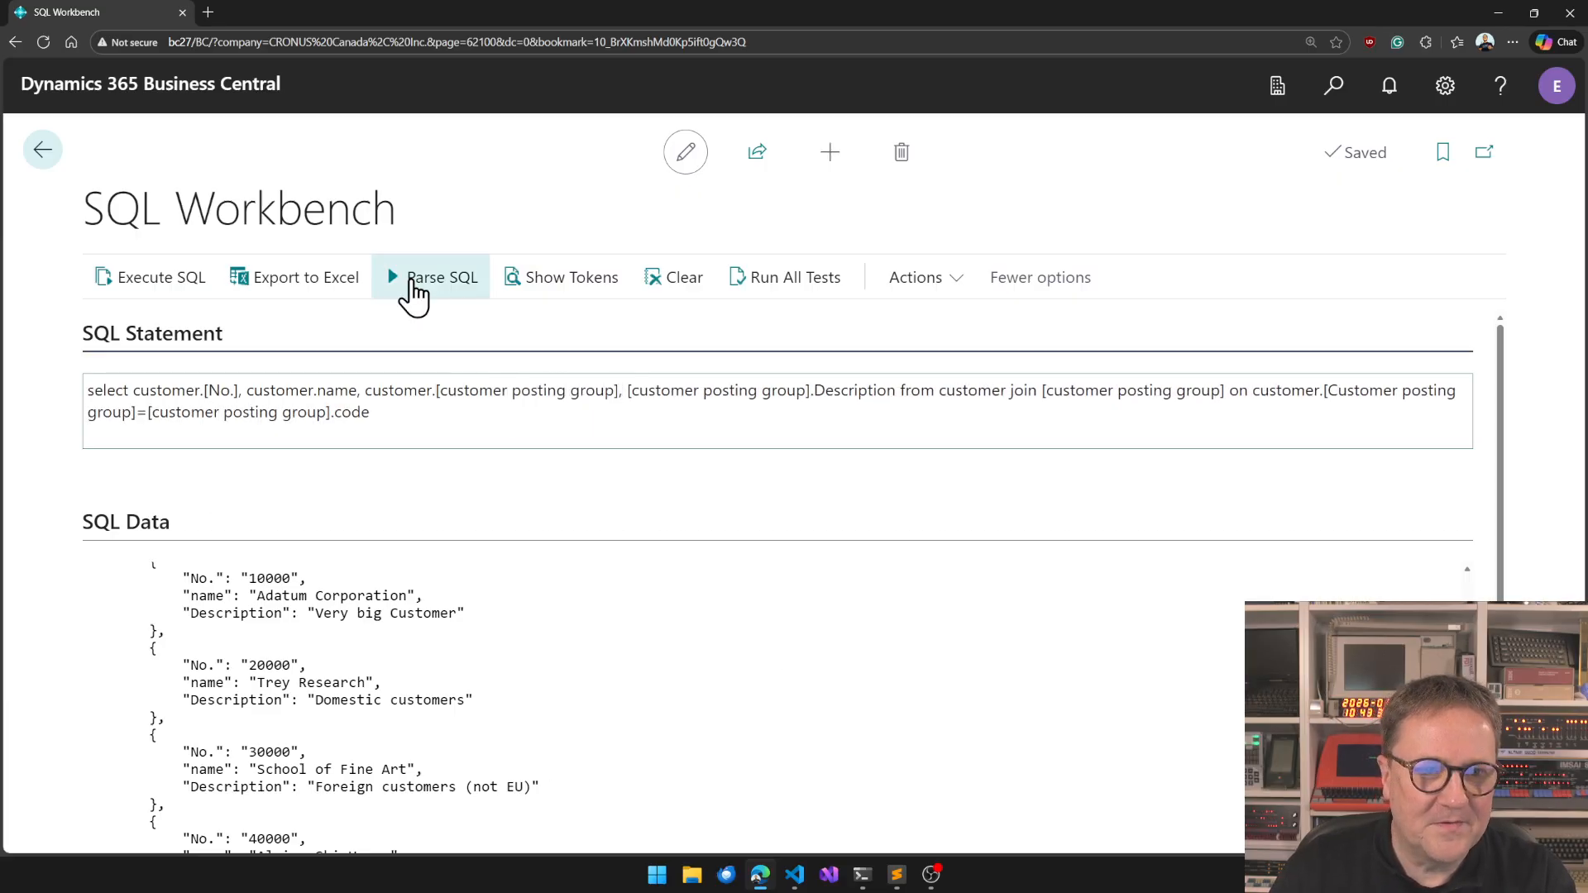
click(442, 277)
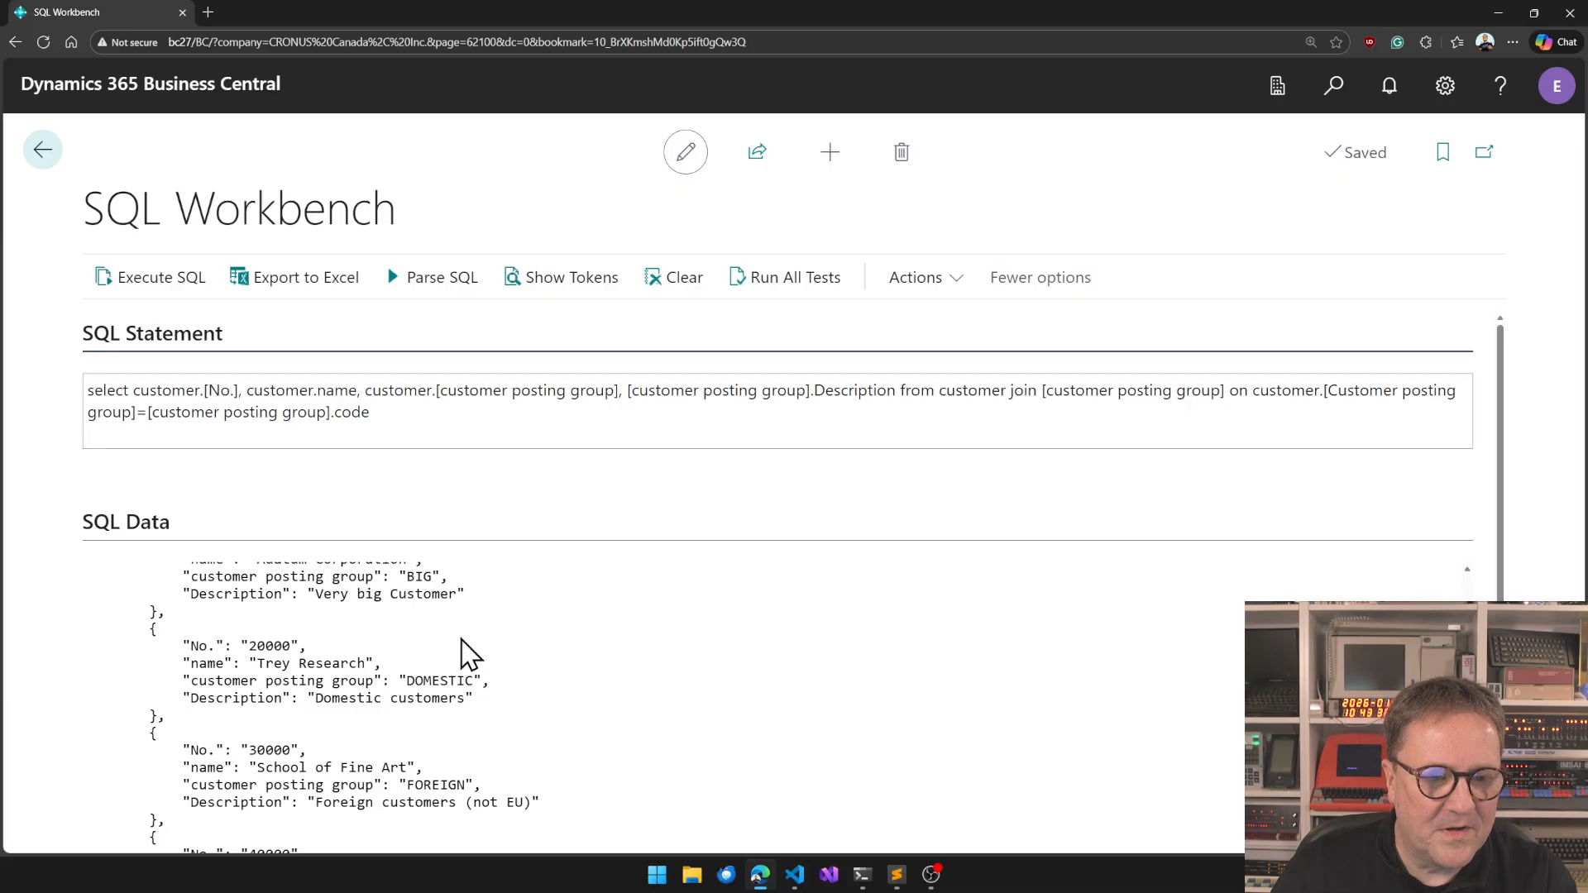
scroll(down, 3)
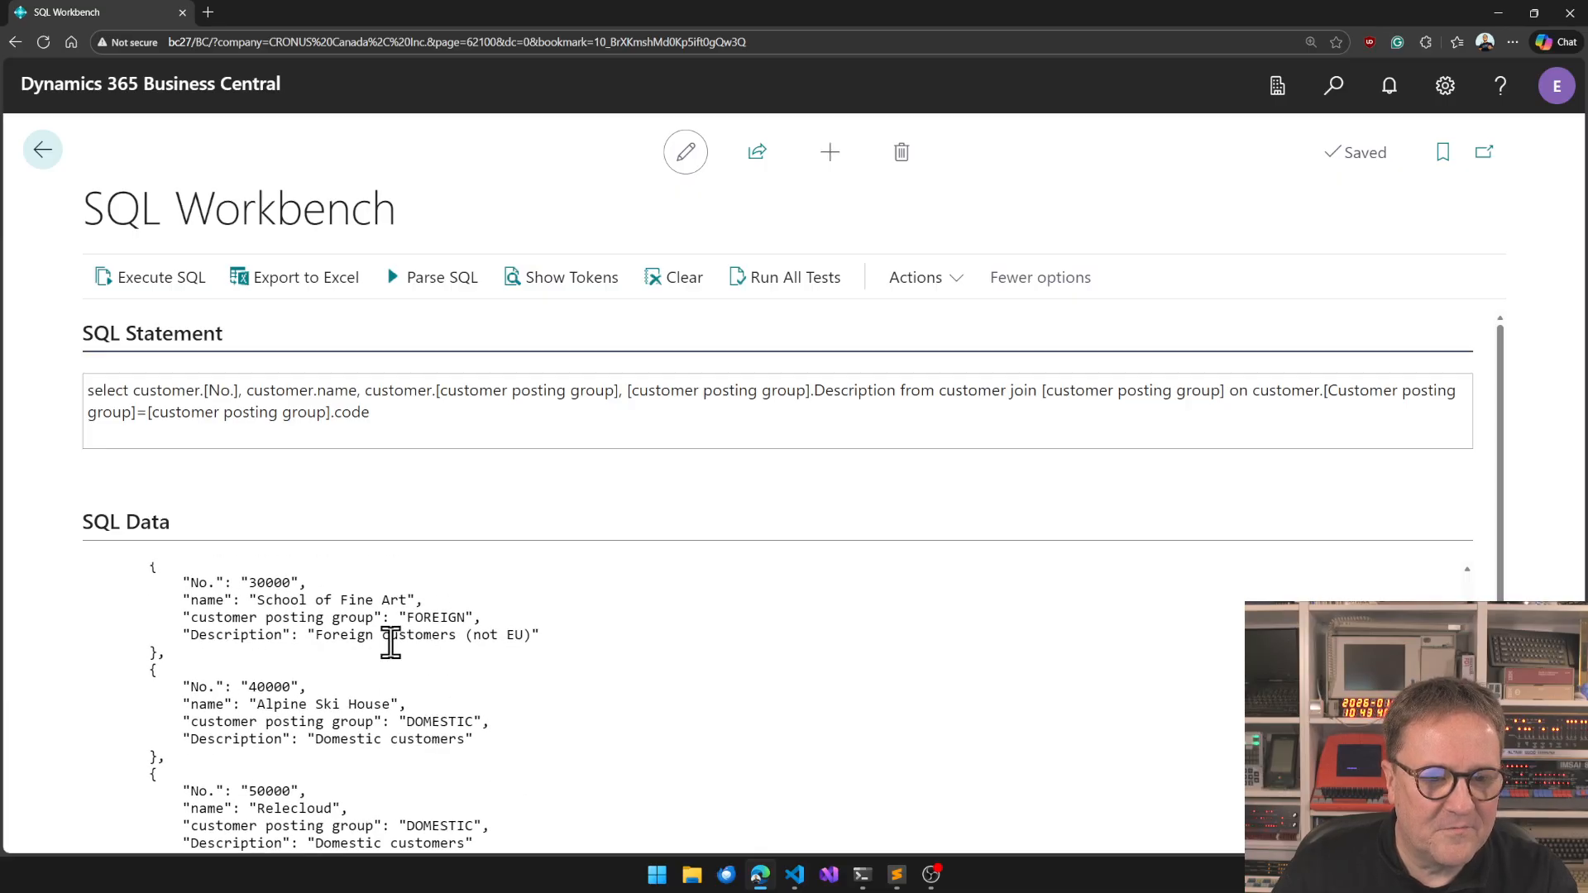
mouse_move(428, 693)
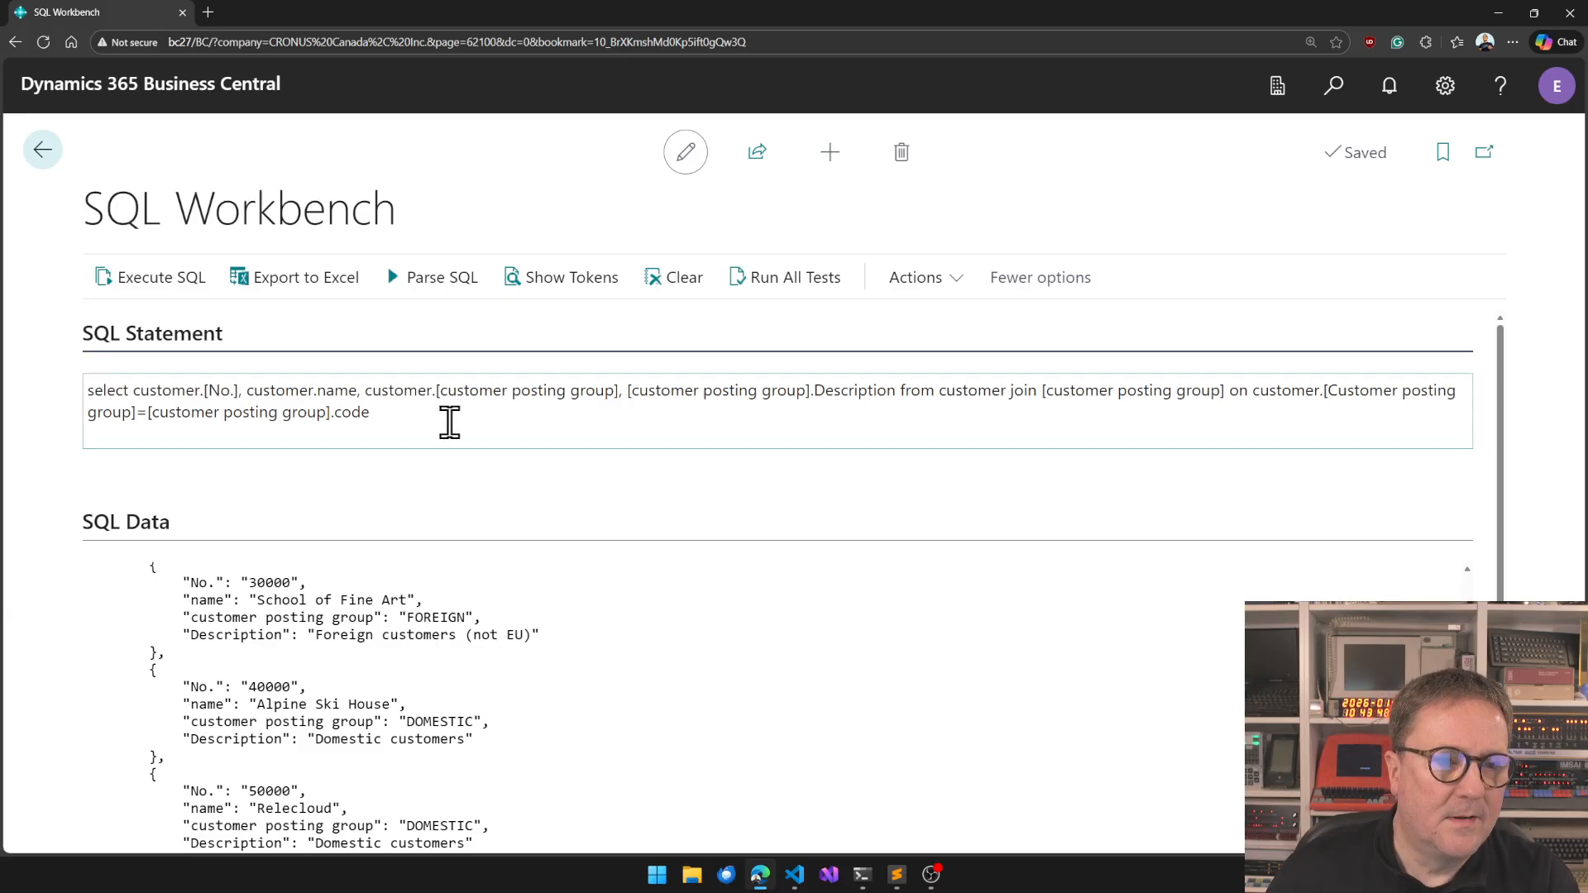
mouse_move(496, 503)
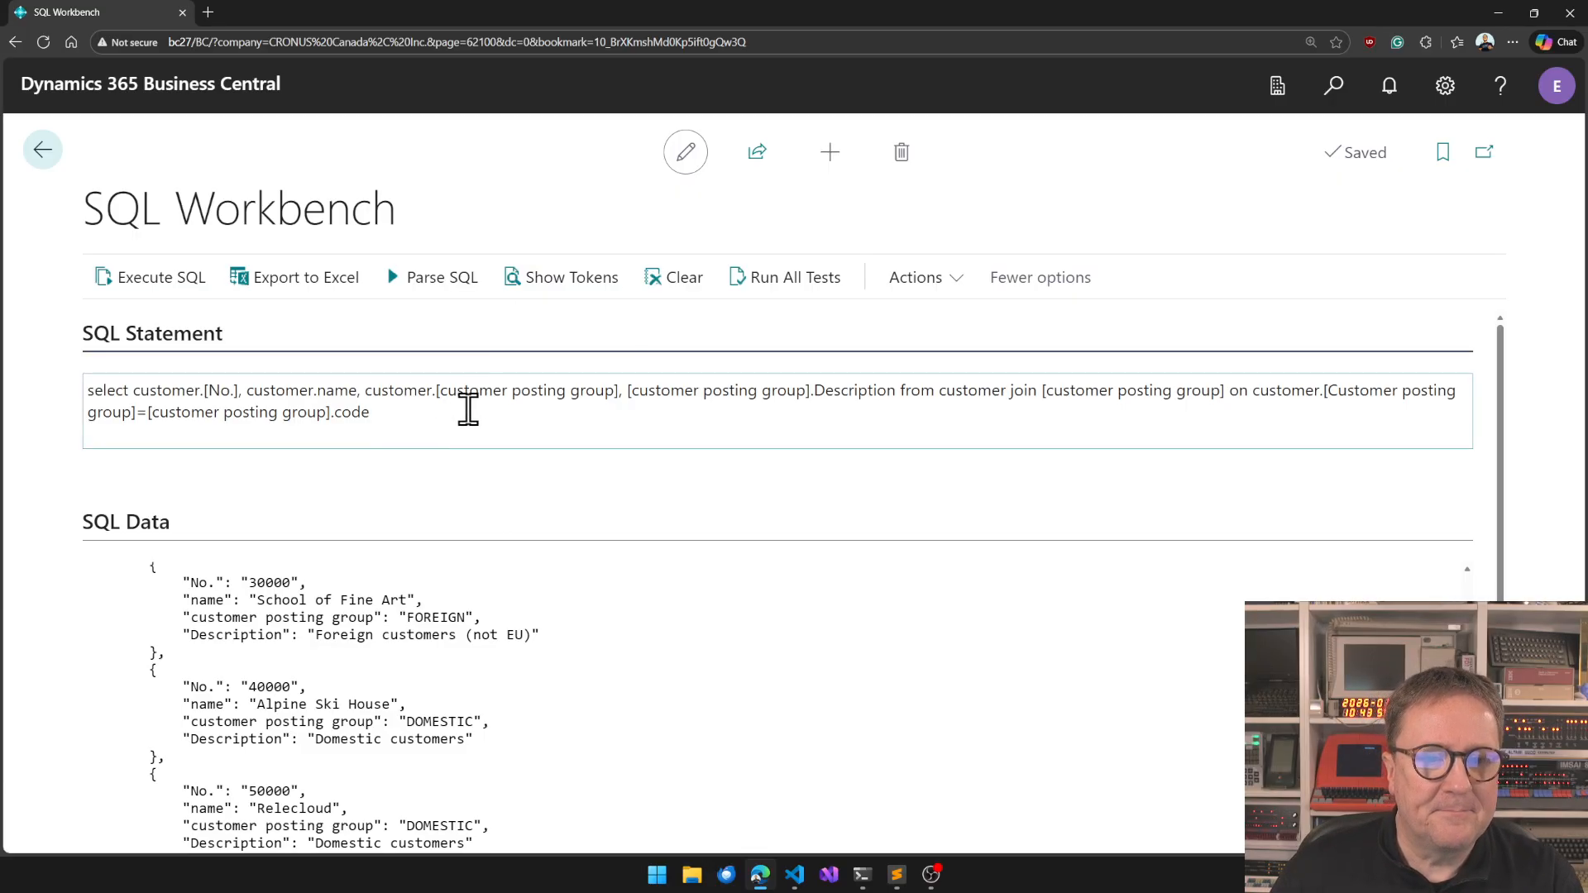
scroll(down, 3)
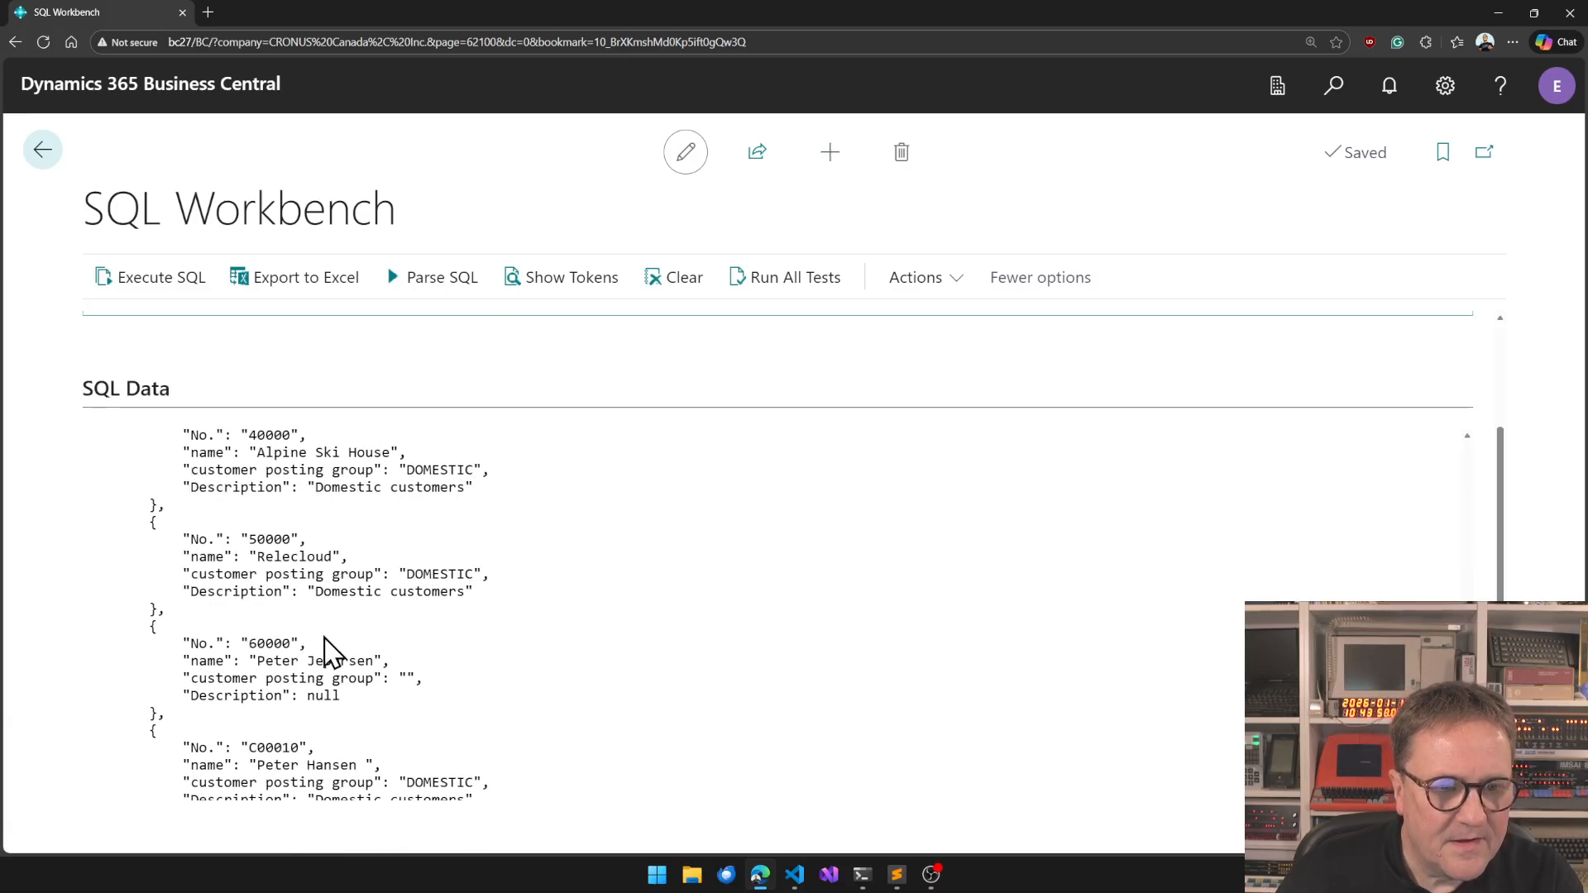
mouse_move(475, 369)
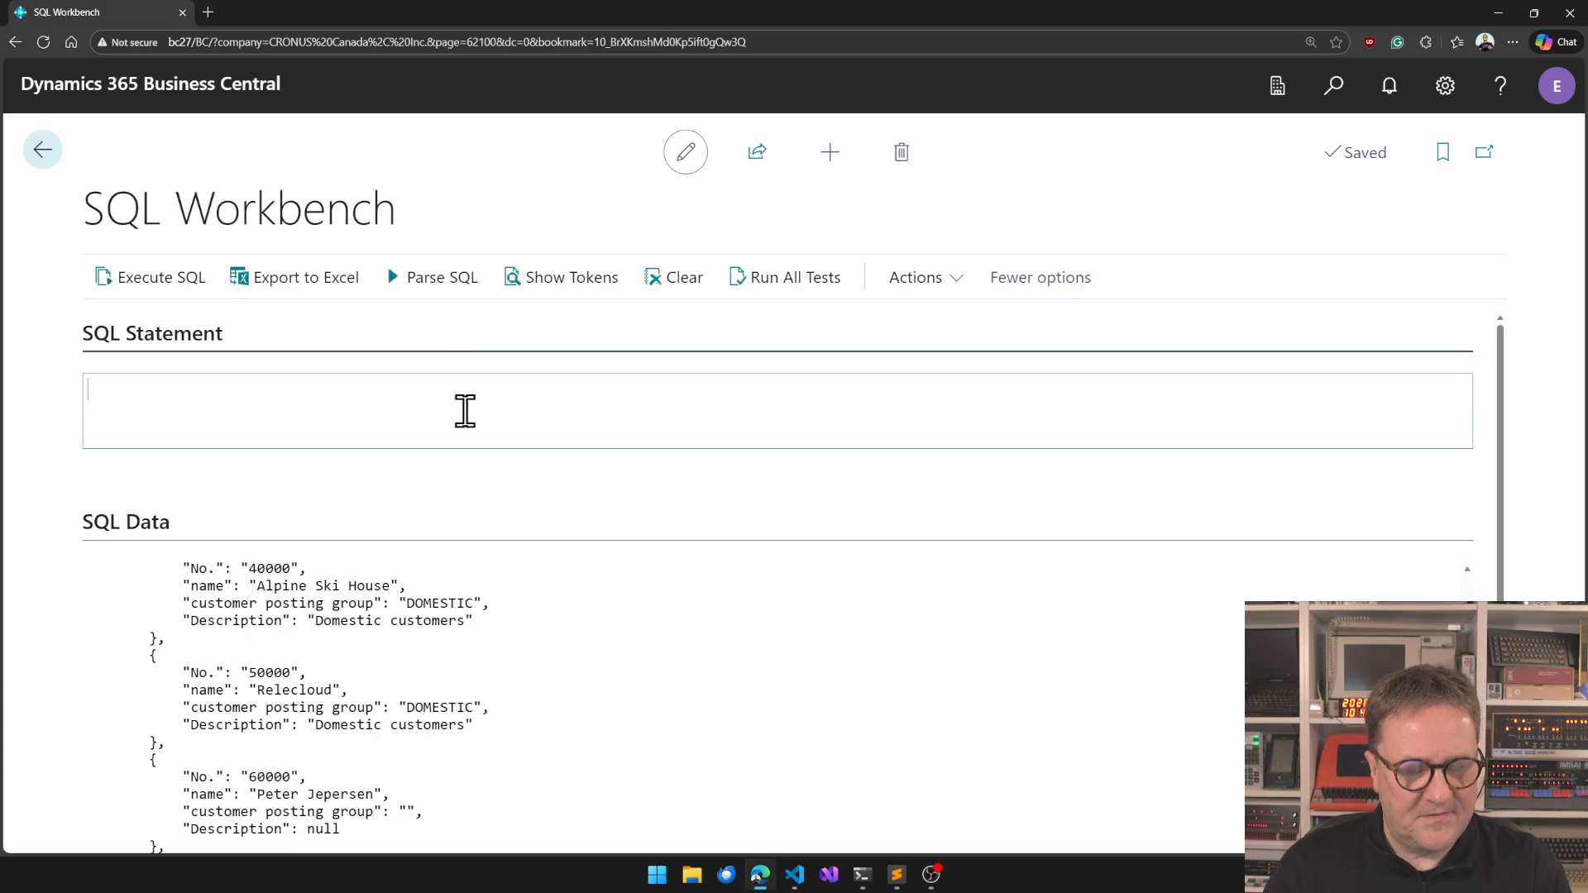
Compose insert into customer ([No.],Name) values (70000, ... for a new customer.
text(insert into)
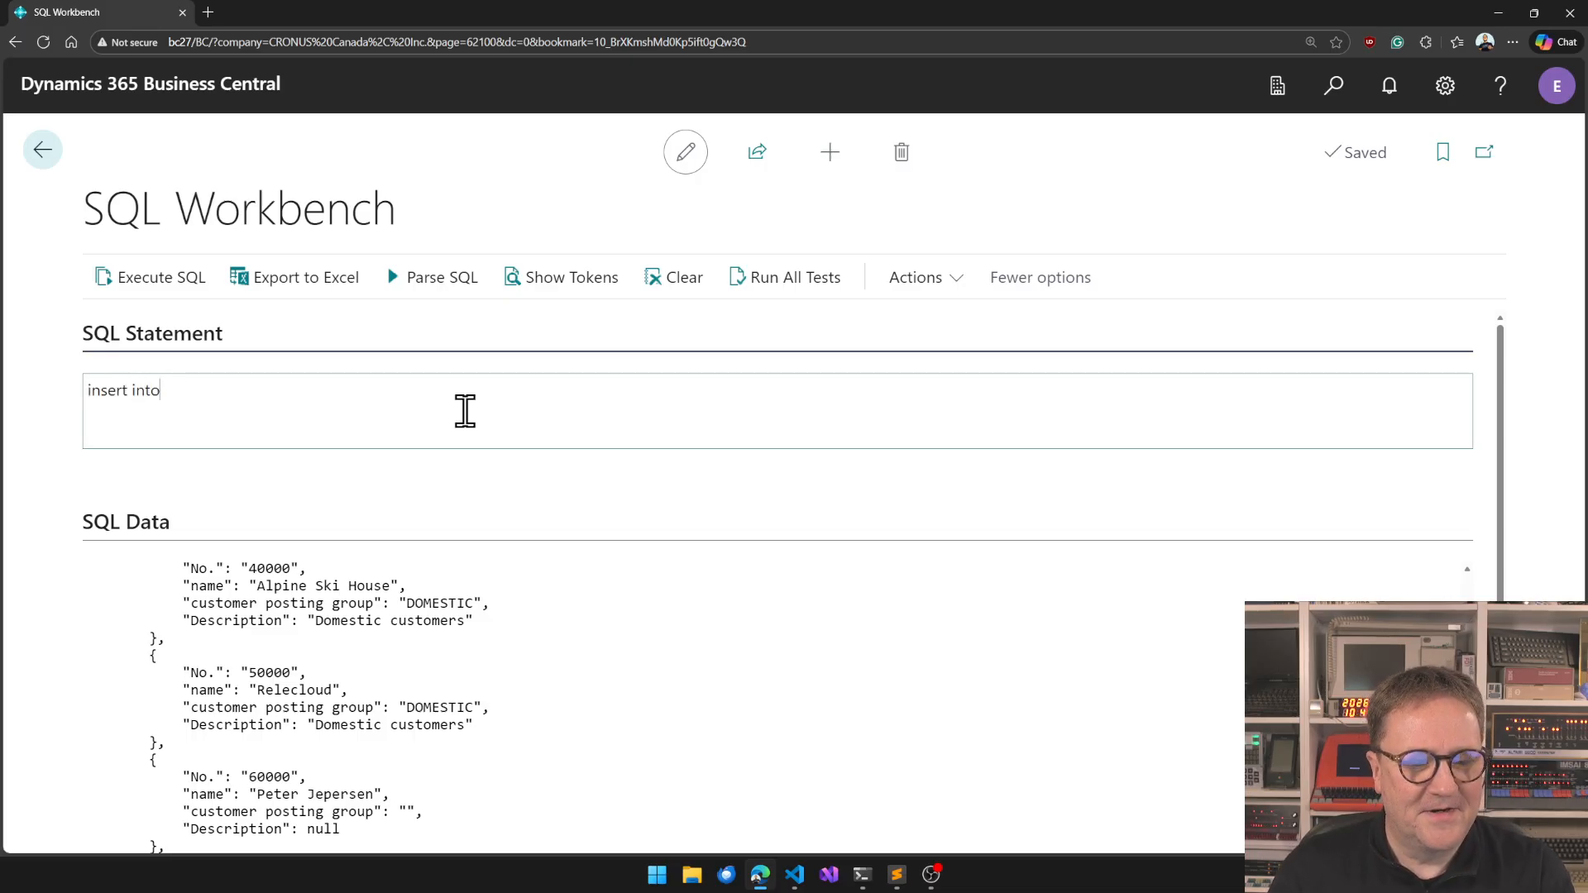
key(Backspace)
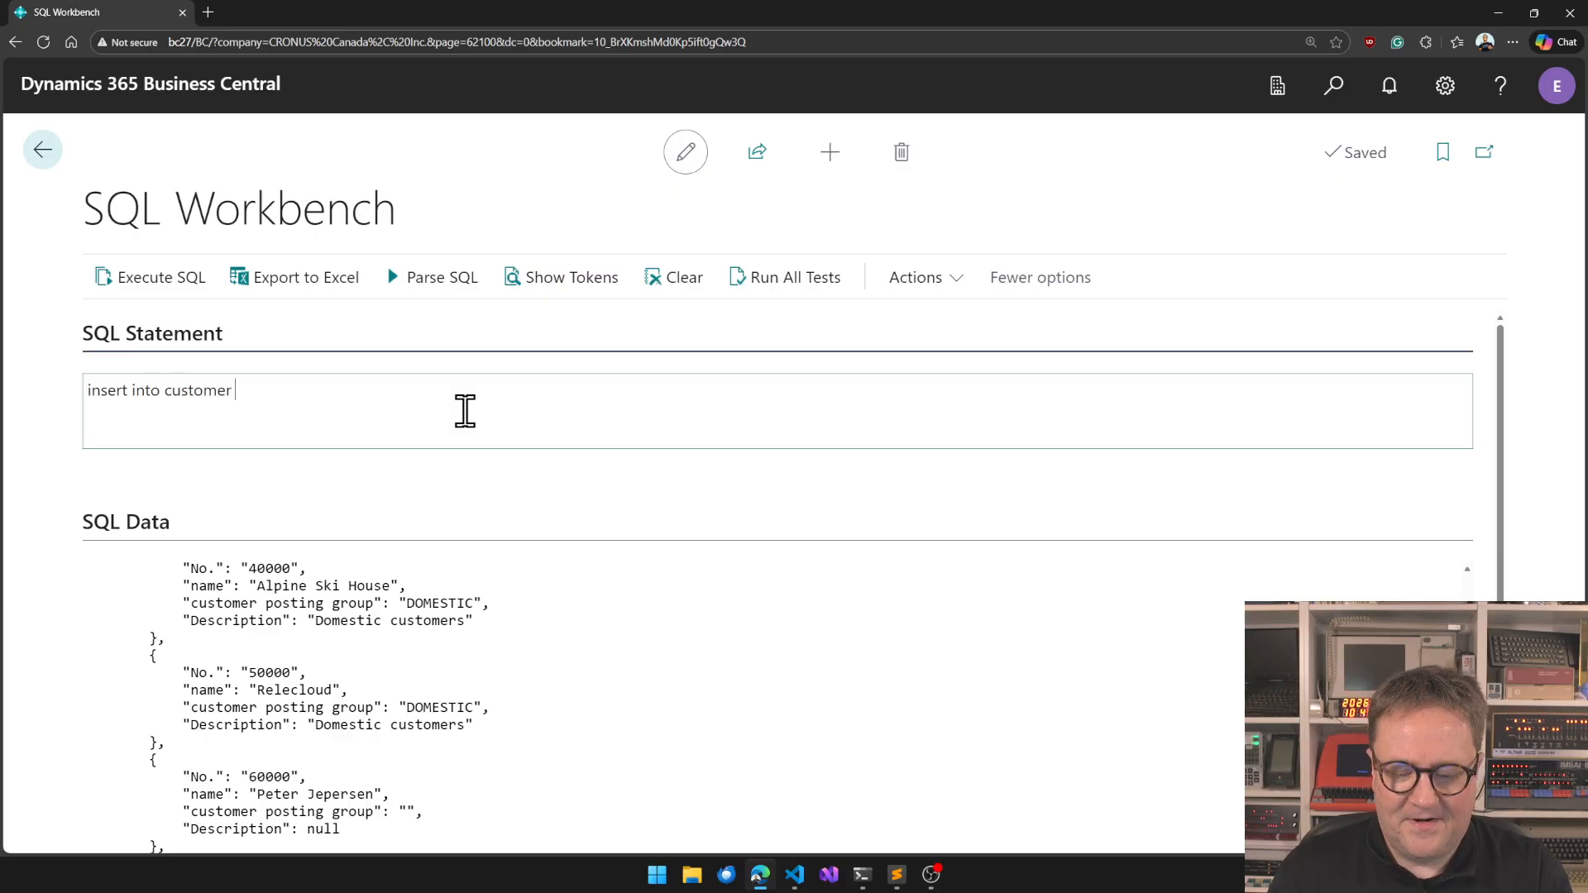
text(()
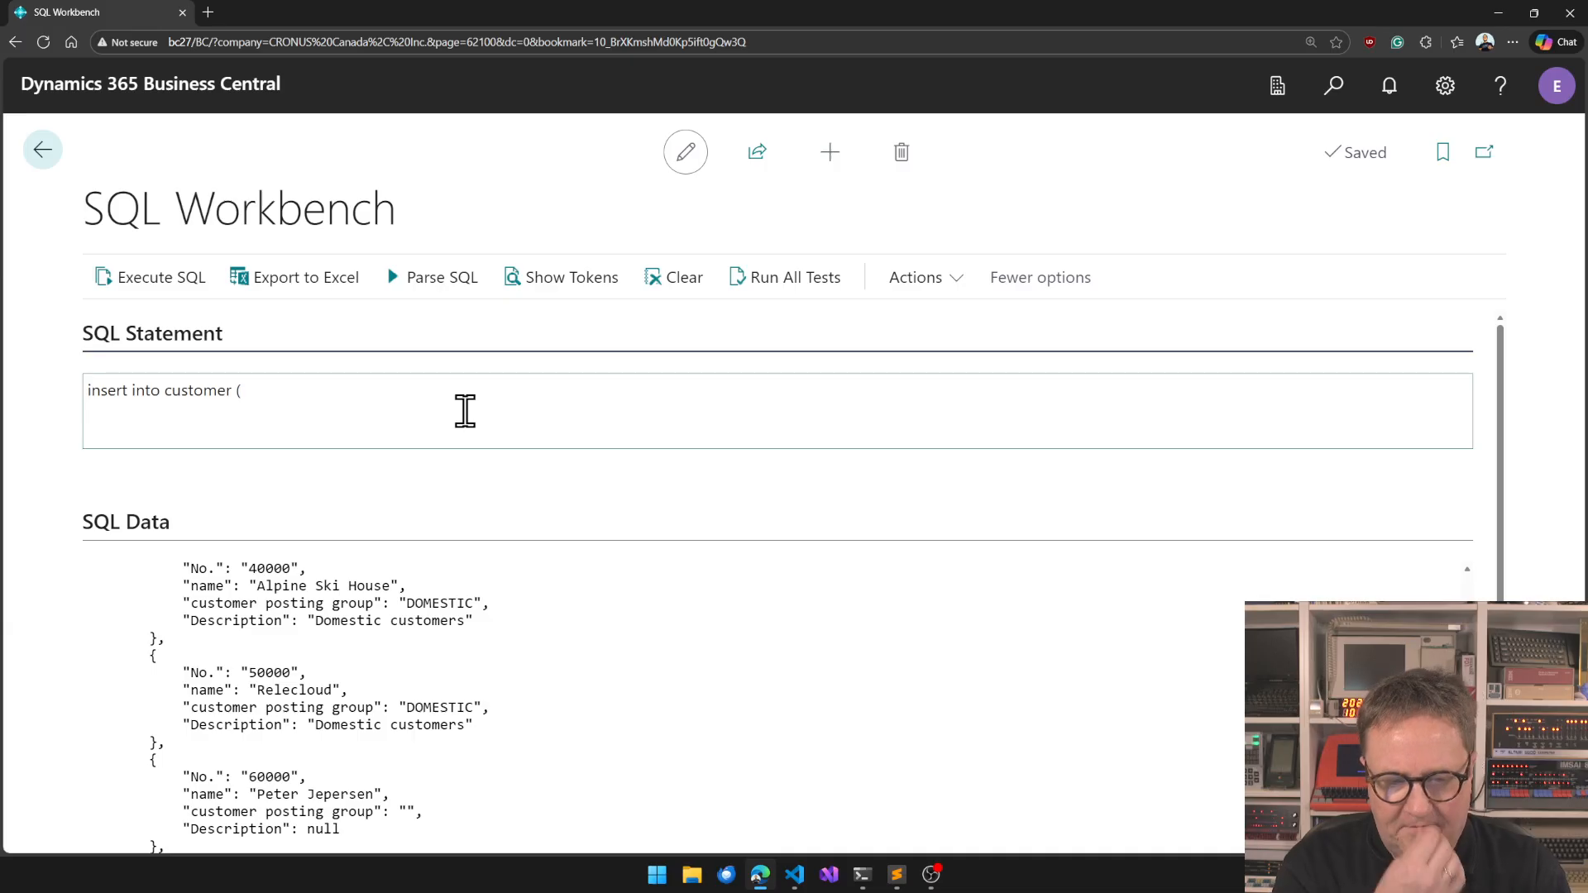
text([No.()
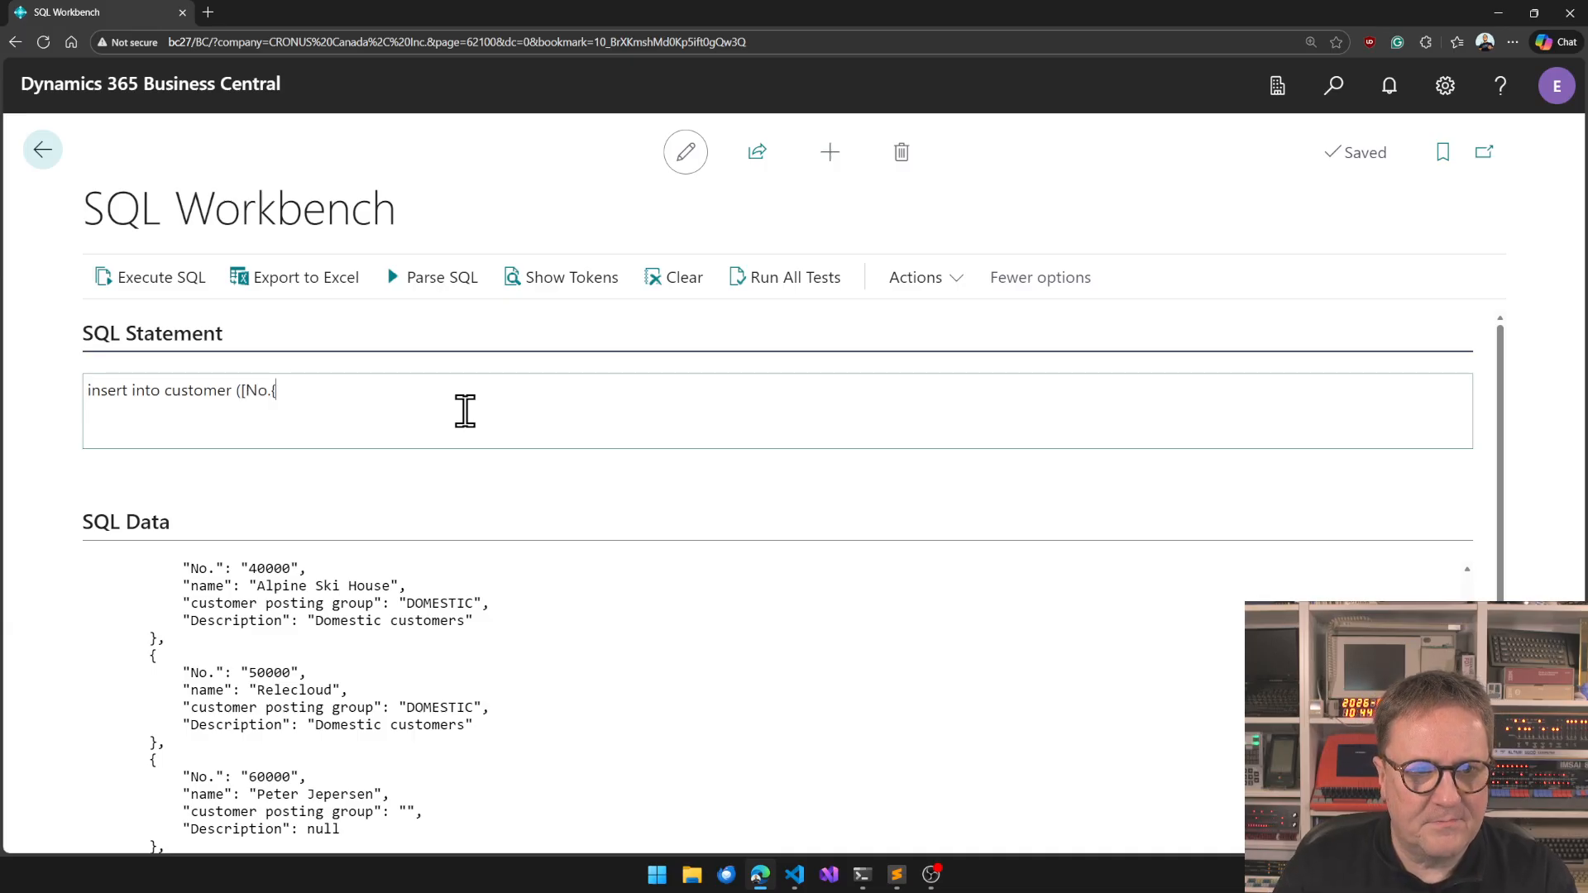
text(])
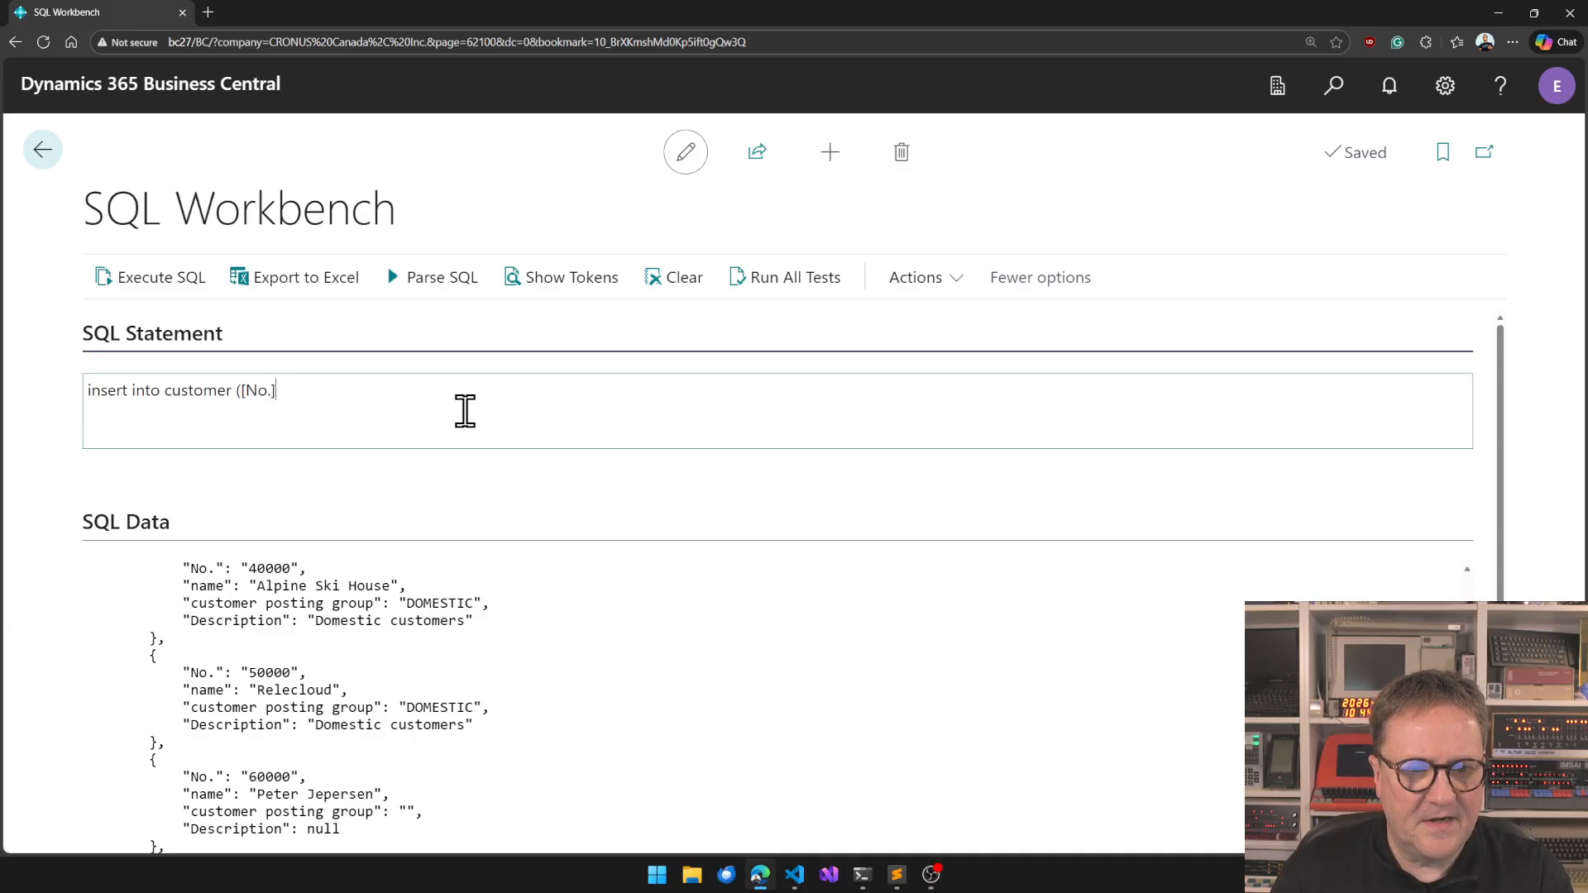
text(,Name)
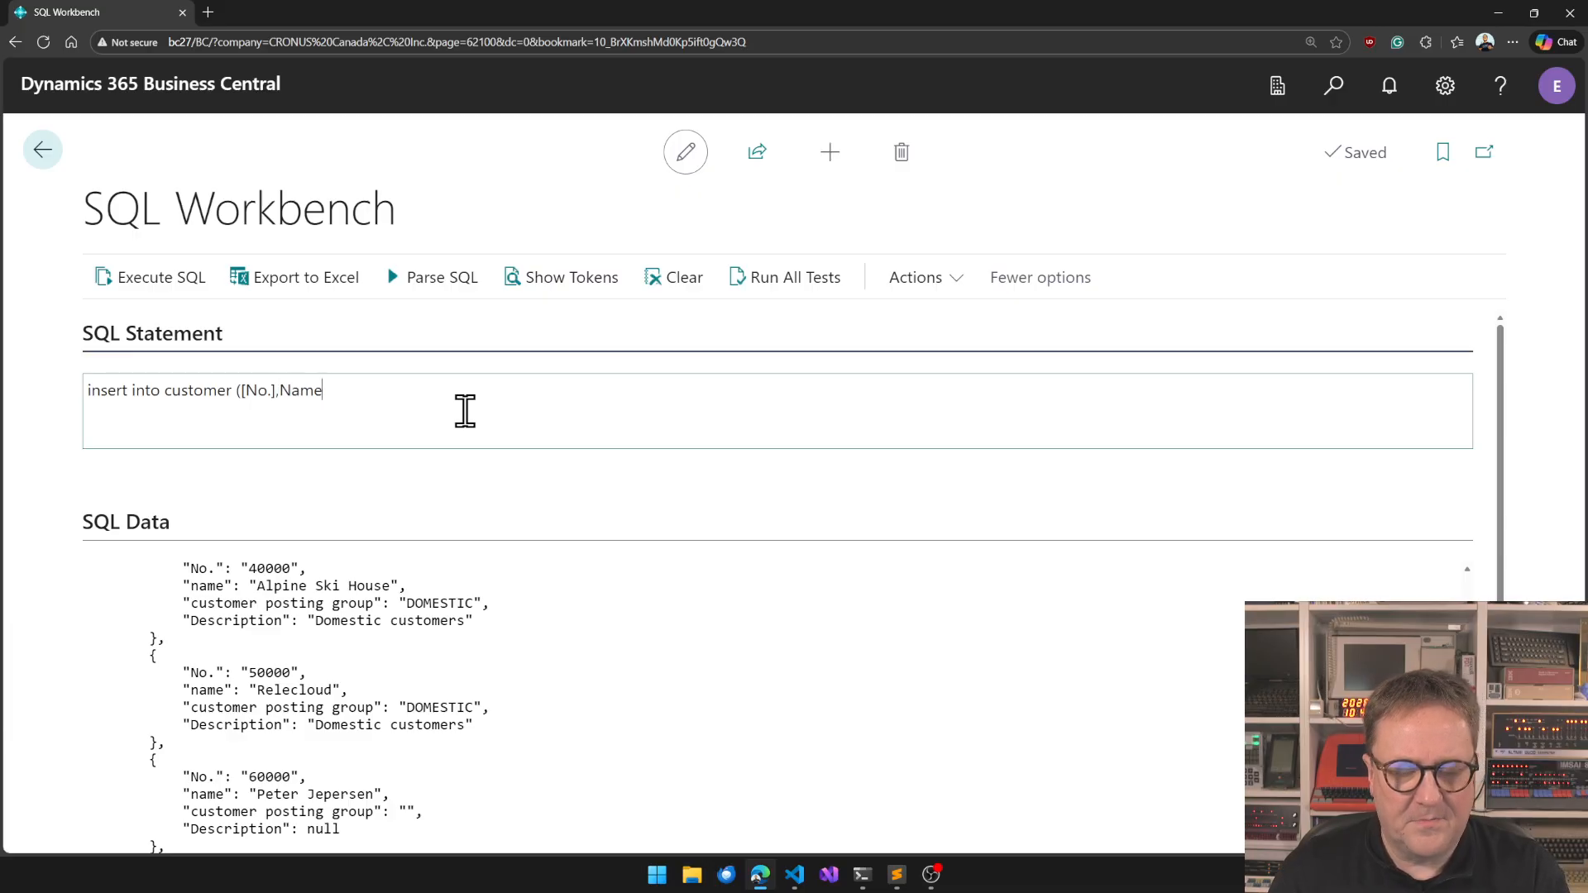
text() values)
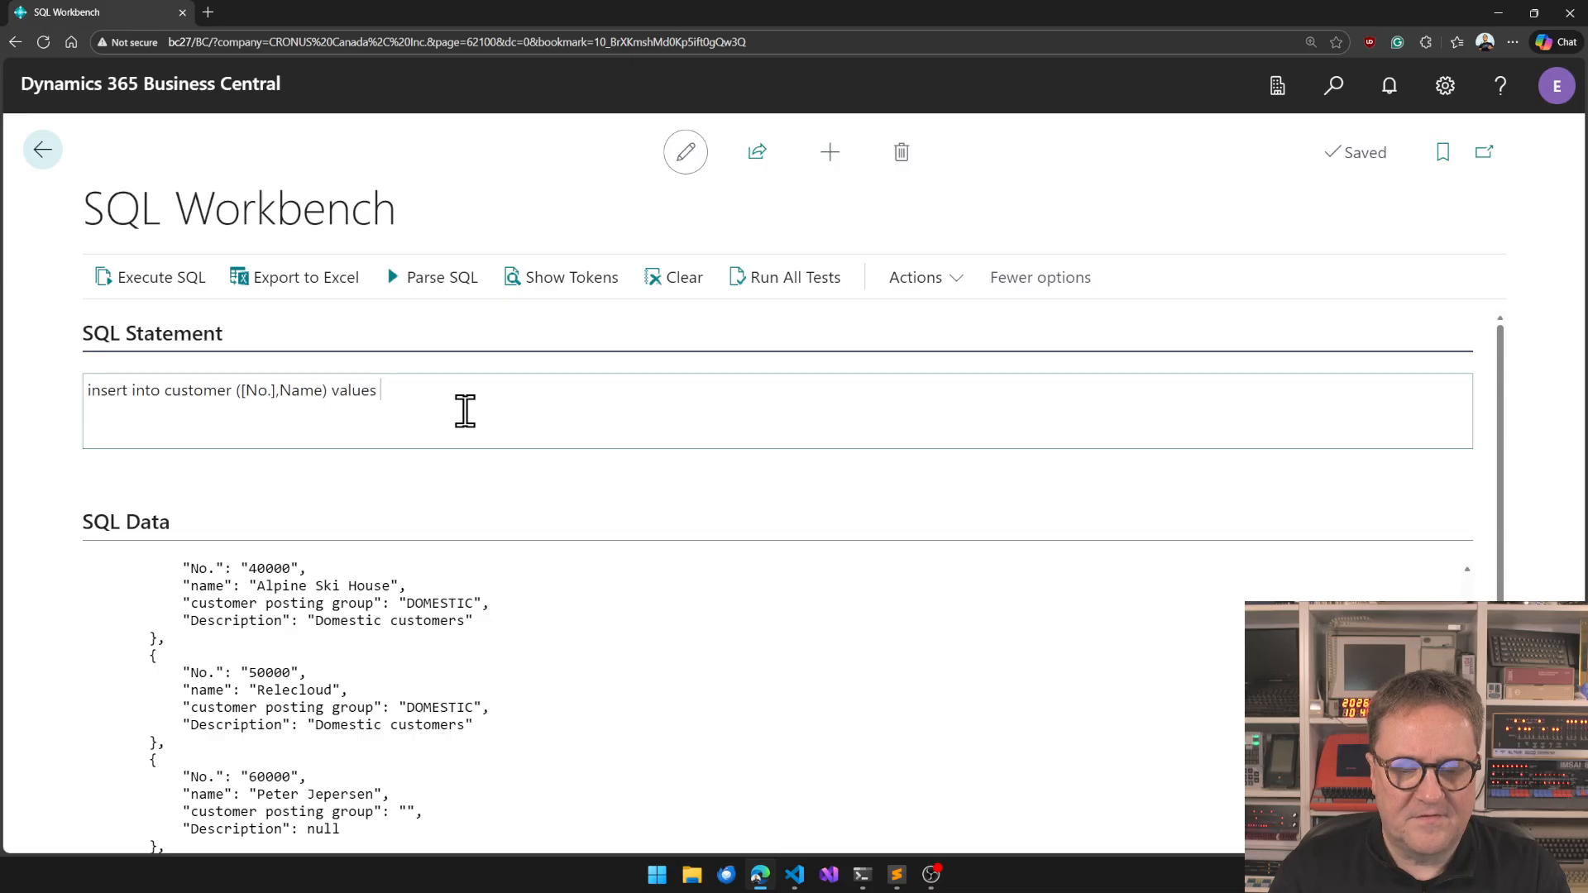
text(()
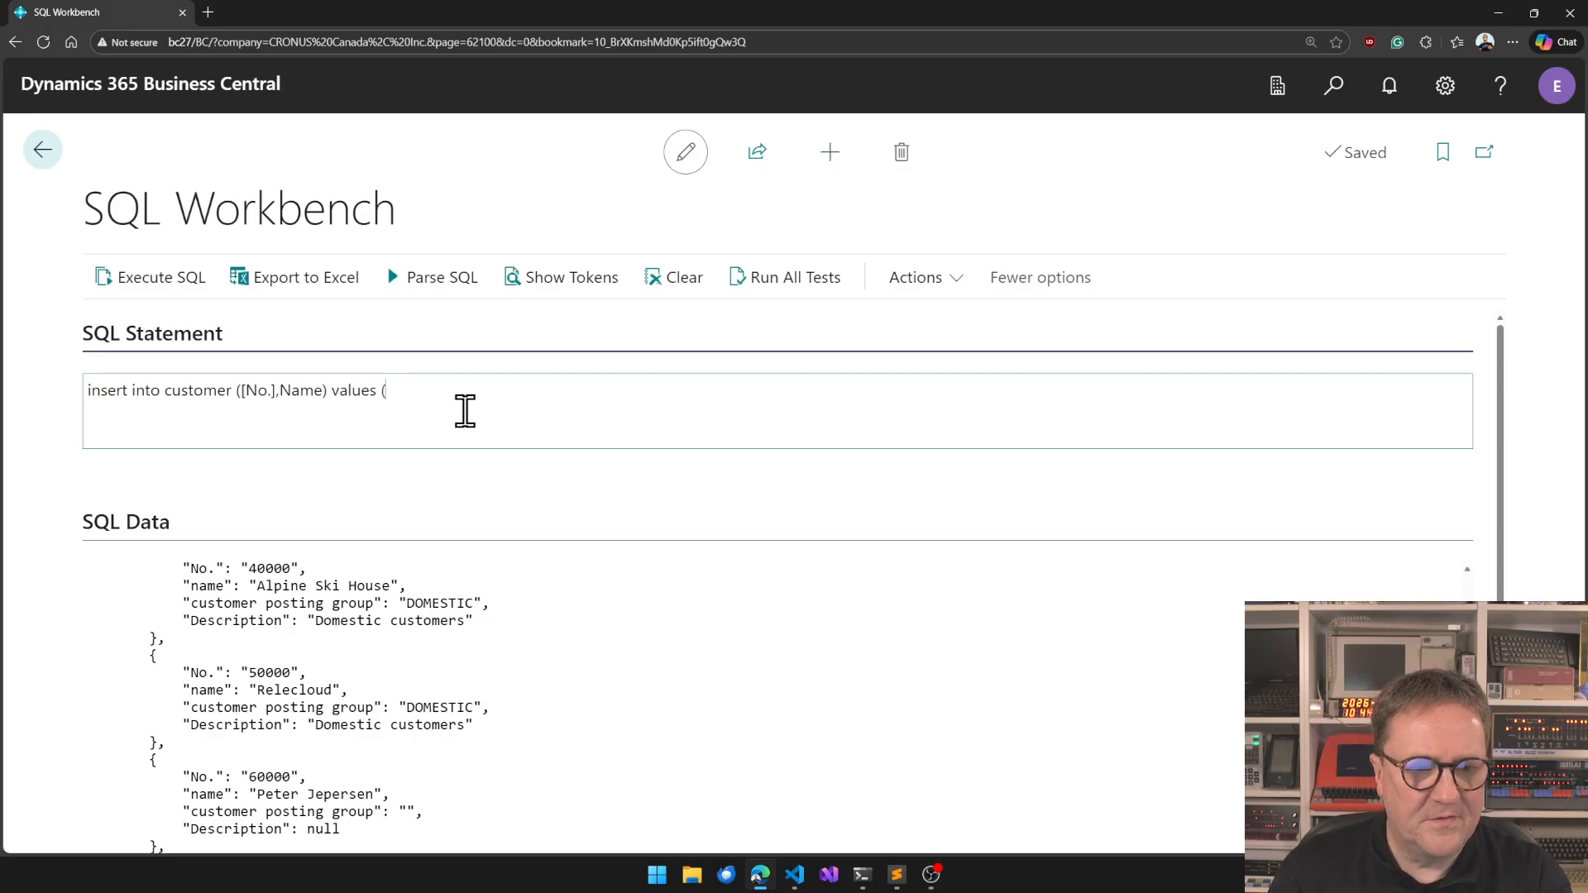
scroll(down, 3)
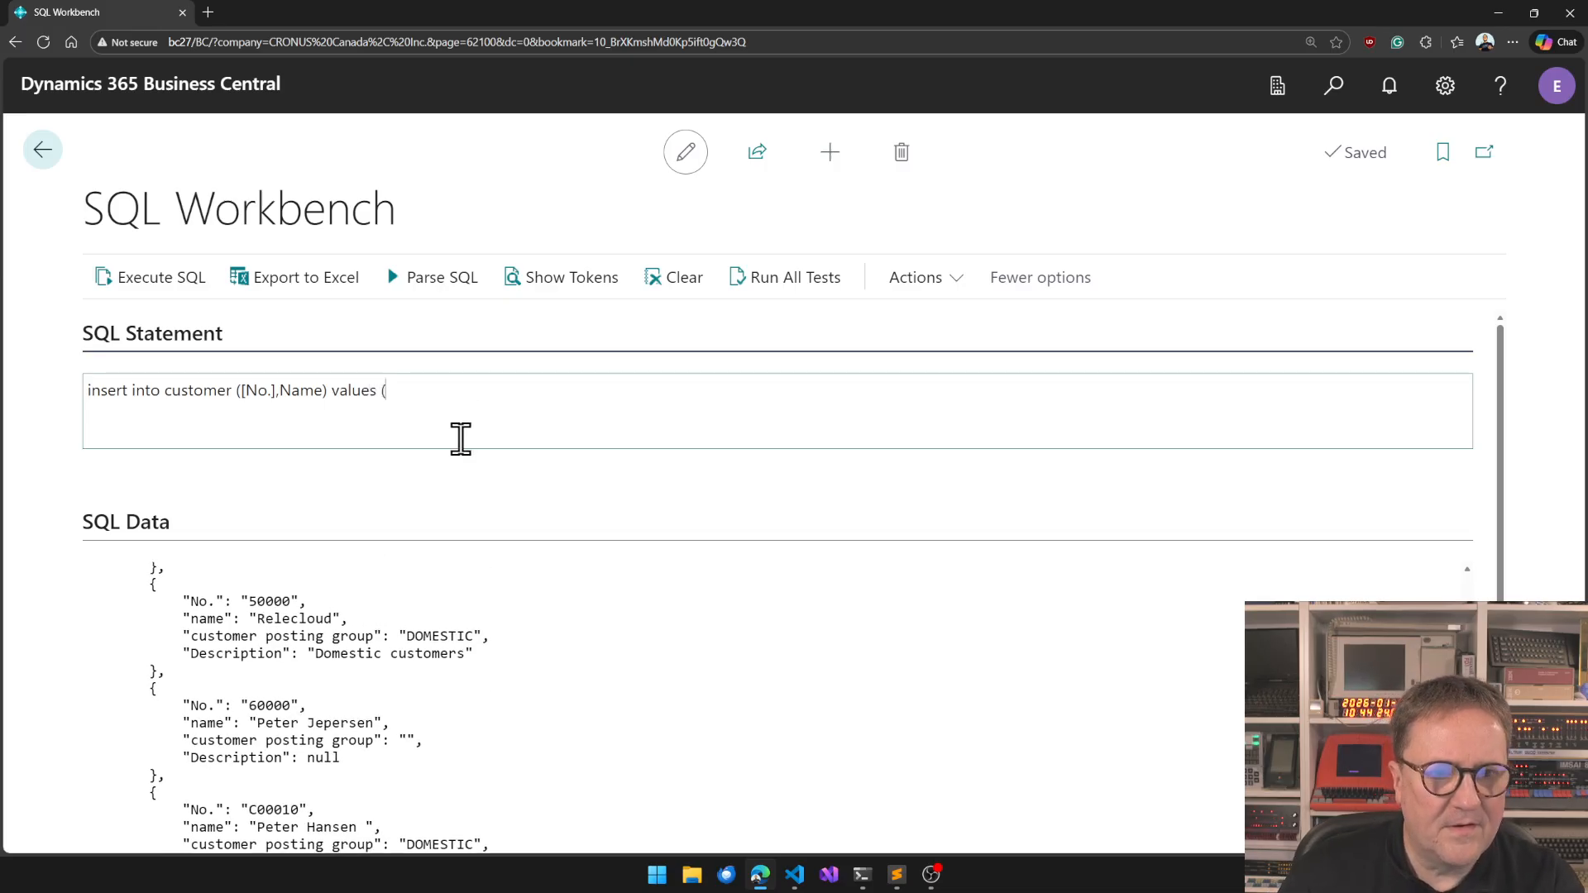
text(70000,)
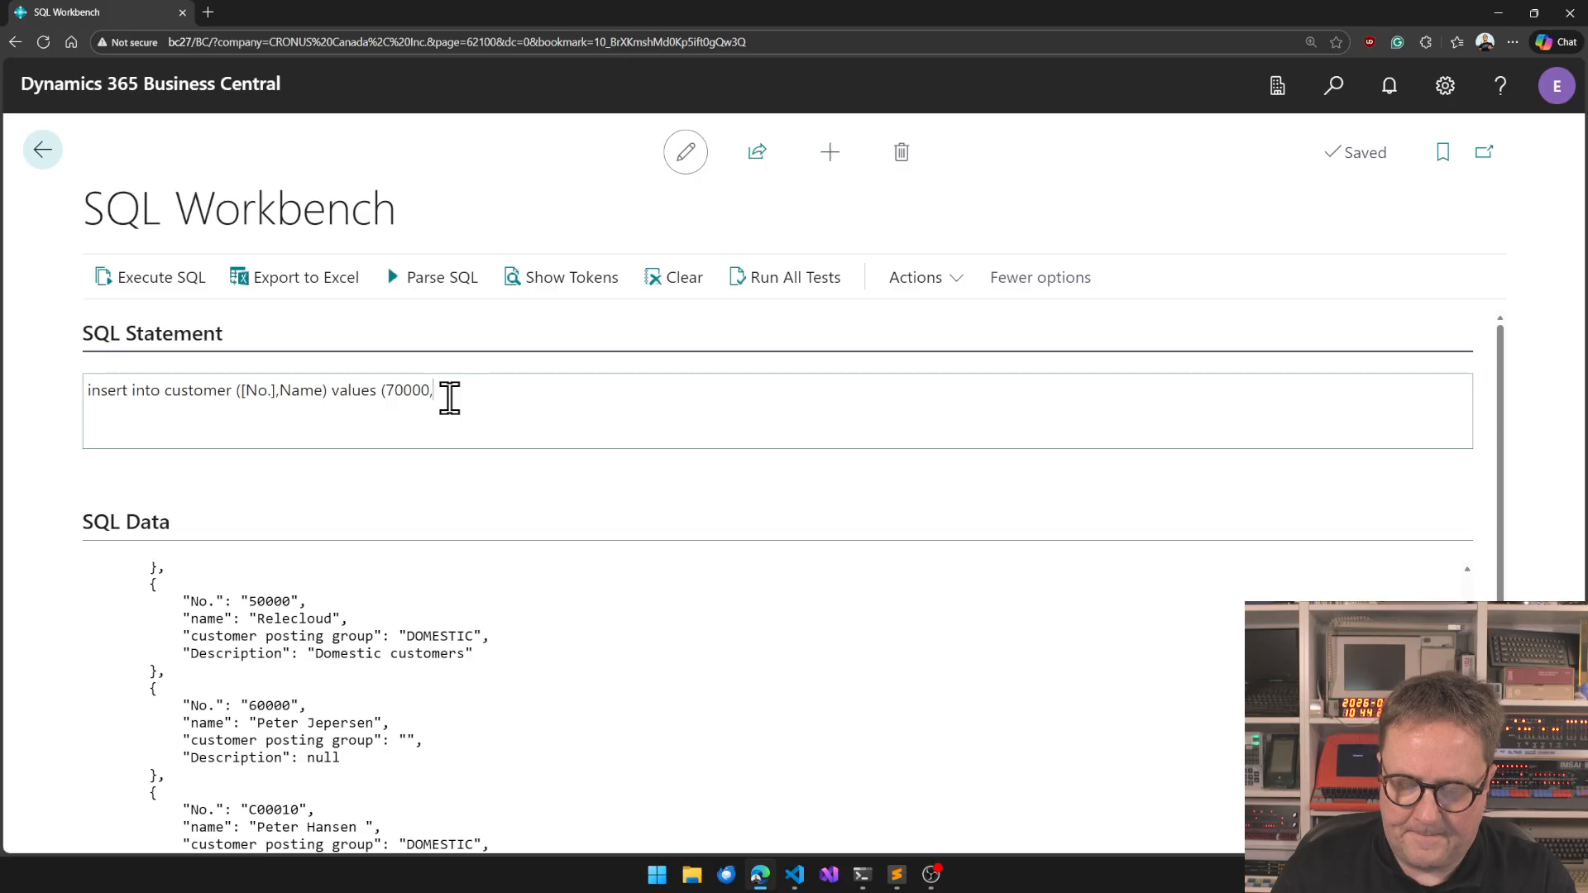
text(')
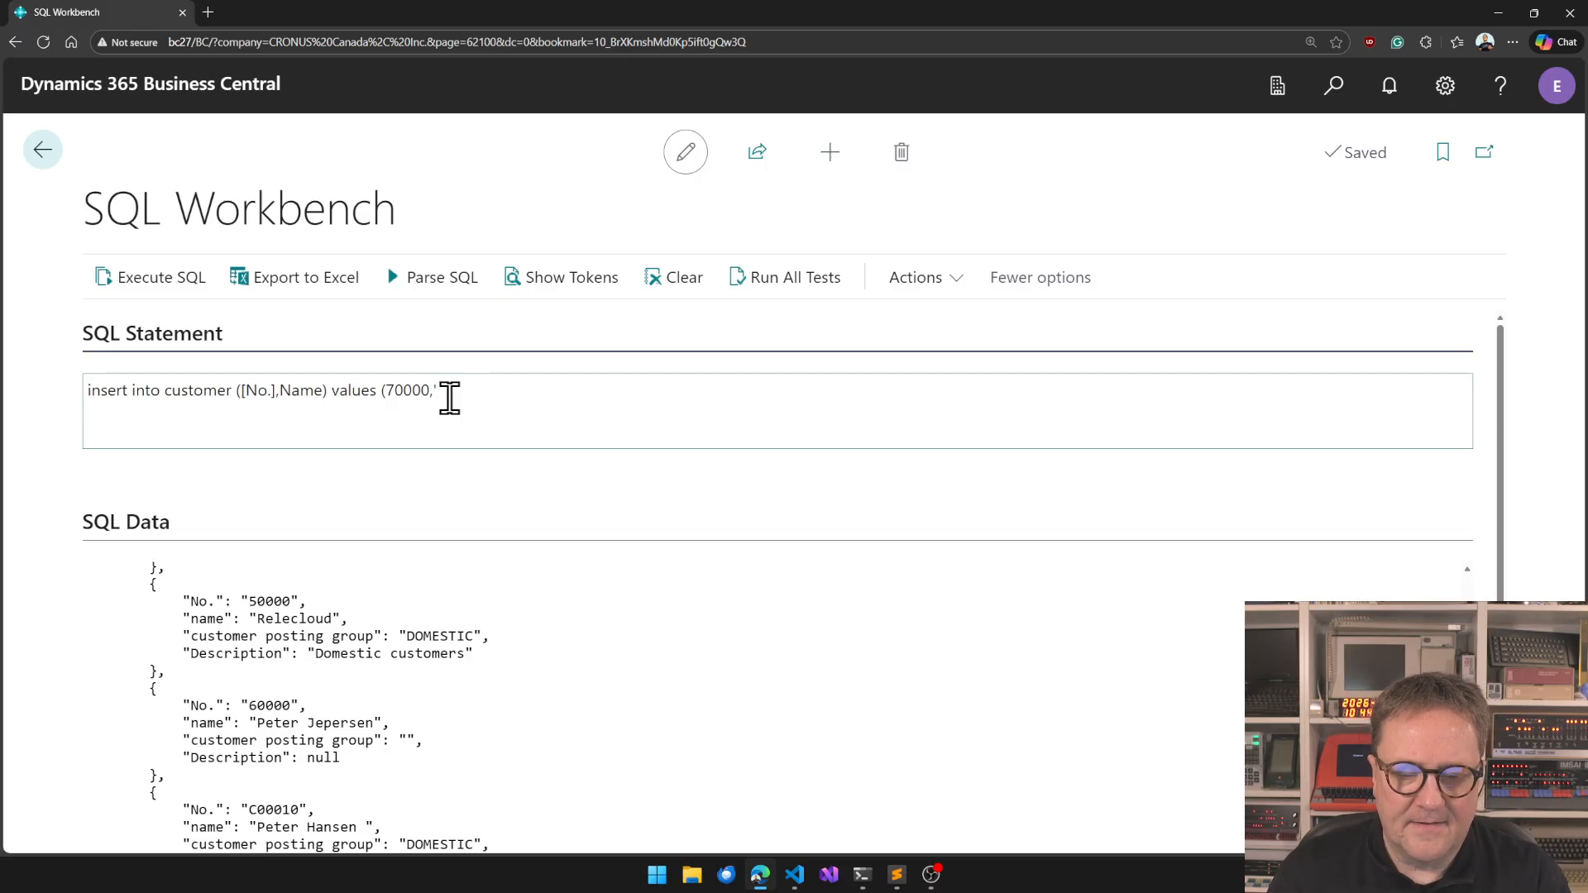
mouse_move(411, 389)
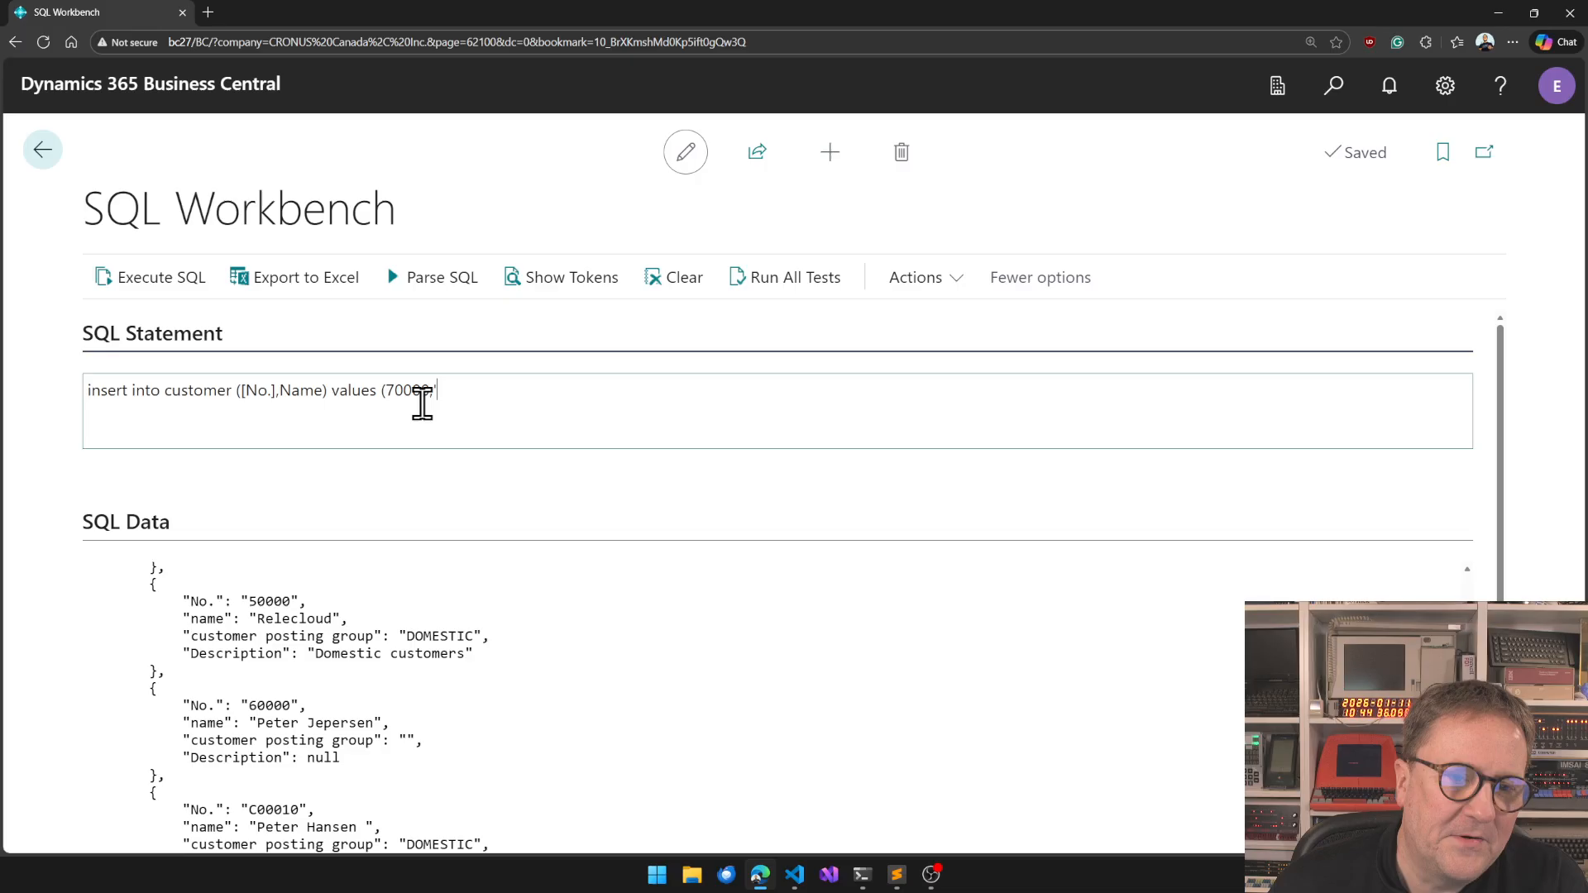
Finish the values with 'Demo YouTube' and execute the insert statement.
double_click(407, 390)
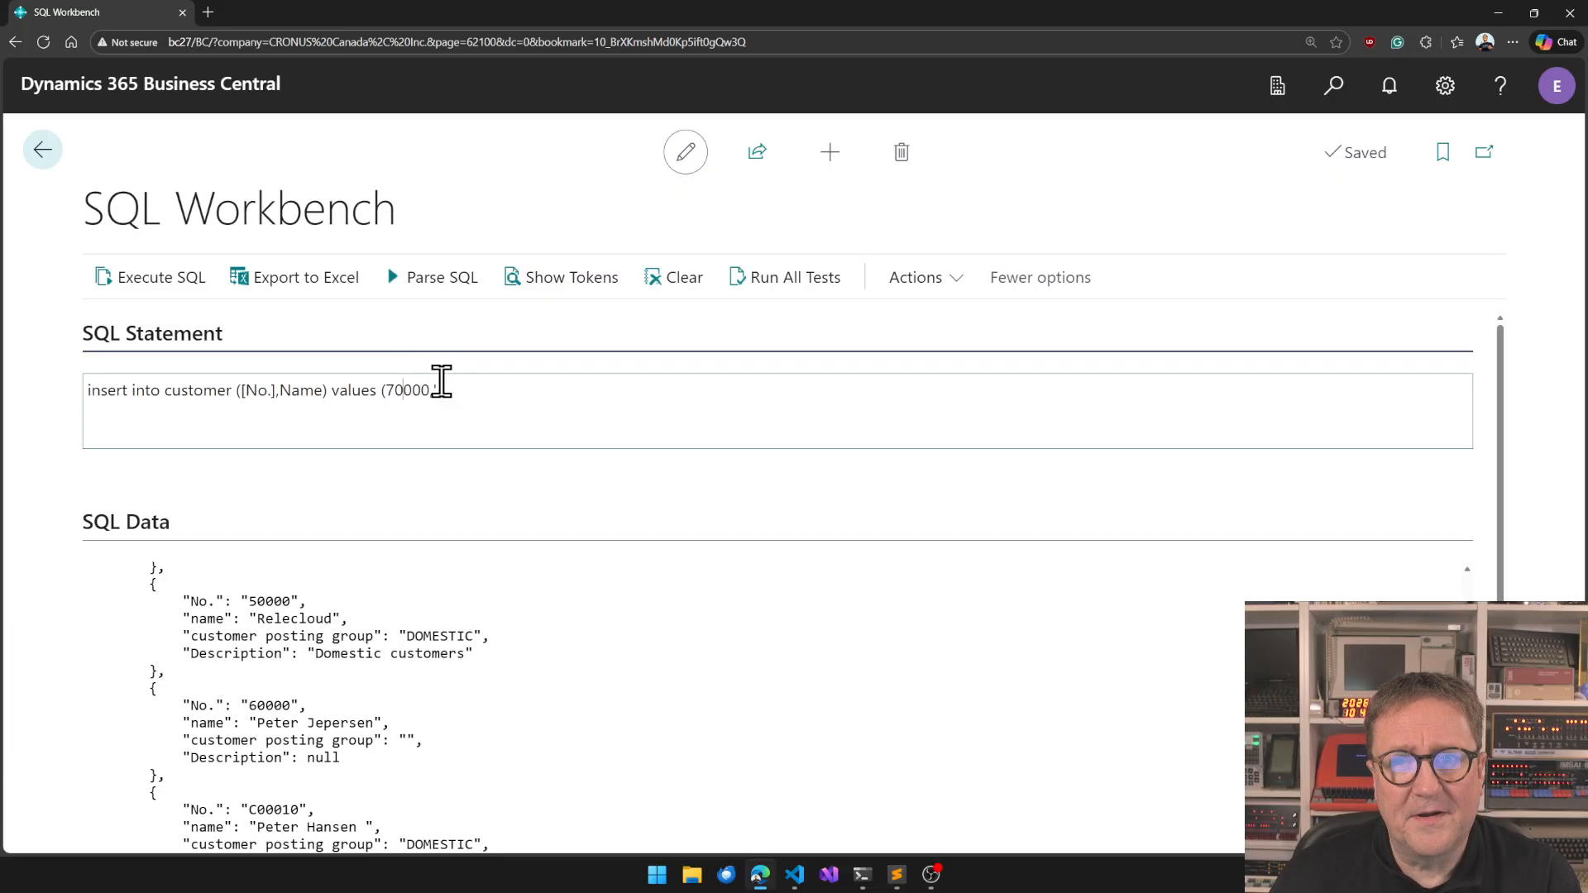
text(,')
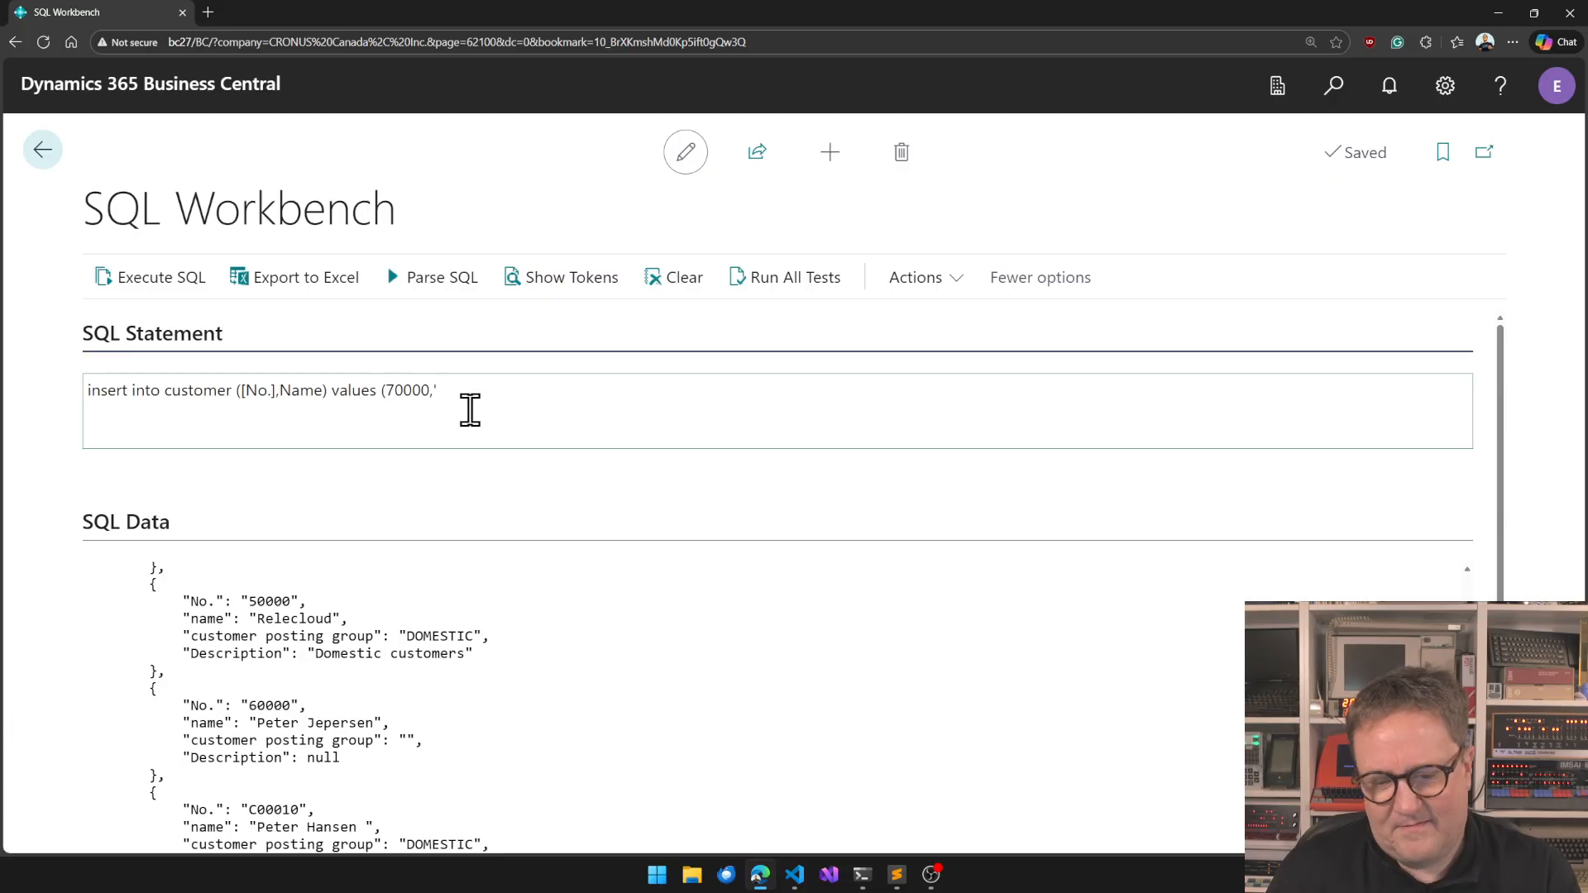
text(Demo)
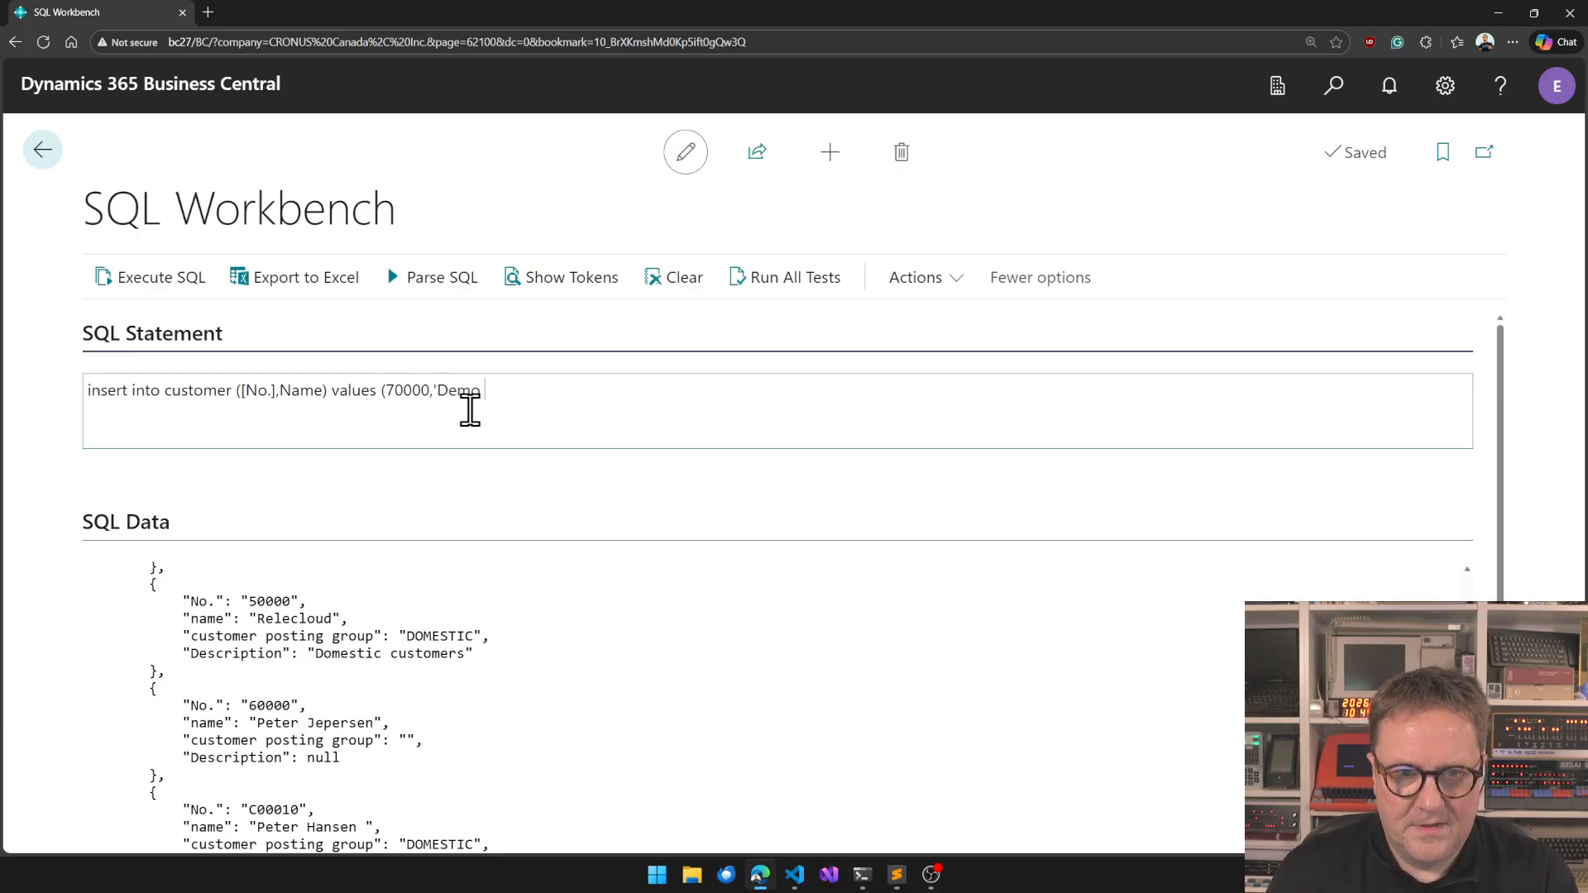
text(YouTub)
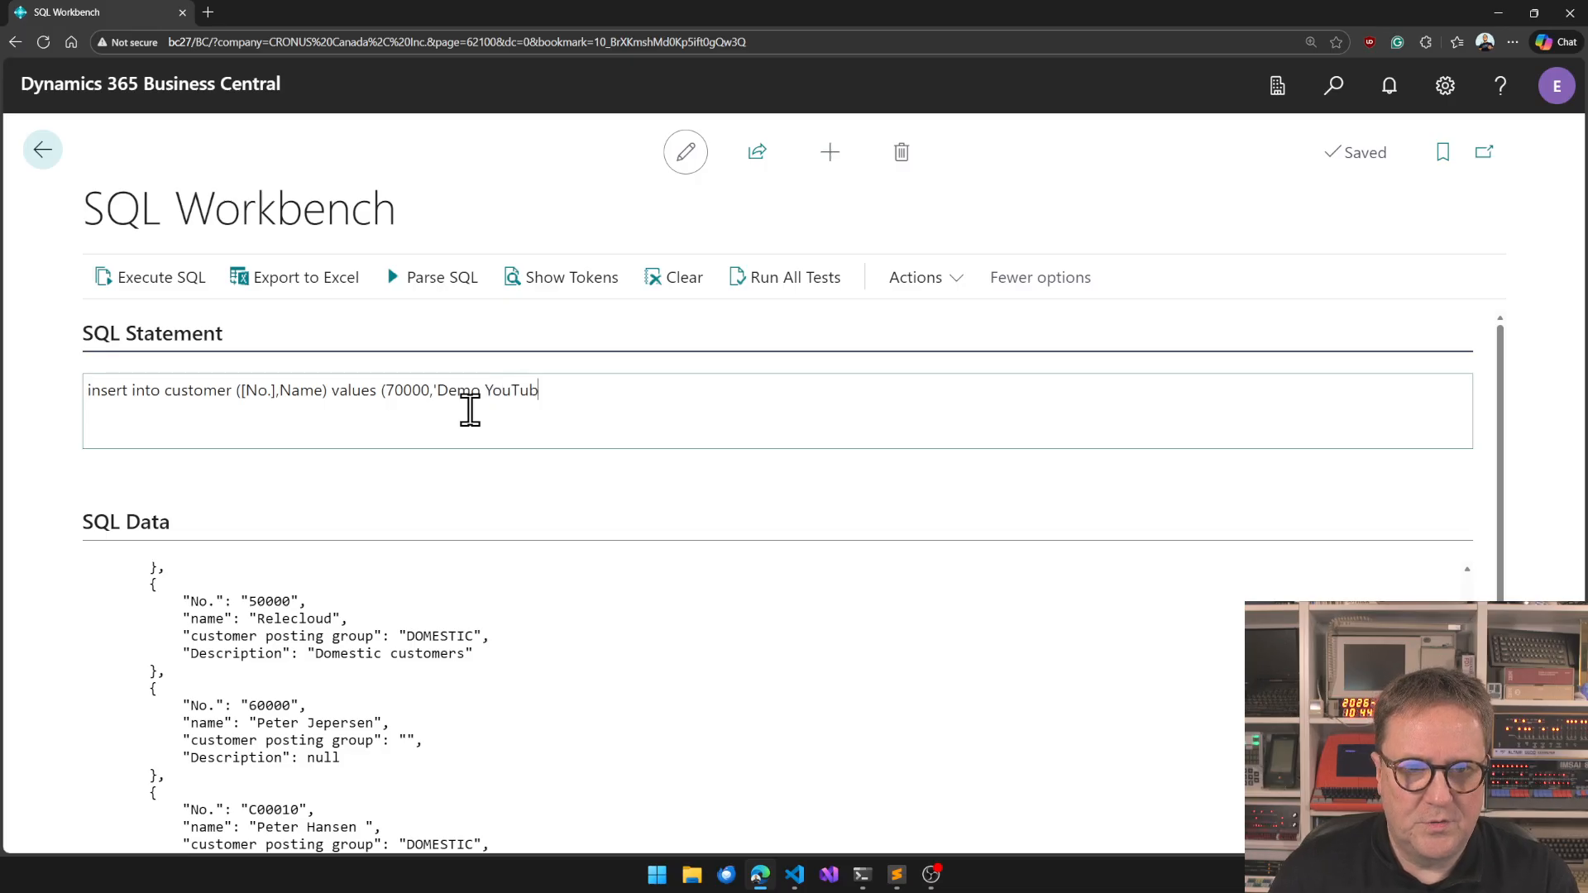
text(e'))
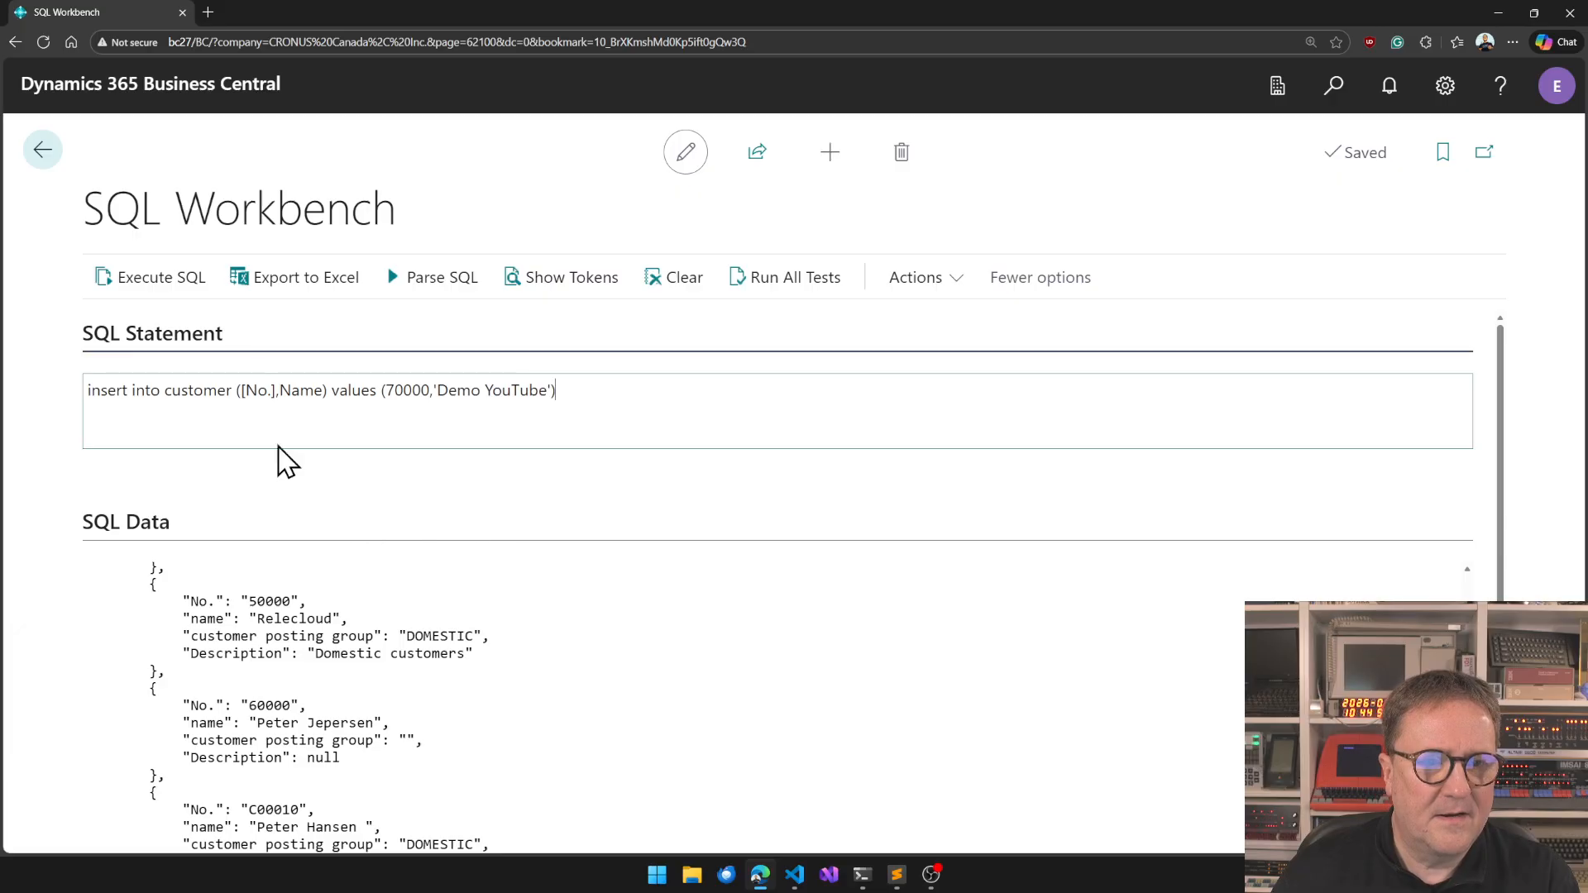
click(152, 278)
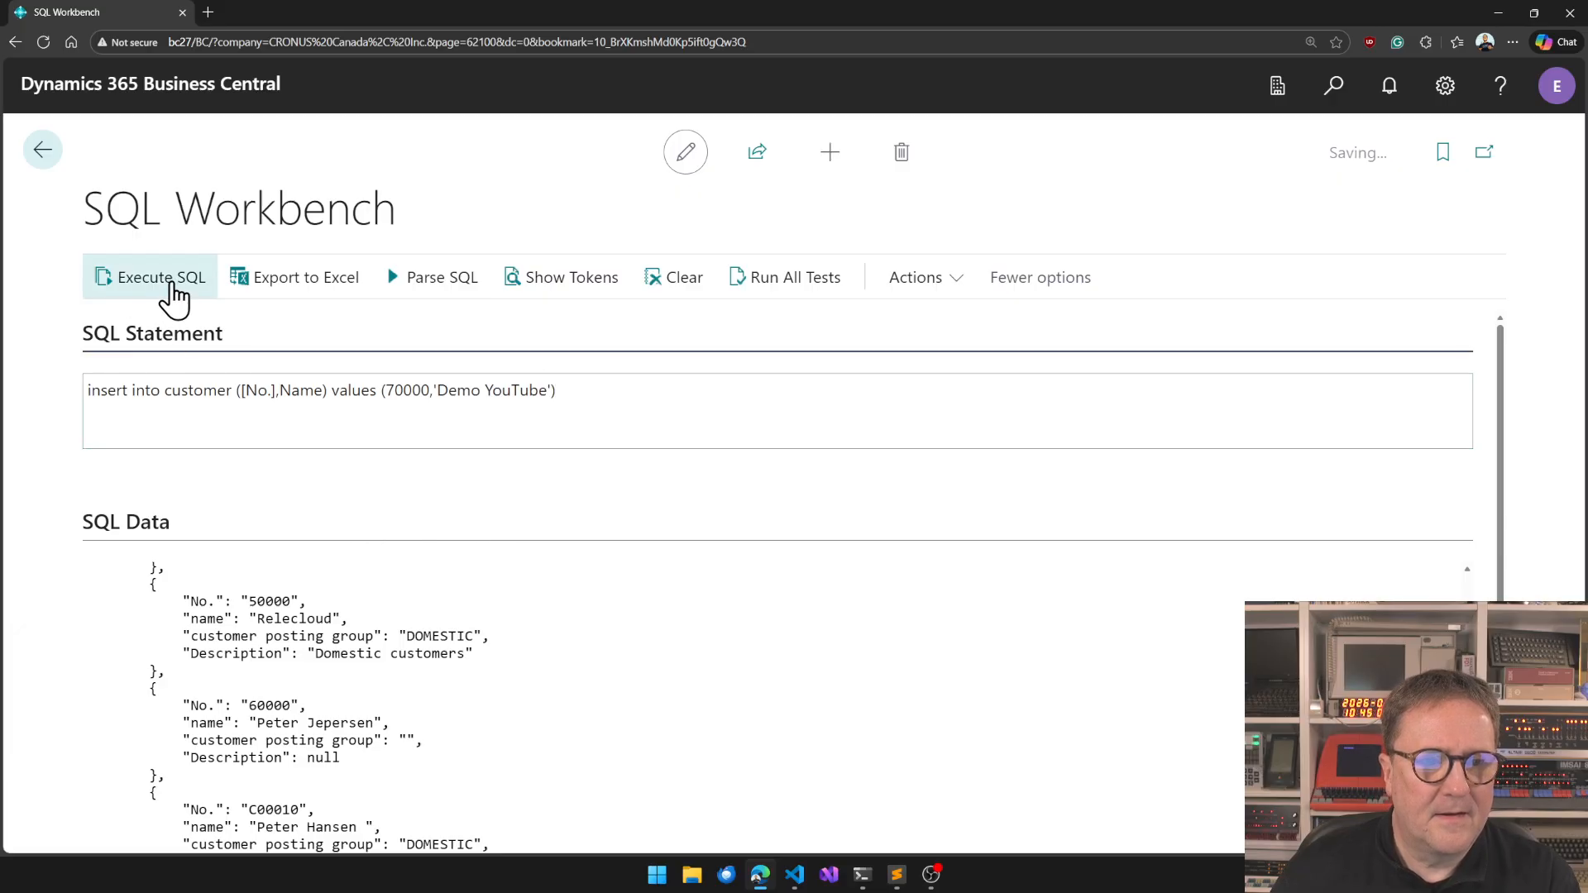
Replace the insert statement with 'select Name from Customer' and run it, listing Demo YouTube.
click(159, 278)
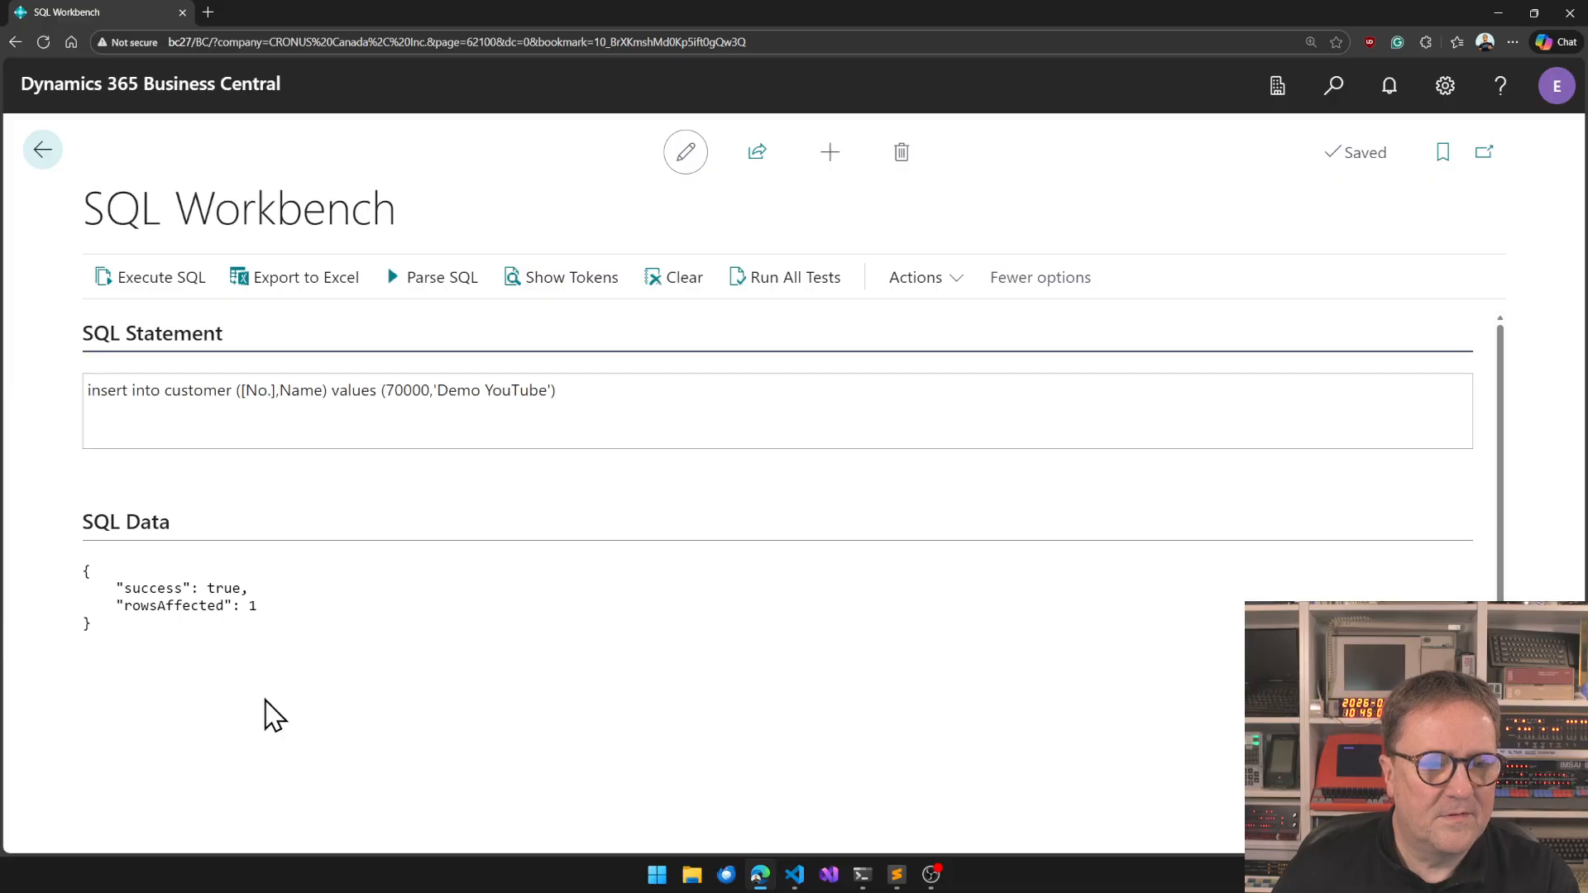
triple_click(319, 390)
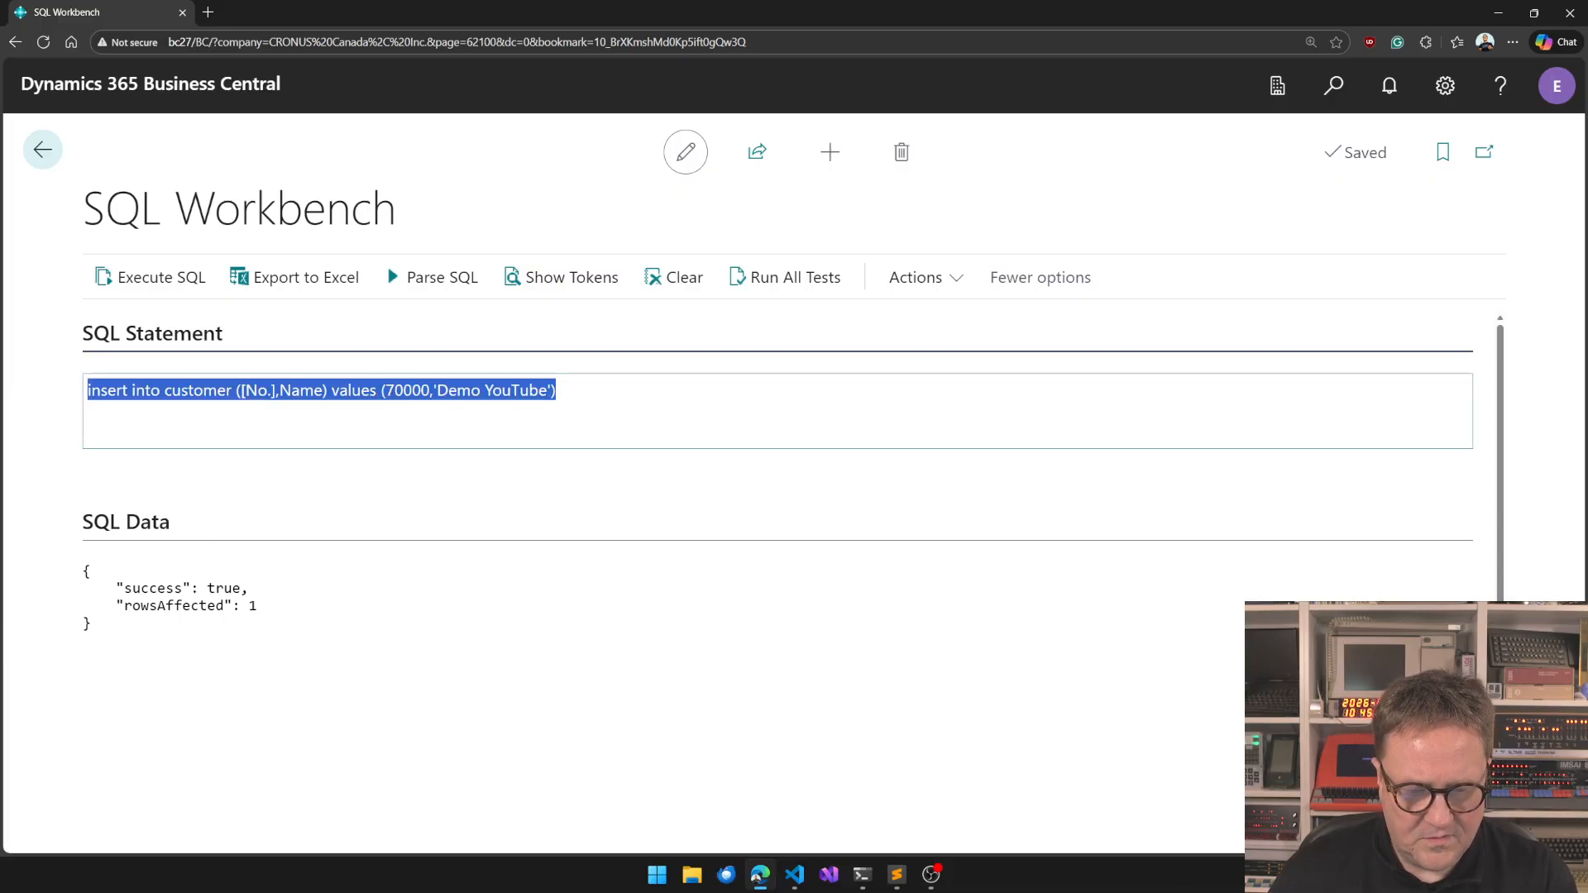
click(573, 390)
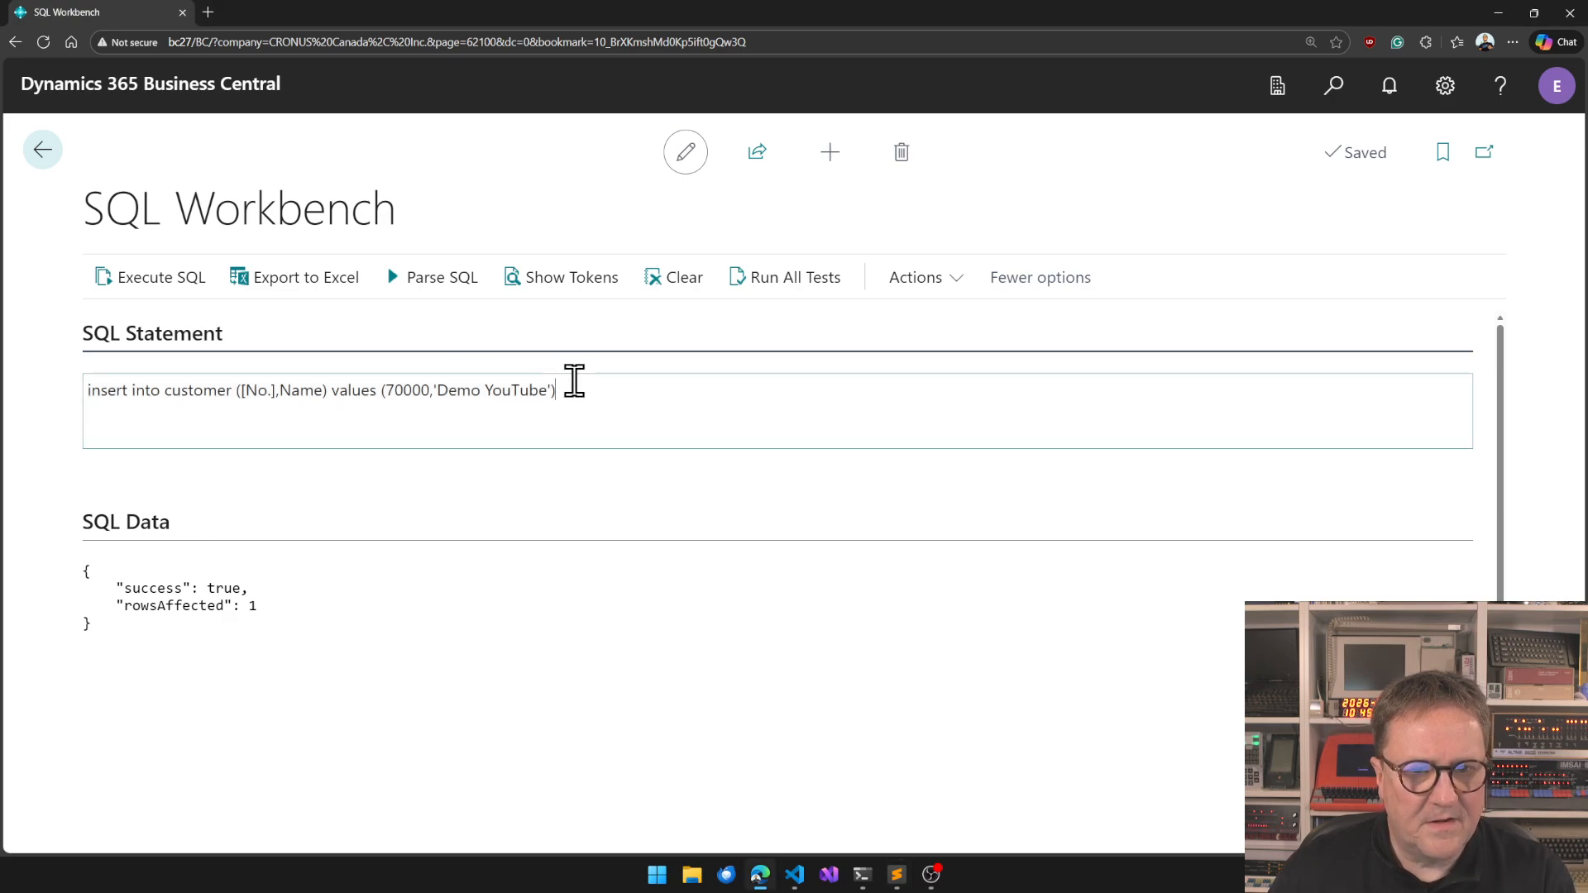
text(select *)
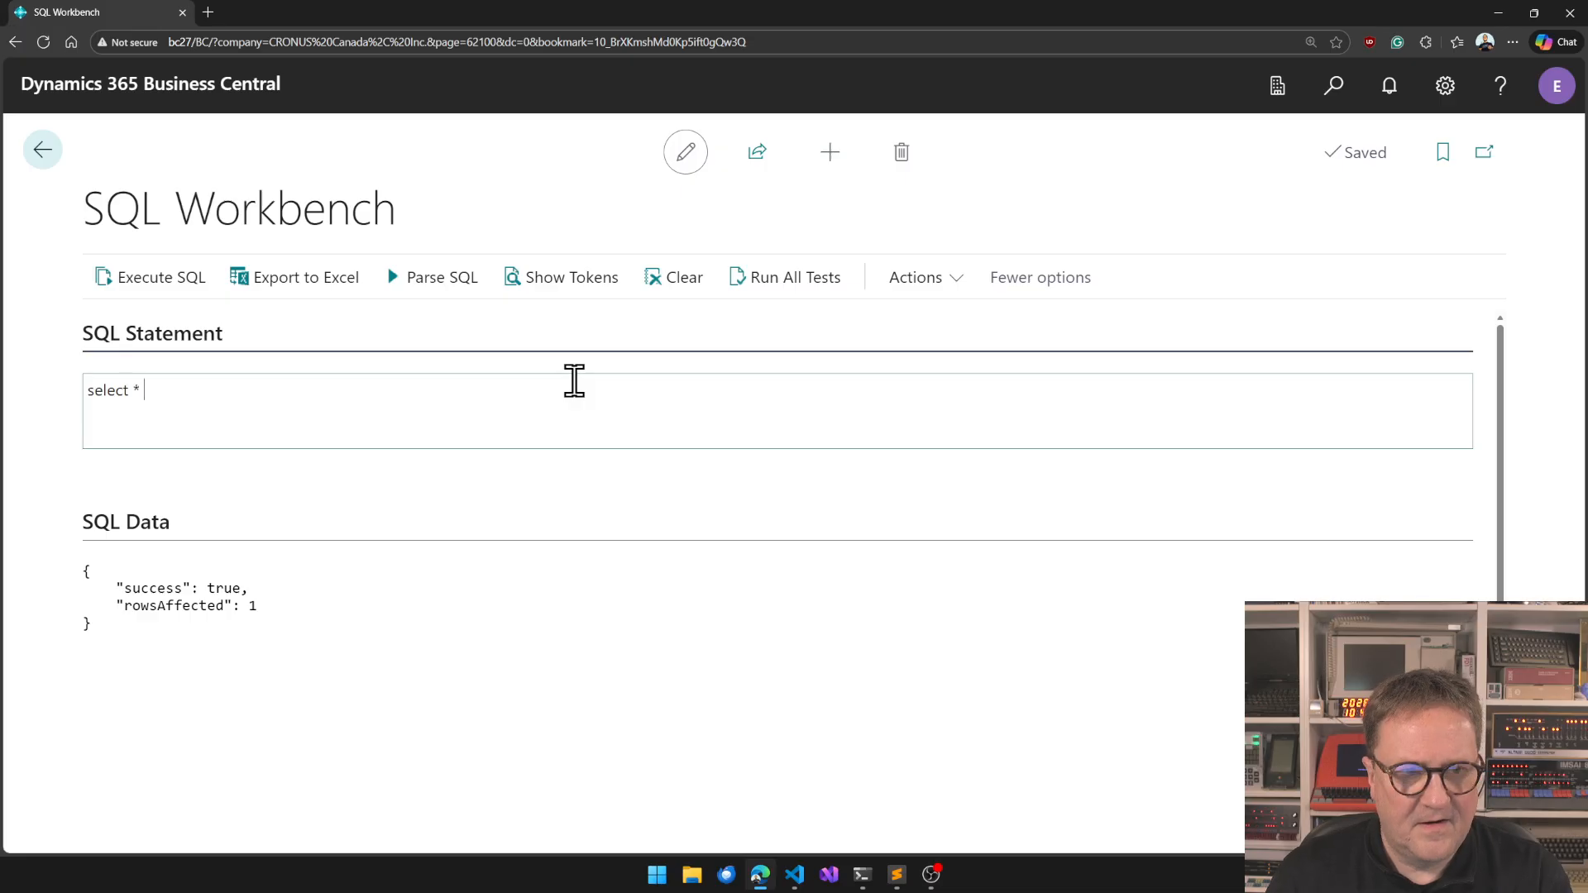
text(Name from Customer)
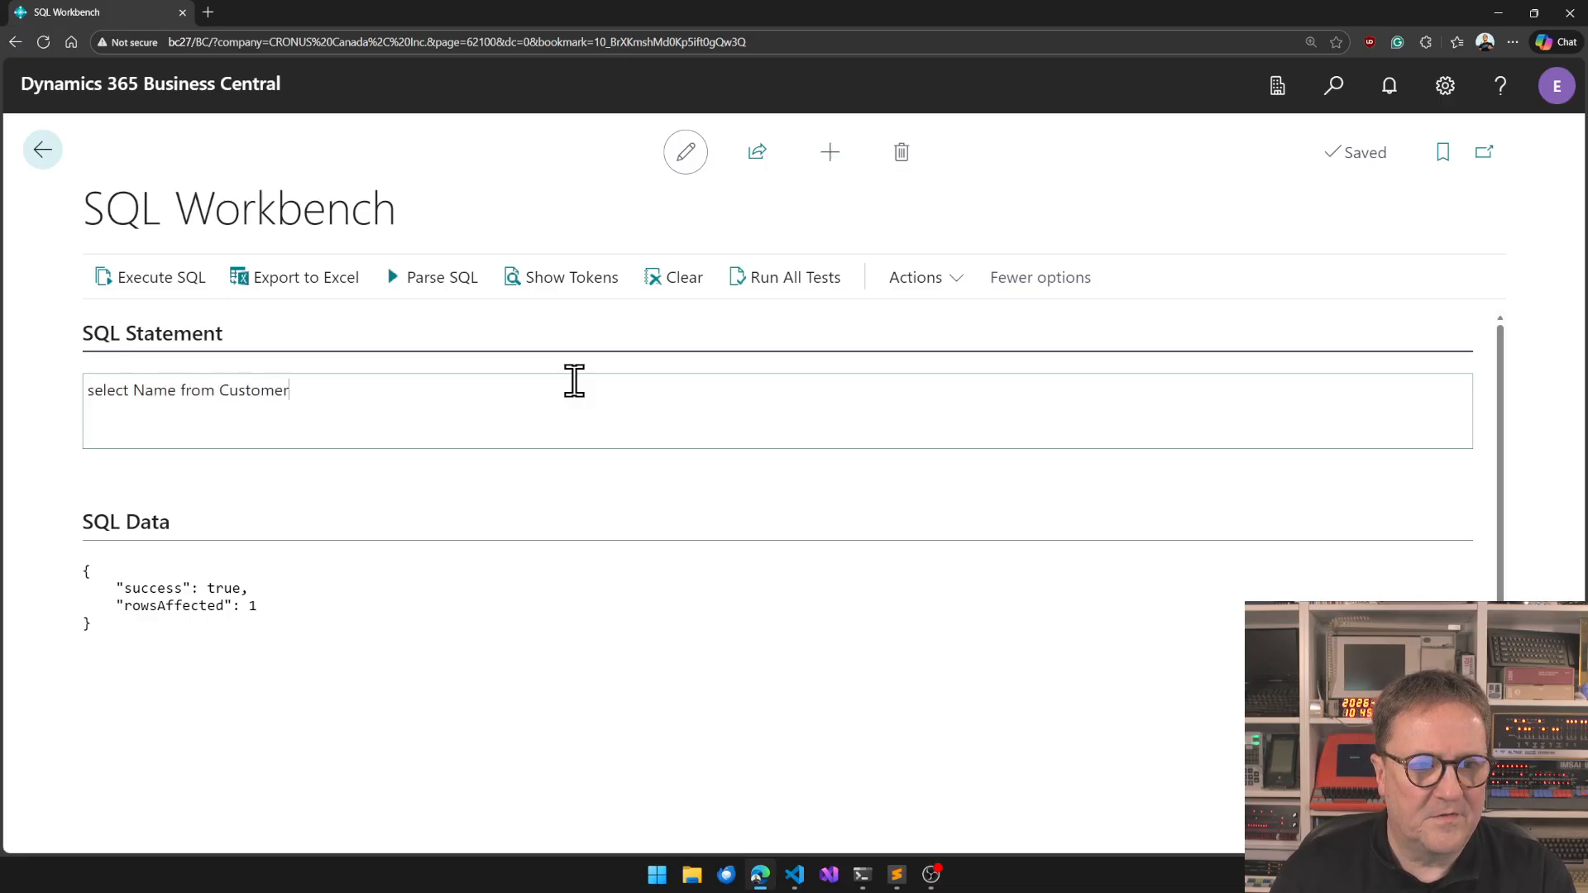
click(162, 278)
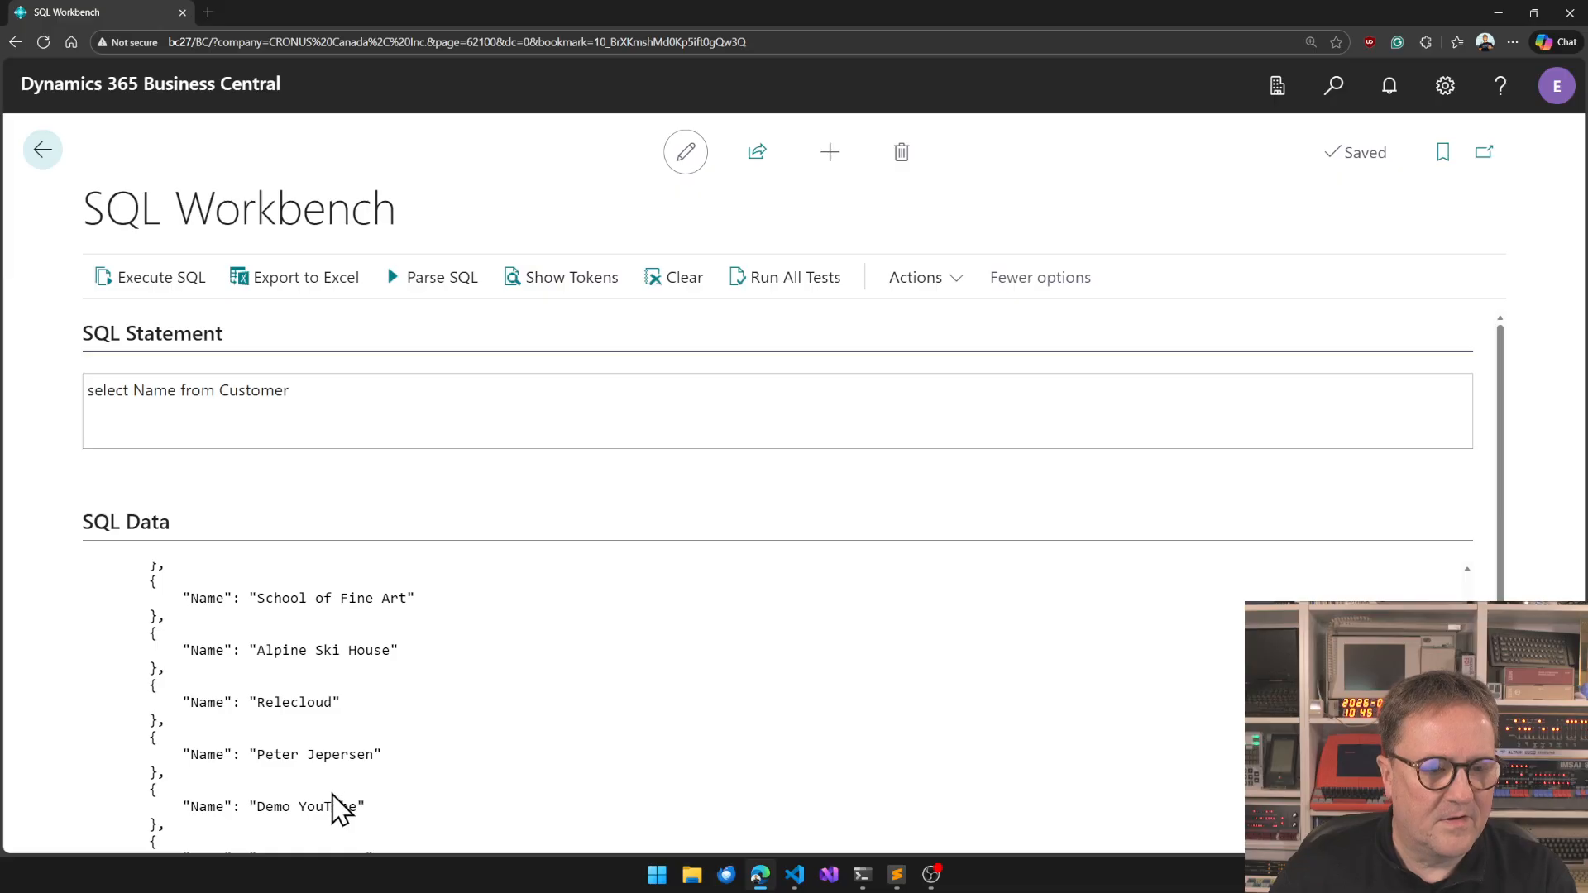
mouse_move(559, 169)
text(customers)
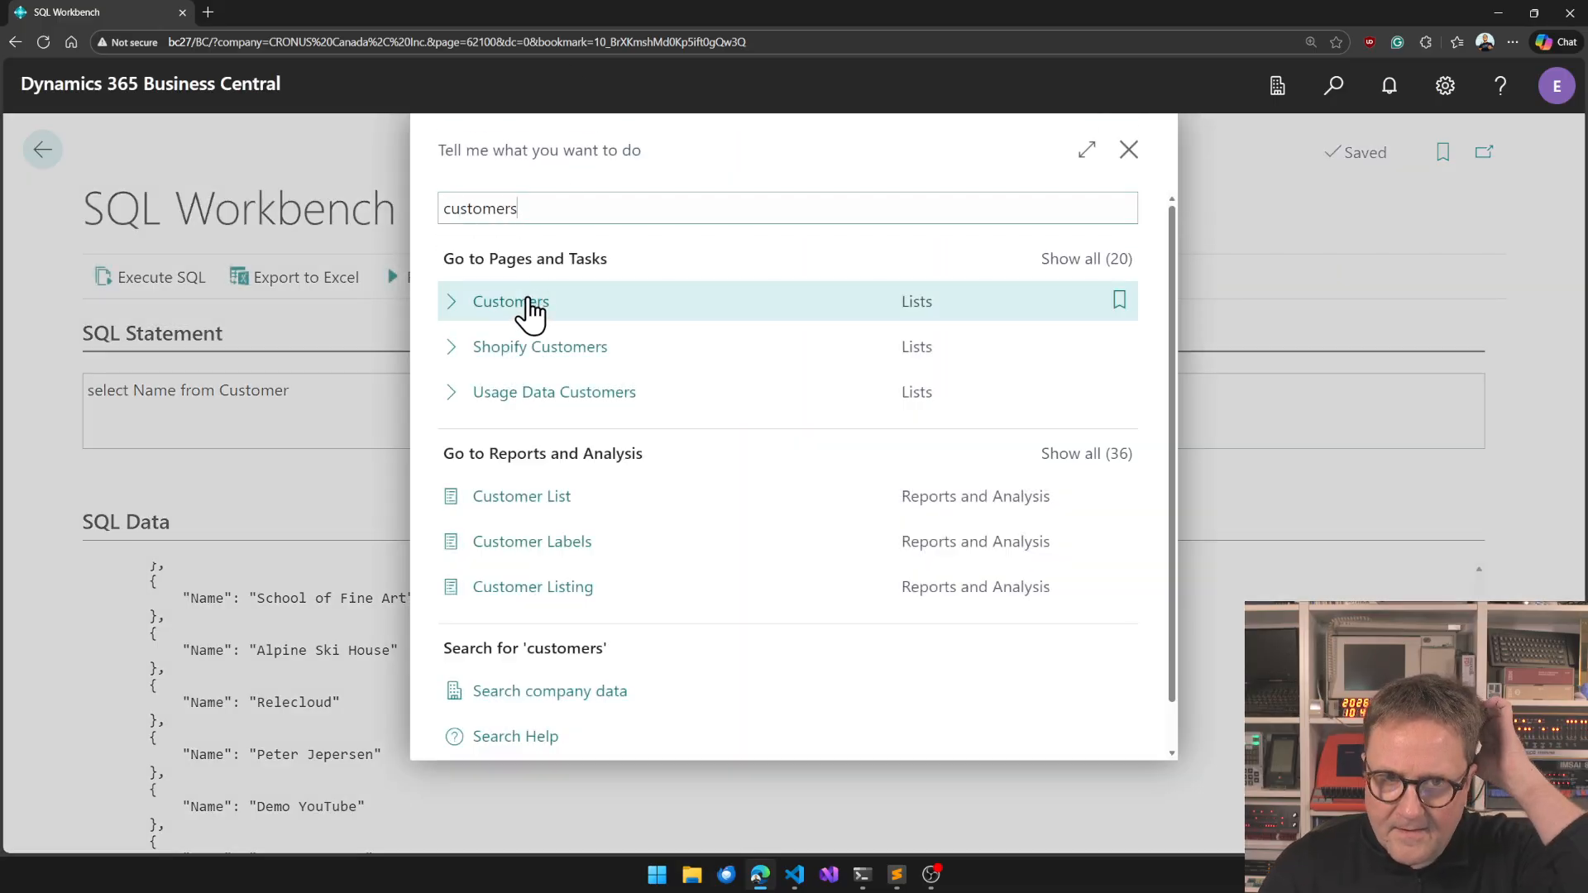
Check the Customers list, which now shows customer 70000.
click(509, 301)
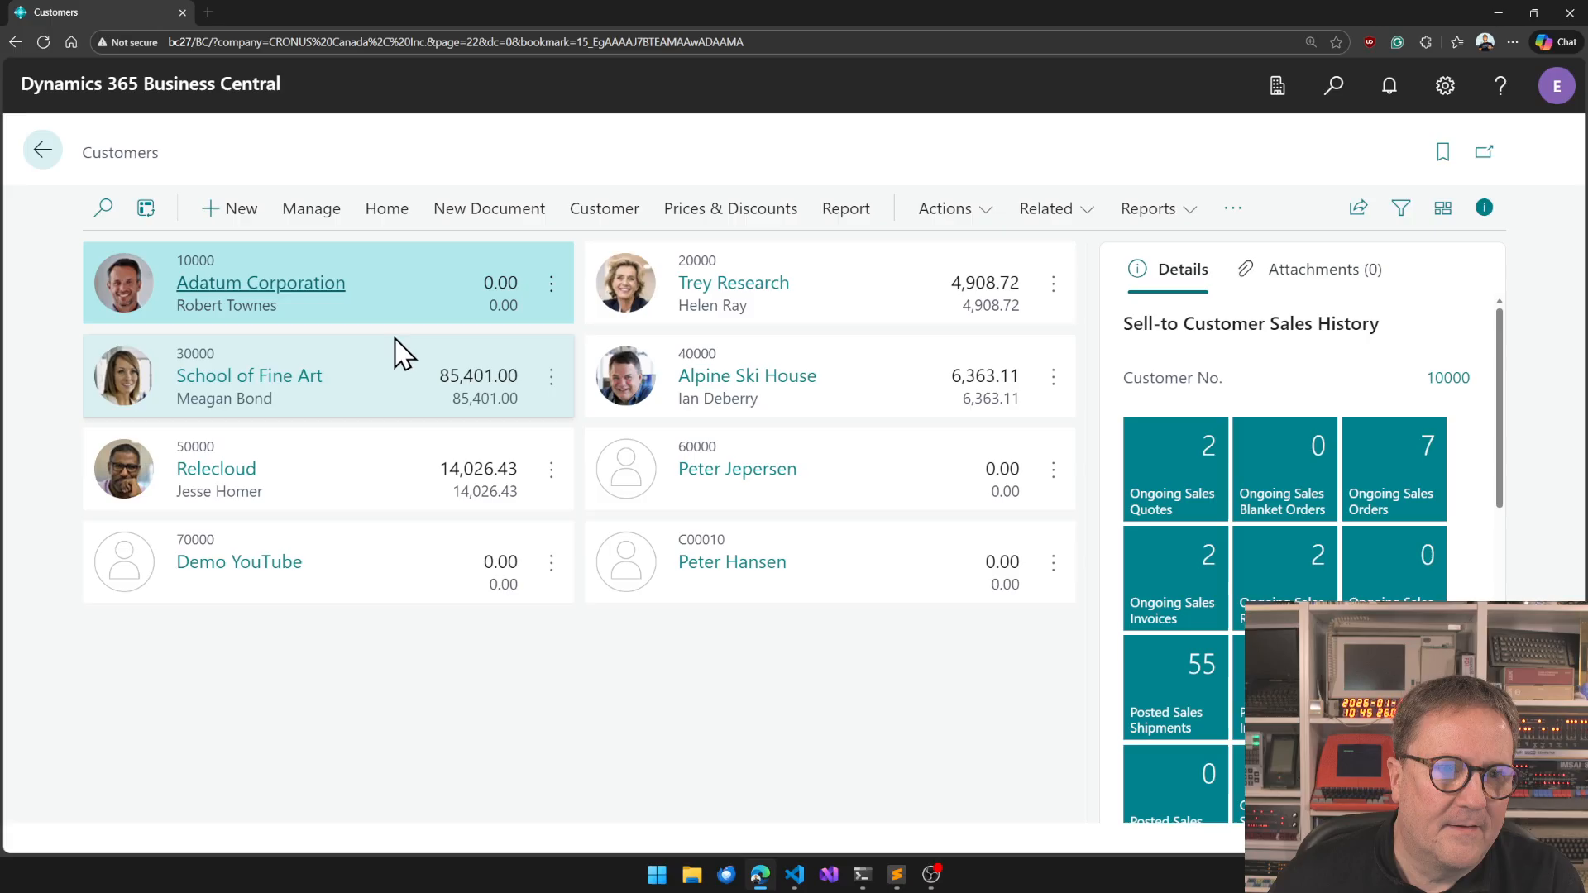
mouse_move(265, 683)
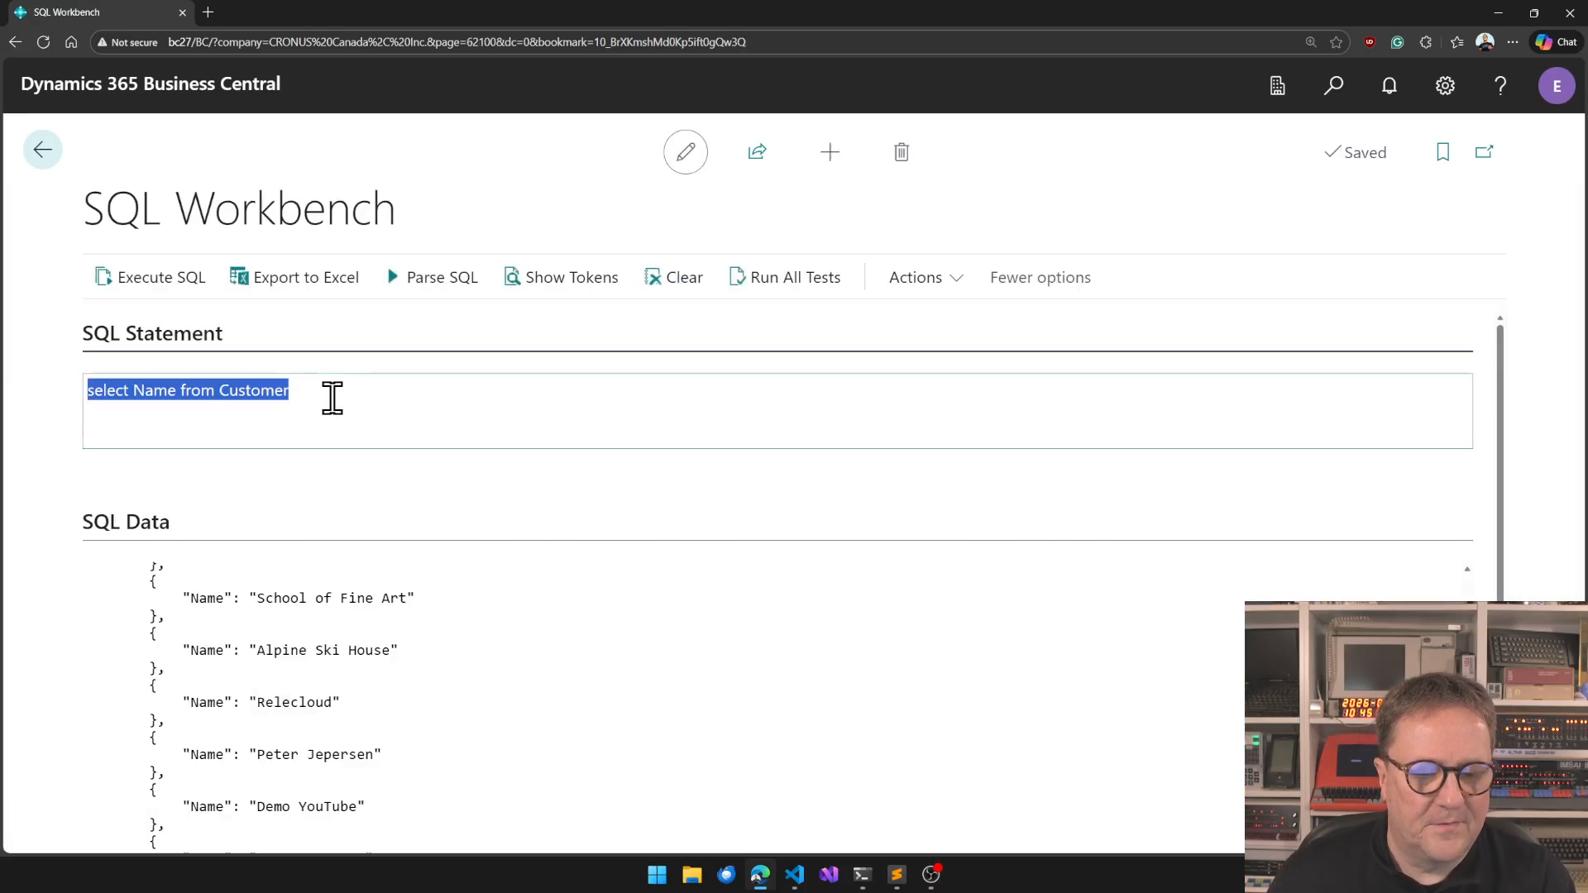
Run 'delete from customer where [no.] = 70000', reporting one row affected.
text(d)
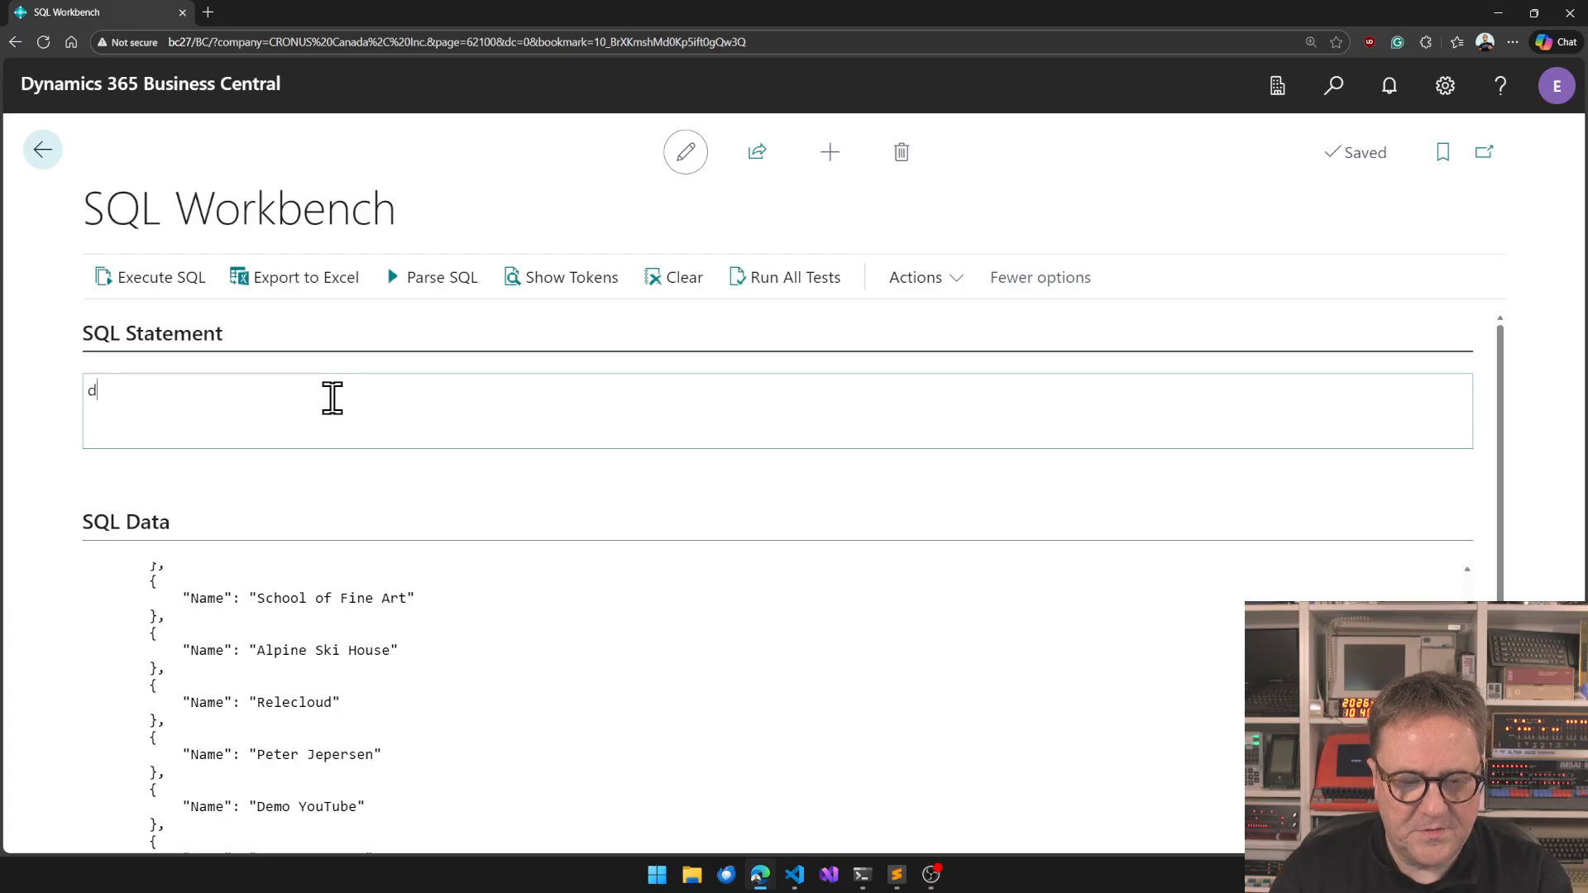
text(elete from customer where [no.] = 70000)
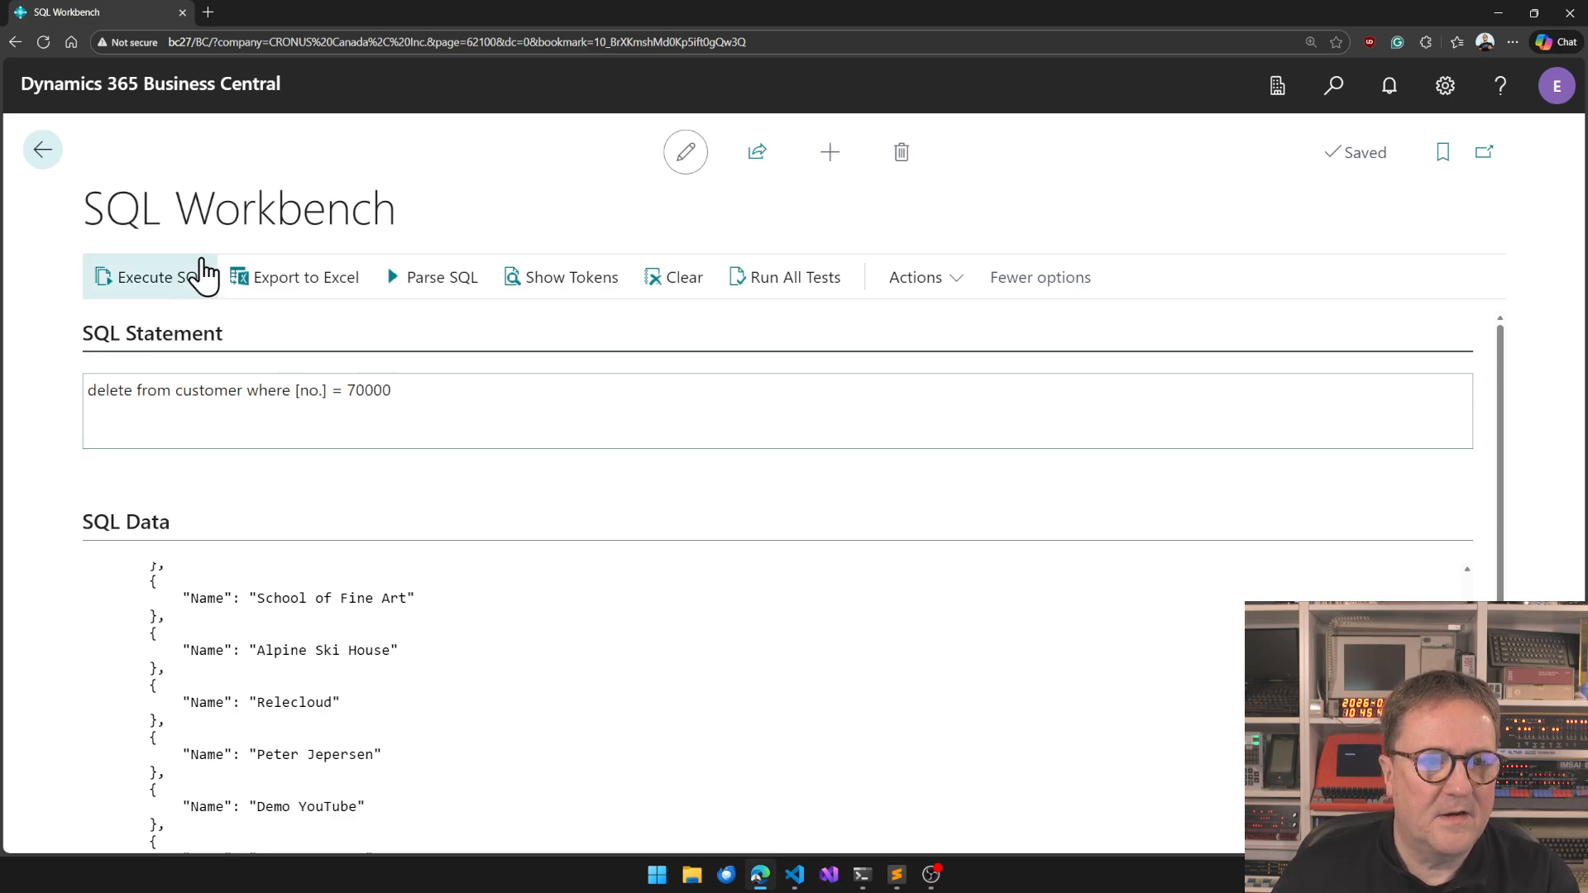
click(153, 277)
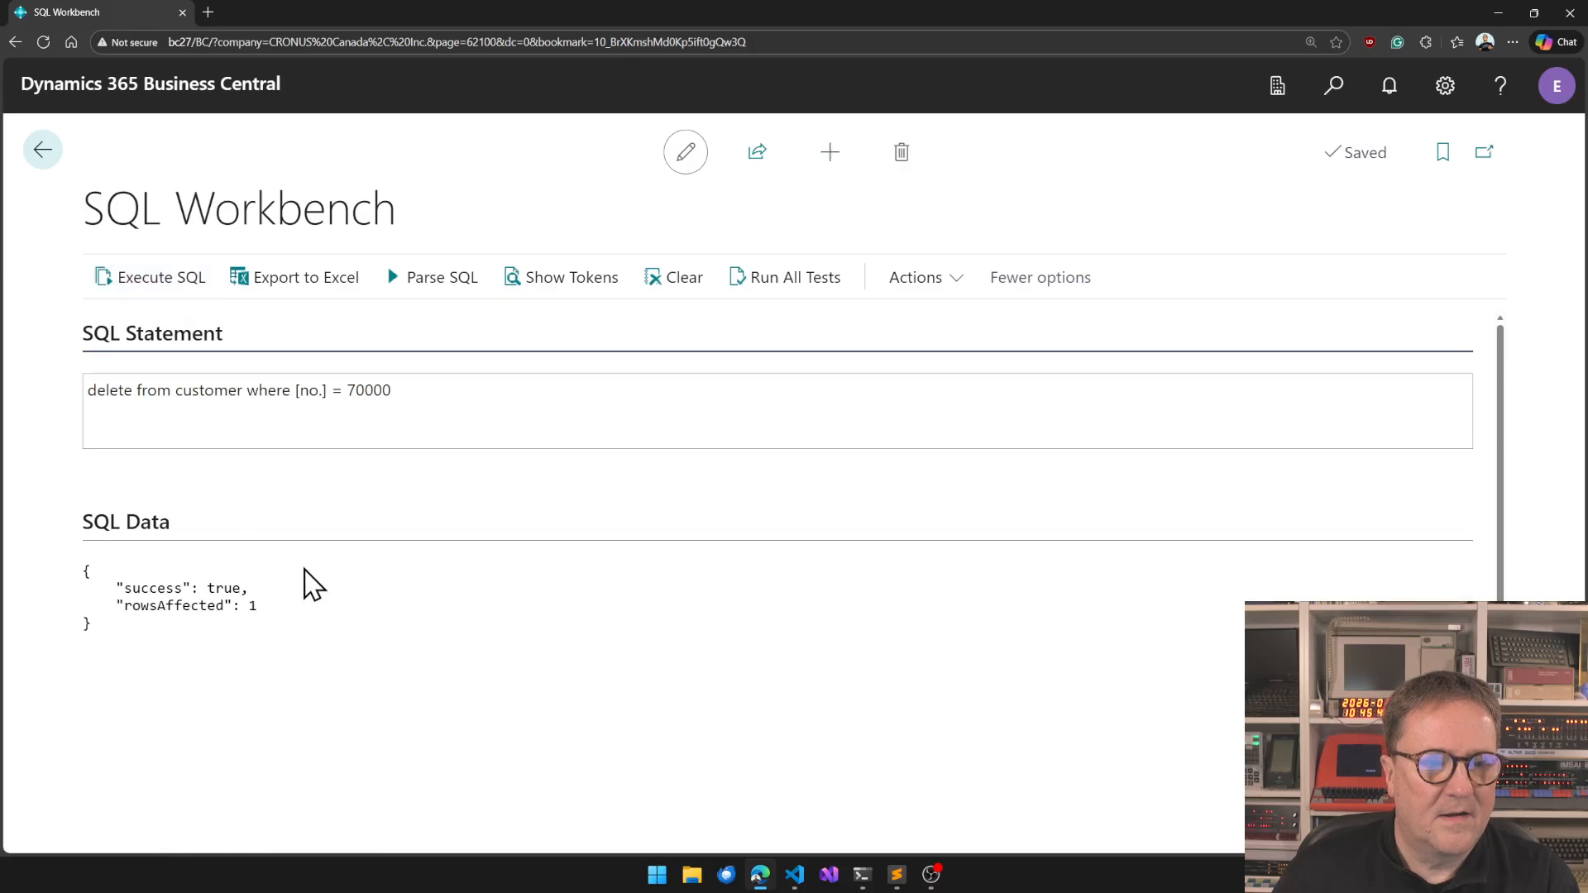
Check via Tell Me that customer 70000 is gone from the Customers list.
click(1334, 86)
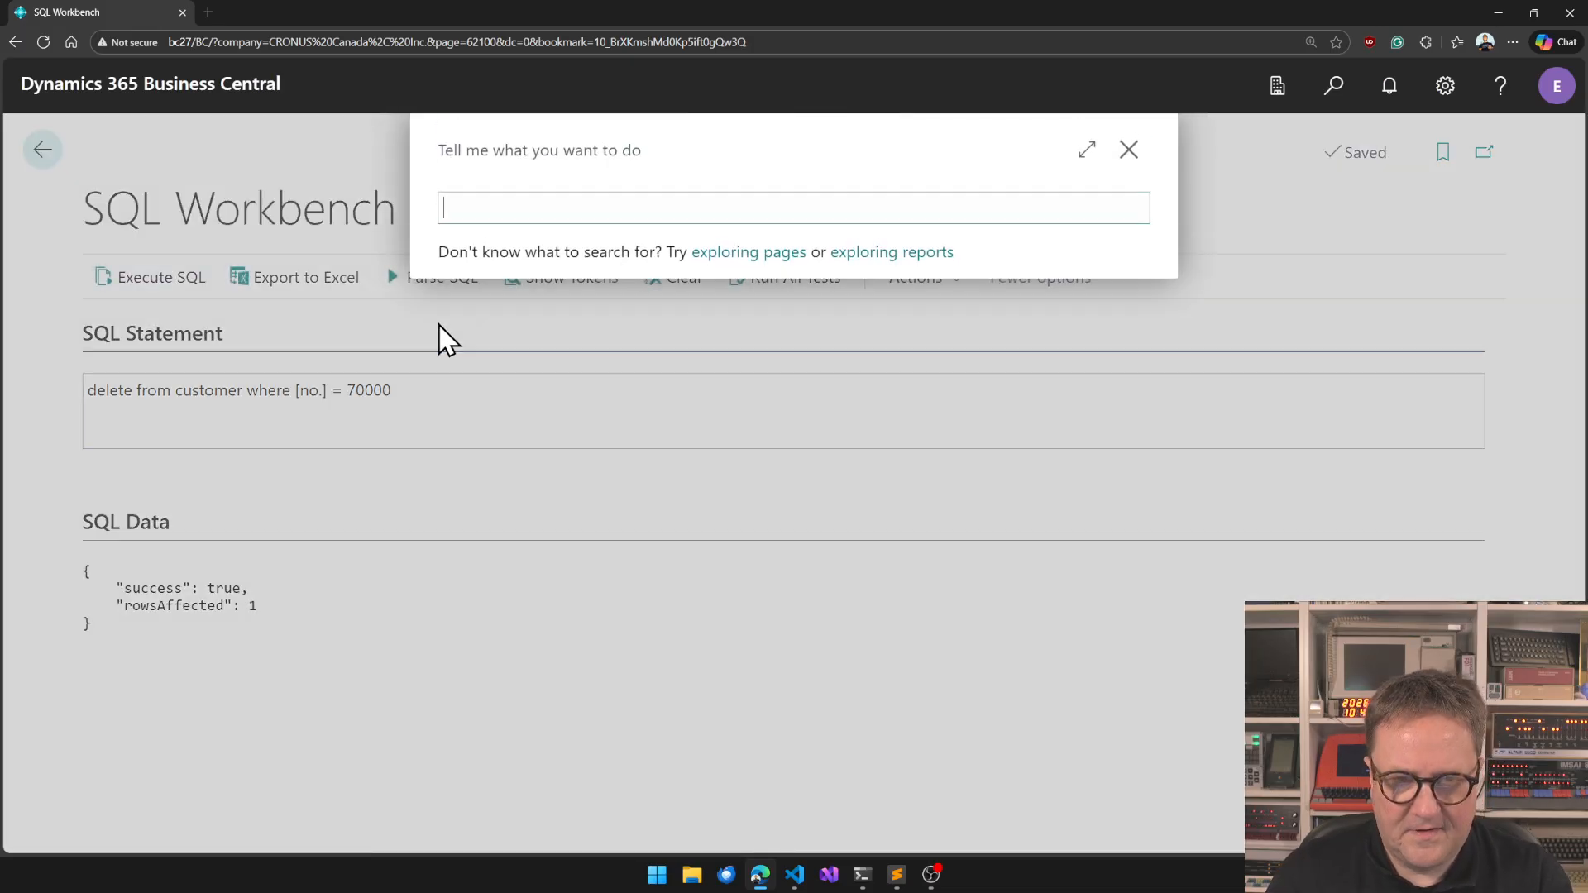
text(customers)
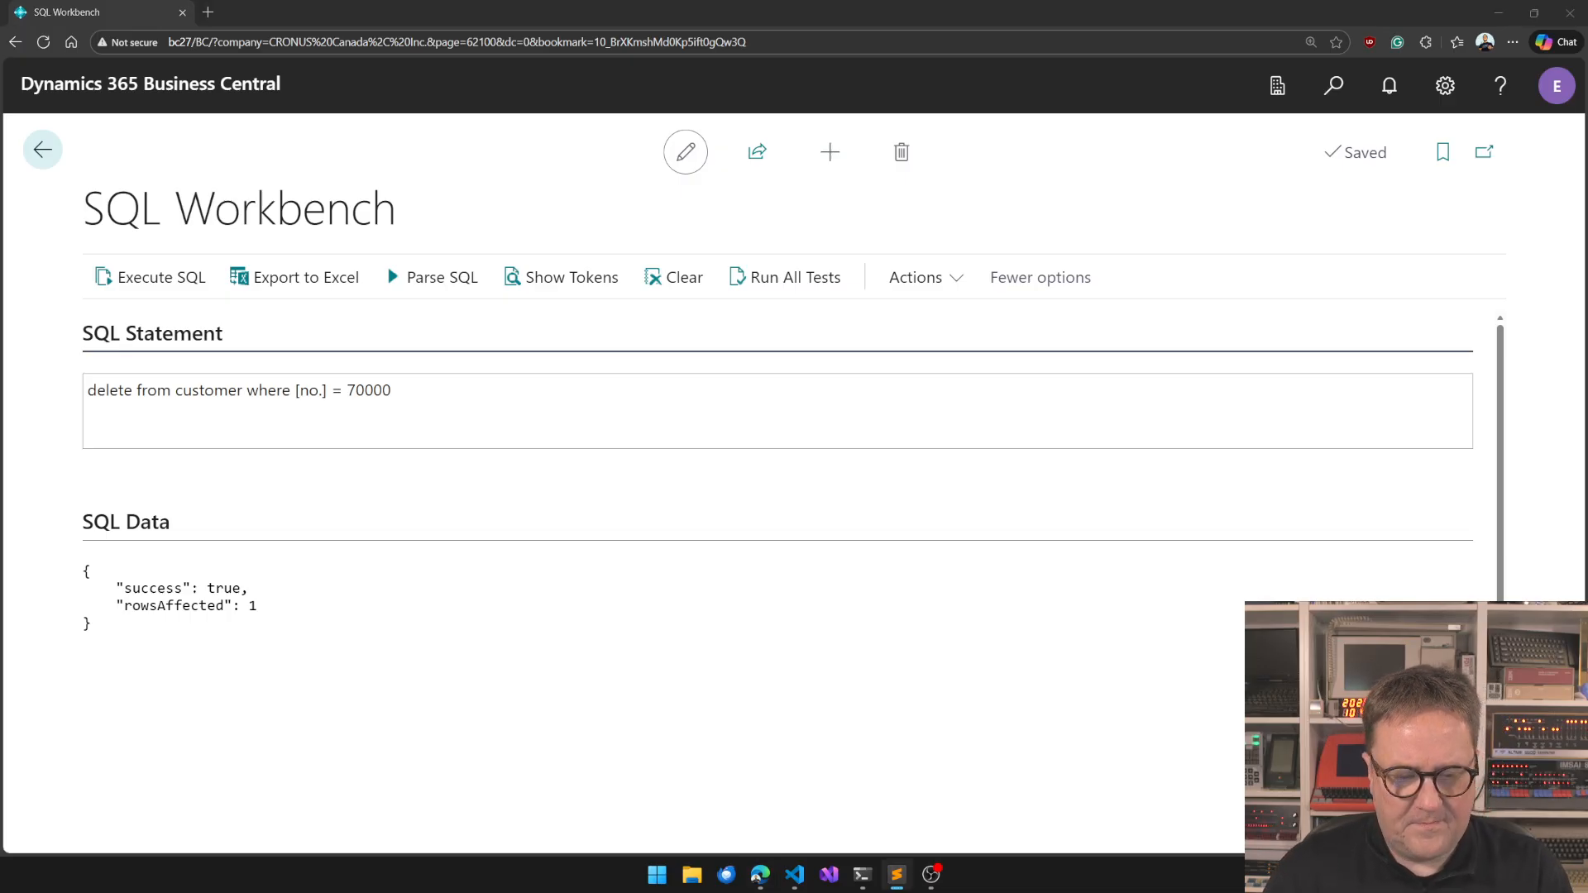
Re-insert customer 70000 'Demo YouTube' and select the statement for overwriting.
text(insert into customer ([No.],Name) values (70000,'Demo YouTube'))
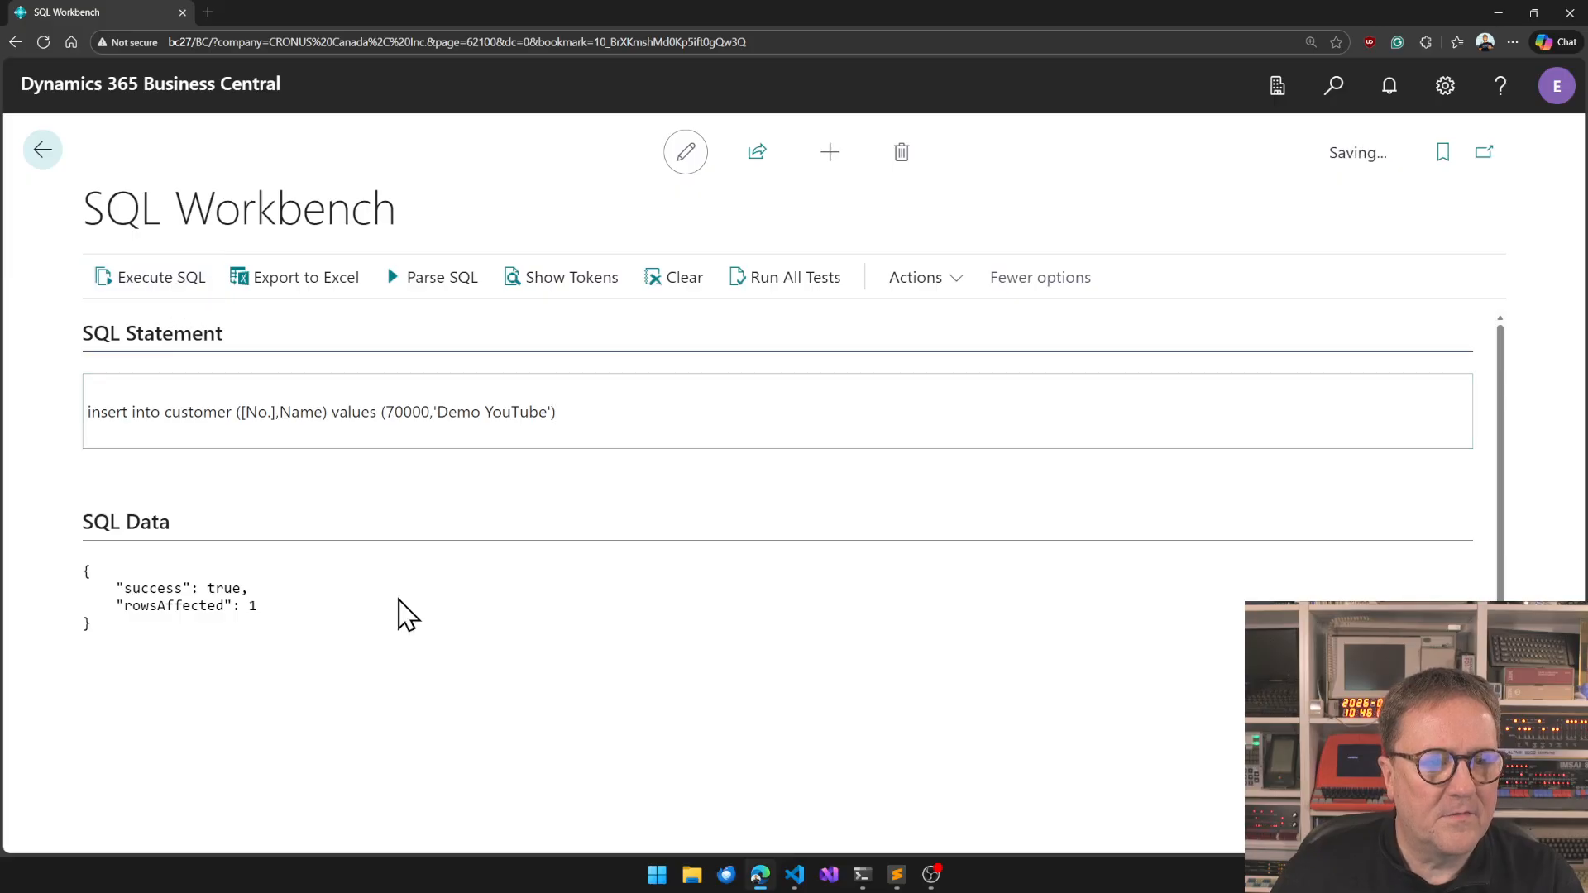
drag(268, 412, 556, 412)
text(update)
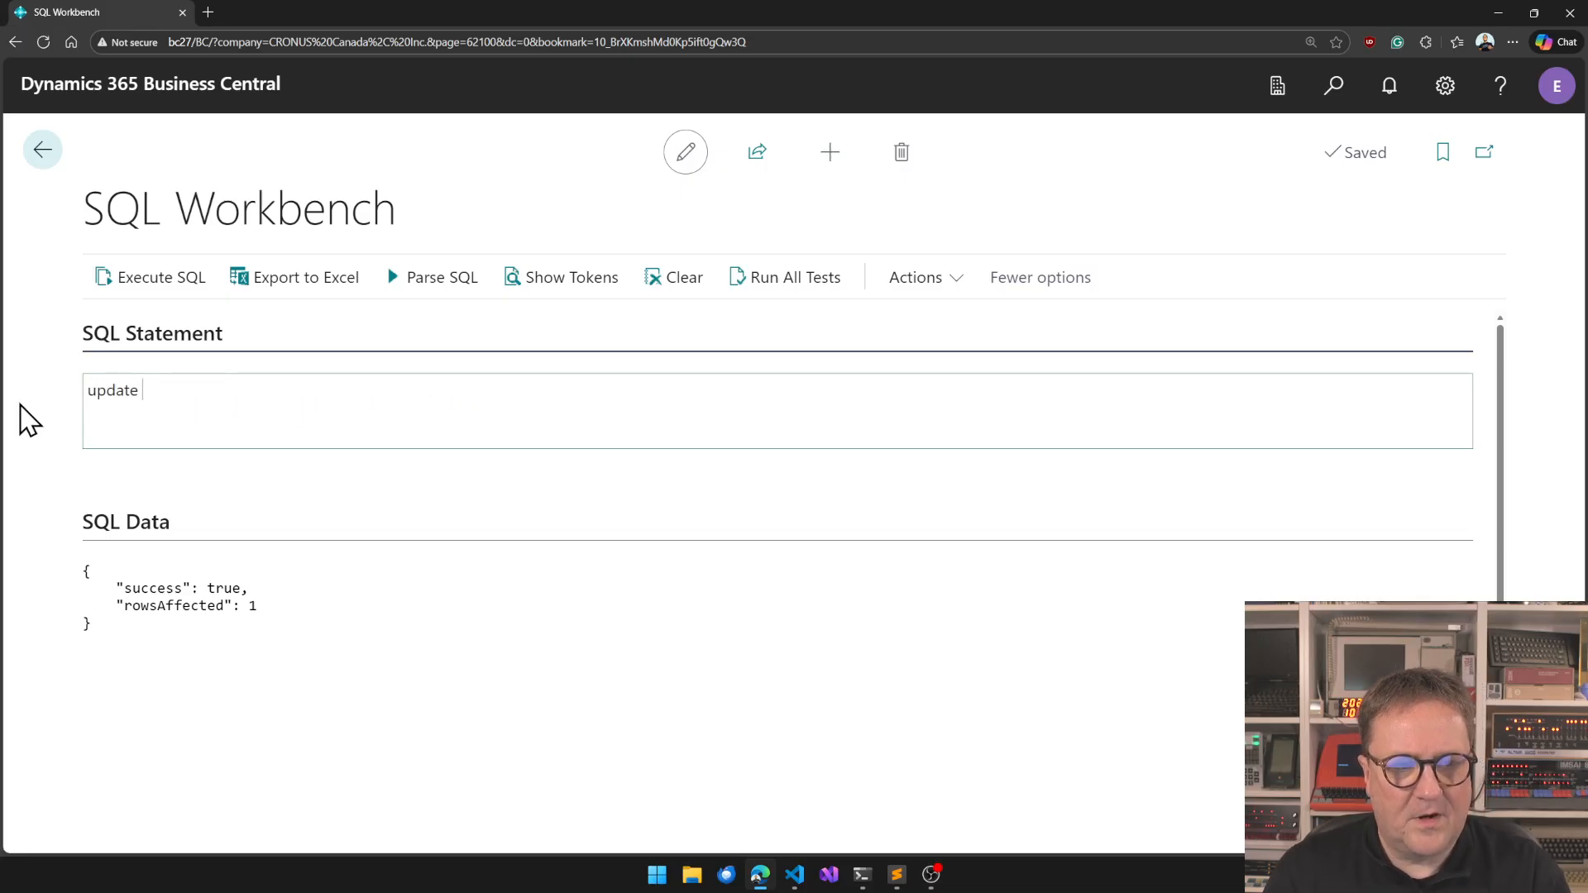
text(customer set name)
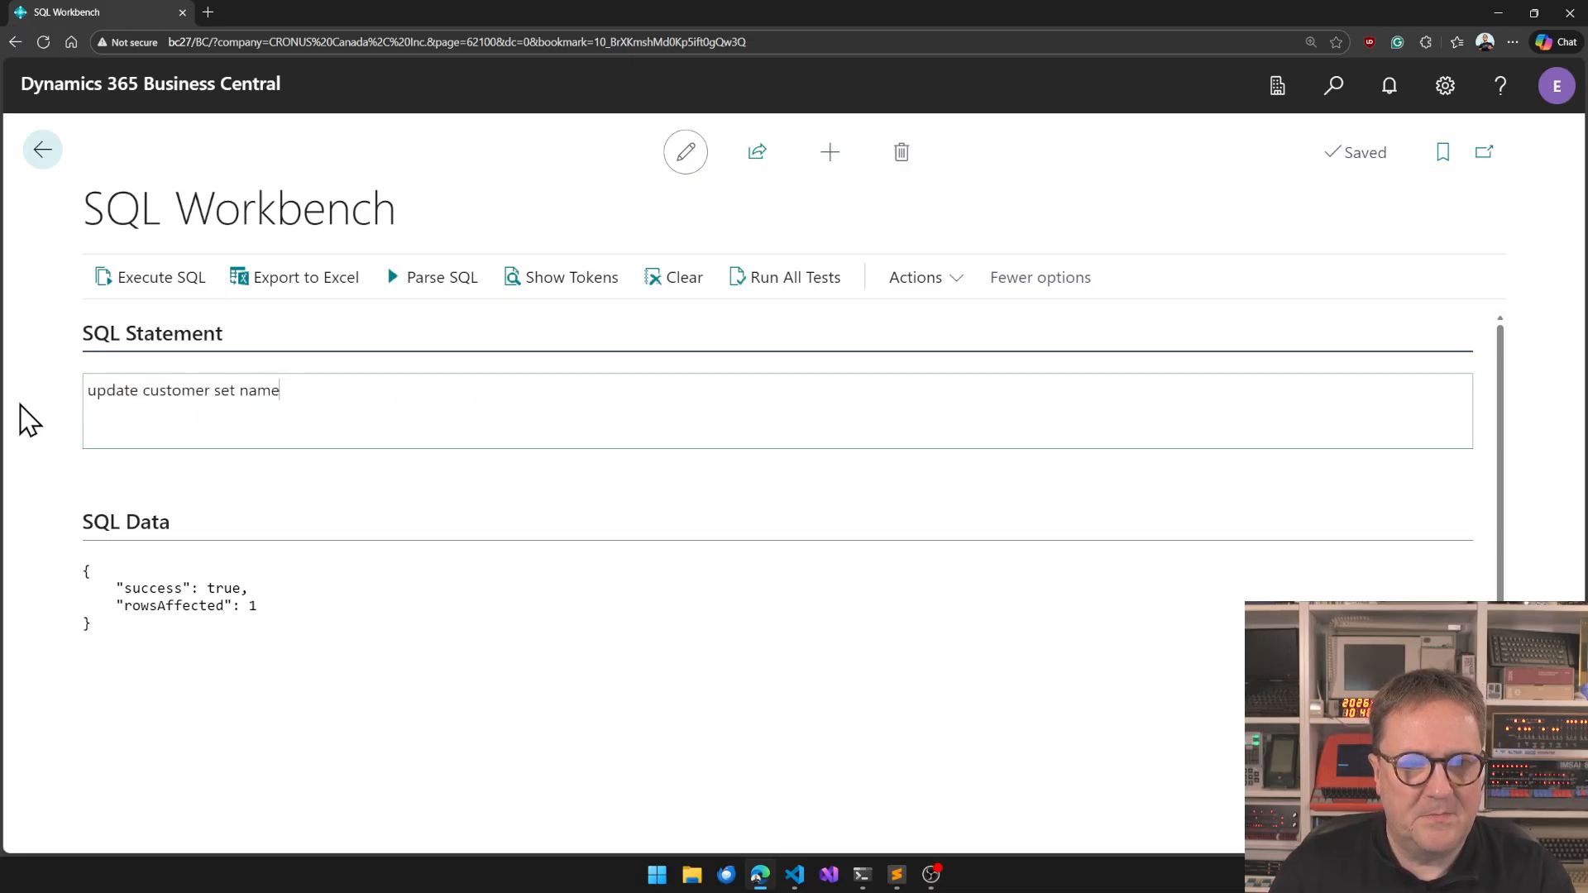
text(=')
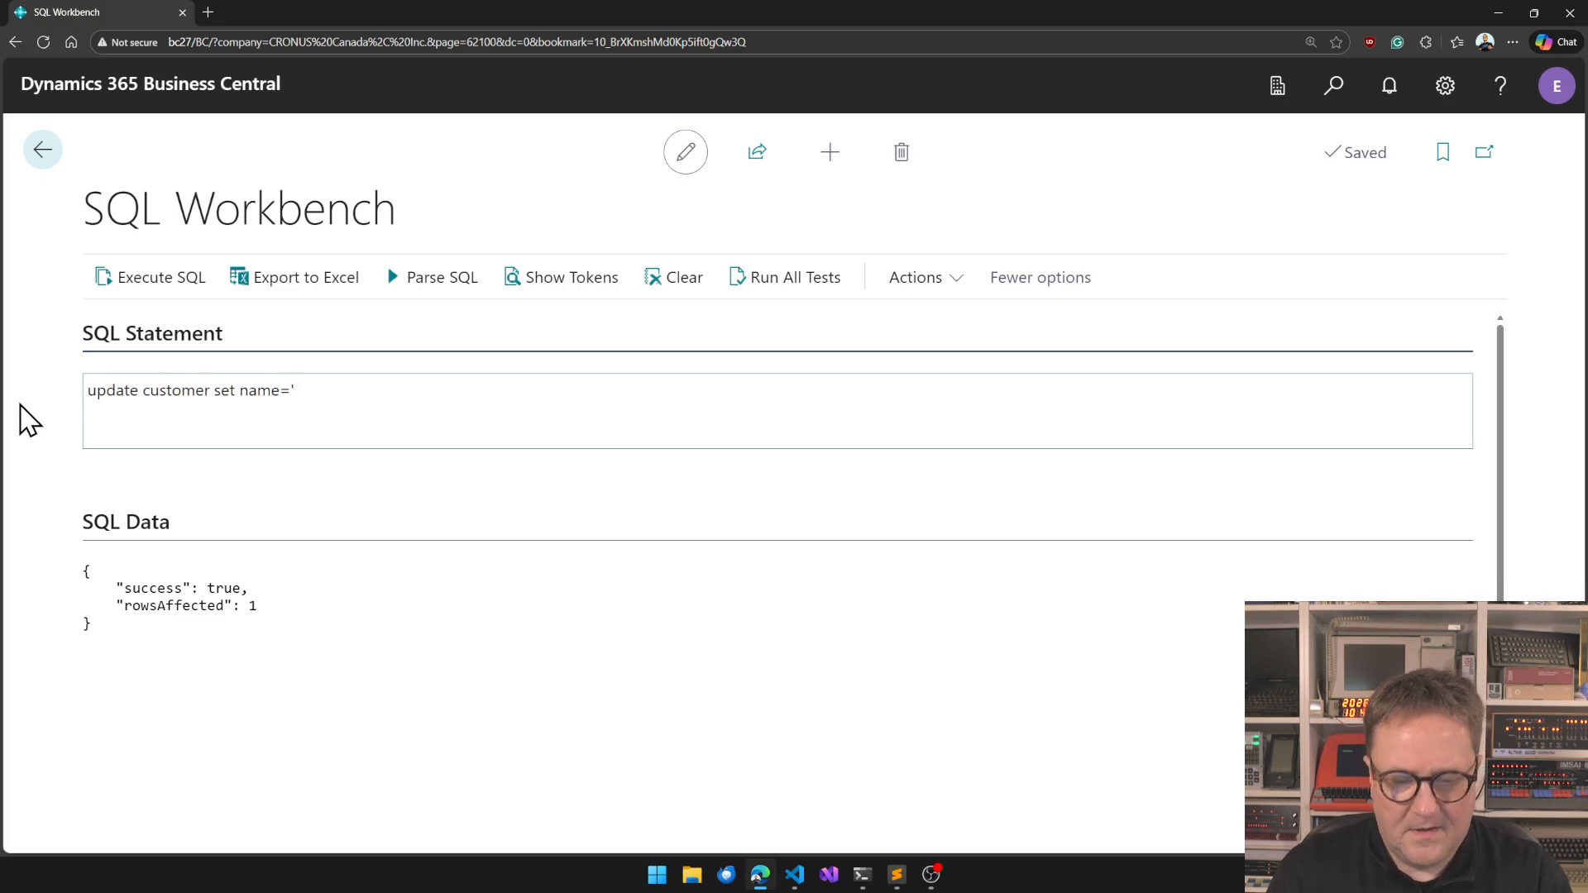
text(O)
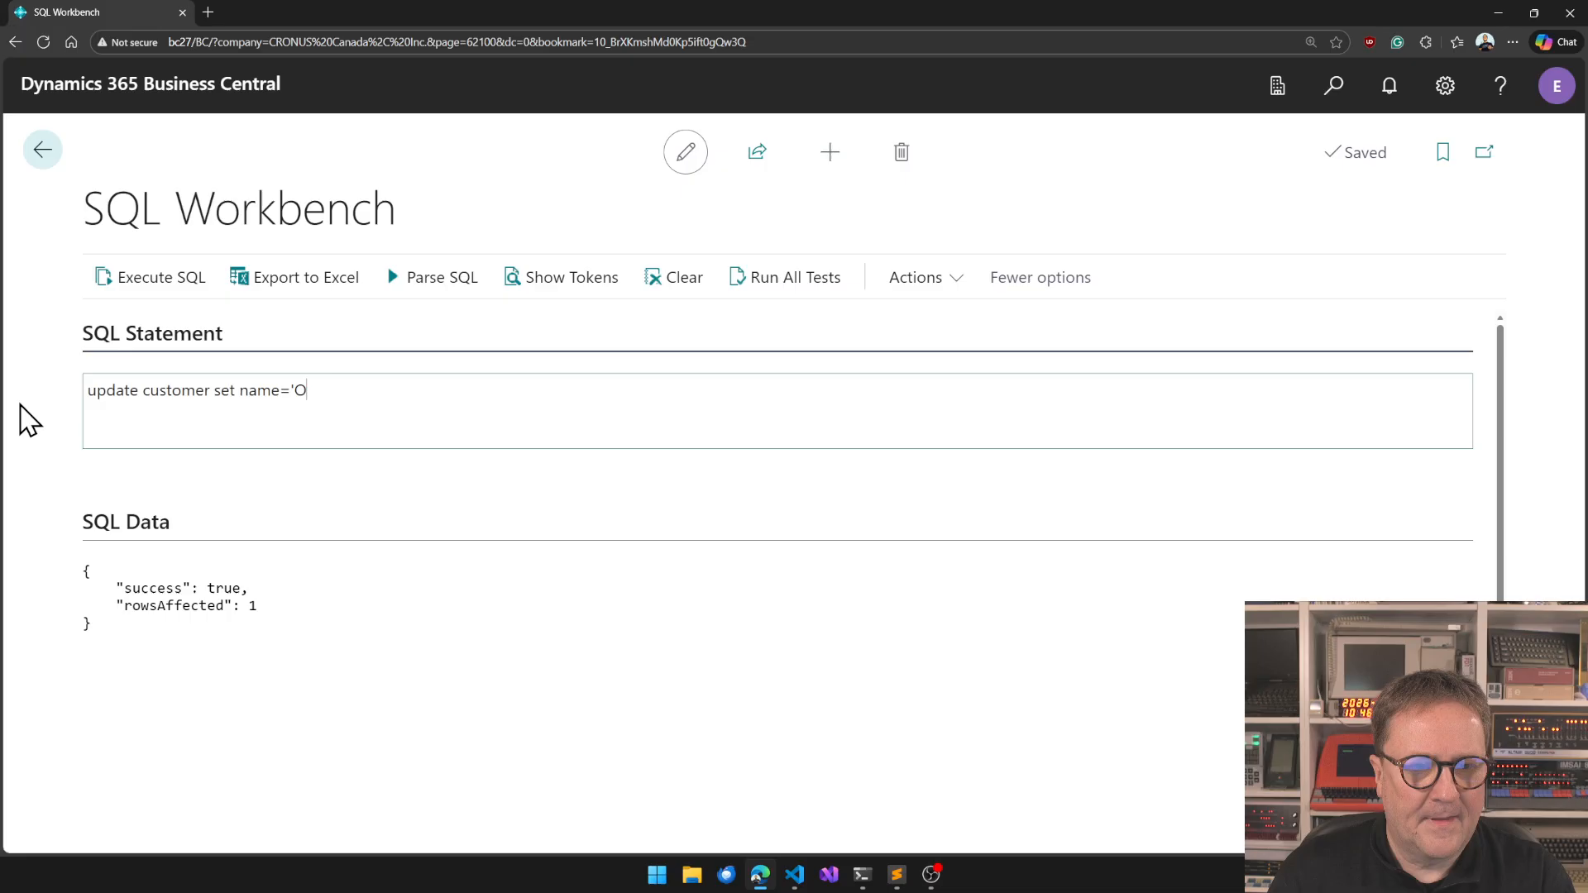
text(tto Nielsen' where)
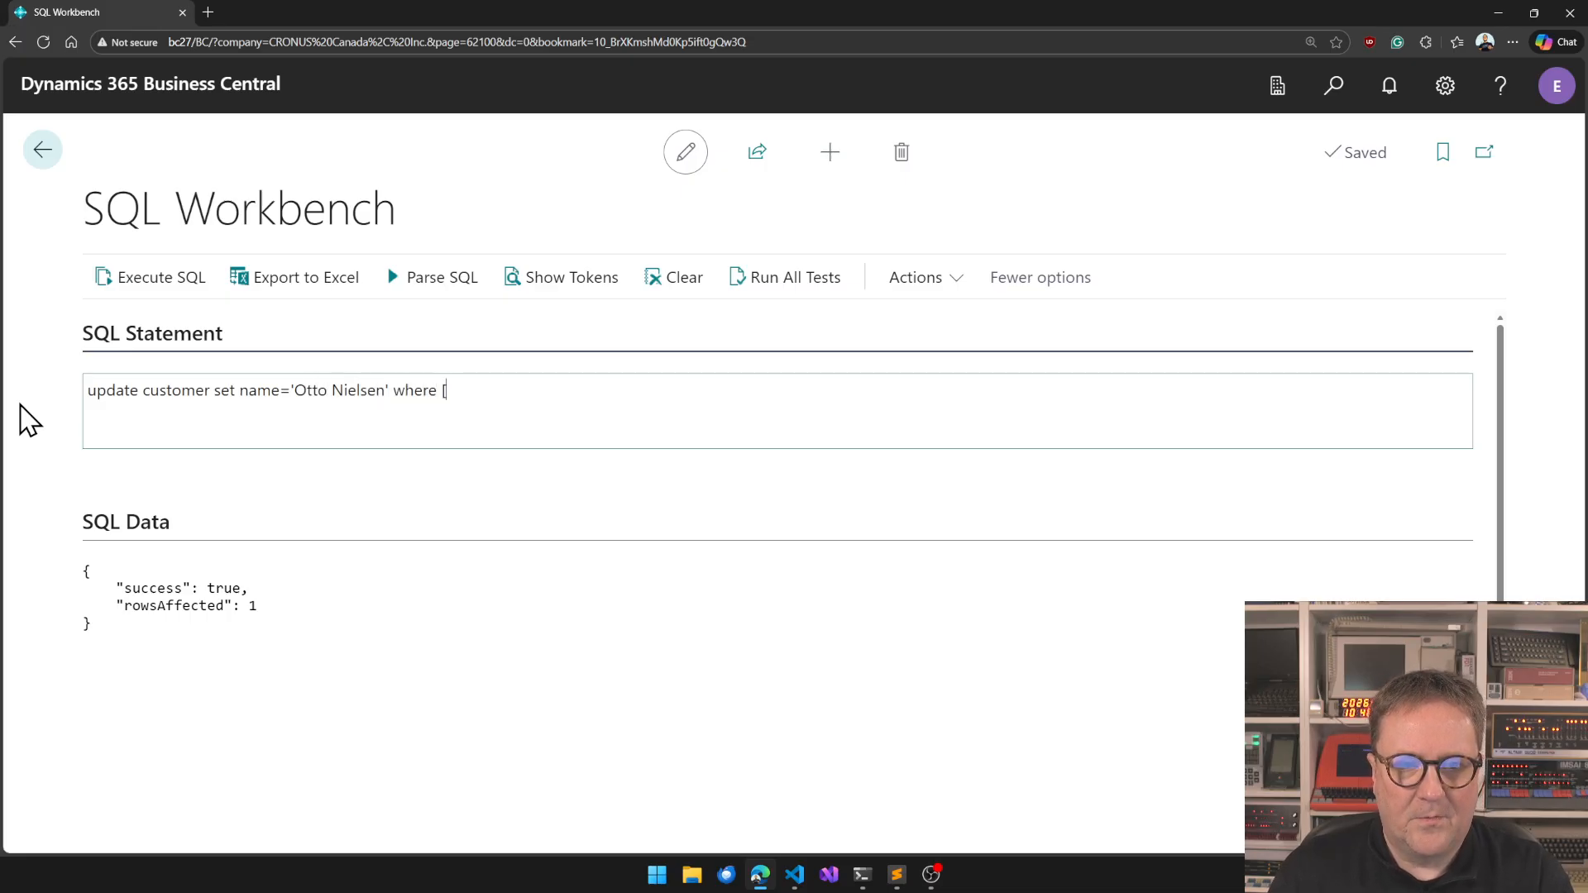
text([No.]=)
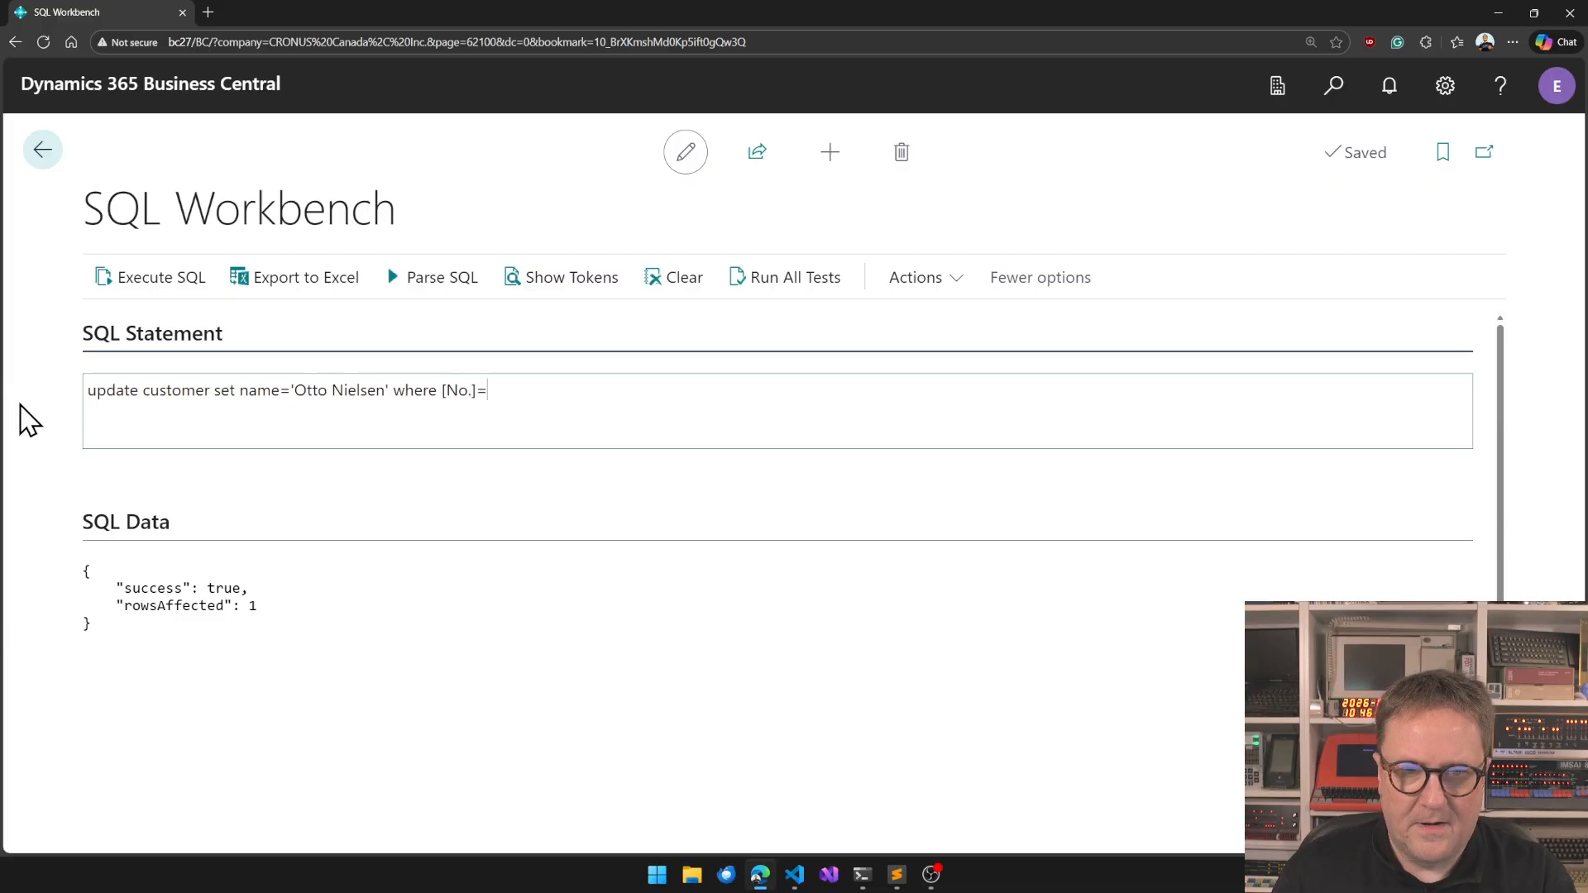
text(7000)
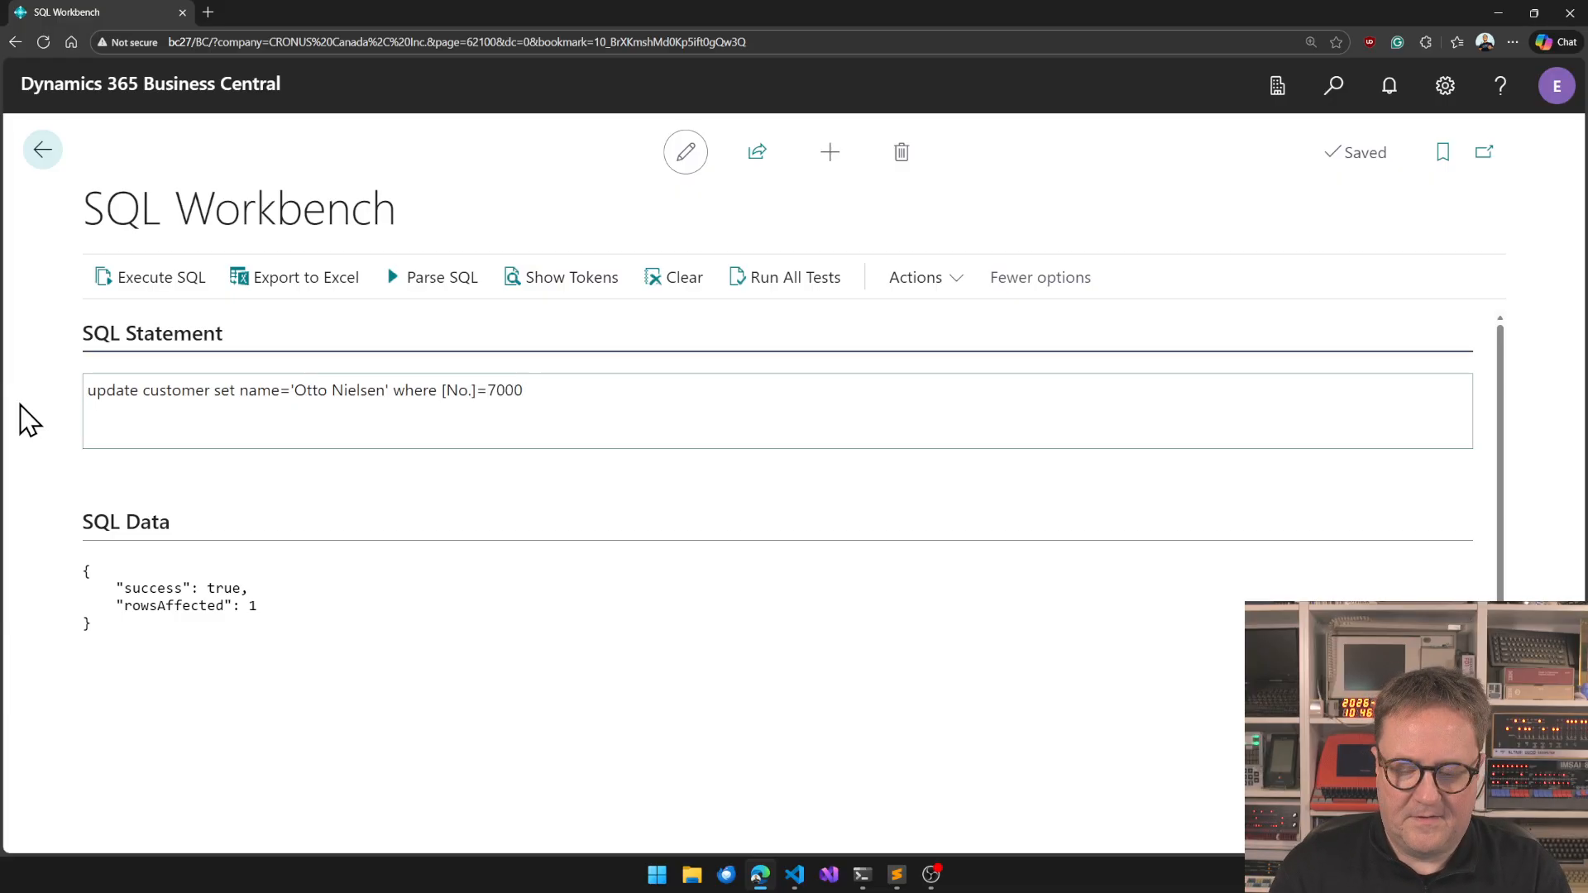
click(157, 277)
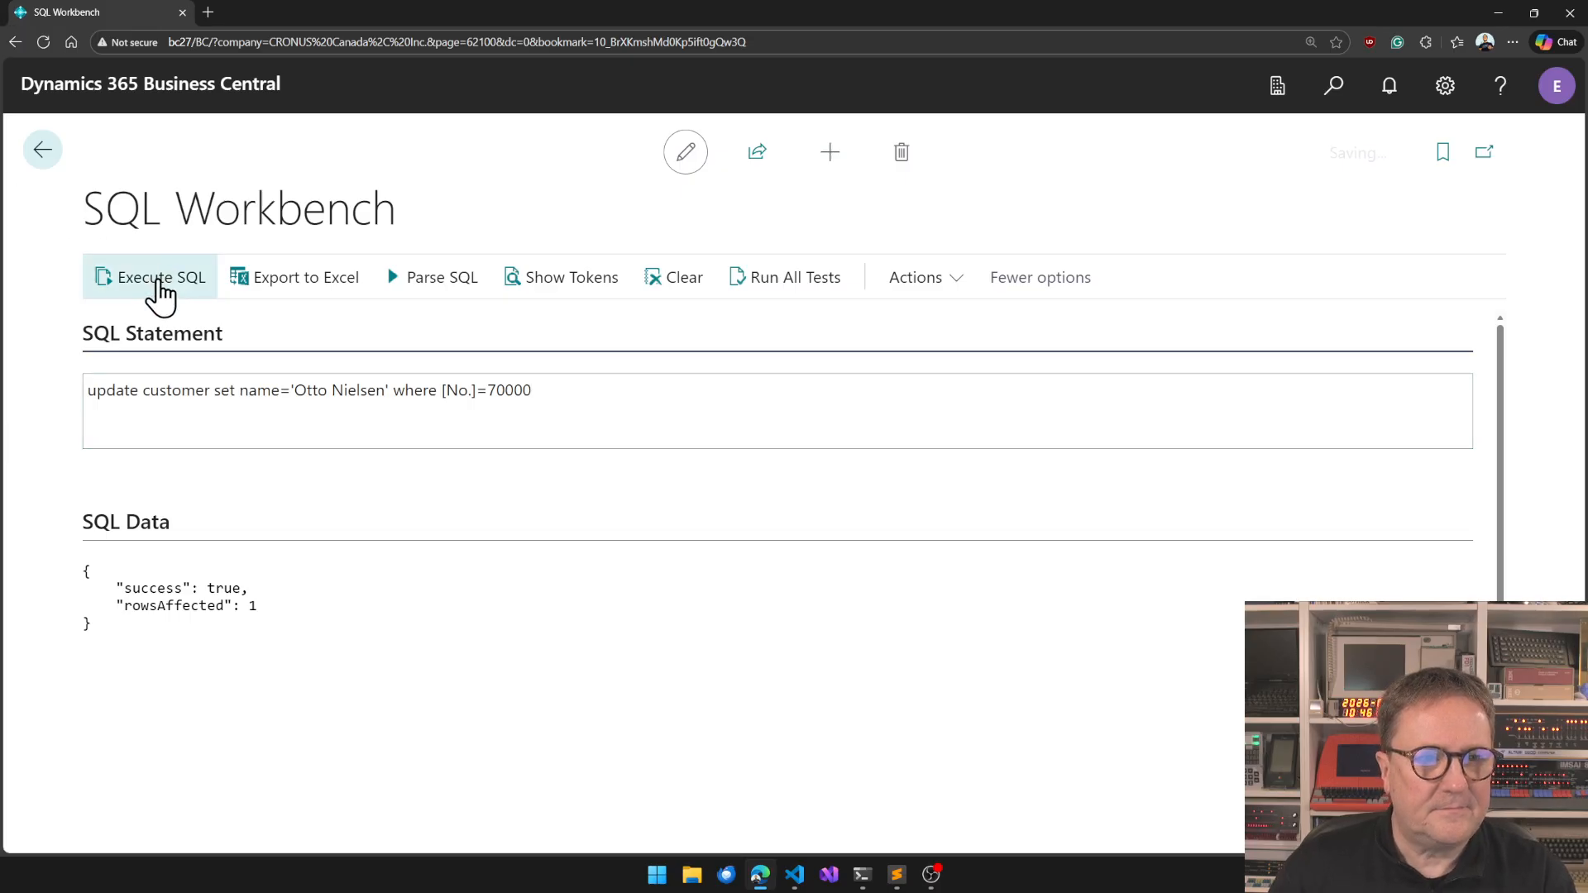
Check the Customers list via Tell Me to confirm the rename.
click(1334, 86)
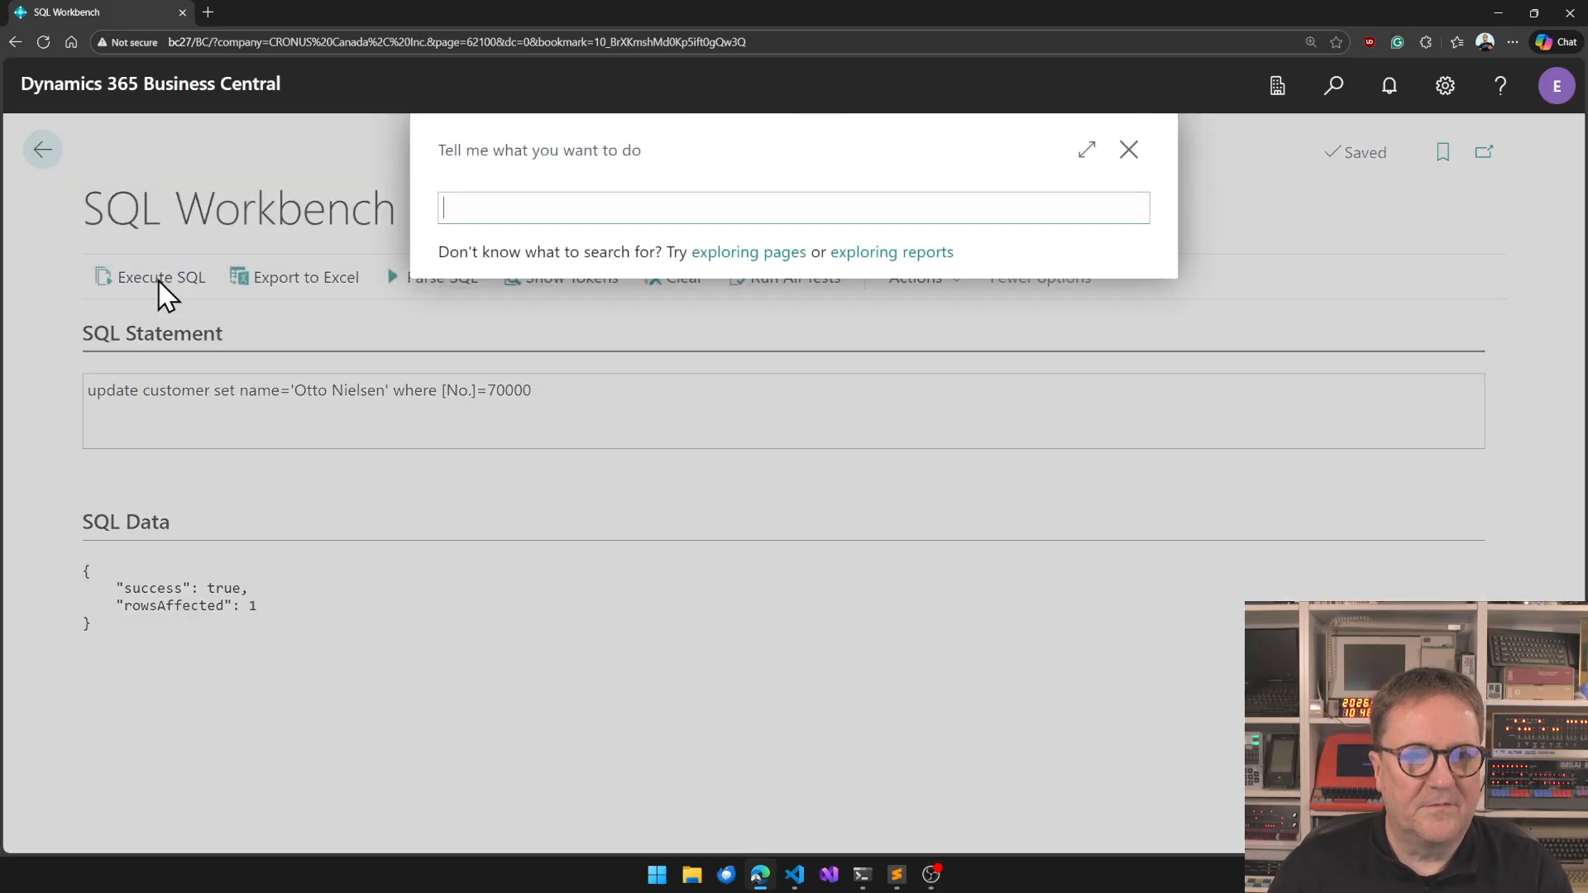
text(customer)
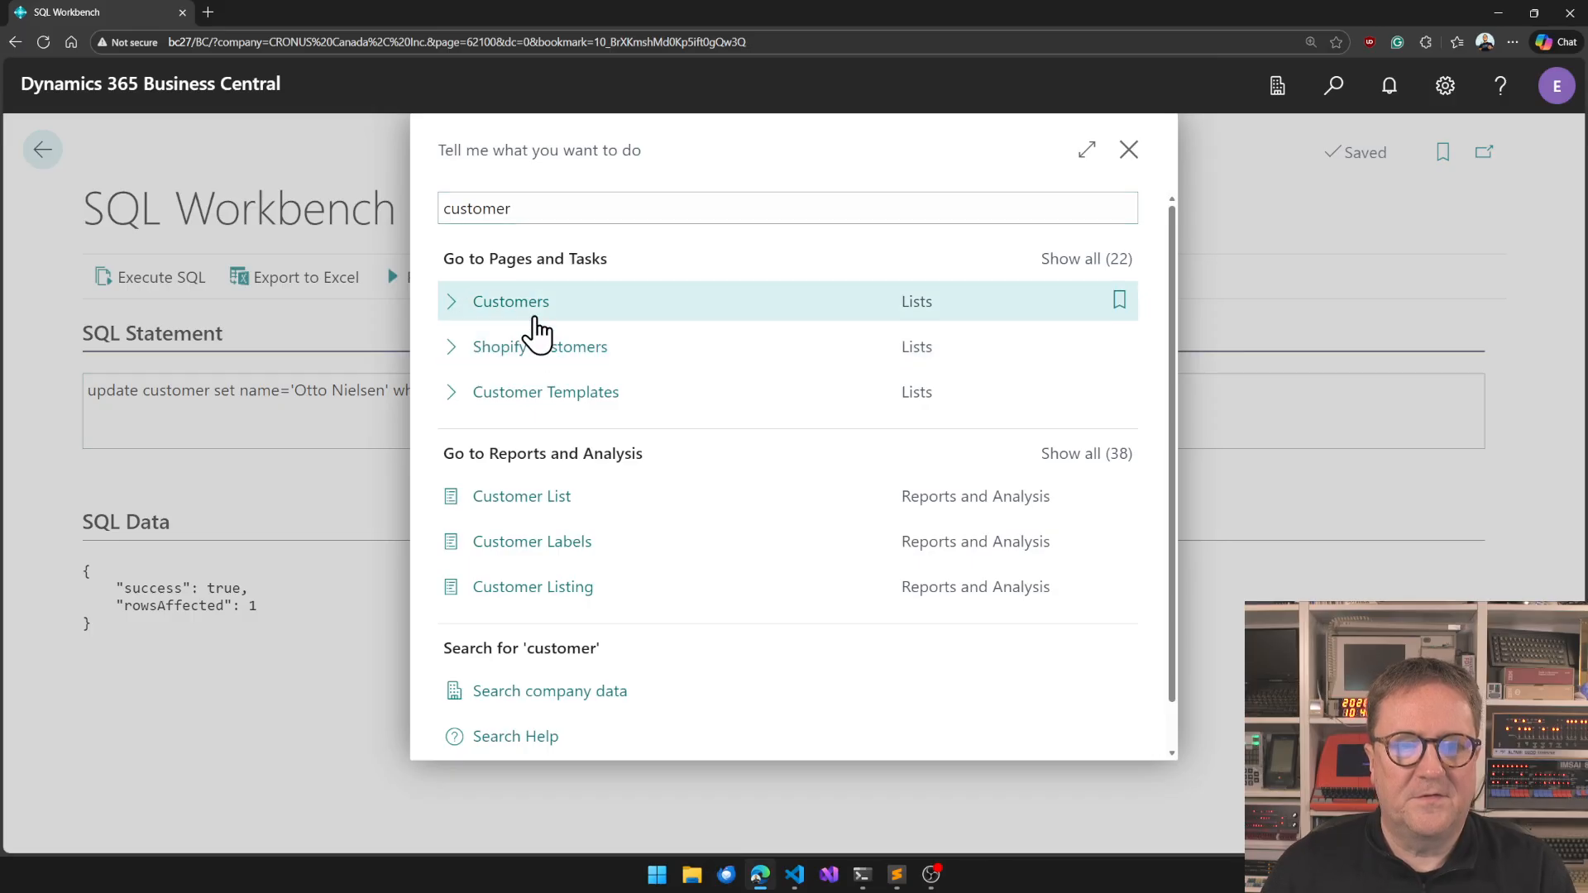
click(510, 301)
text(select)
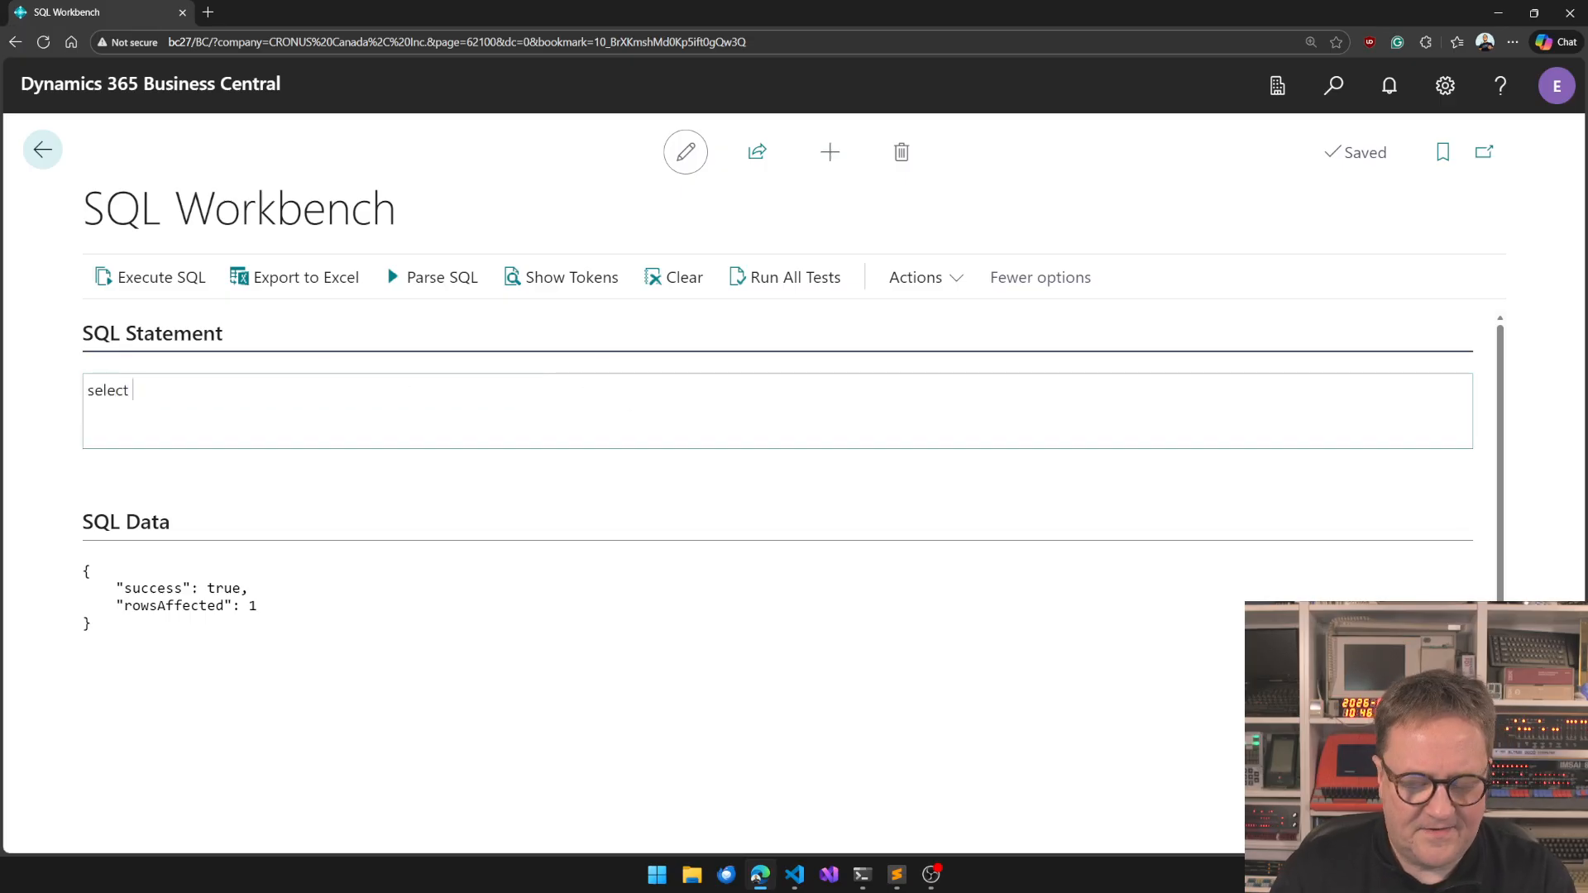
Run 'select count(*) from customer', returning 8, and start extending it with group.
text(count(*) from customer)
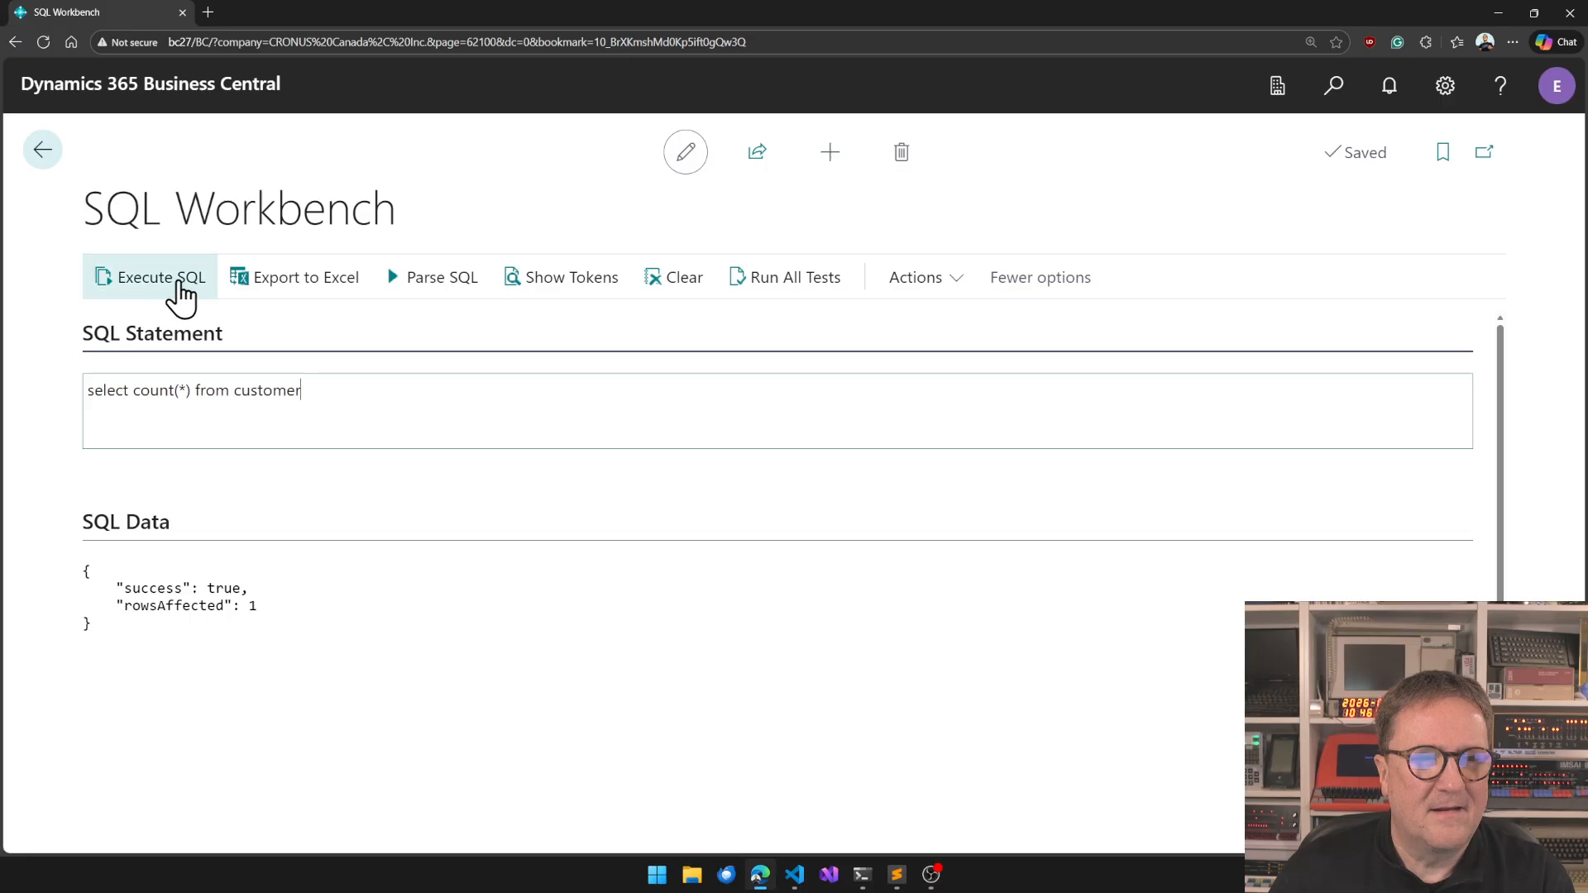
click(155, 278)
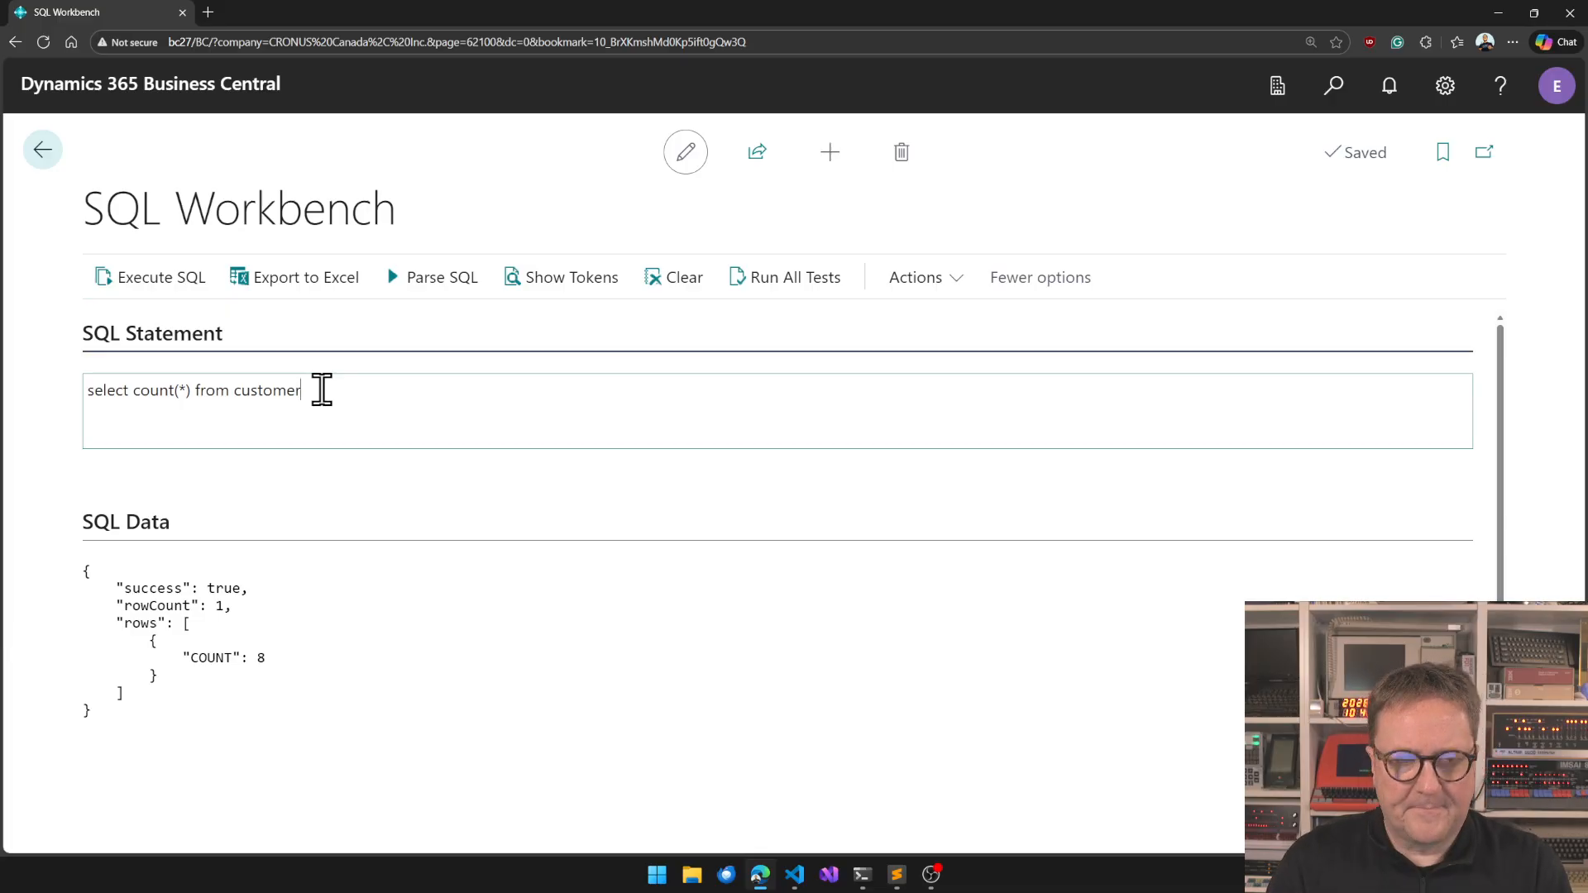
text(group)
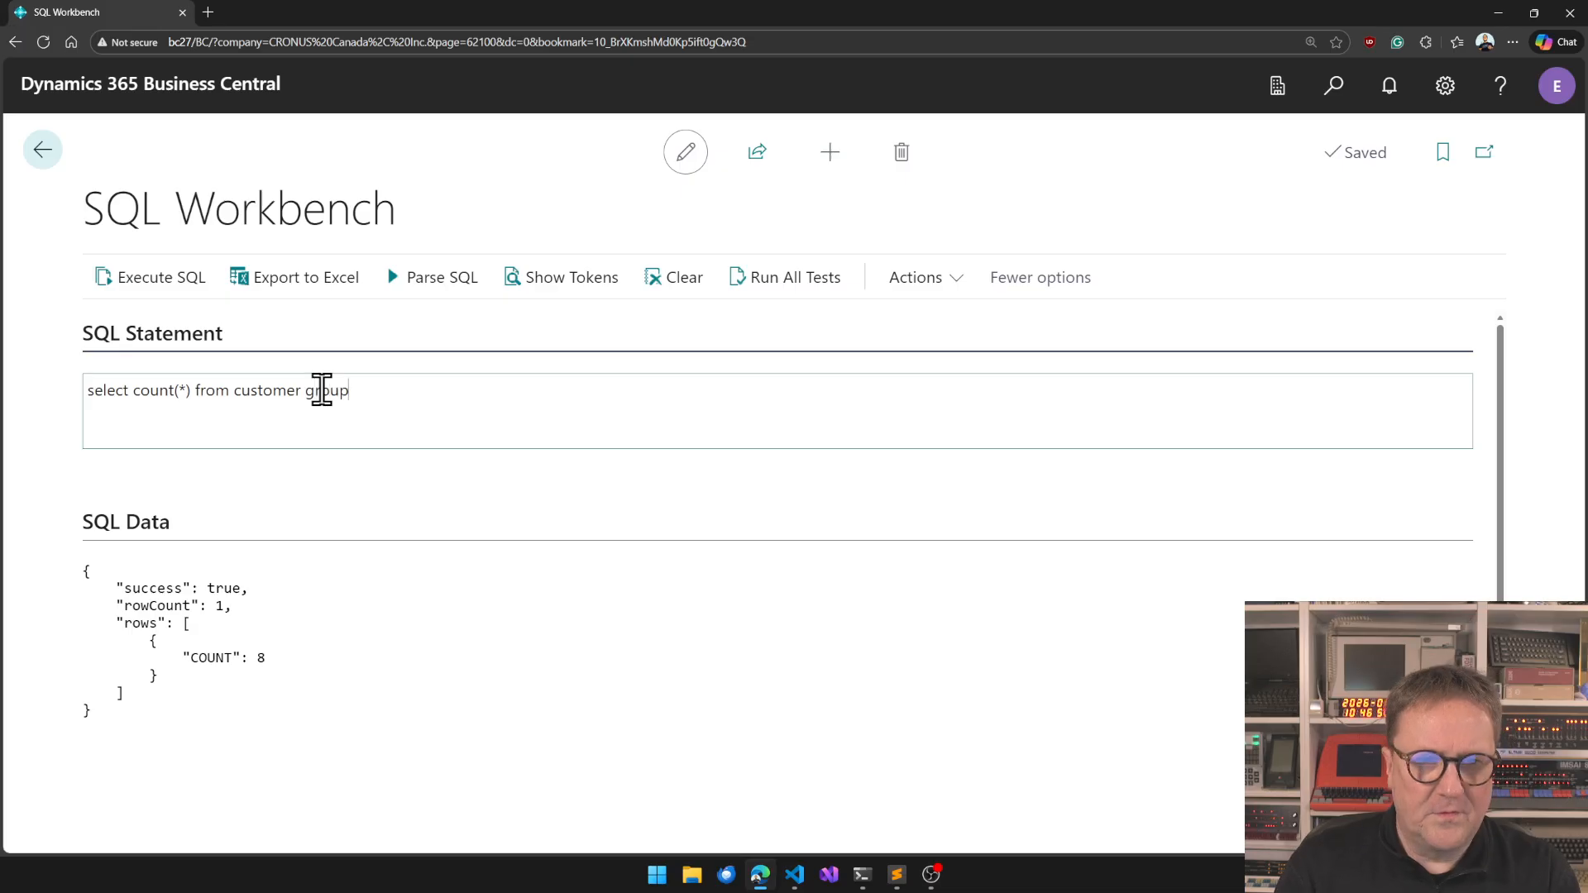
Group the count by [Customer Posting Group], returning BIG 1, DOMESTIC 4, FOREIGN 1, blank 2.
text(by)
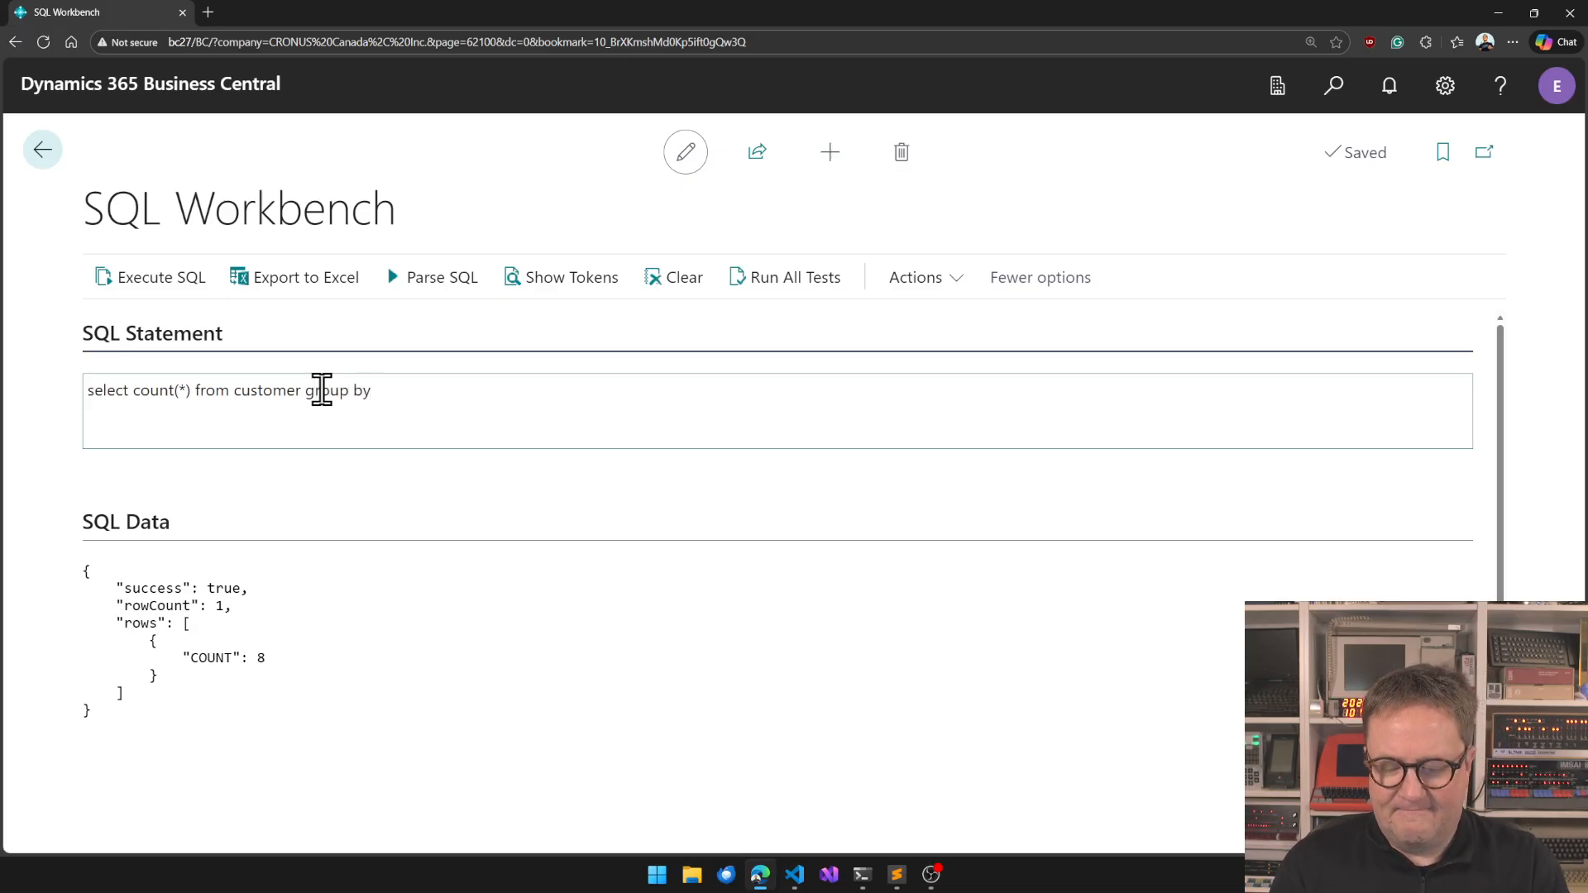
text([Customer Postin)
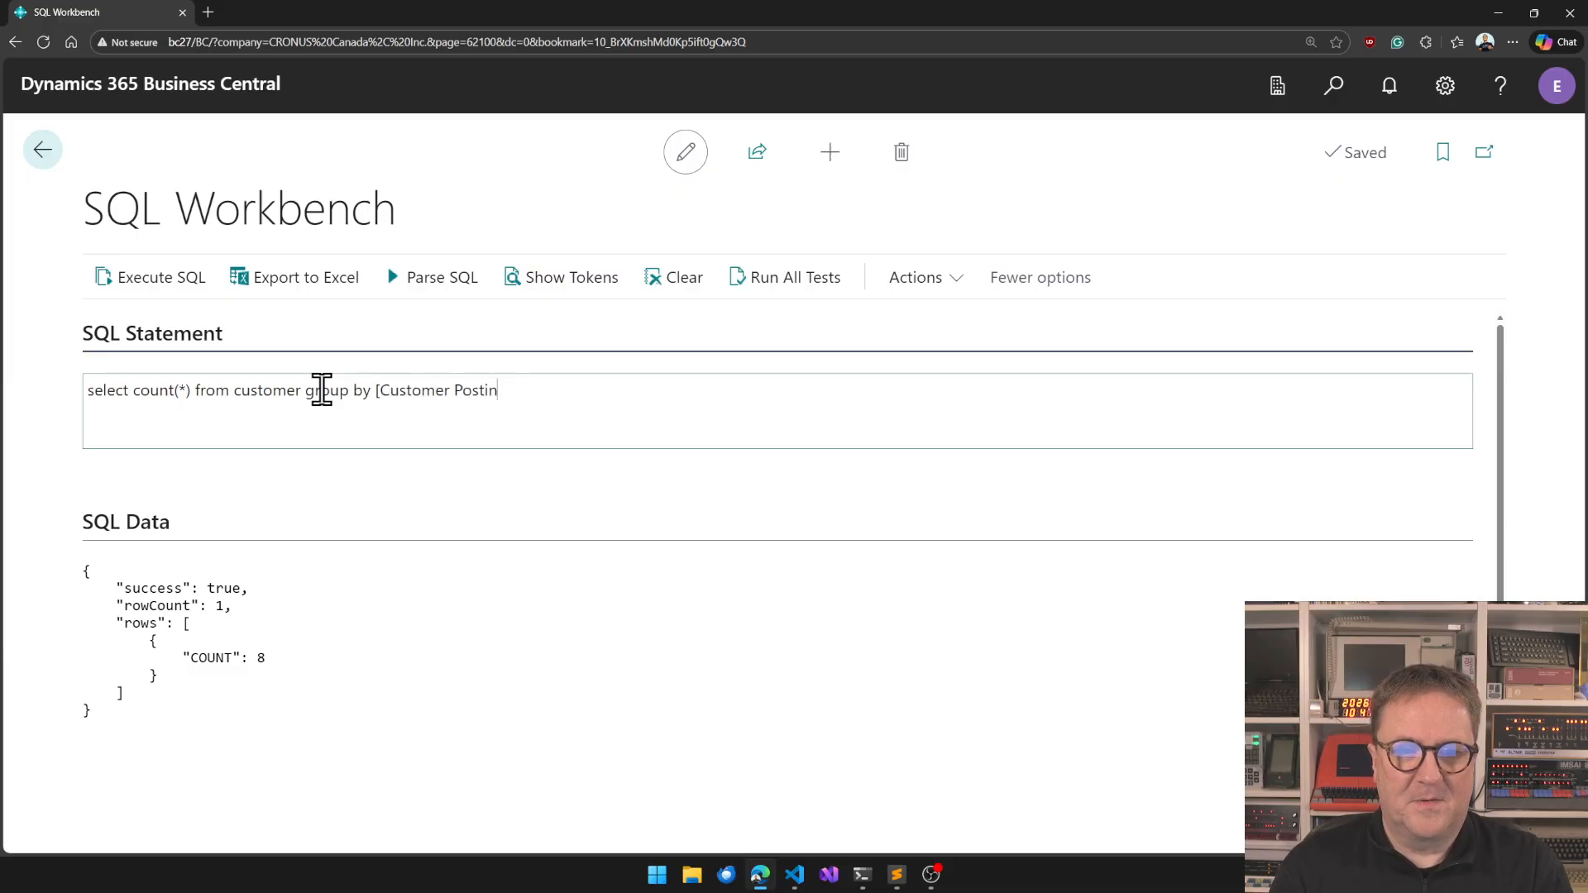
text(g Group])
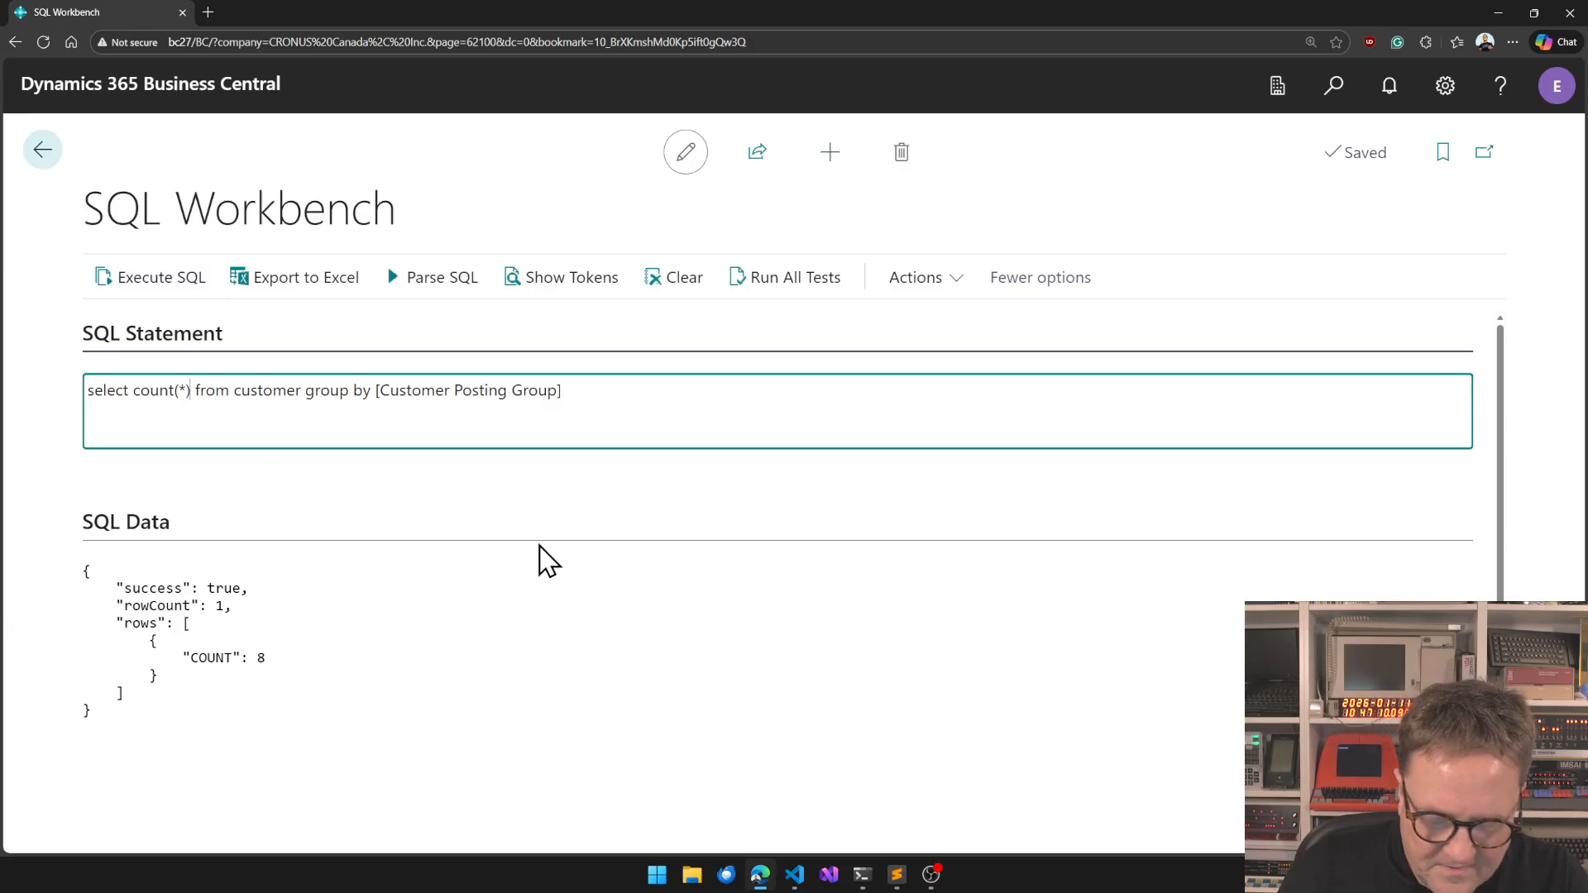
text(,[Customer)
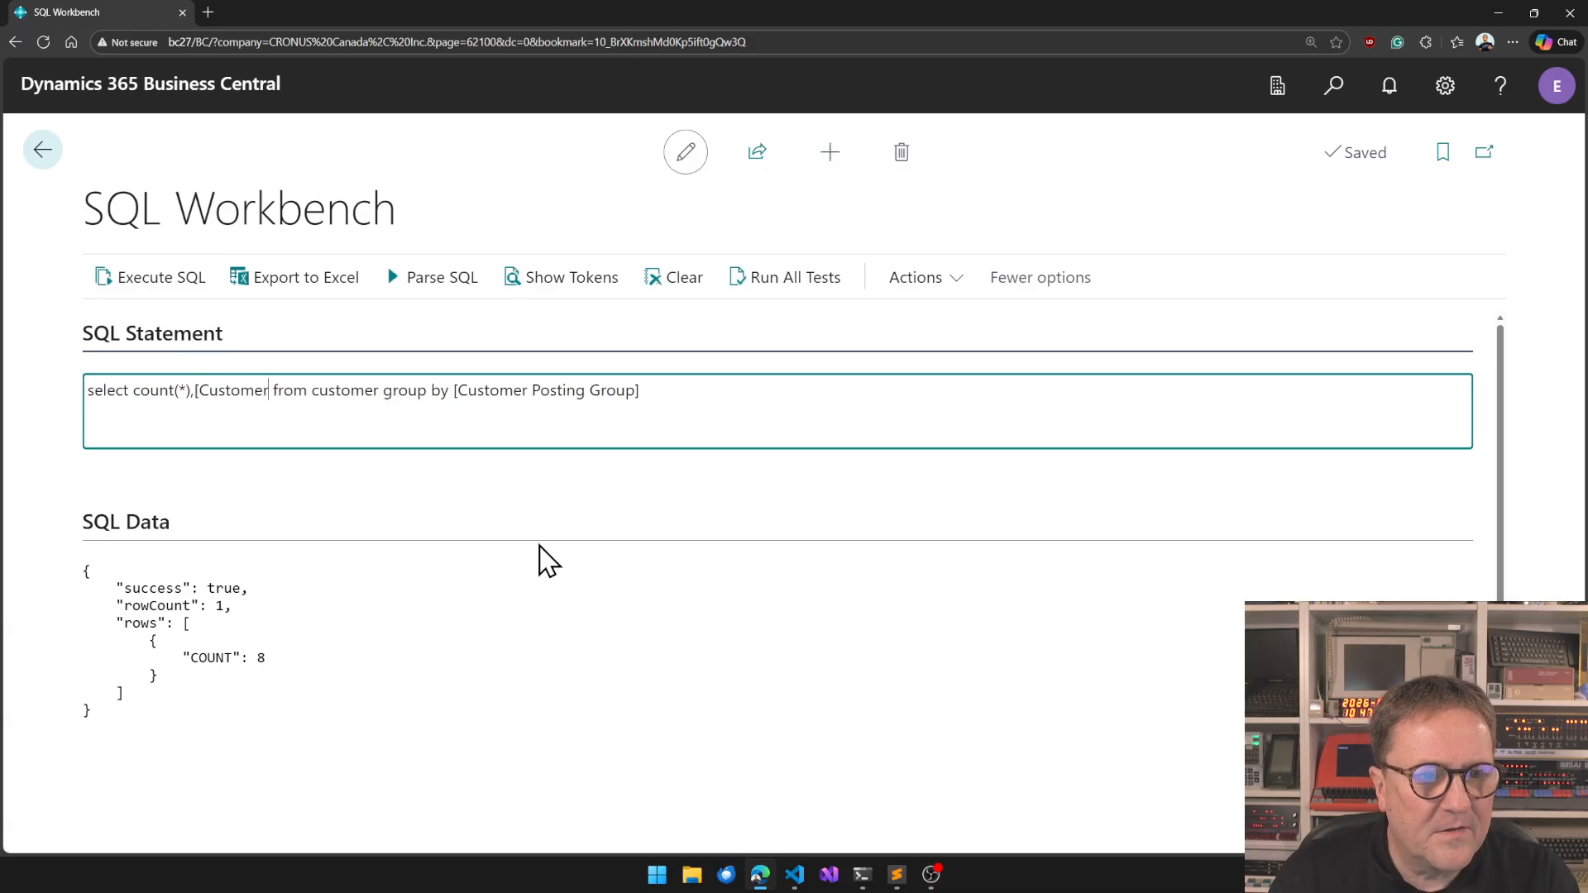
text(Posting Group])
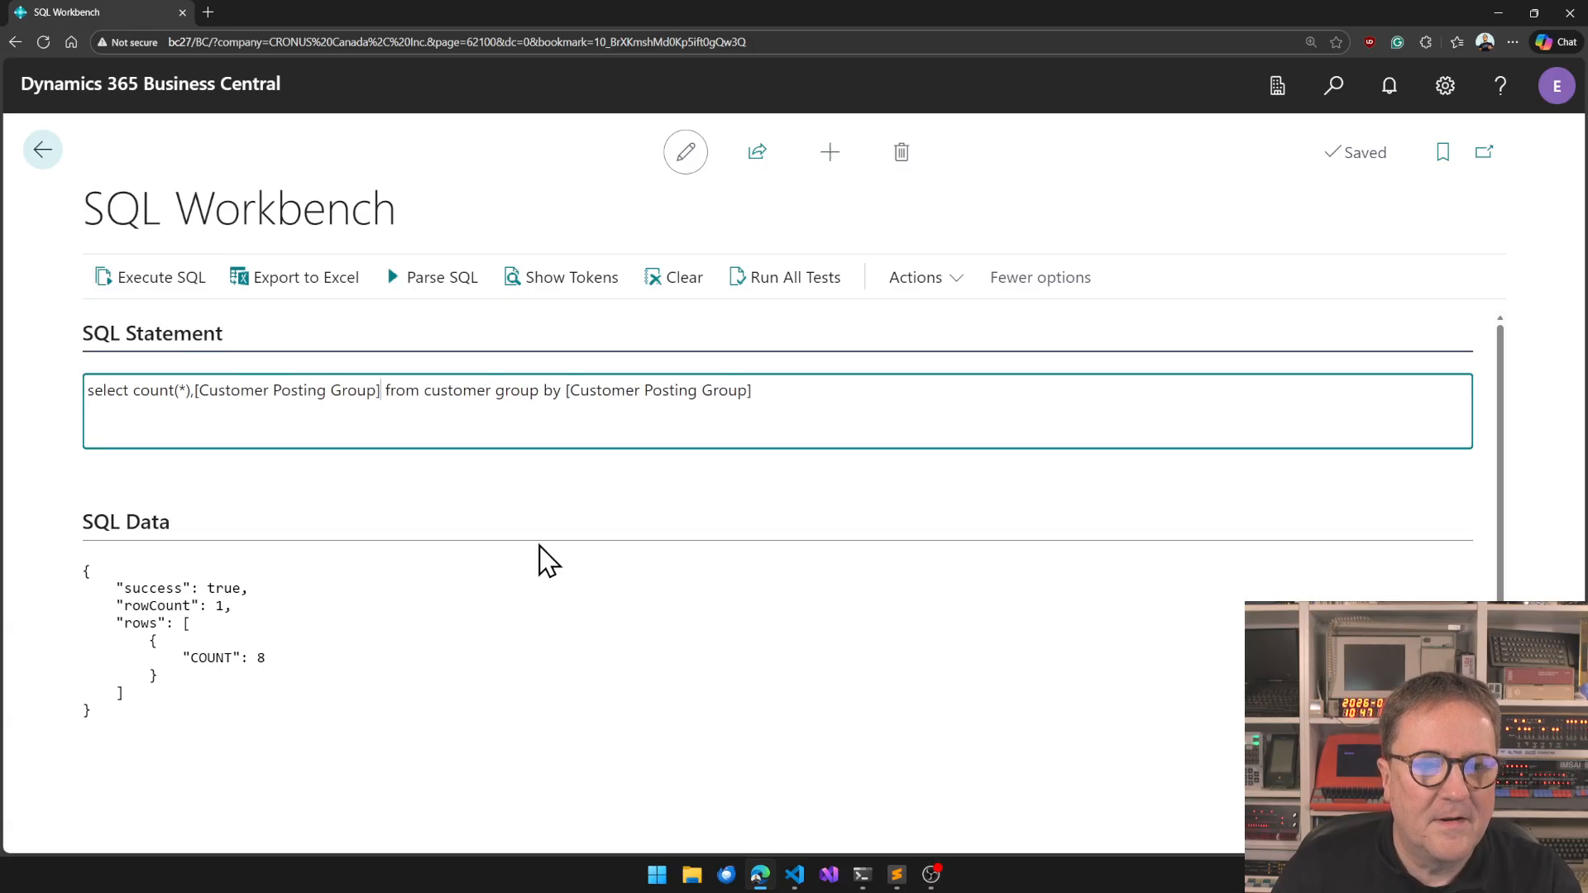
click(160, 278)
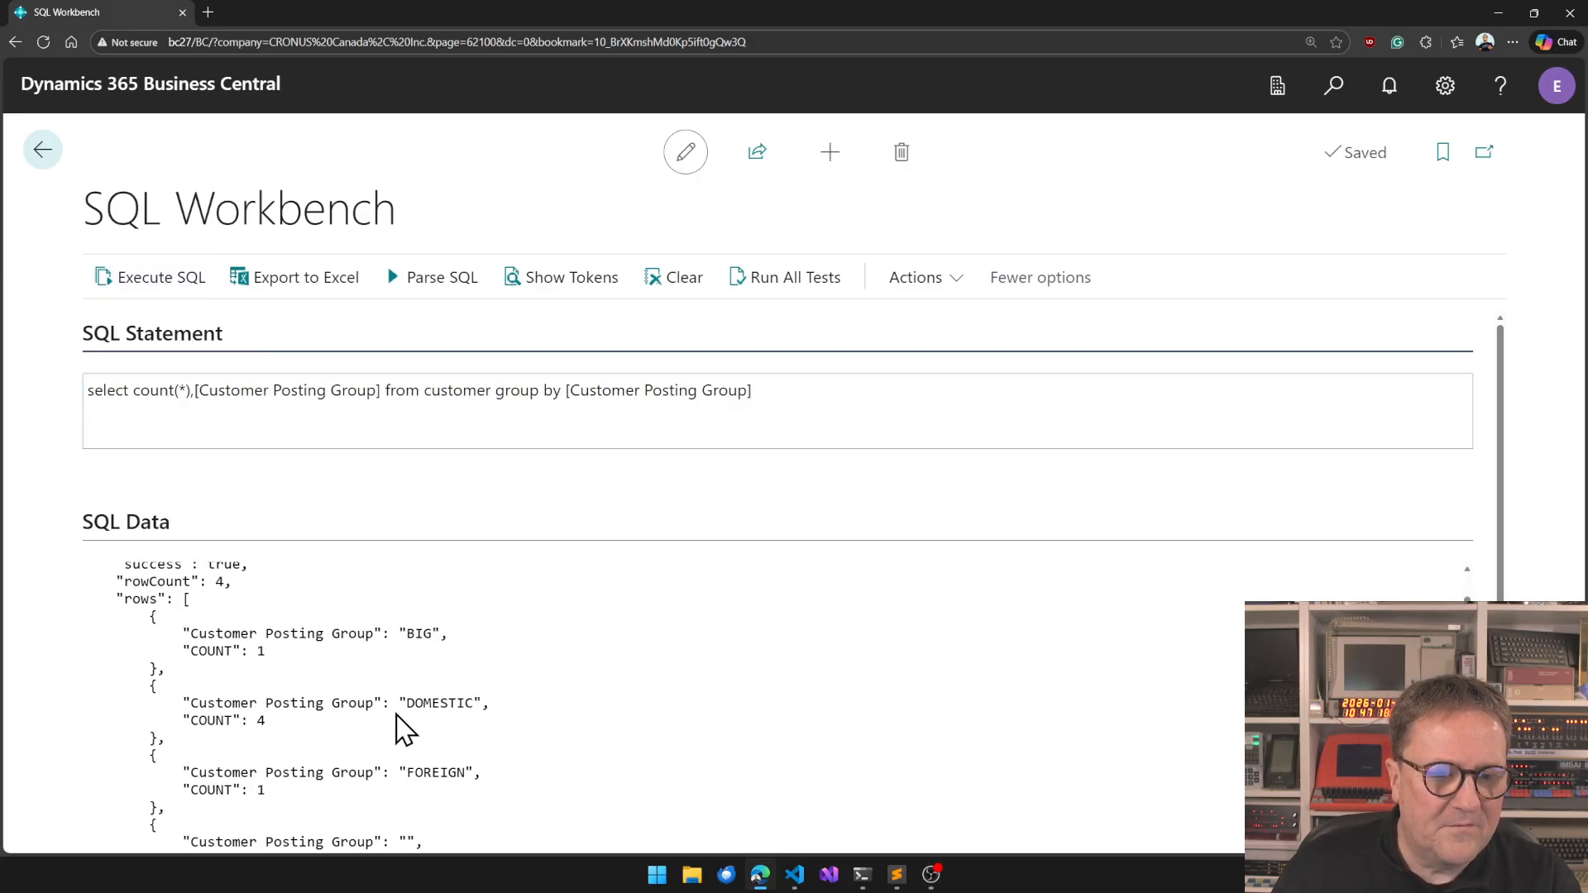
scroll(down, 3)
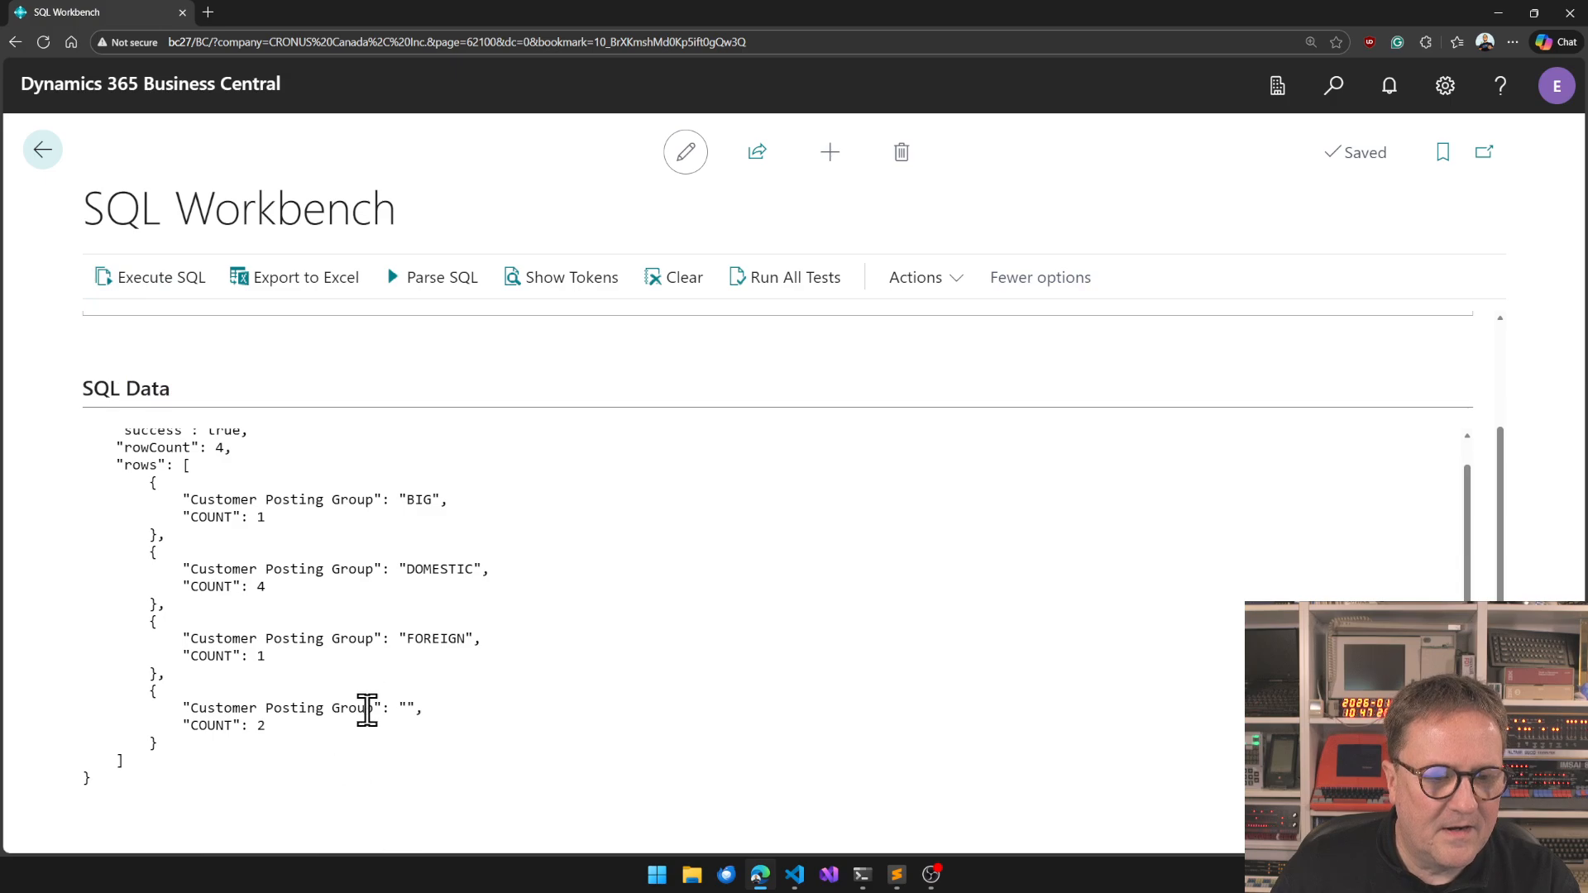
mouse_move(366, 708)
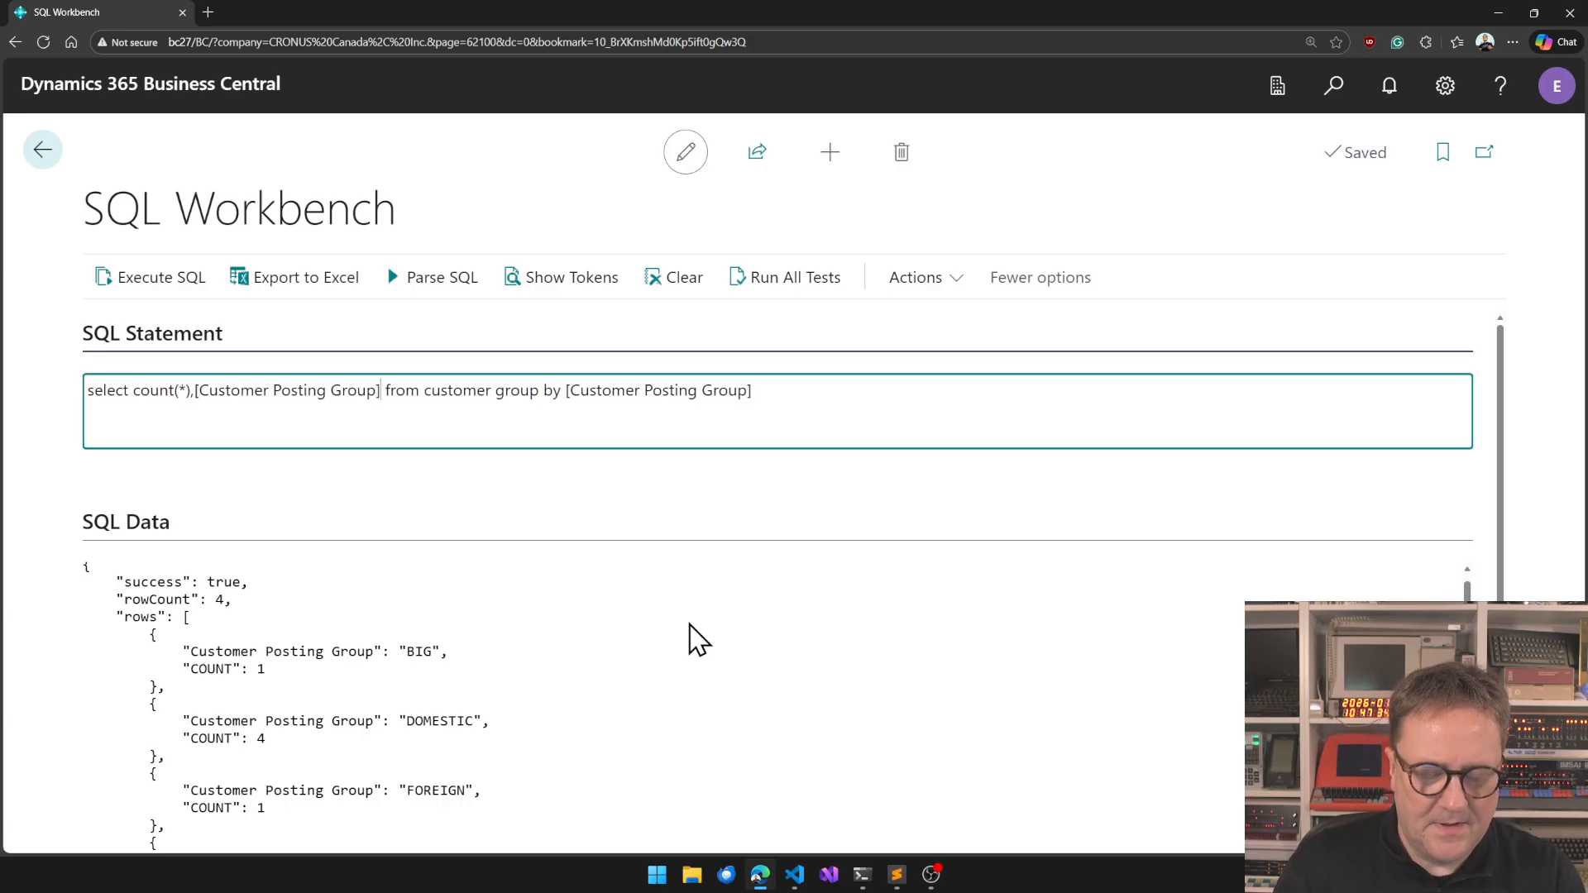
Add sum([Sales (LCY)]) per posting group, giving BIG 434375.6 and DOMESTIC 446777.0.
text(, sum()
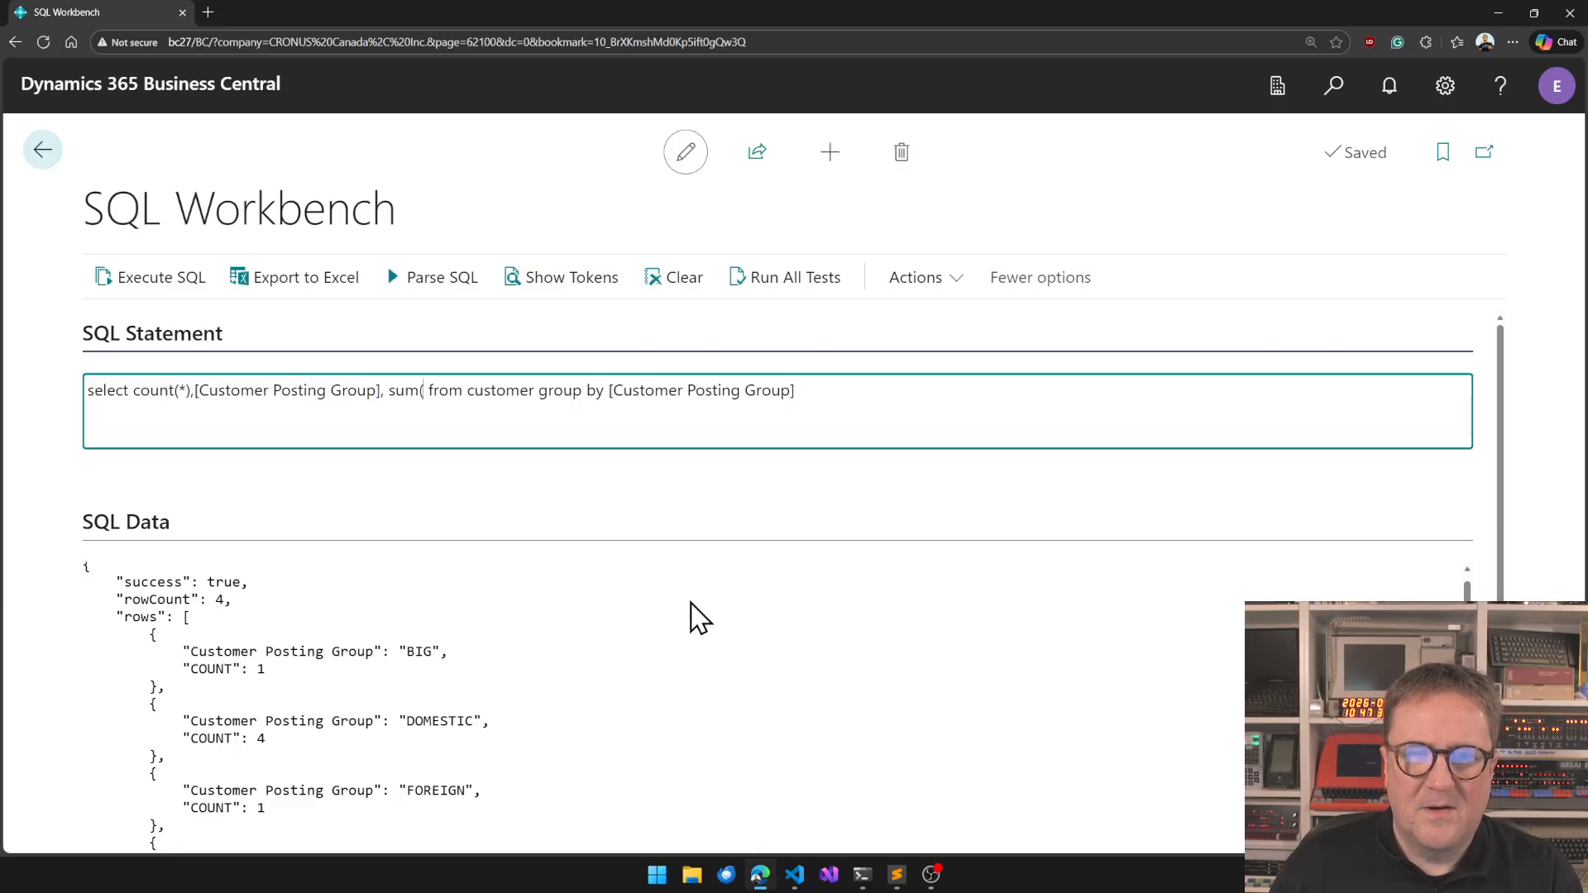
mouse_move(638, 212)
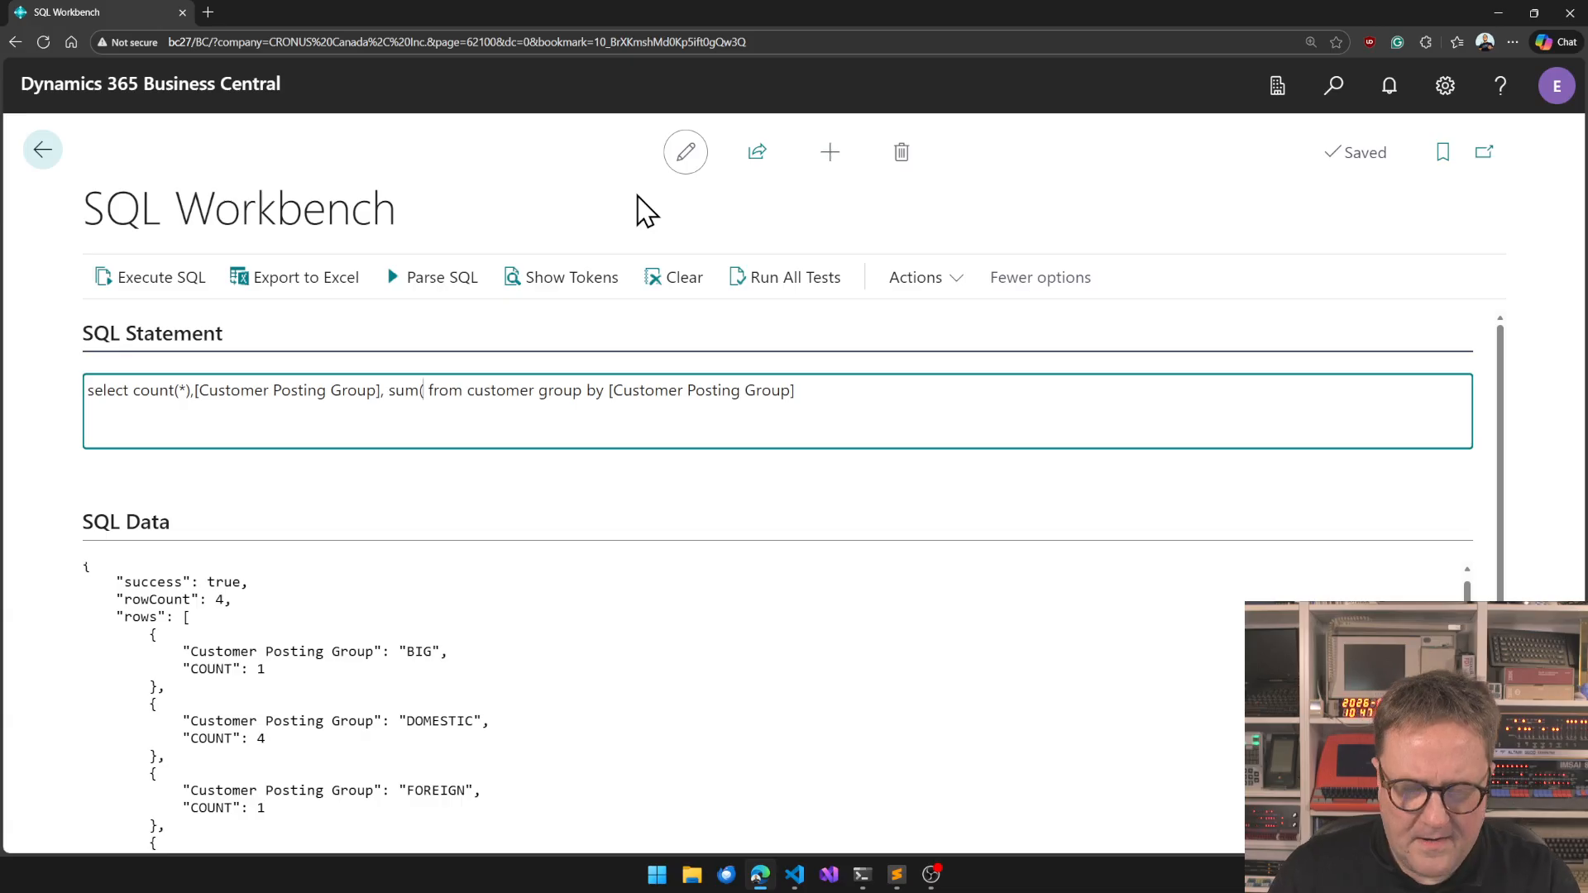
text(")
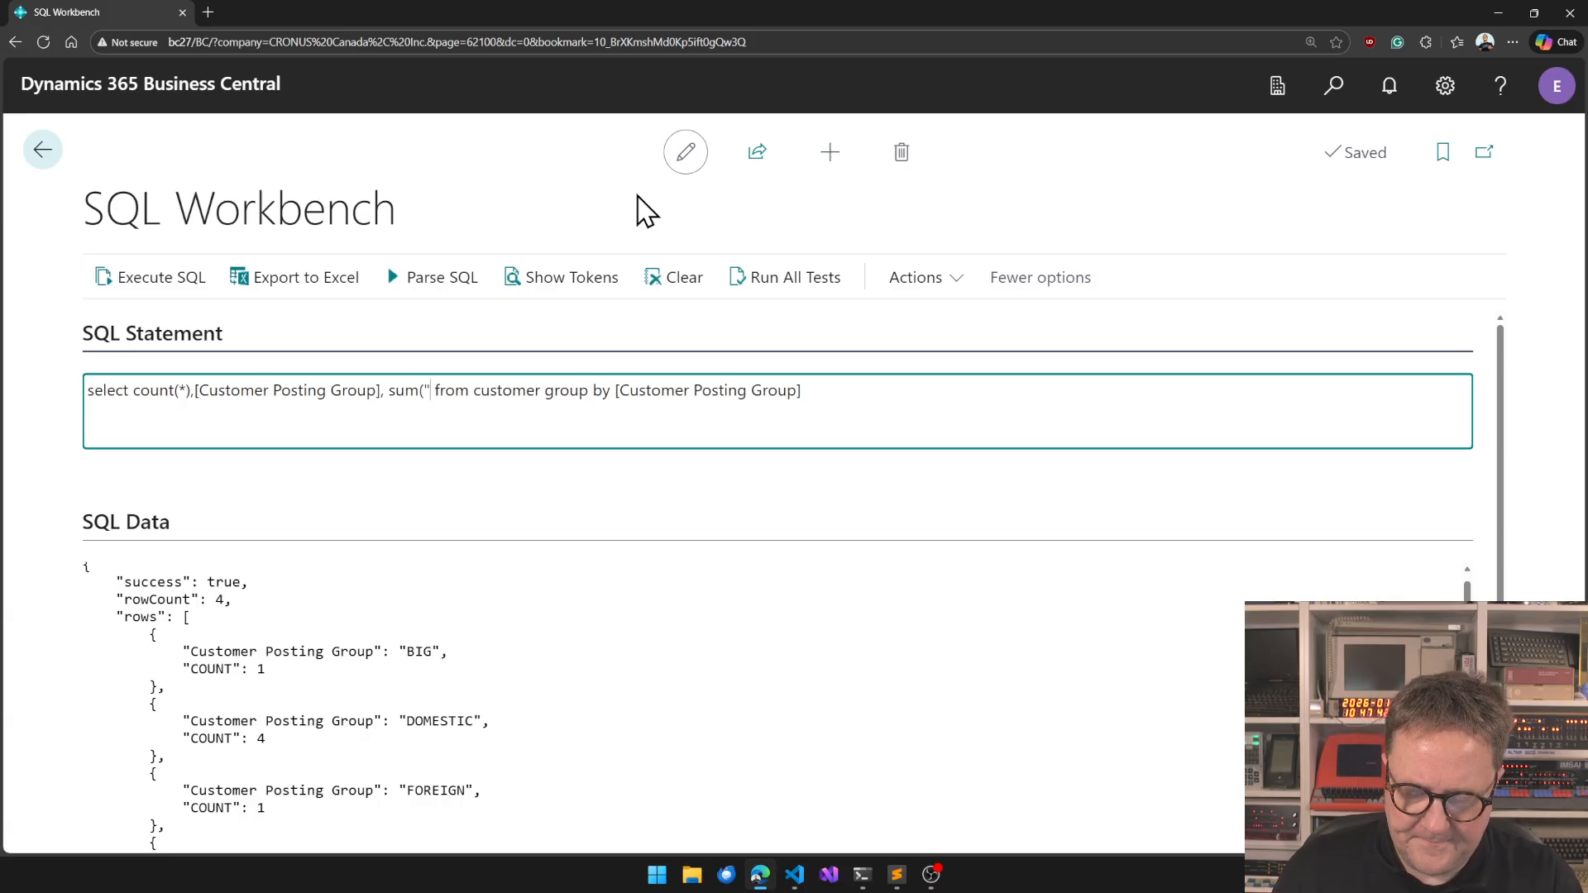
text(Sales)
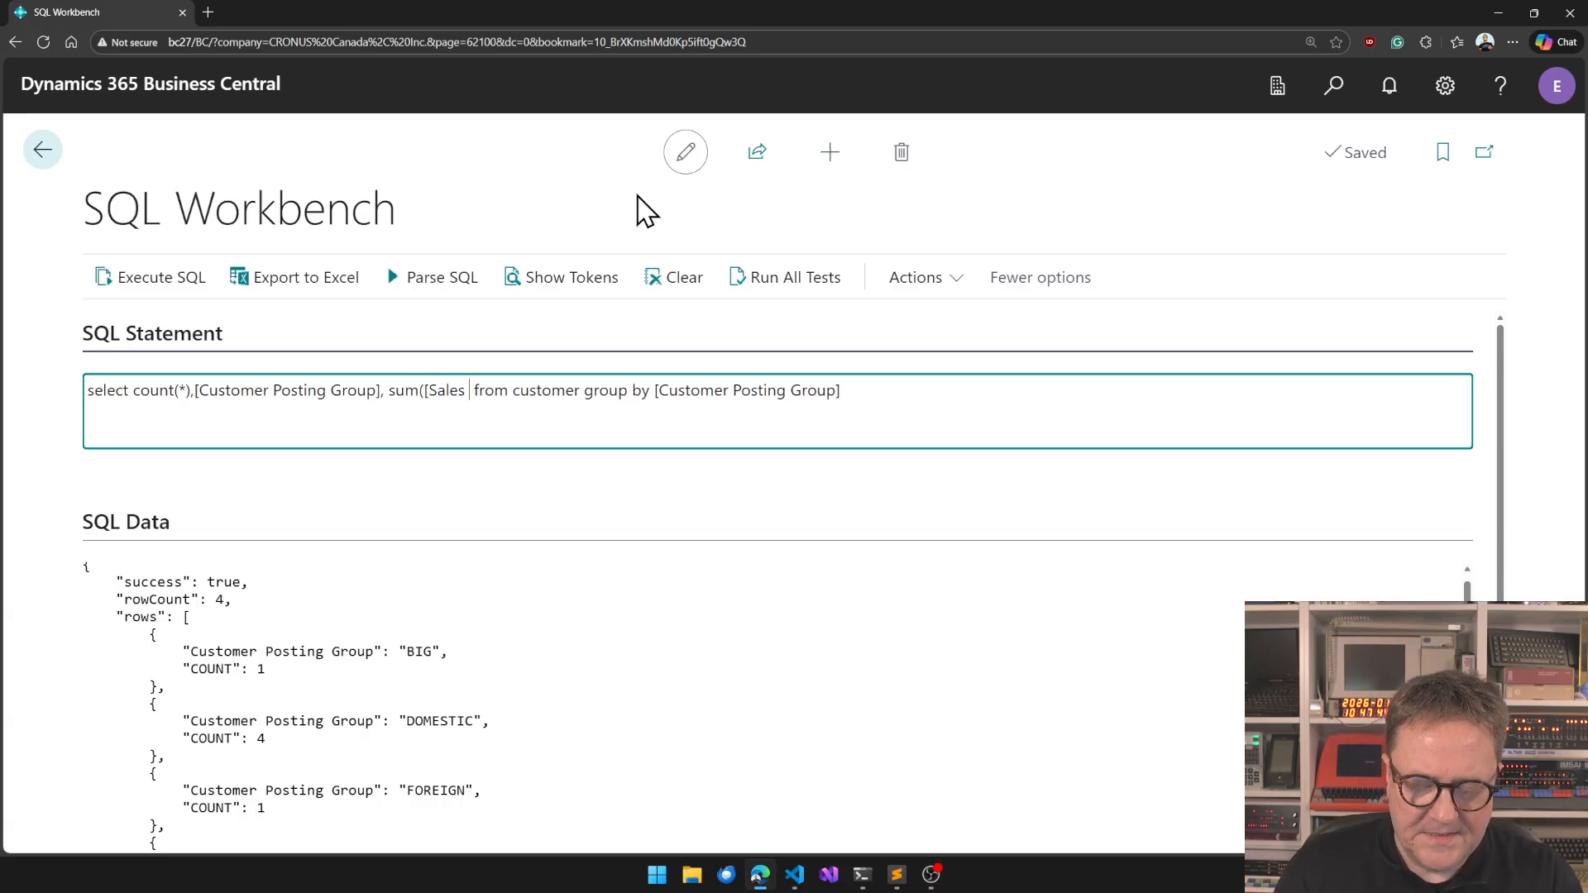
text((LCY)])
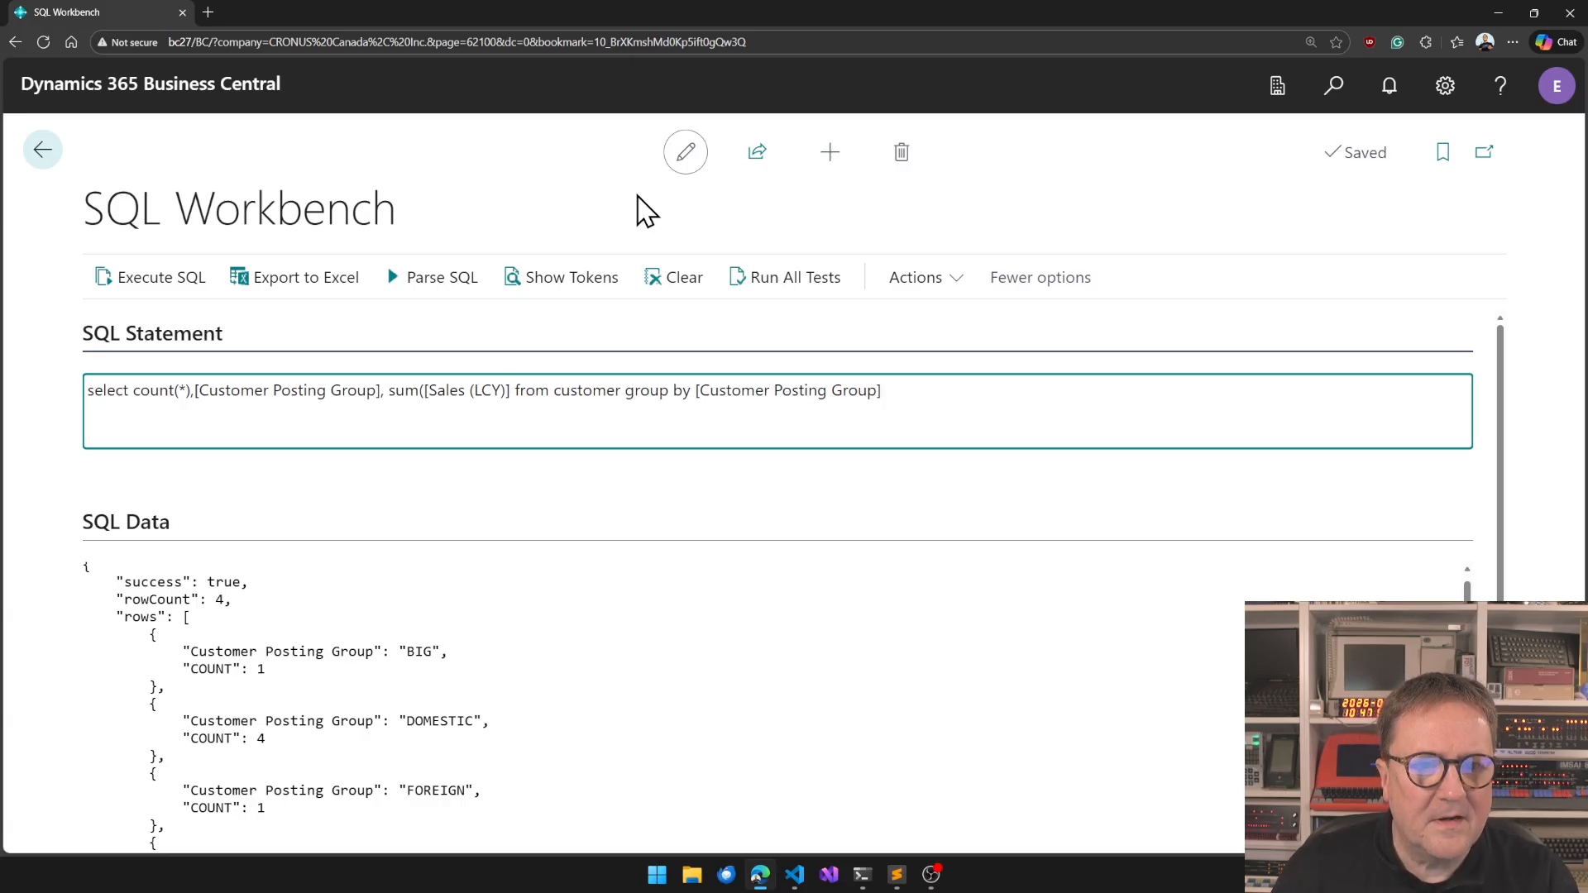
click(149, 278)
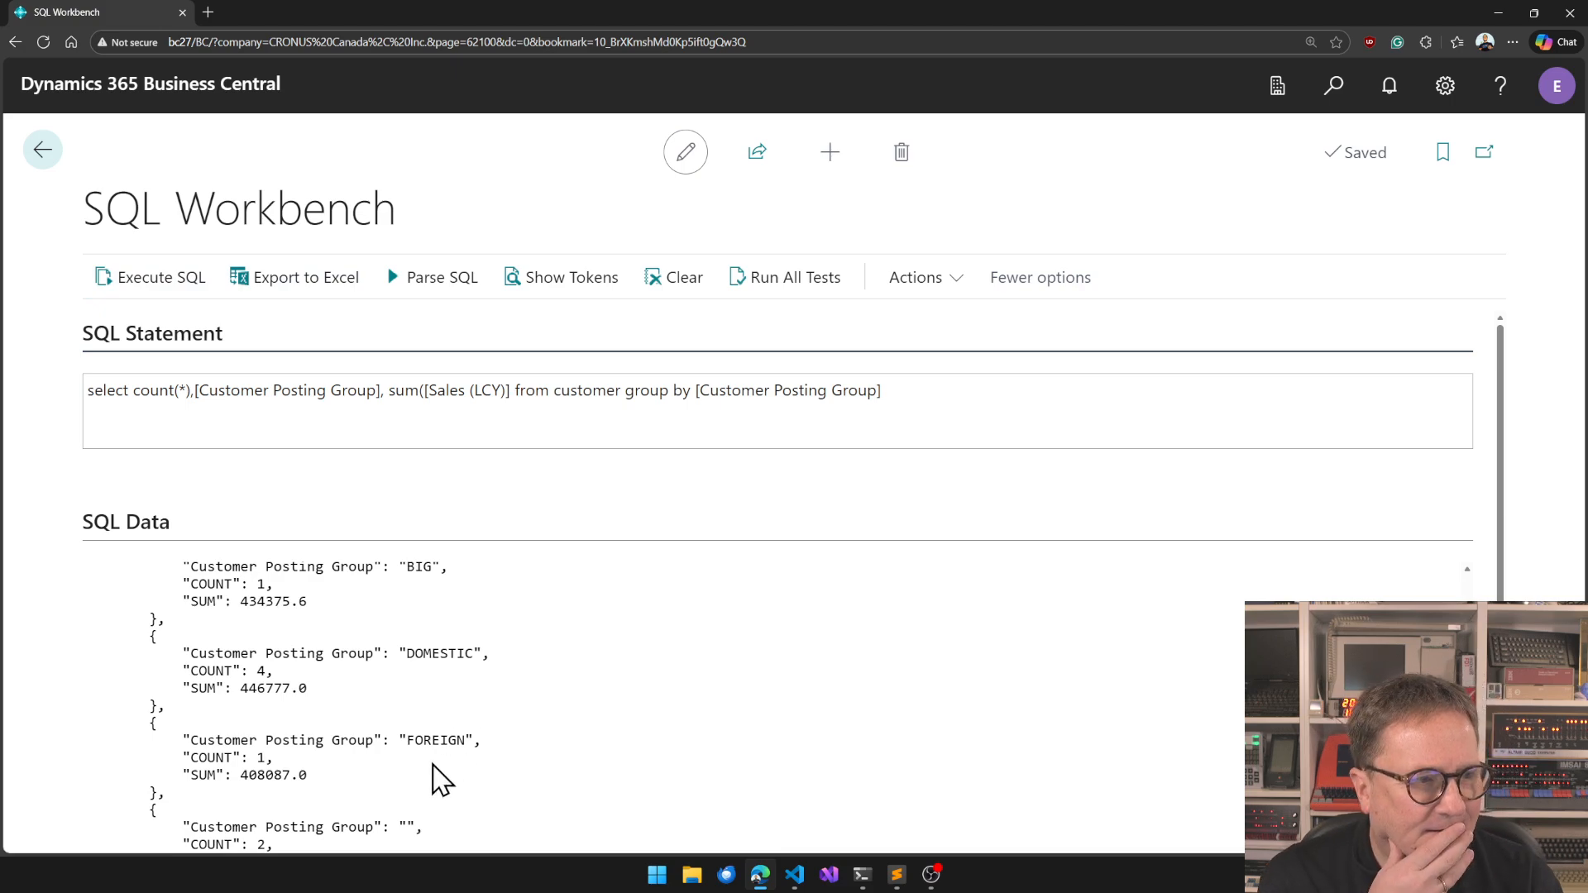
mouse_move(511, 693)
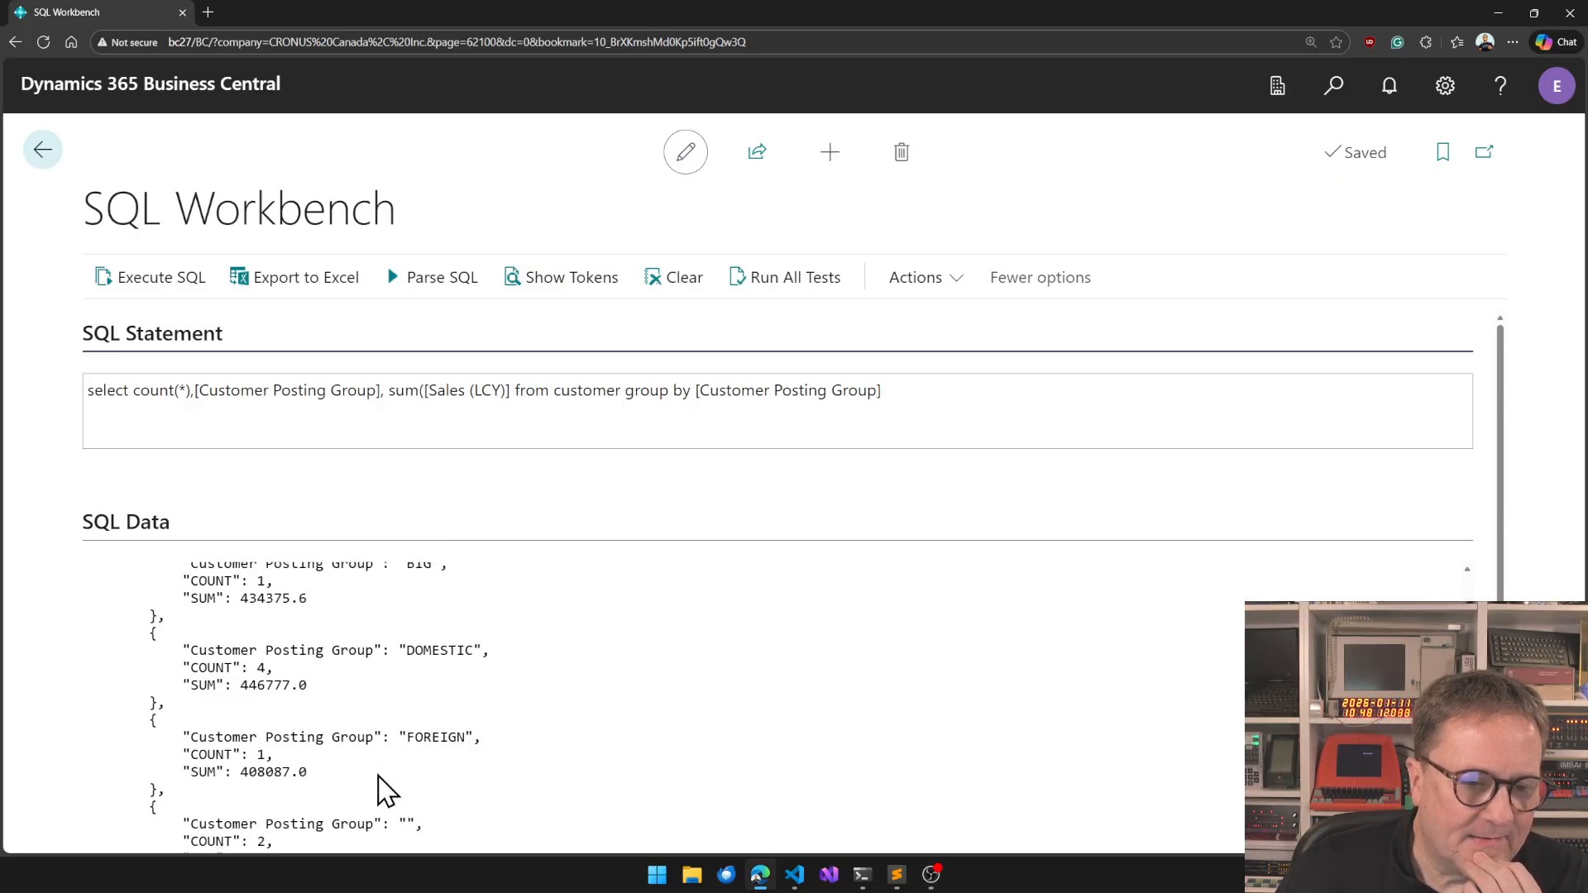
mouse_move(559, 754)
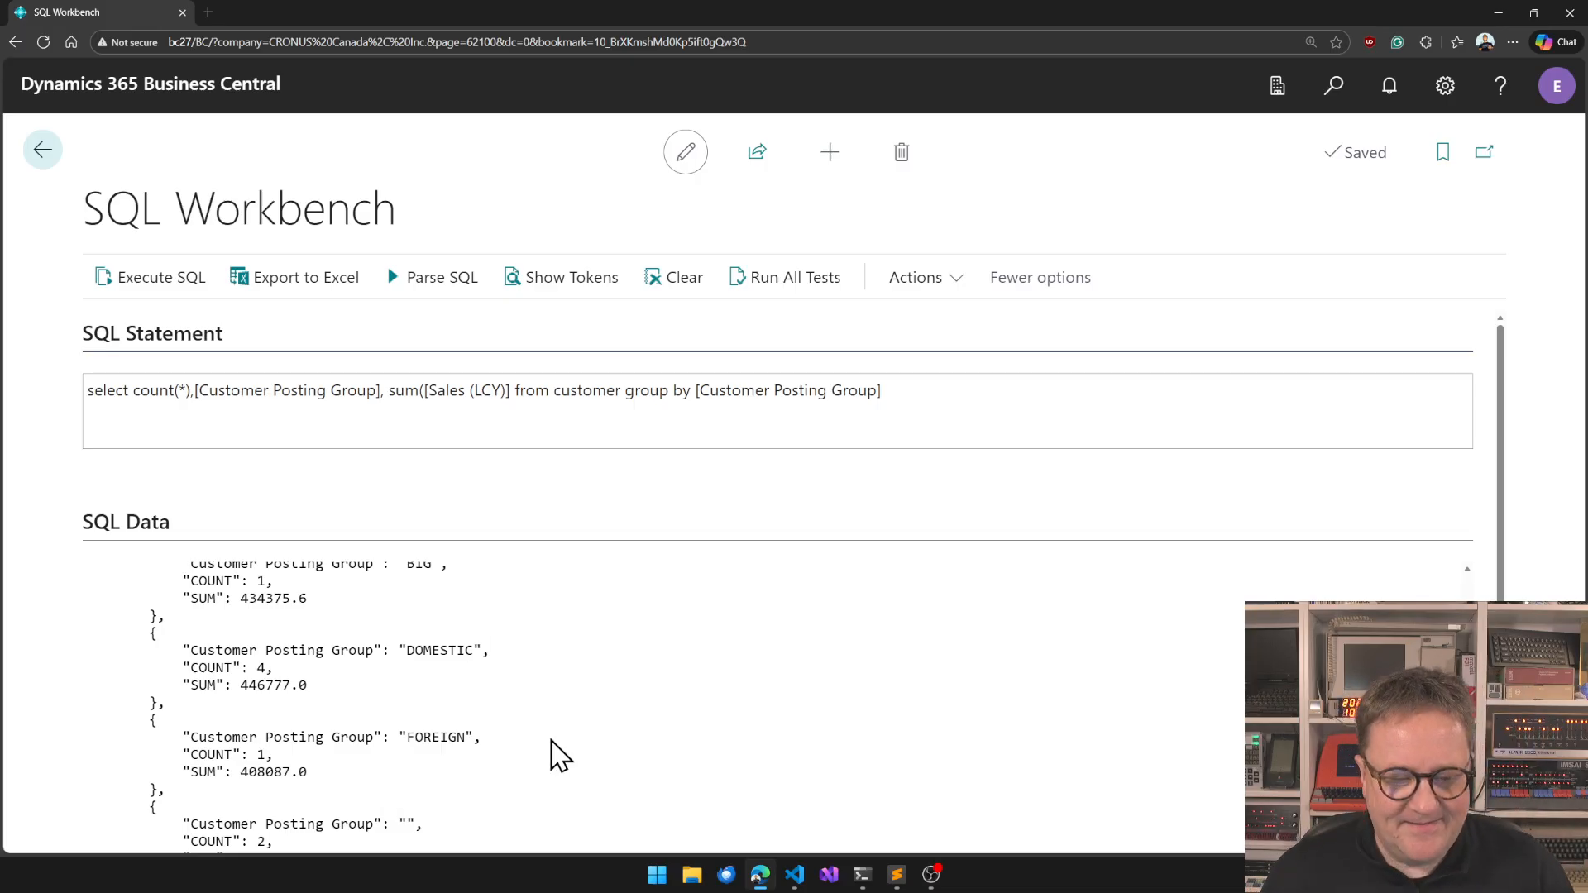
mouse_move(612, 624)
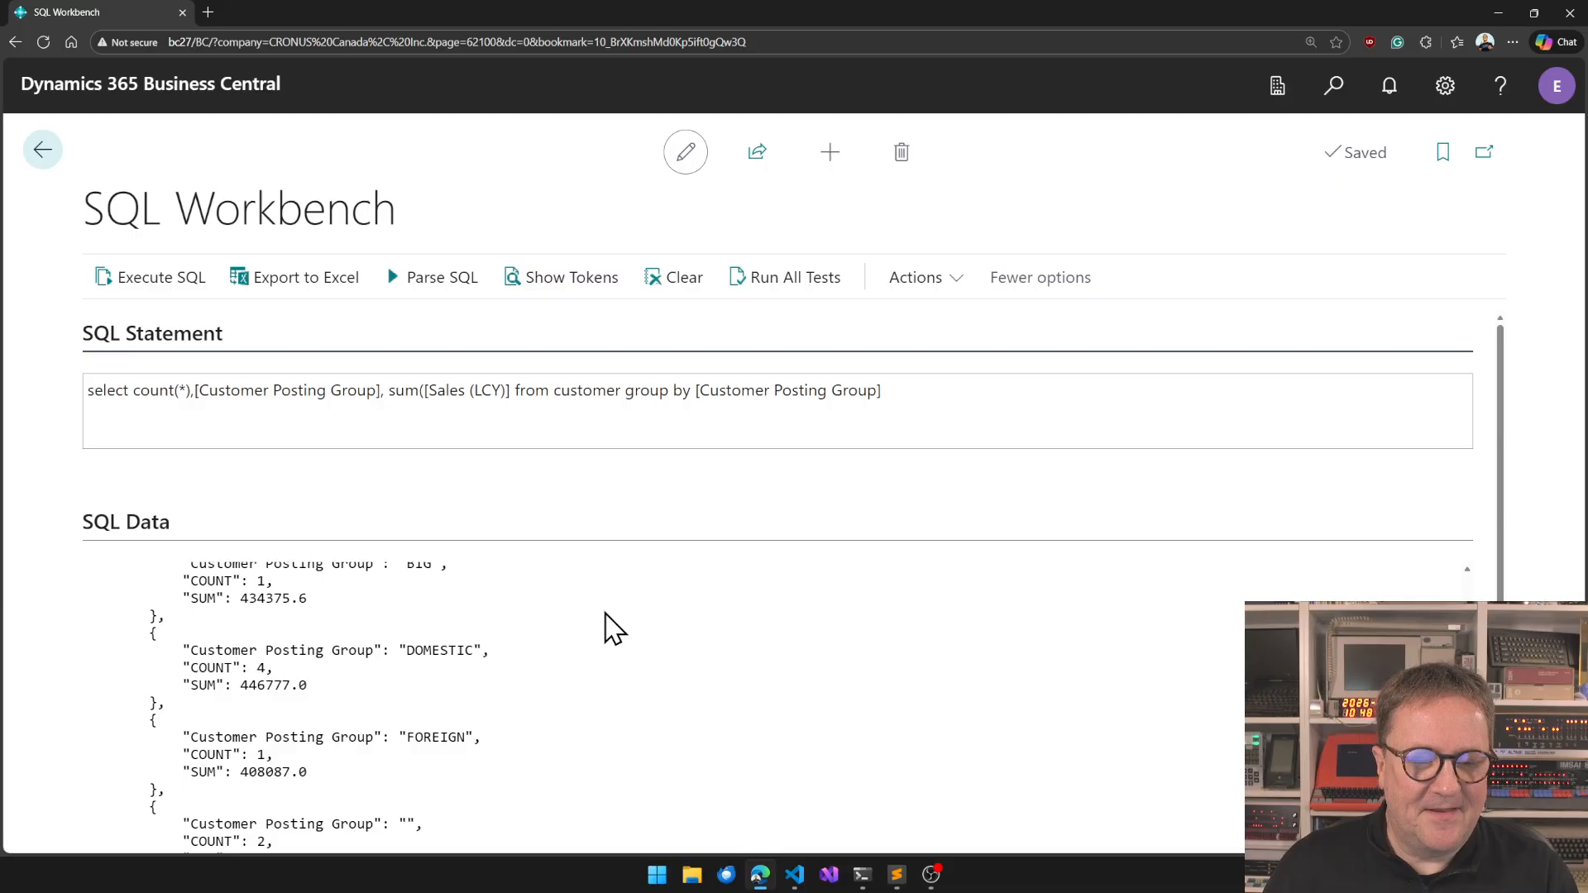
mouse_move(387, 431)
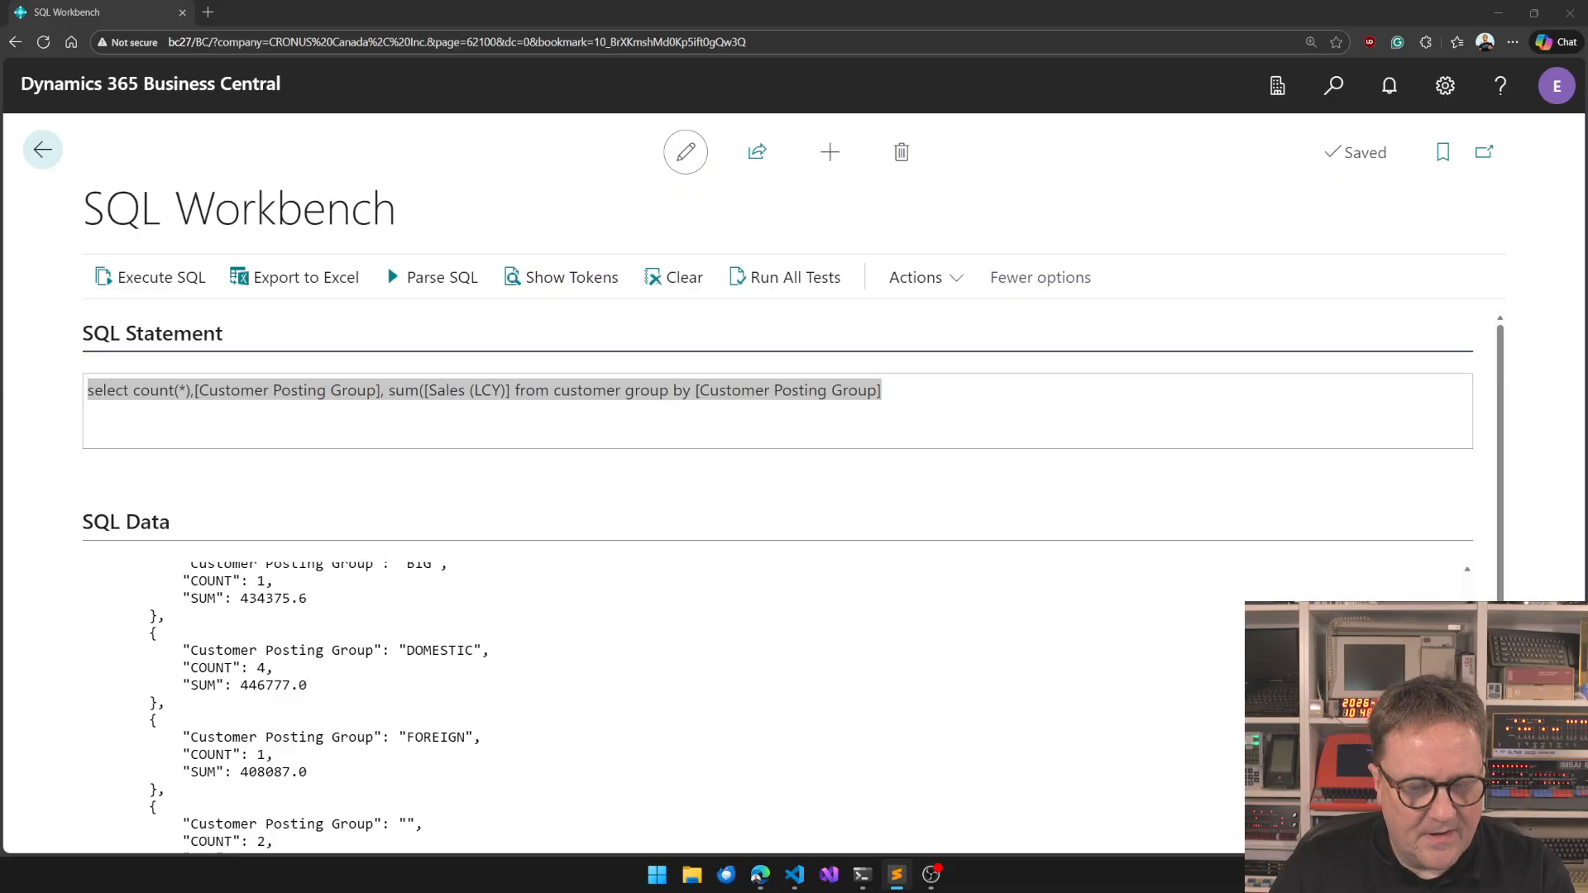
Replace the statement with 'select distinct city from customer' and run it, listing six cities.
triple_click(433, 391)
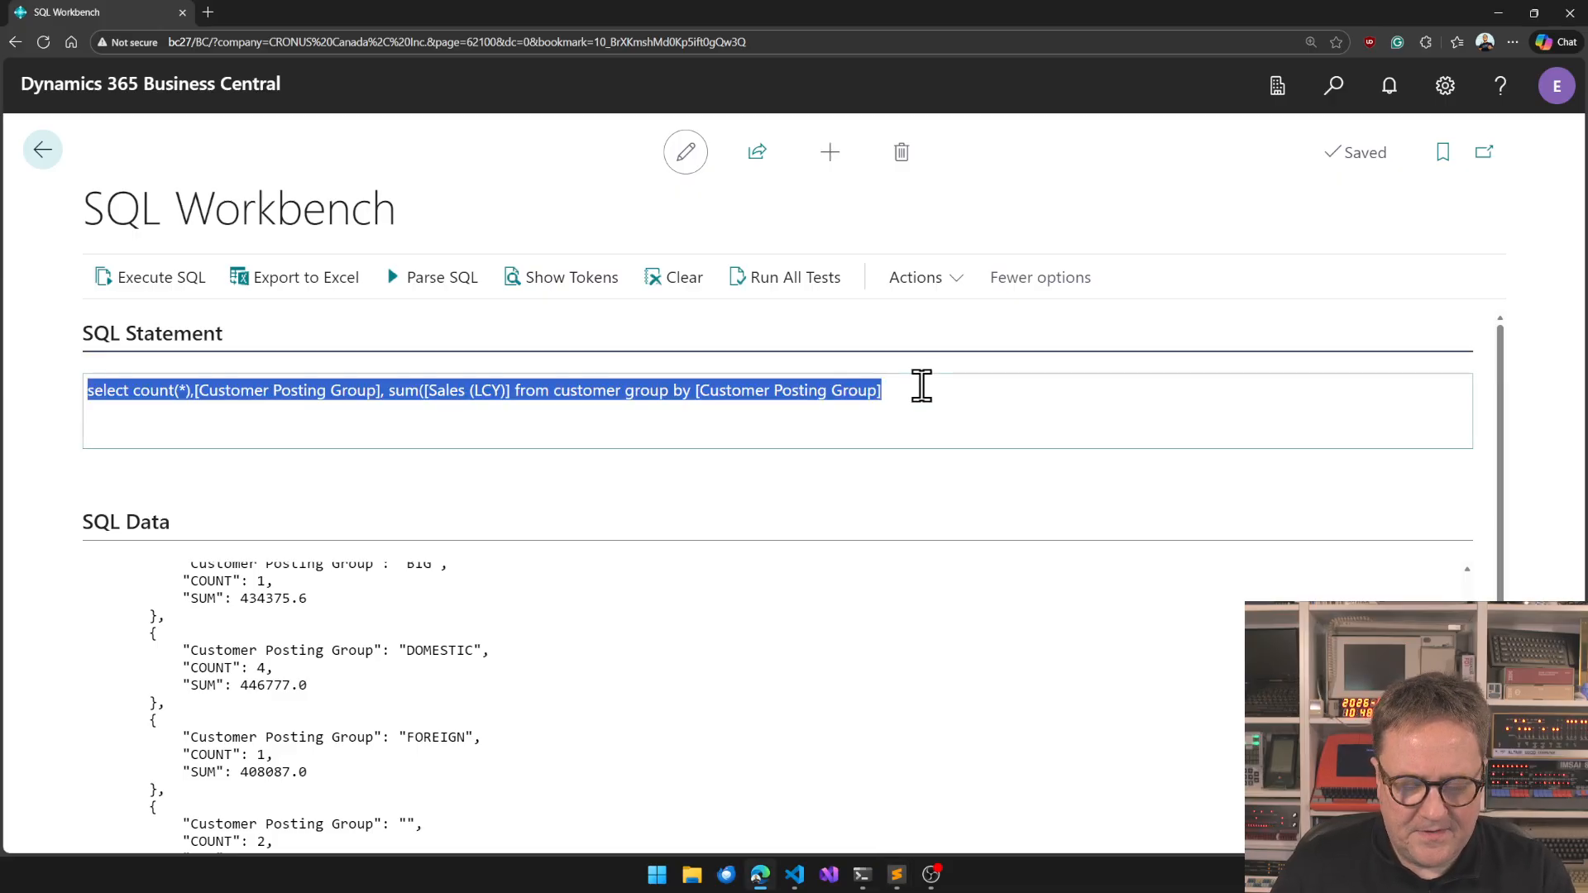
text(select)
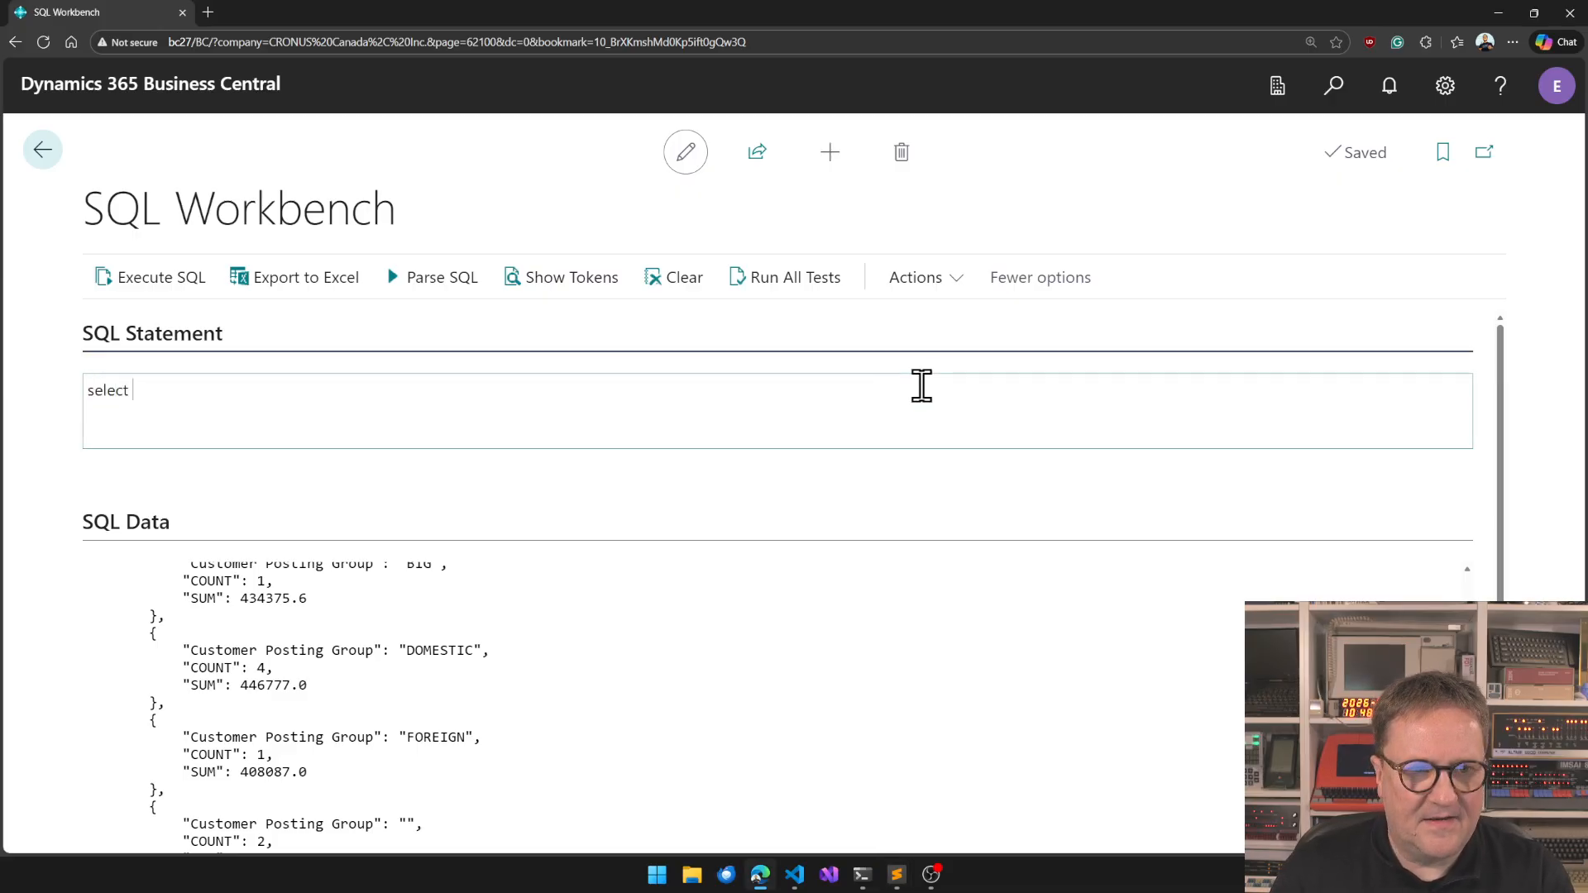
text(distinc)
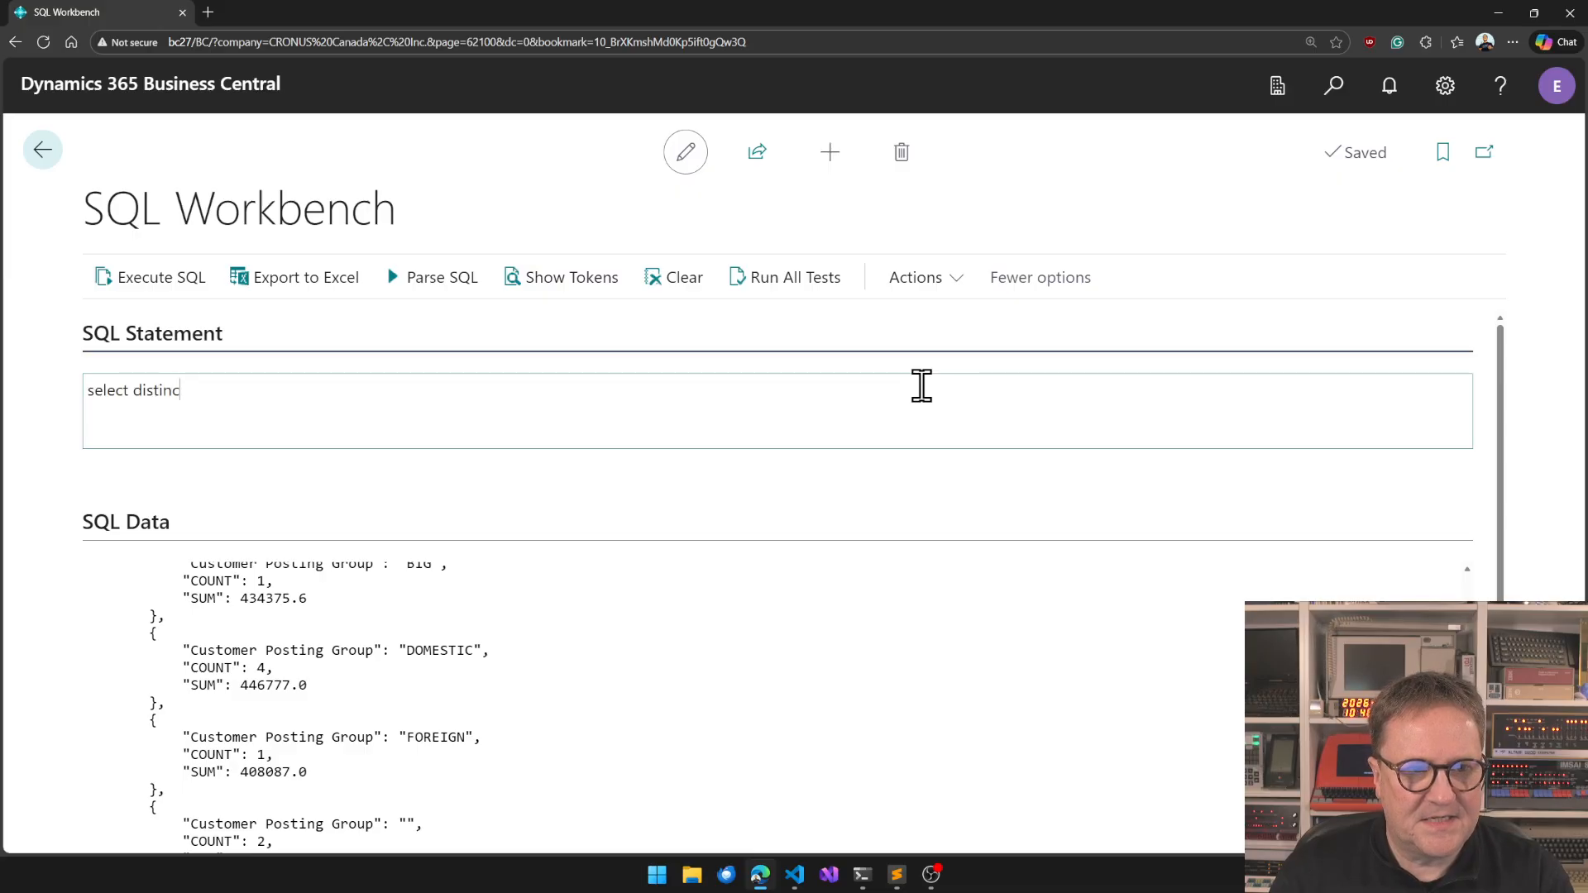
text(t)
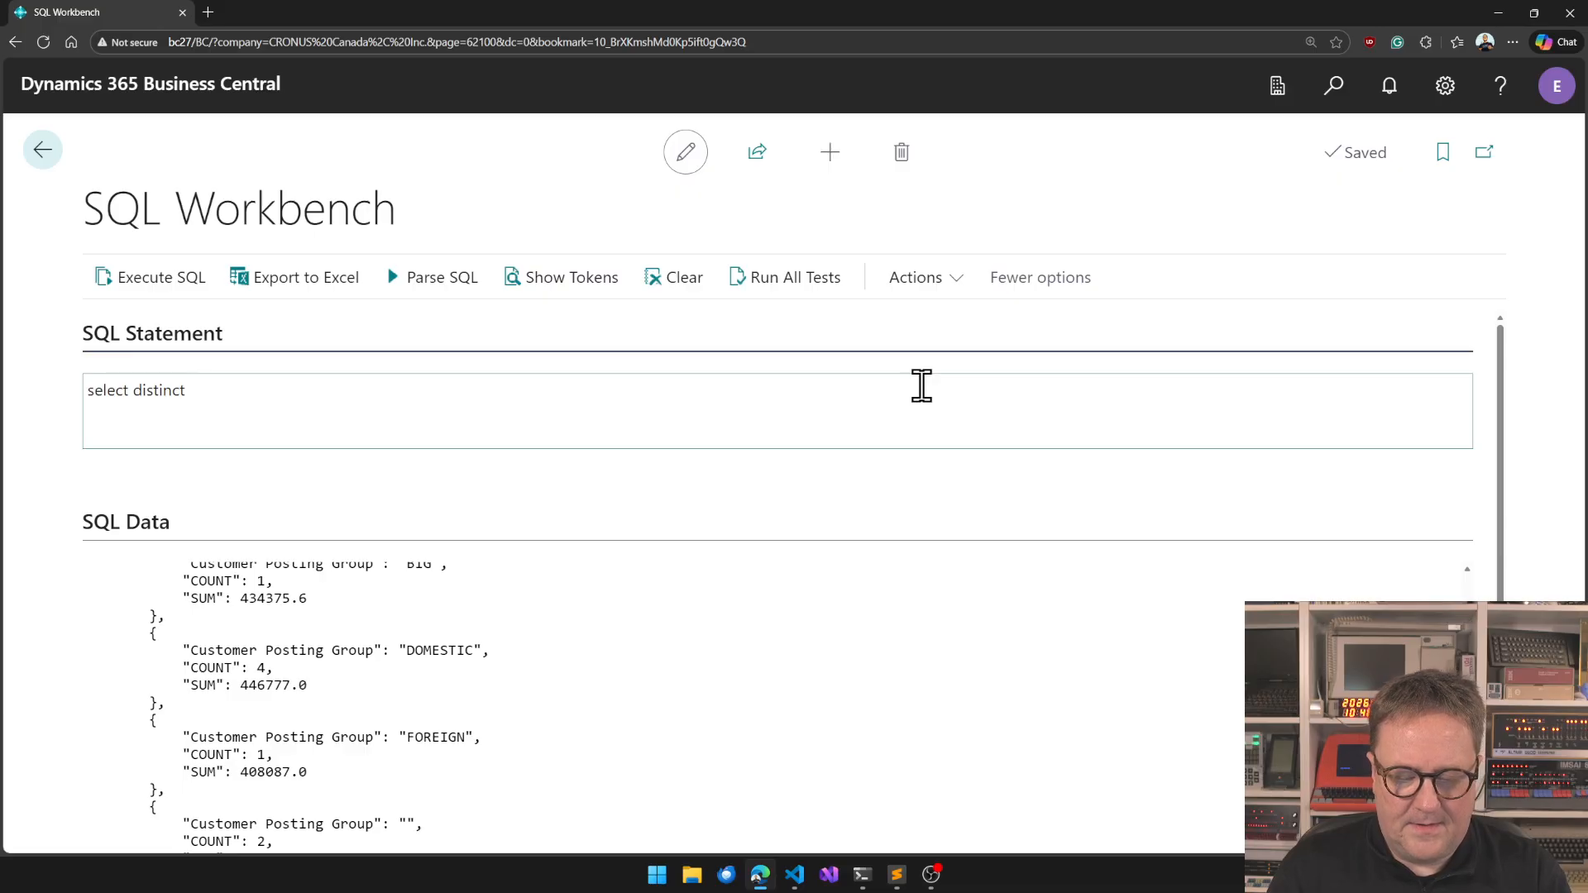
text(city)
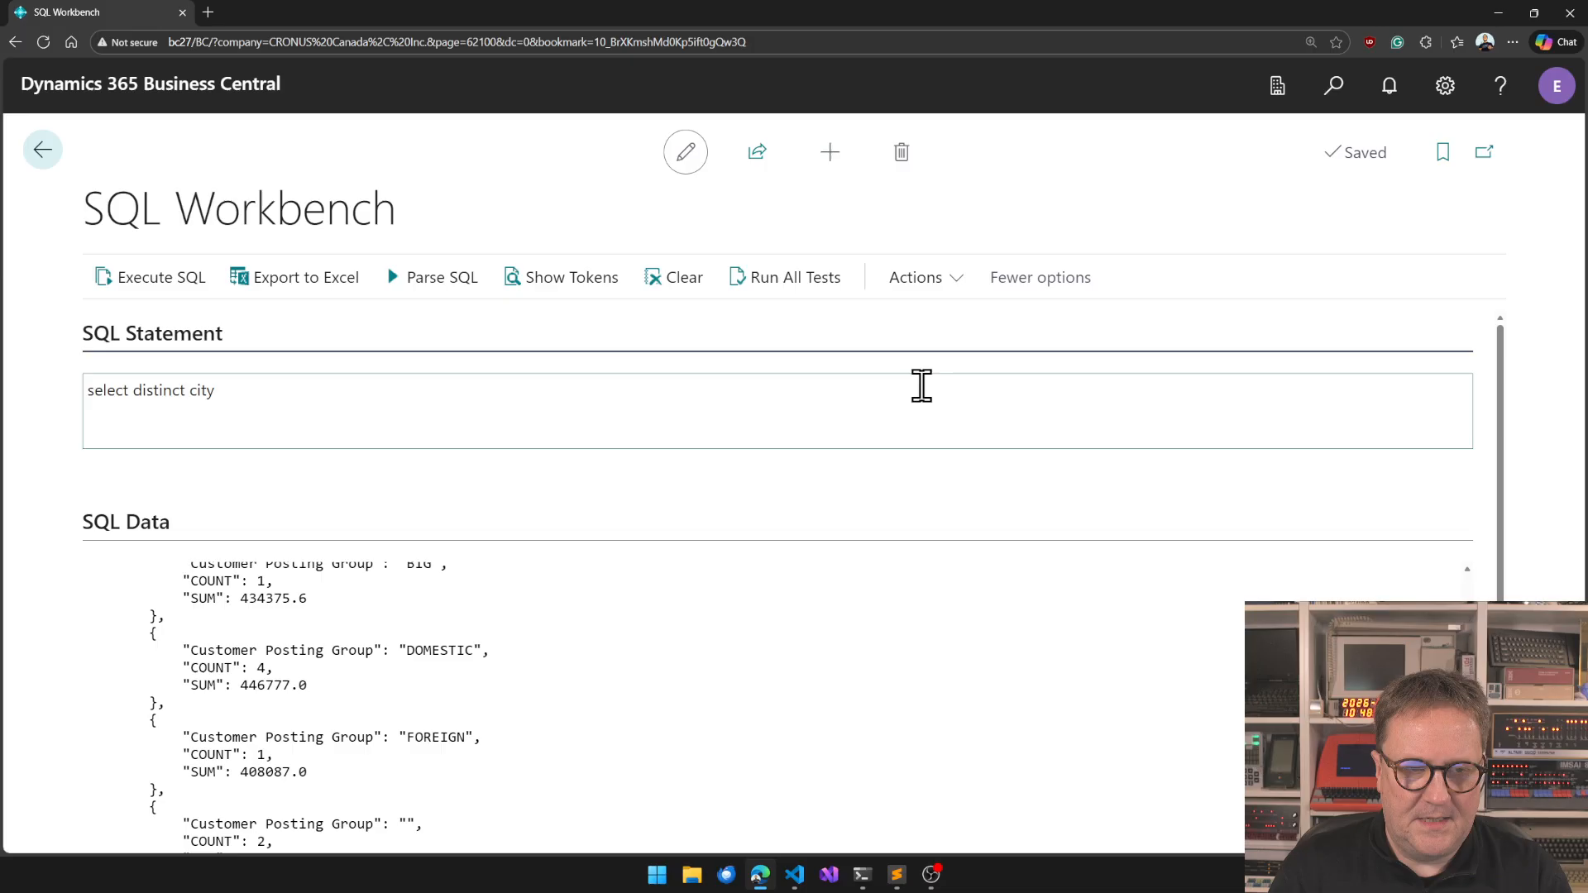
text(from)
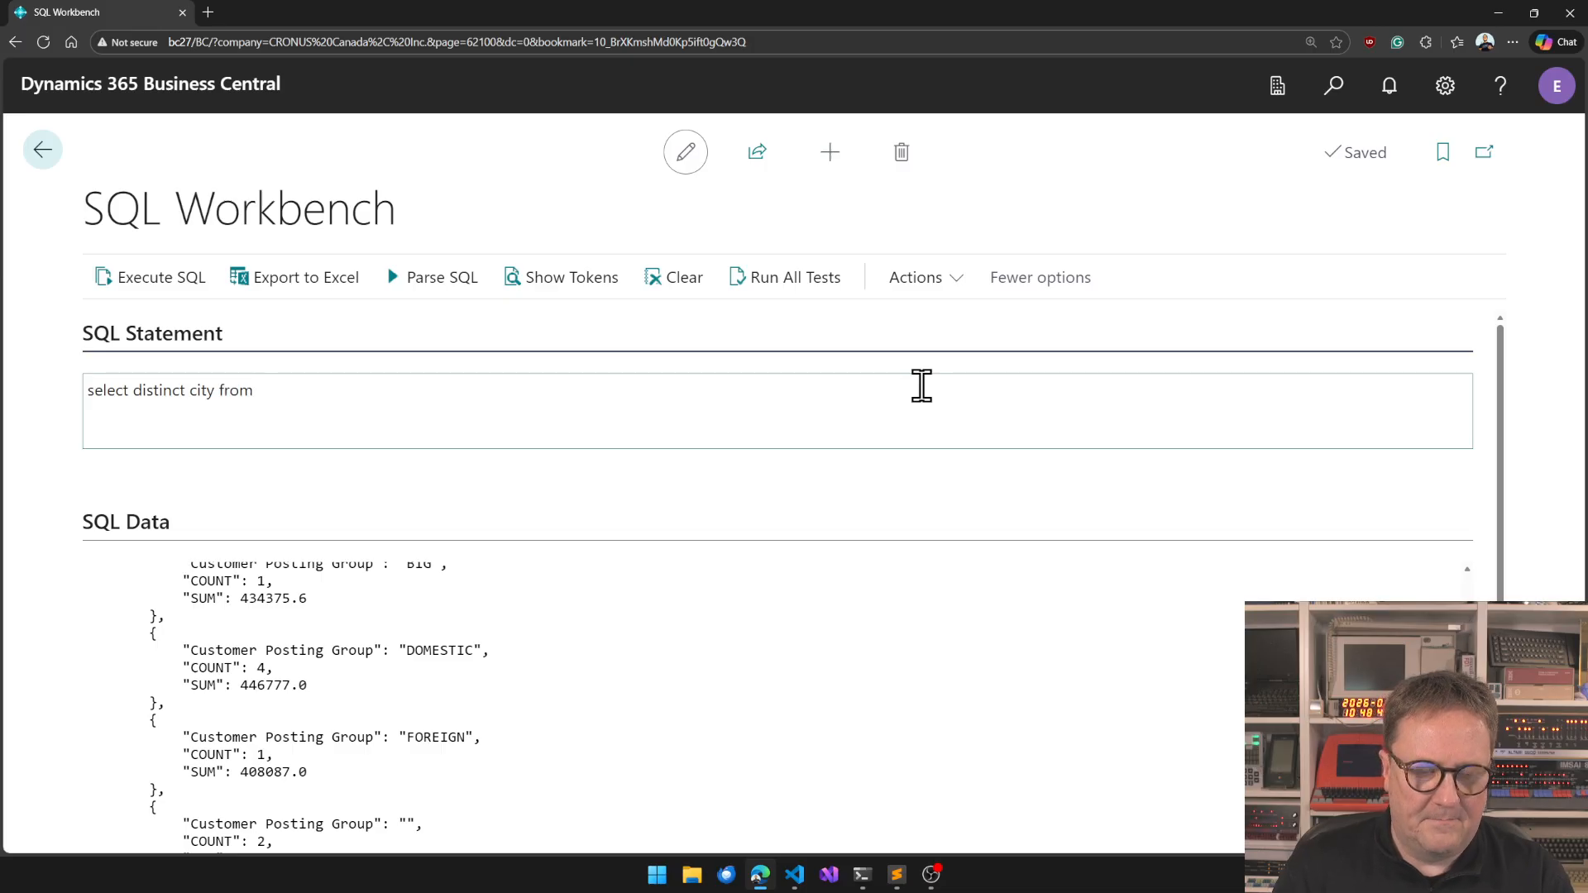
text(customer)
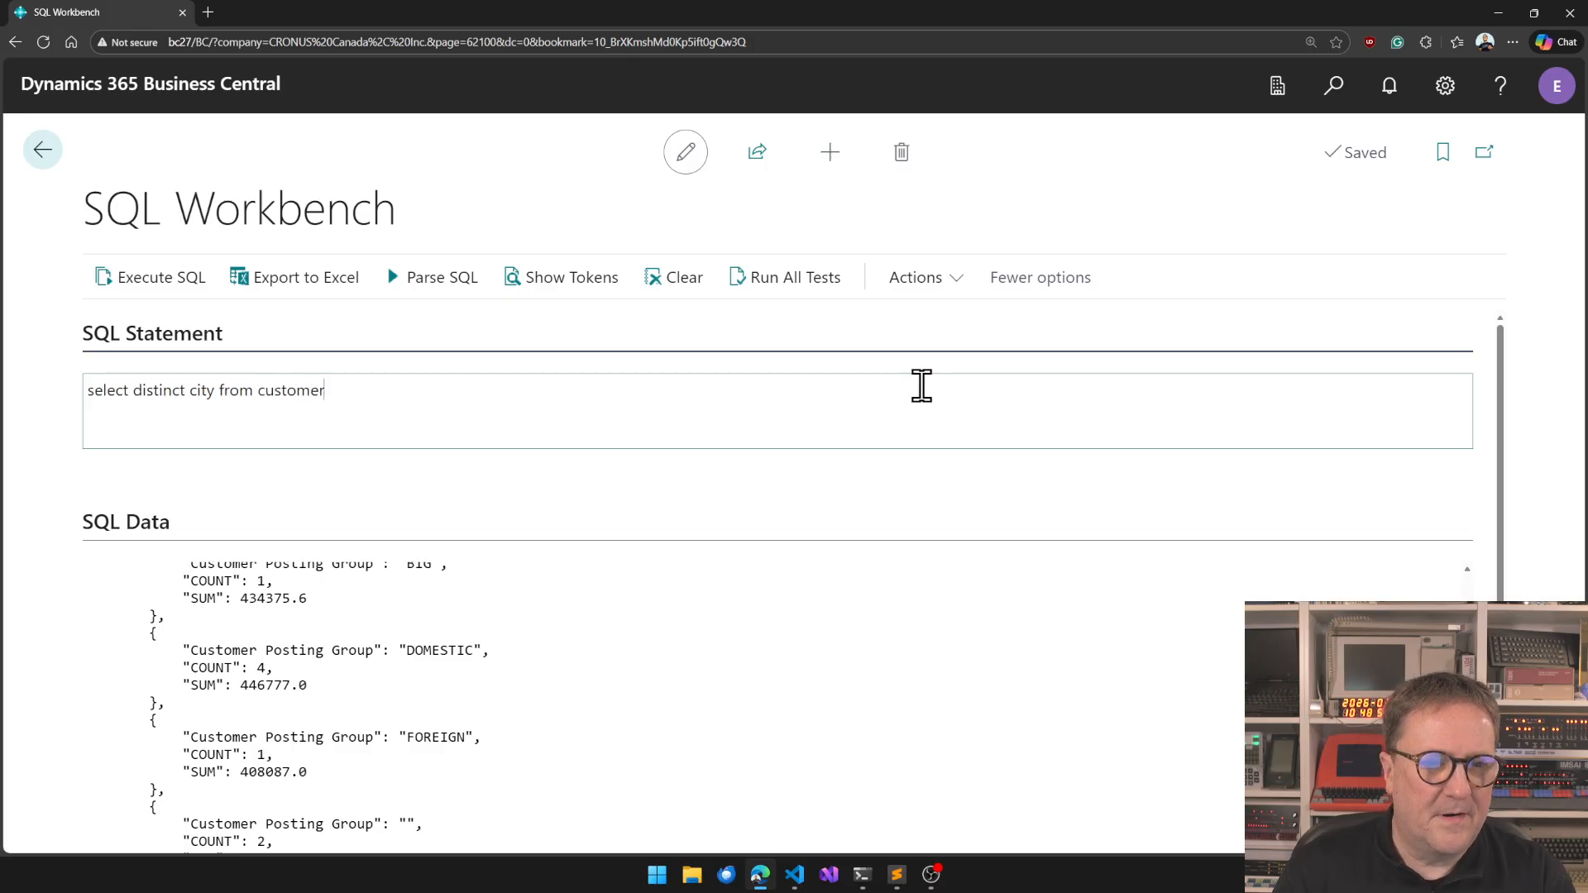
click(152, 278)
text( ,count(*))
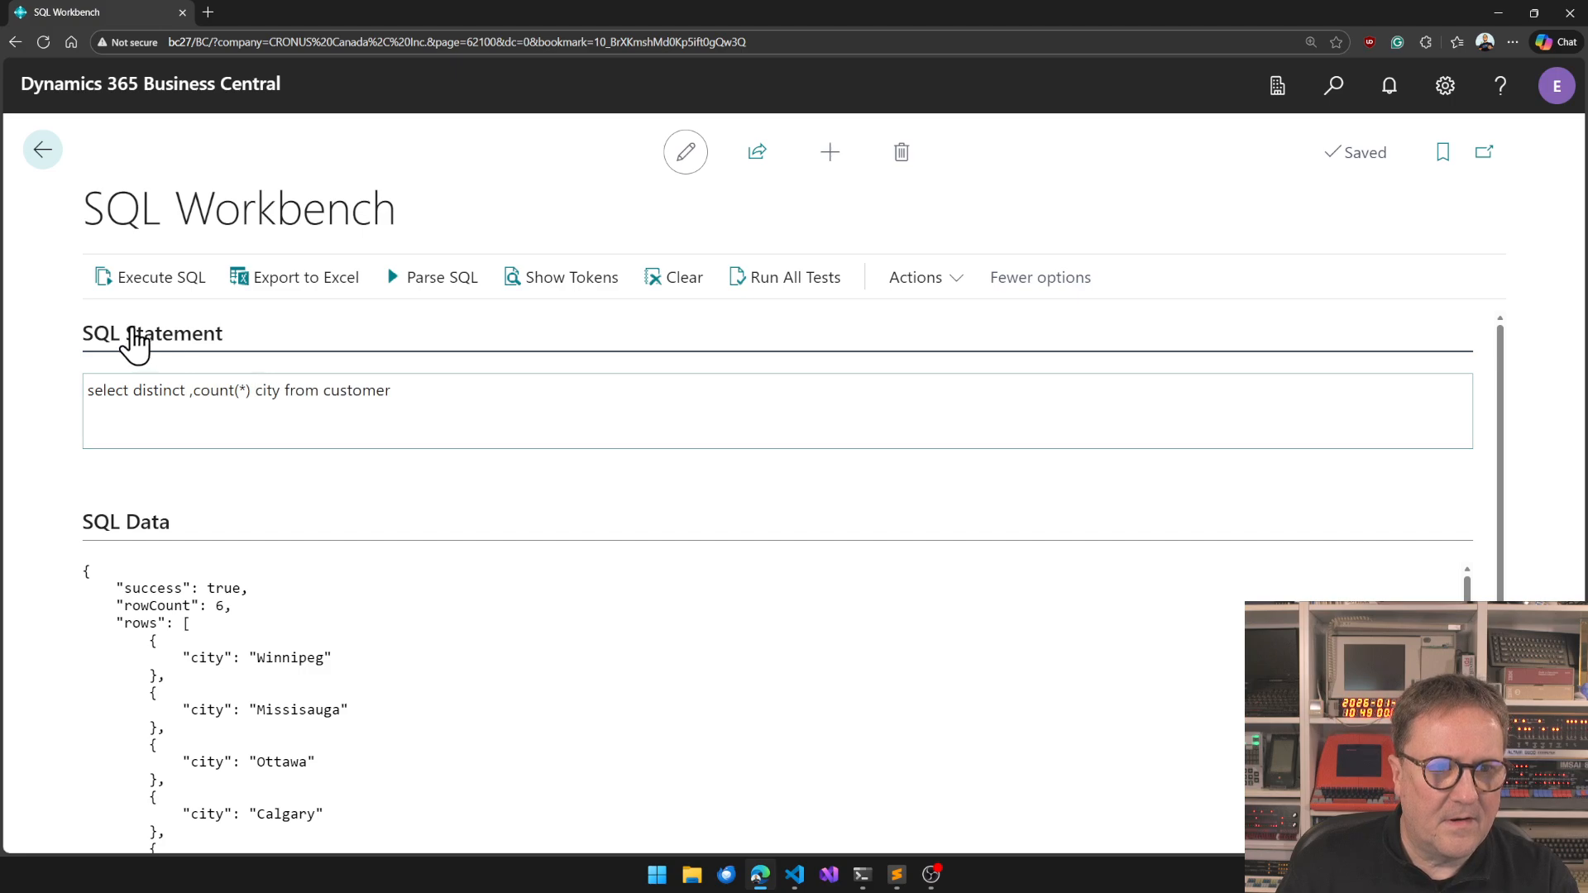
Add count(*), fix its position after the error, and rerun, returning a single COUNT of 8.
click(150, 278)
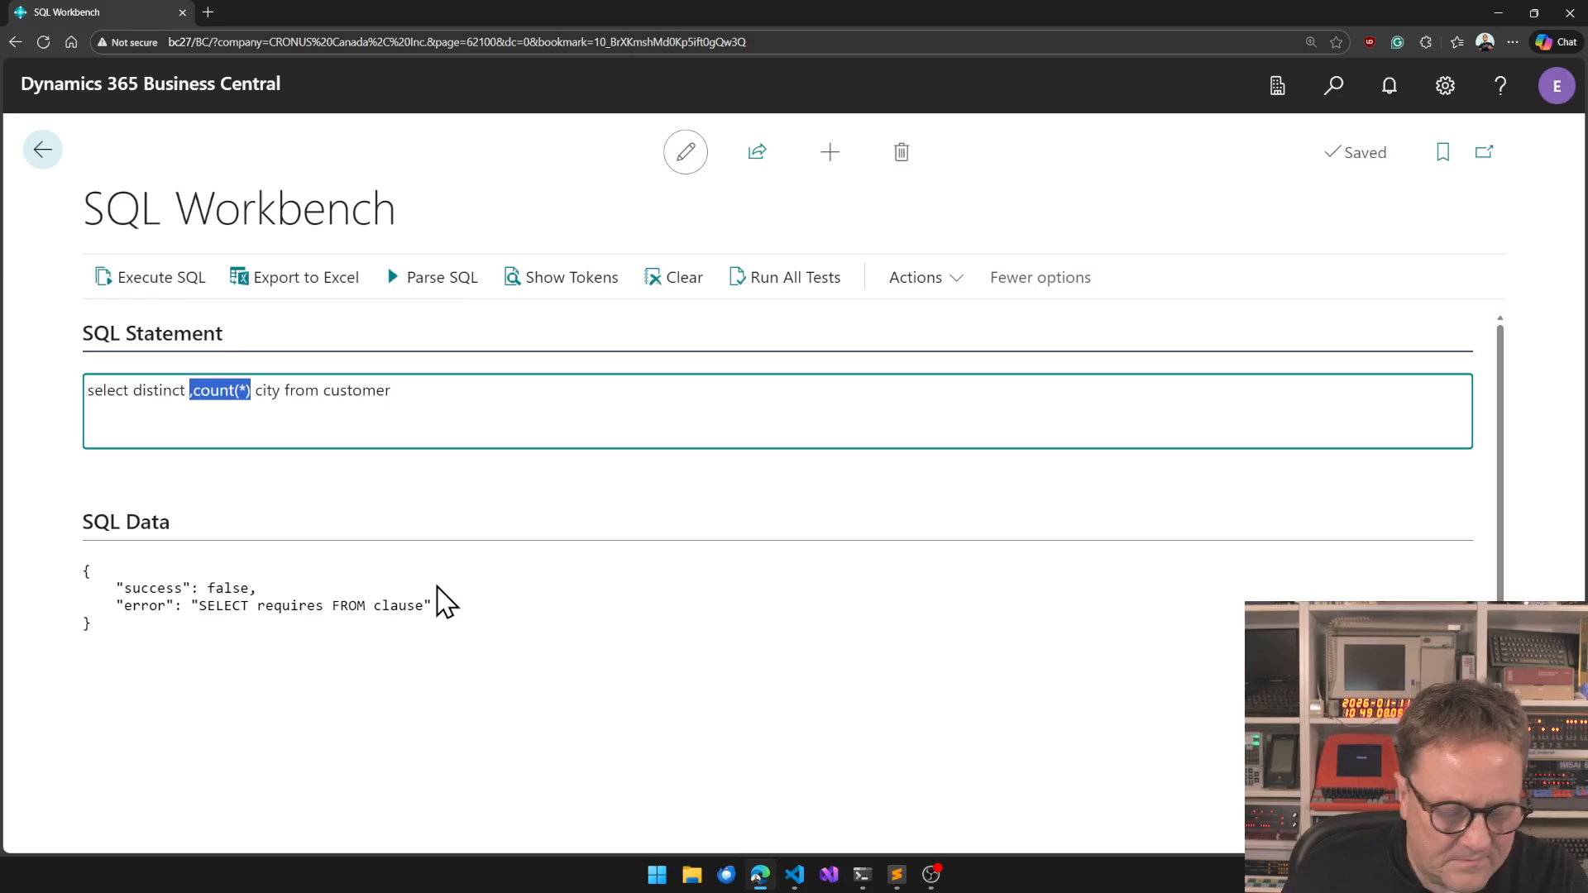
key(Delete)
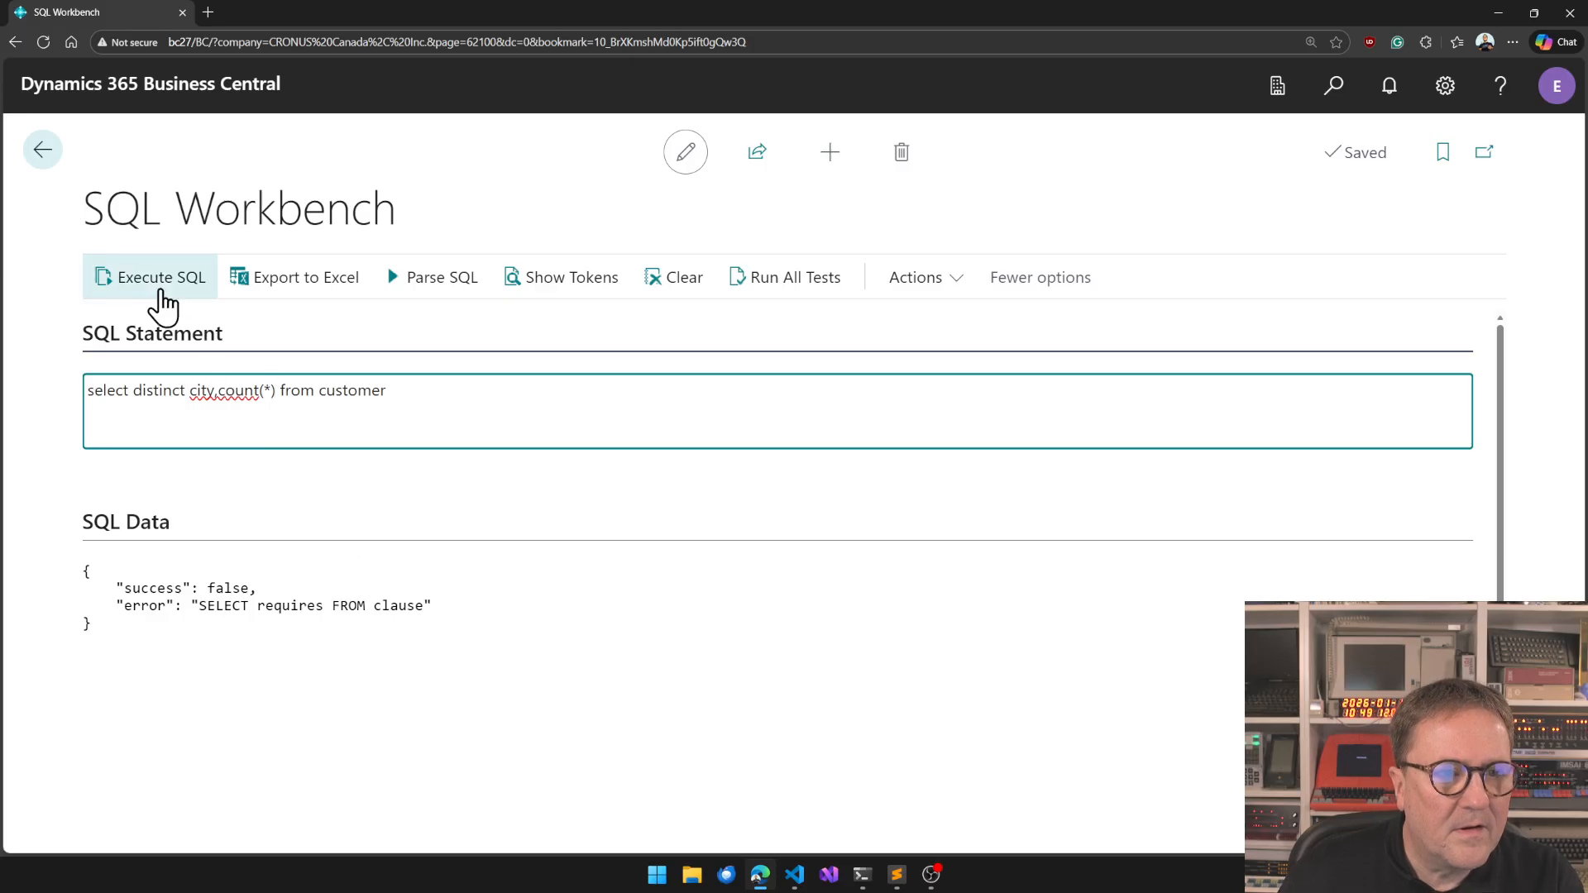
click(152, 278)
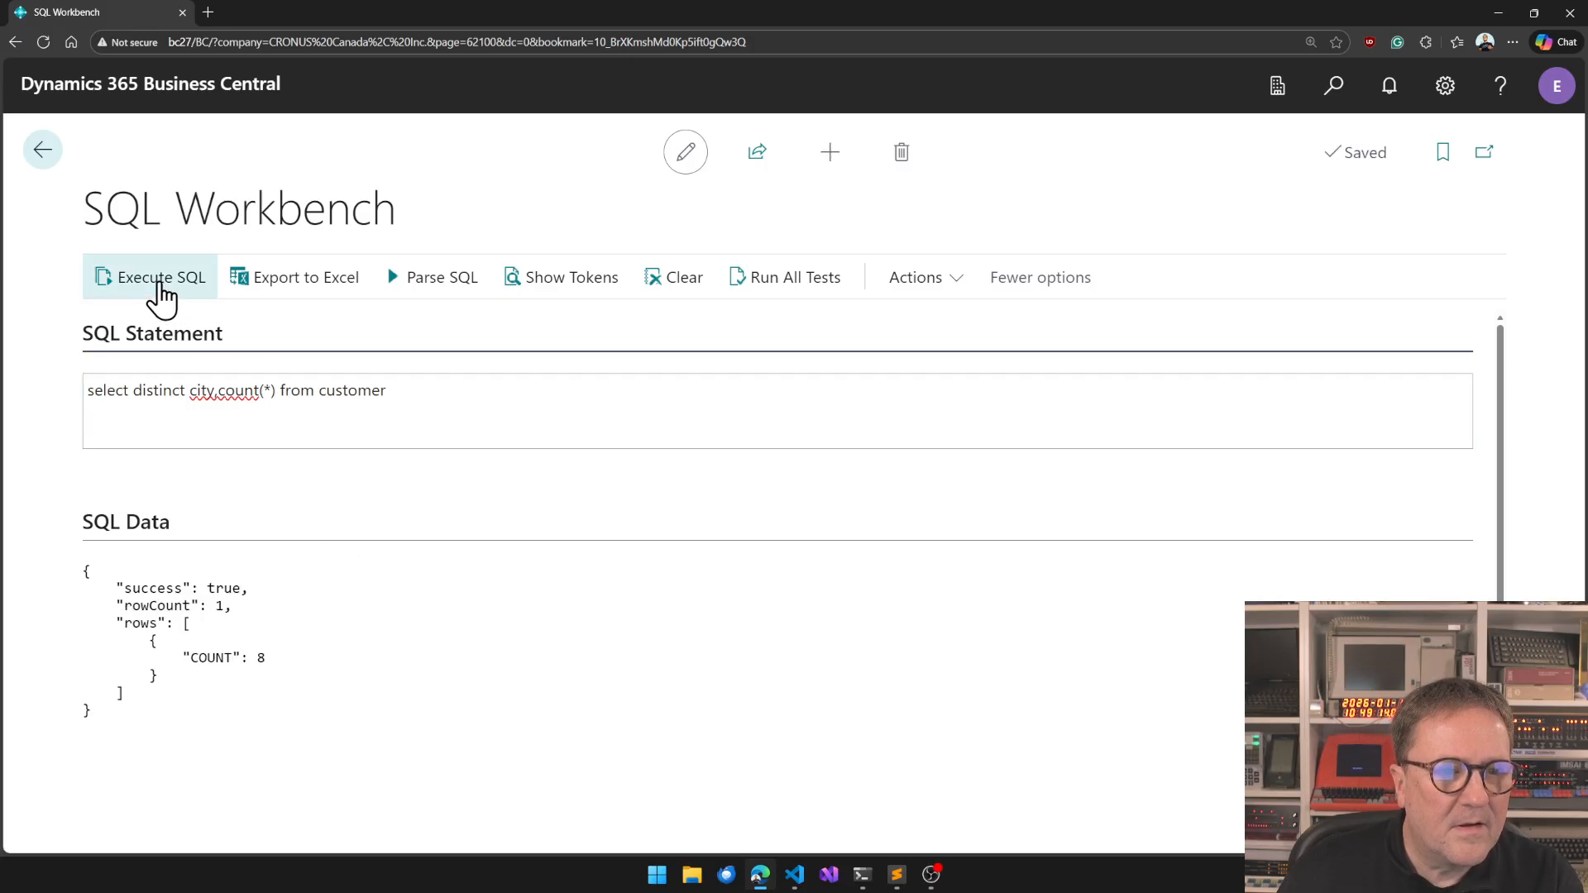
mouse_move(629, 533)
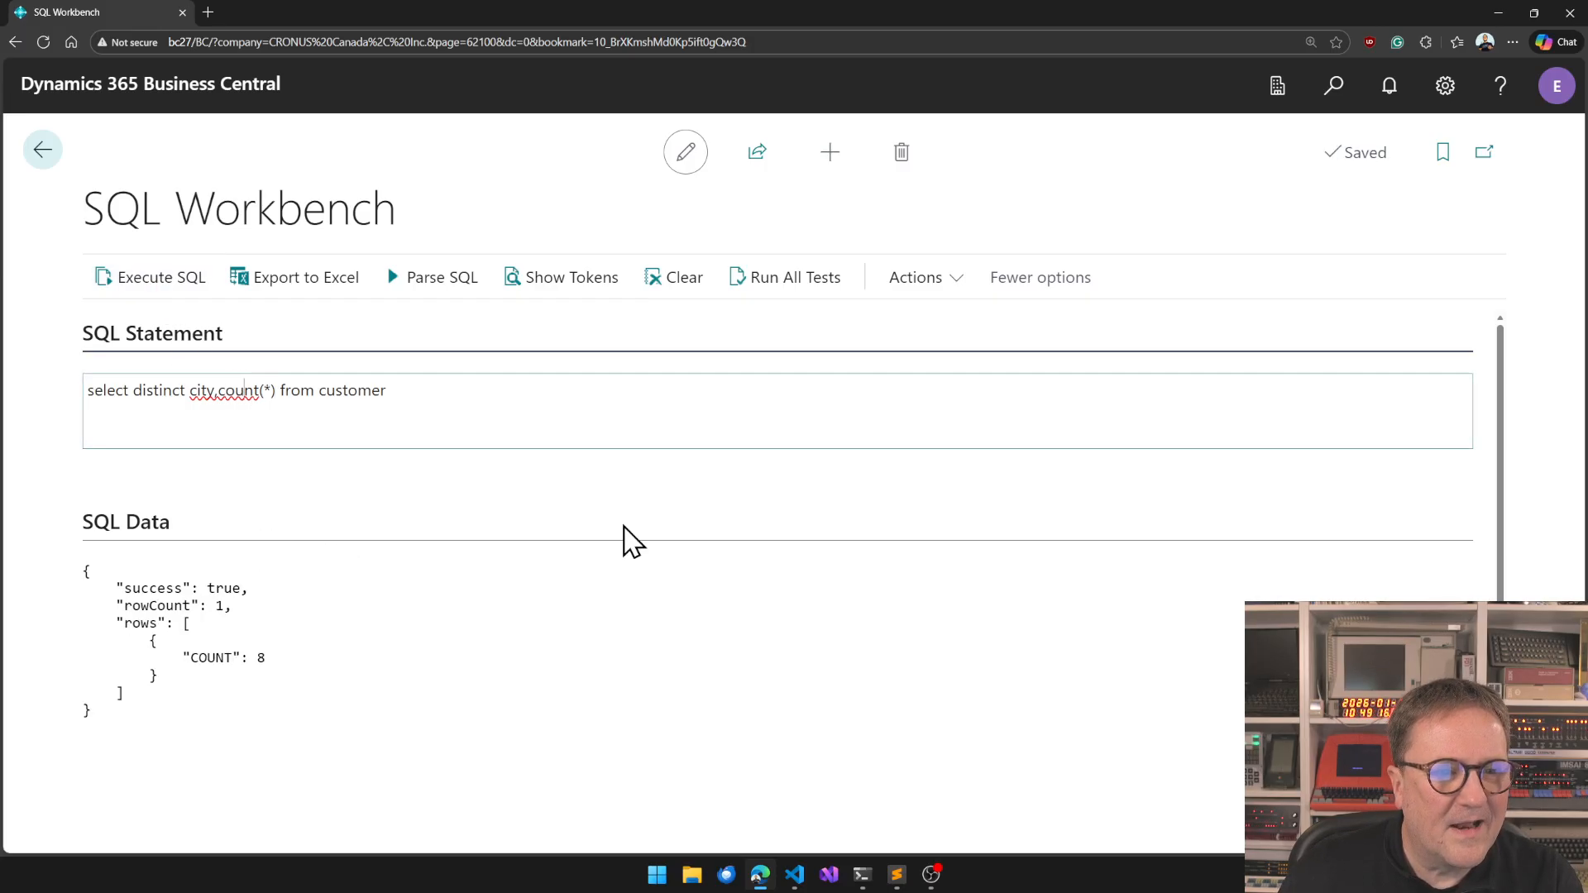
Run 'select distinct city,name' for eight rows, then revert to distinct city listing six cities.
click(217, 390)
text(ame)
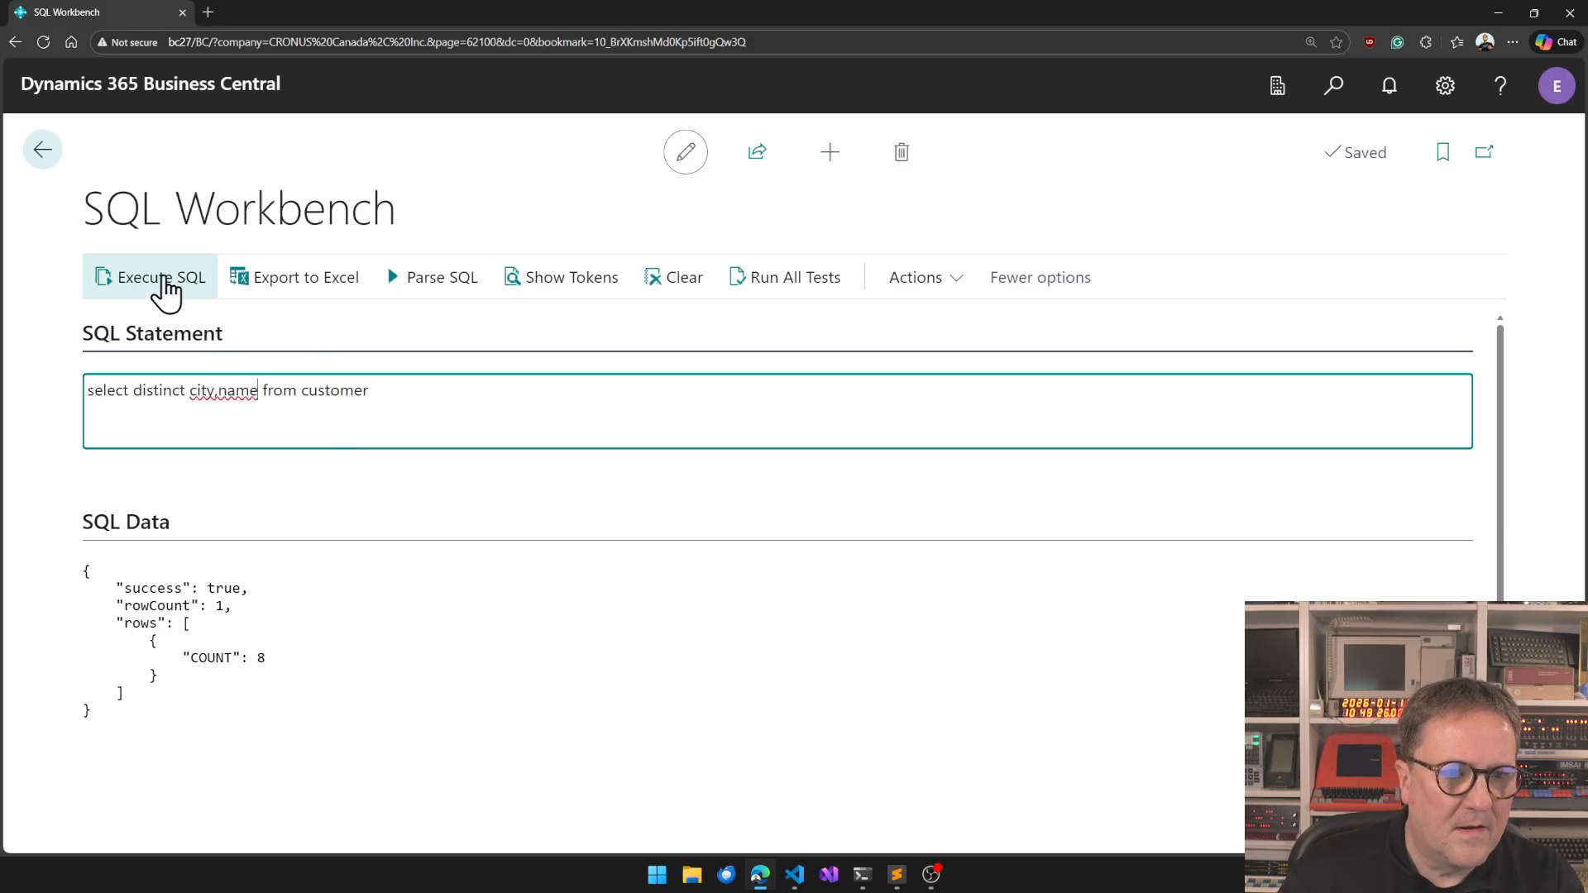
click(152, 278)
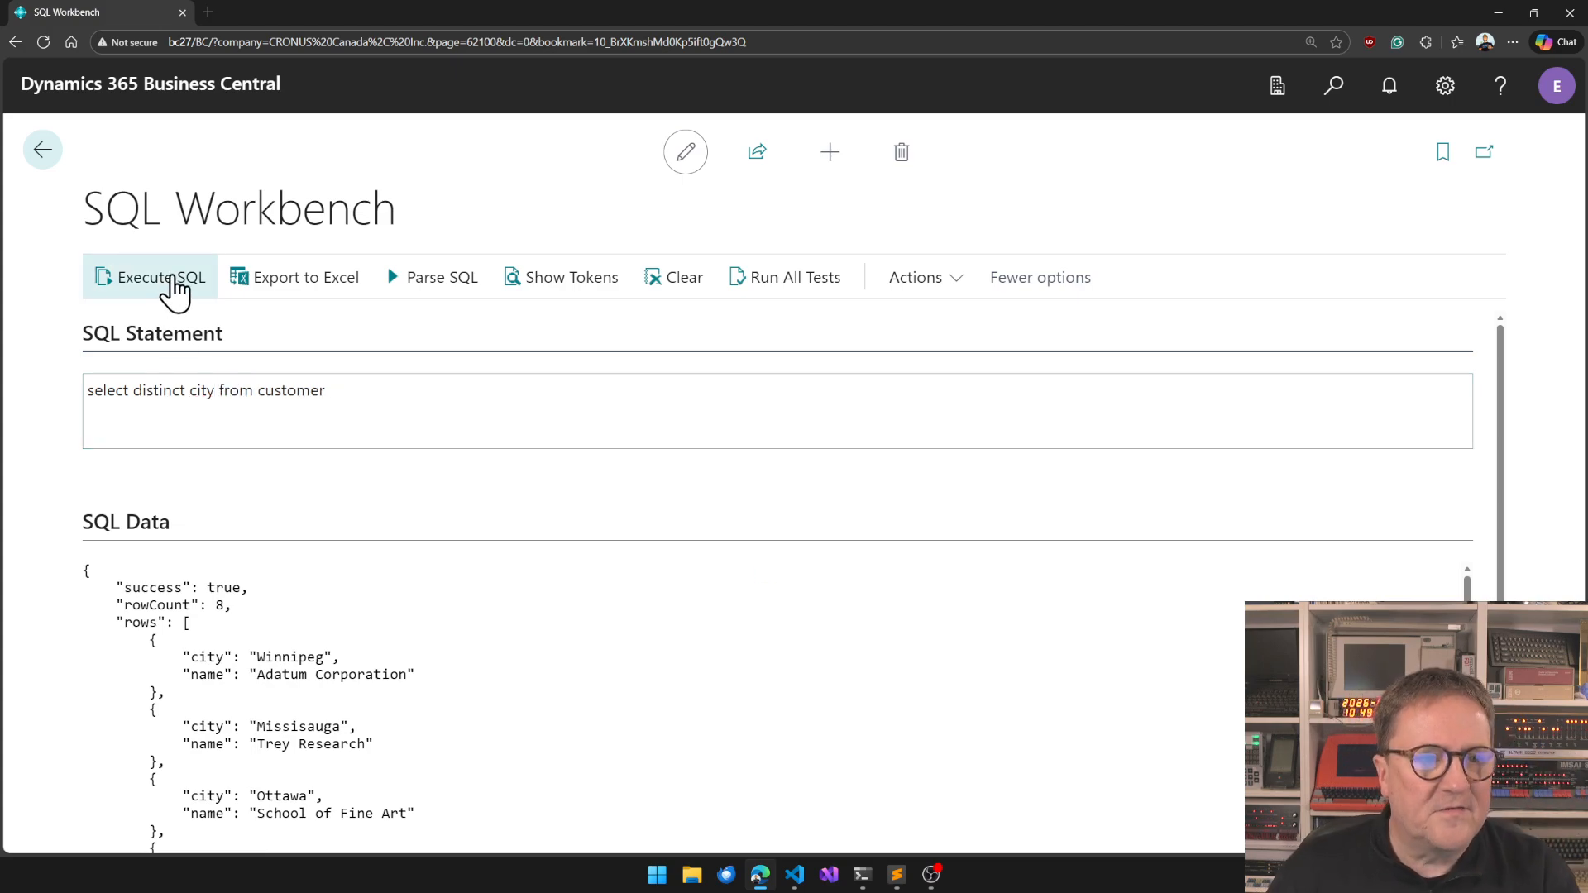
click(159, 278)
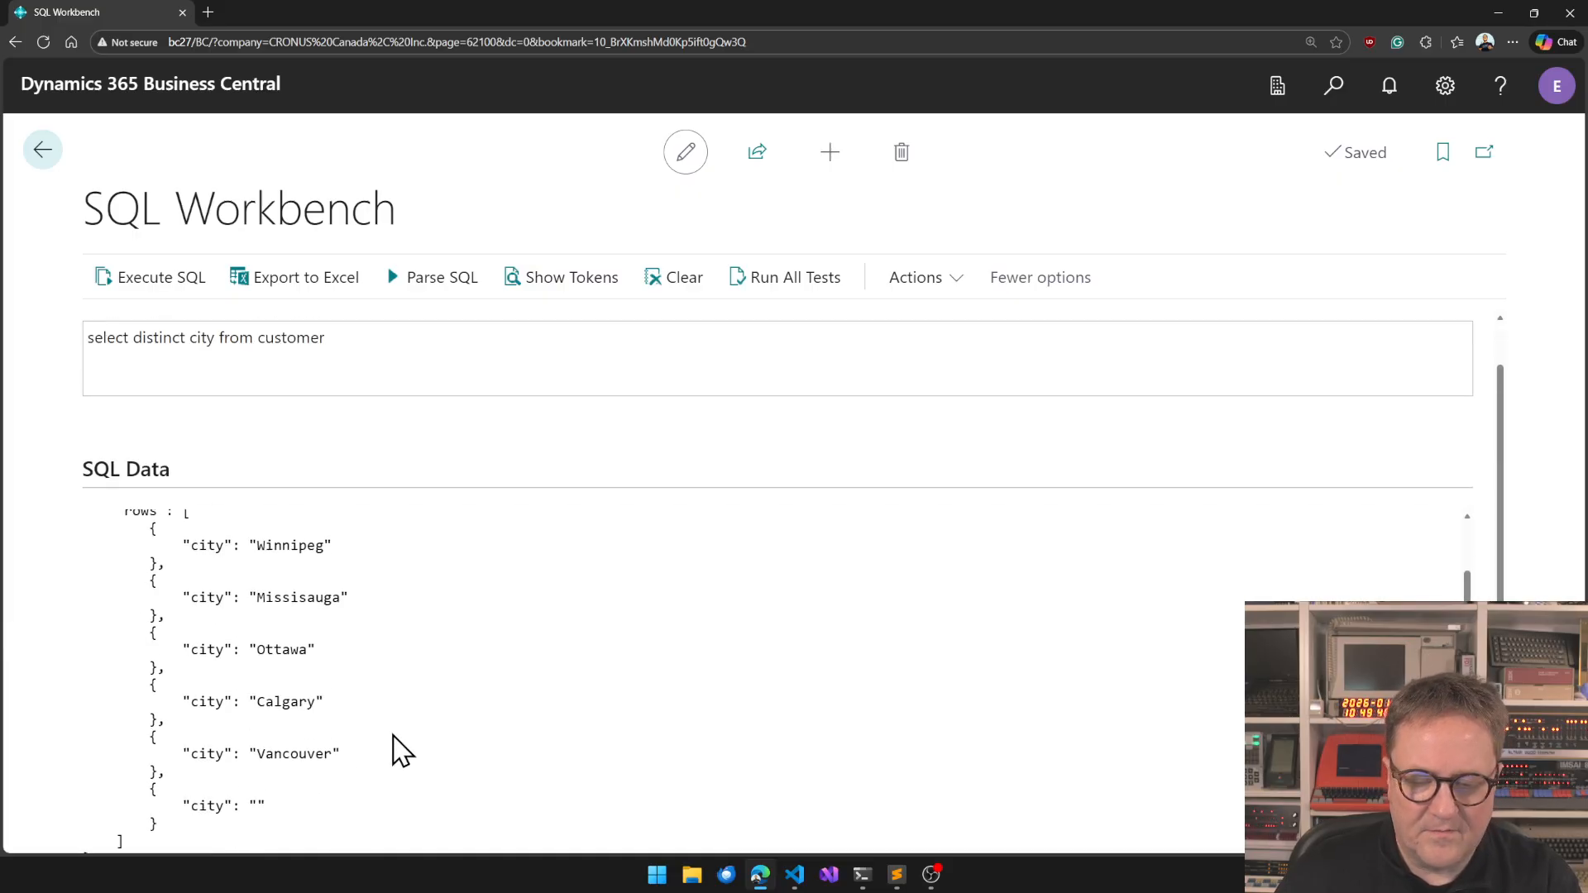
mouse_move(380, 648)
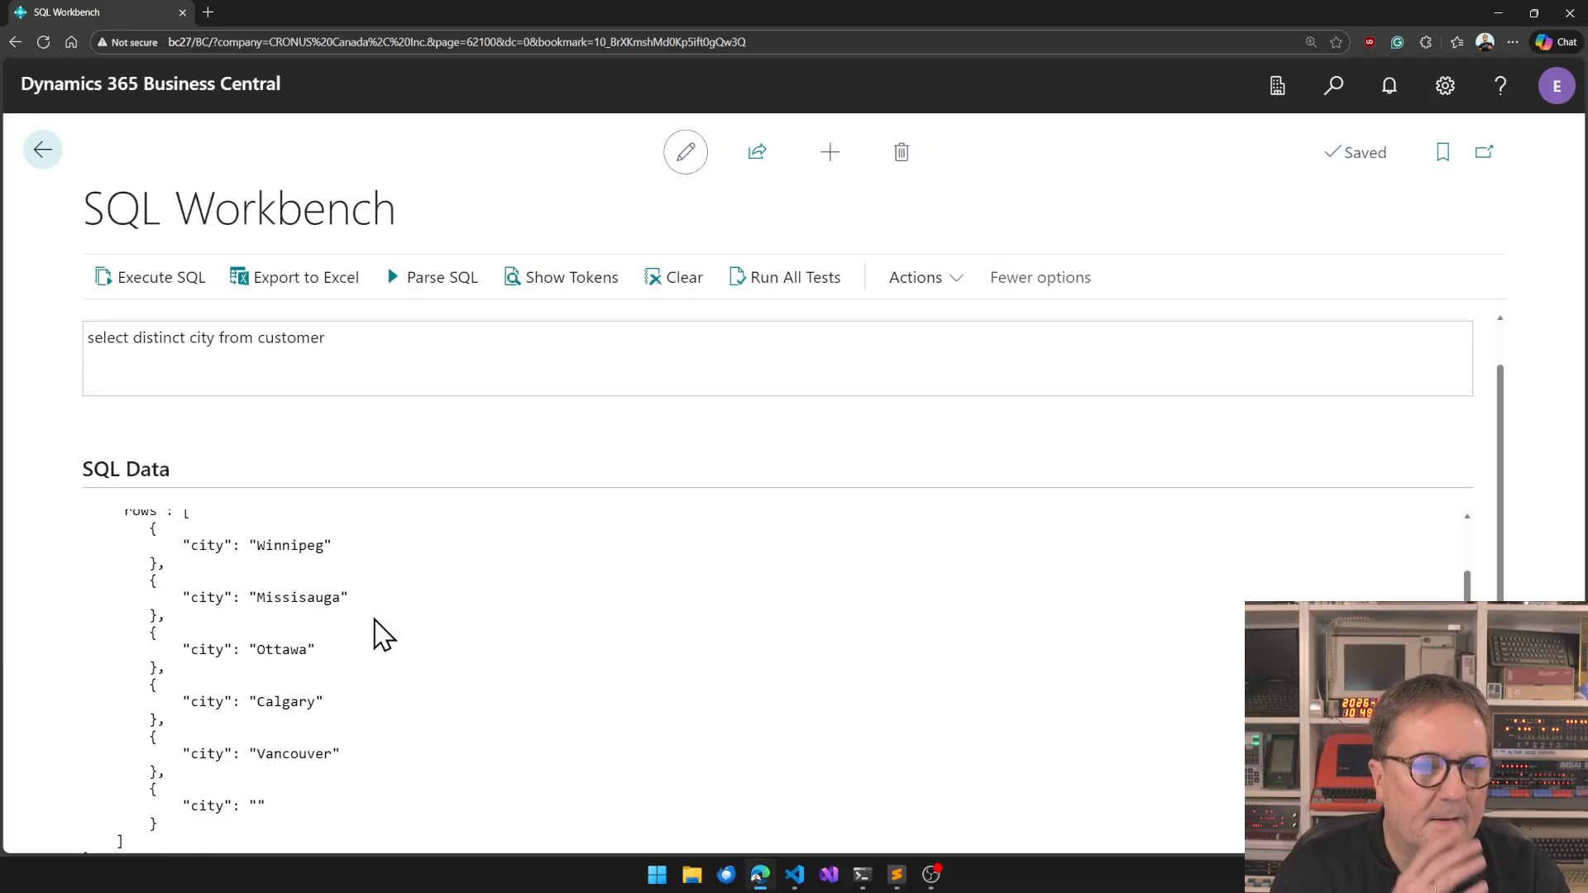
click(916, 278)
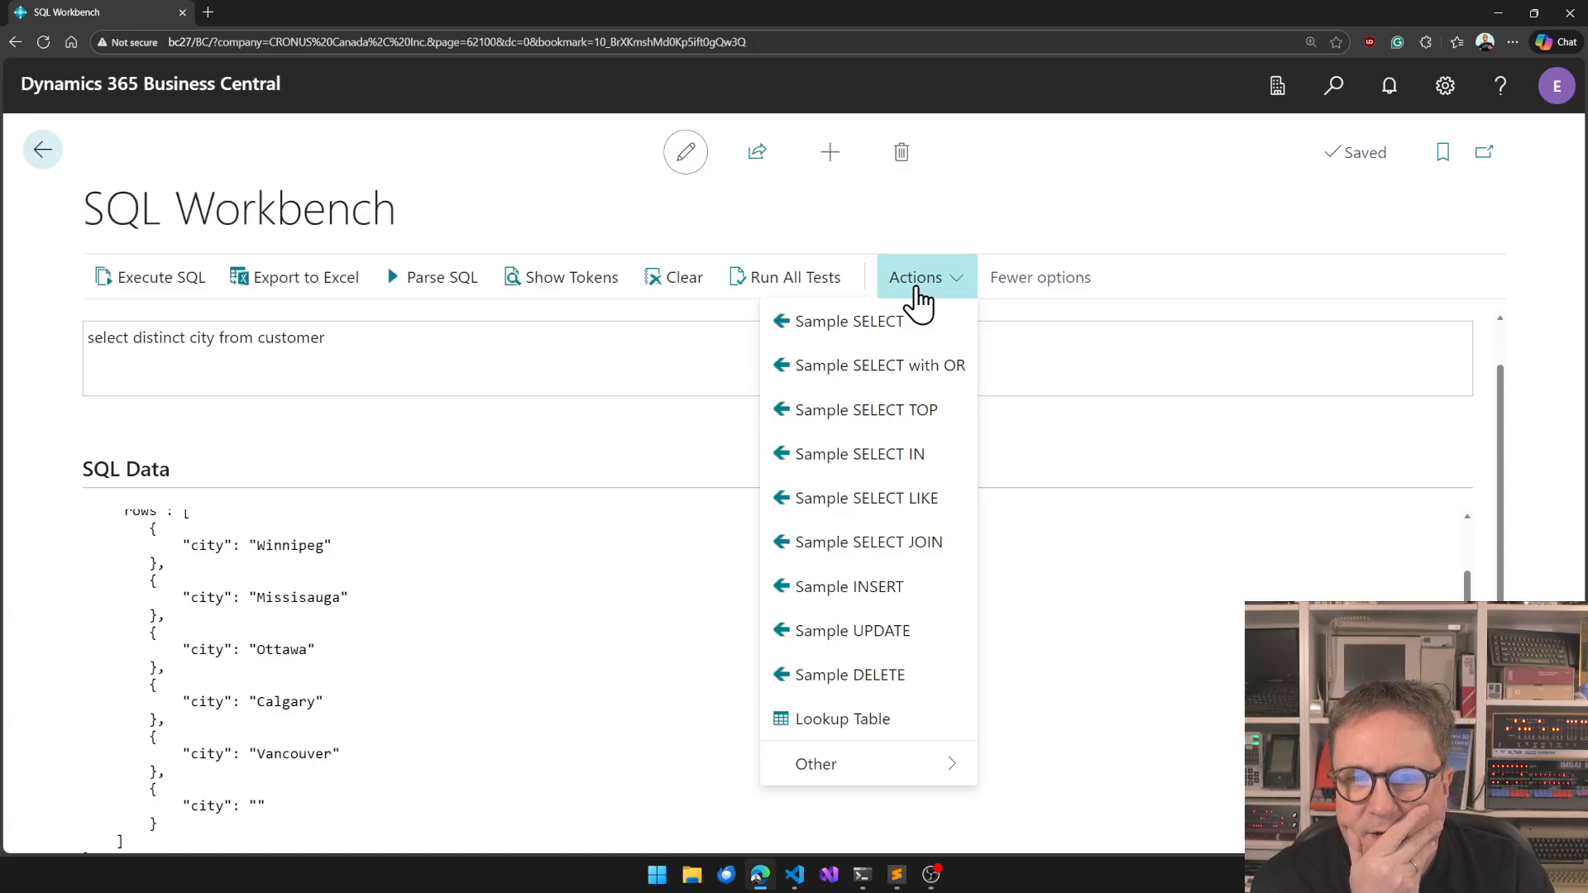
Load the sample SELECT with OR, then the SELECT TOP 3 query ordered by name, returning three customers.
click(880, 364)
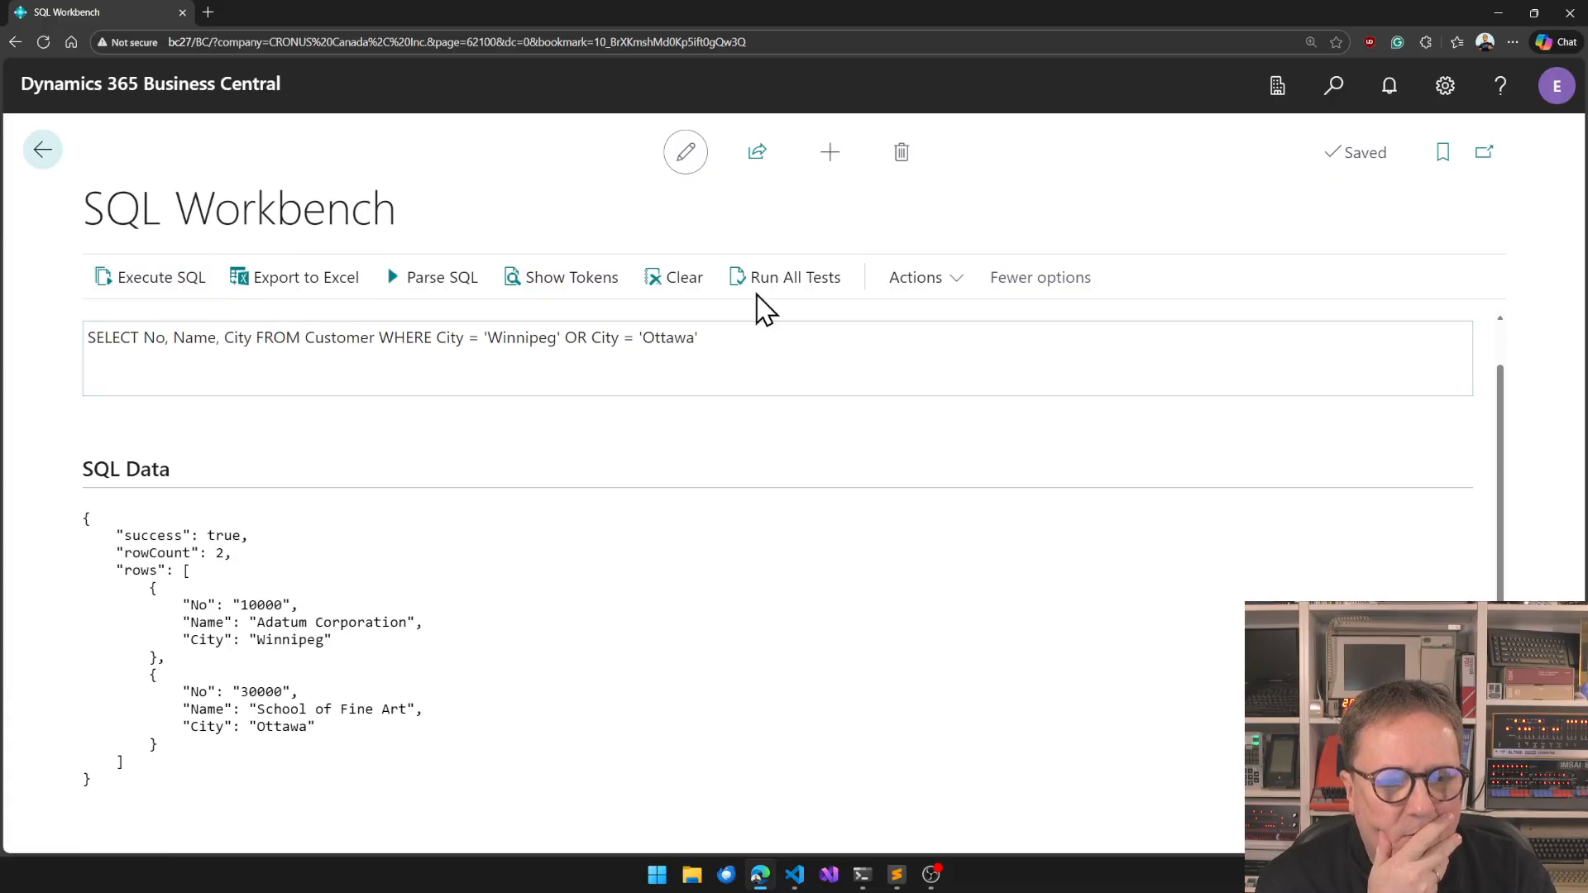
click(916, 278)
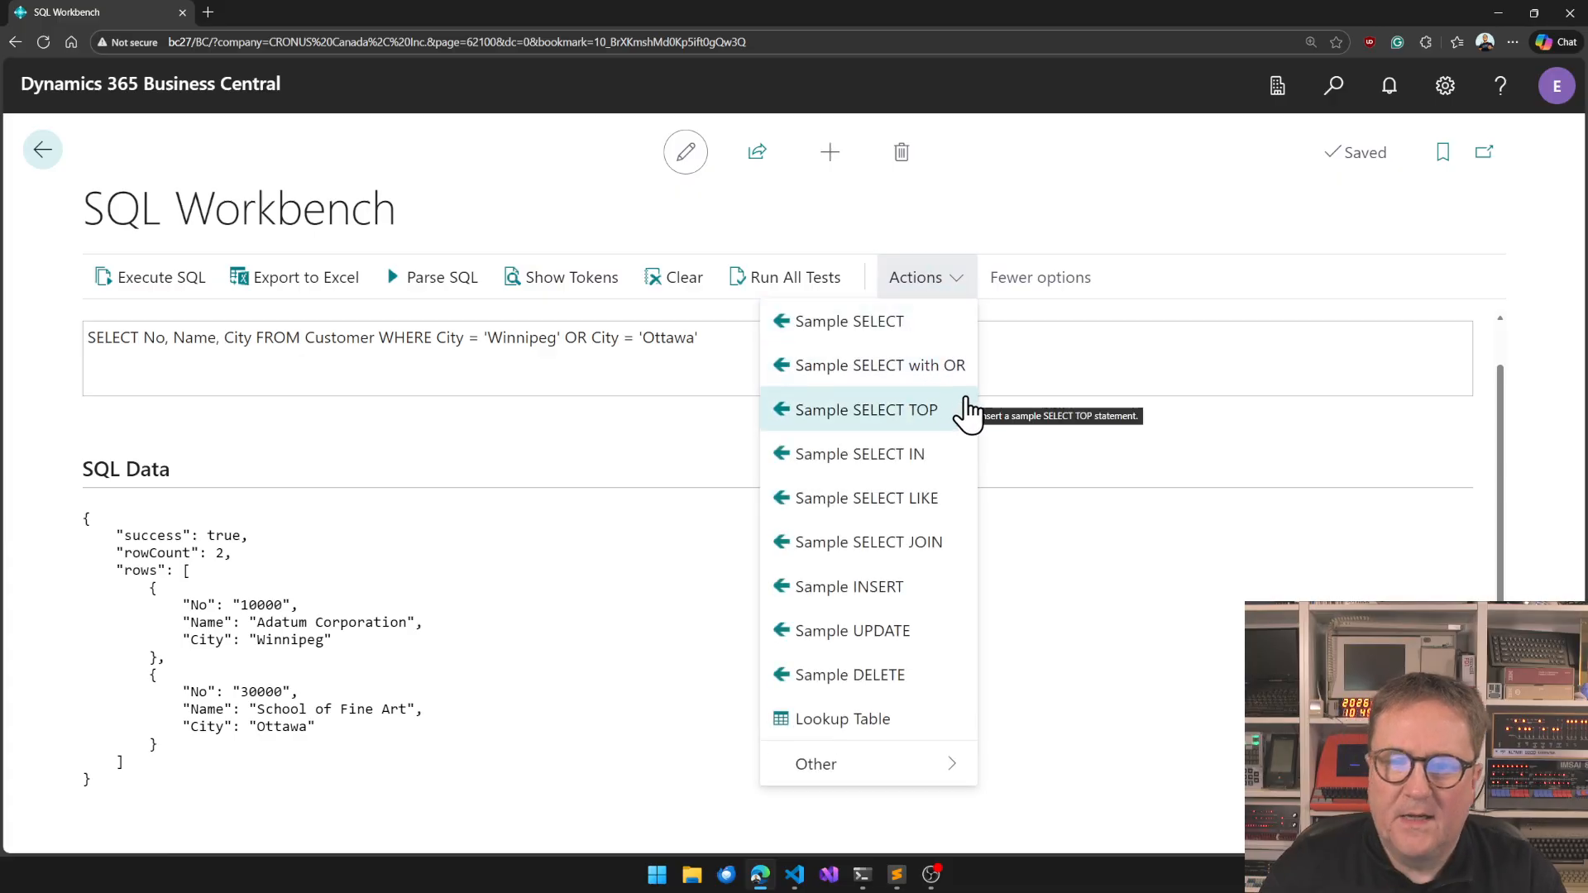
click(864, 410)
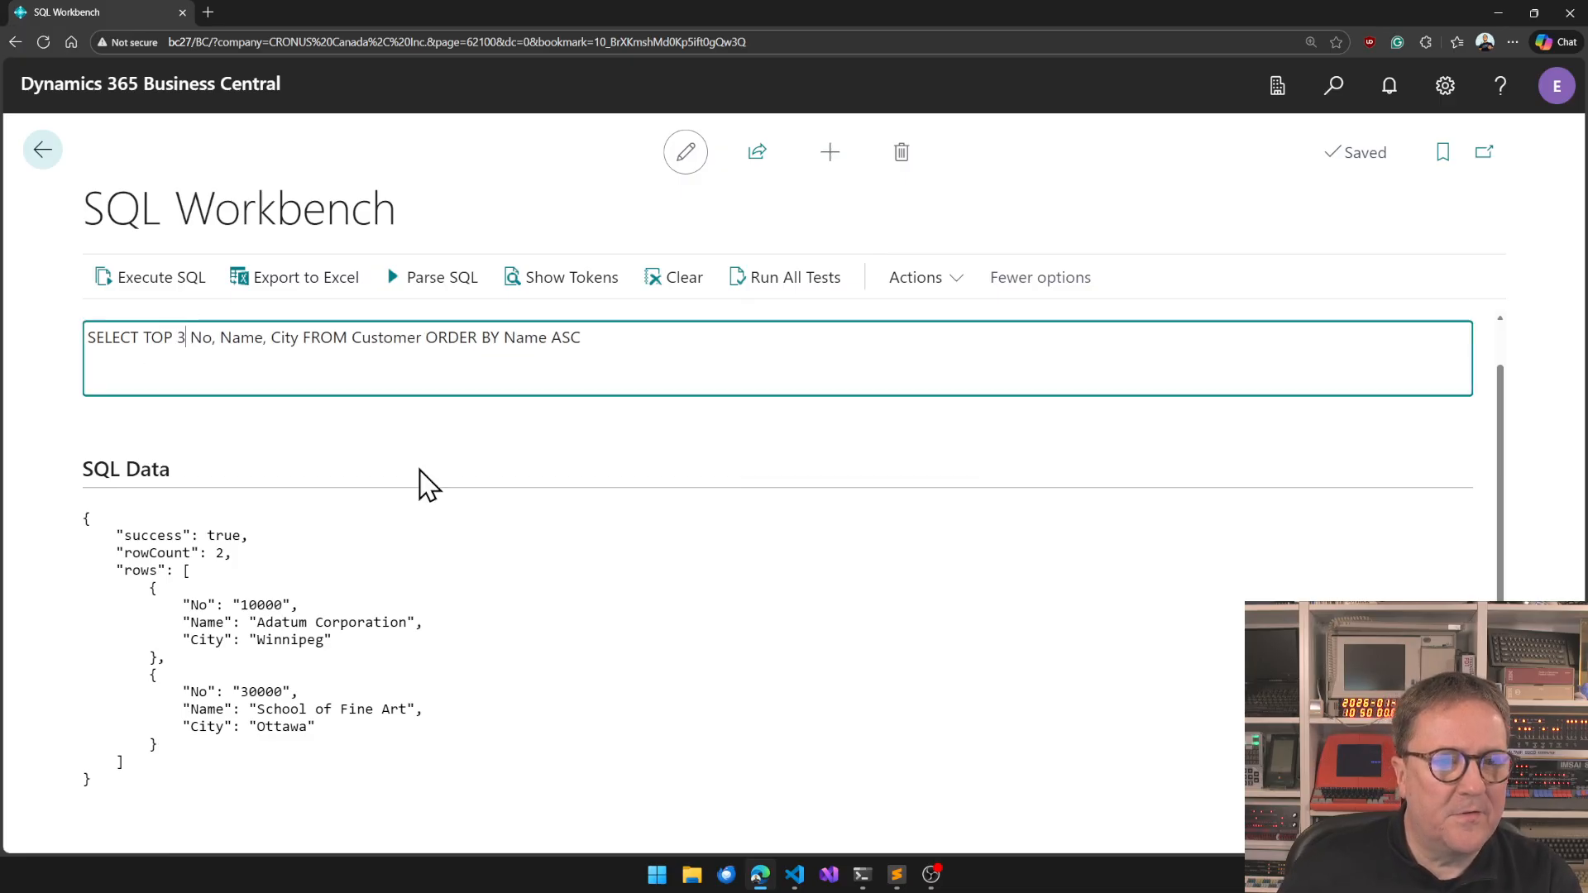
click(150, 278)
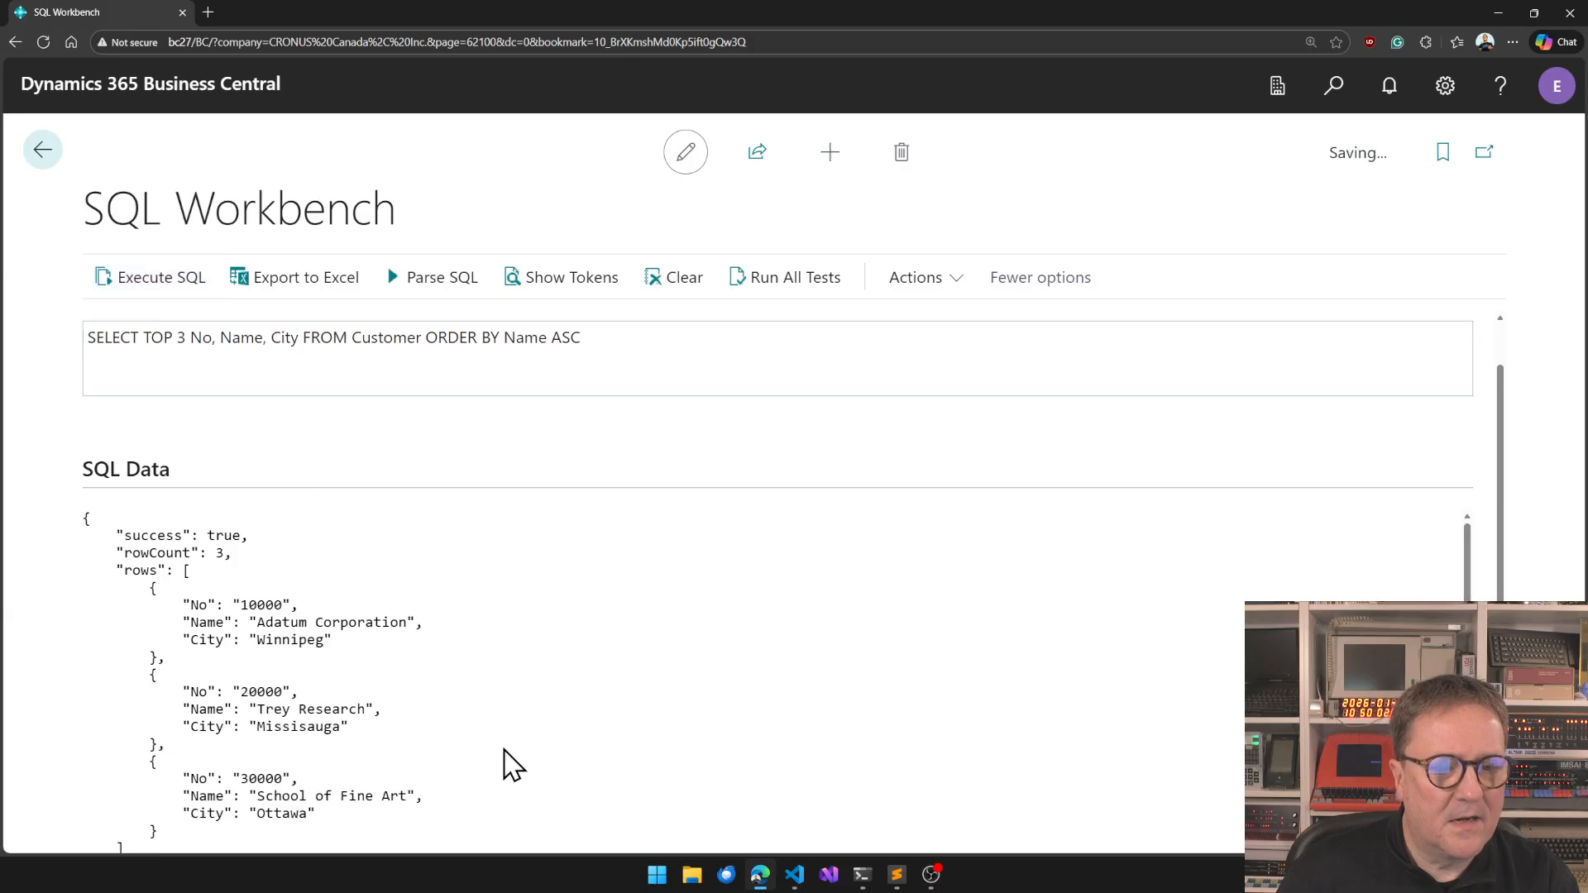
mouse_move(545, 809)
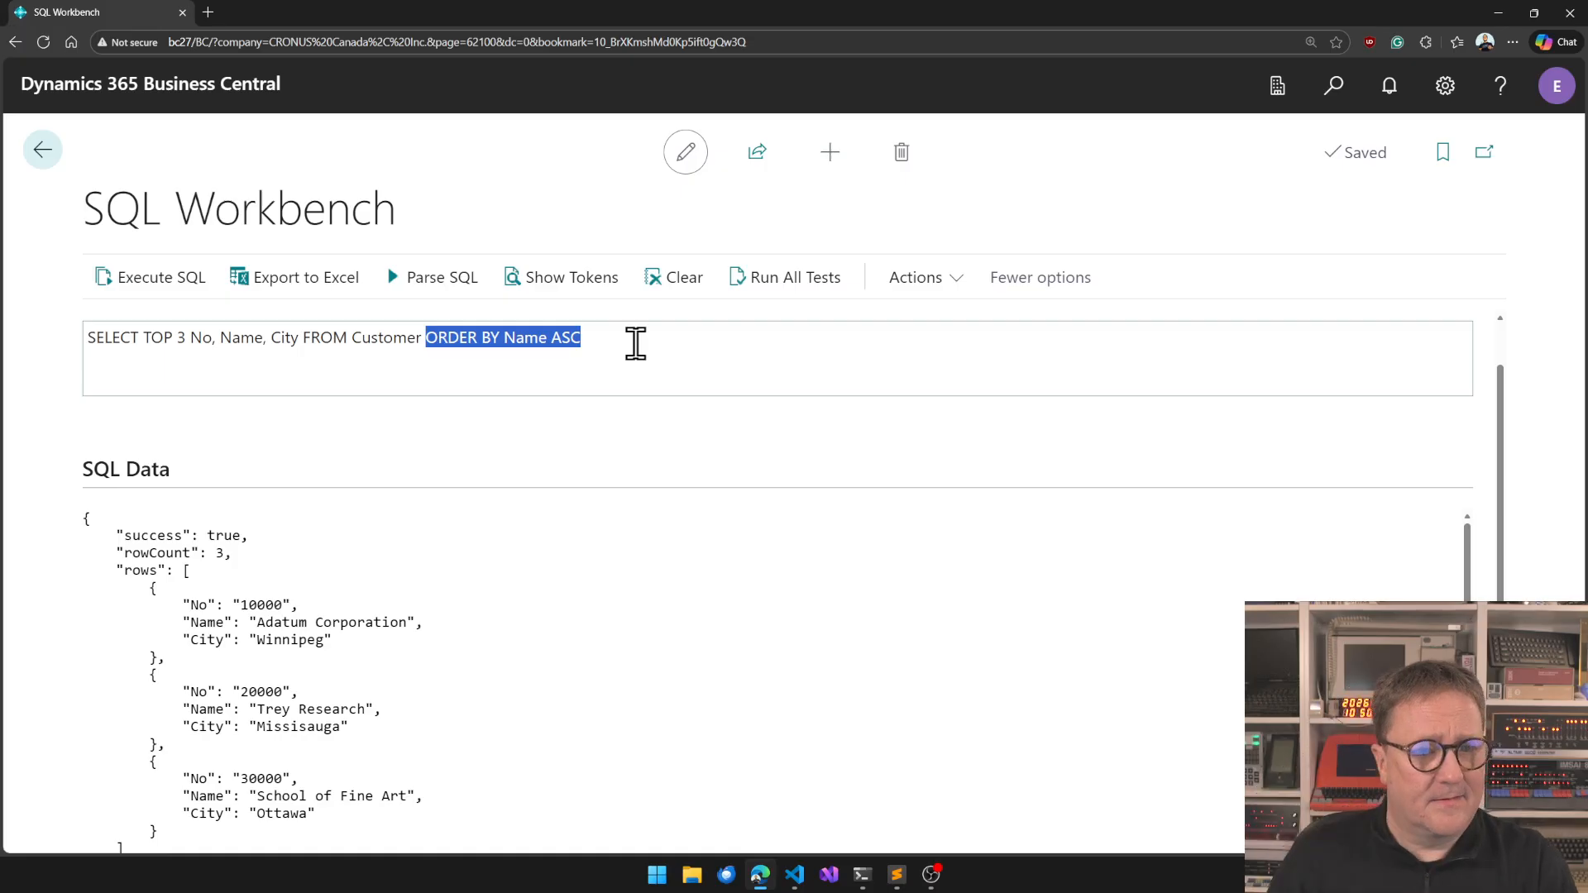
click(622, 361)
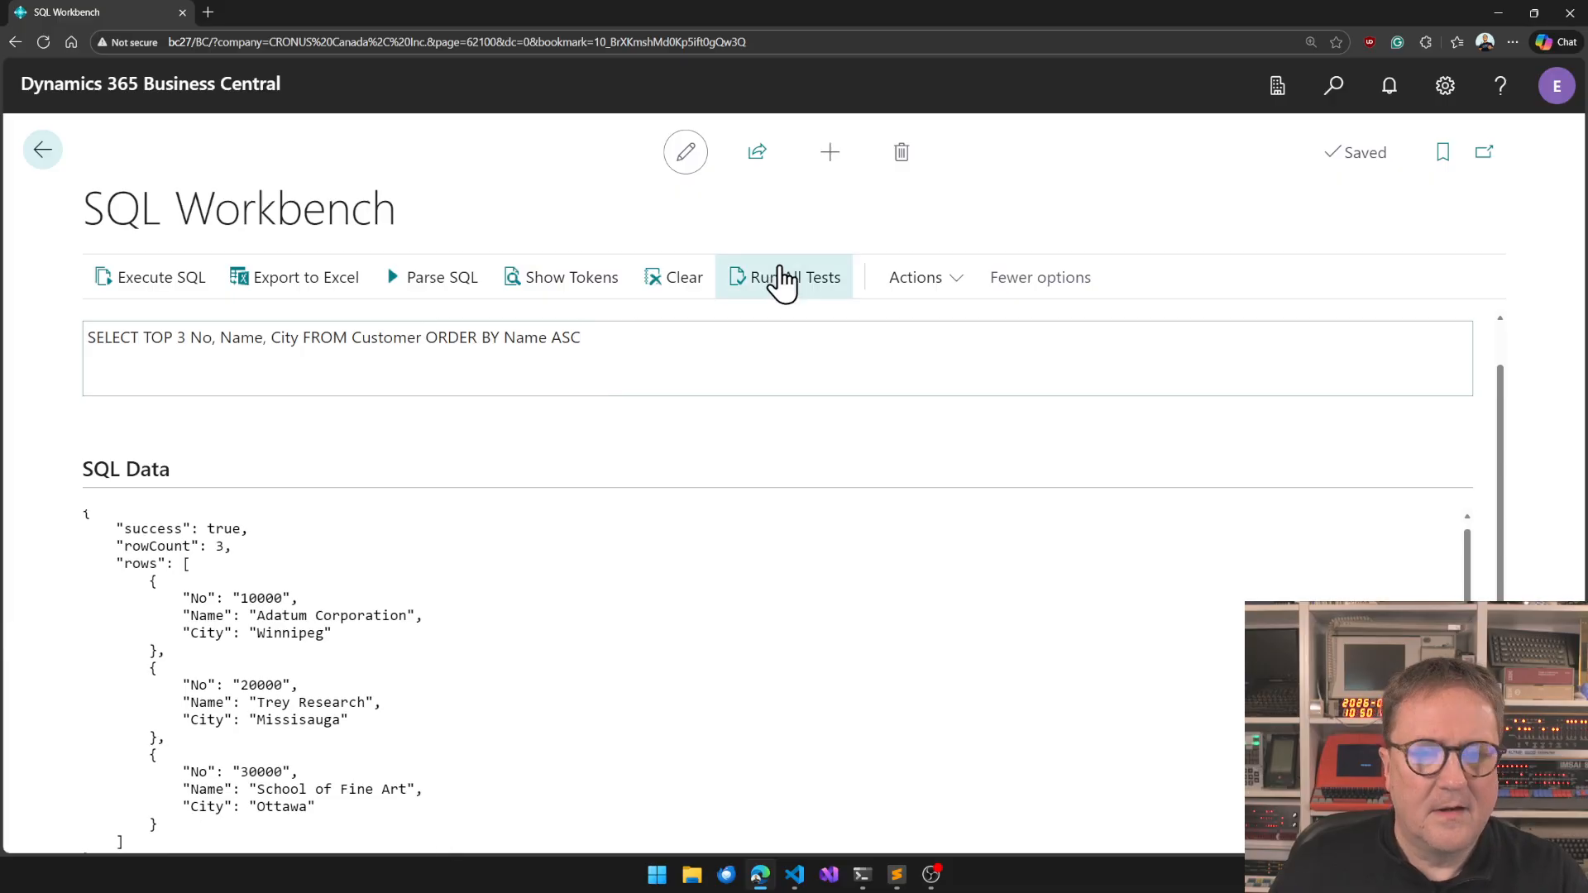
Load and run the sample SELECT IN query, then add city to its columns and rerun.
click(916, 278)
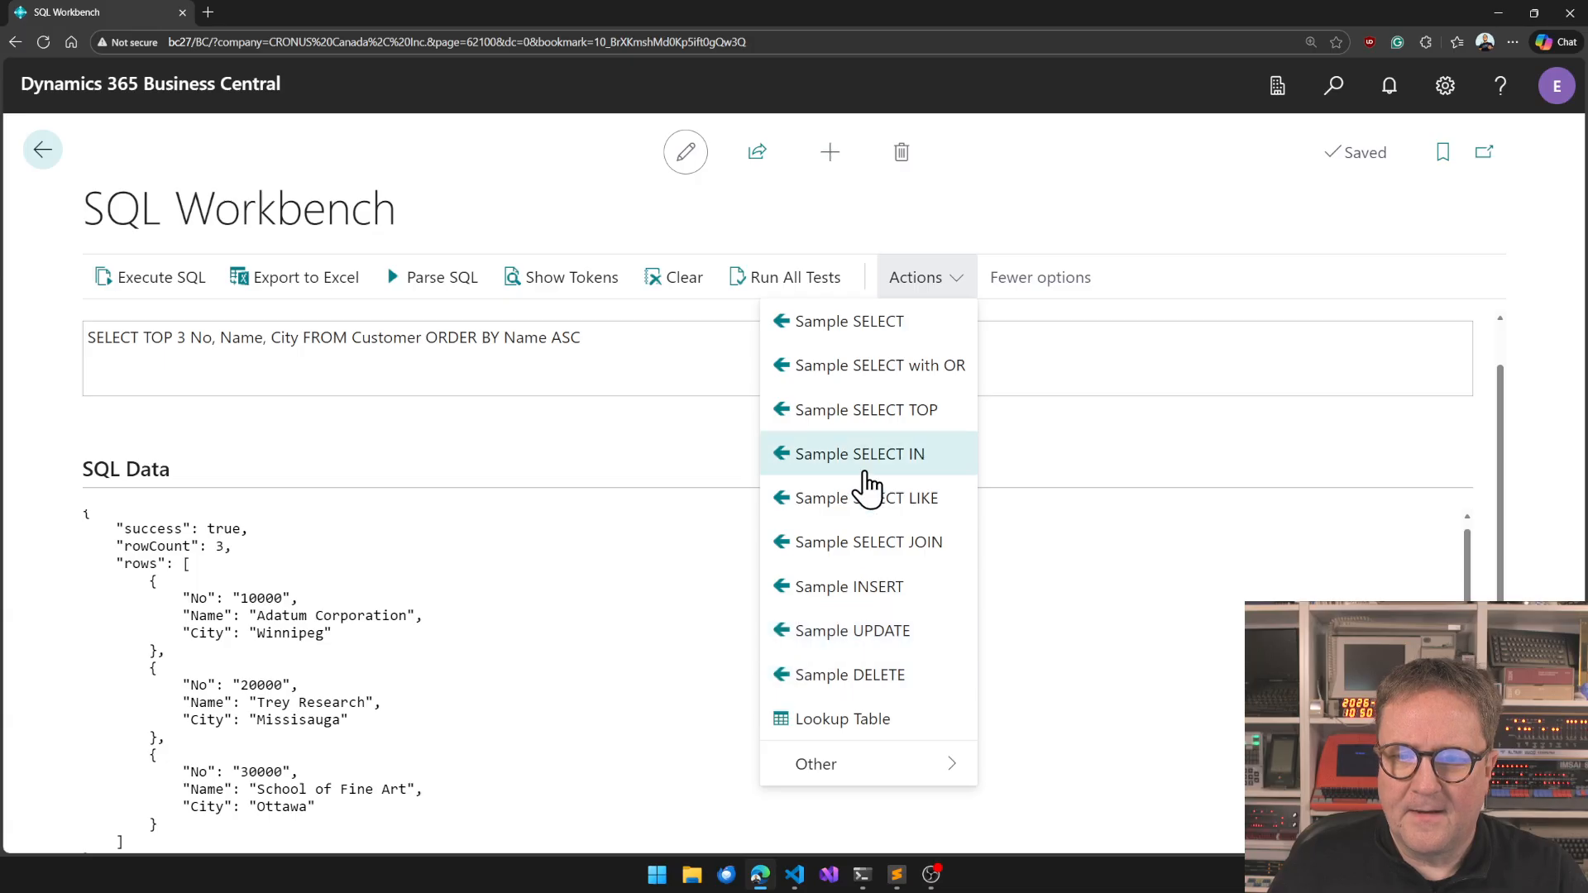
click(857, 453)
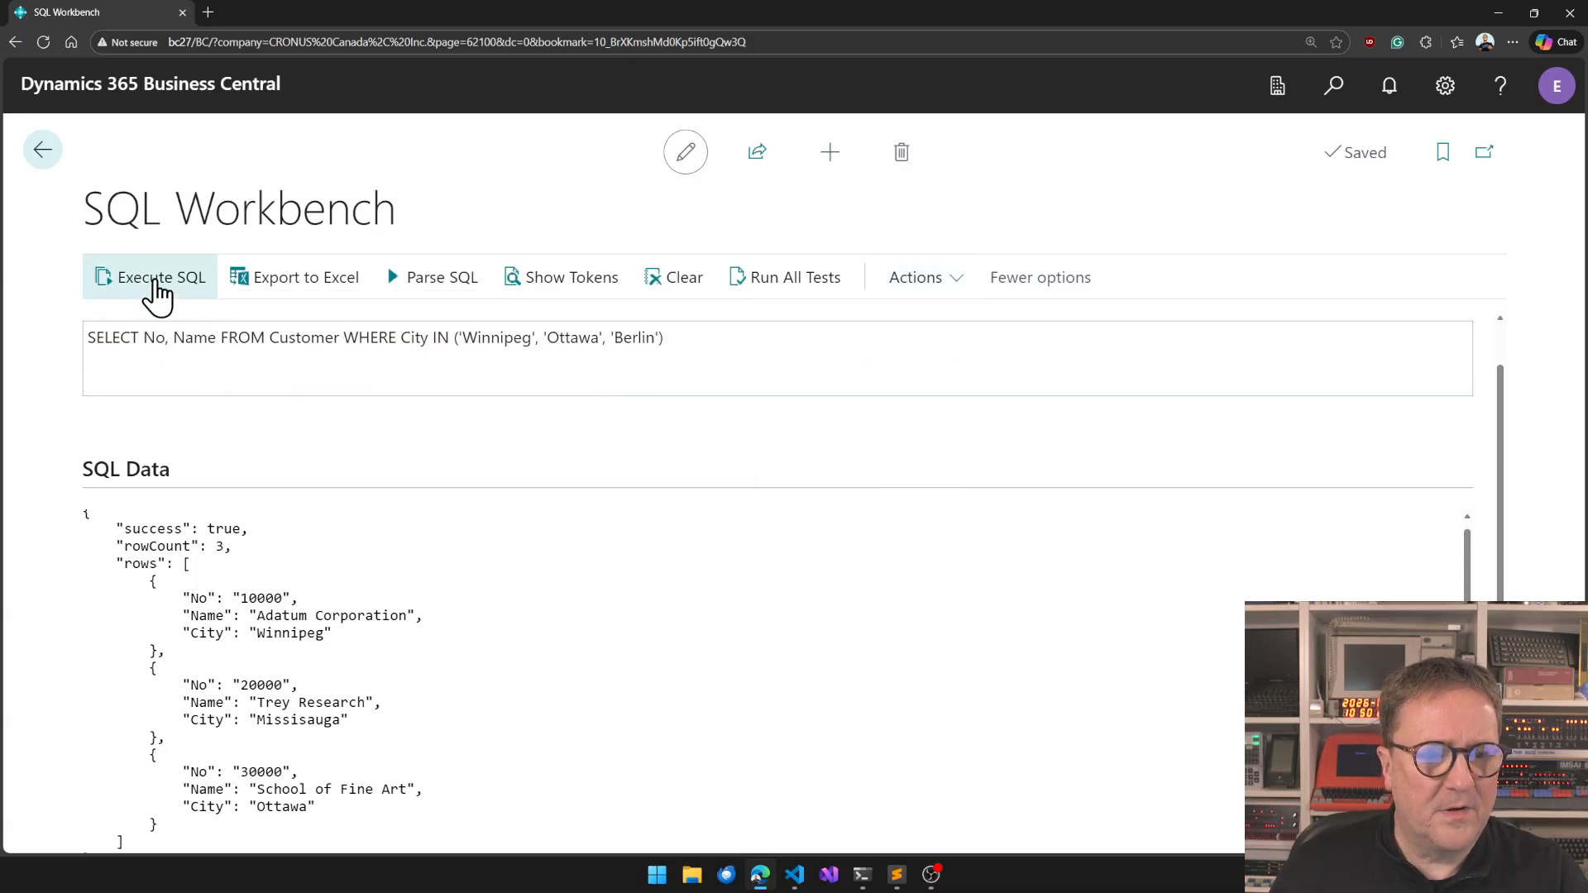
click(159, 278)
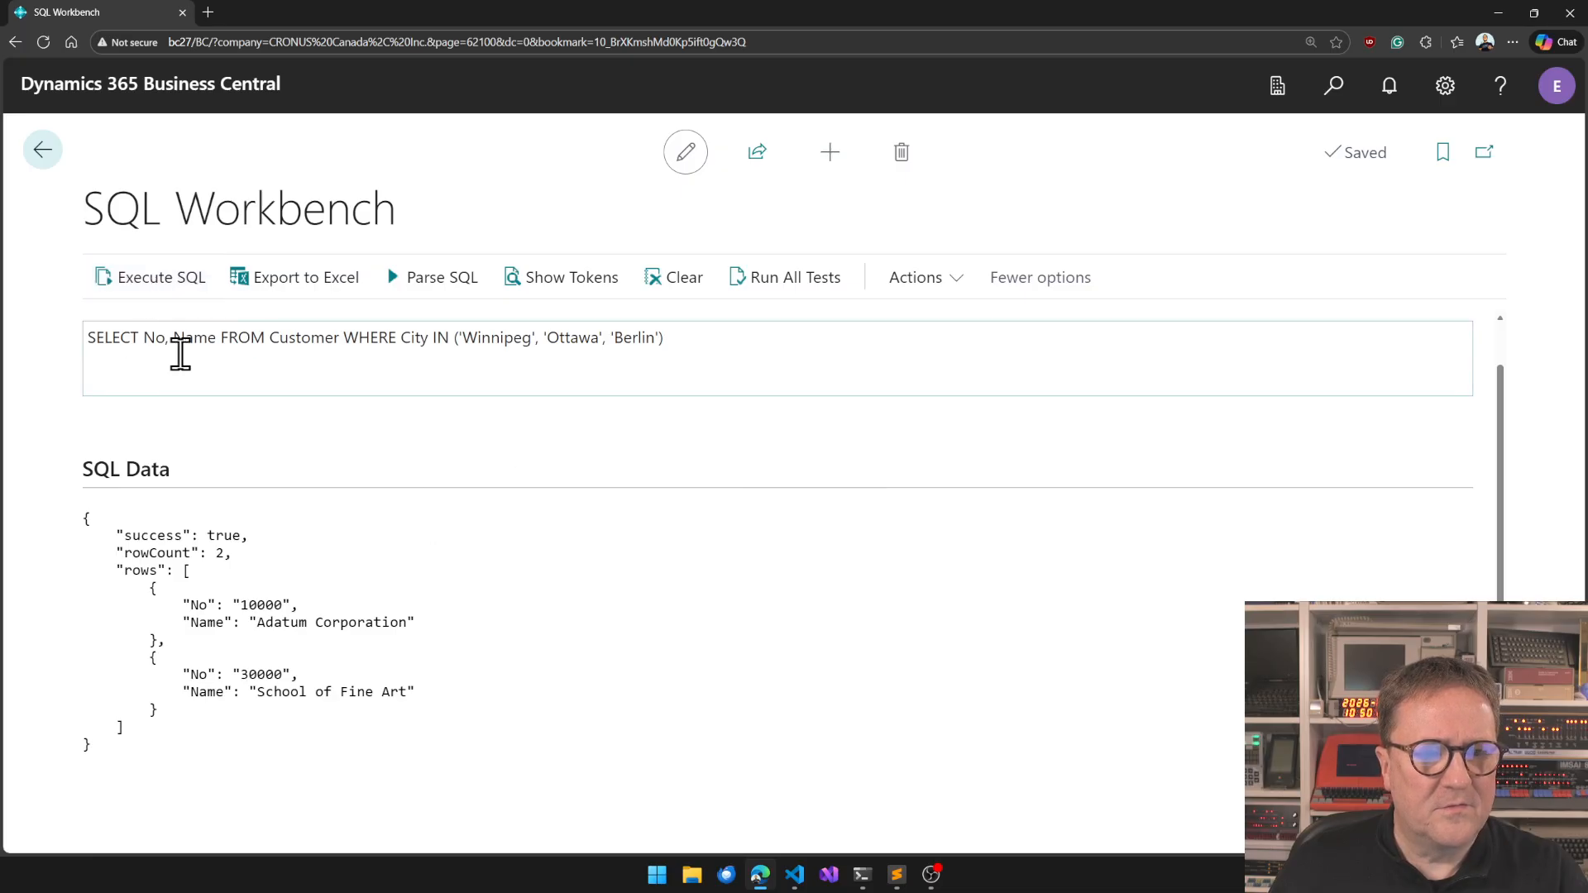
text(,cty)
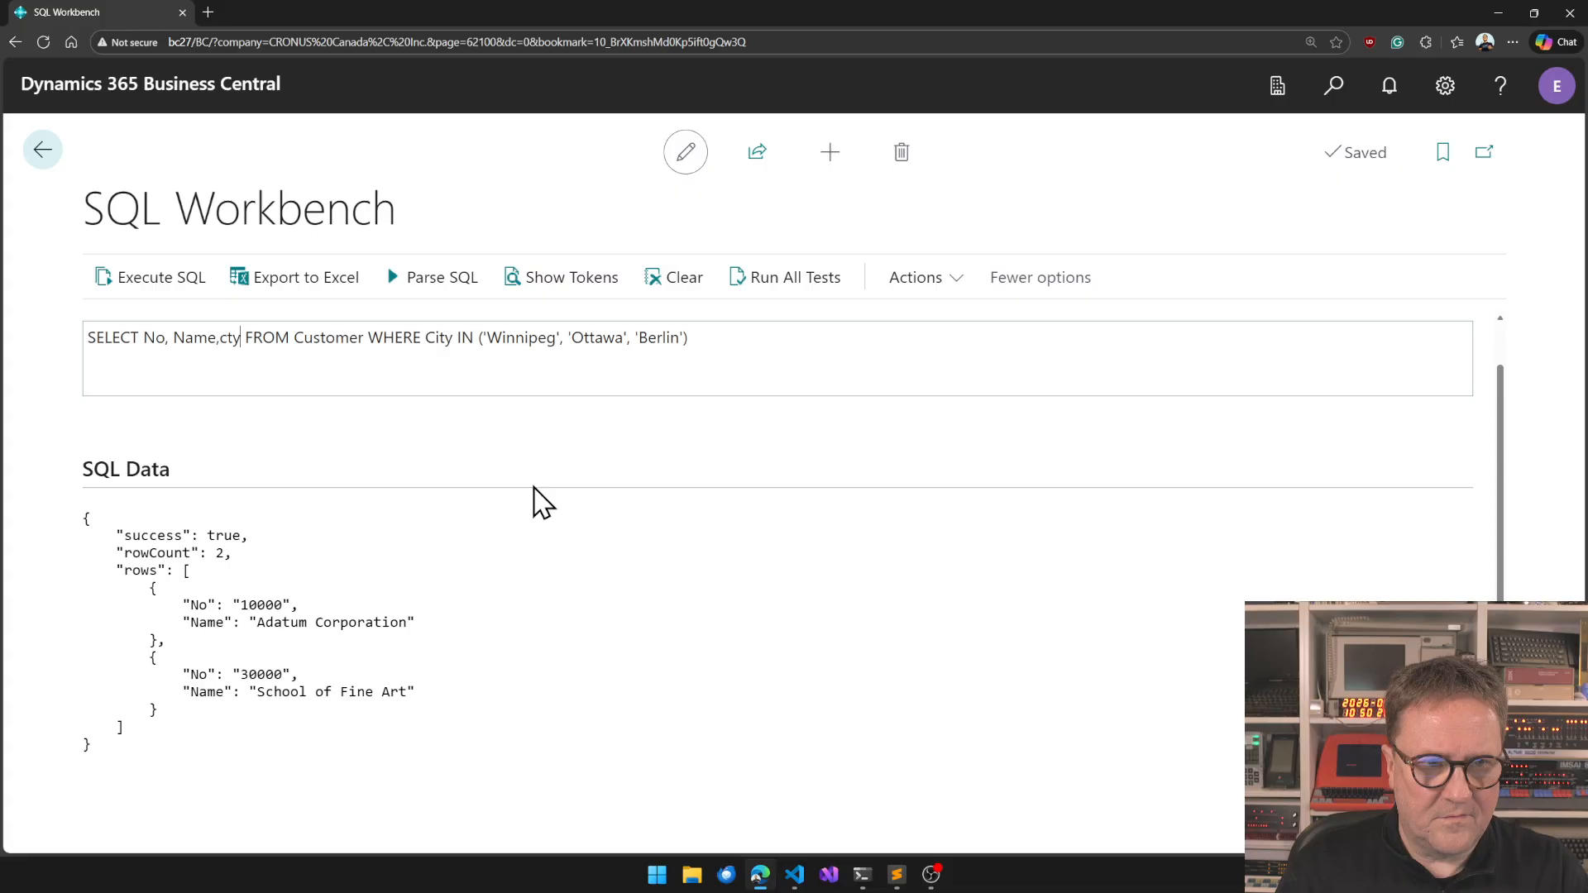
key(Backspace)
text(i)
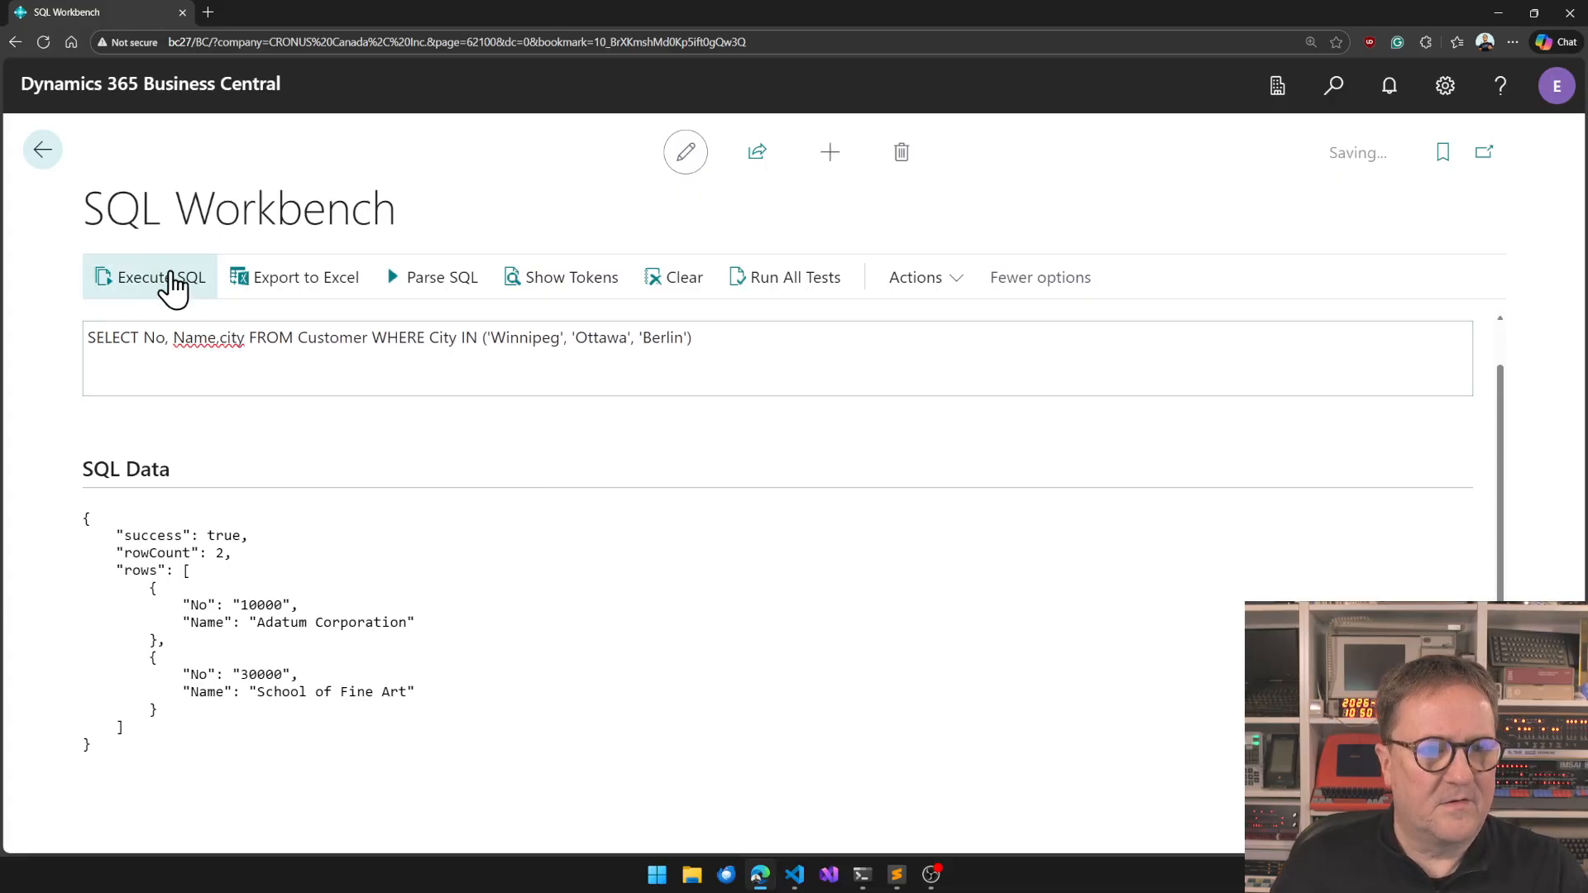
click(149, 278)
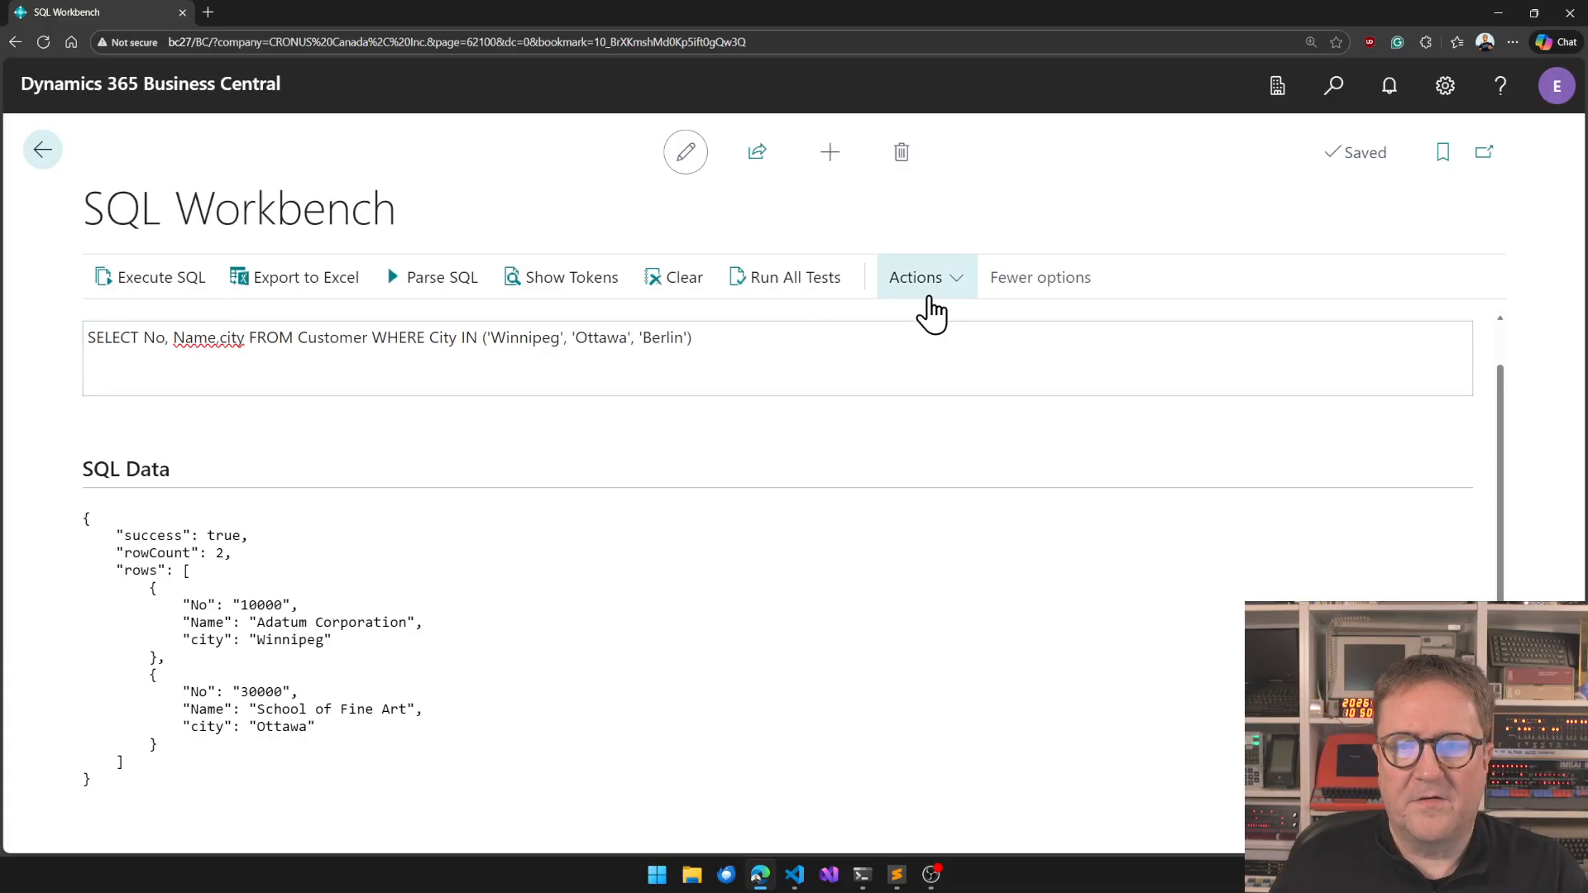
Load the sample LIKE 'A%' query returning Adatum Corporation and Alpine Ski House.
text(SELECT No, Name FROM Customer WHERE Name LIKE 'A%')
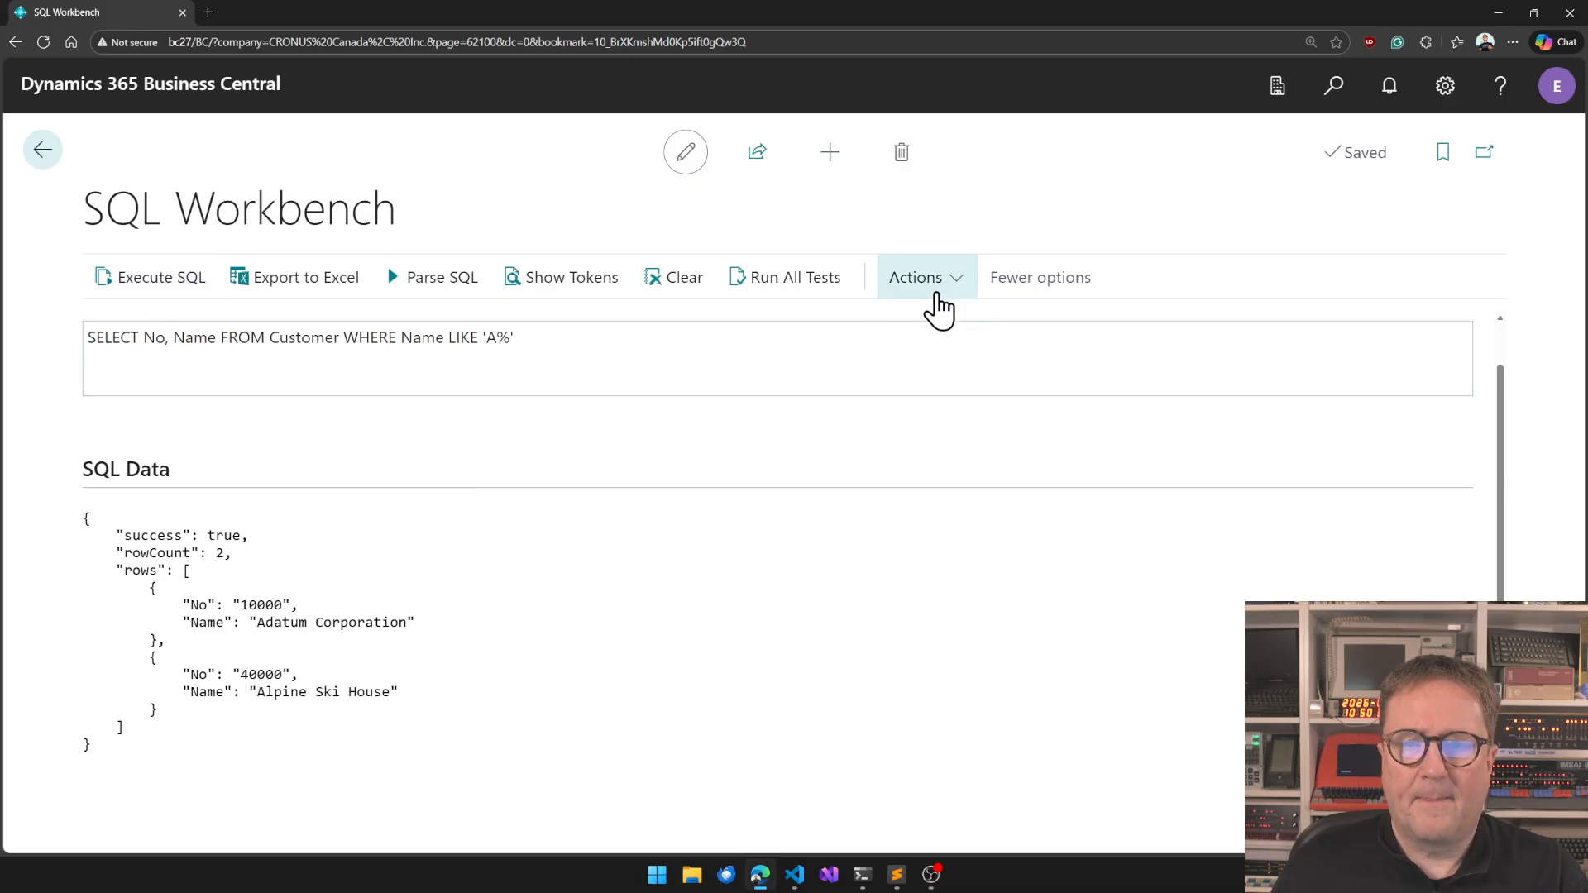
click(916, 278)
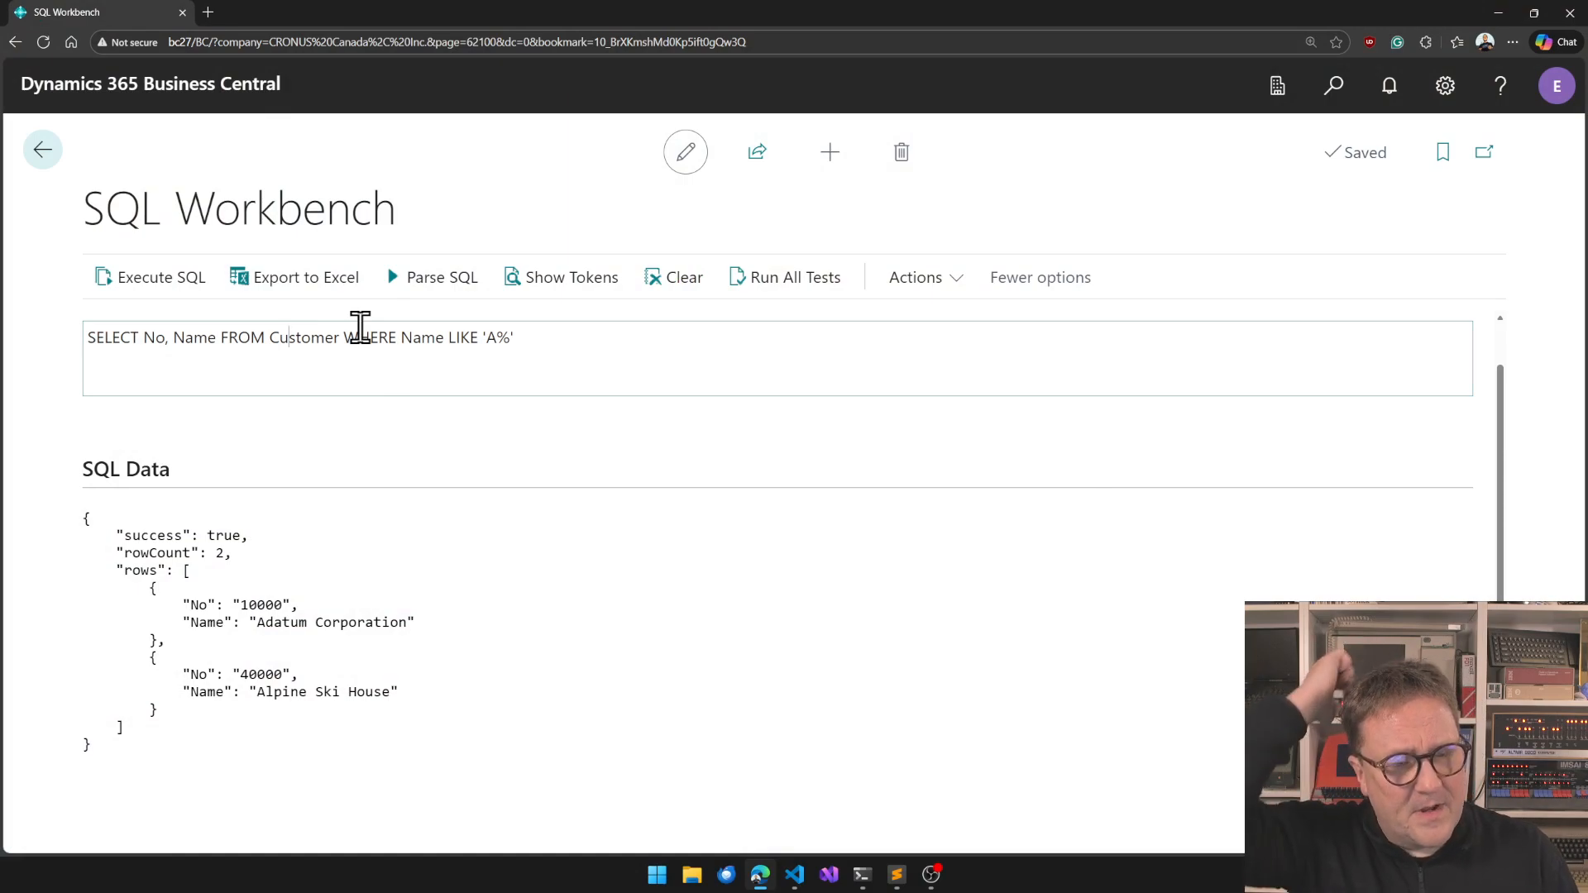
mouse_move(305, 278)
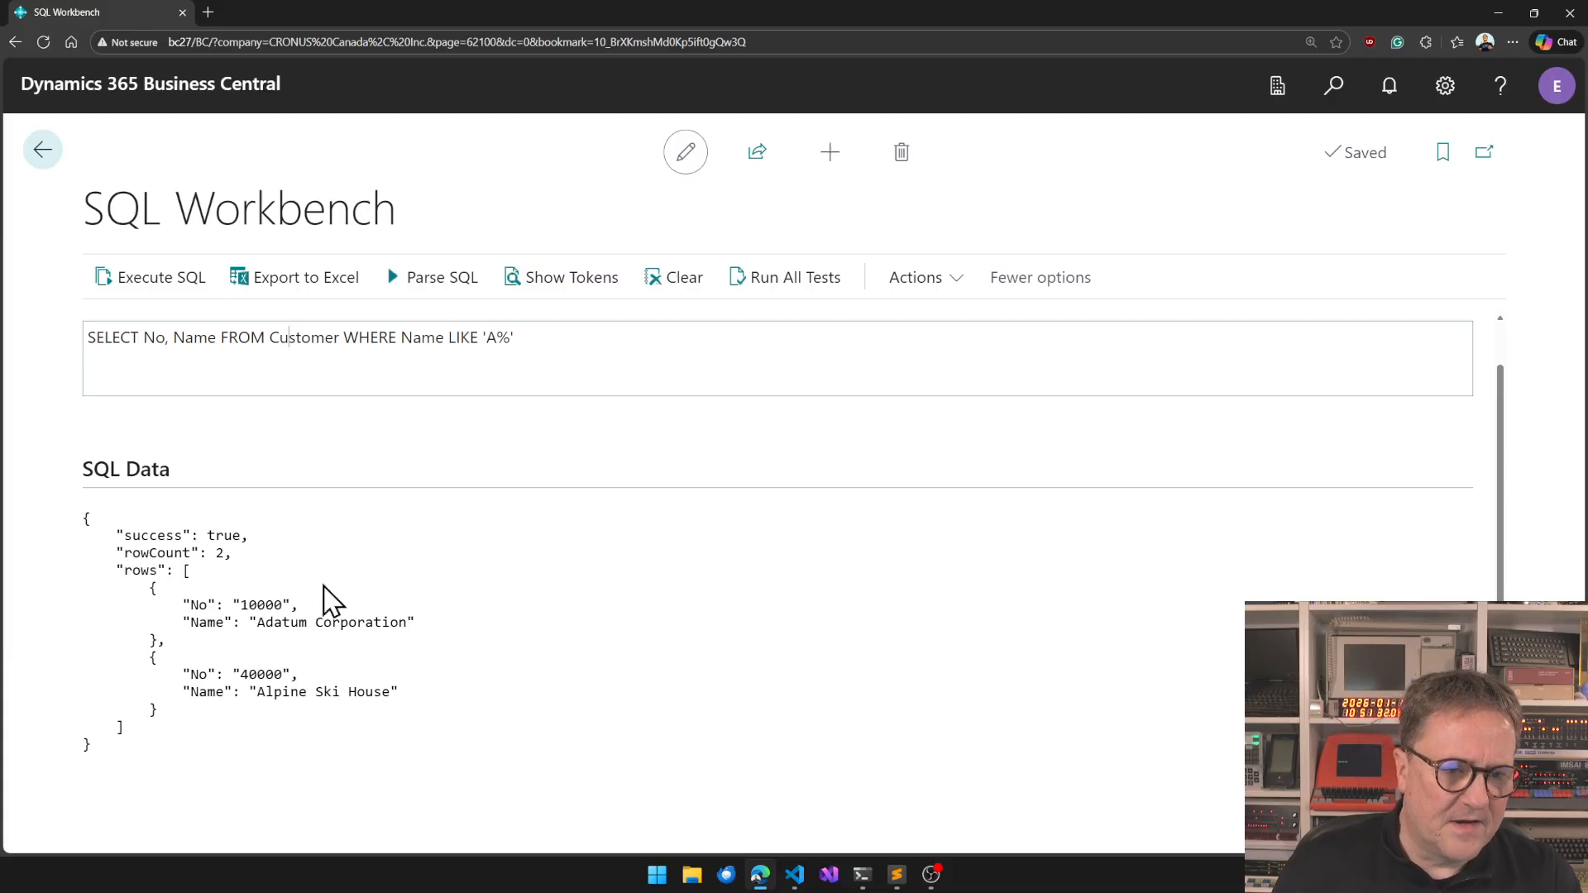
mouse_move(385, 763)
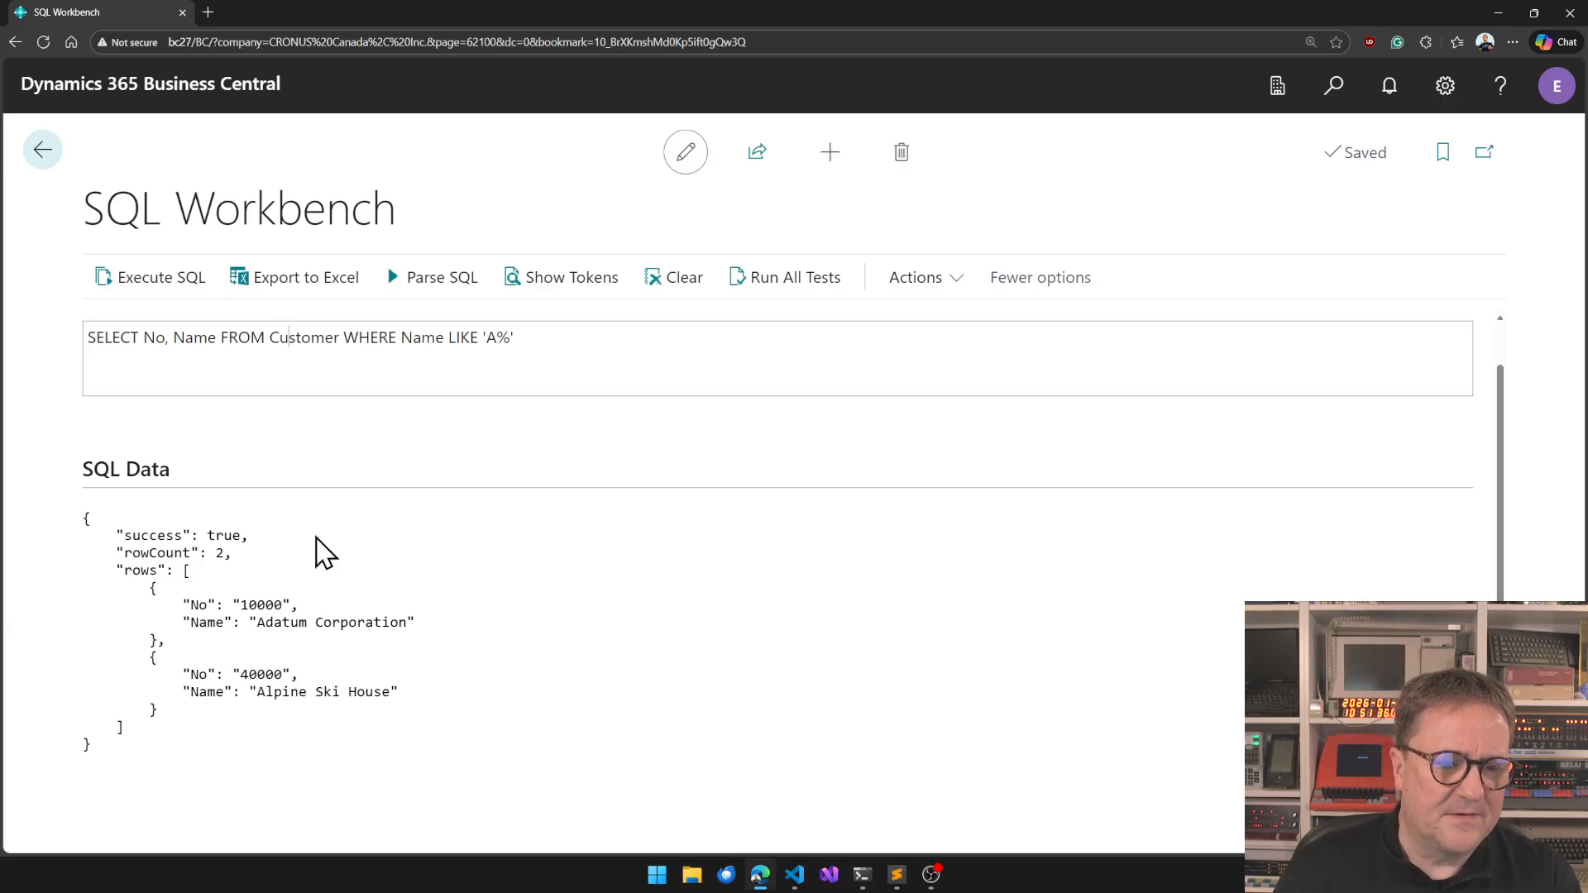
mouse_move(273, 575)
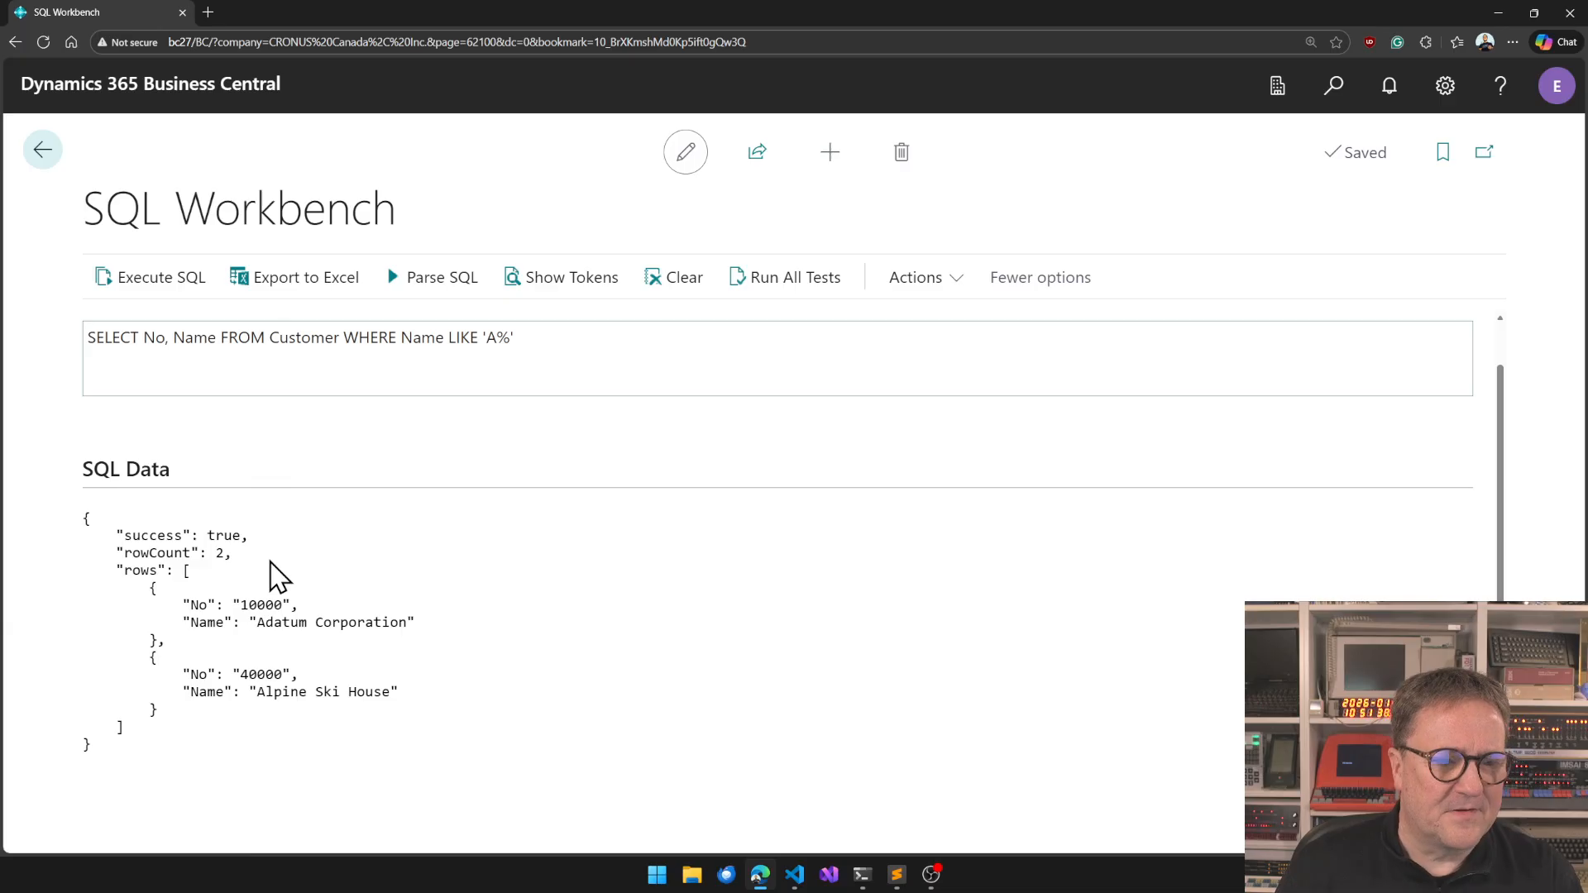
mouse_move(652, 701)
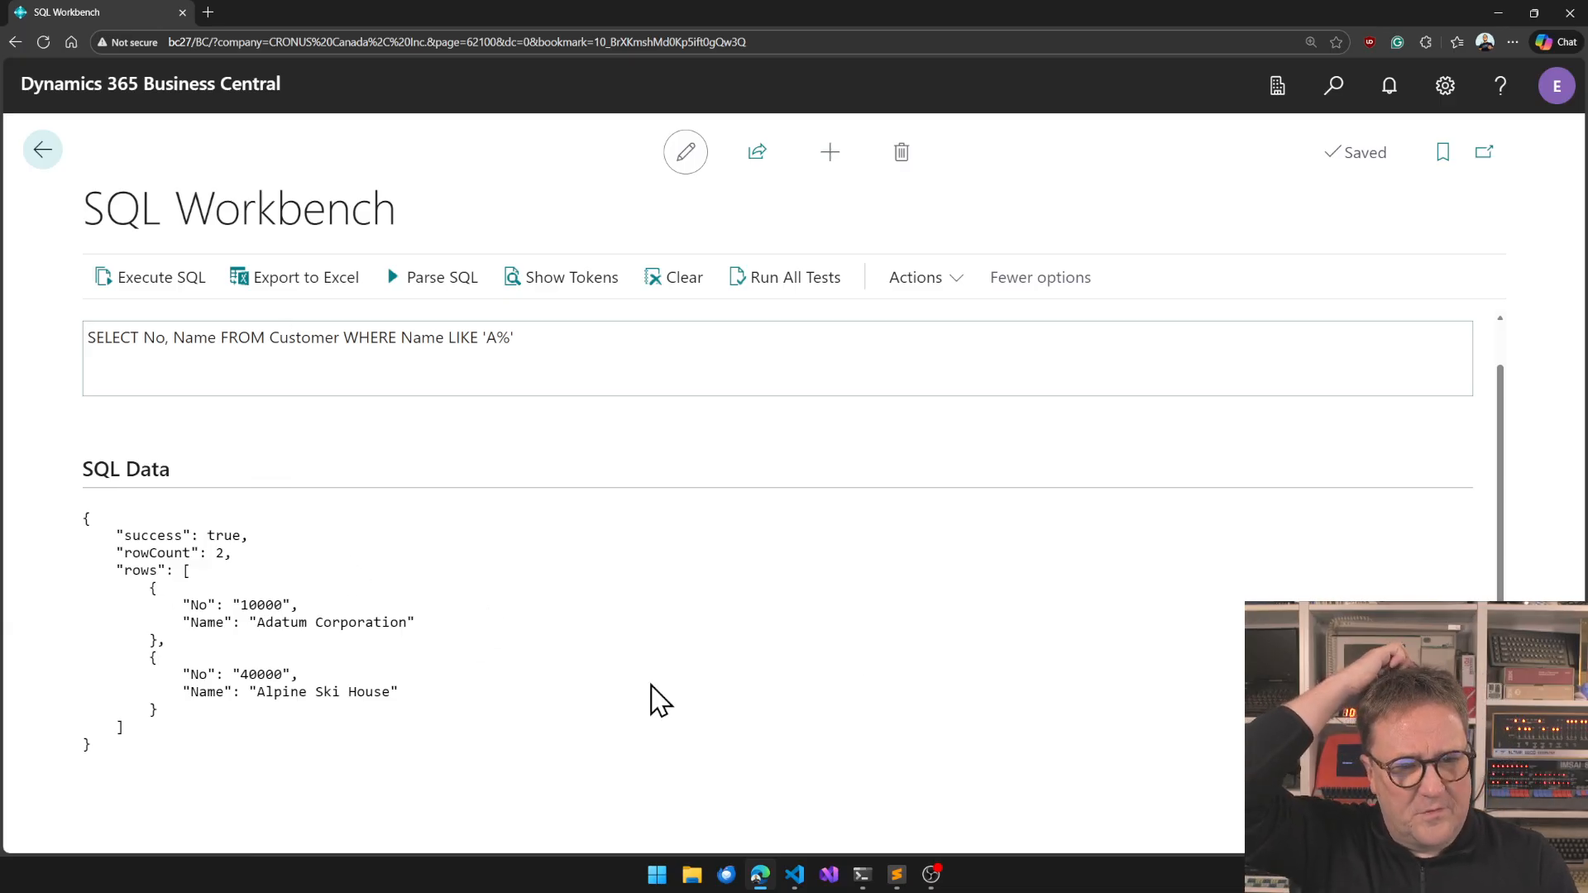
Export the two-row LIKE 'A%' results to Excel, view the downloaded SQL_Result workbook, and dismiss the timing message.
scroll(down, 3)
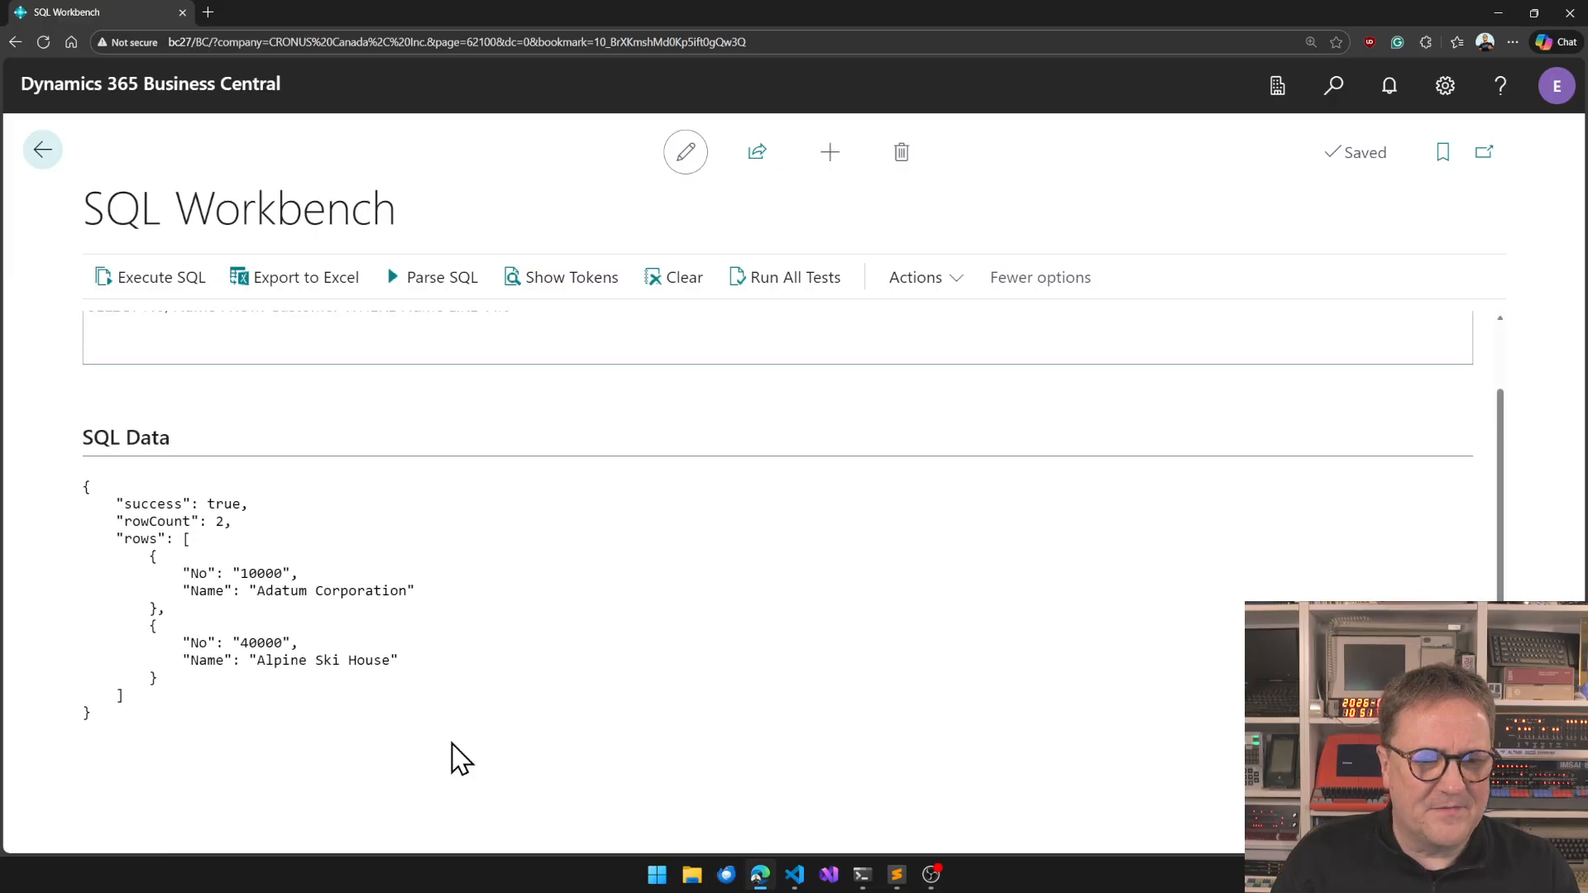
mouse_move(432, 675)
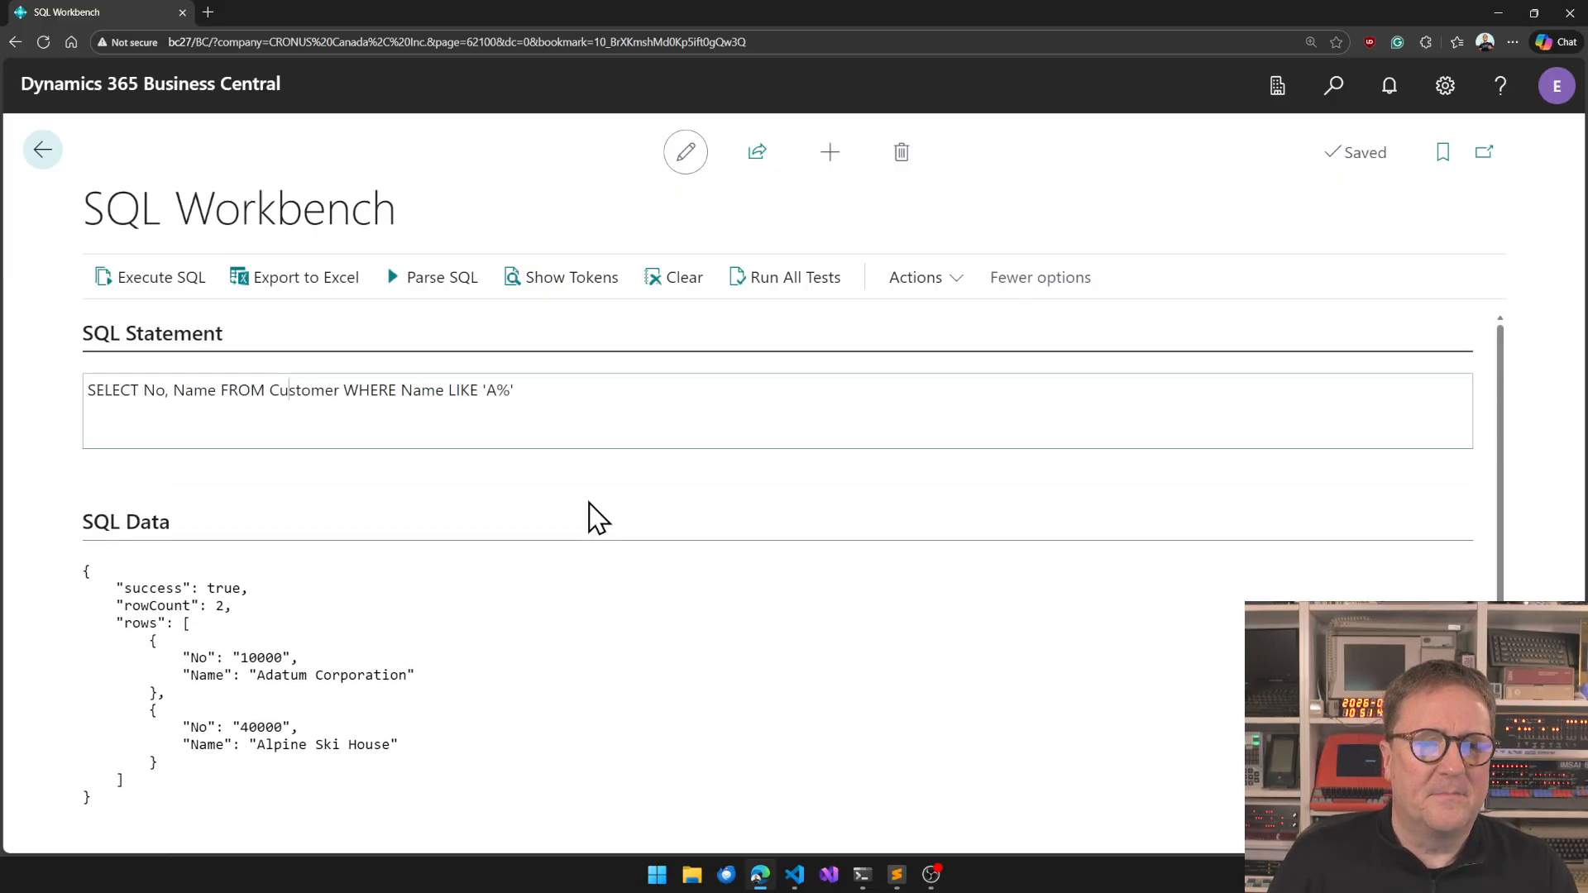
click(151, 278)
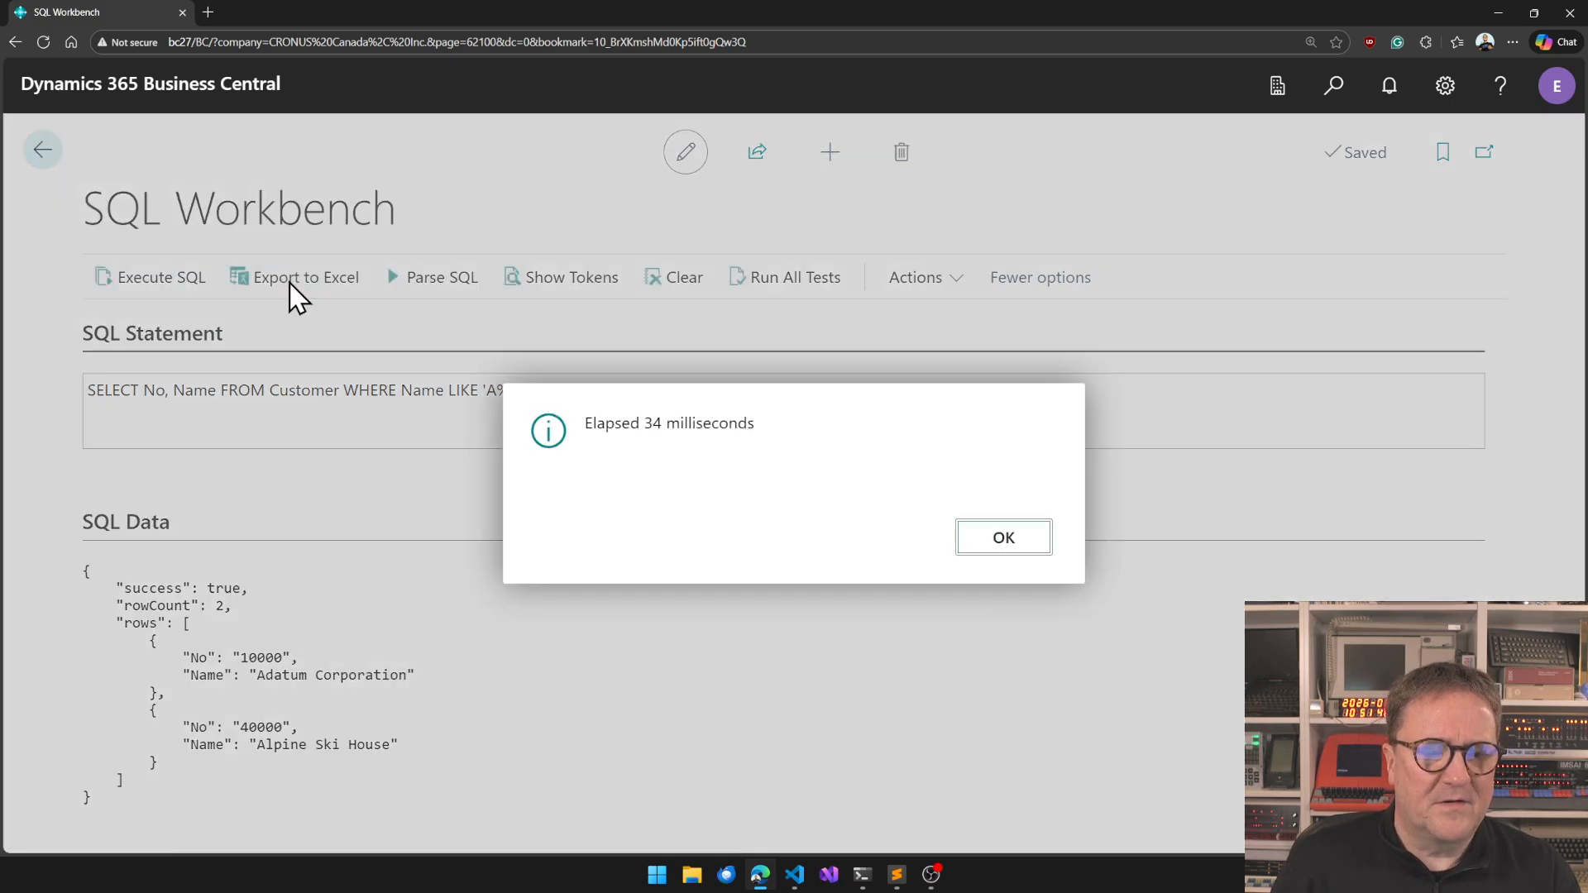
click(1448, 42)
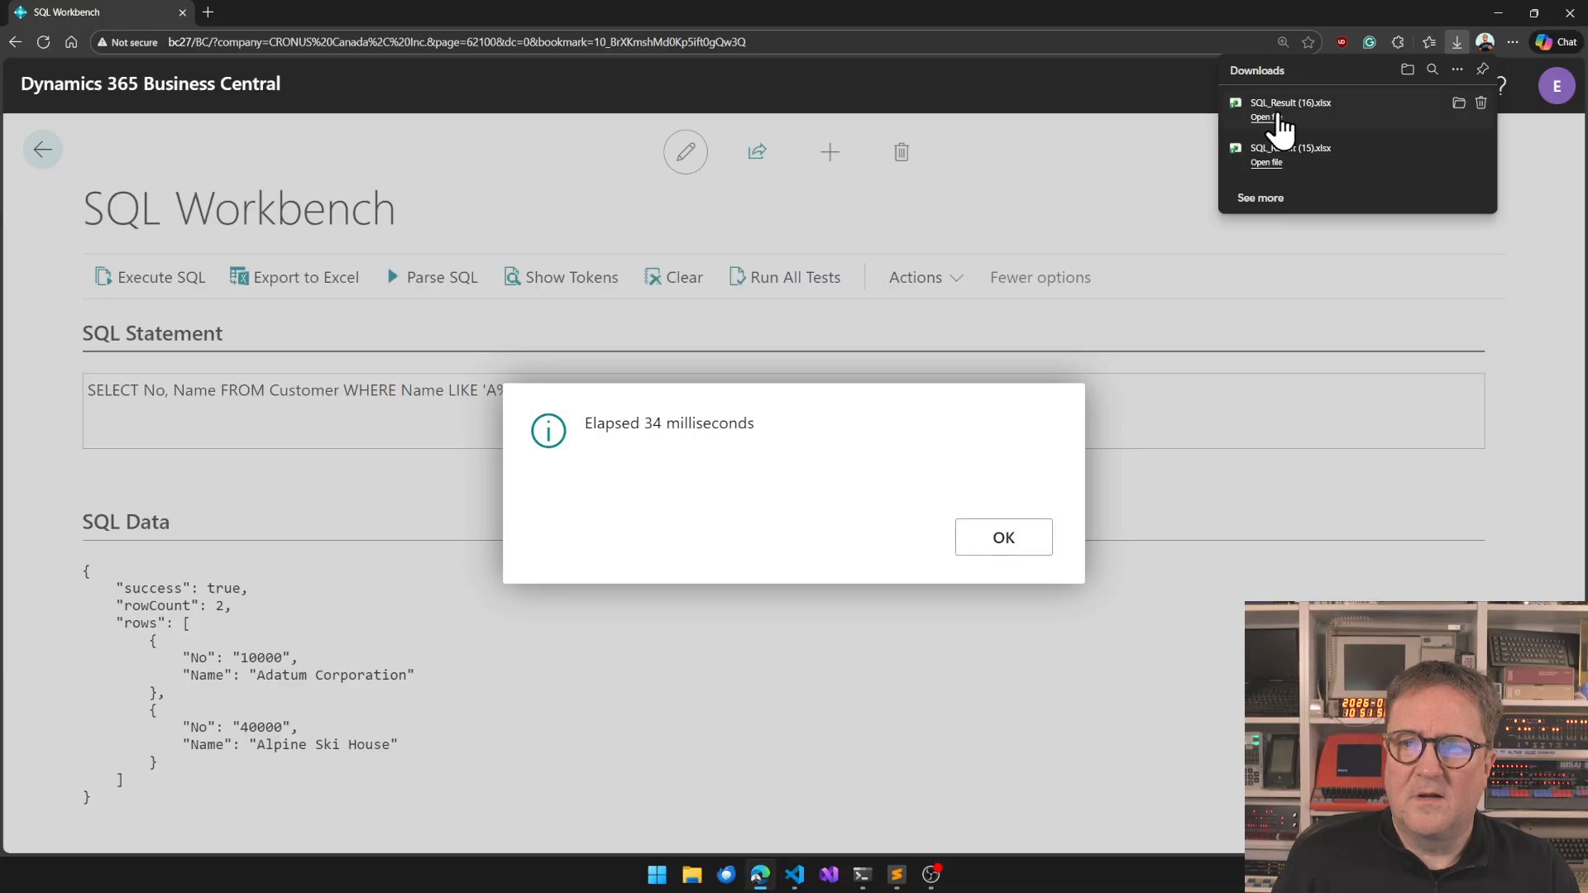
click(1259, 116)
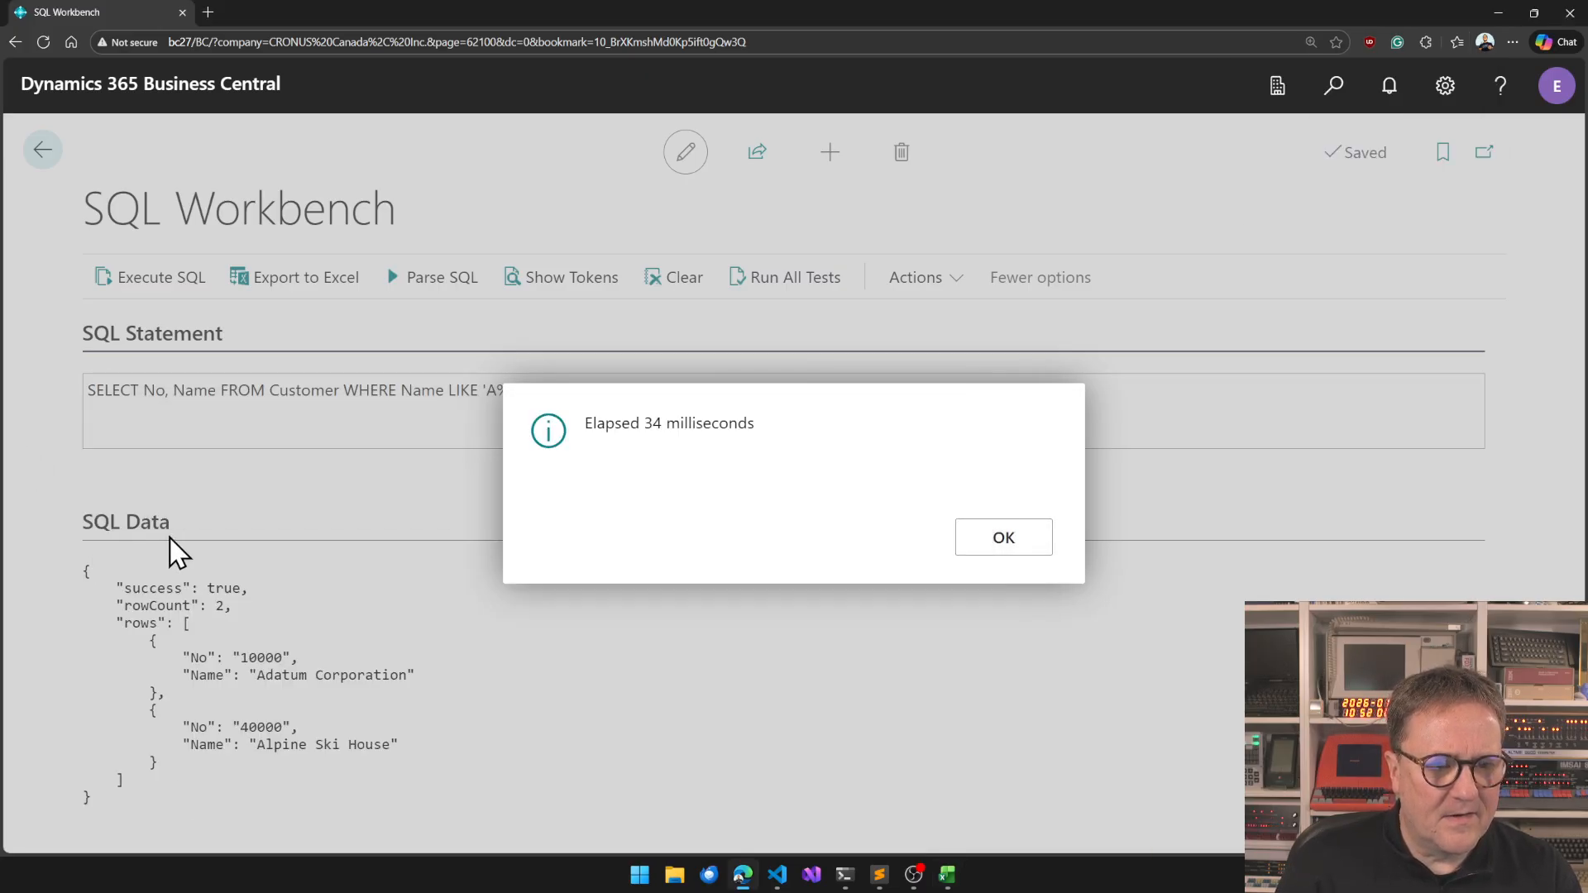
click(1002, 537)
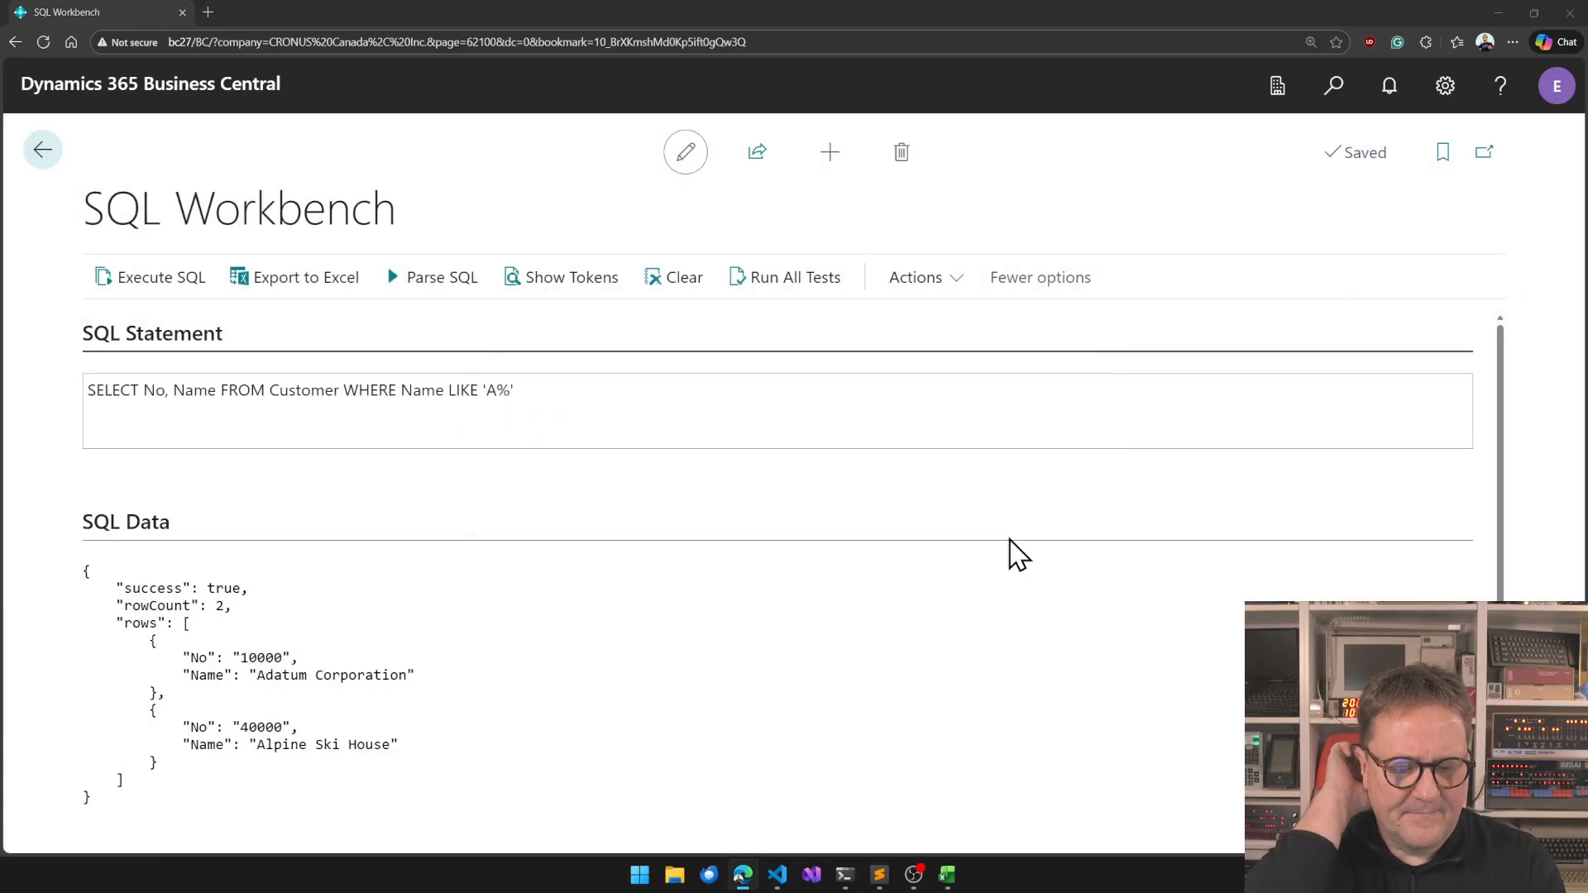